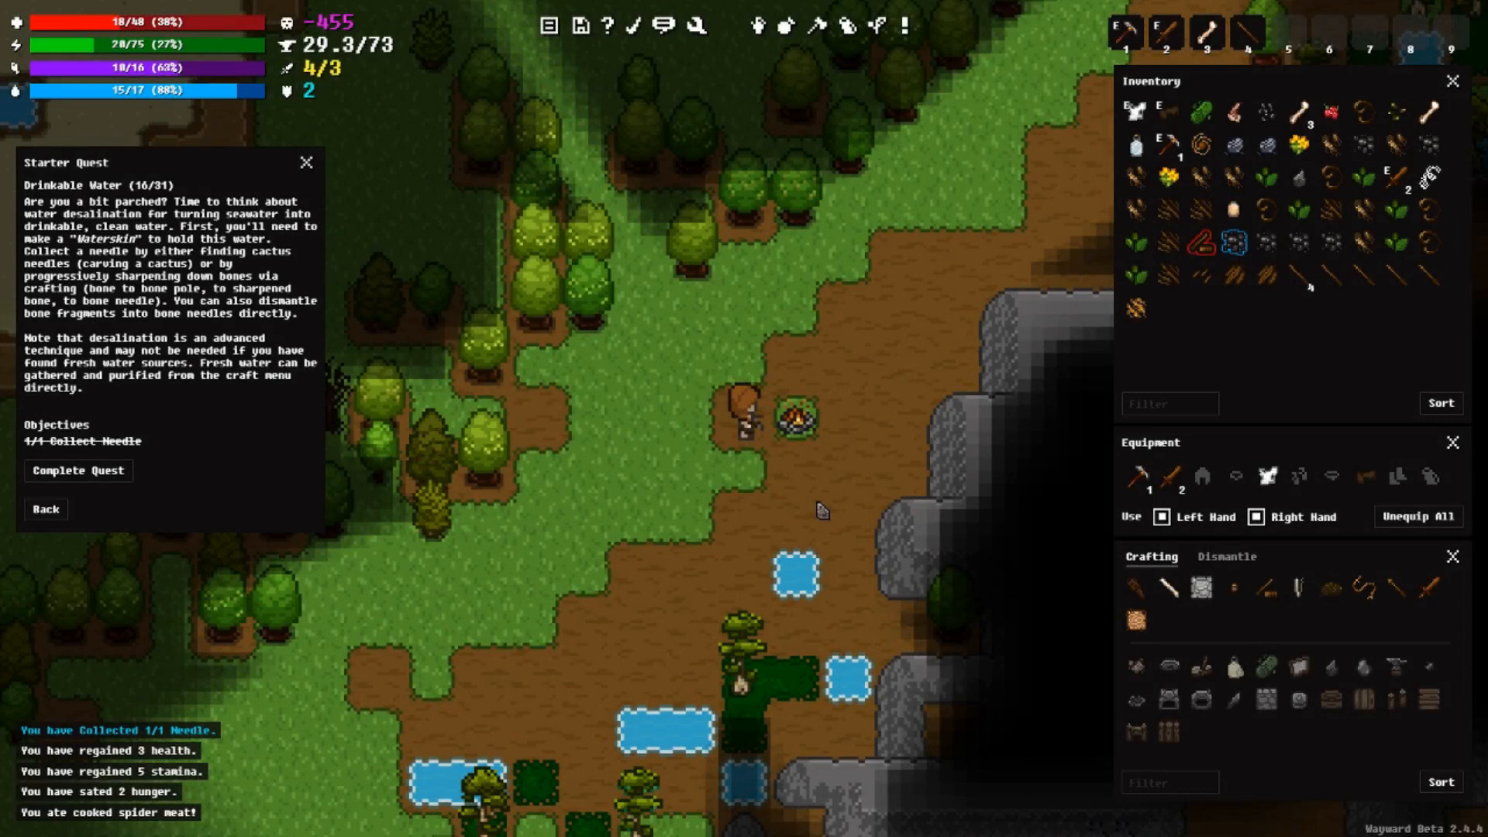
{"action": "mouse_move", "coordinate": [815, 511]}
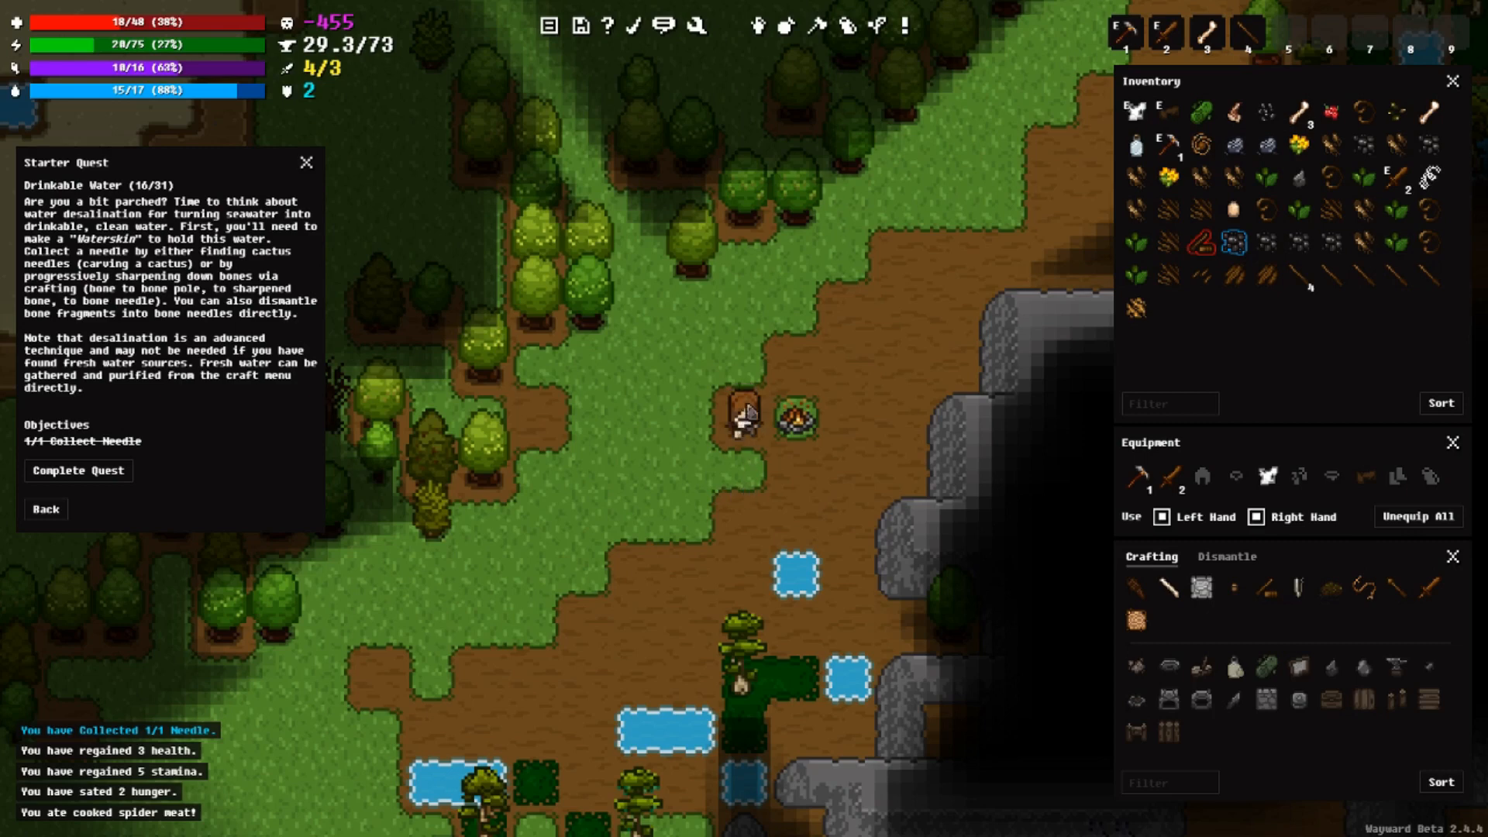
{"action": "mouse_move", "coordinate": [800, 420]}
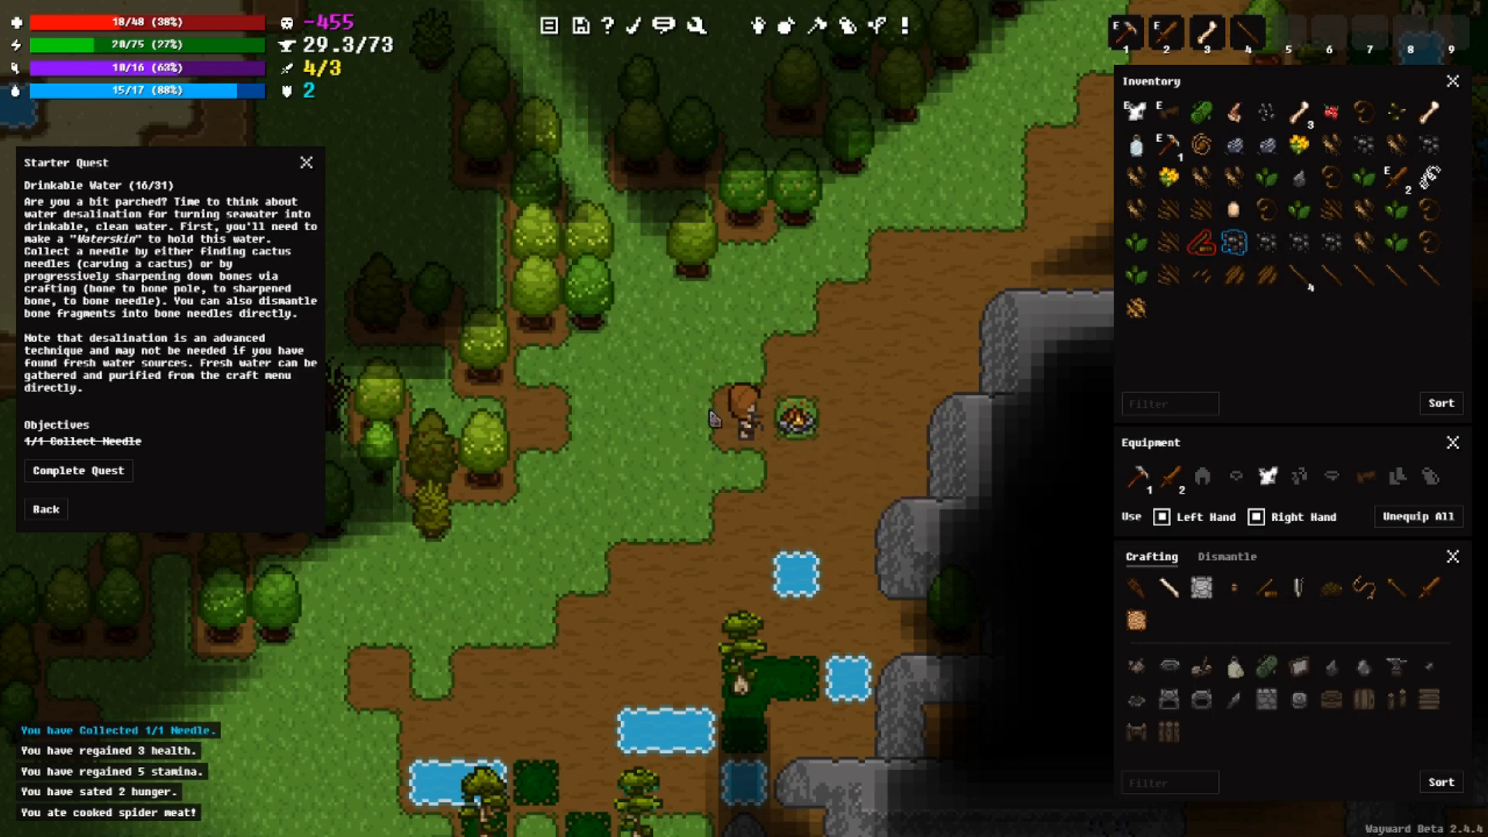
{"action": "mouse_move", "coordinate": [294, 142]}
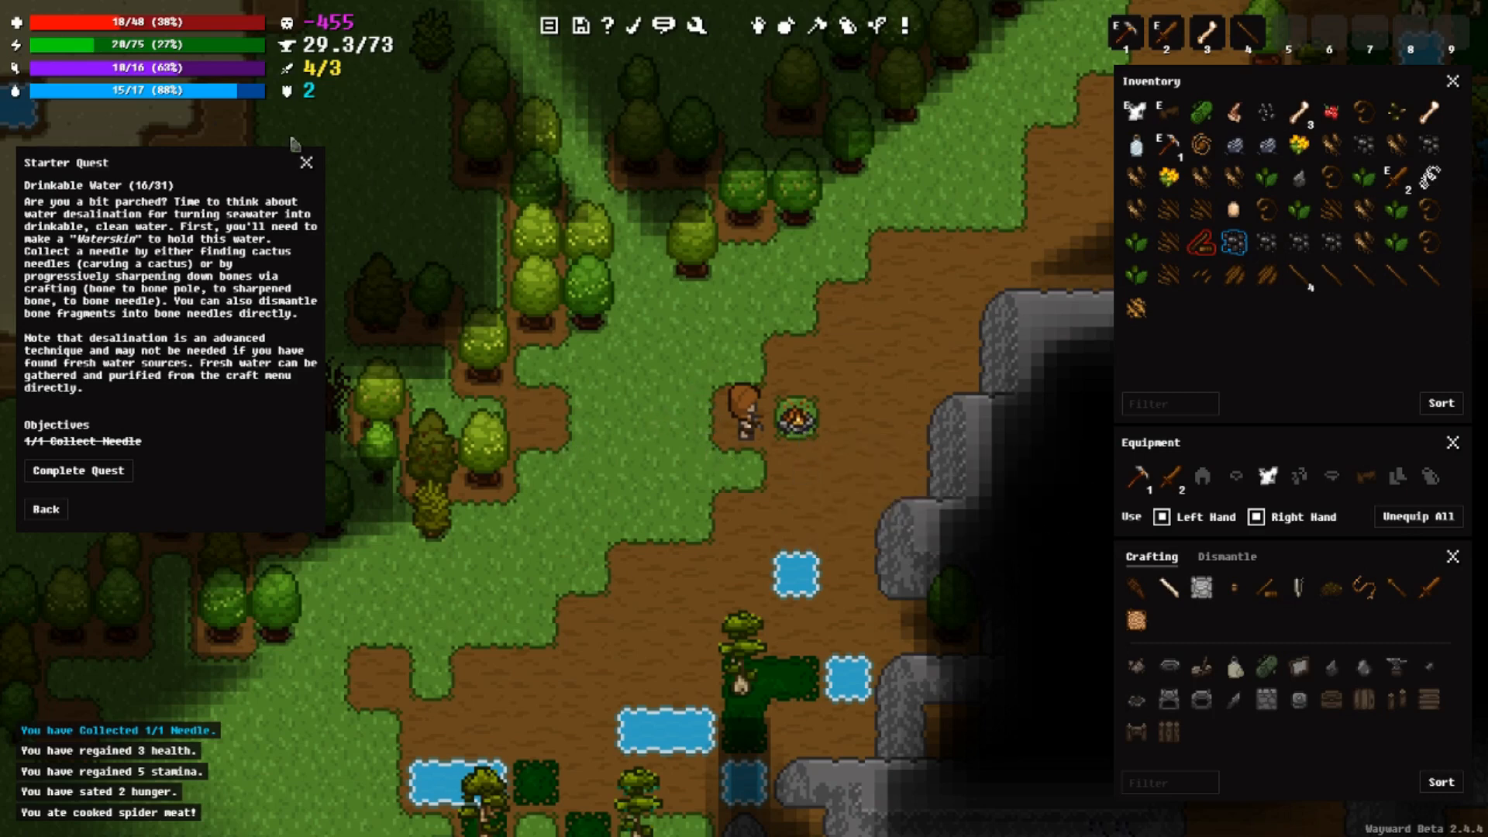
{"action": "mouse_move", "coordinate": [218, 43]}
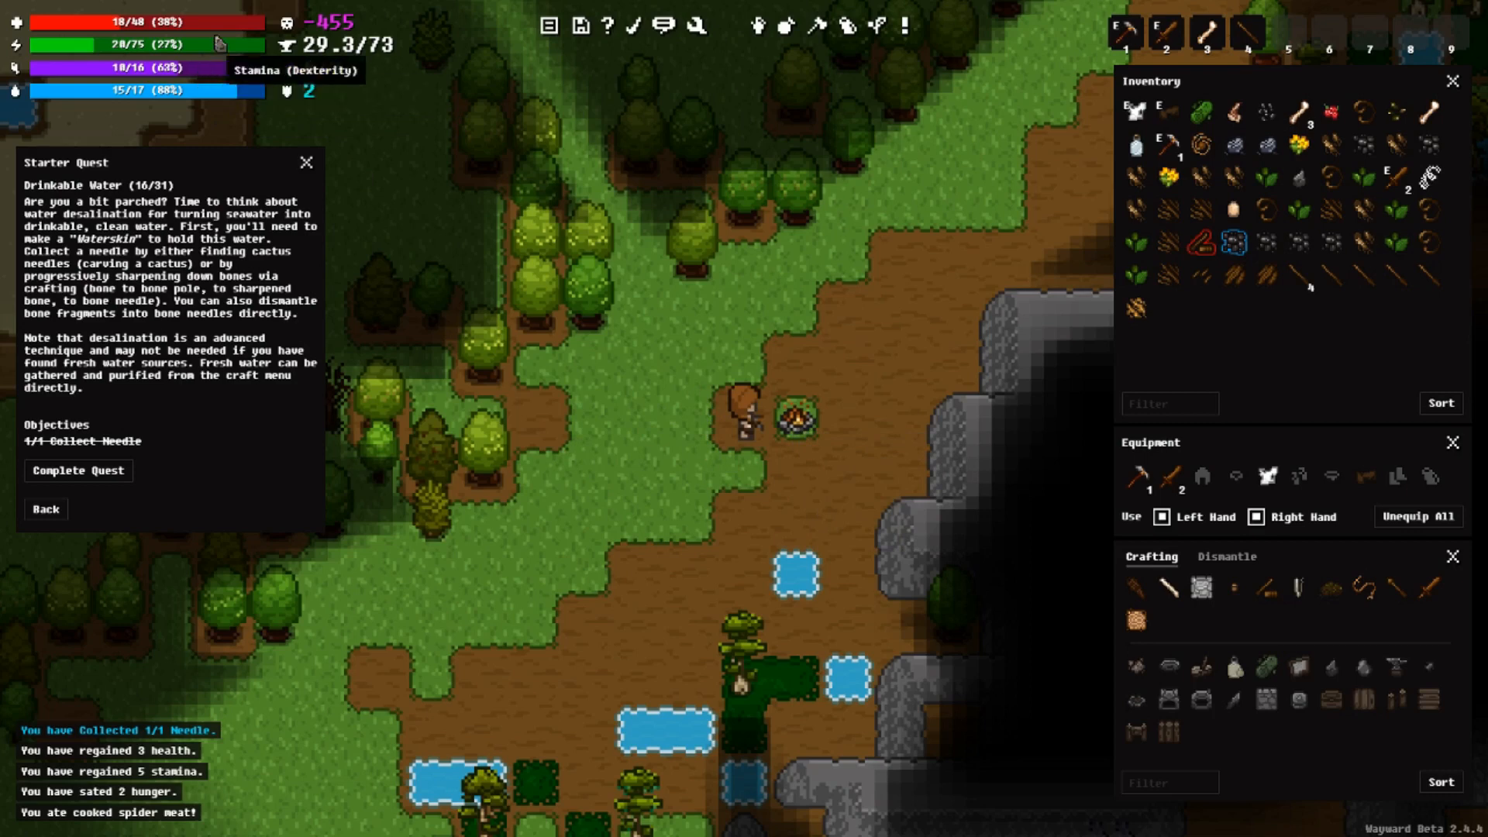
{"action": "mouse_move", "coordinate": [223, 26]}
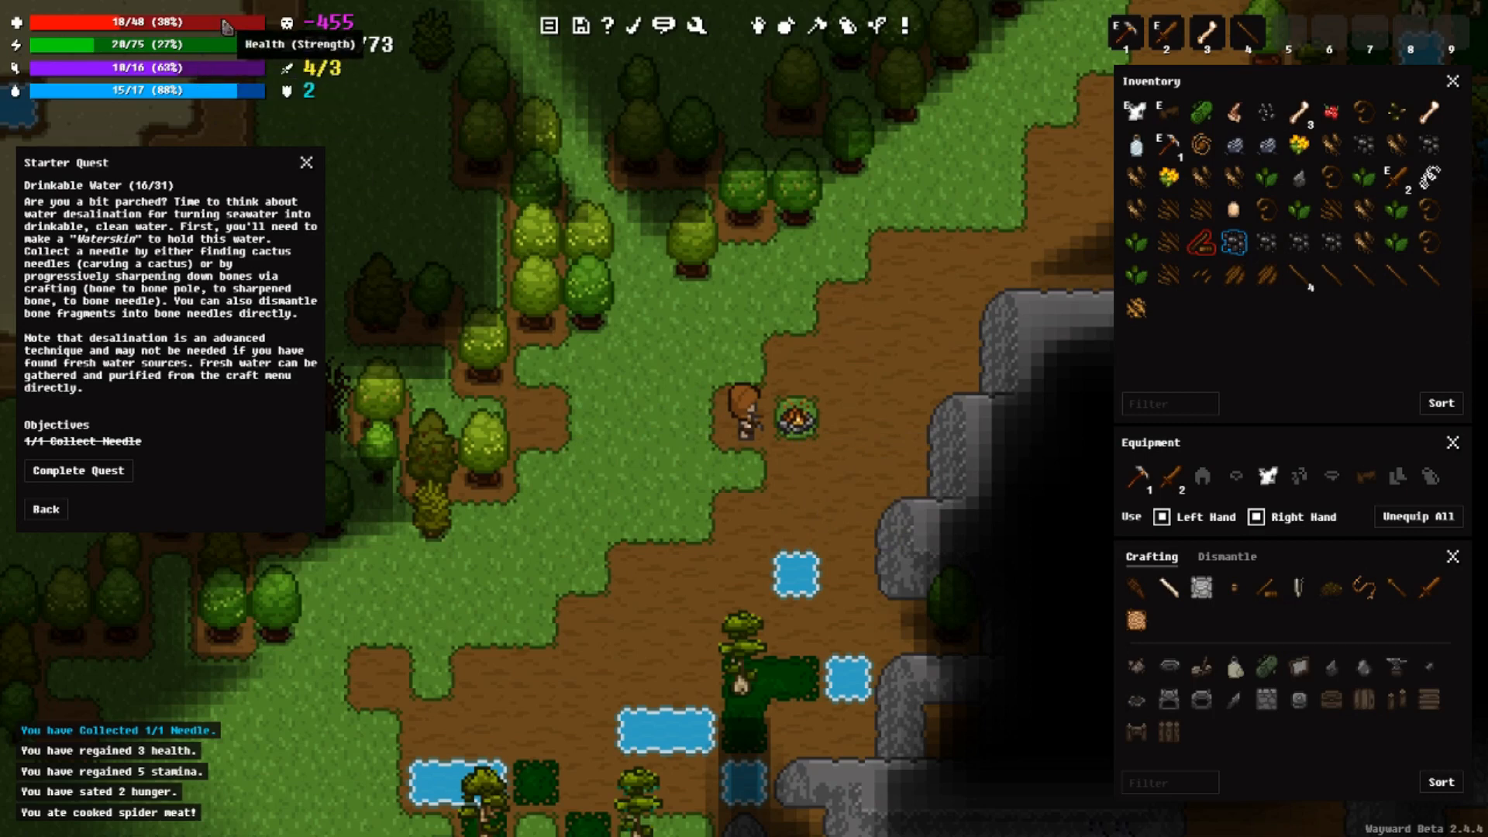
{"action": "mouse_move", "coordinate": [438, 520]}
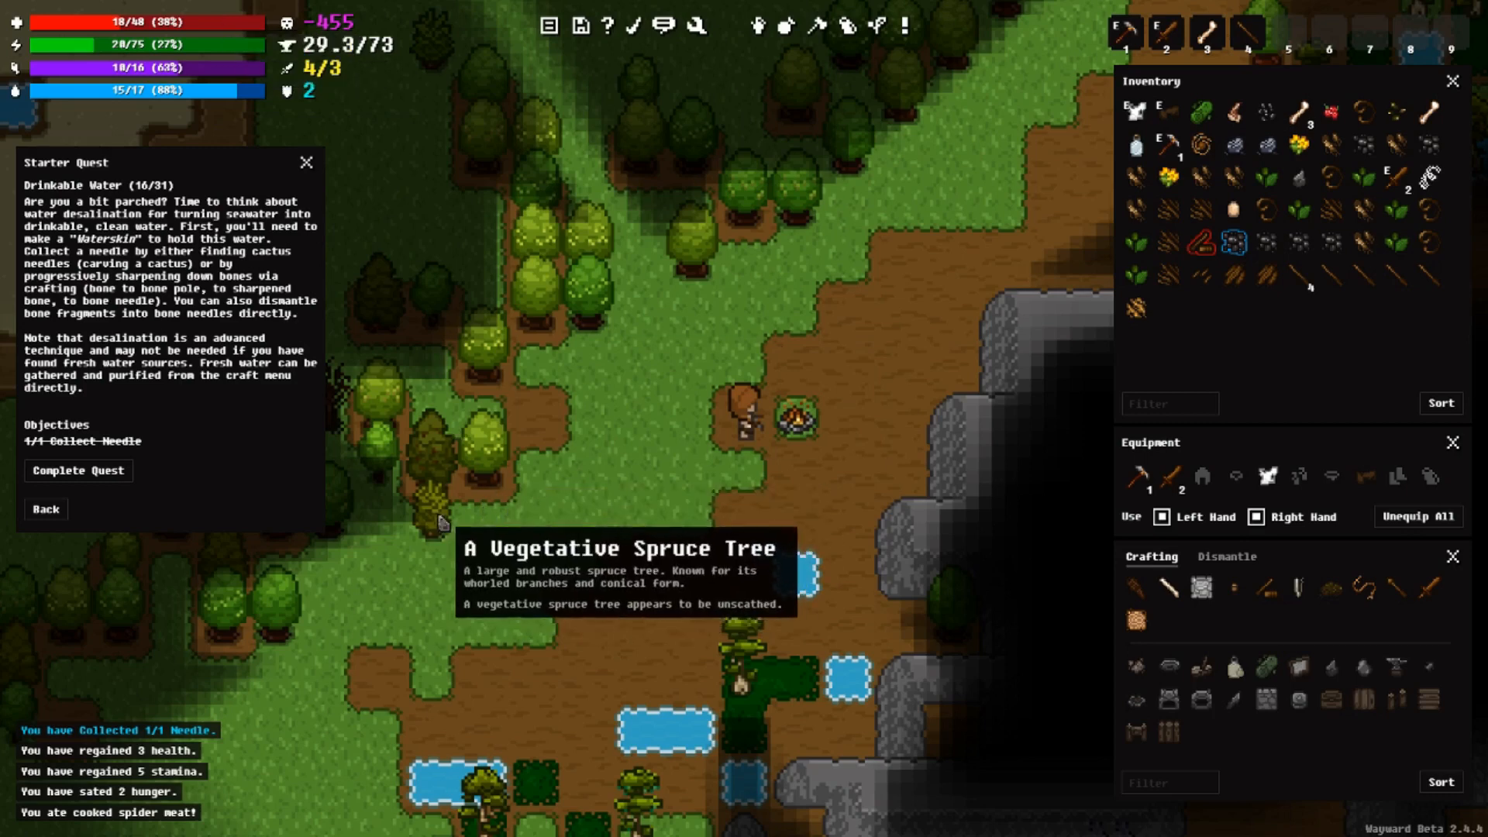
{"action": "mouse_move", "coordinate": [198, 504]}
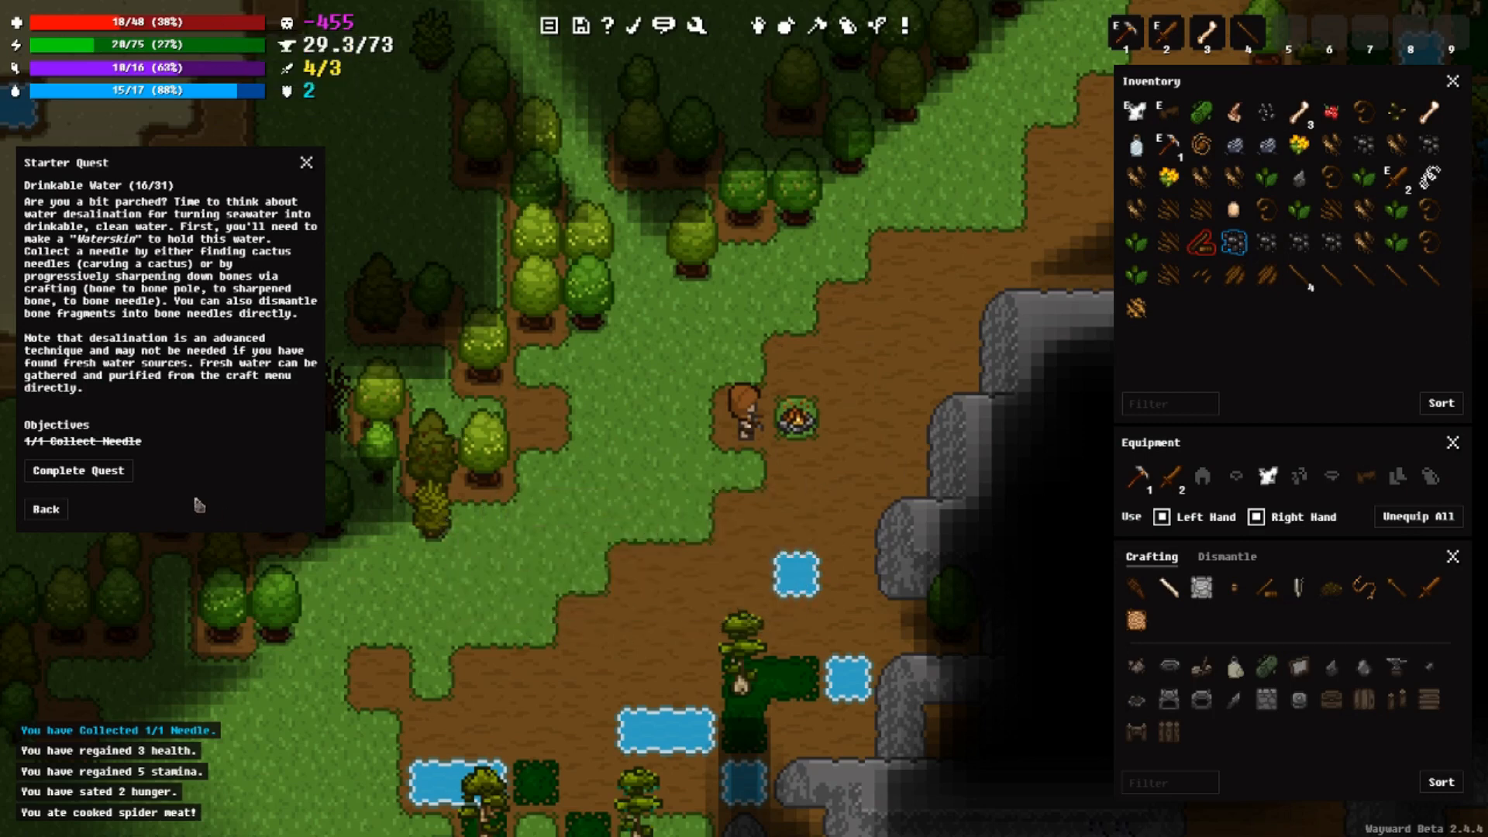
{"action": "mouse_move", "coordinate": [102, 348]}
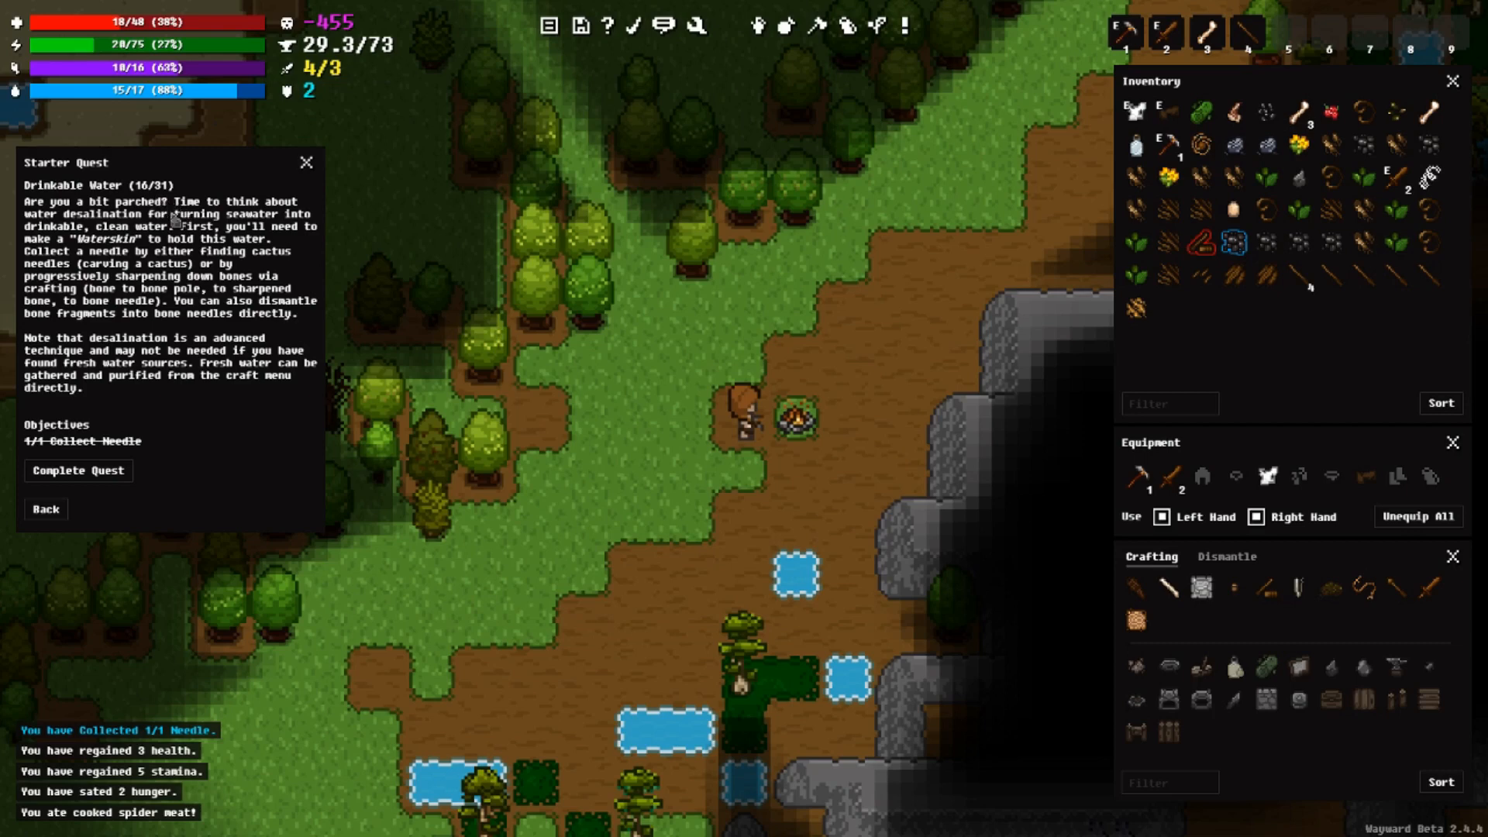
{"action": "mouse_move", "coordinate": [135, 416]}
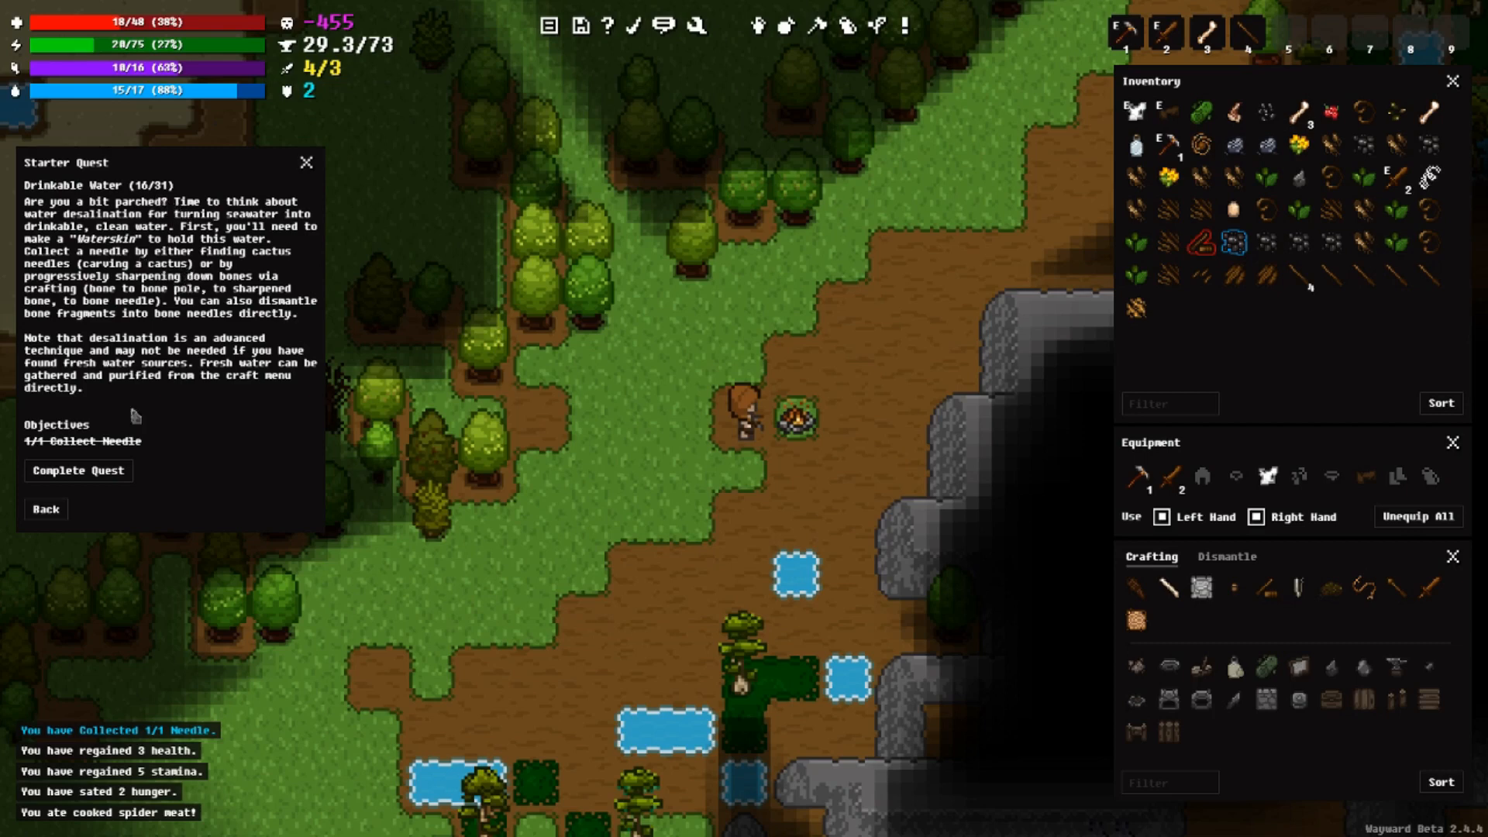
{"action": "mouse_move", "coordinate": [327, 245]}
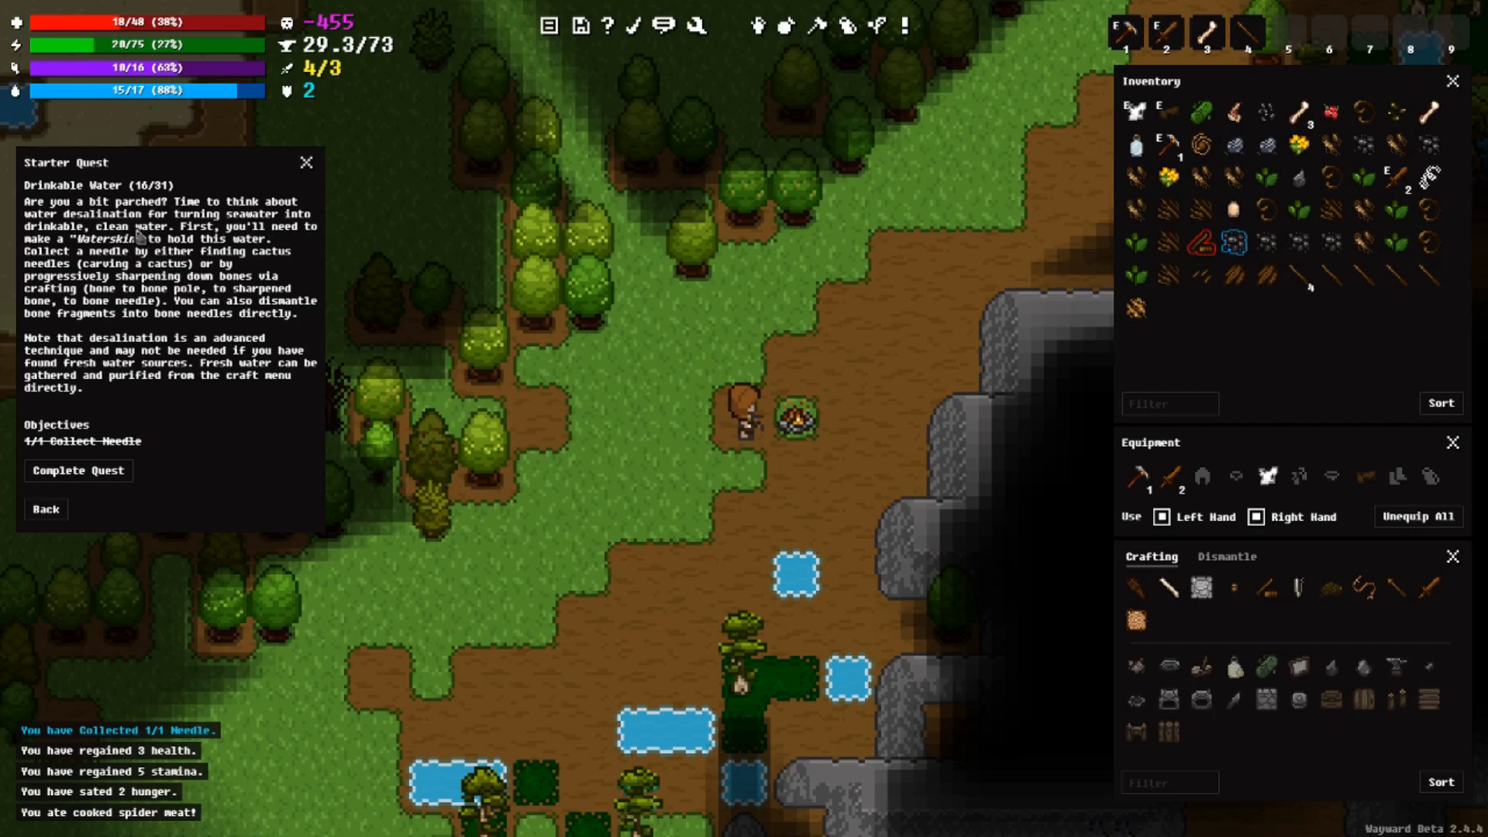
{"action": "mouse_move", "coordinate": [225, 266]}
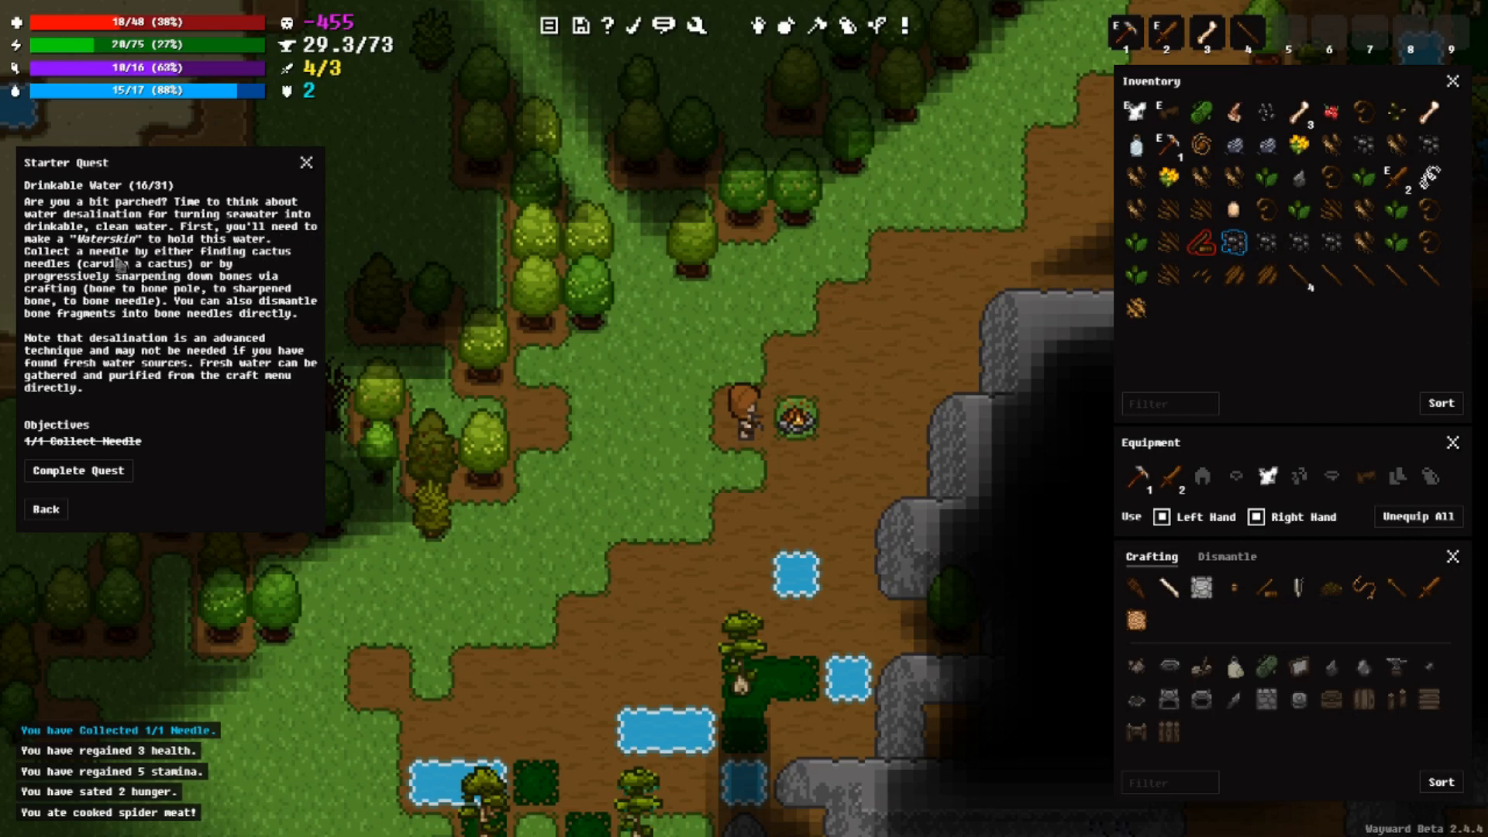
{"action": "mouse_move", "coordinate": [274, 263]}
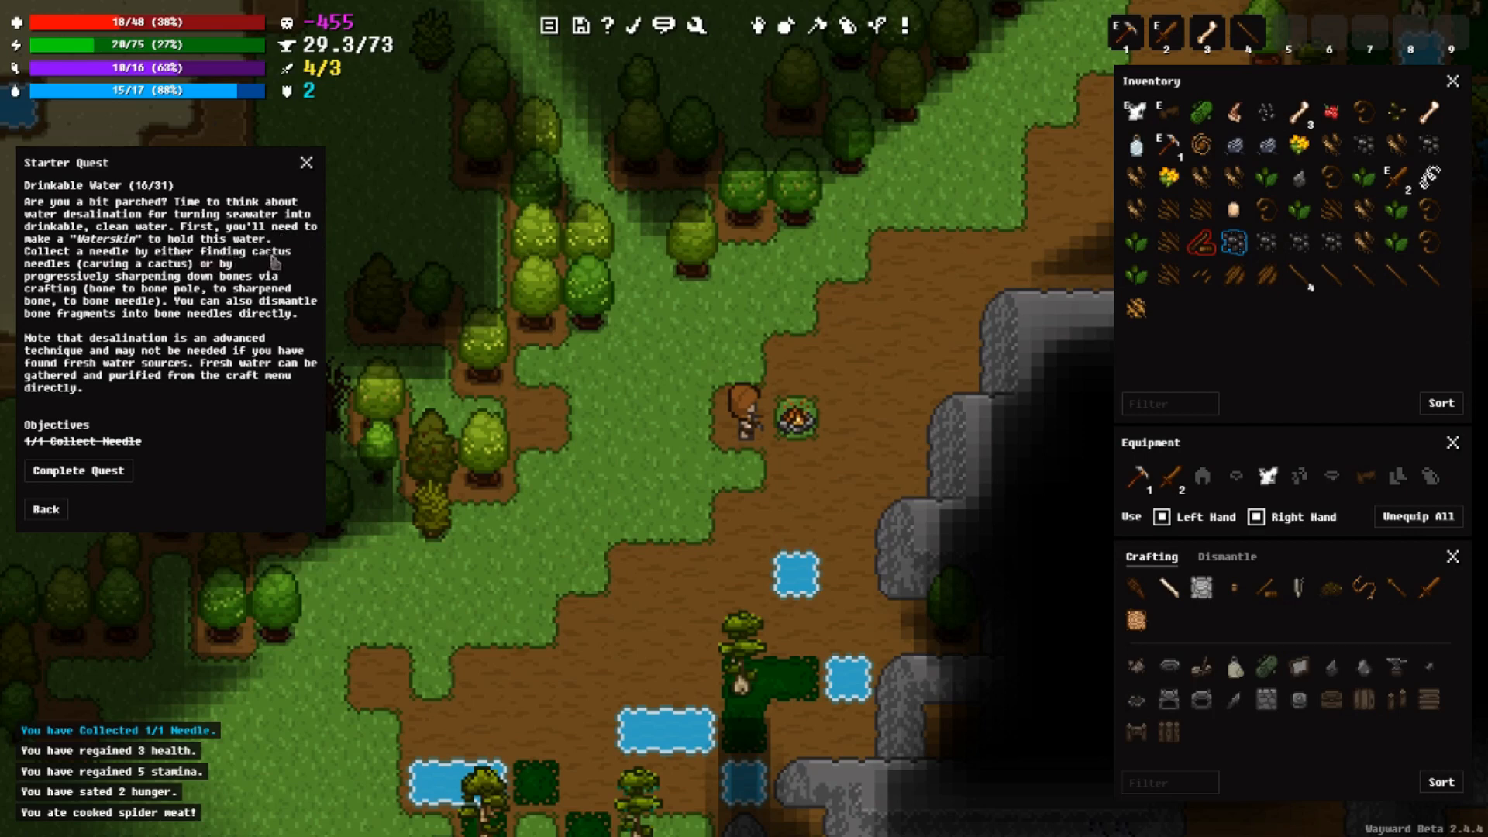
{"action": "mouse_move", "coordinate": [132, 269]}
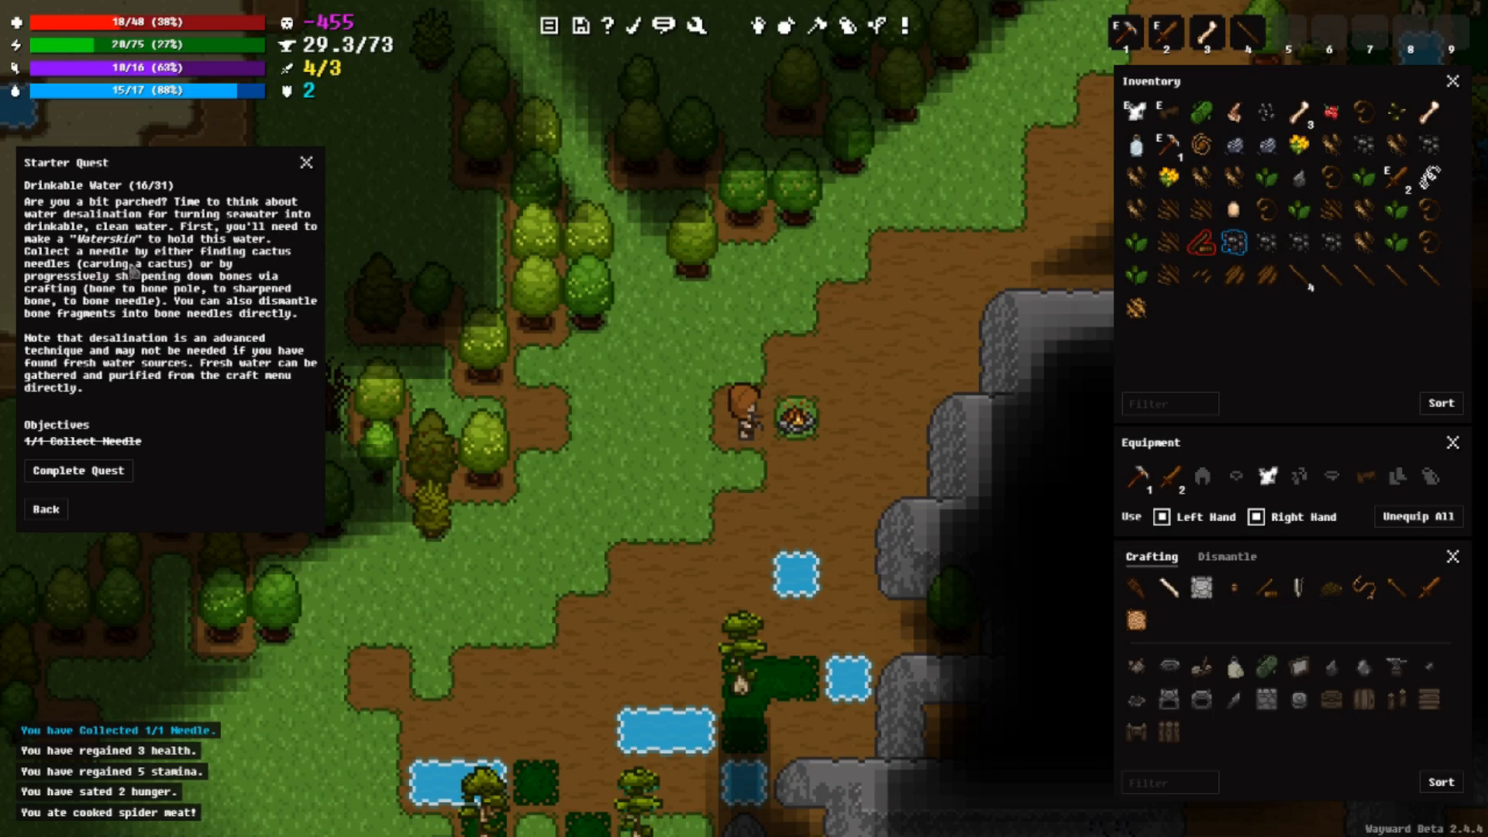
{"action": "mouse_move", "coordinate": [266, 278]}
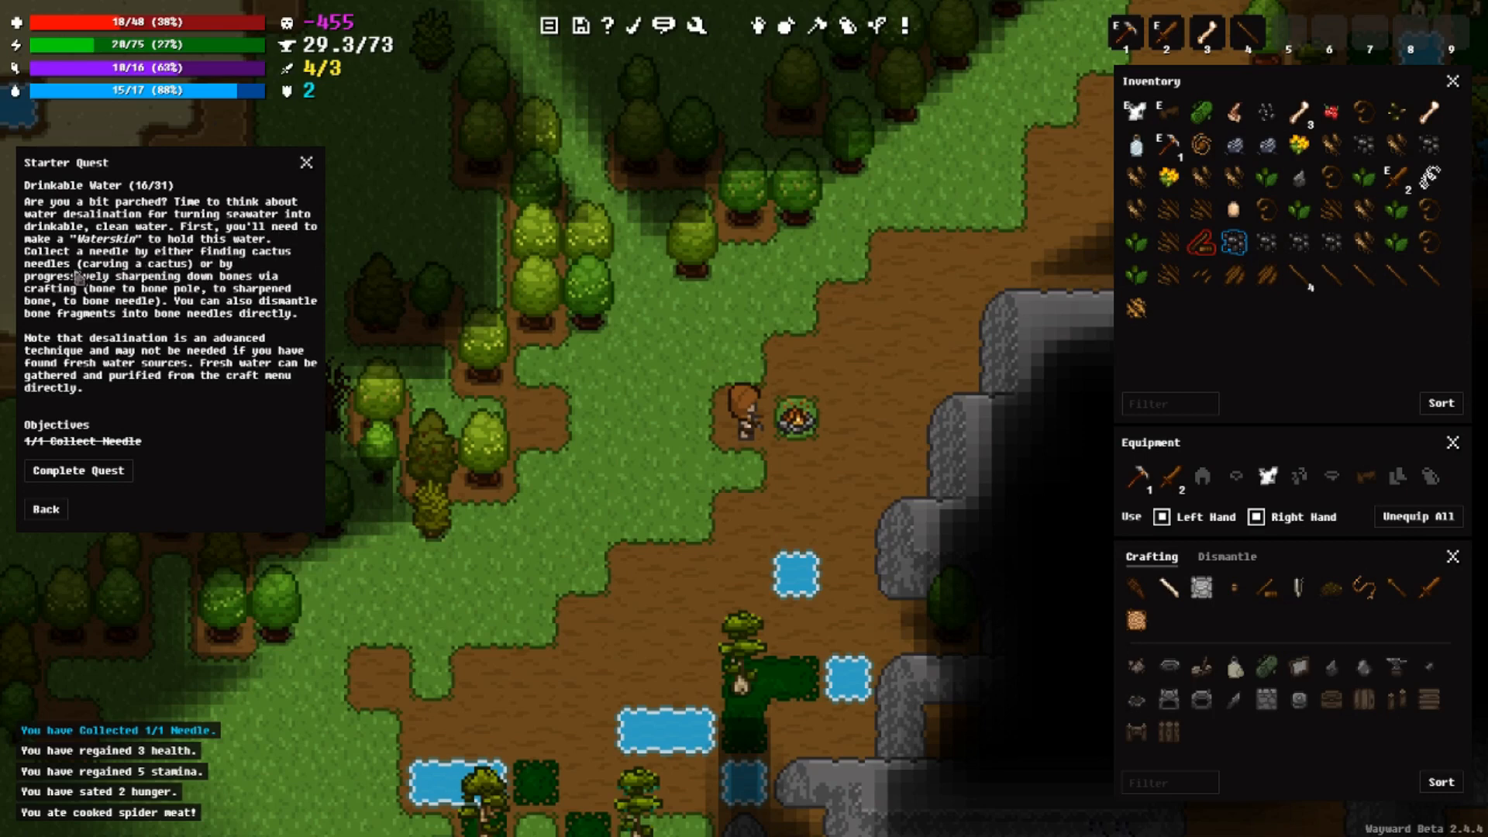
{"action": "mouse_move", "coordinate": [142, 275]}
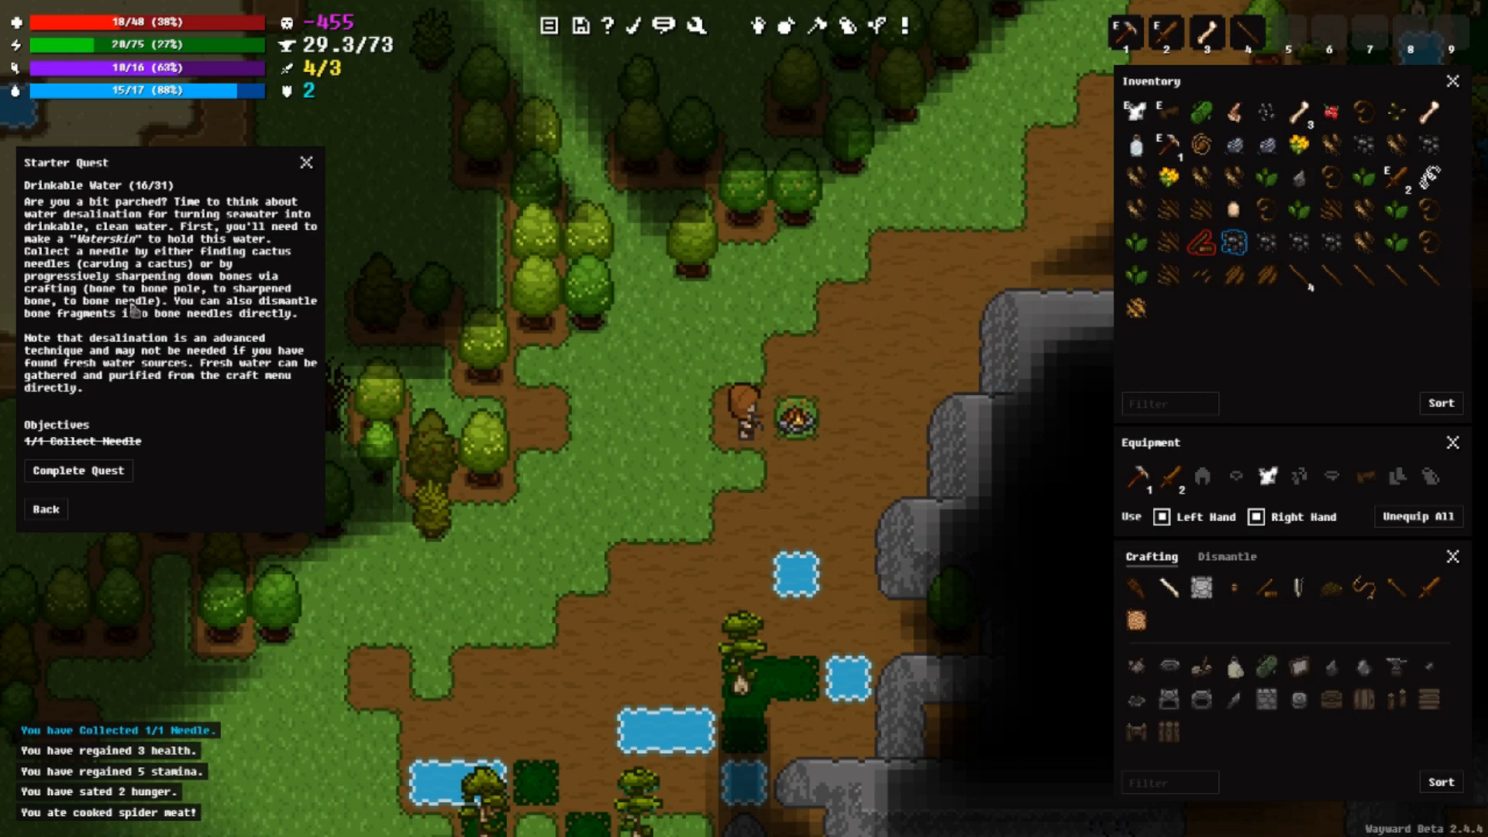
{"action": "mouse_move", "coordinate": [223, 322]}
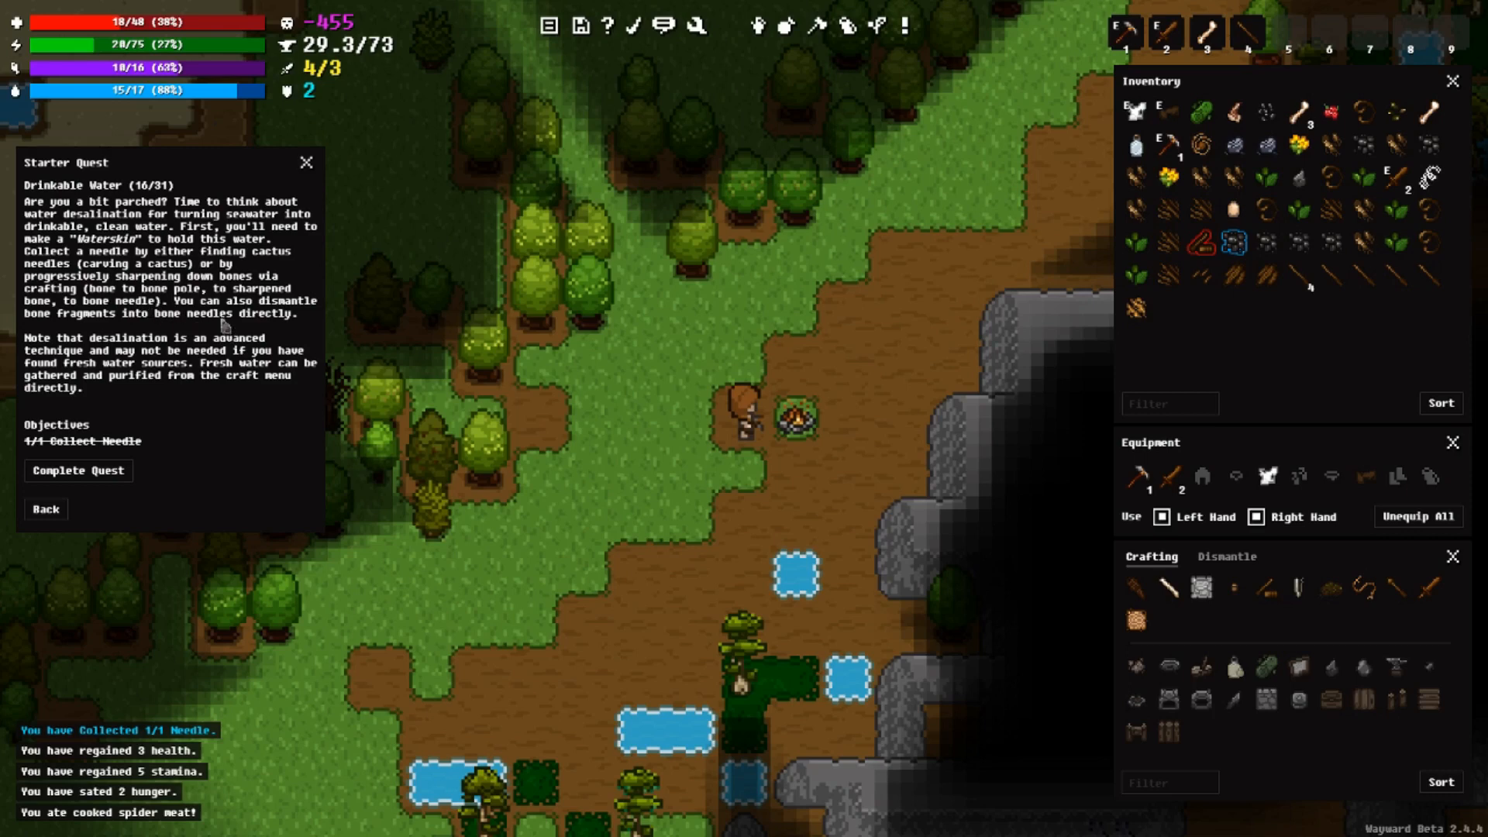
{"action": "mouse_move", "coordinate": [389, 329]}
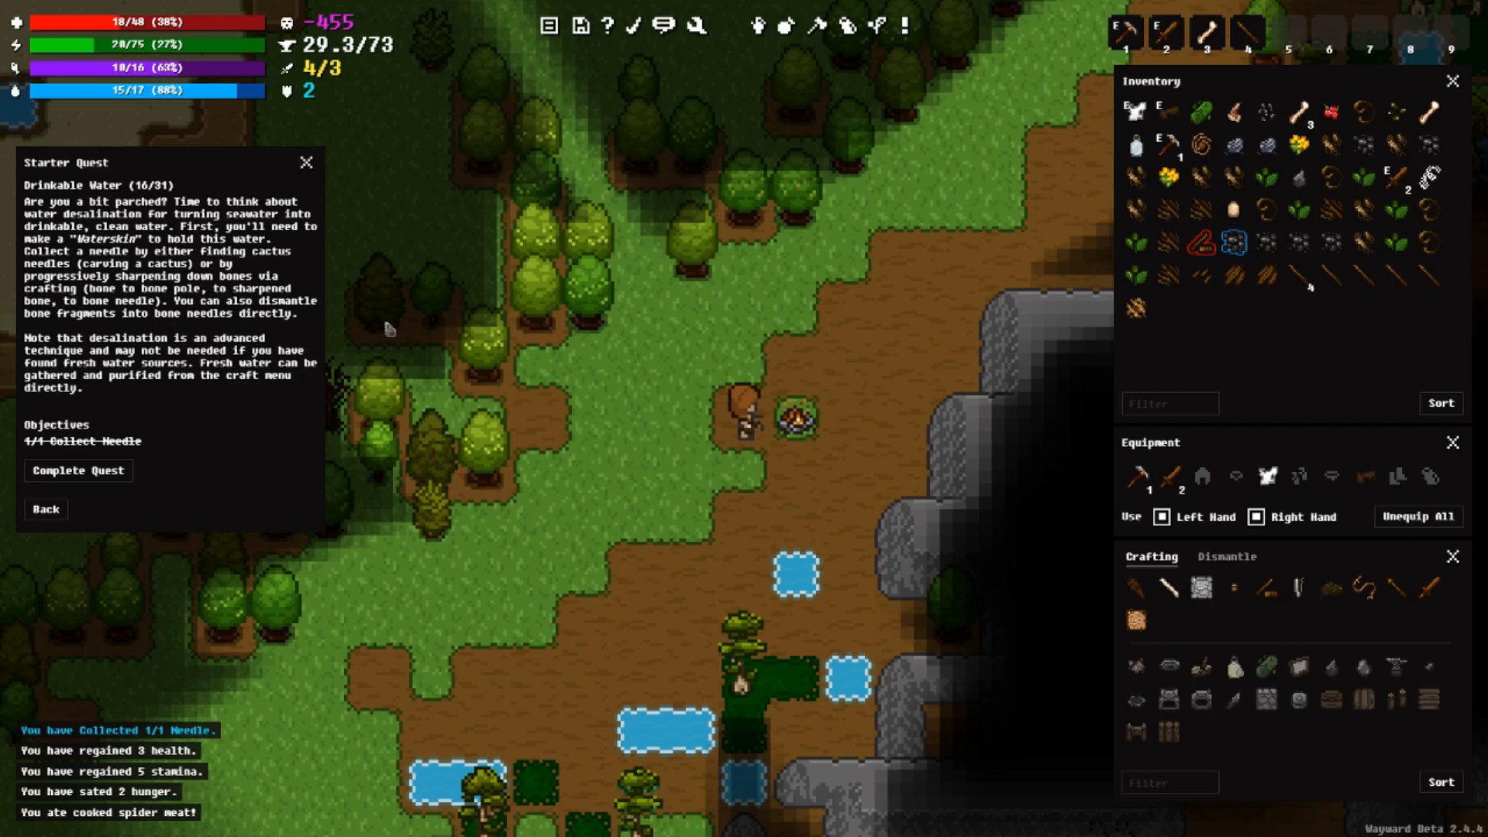
{"action": "mouse_move", "coordinate": [500, 368]}
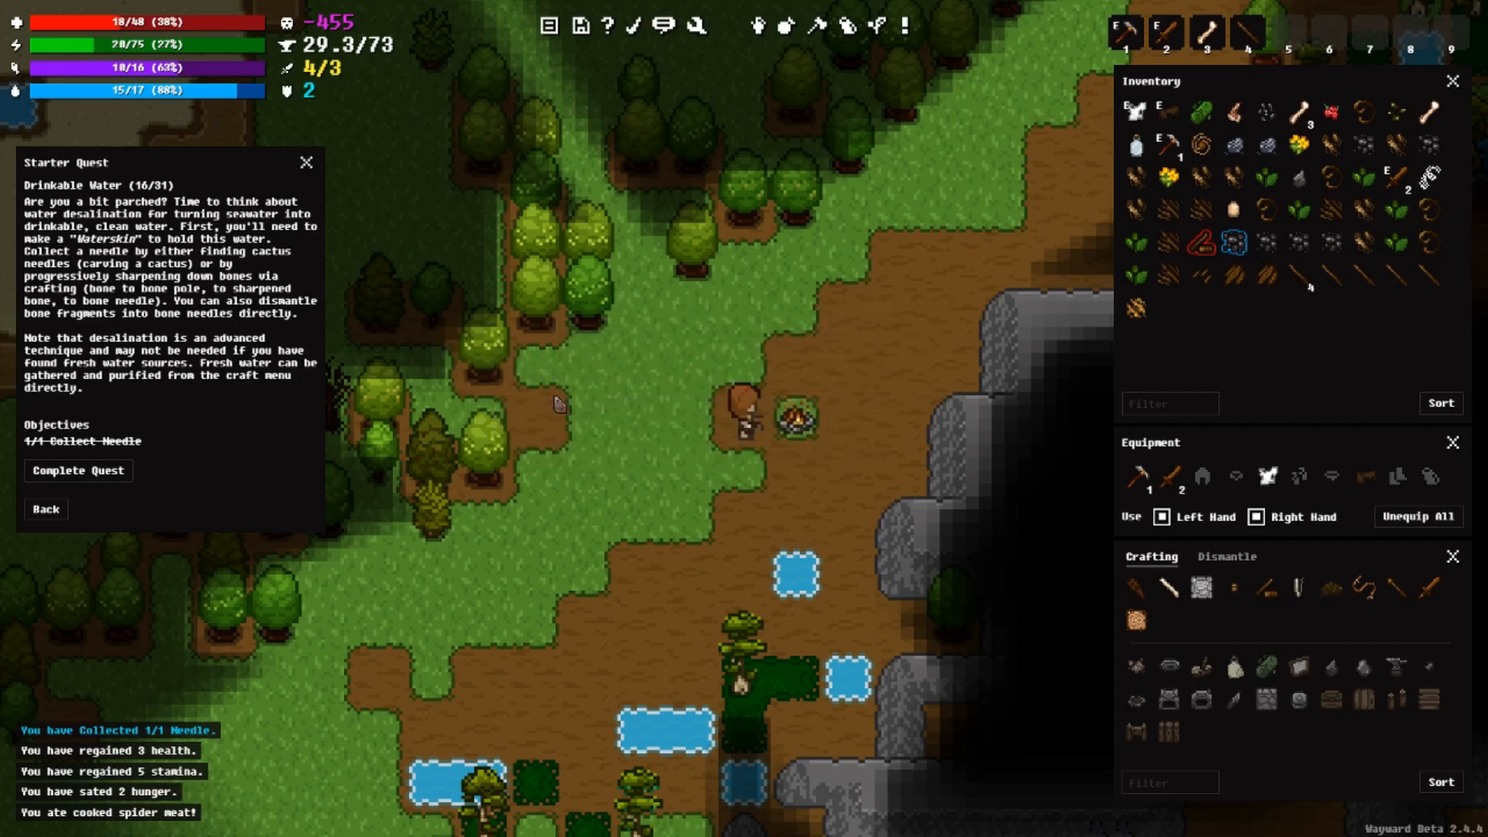
{"action": "mouse_move", "coordinate": [321, 347]}
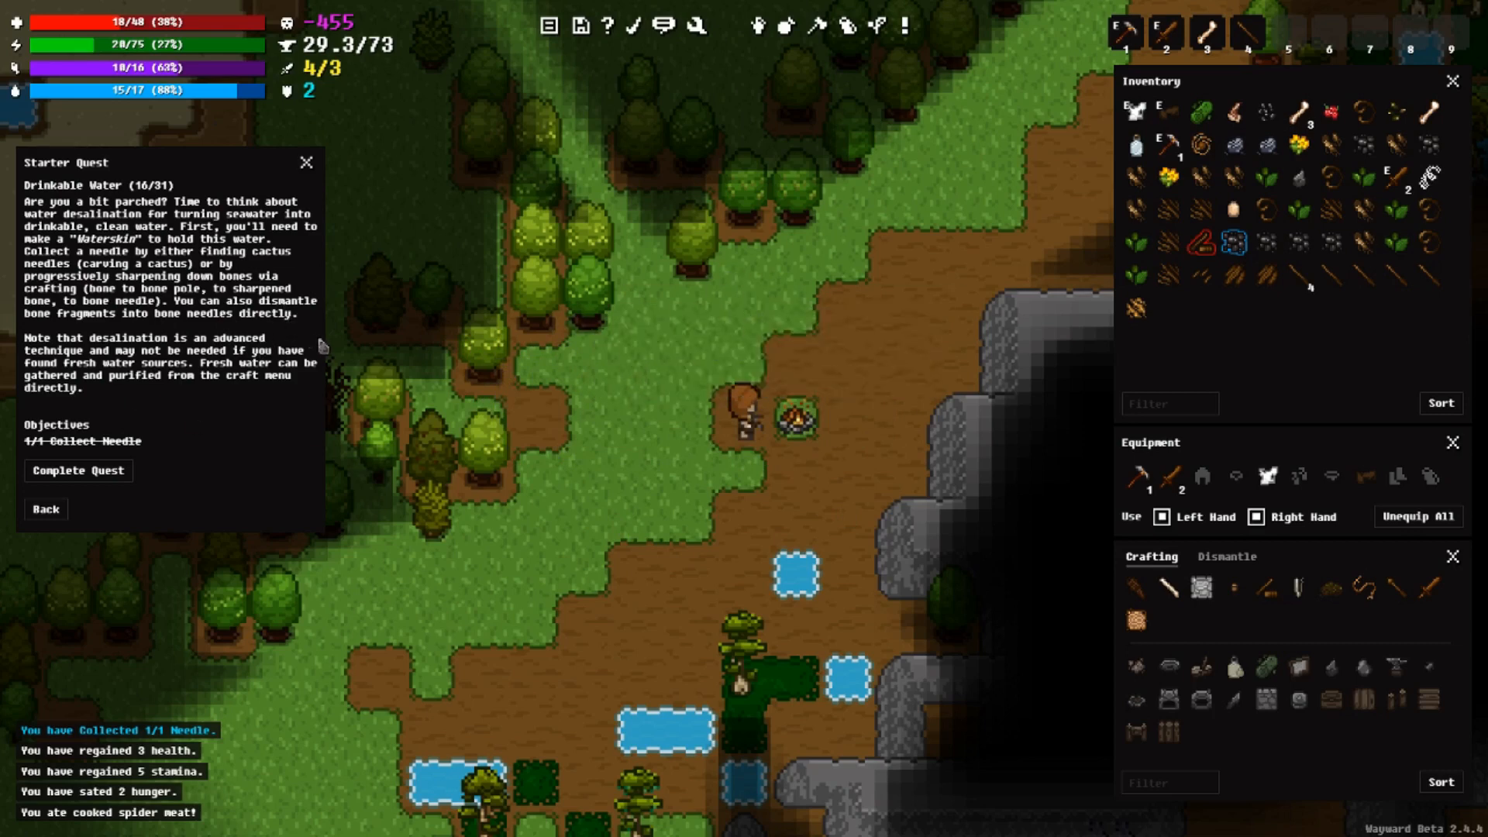
{"action": "mouse_move", "coordinate": [354, 351]}
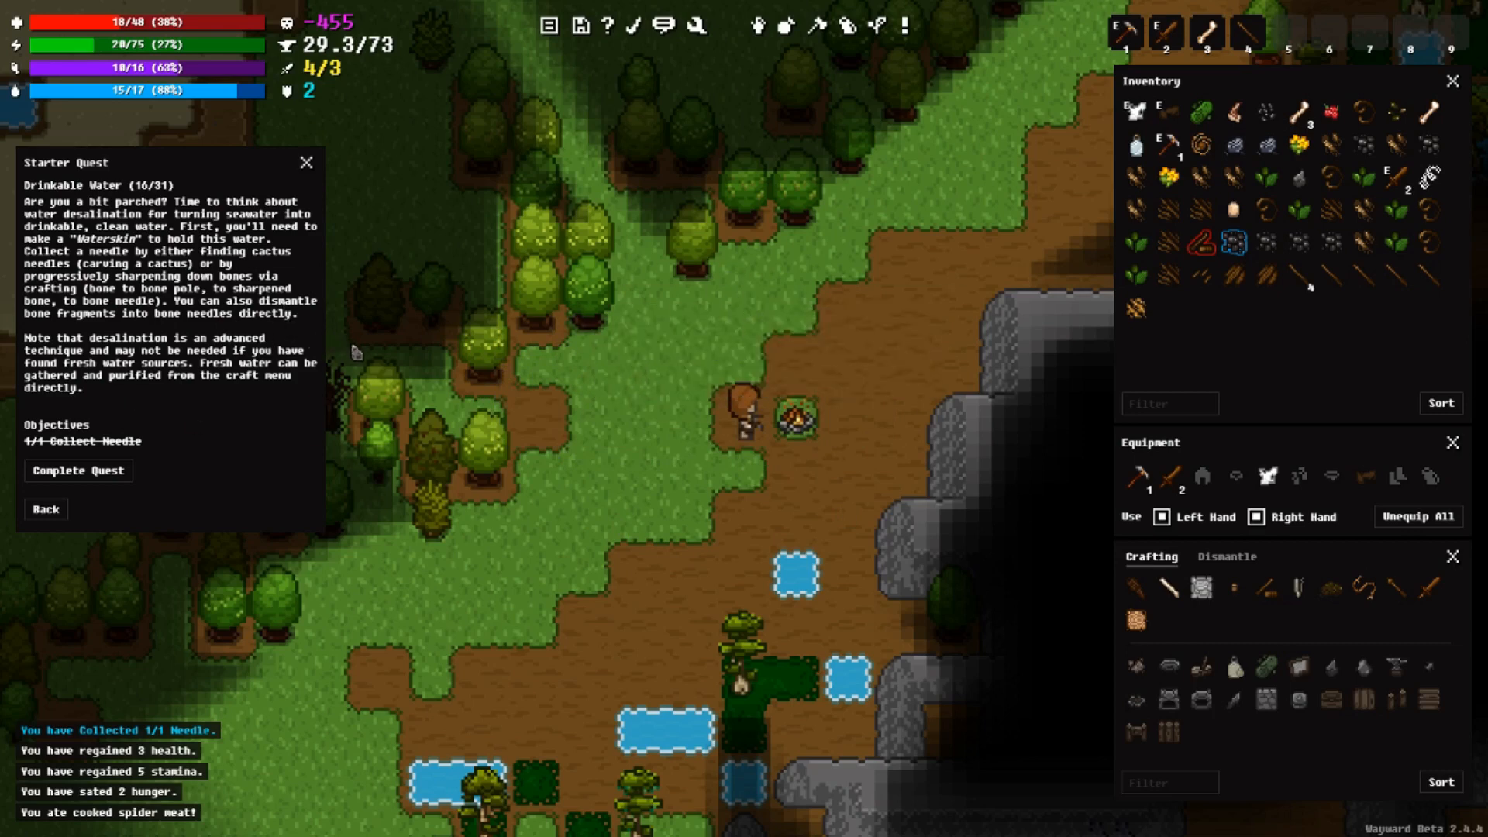
{"action": "mouse_move", "coordinate": [163, 430]}
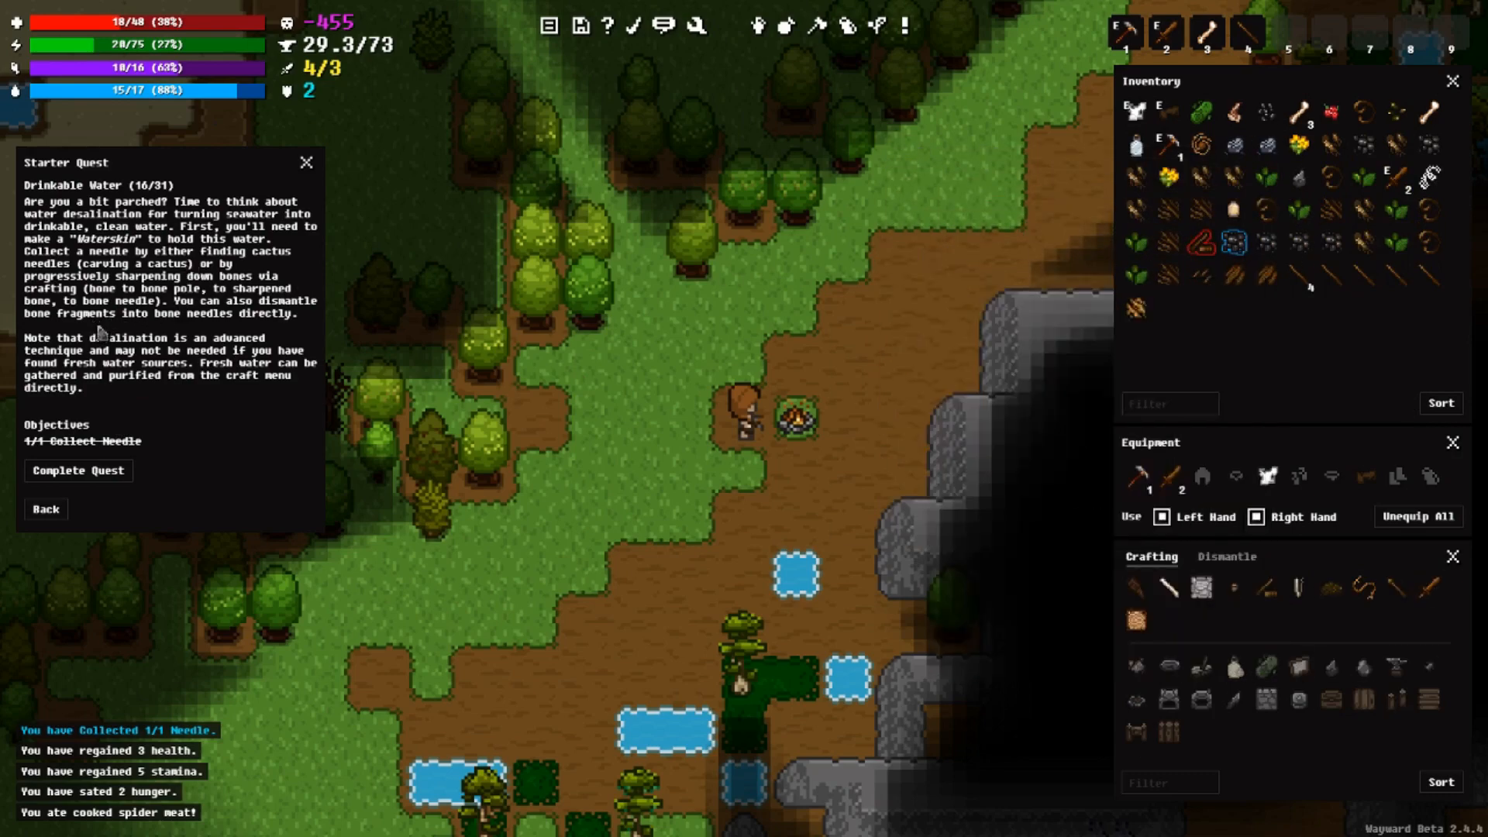
{"action": "mouse_move", "coordinate": [132, 269]}
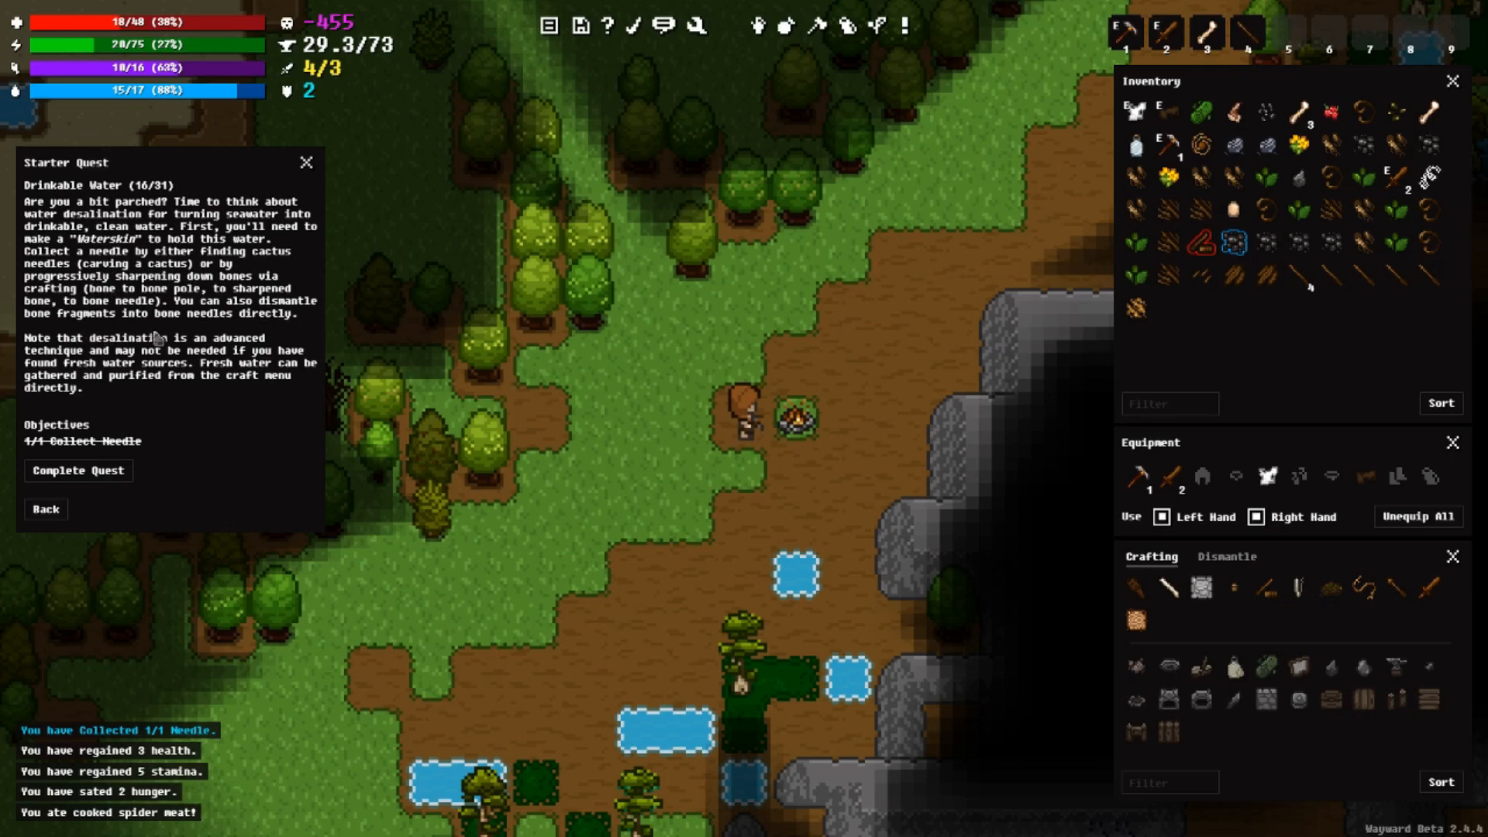
{"action": "mouse_move", "coordinate": [289, 335]}
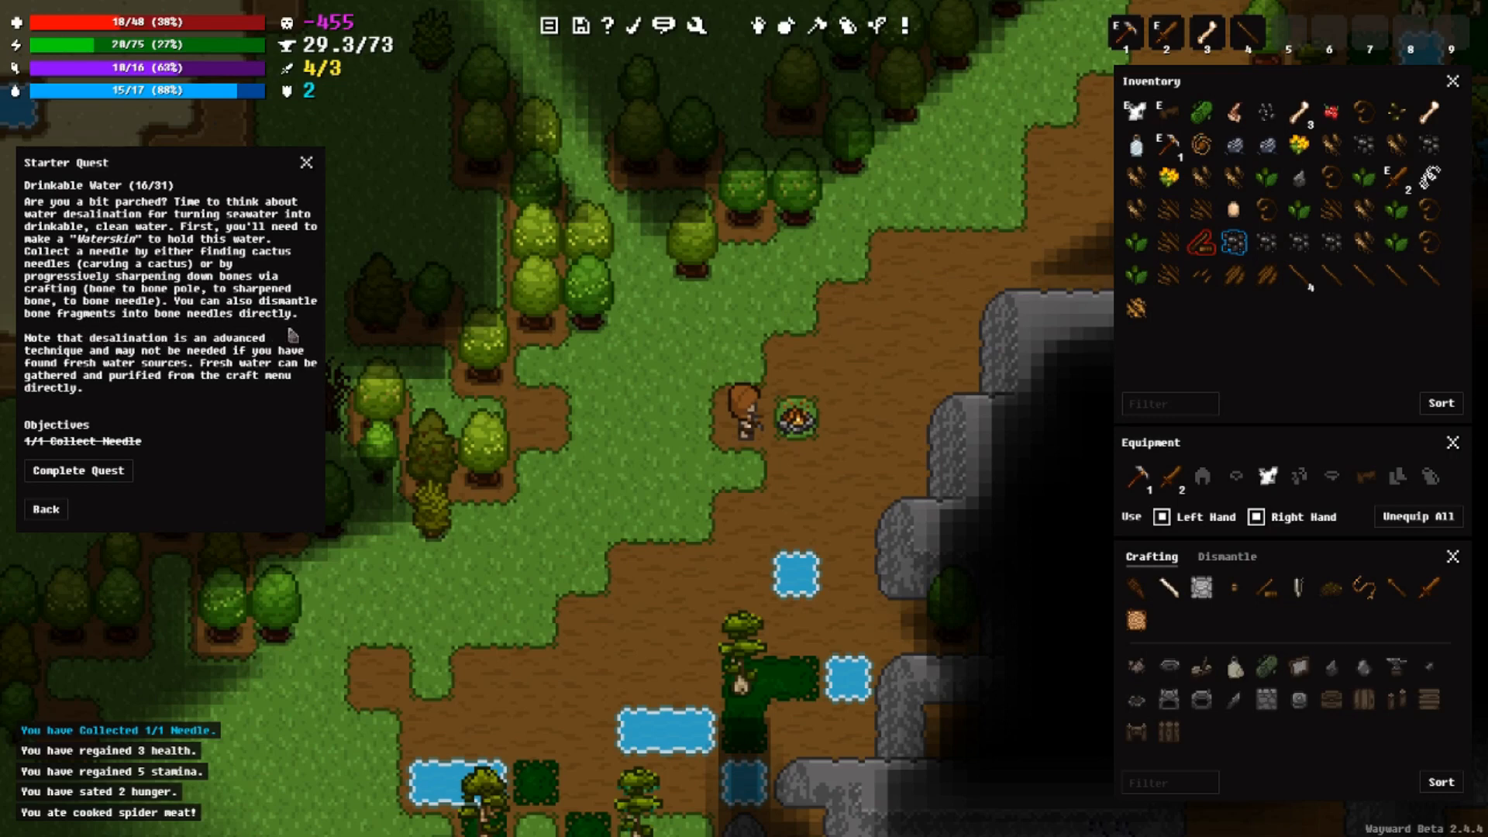
{"action": "mouse_move", "coordinate": [933, 292]}
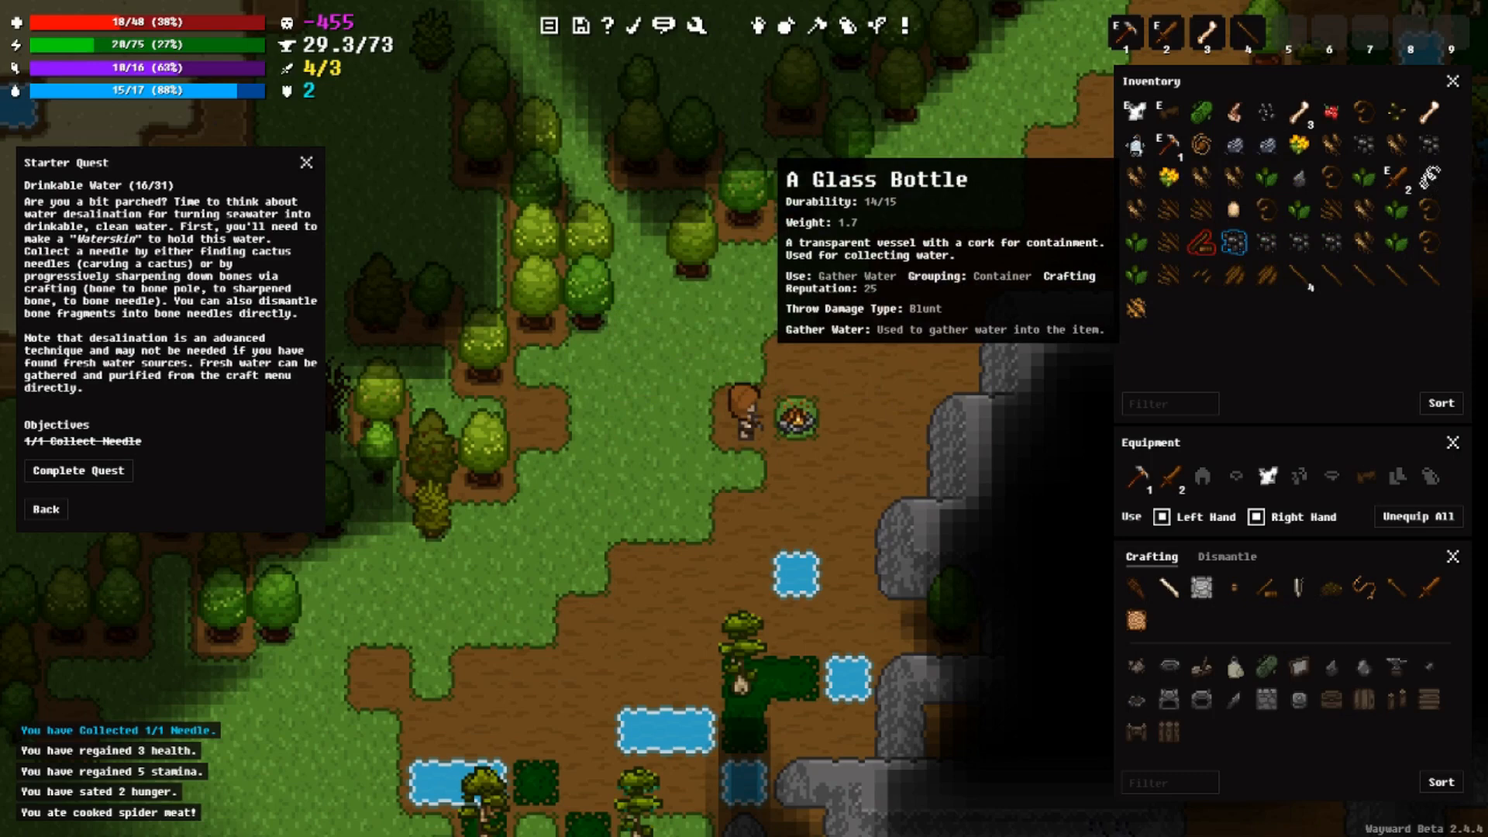
{"action": "mouse_move", "coordinate": [940, 360]}
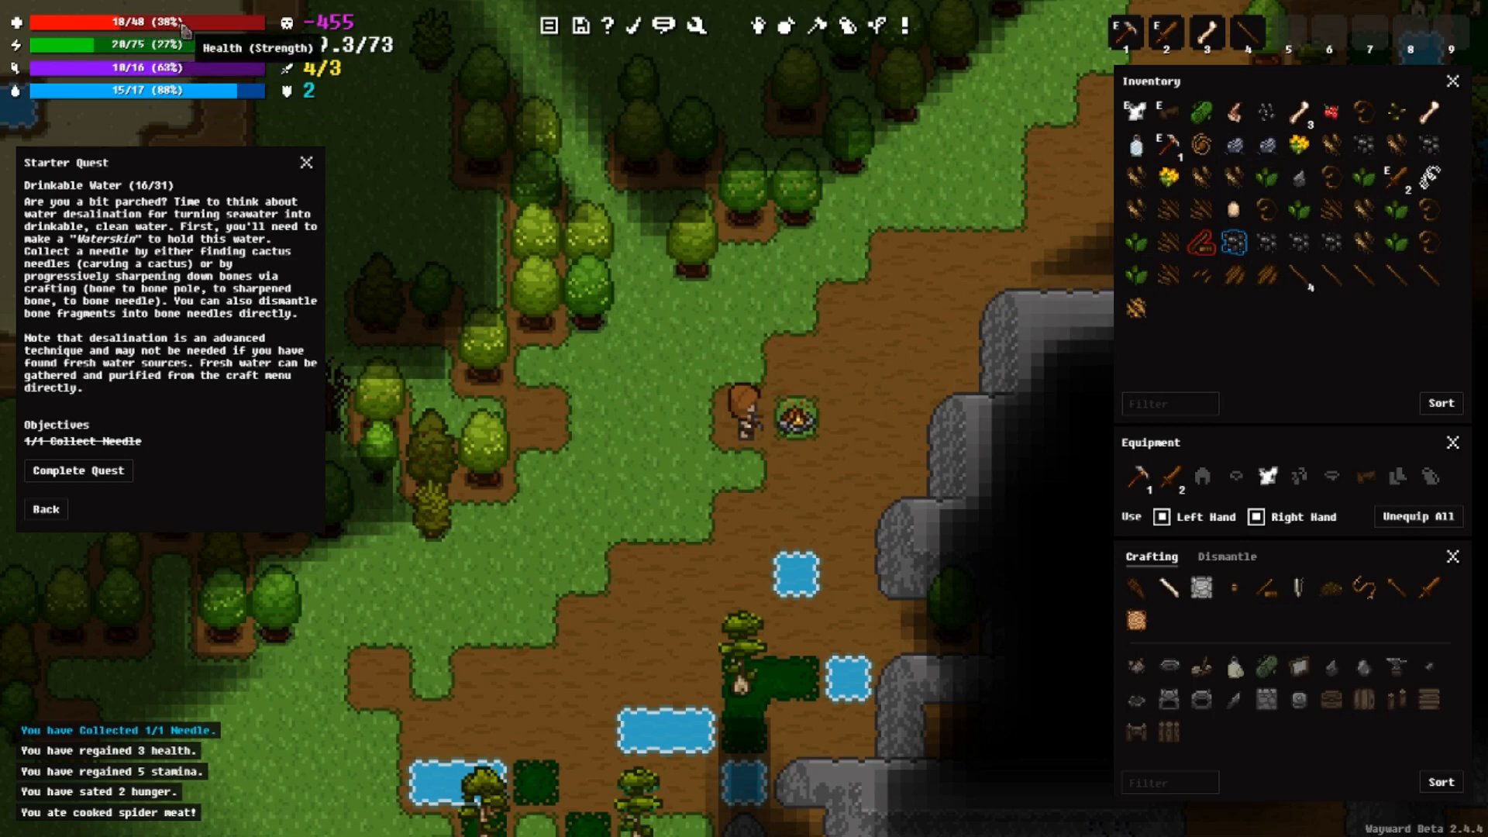
{"action": "mouse_move", "coordinate": [451, 195]}
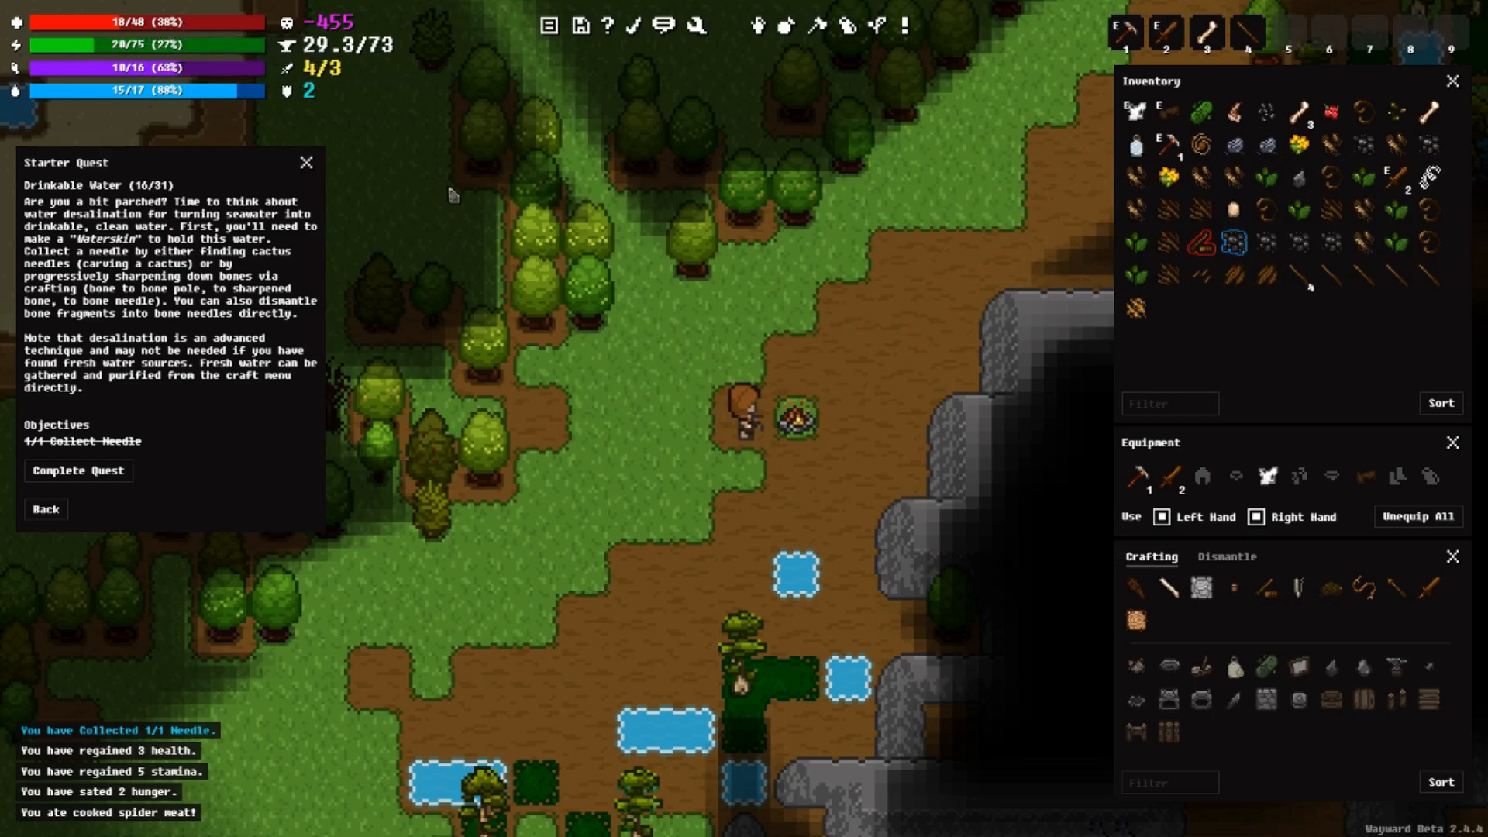
{"action": "mouse_move", "coordinate": [1023, 403]}
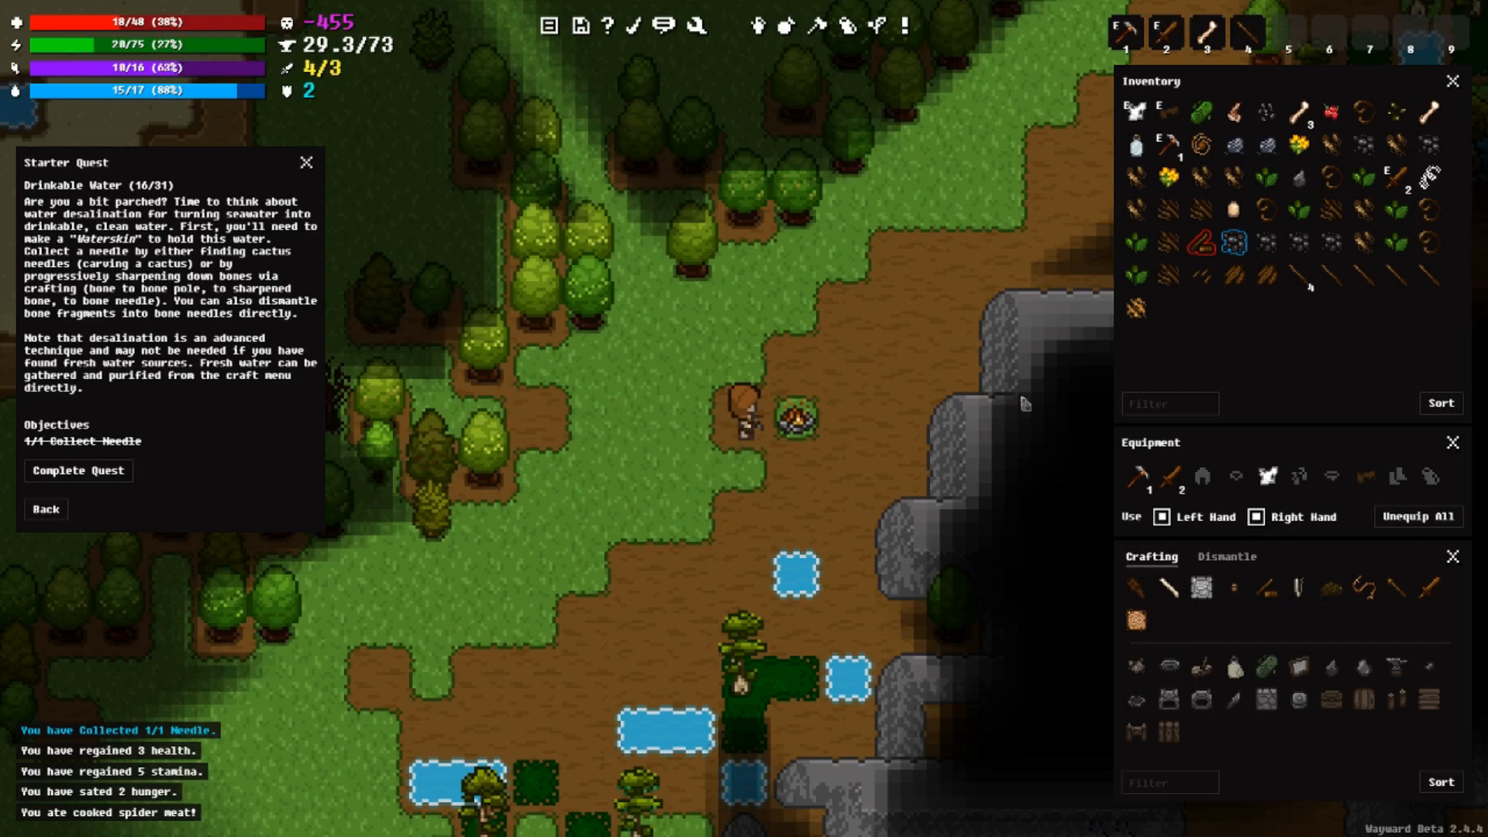
{"action": "mouse_move", "coordinate": [159, 494]}
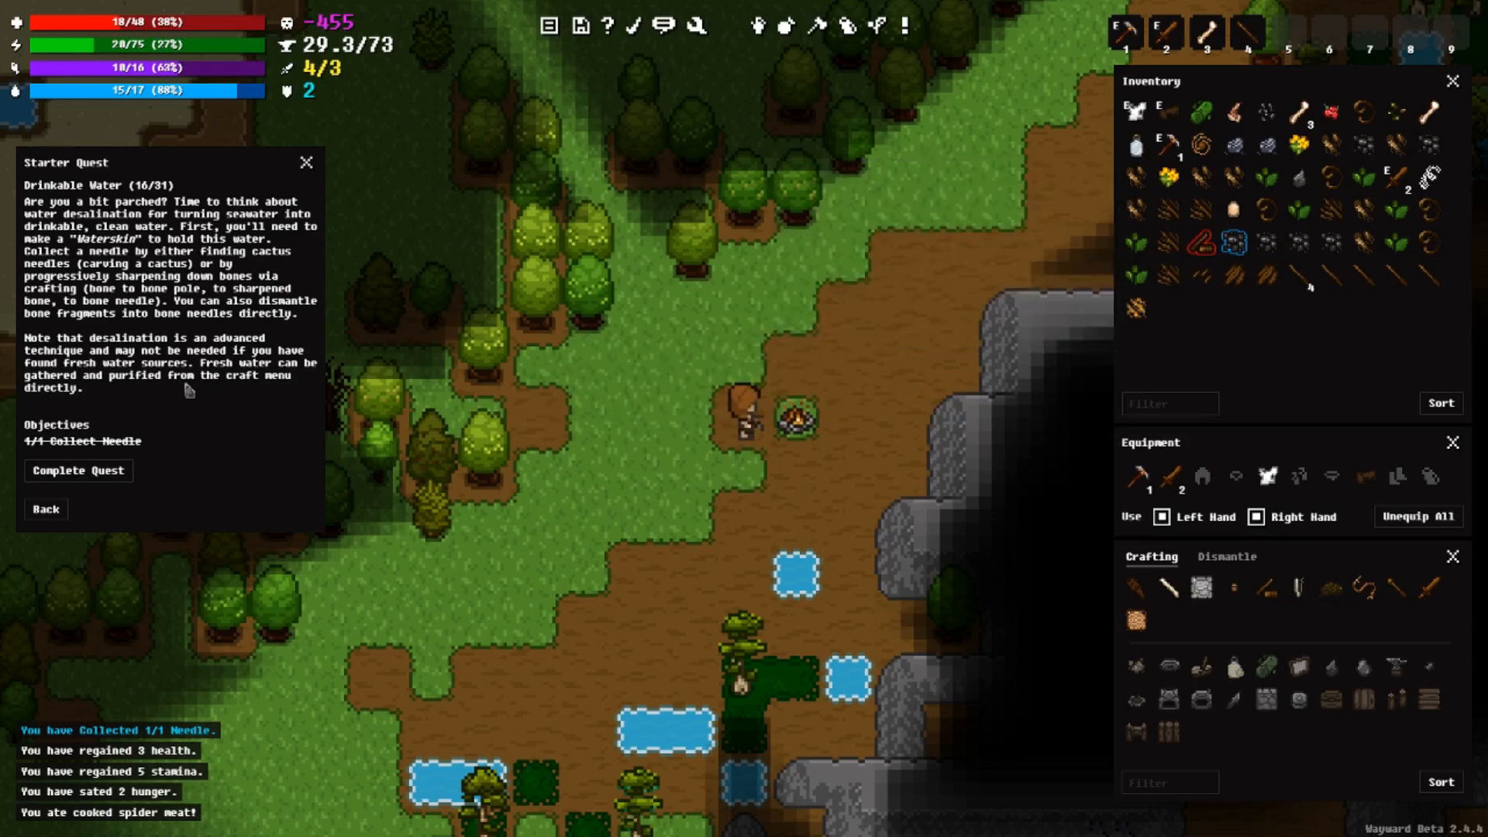
{"action": "mouse_move", "coordinate": [183, 389]}
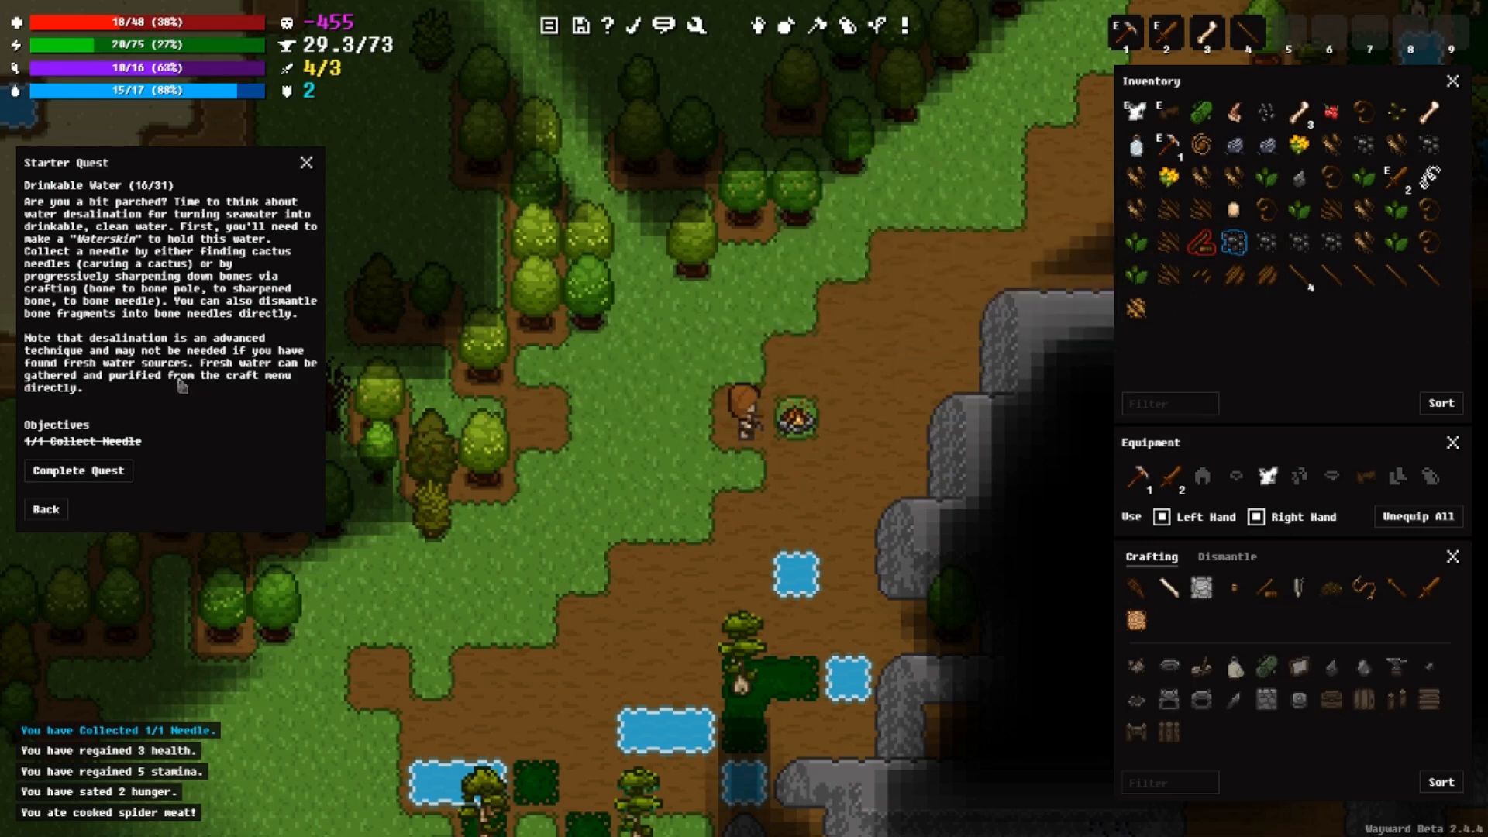
{"action": "mouse_move", "coordinate": [254, 367]}
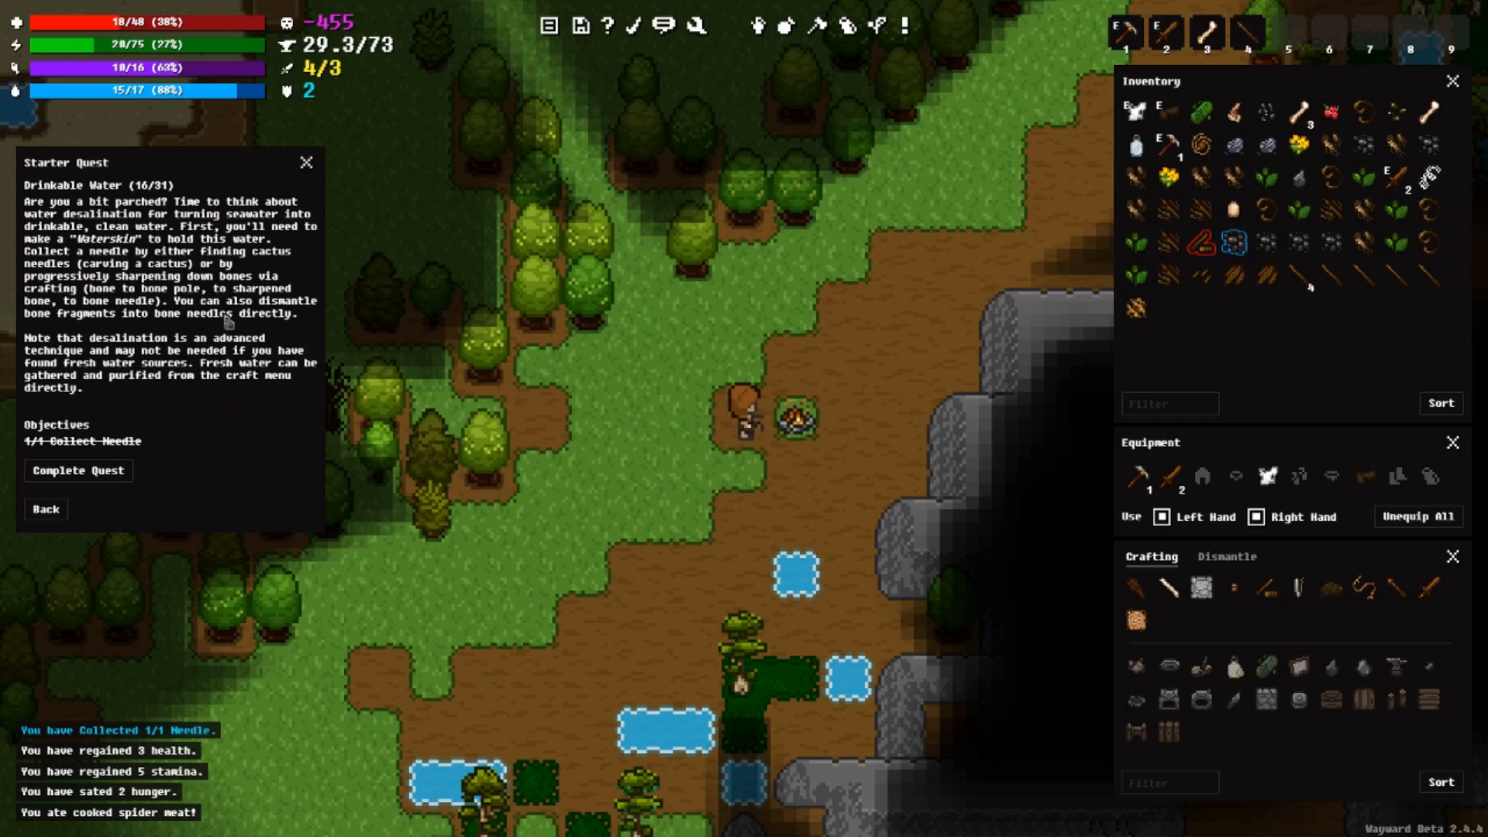
{"action": "mouse_move", "coordinate": [138, 371]}
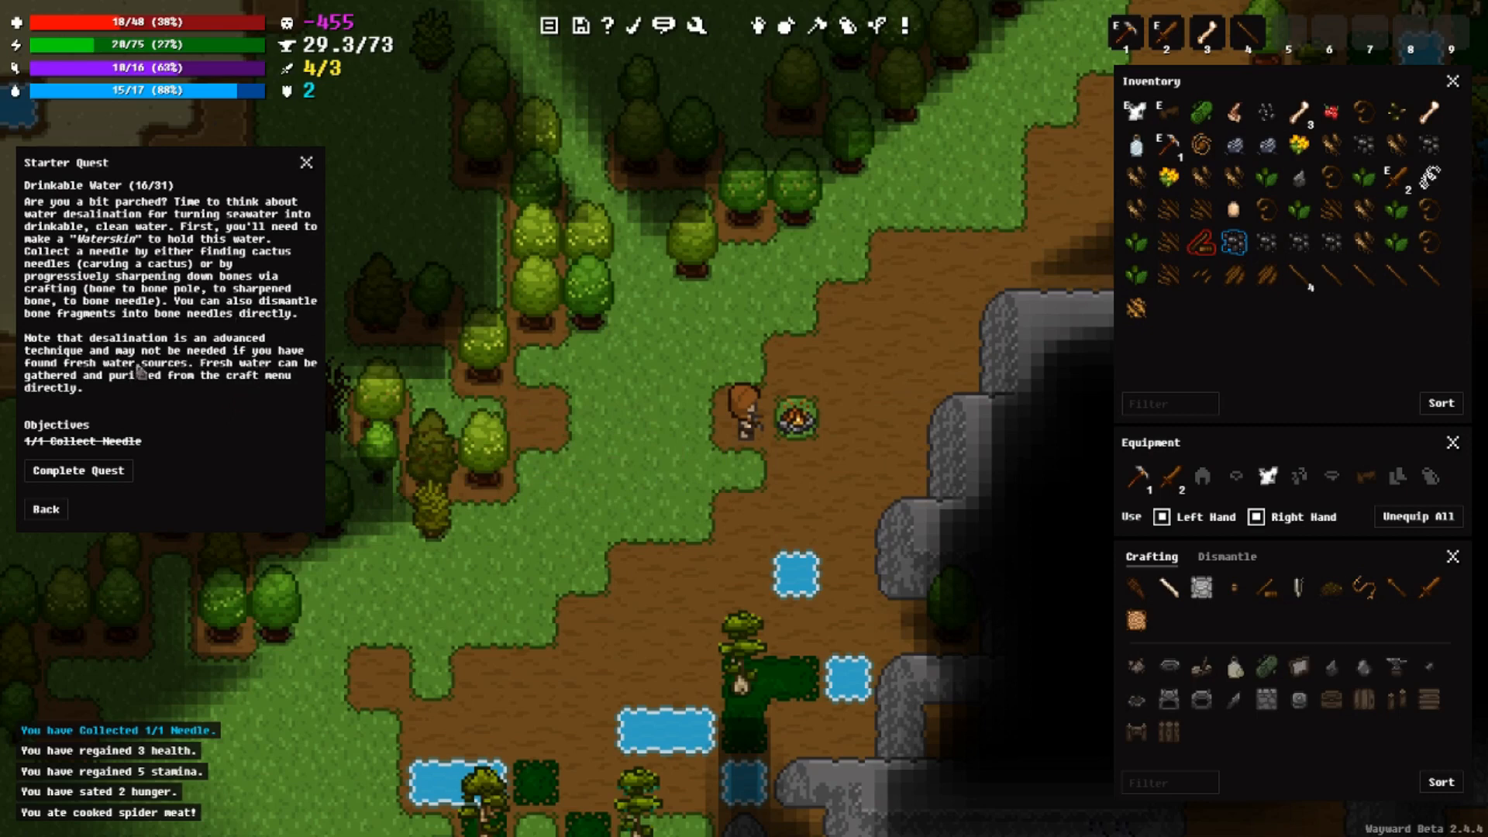
{"action": "mouse_move", "coordinate": [207, 365]}
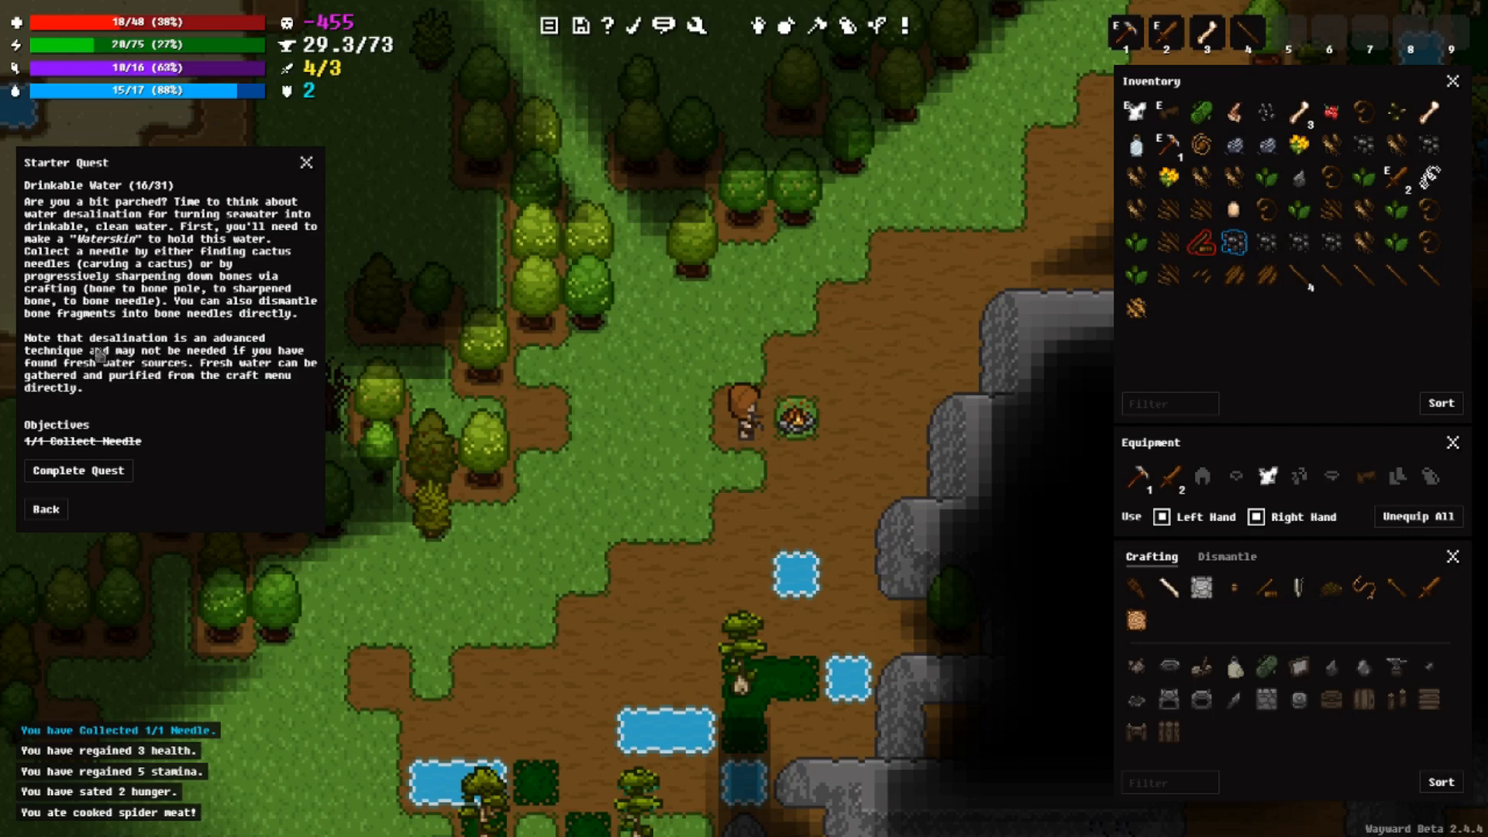
{"action": "mouse_move", "coordinate": [199, 355]}
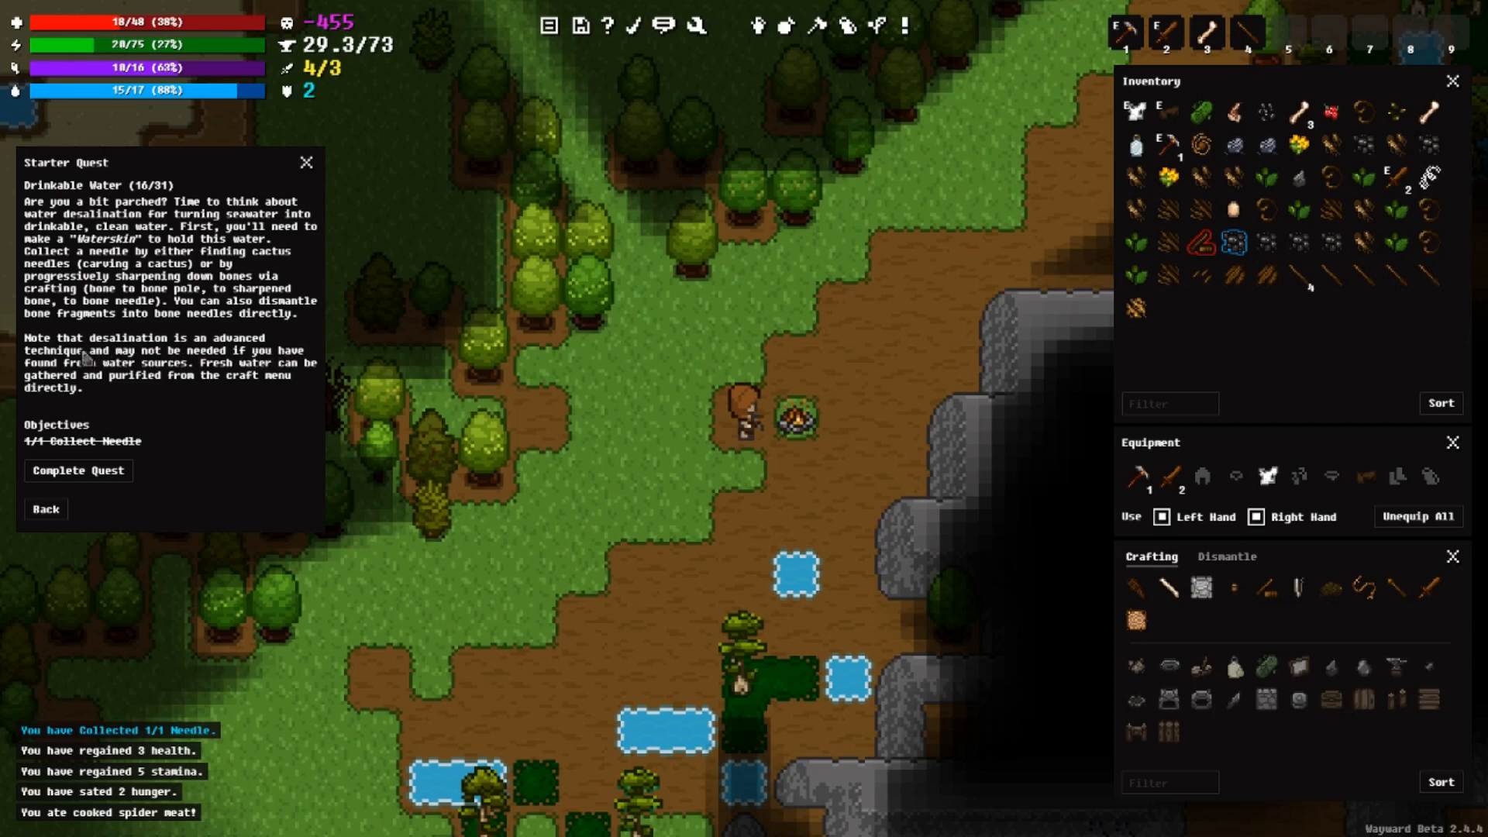
{"action": "mouse_move", "coordinate": [697, 429]}
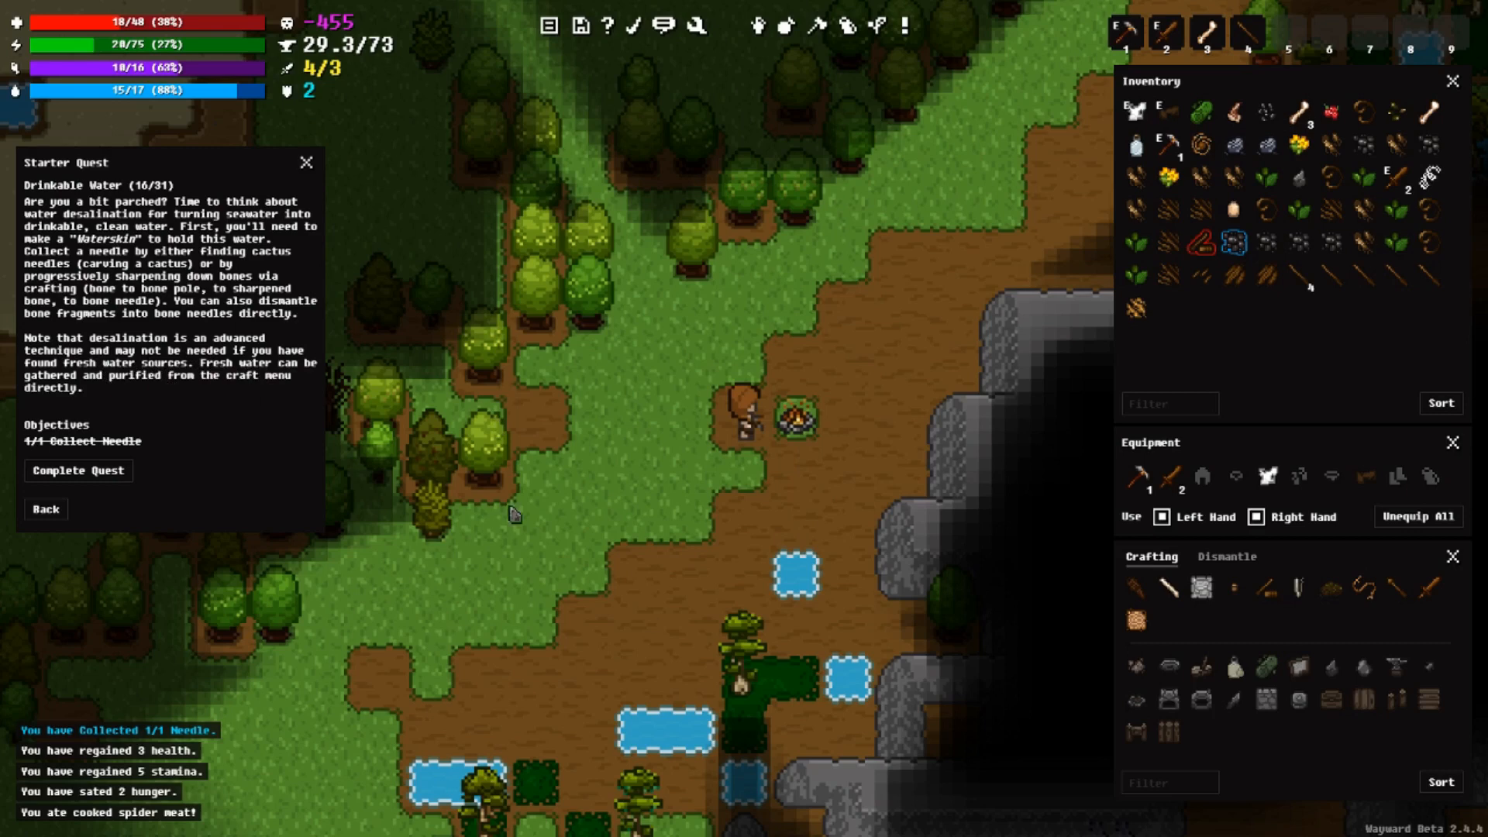
{"action": "mouse_move", "coordinate": [804, 583]}
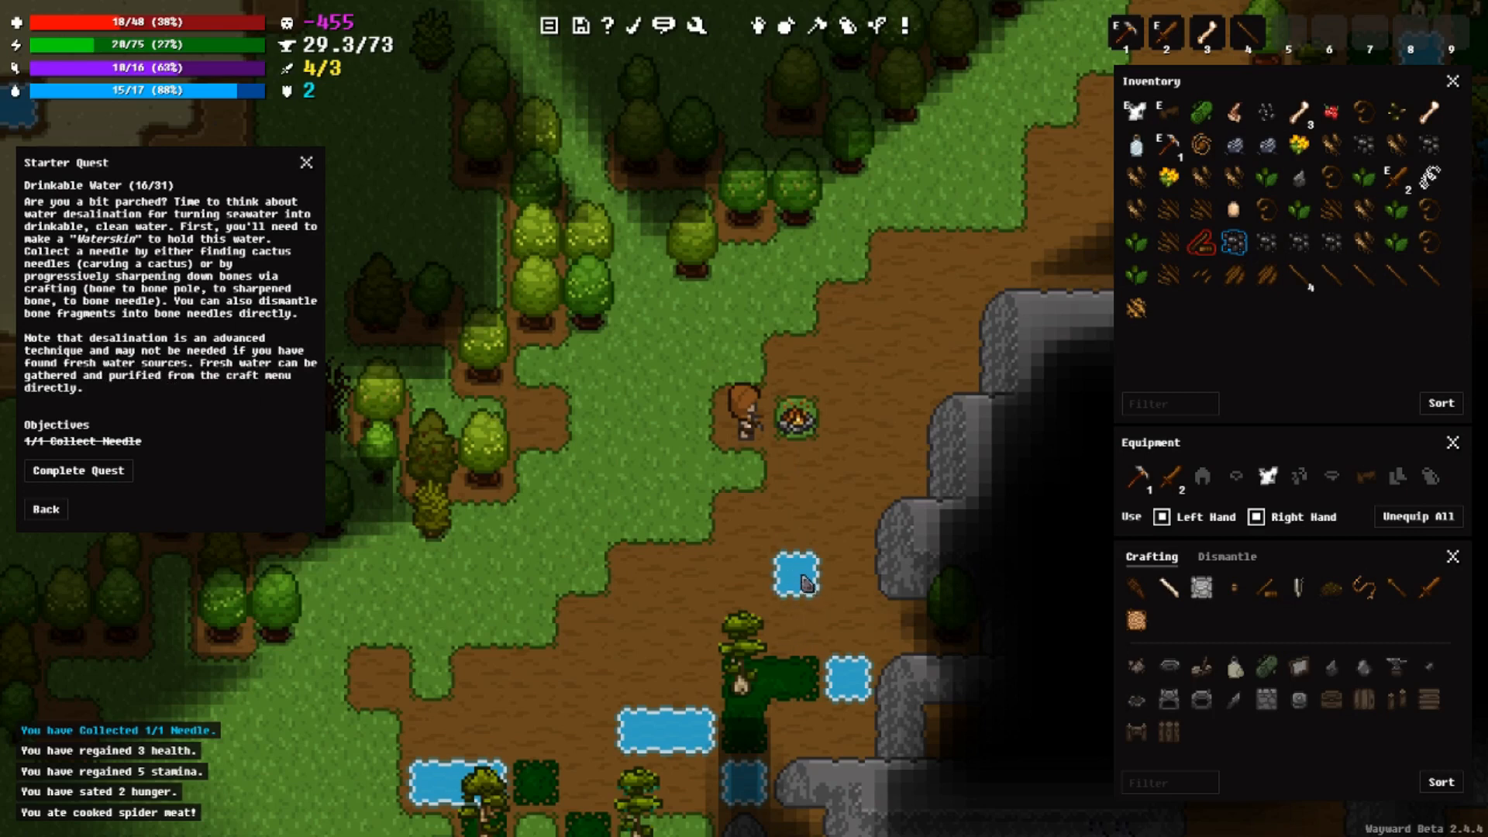
{"action": "mouse_move", "coordinate": [809, 584]}
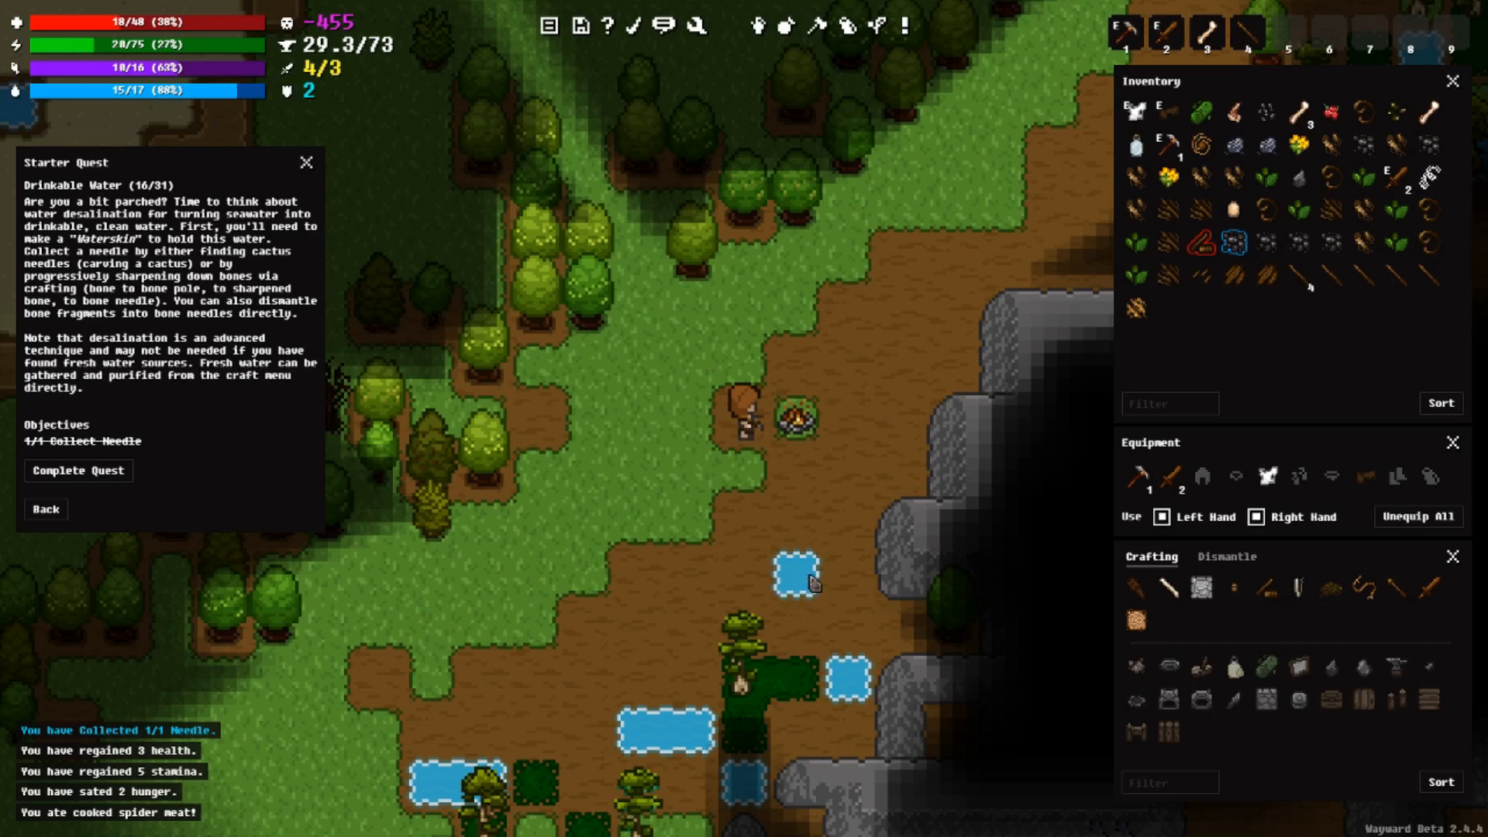
{"action": "mouse_move", "coordinate": [812, 586]}
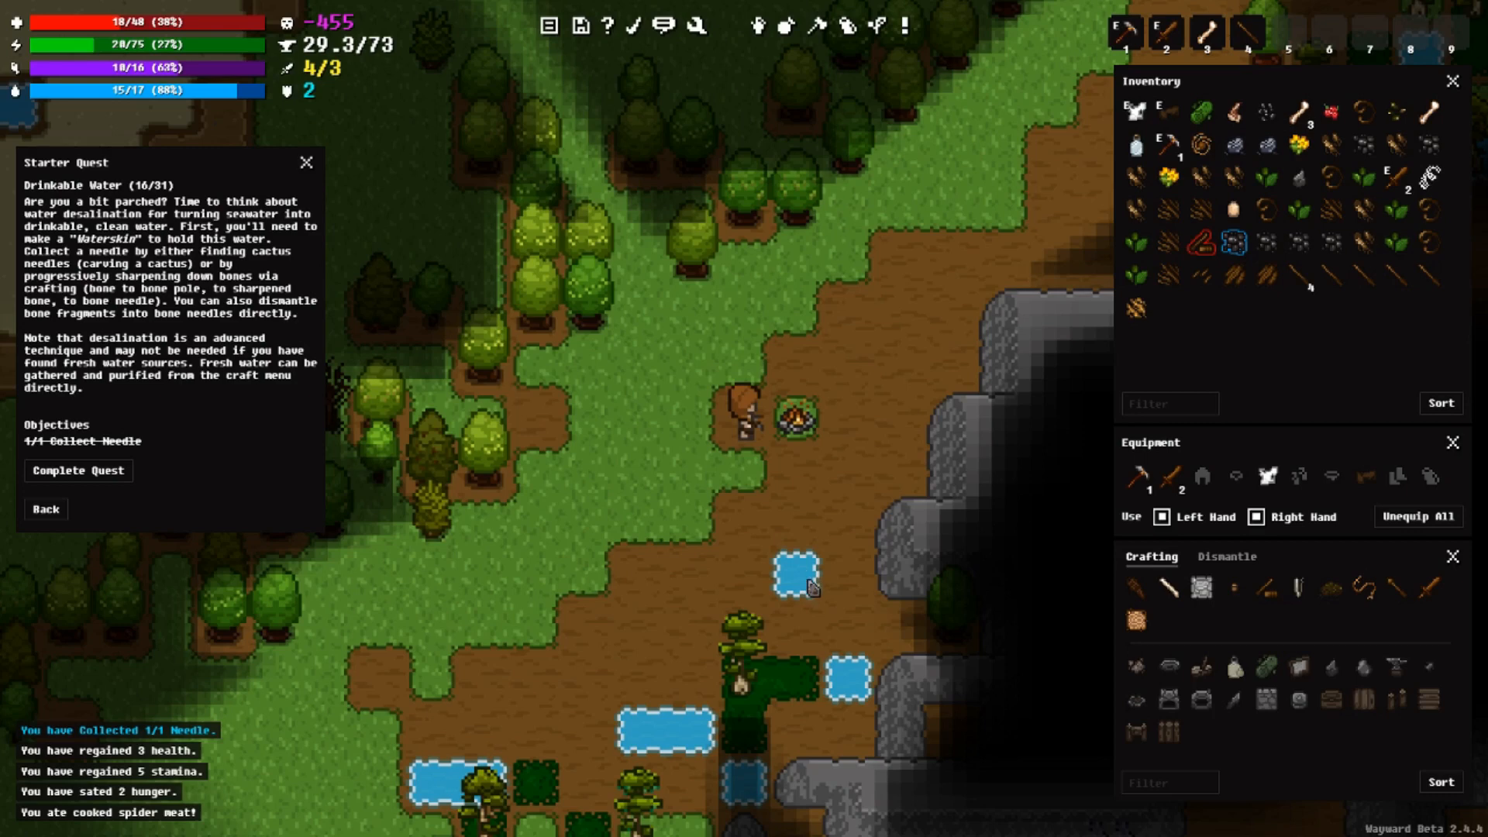
{"action": "mouse_move", "coordinate": [814, 582]}
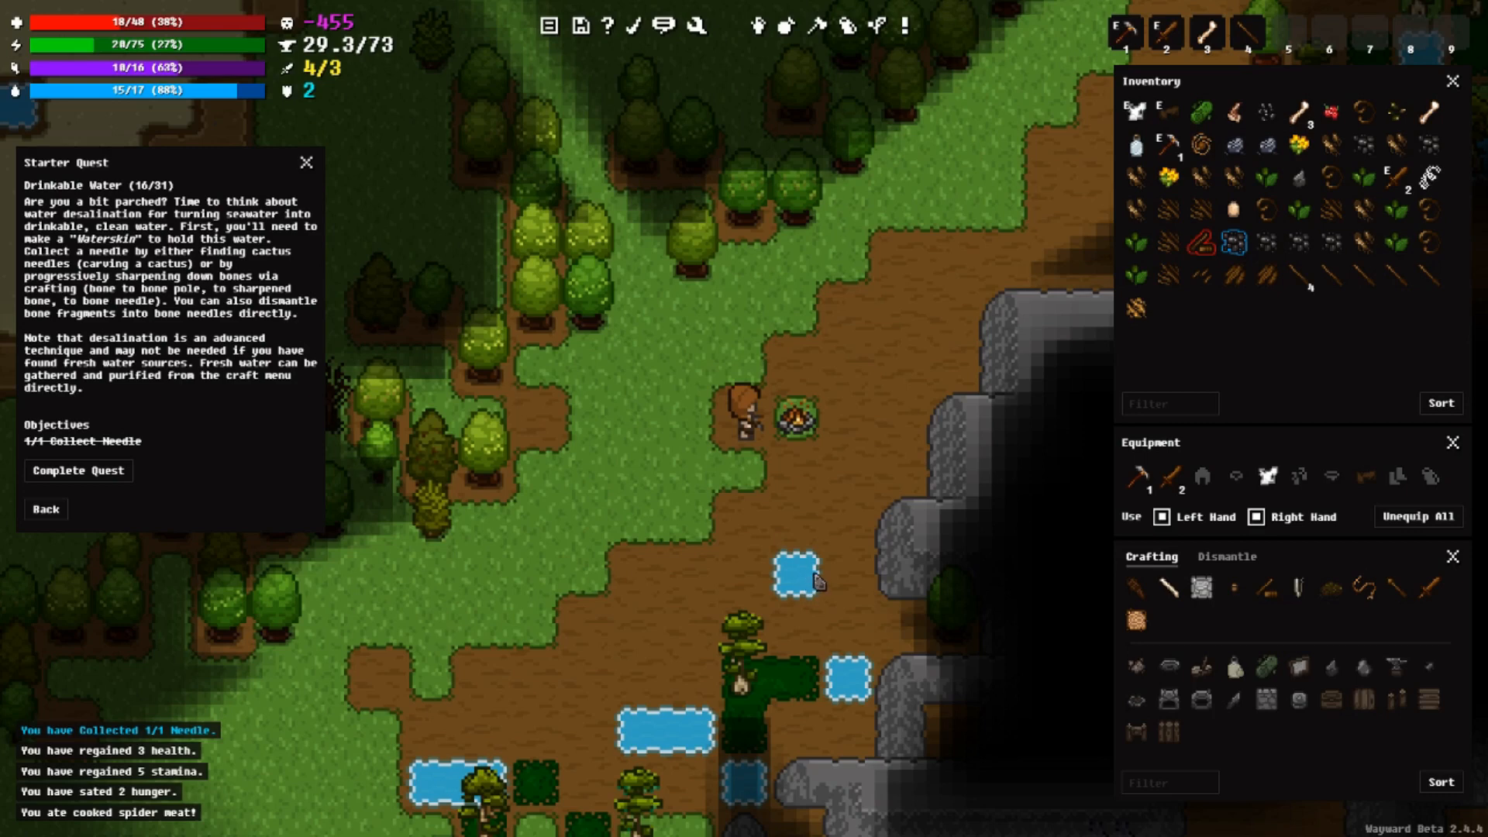
{"action": "mouse_move", "coordinate": [664, 729]}
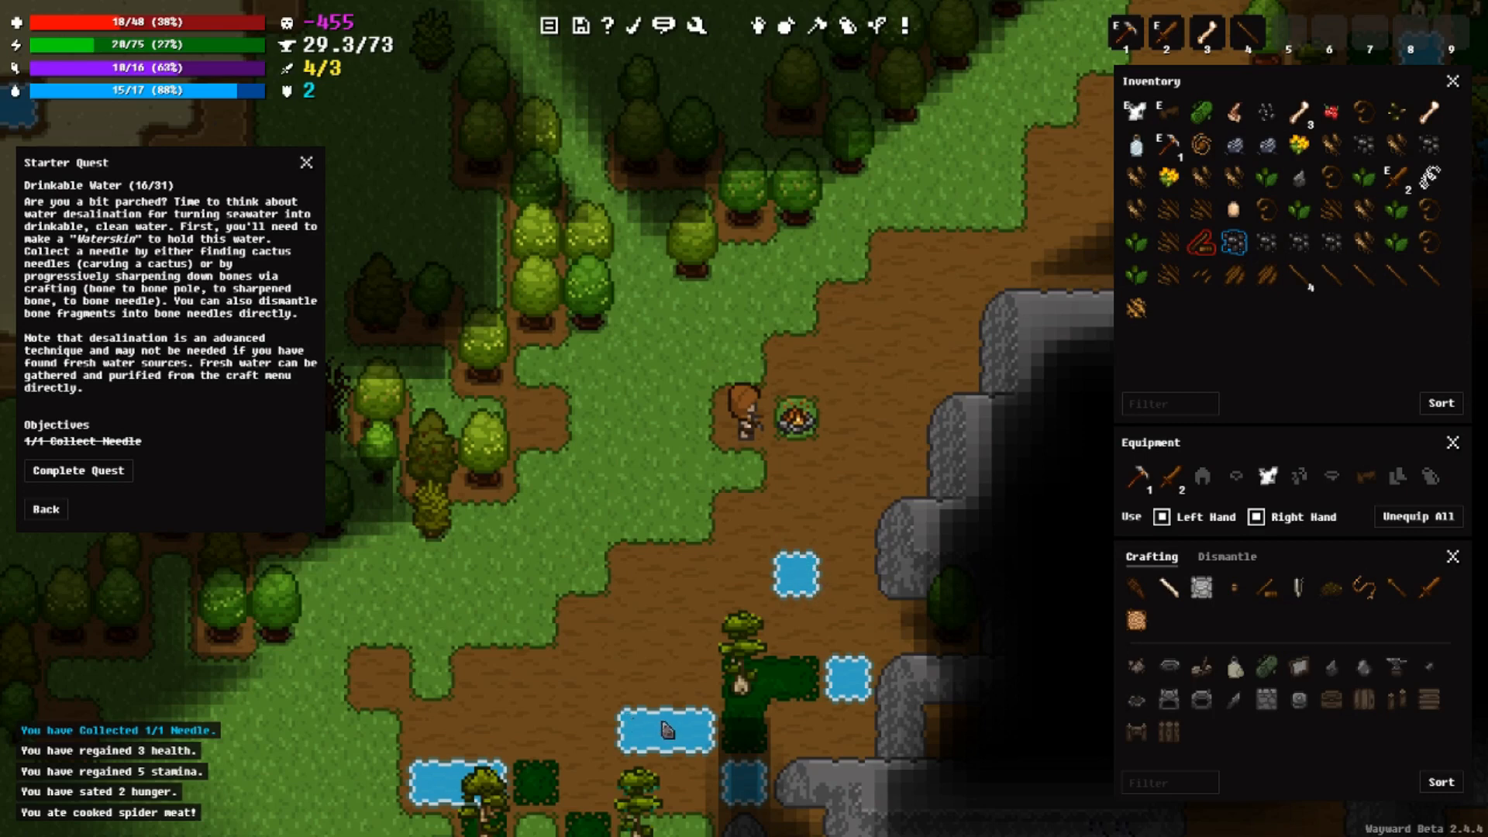
{"action": "mouse_move", "coordinate": [269, 350]}
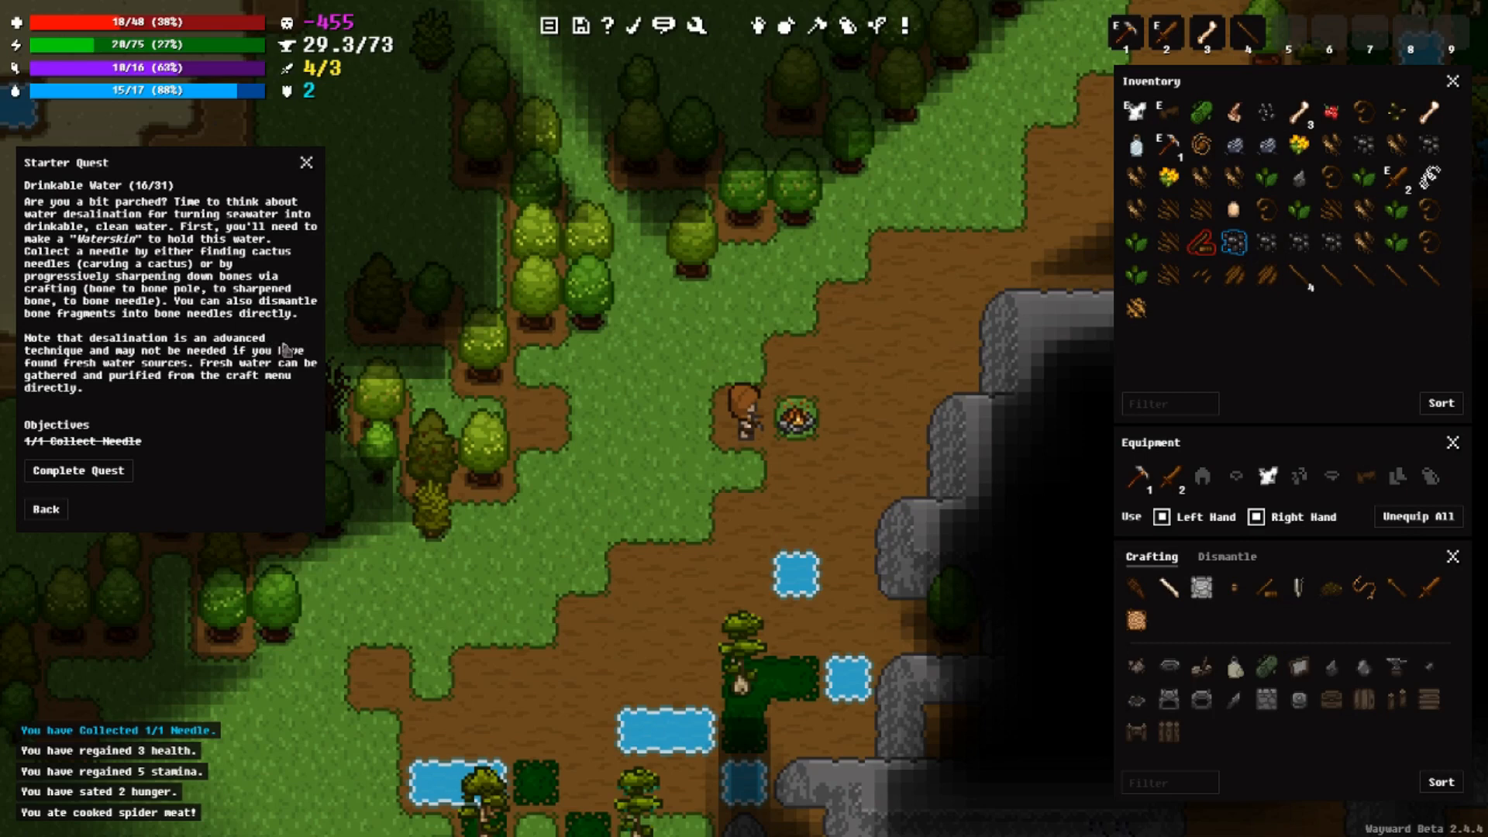
{"action": "mouse_move", "coordinate": [138, 392]}
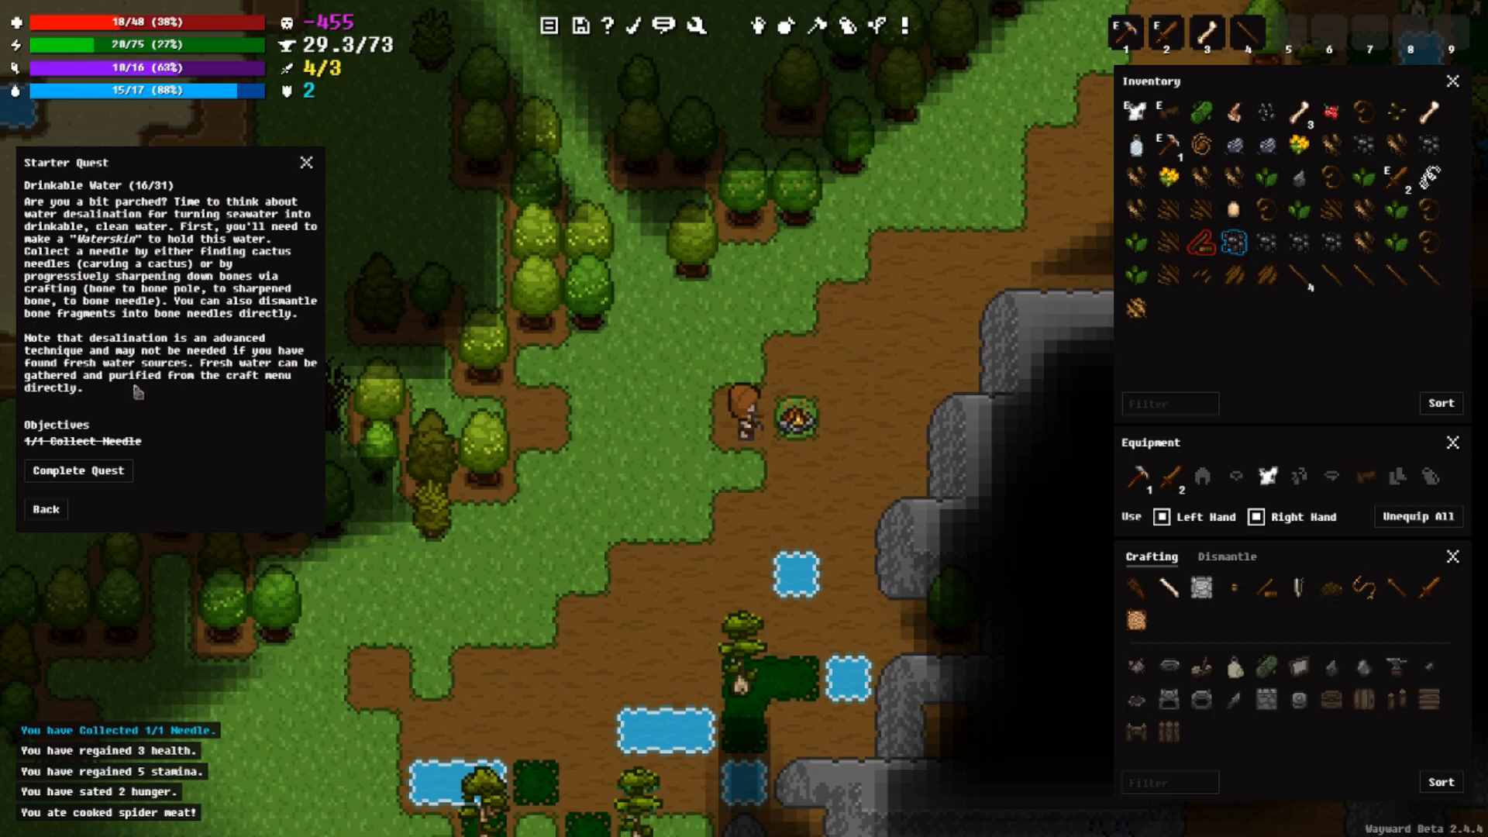
{"action": "mouse_move", "coordinate": [307, 389]}
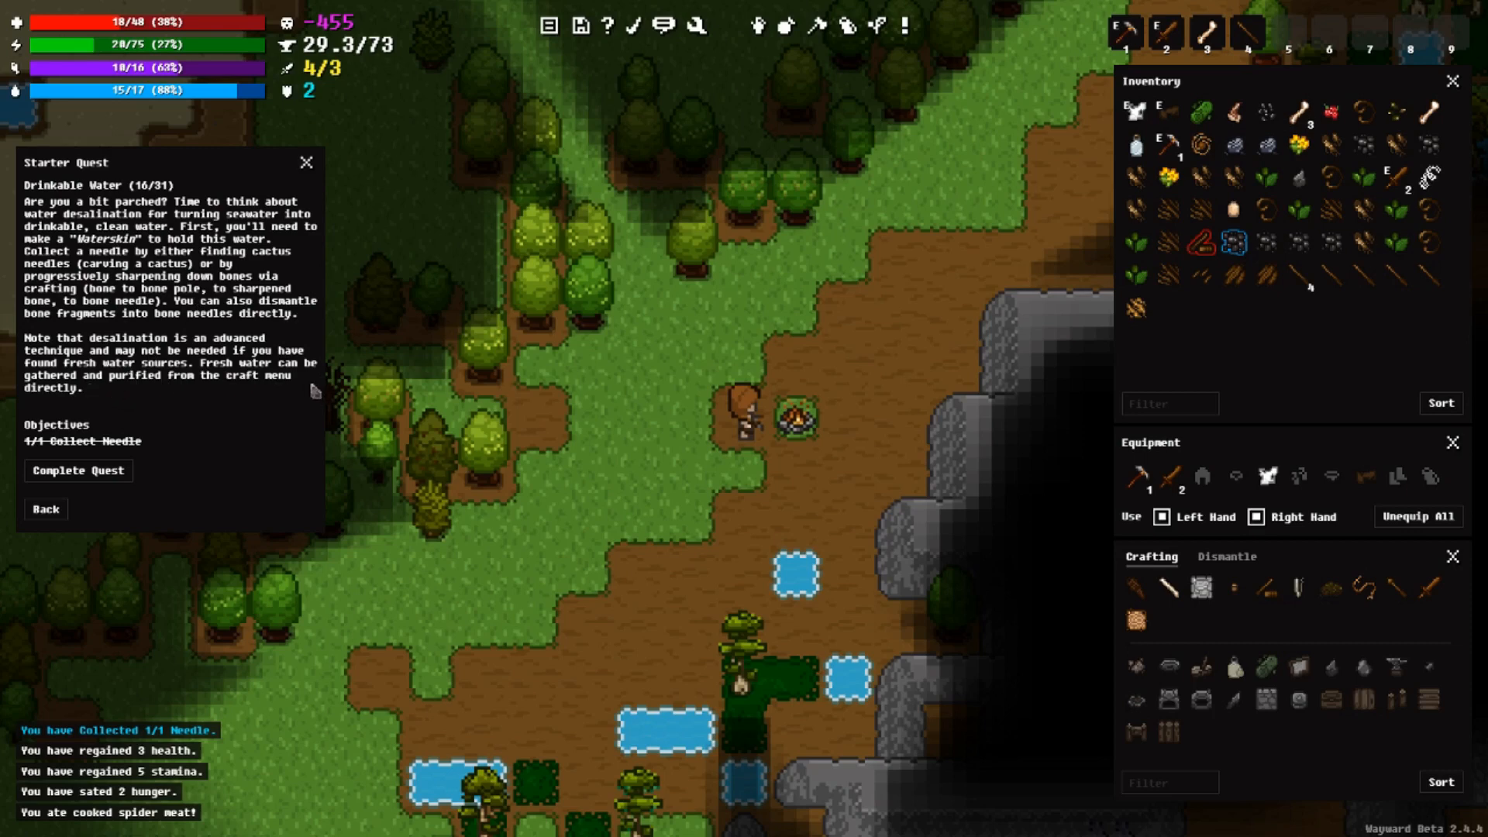
{"action": "mouse_move", "coordinate": [259, 390]}
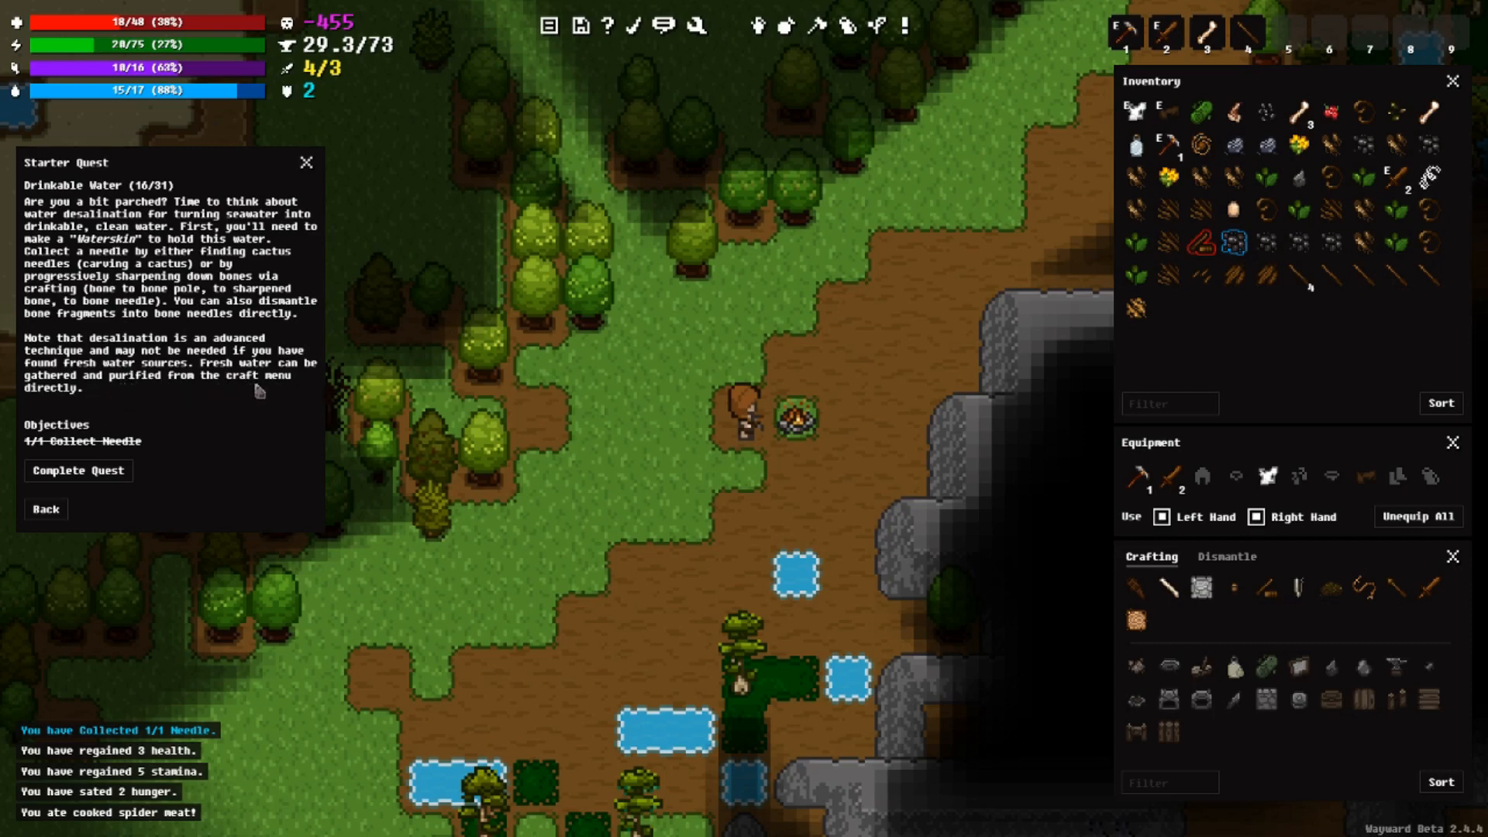
{"action": "mouse_move", "coordinate": [196, 407]}
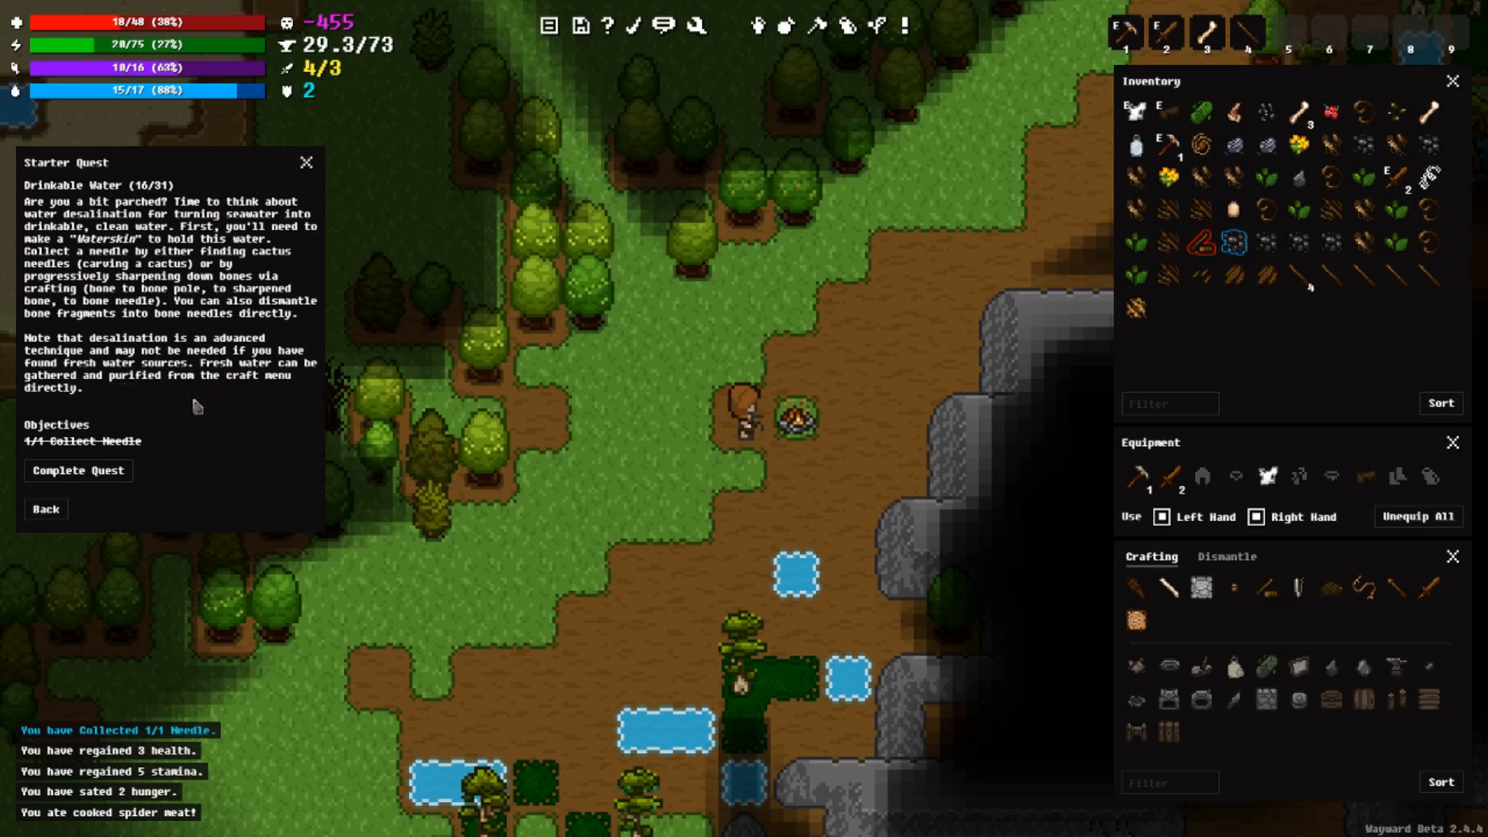
{"action": "mouse_move", "coordinate": [202, 406]}
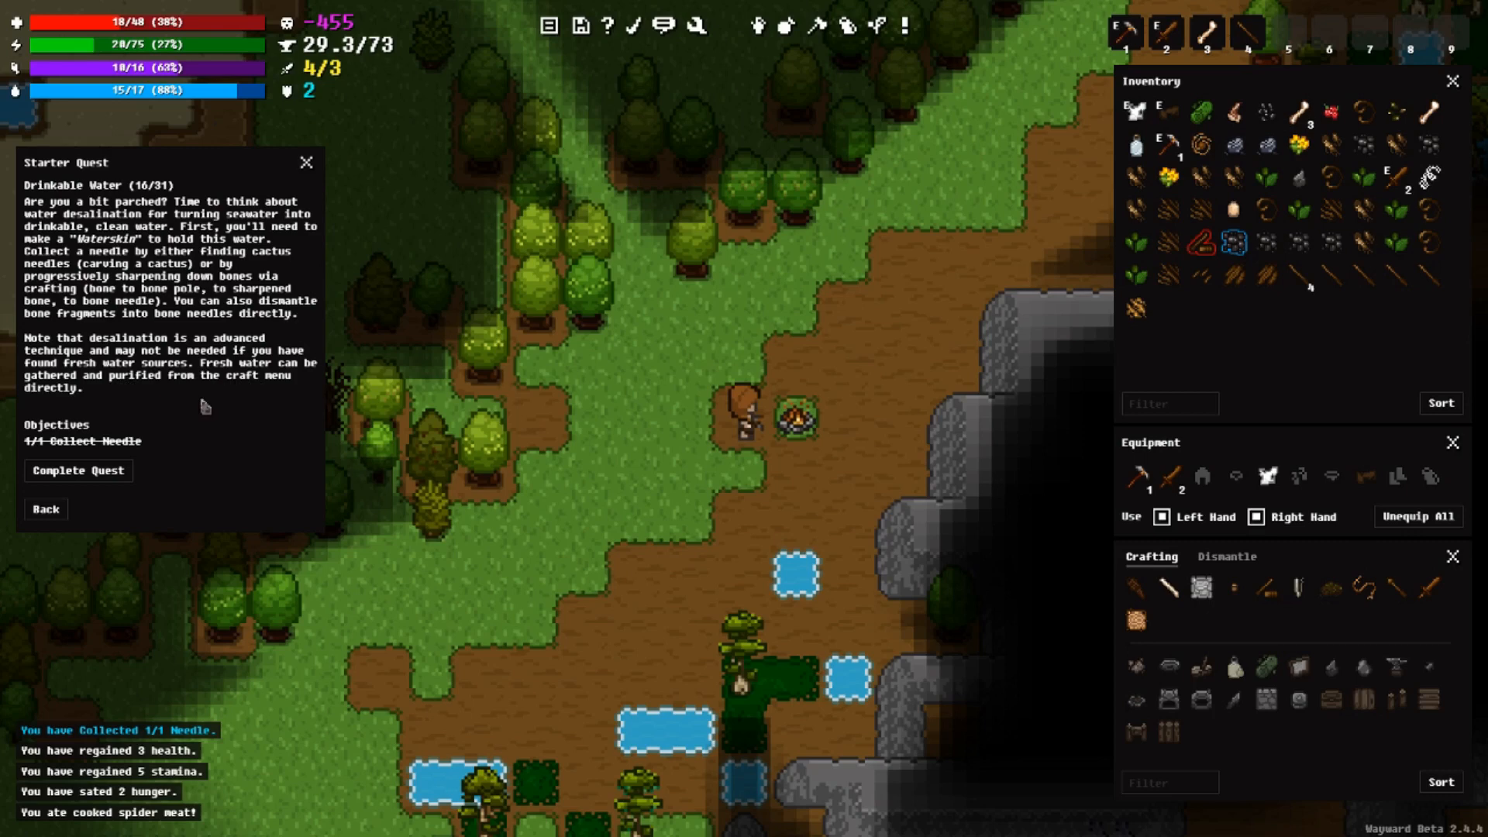
{"action": "mouse_move", "coordinate": [160, 466]}
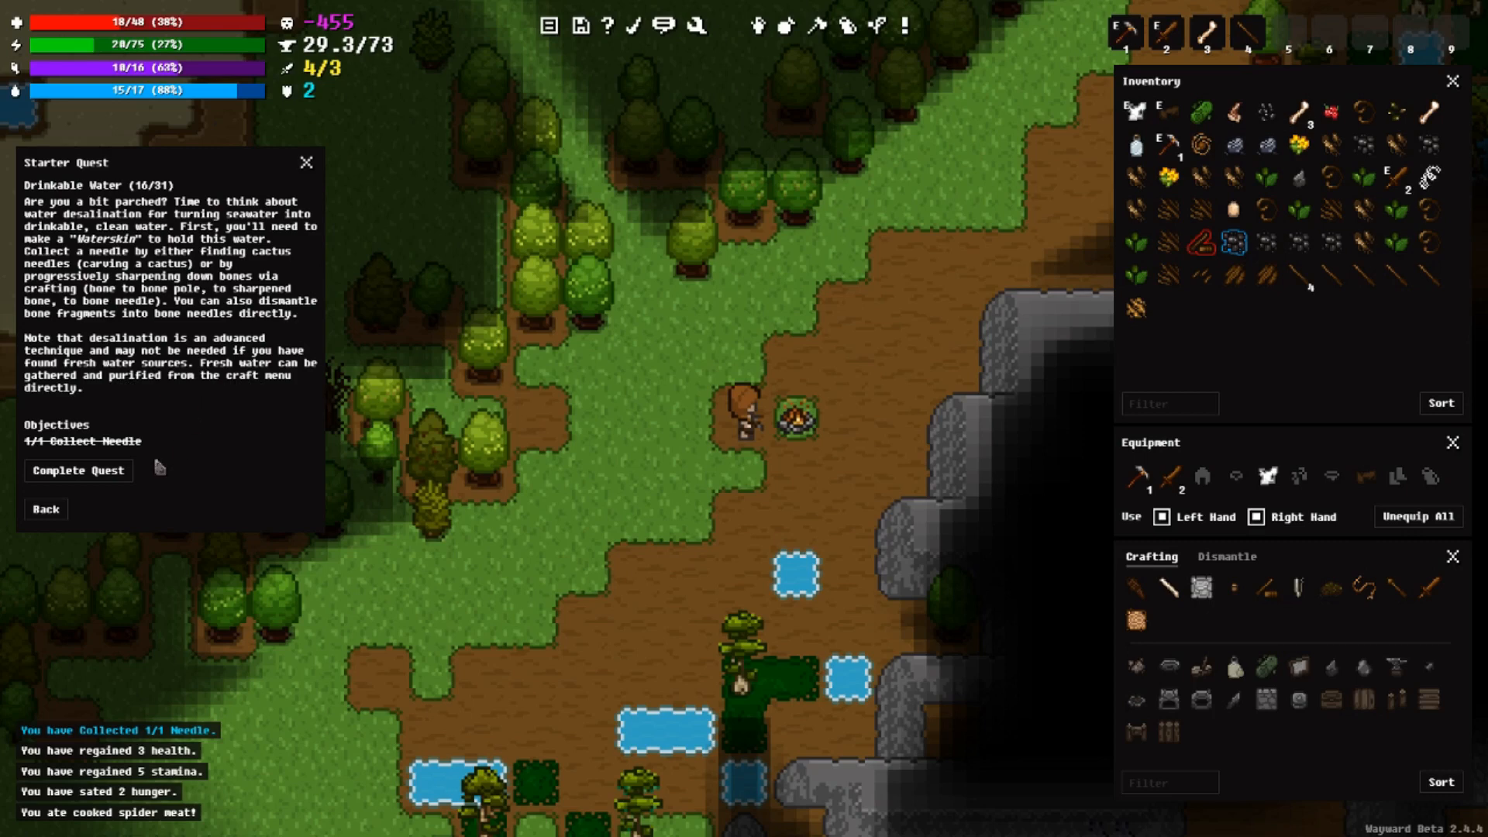
{"action": "mouse_move", "coordinate": [79, 470]}
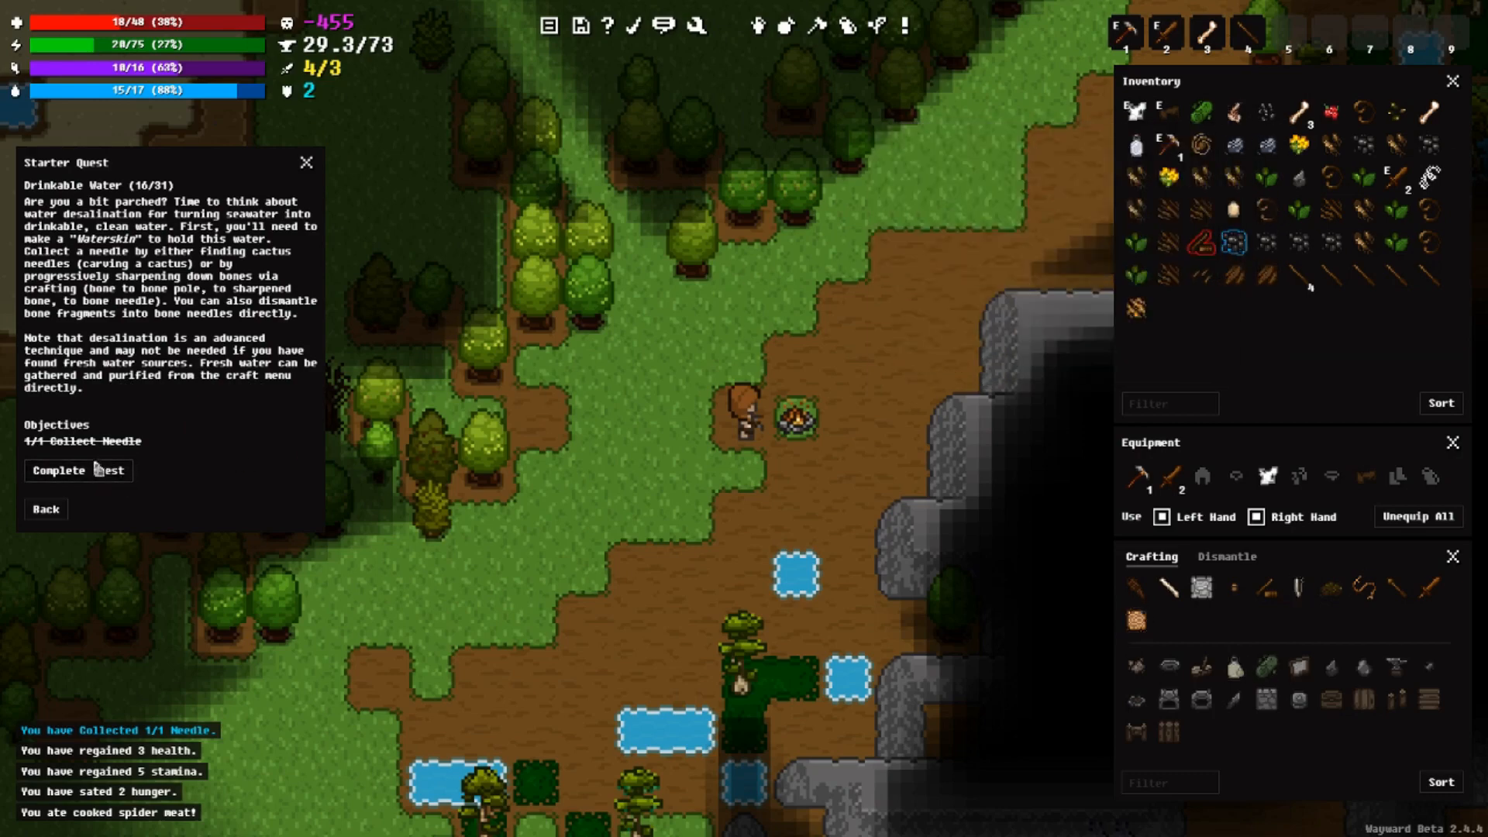
Step: Turn in the completed Drinkable Water starter quest
{"action": "left_click", "coordinate": [77, 469]}
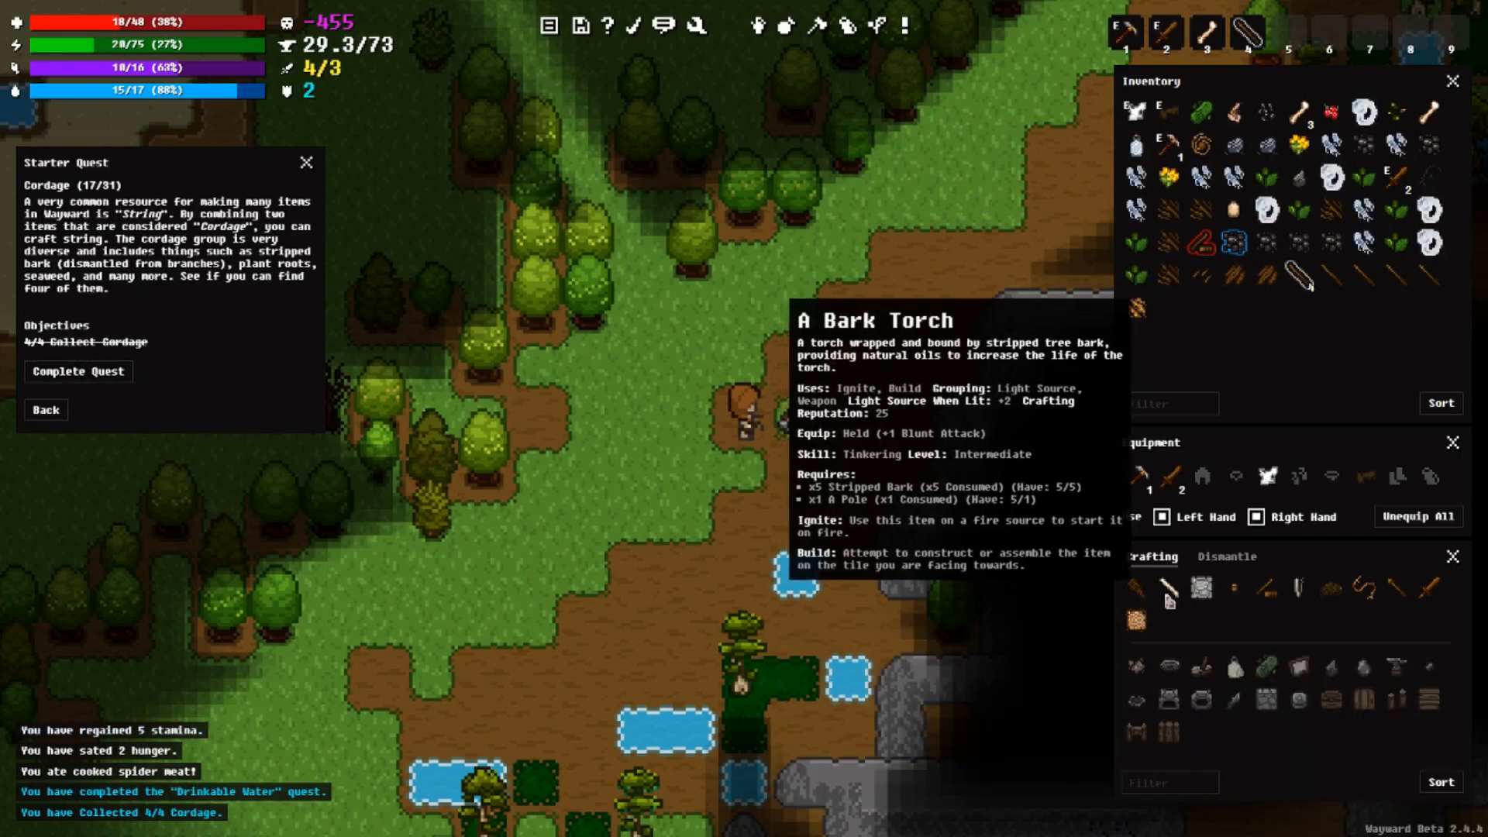
{"action": "mouse_move", "coordinate": [1298, 588]}
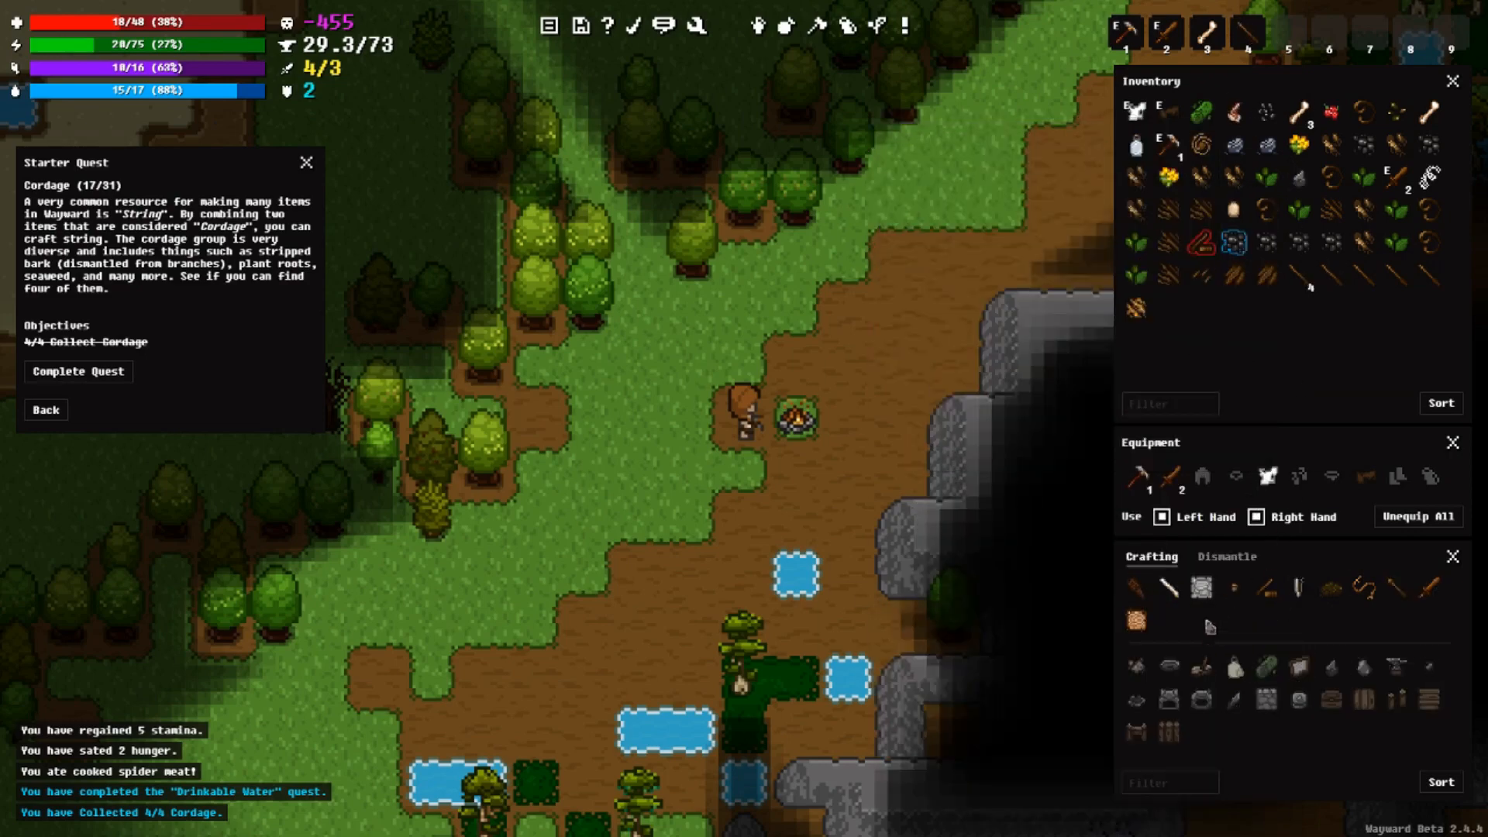
{"action": "mouse_move", "coordinate": [1201, 588]}
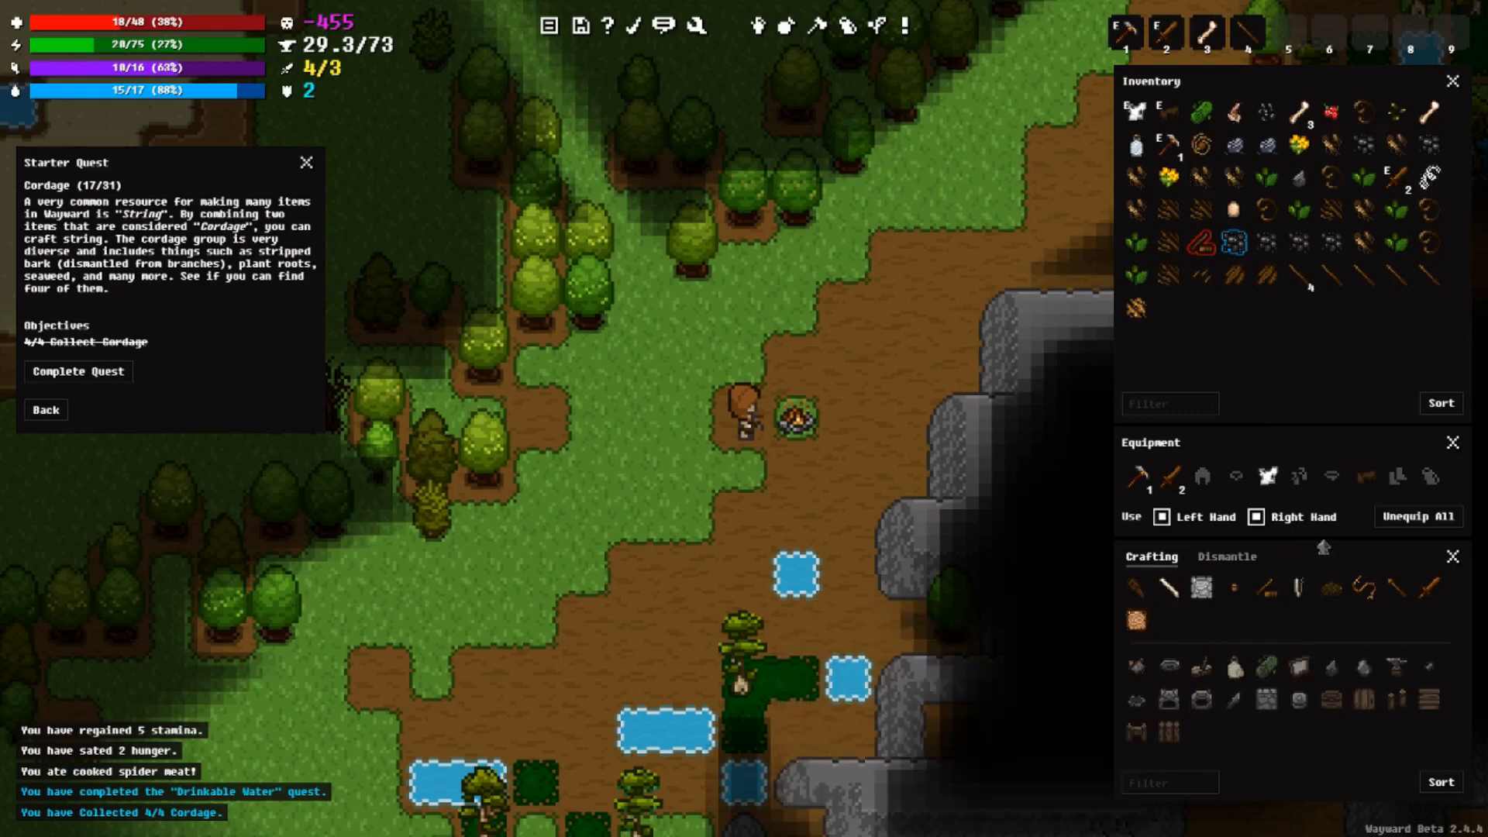
{"action": "mouse_move", "coordinate": [1201, 112]}
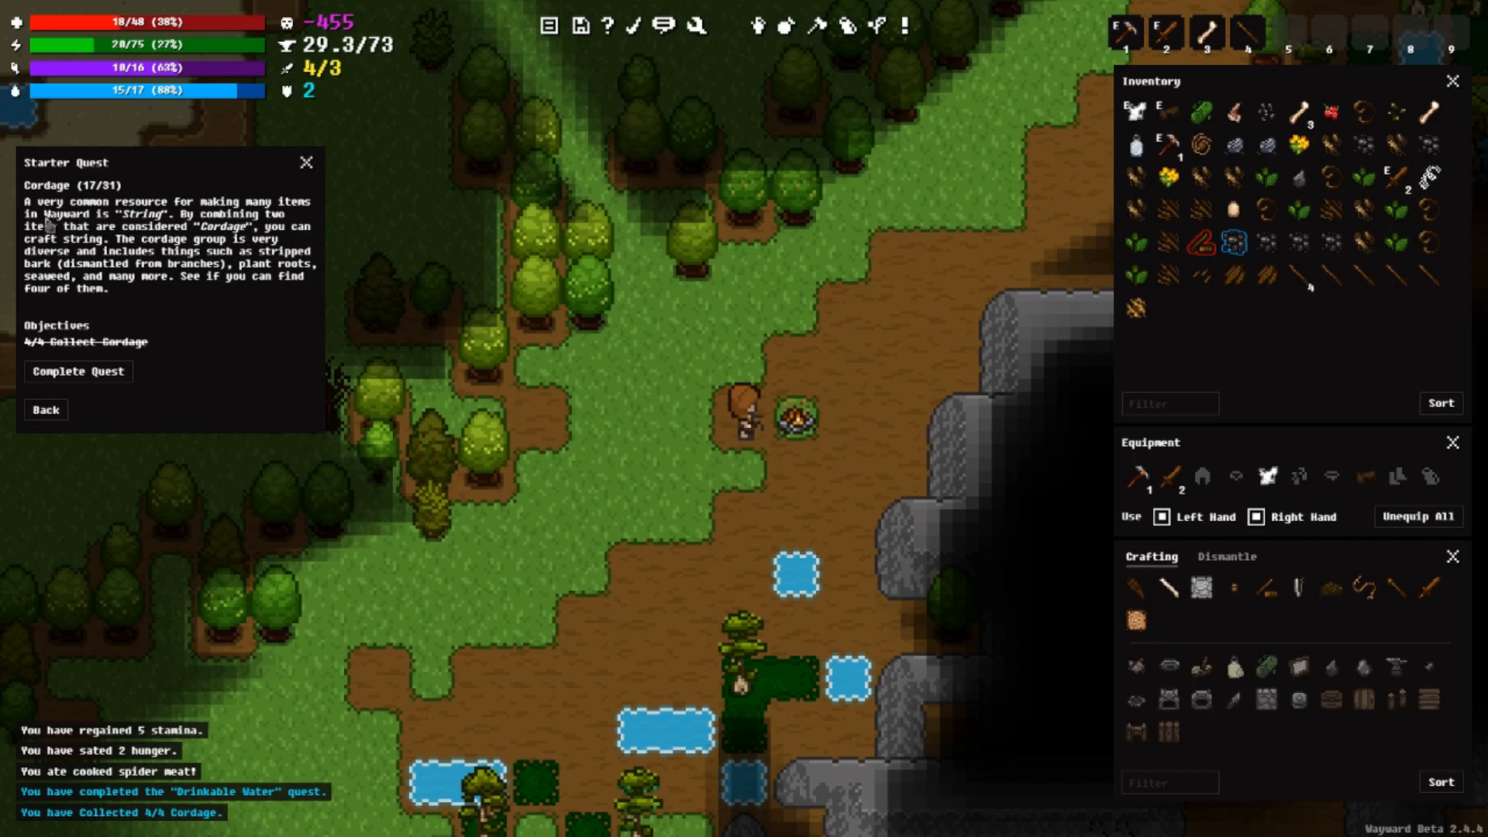
{"action": "mouse_move", "coordinate": [301, 230]}
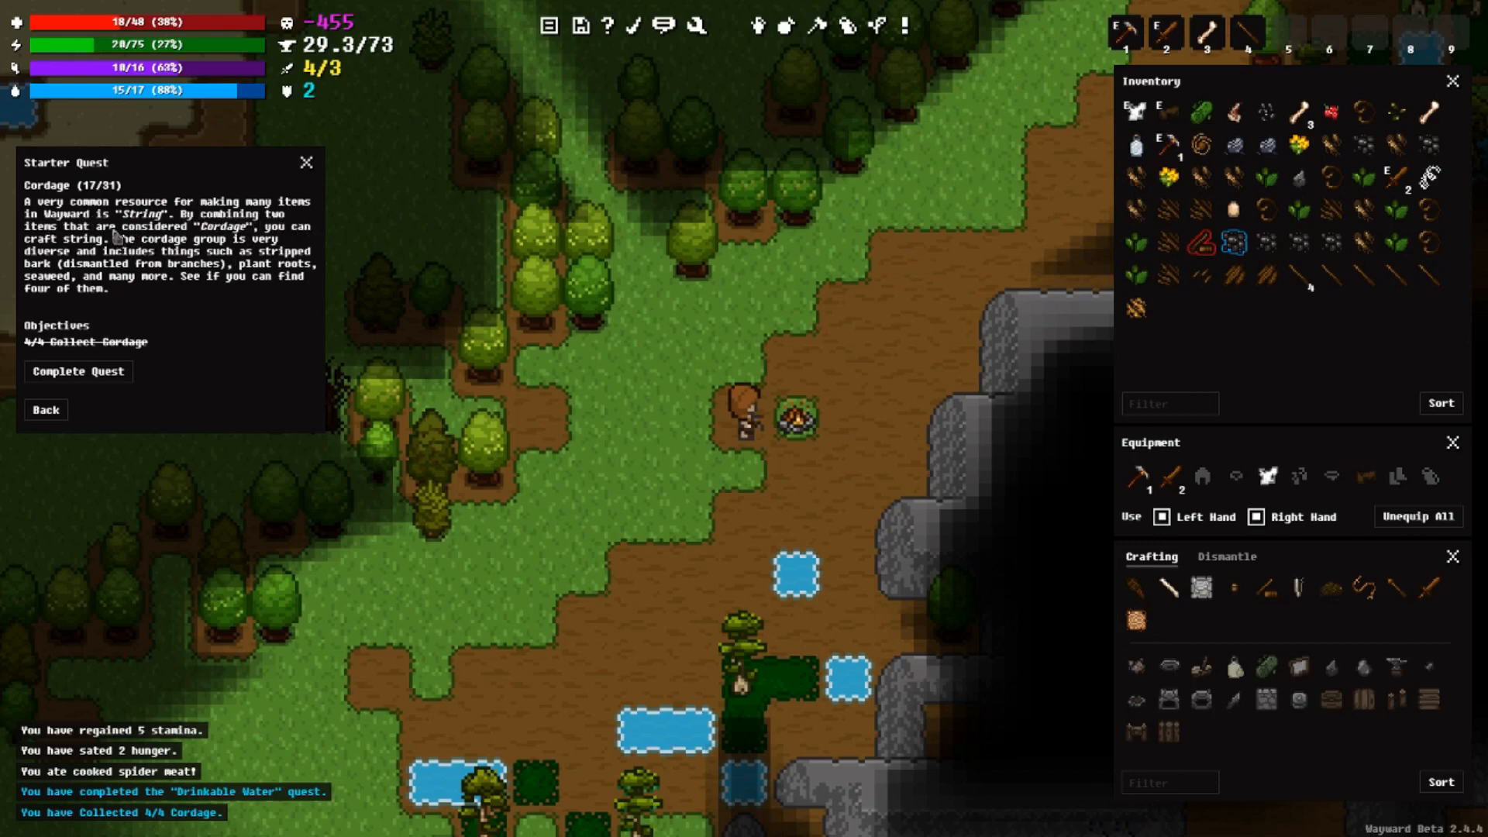
{"action": "mouse_move", "coordinate": [304, 237]}
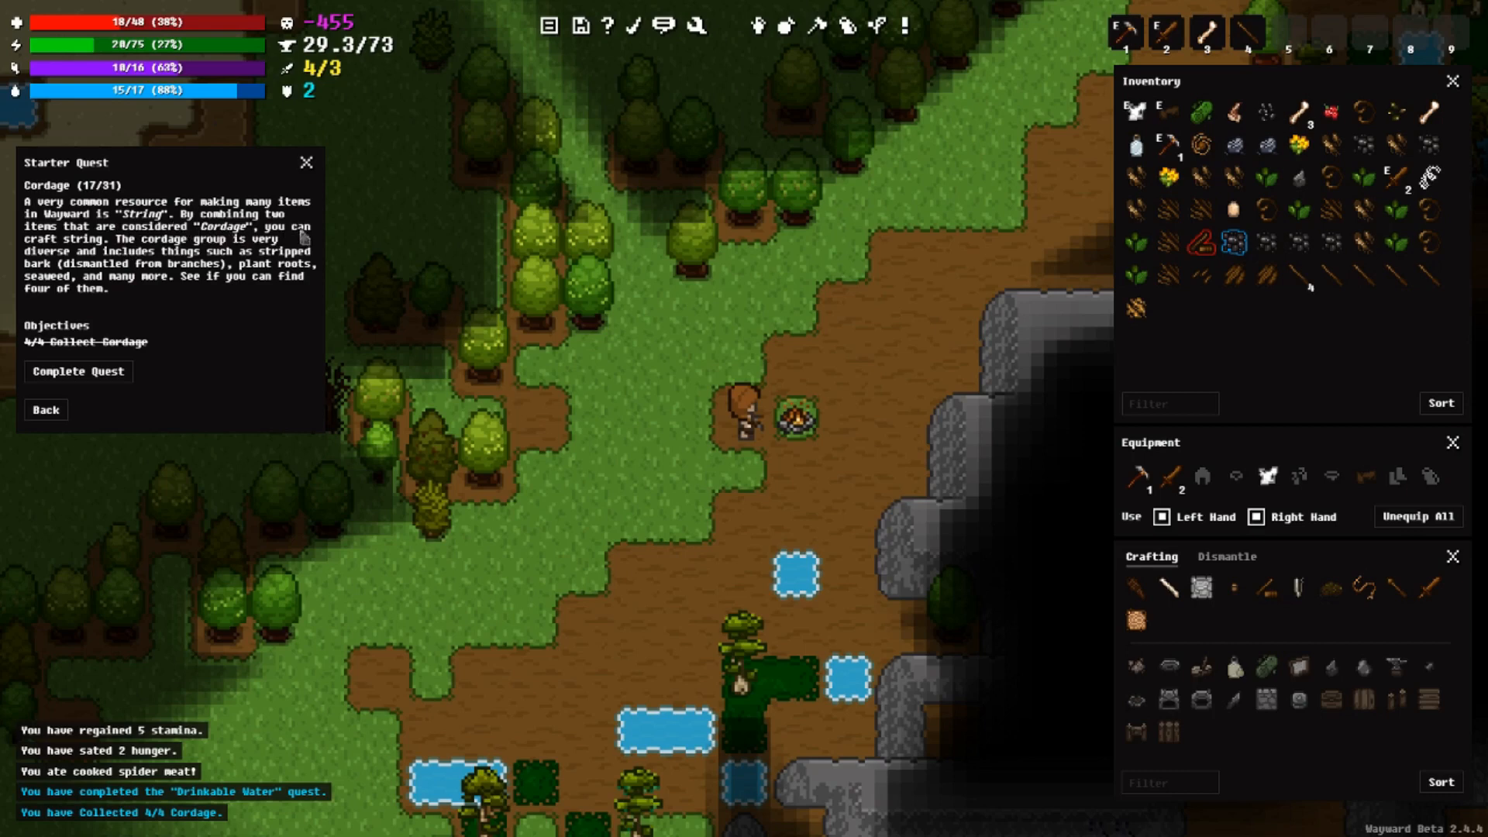
{"action": "mouse_move", "coordinate": [133, 251]}
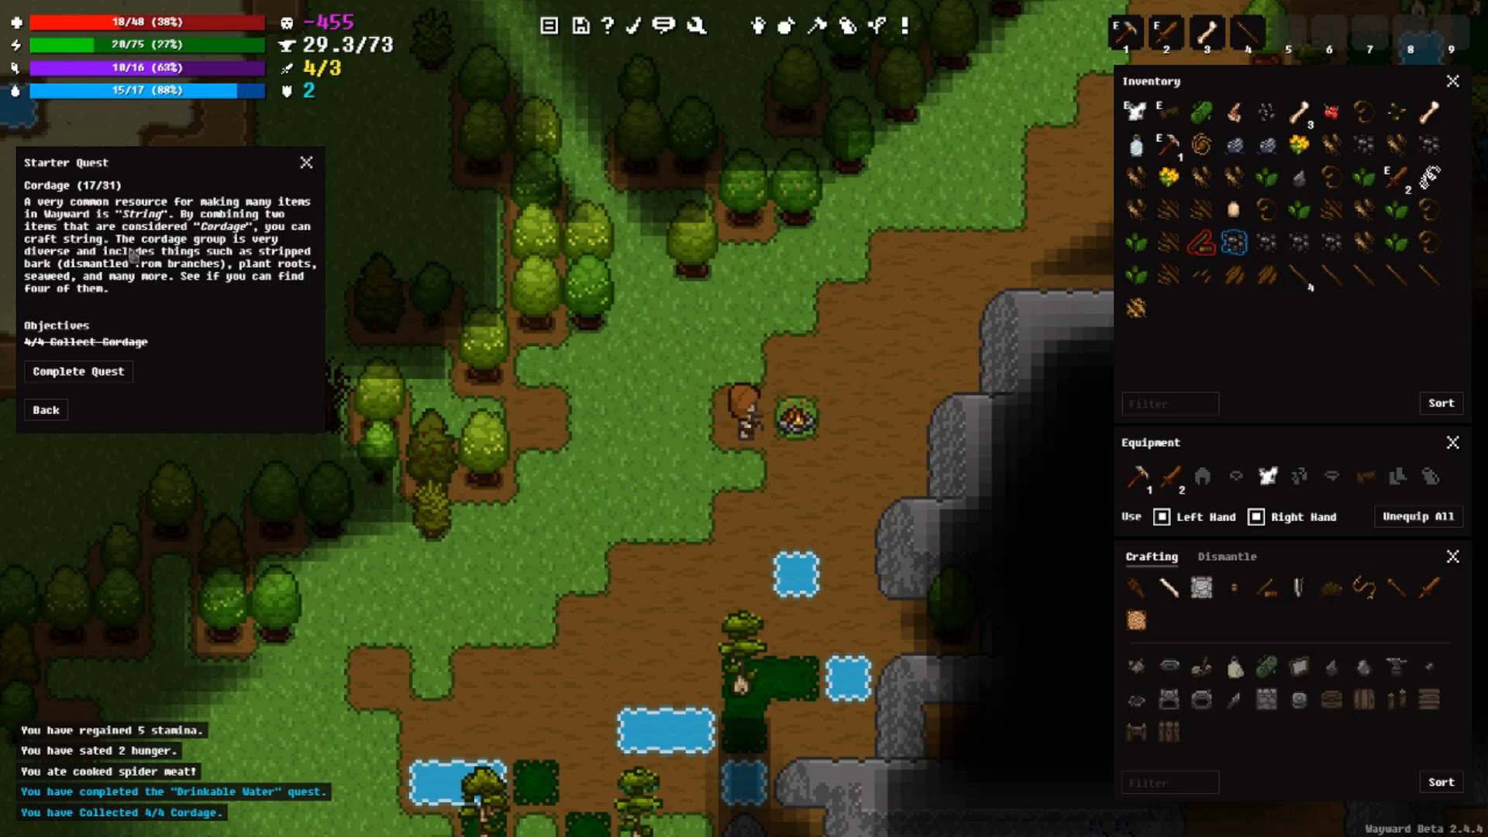
{"action": "mouse_move", "coordinate": [173, 308]}
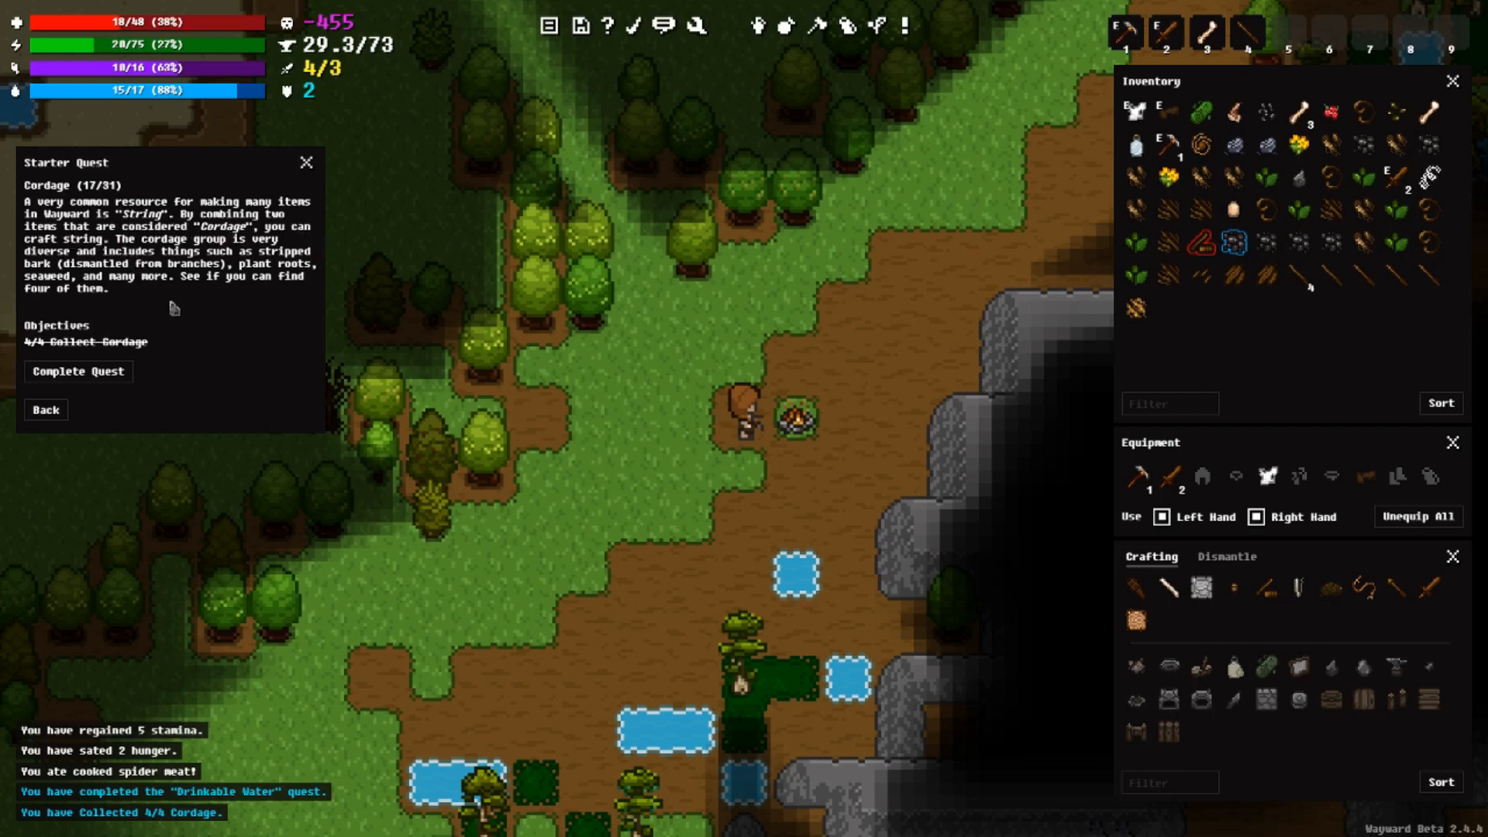
{"action": "mouse_move", "coordinate": [164, 301]}
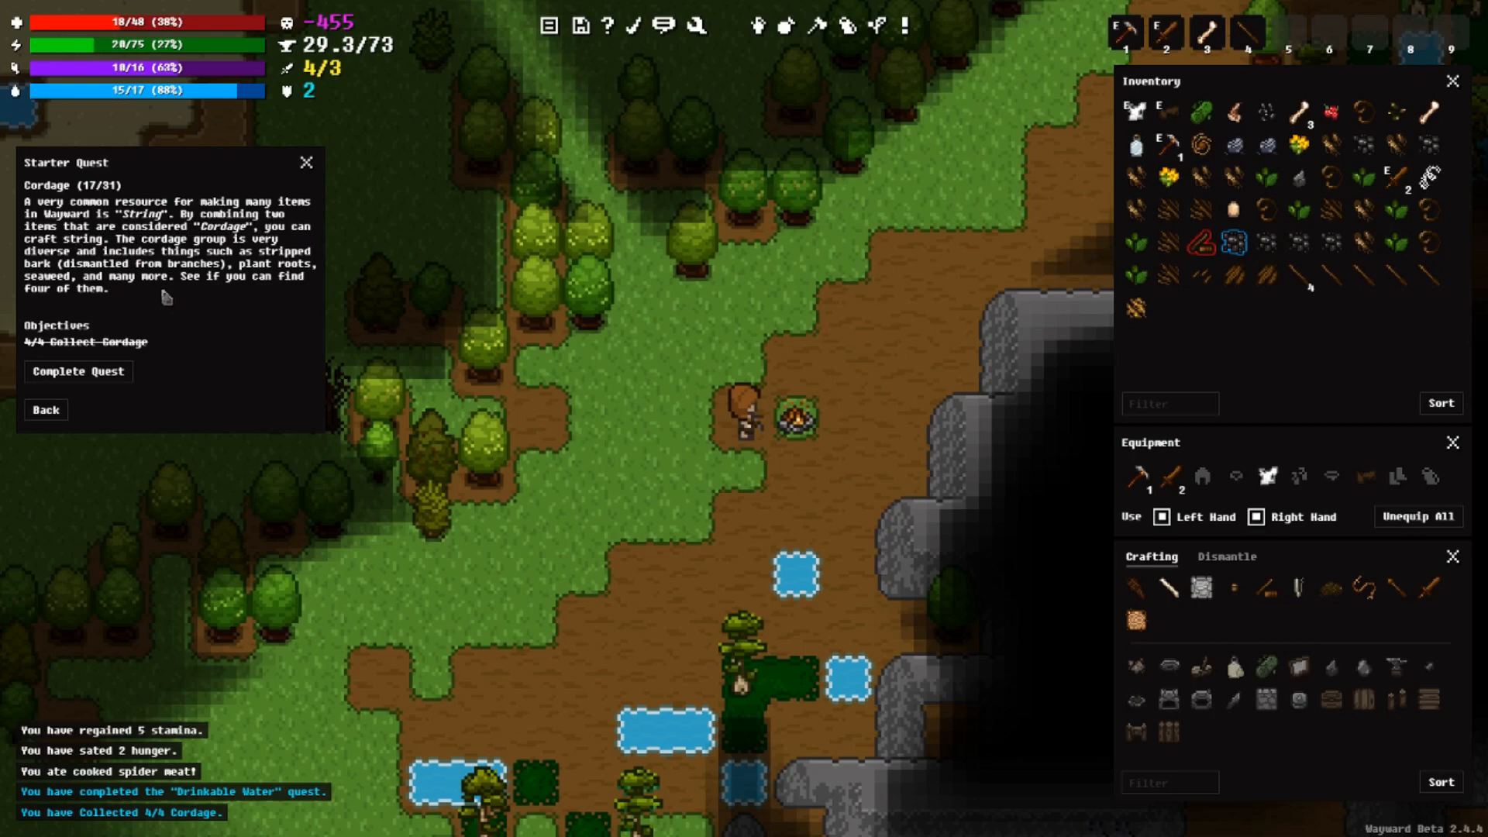
{"action": "mouse_move", "coordinate": [250, 295]}
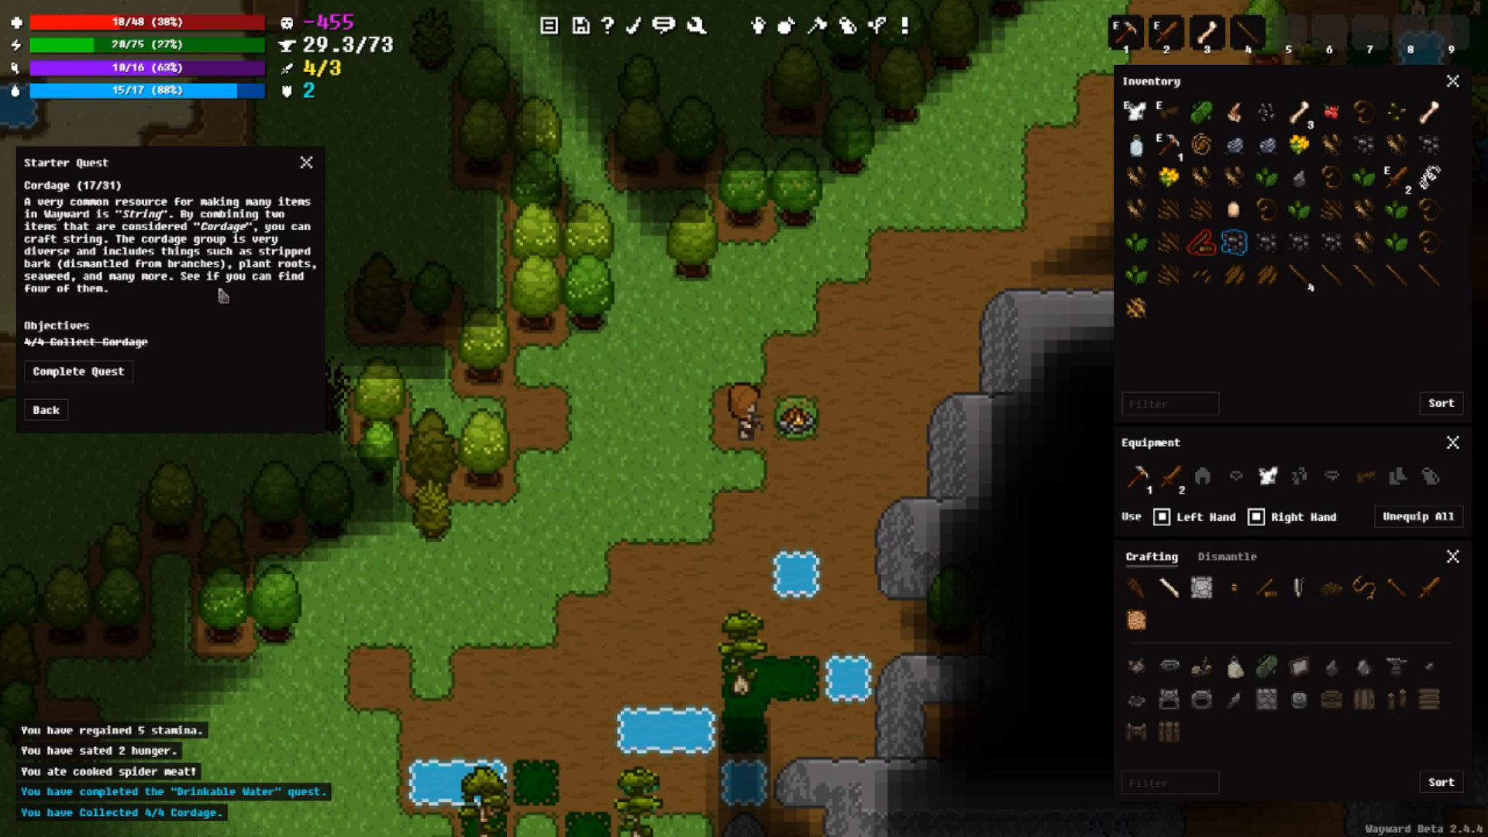
{"action": "mouse_move", "coordinate": [226, 296]}
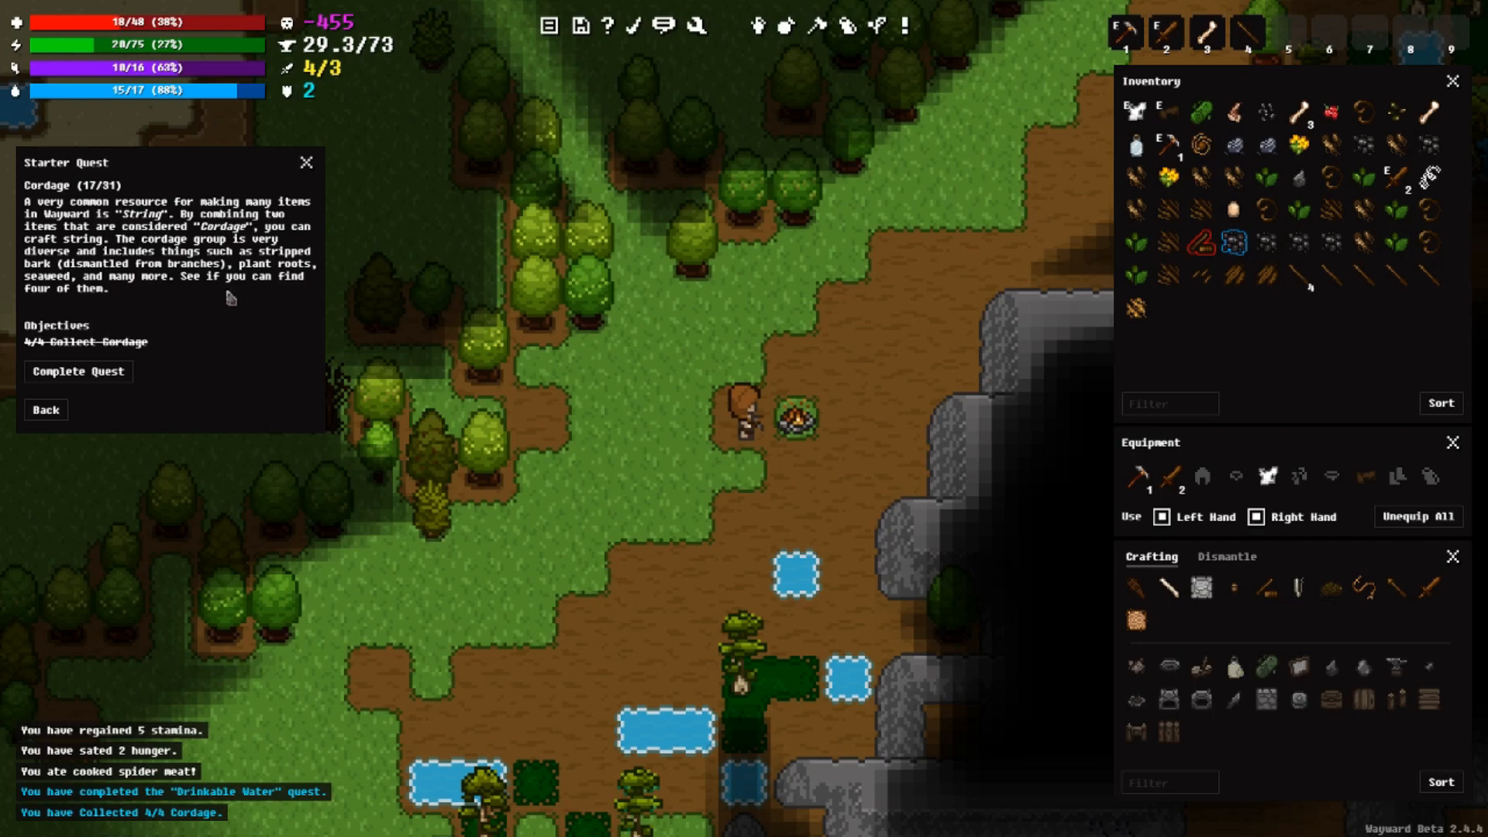
{"action": "mouse_move", "coordinate": [196, 285]}
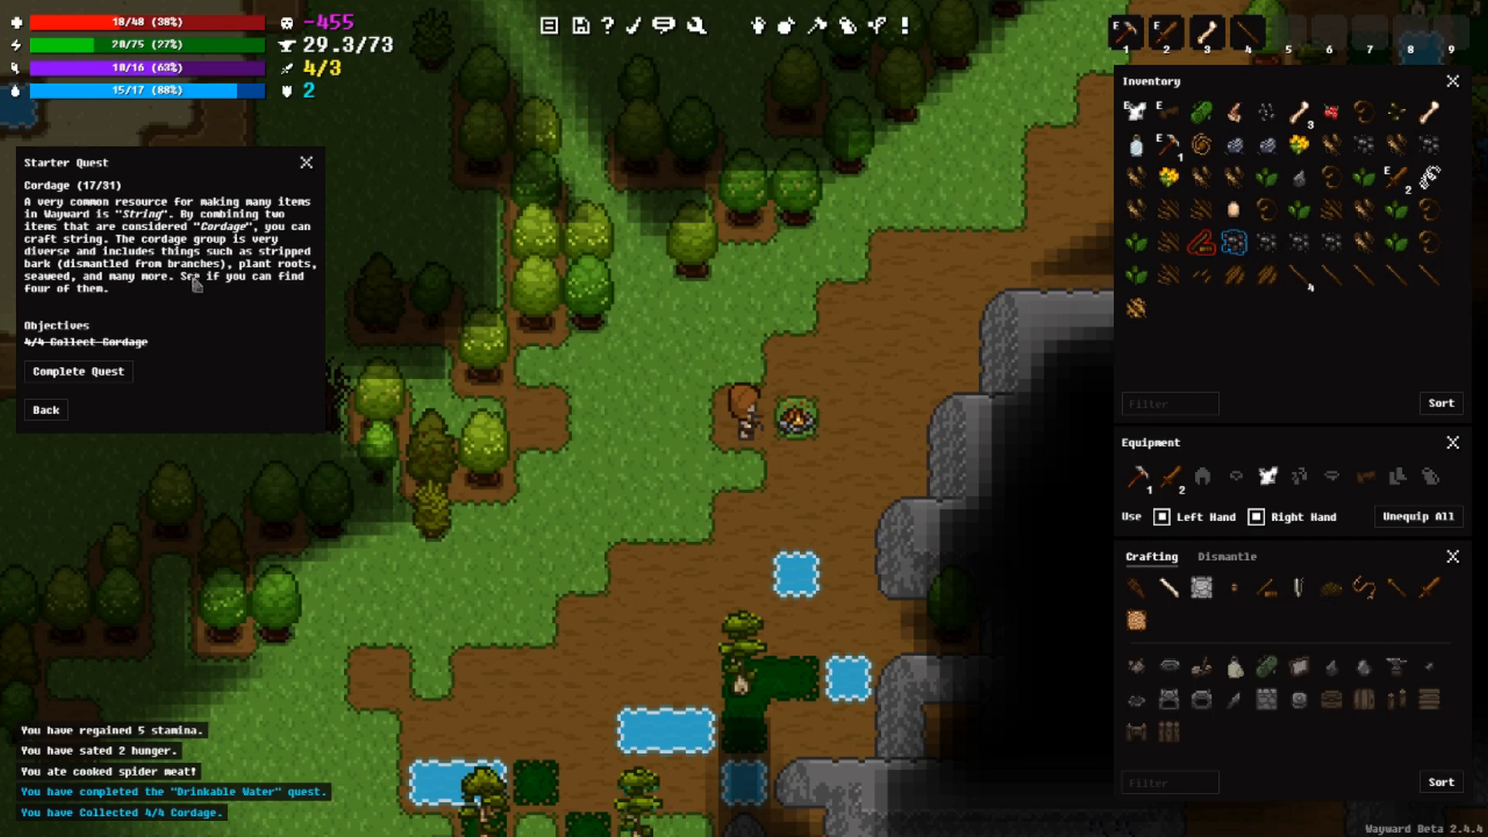
{"action": "mouse_move", "coordinate": [249, 308]}
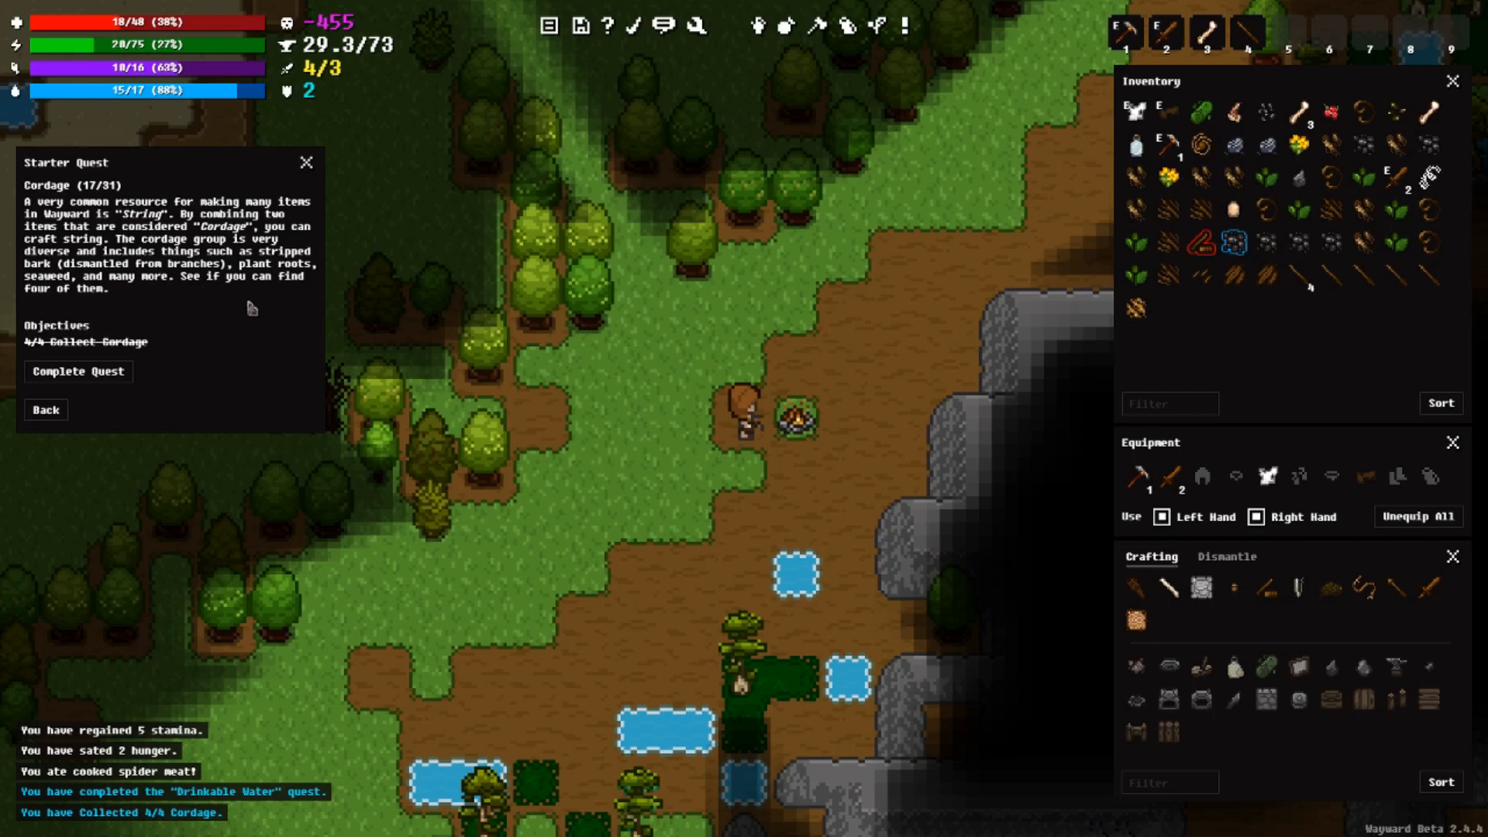
{"action": "mouse_move", "coordinate": [203, 307]}
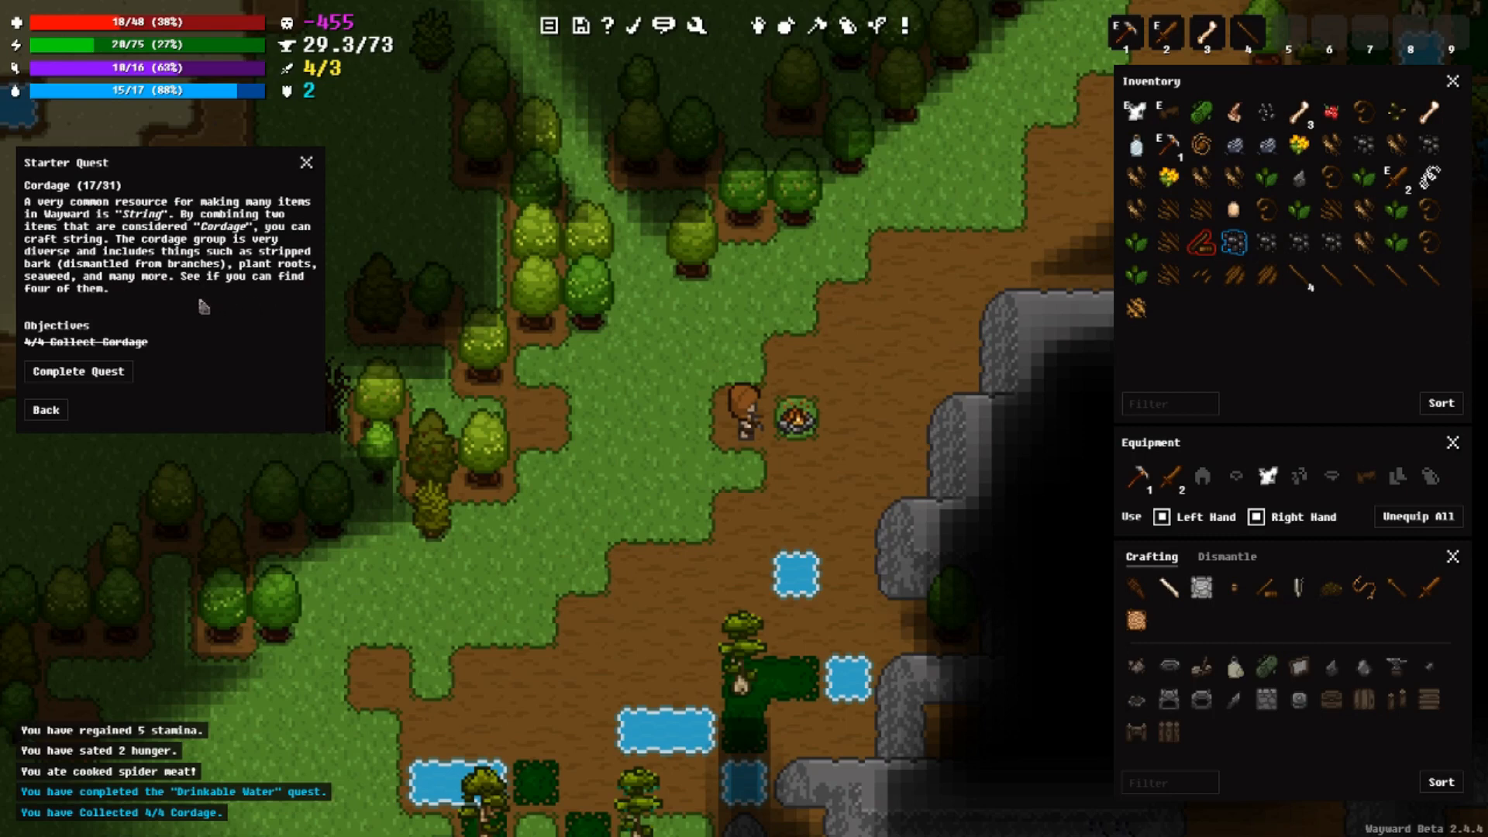
{"action": "mouse_move", "coordinate": [83, 303]}
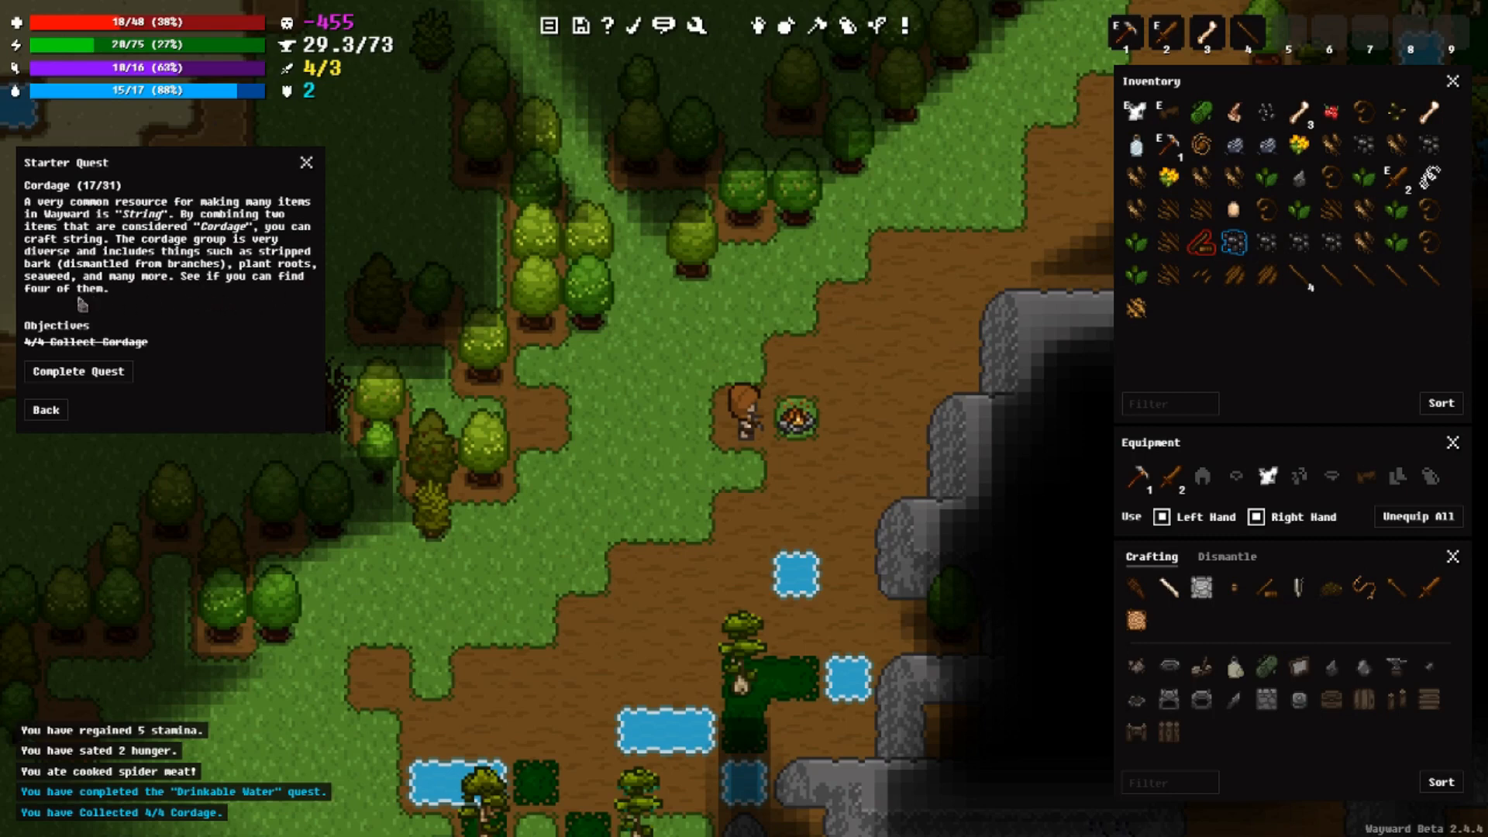
{"action": "mouse_move", "coordinate": [1201, 587]}
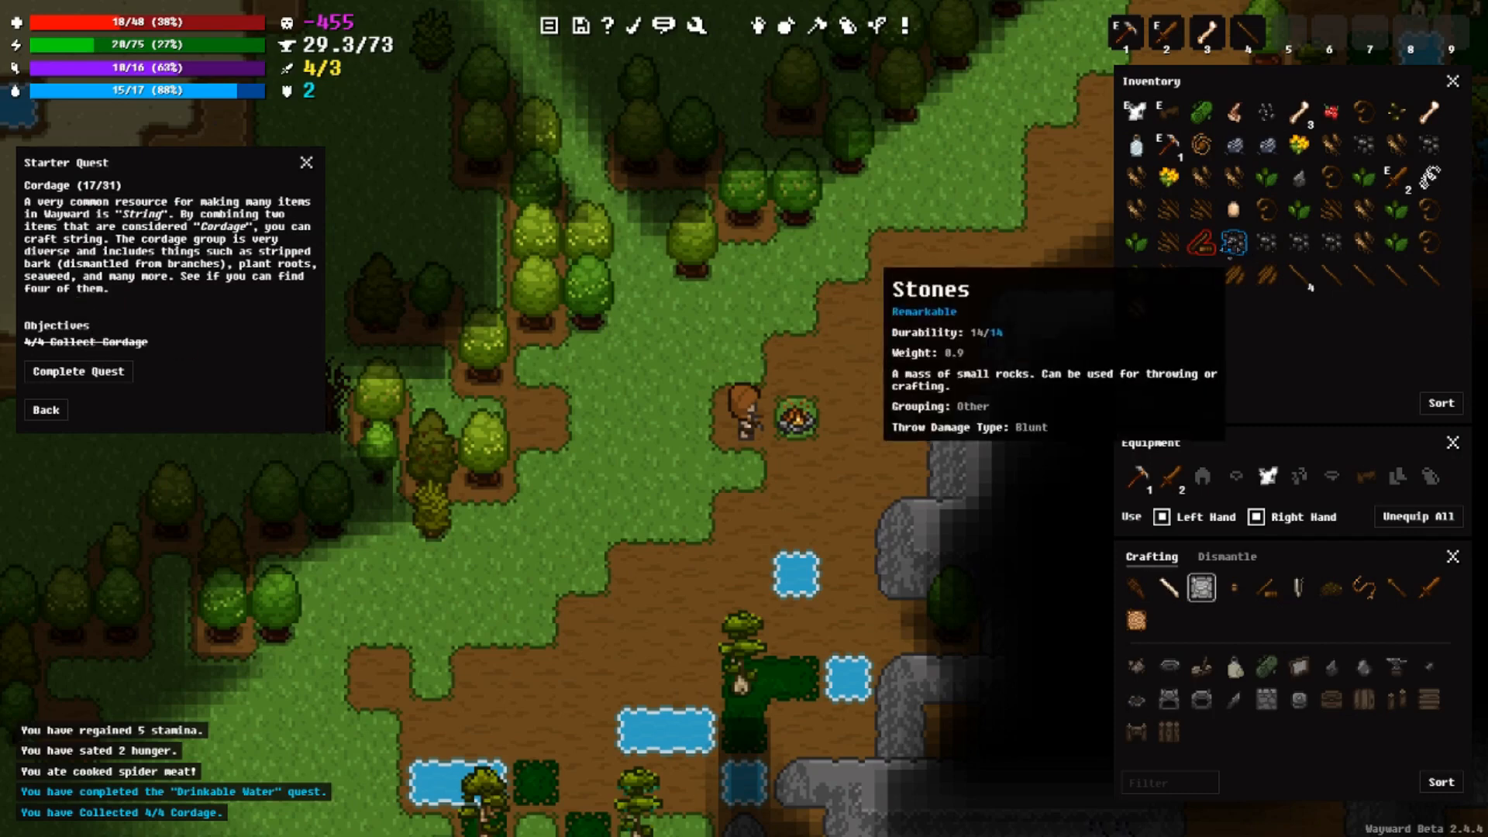
{"action": "mouse_move", "coordinate": [1332, 179]}
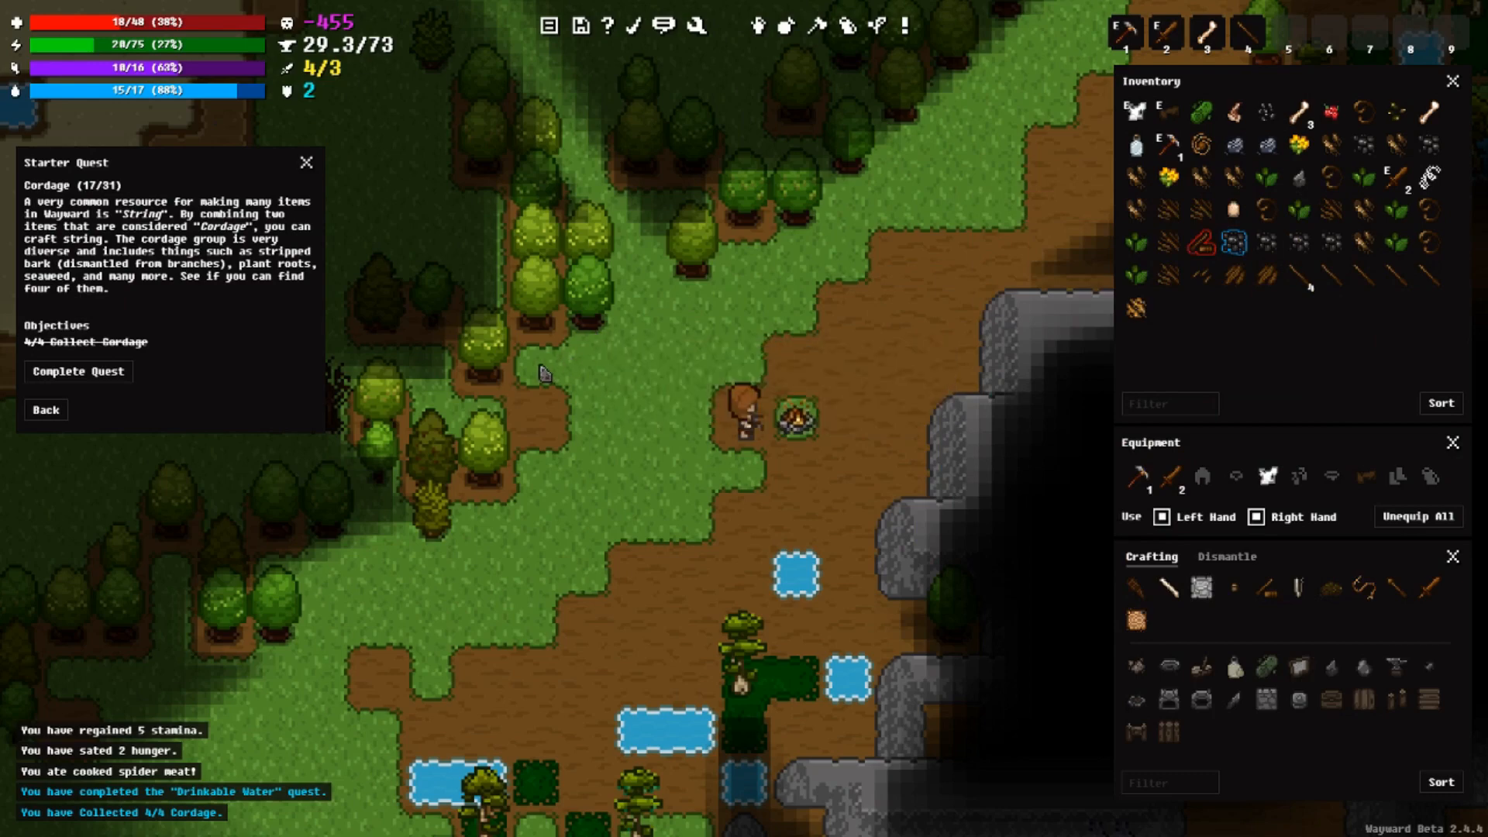
{"action": "mouse_move", "coordinate": [798, 415]}
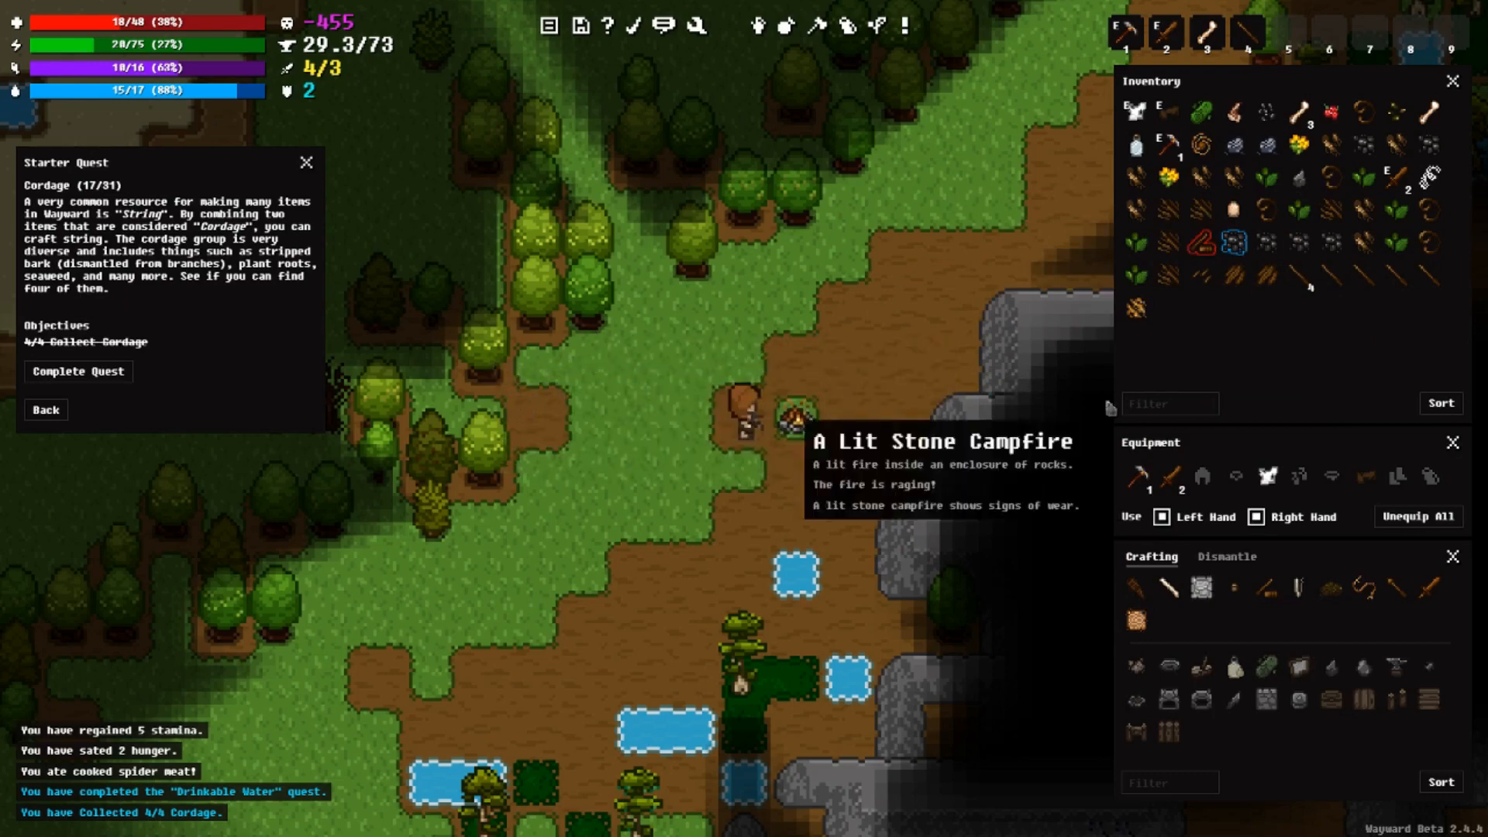
{"action": "mouse_move", "coordinate": [492, 466]}
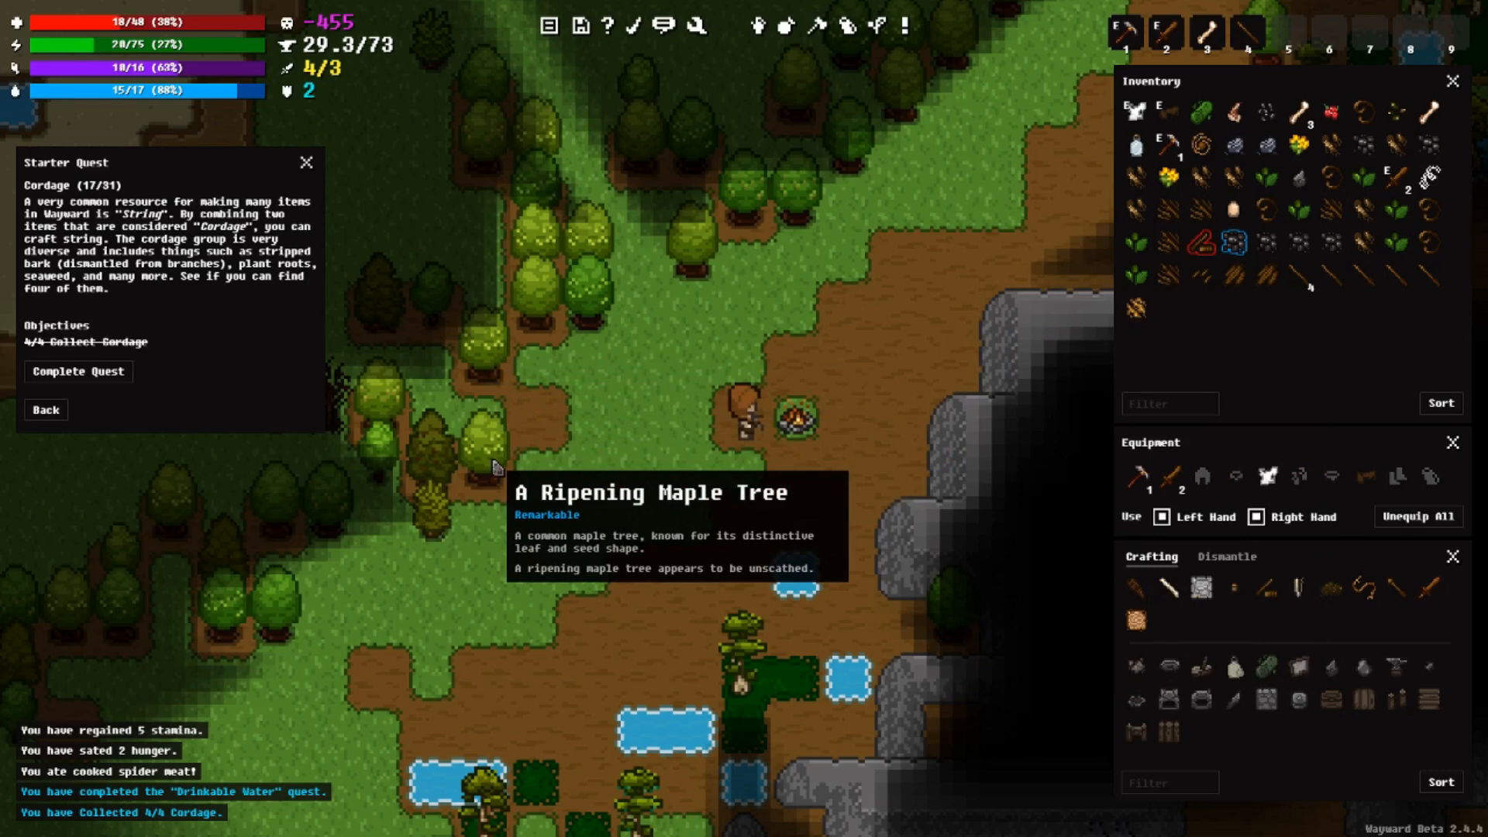
{"action": "mouse_move", "coordinate": [1225, 501]}
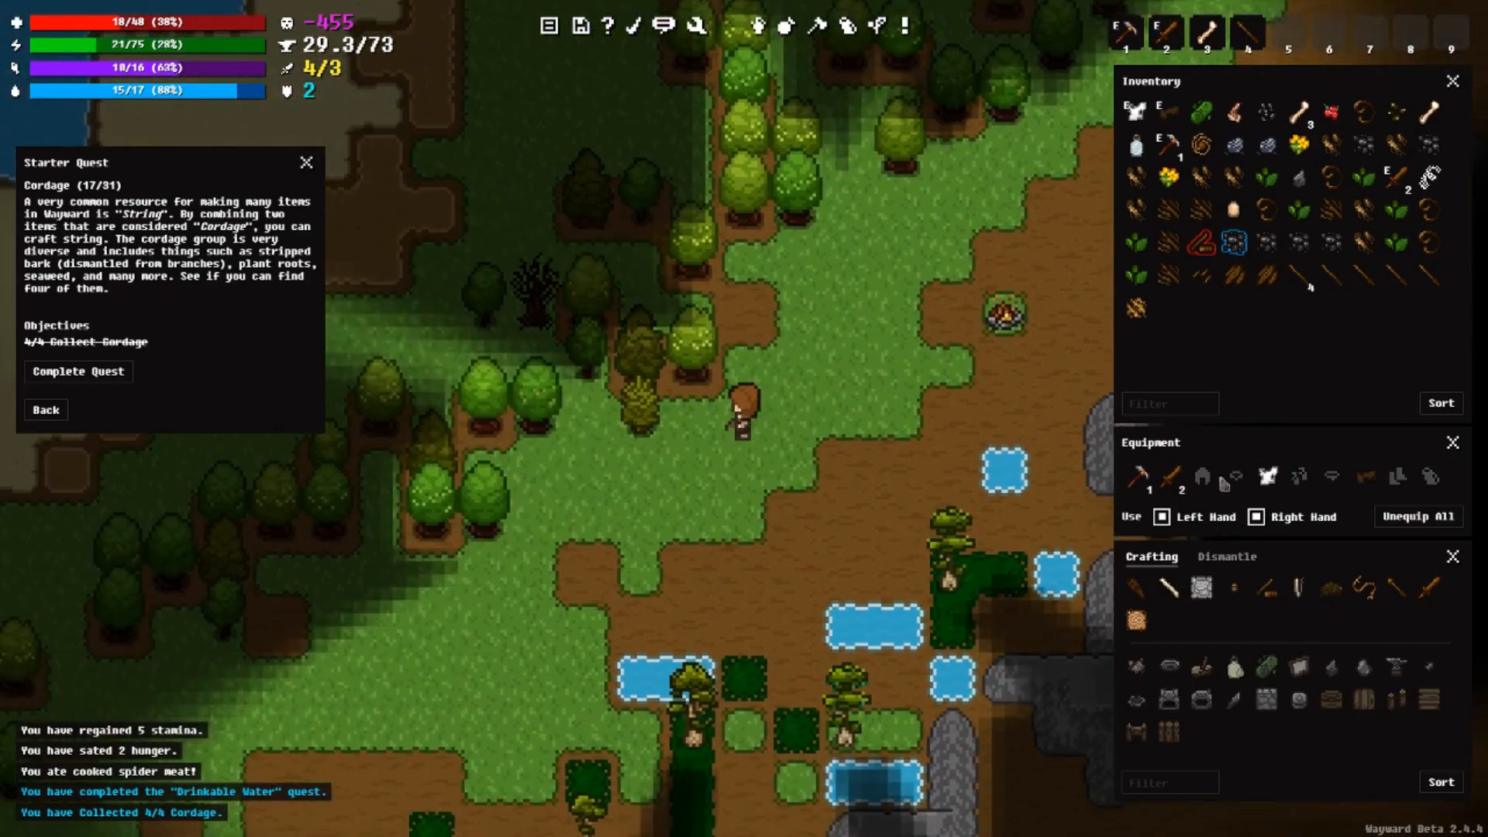
Step: Gather roots, twigs and spruce needles from the spruce tree by hand
{"action": "right_click", "coordinate": [744, 408]}
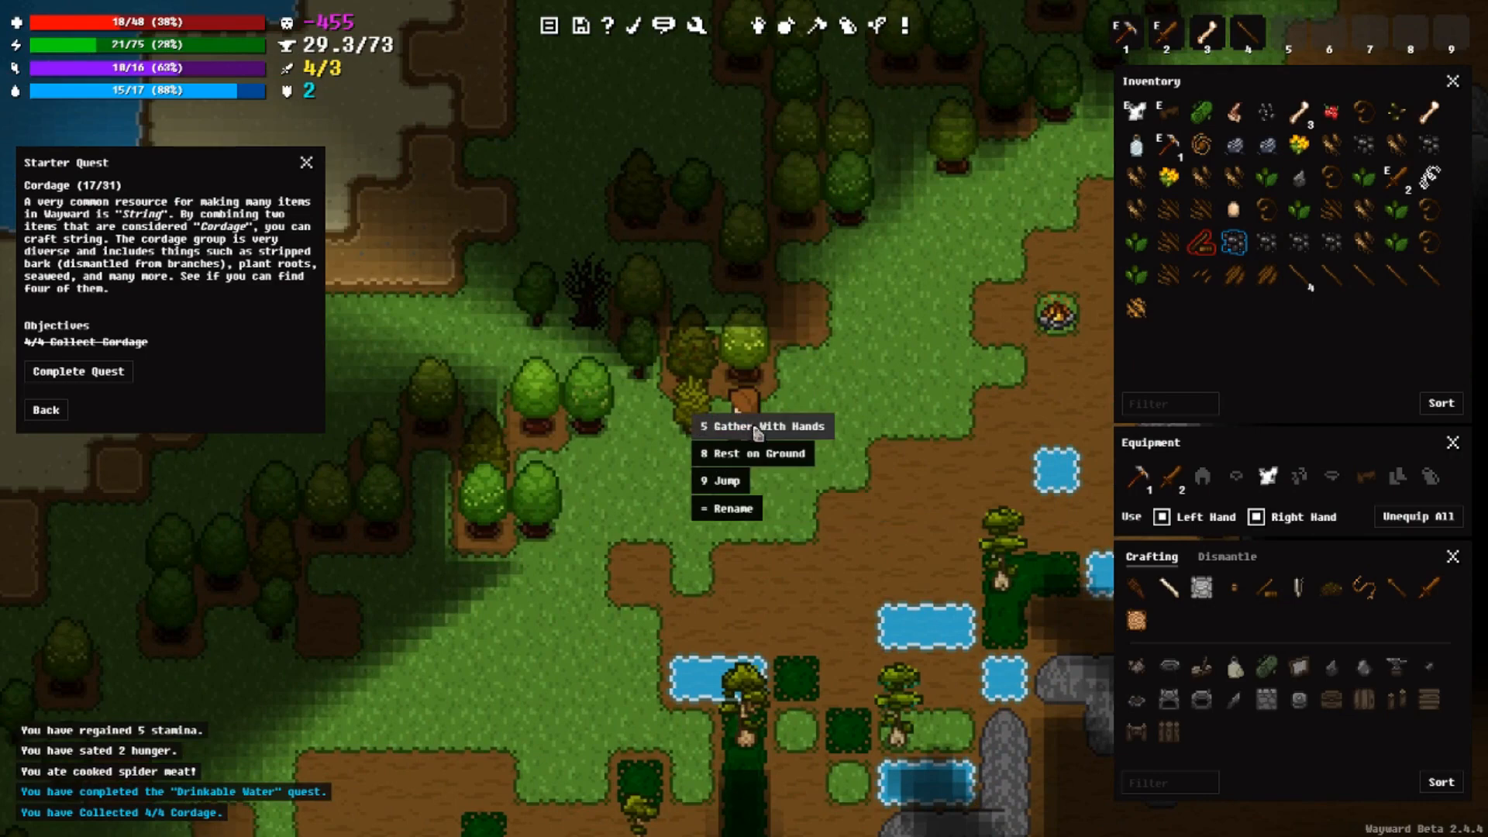
{"action": "left_click", "coordinate": [750, 426]}
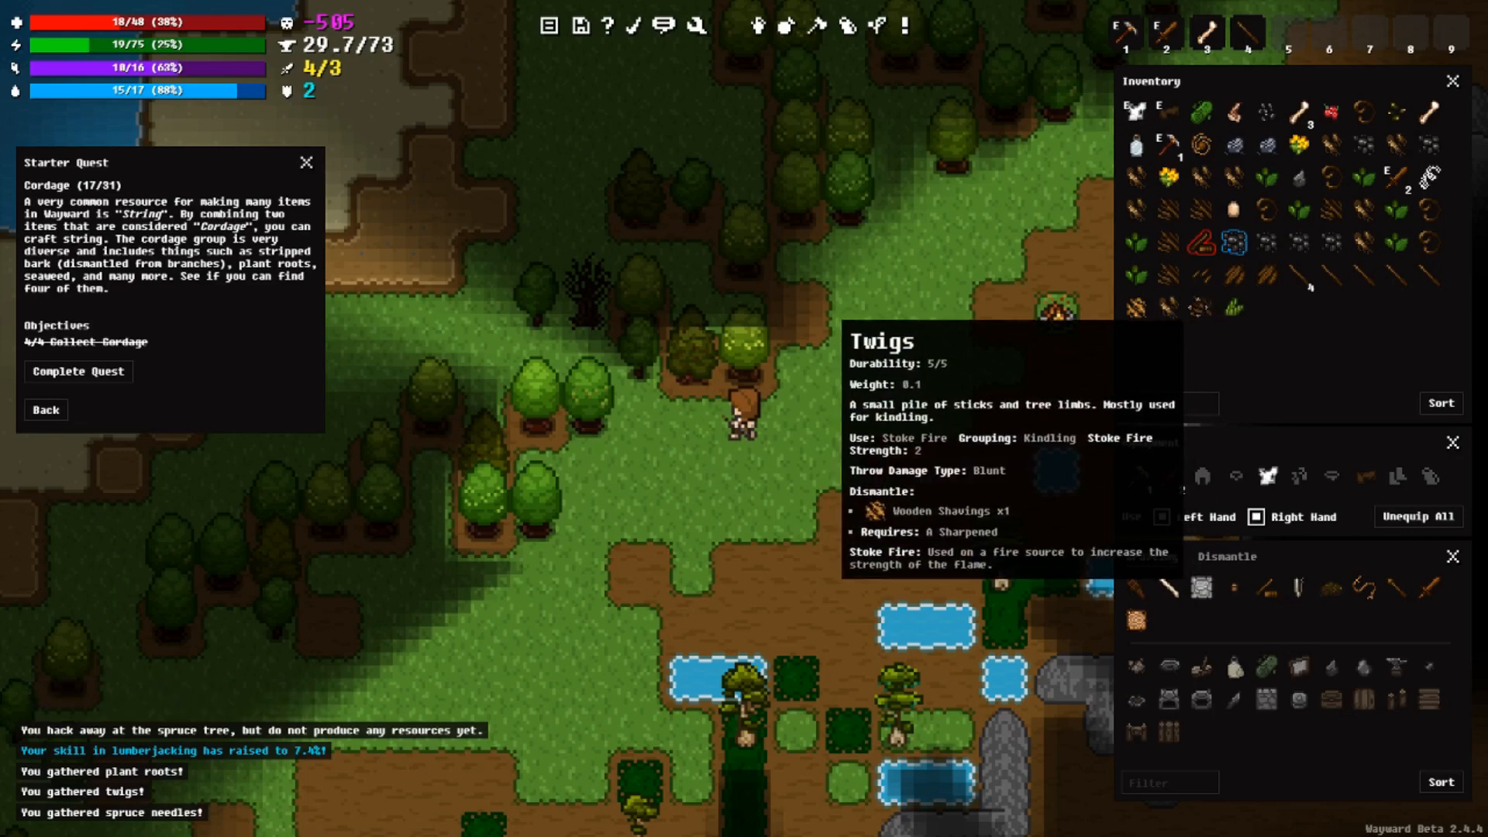
{"action": "mouse_move", "coordinate": [1234, 307]}
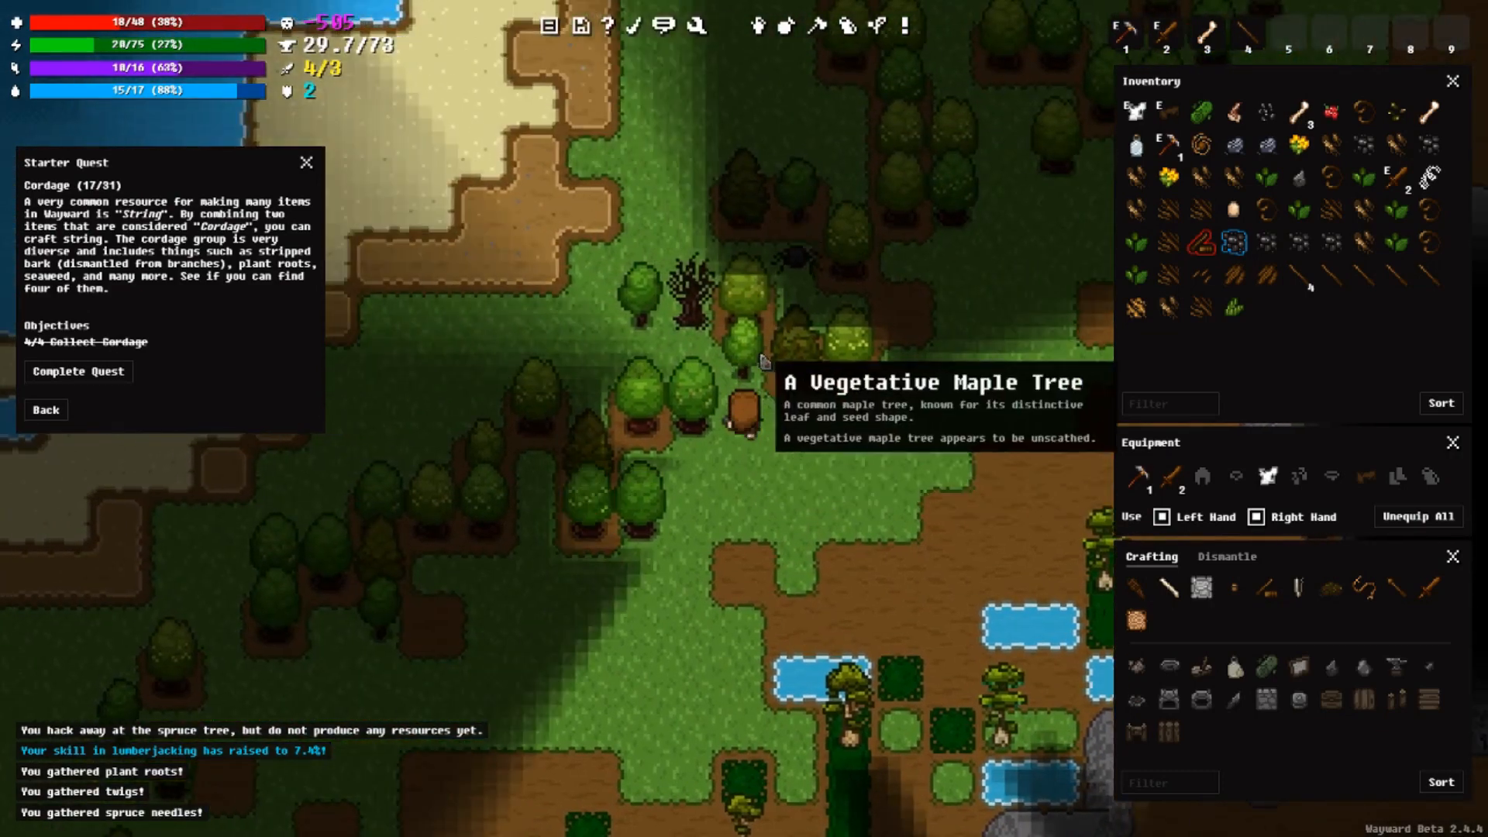
{"action": "mouse_move", "coordinate": [745, 368]}
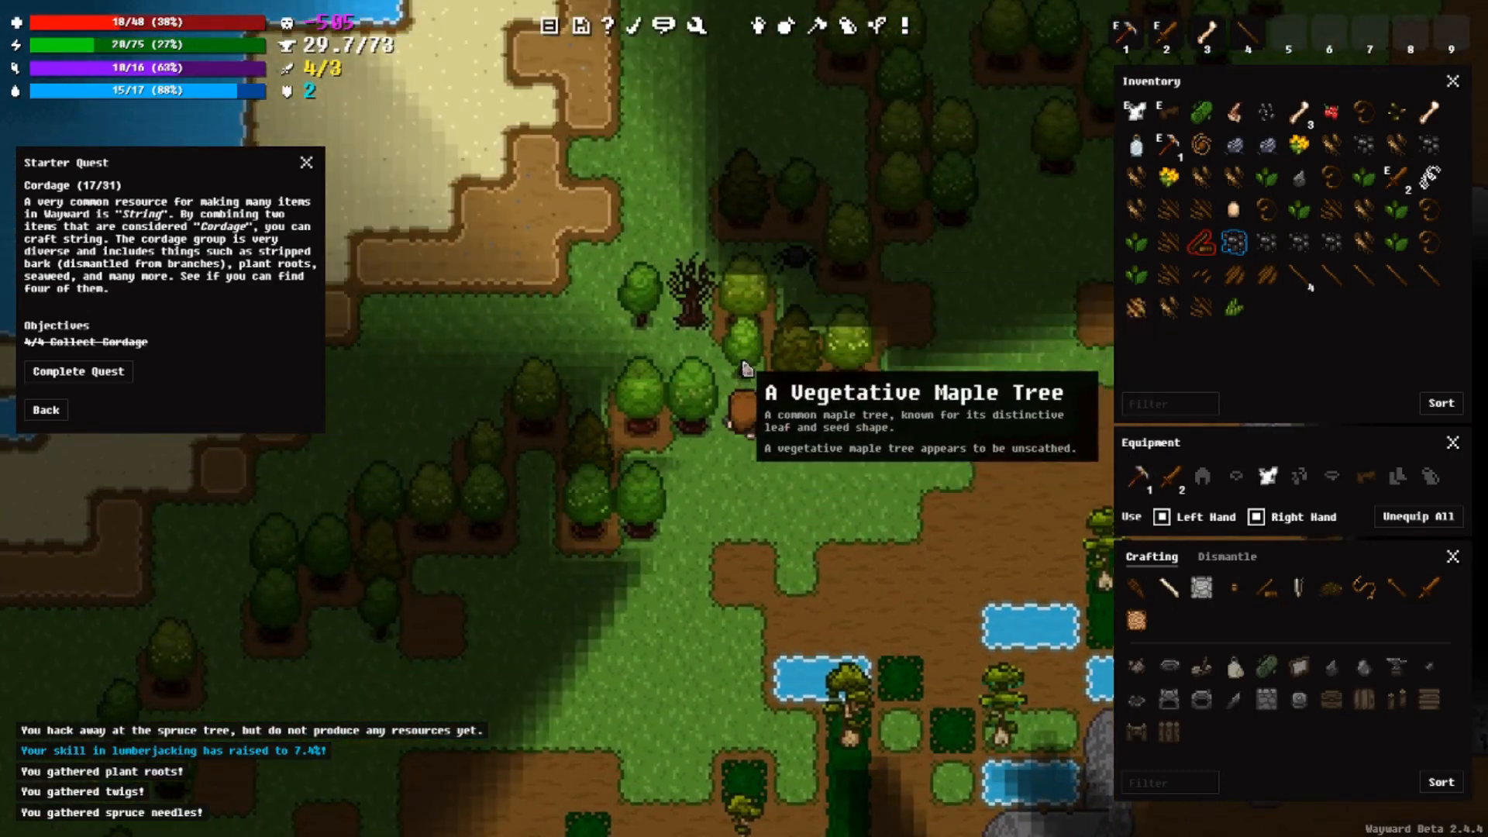
{"action": "mouse_move", "coordinate": [778, 390]}
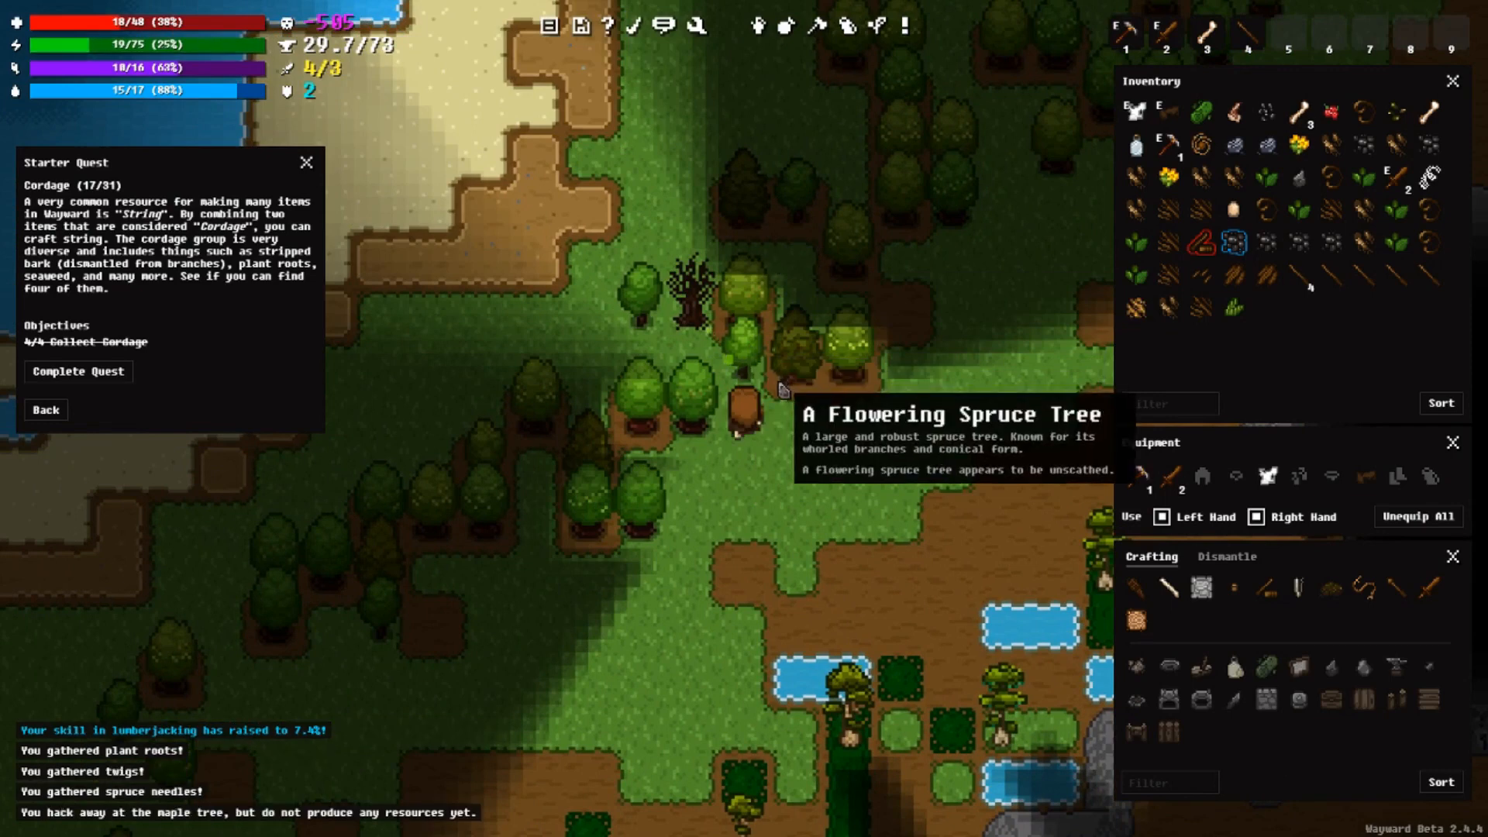
{"action": "mouse_move", "coordinate": [760, 389]}
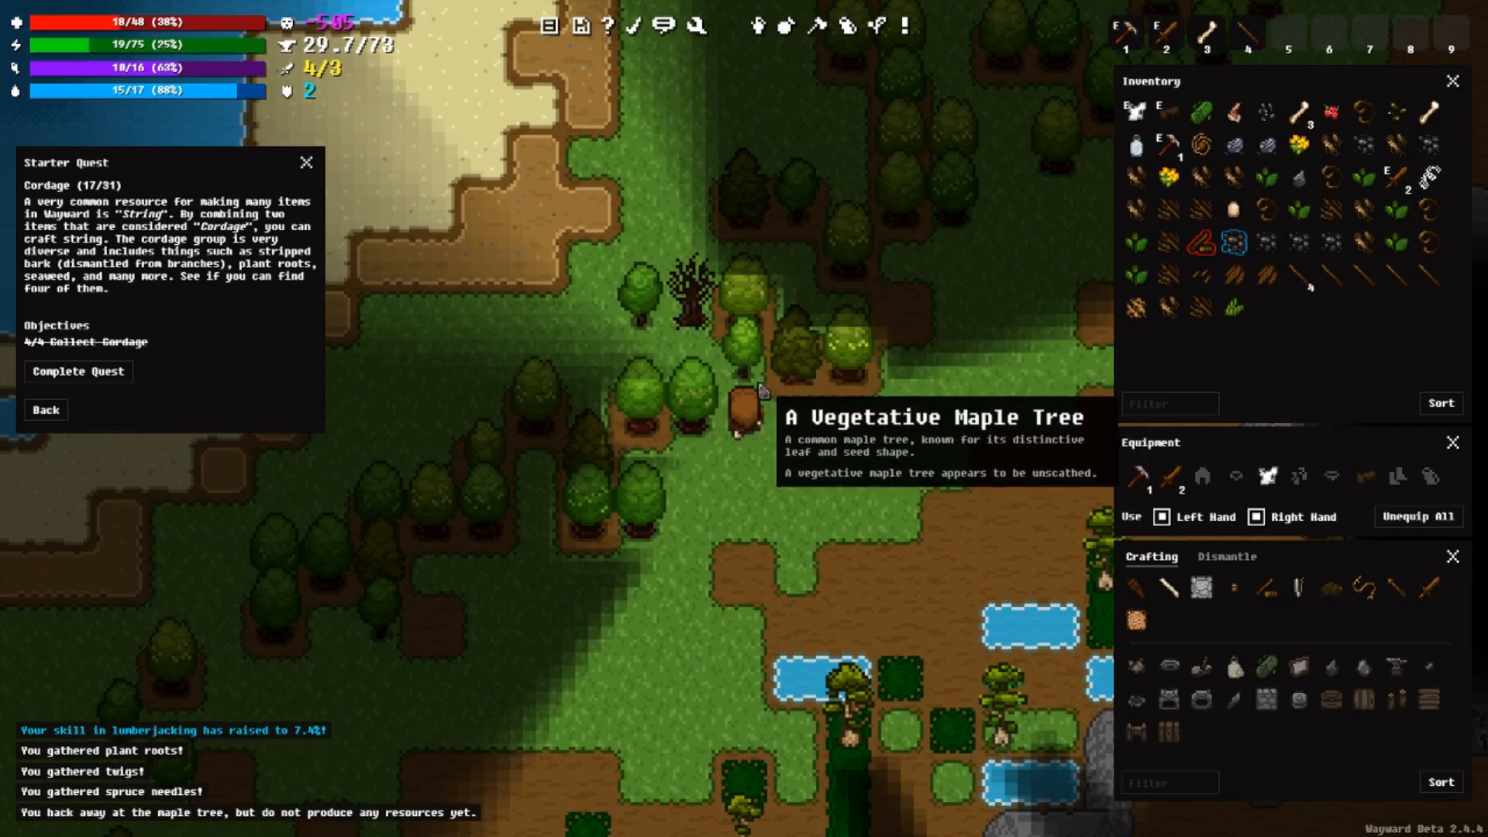
{"action": "mouse_move", "coordinate": [781, 380]}
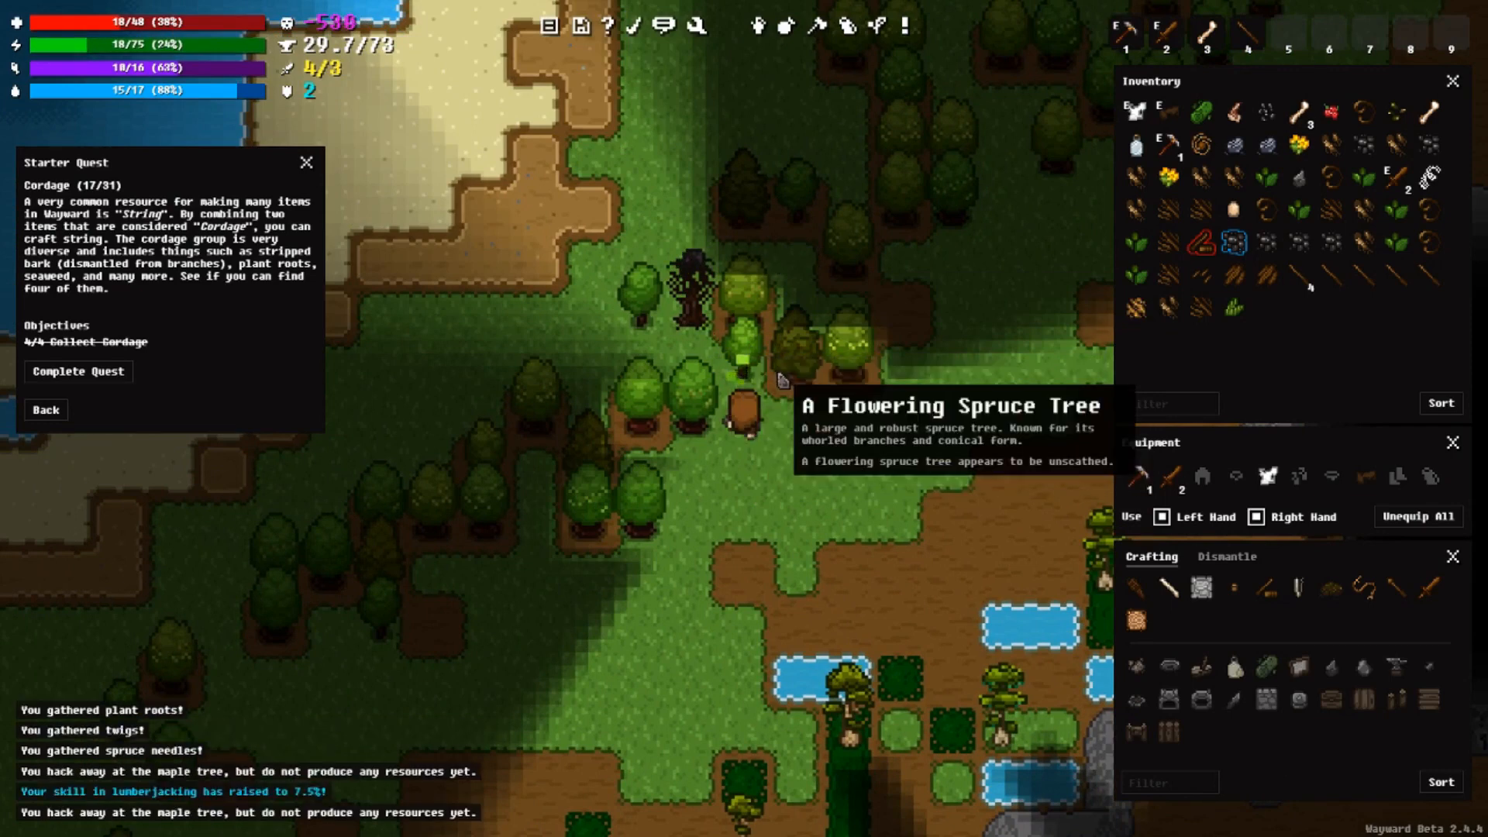
Step: Gather roots, a branch and leaves from the maple tree by hand
{"action": "right_click", "coordinate": [749, 427]}
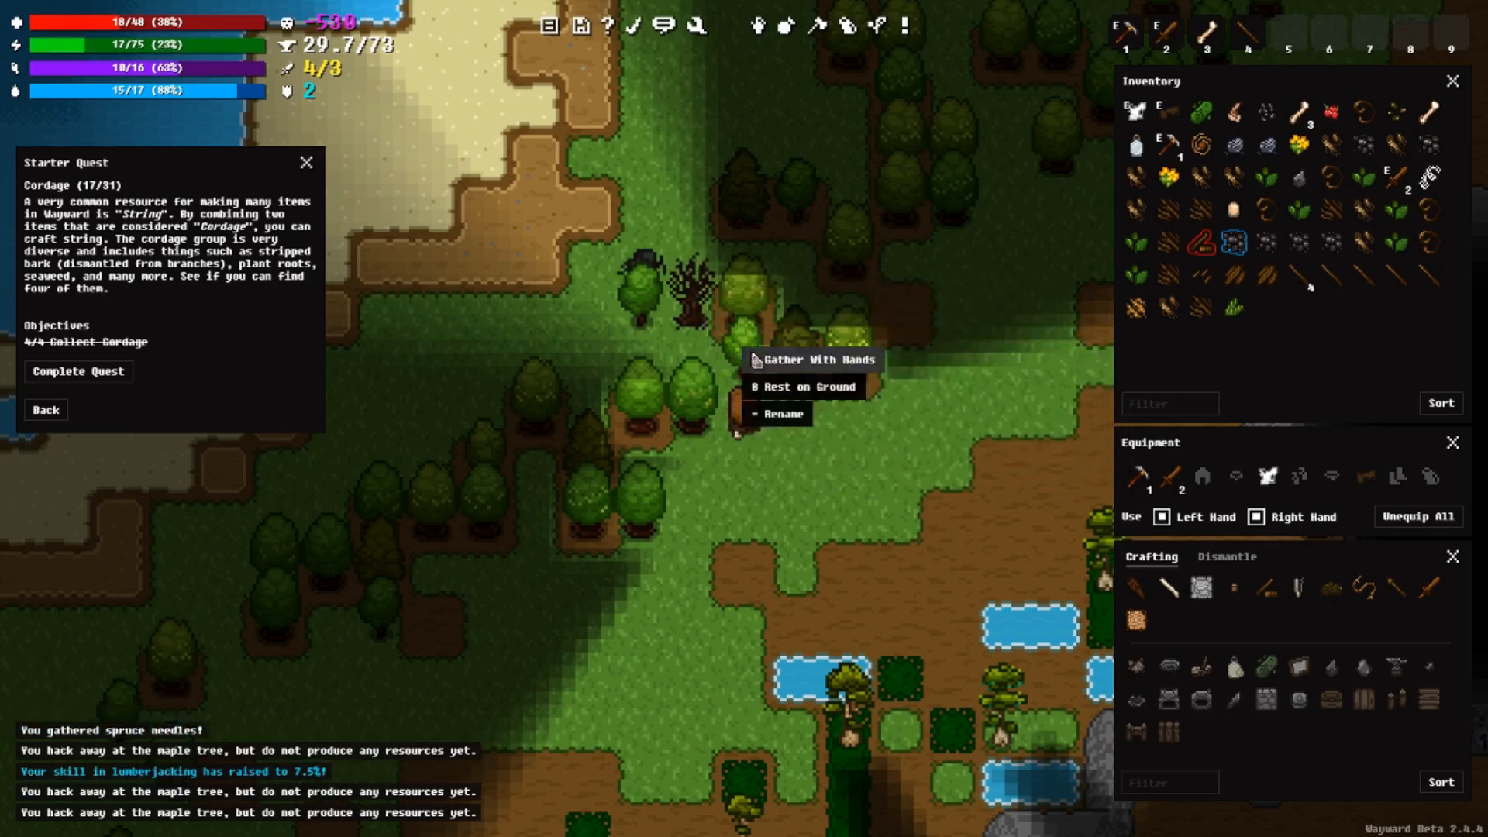
{"action": "left_click", "coordinate": [818, 359]}
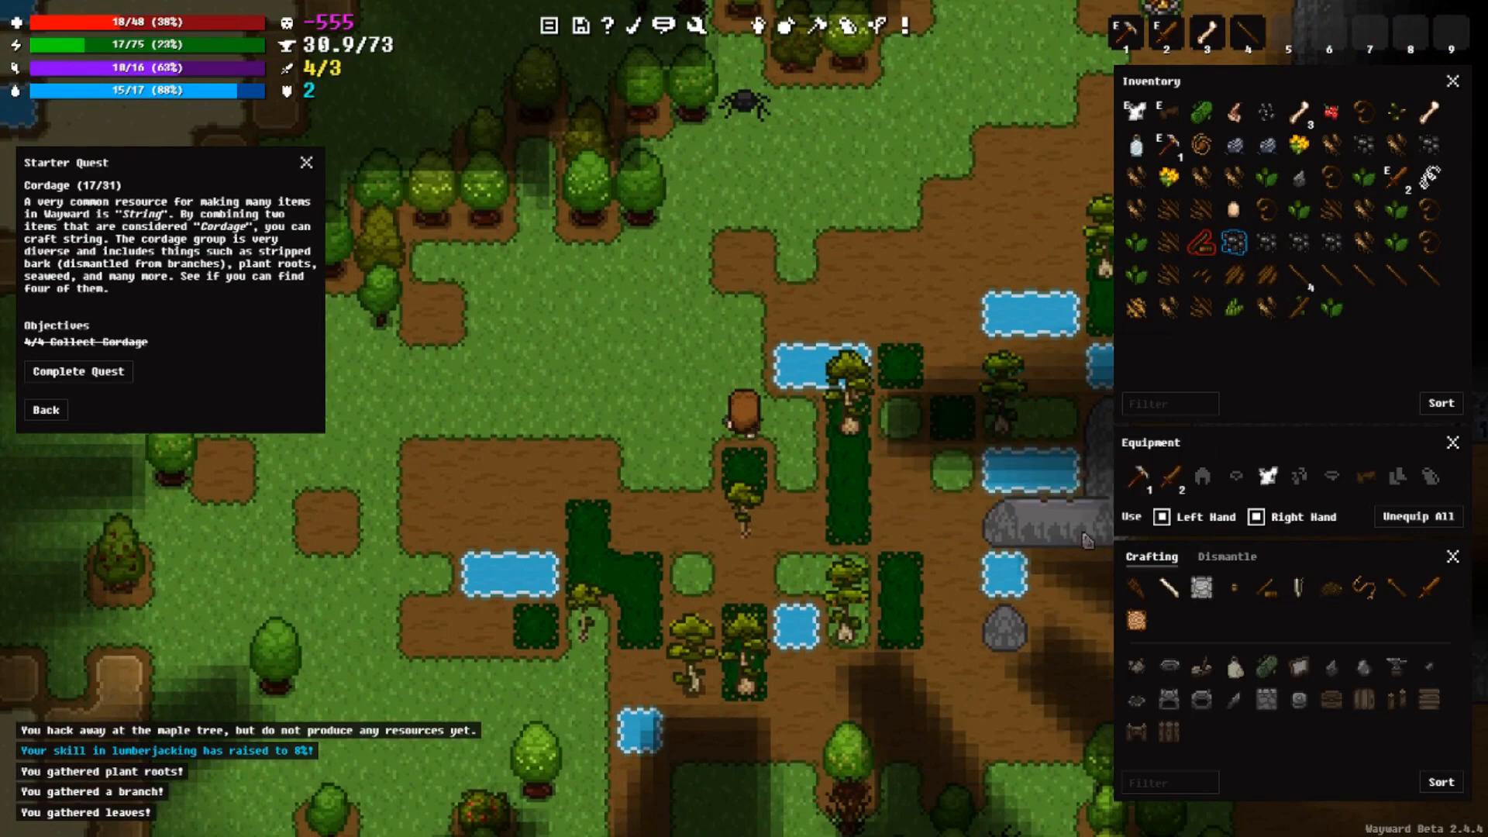
{"action": "mouse_move", "coordinate": [937, 511]}
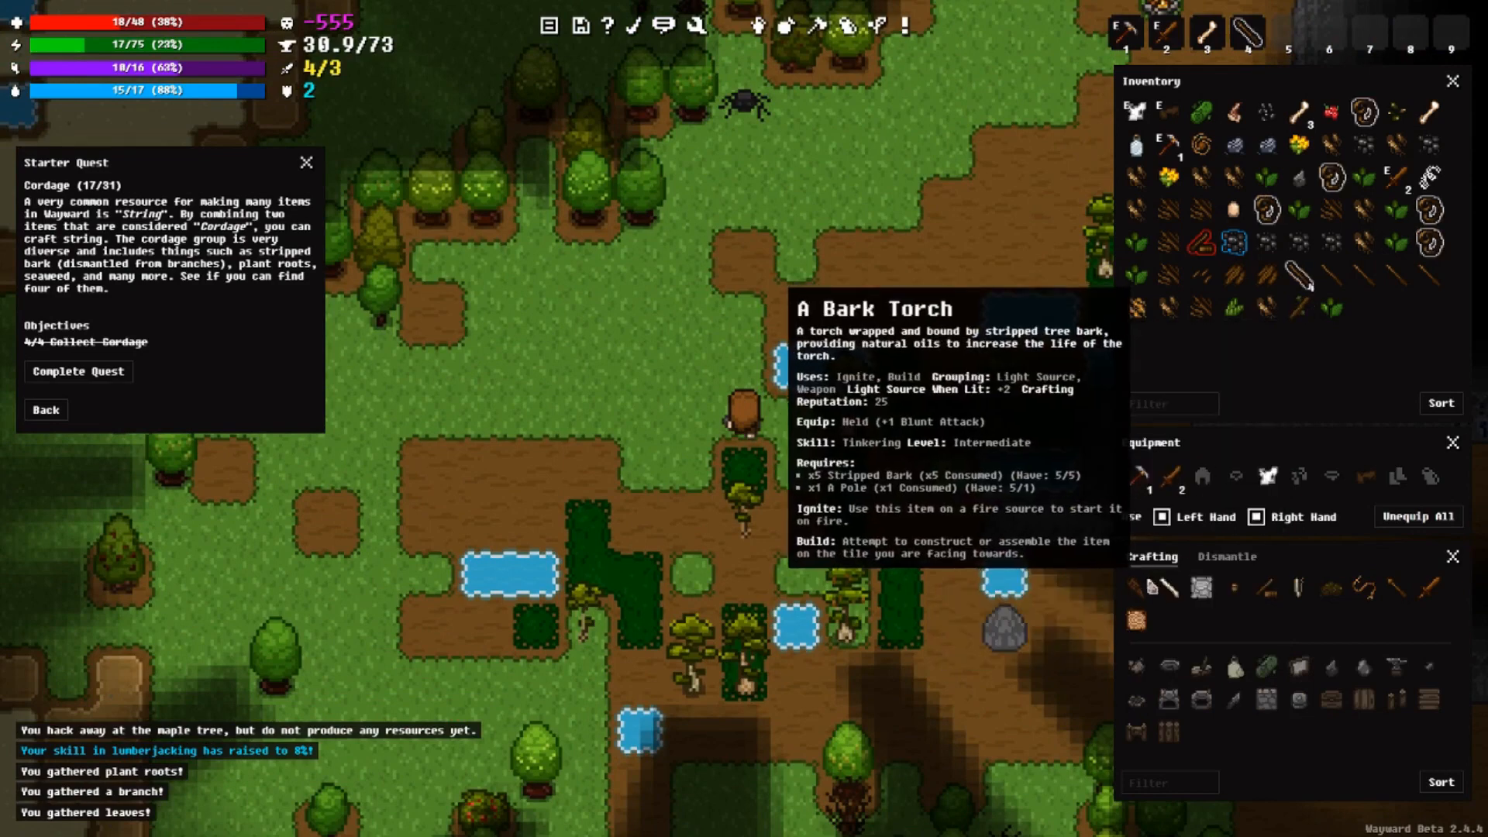
{"action": "mouse_move", "coordinate": [1301, 304]}
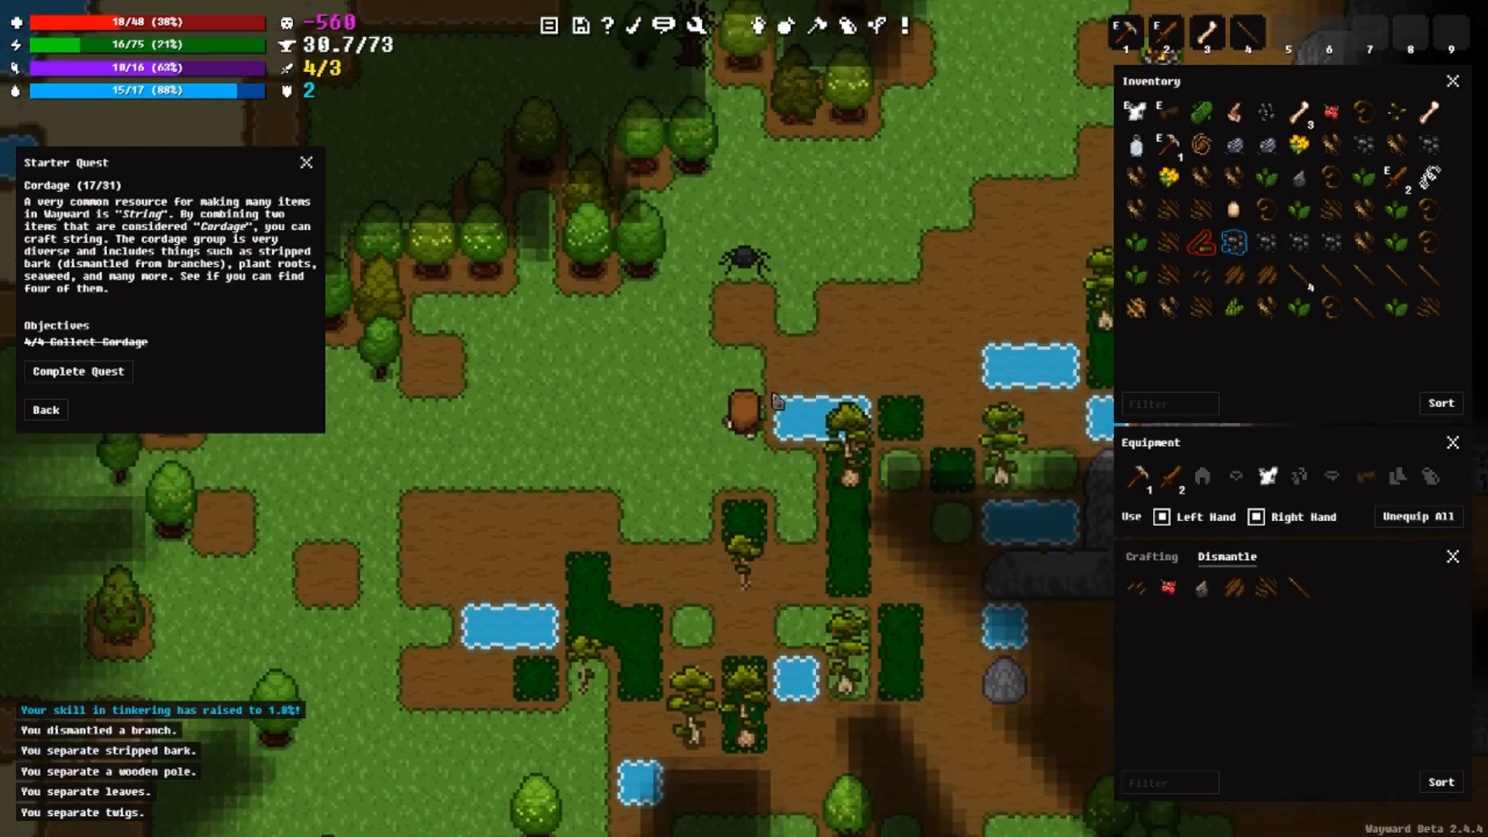
Step: Use Carve With Tool on the giant spider's tile
{"action": "right_click", "coordinate": [745, 384]}
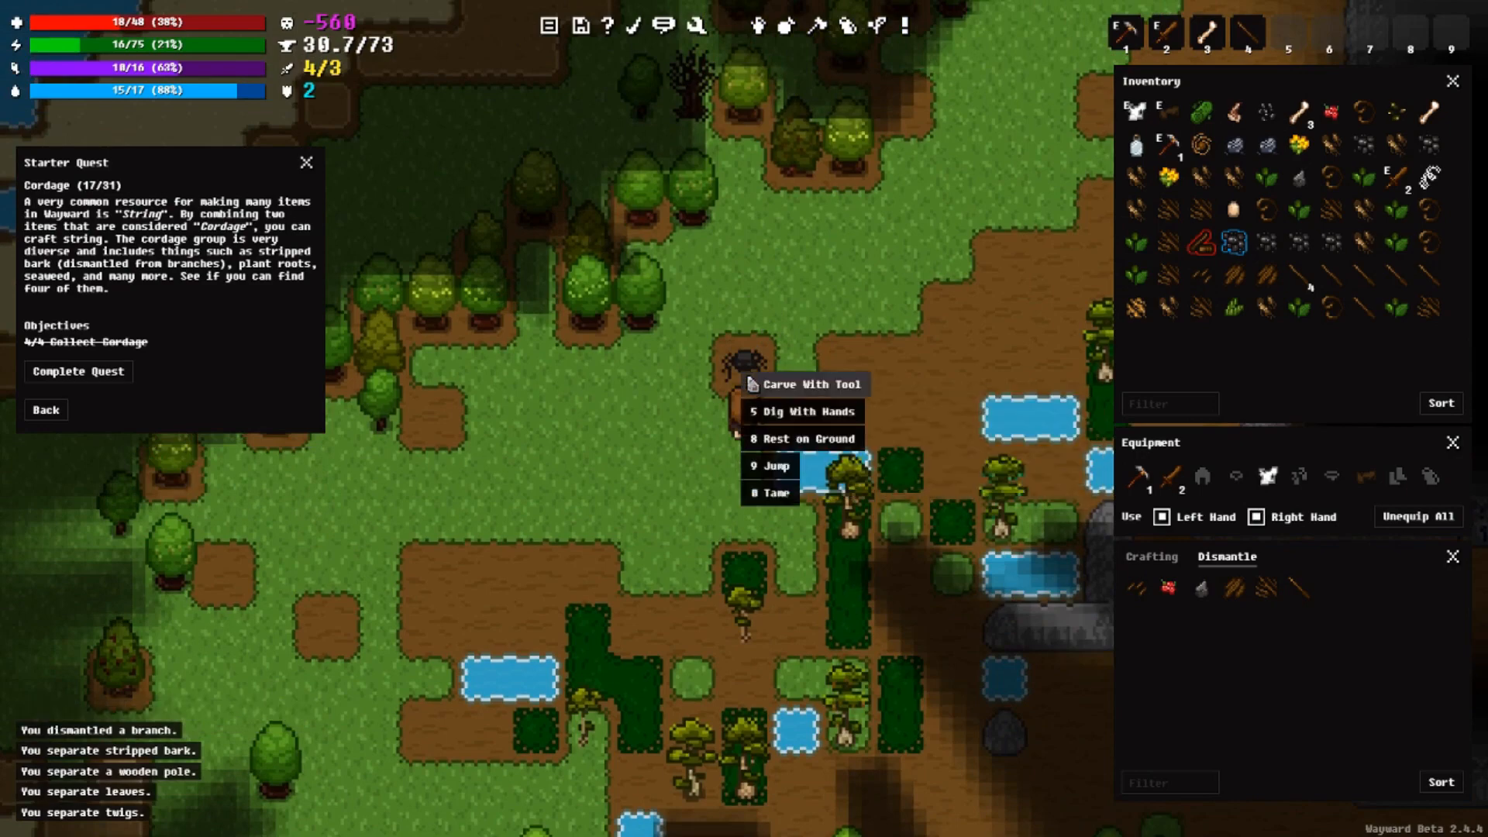
{"action": "mouse_move", "coordinate": [777, 393]}
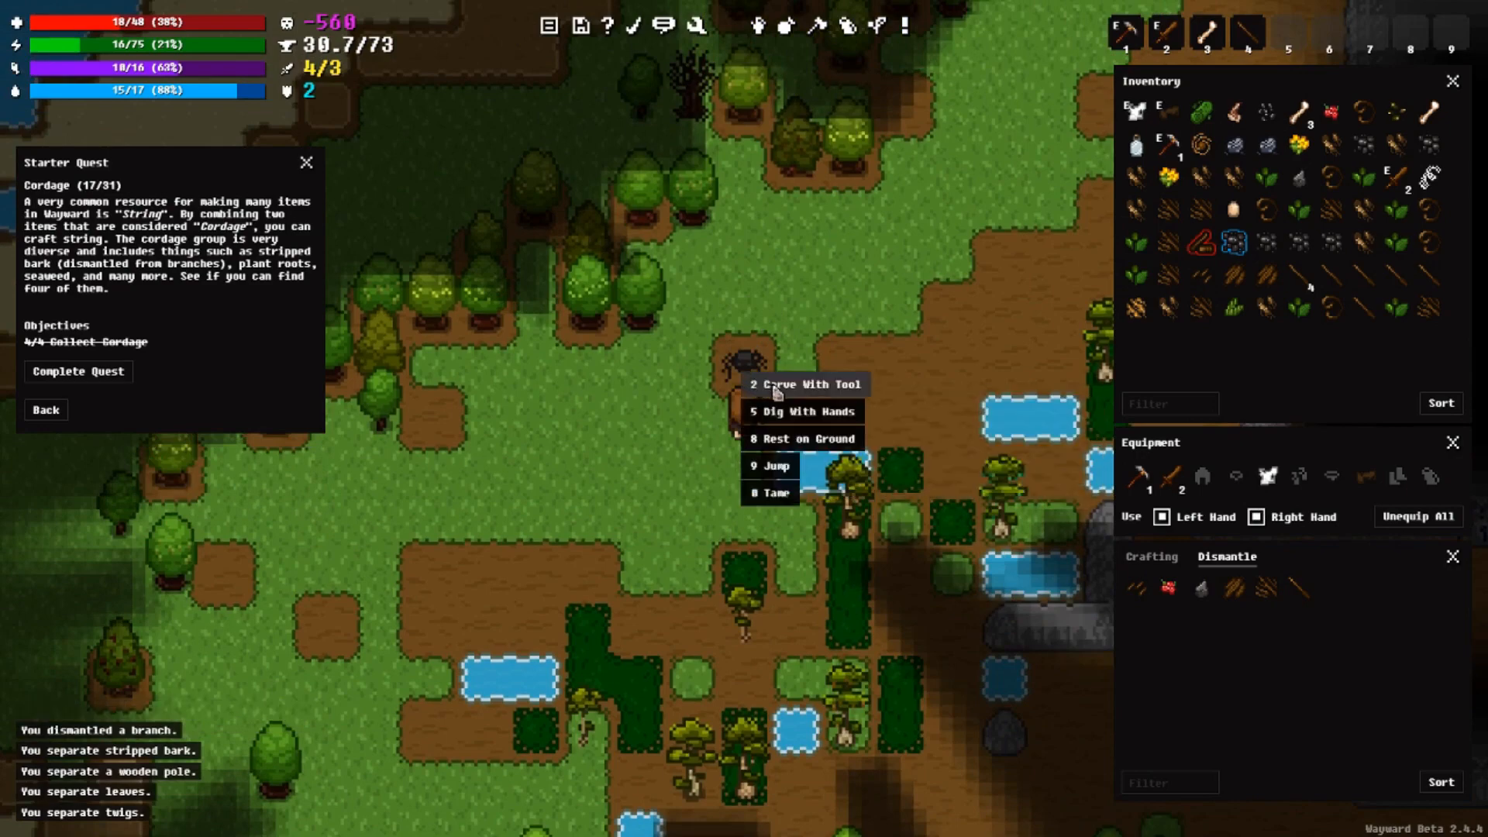
{"action": "left_click", "coordinate": [806, 385]}
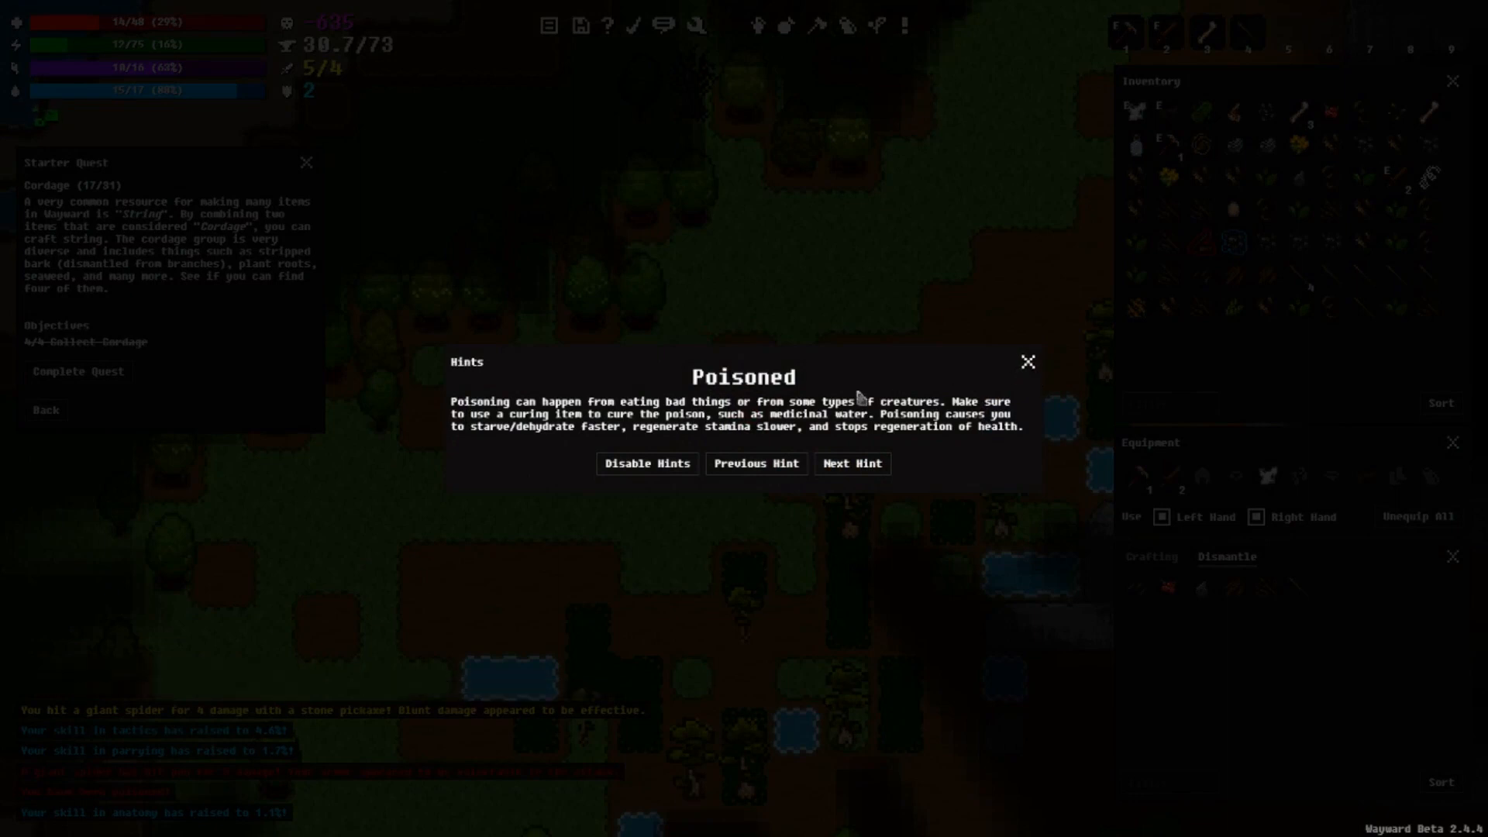
{"action": "mouse_move", "coordinate": [786, 427]}
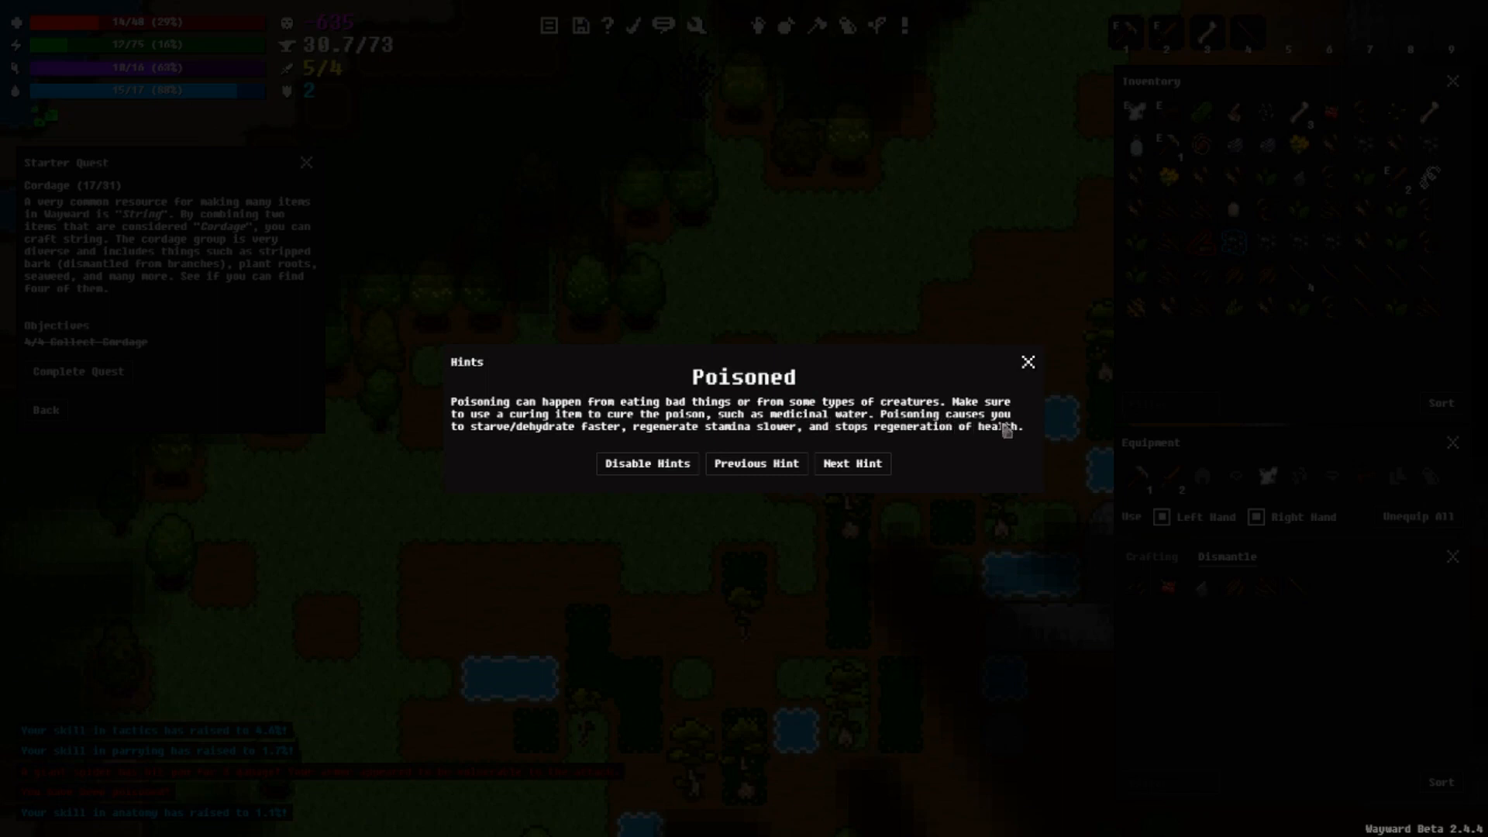
{"action": "mouse_move", "coordinate": [1008, 454]}
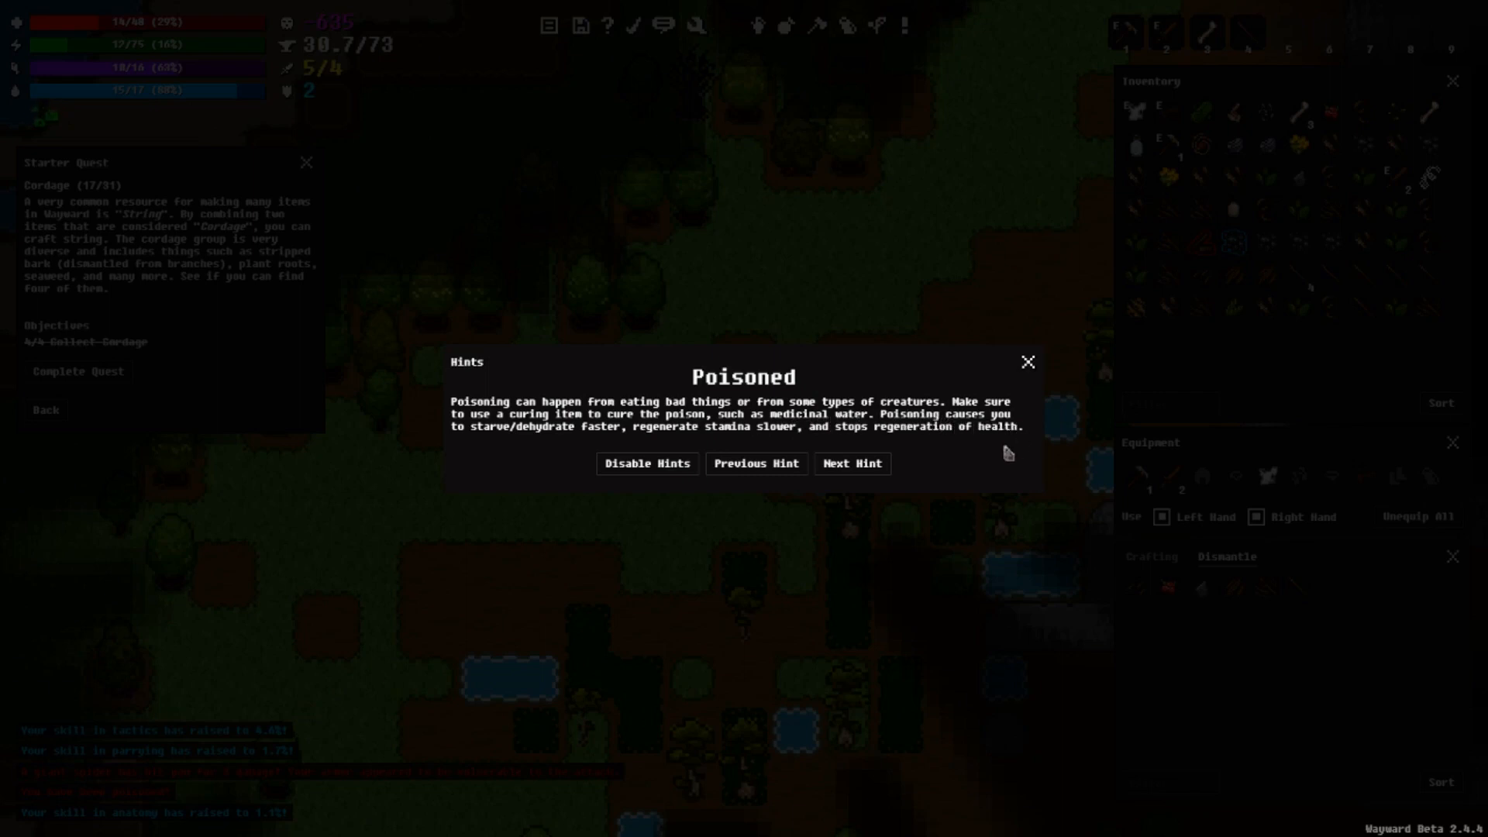
{"action": "mouse_move", "coordinate": [643, 447]}
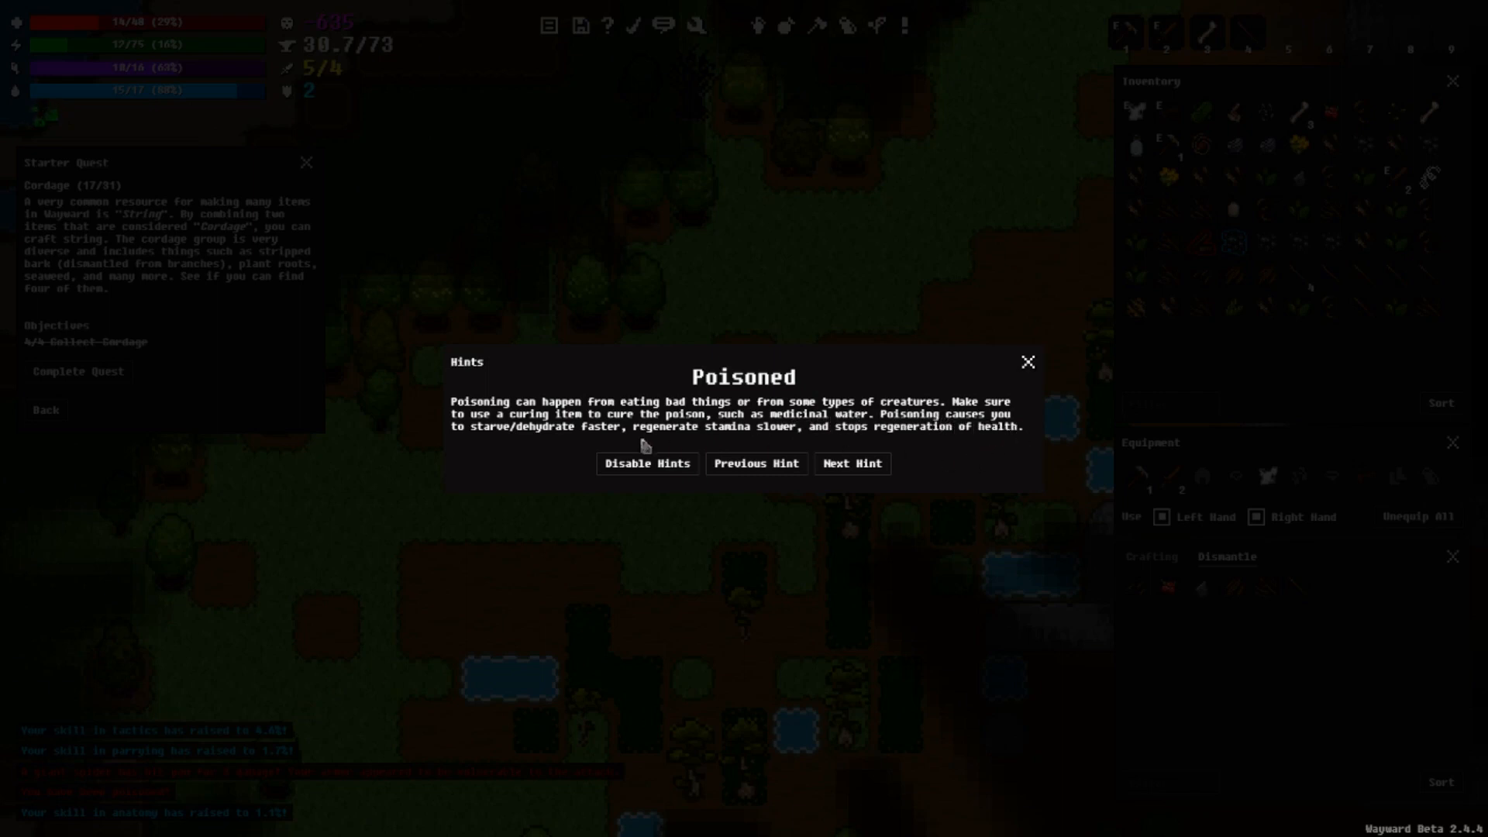
{"action": "mouse_move", "coordinate": [1146, 152]}
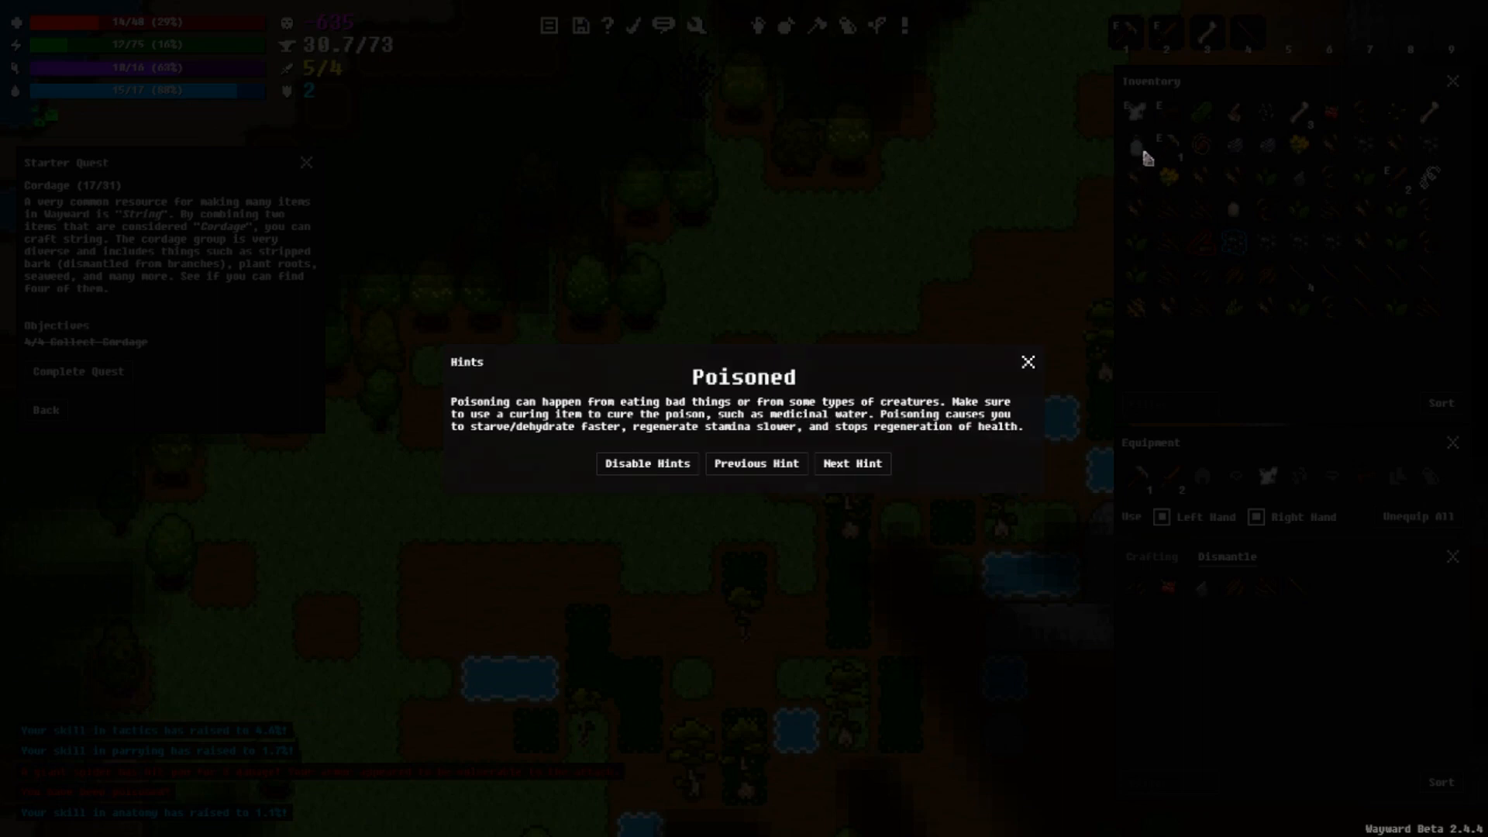
{"action": "mouse_move", "coordinate": [819, 396]}
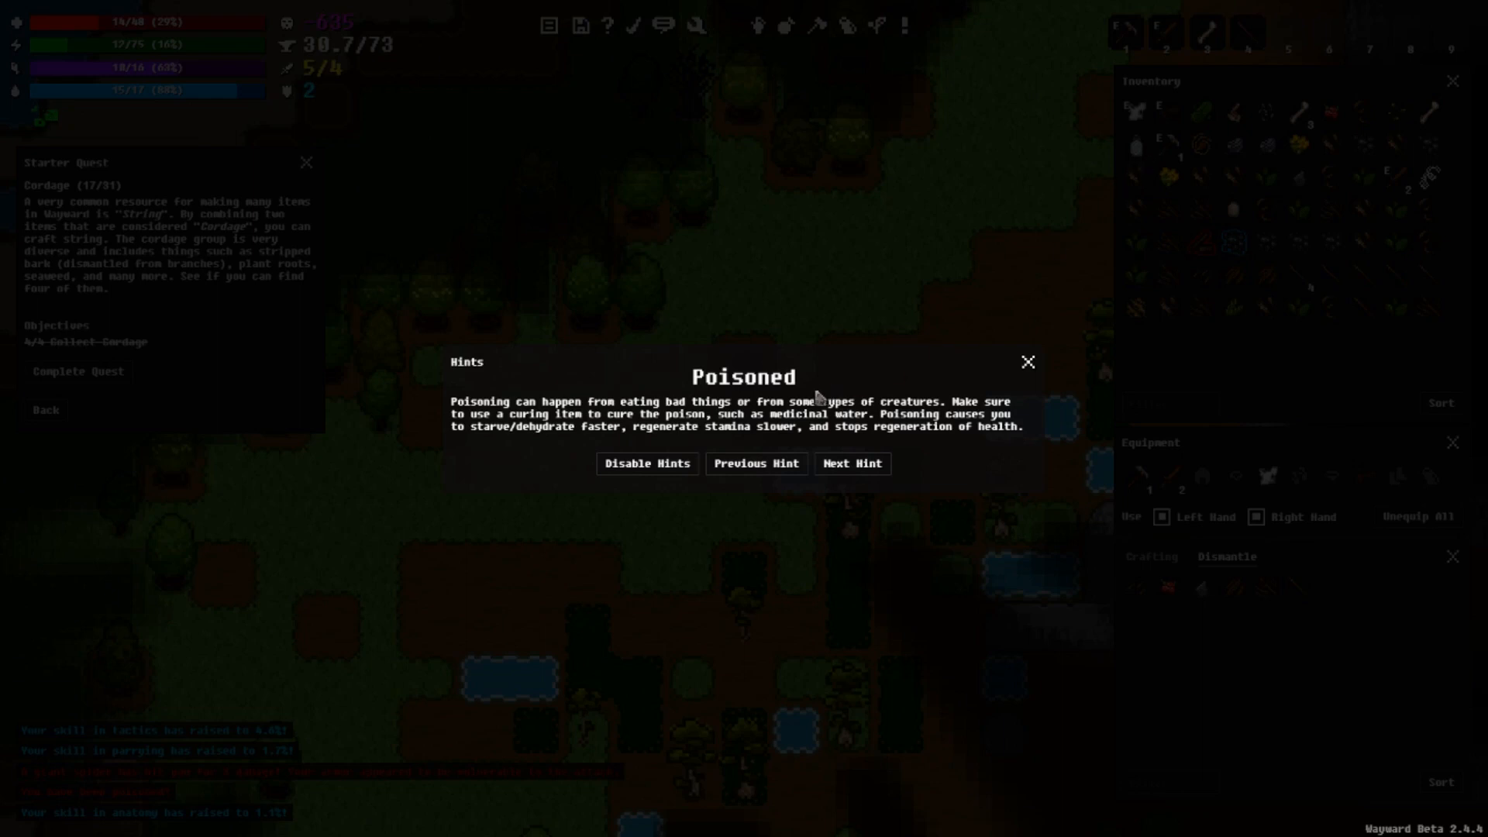
{"action": "mouse_move", "coordinate": [897, 441]}
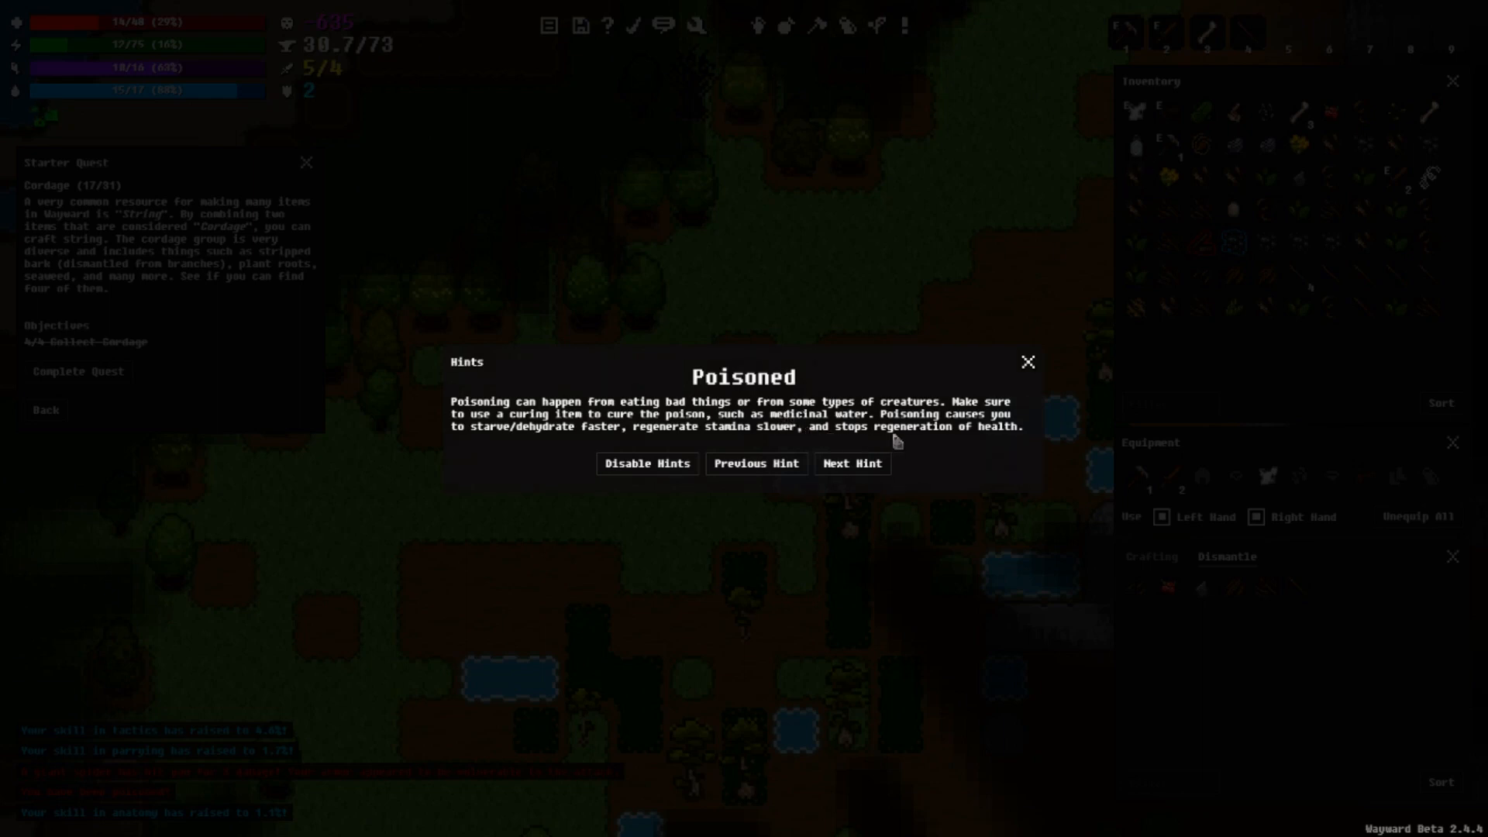
{"action": "mouse_move", "coordinate": [910, 436]}
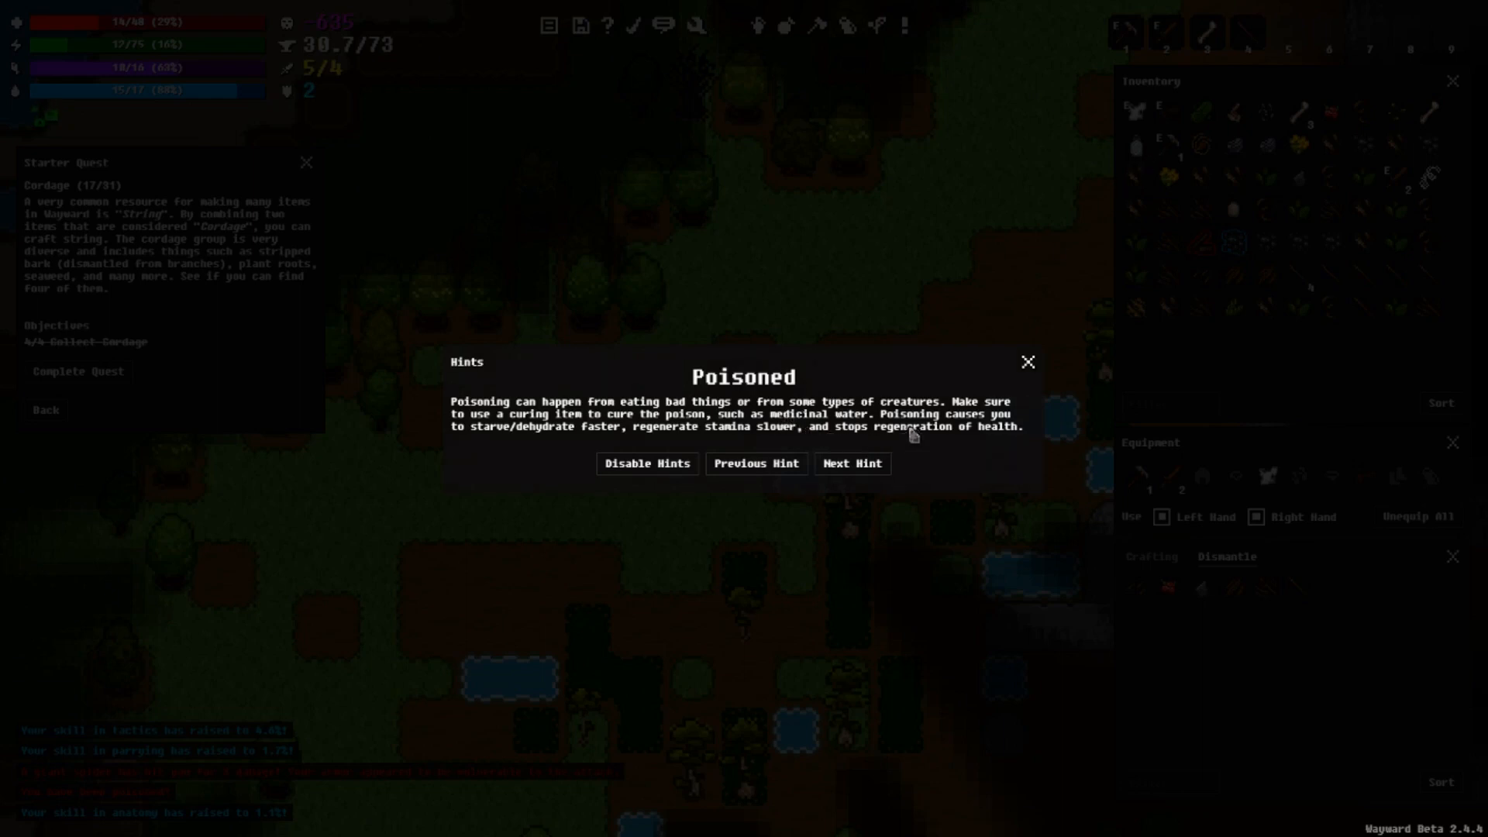
{"action": "mouse_move", "coordinate": [883, 434]}
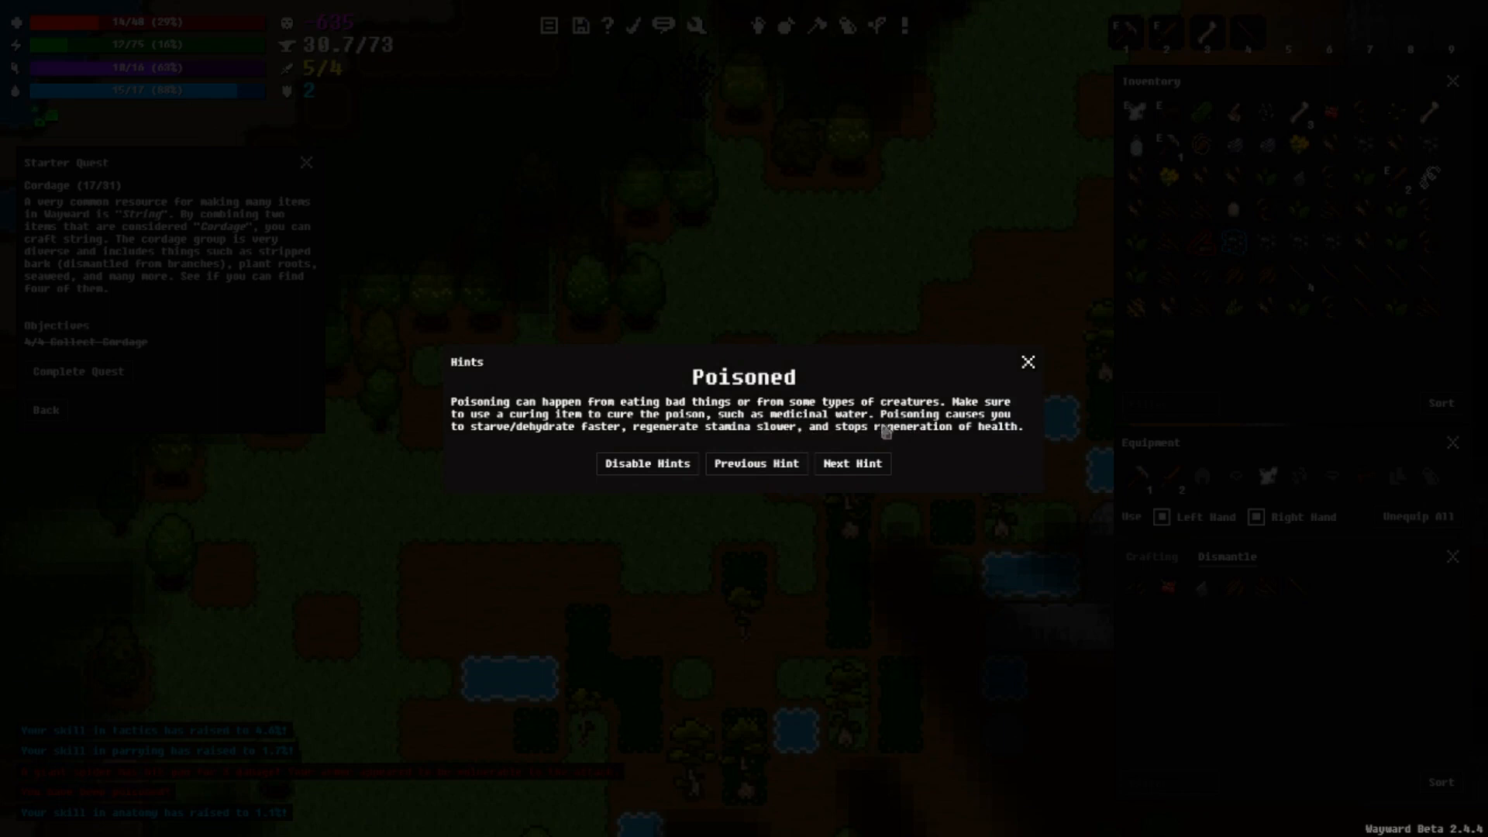
{"action": "mouse_move", "coordinate": [959, 439]}
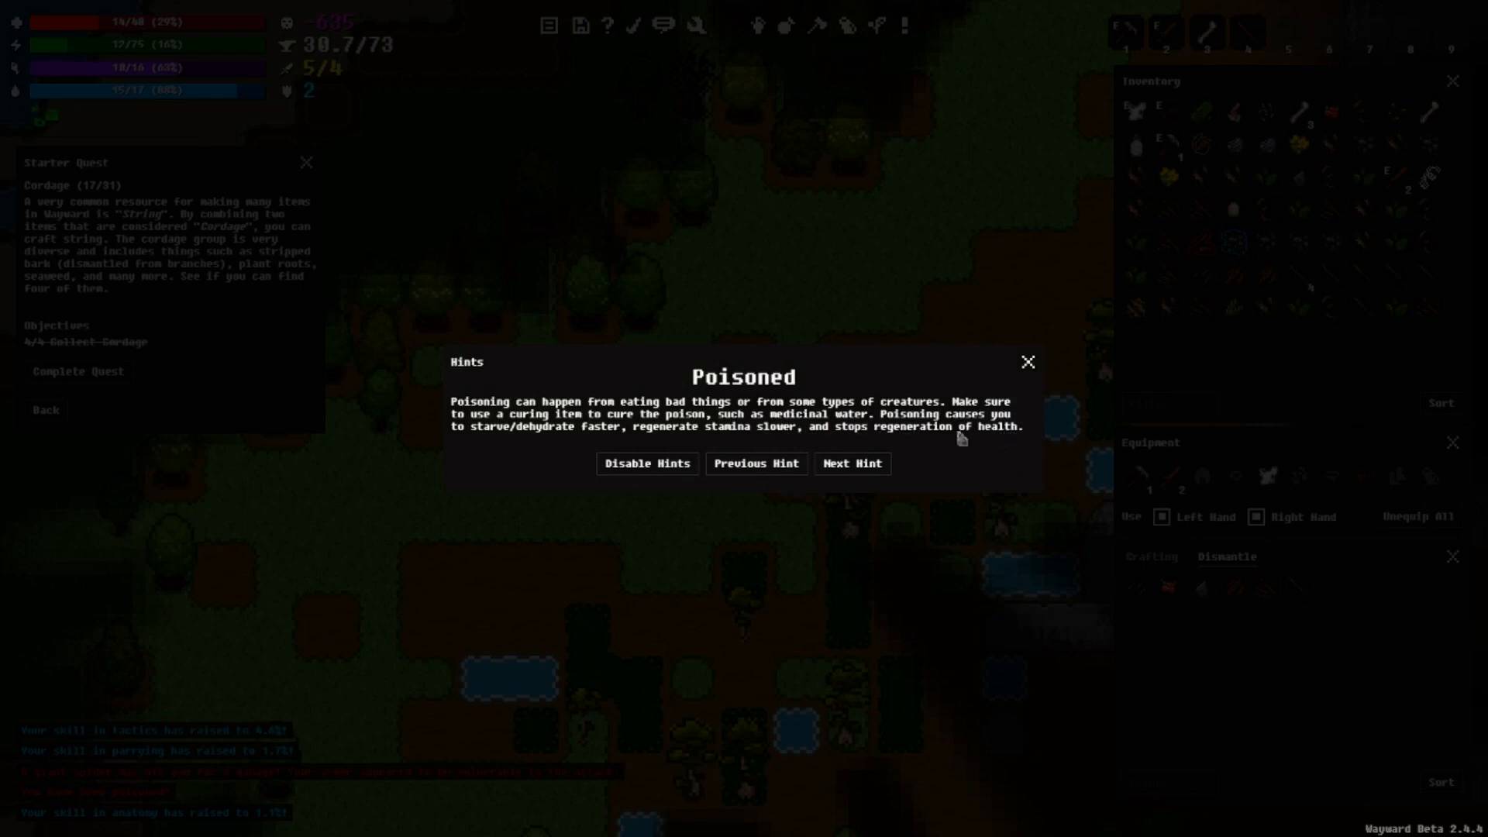
{"action": "mouse_move", "coordinate": [663, 450]}
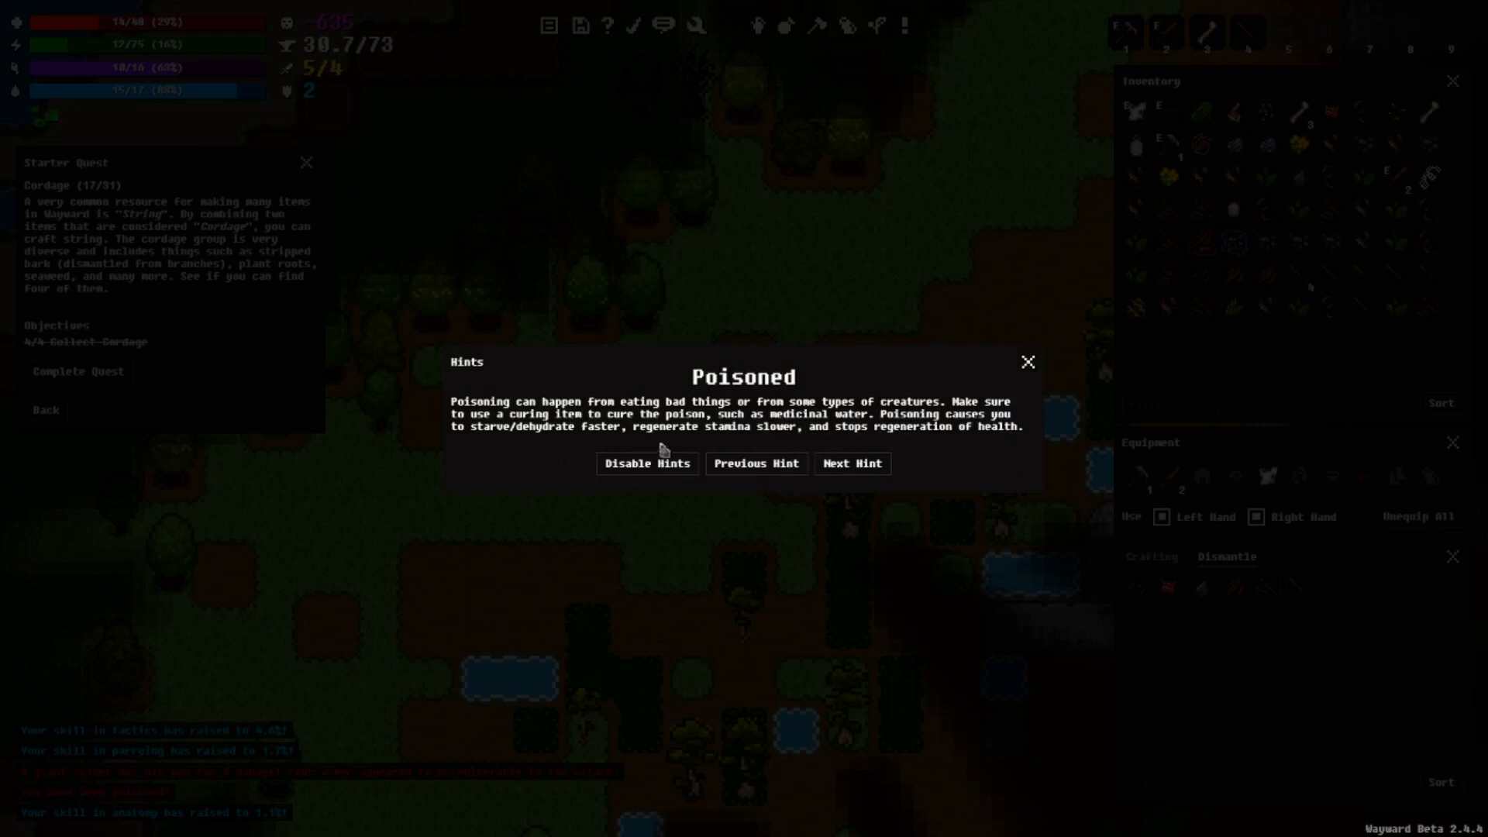
{"action": "mouse_move", "coordinate": [769, 449]}
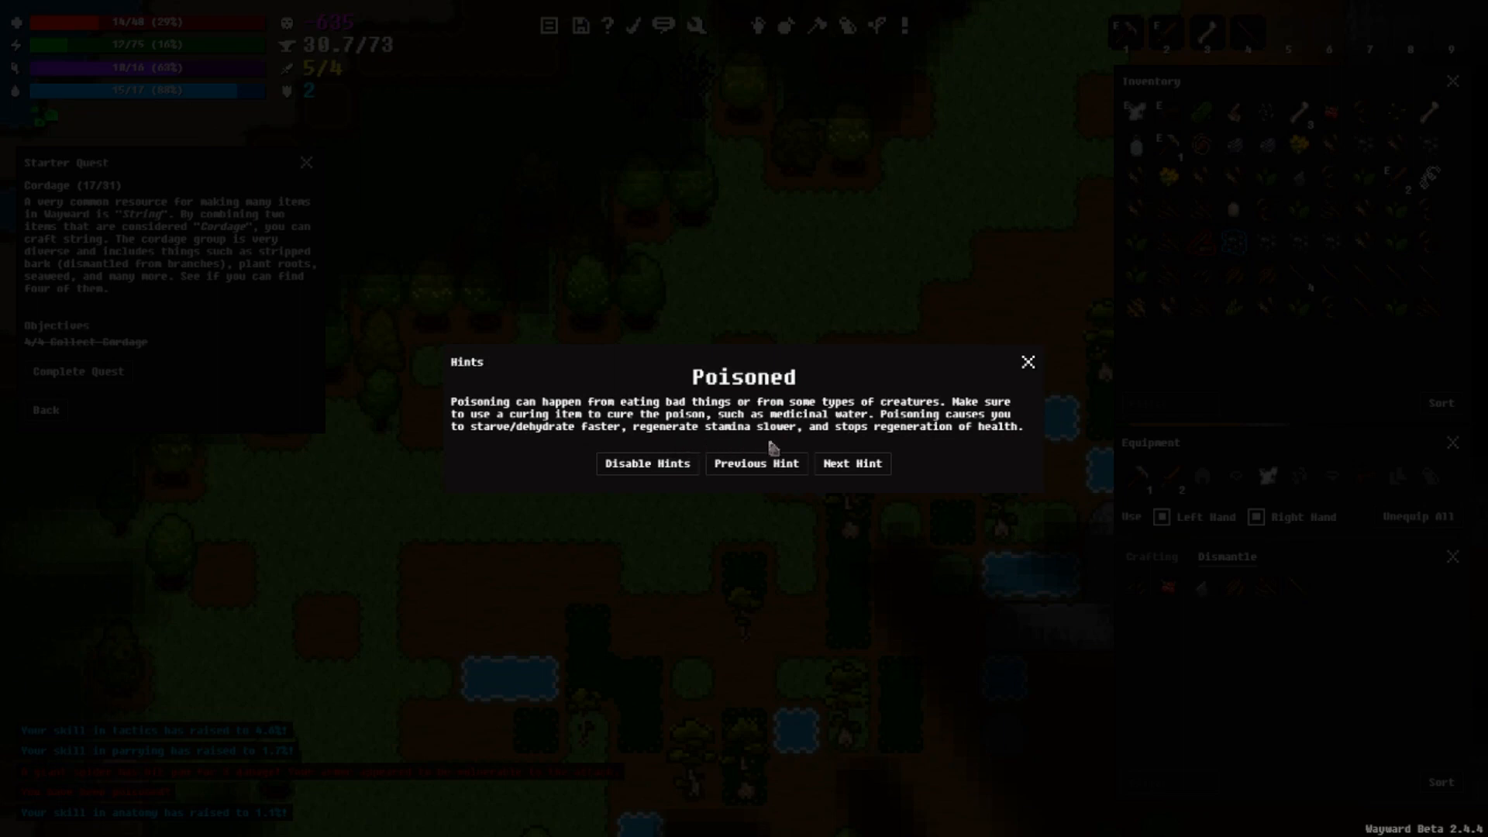
{"action": "mouse_move", "coordinate": [1003, 451]}
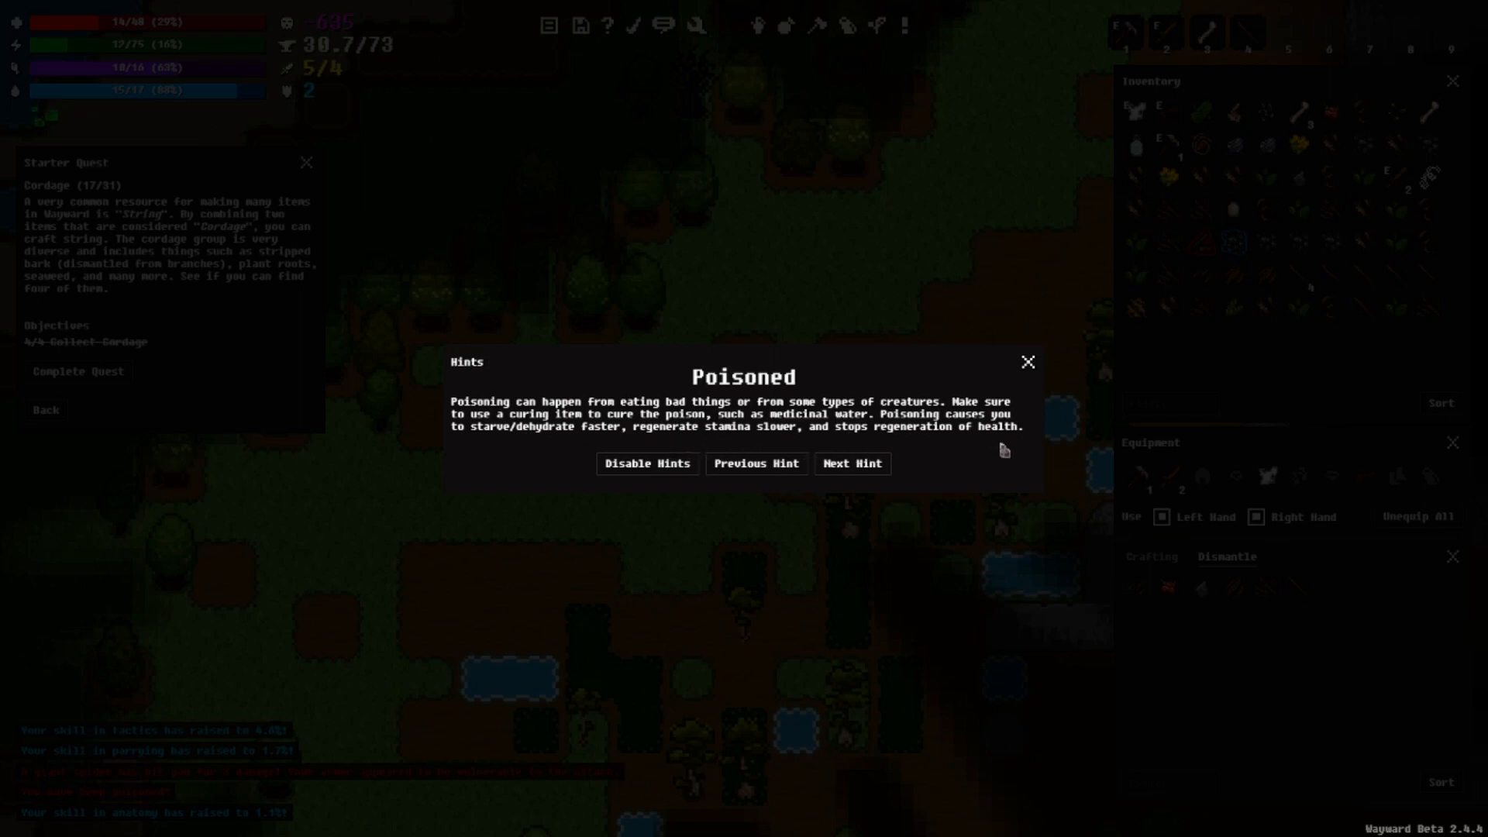
{"action": "mouse_move", "coordinate": [986, 453]}
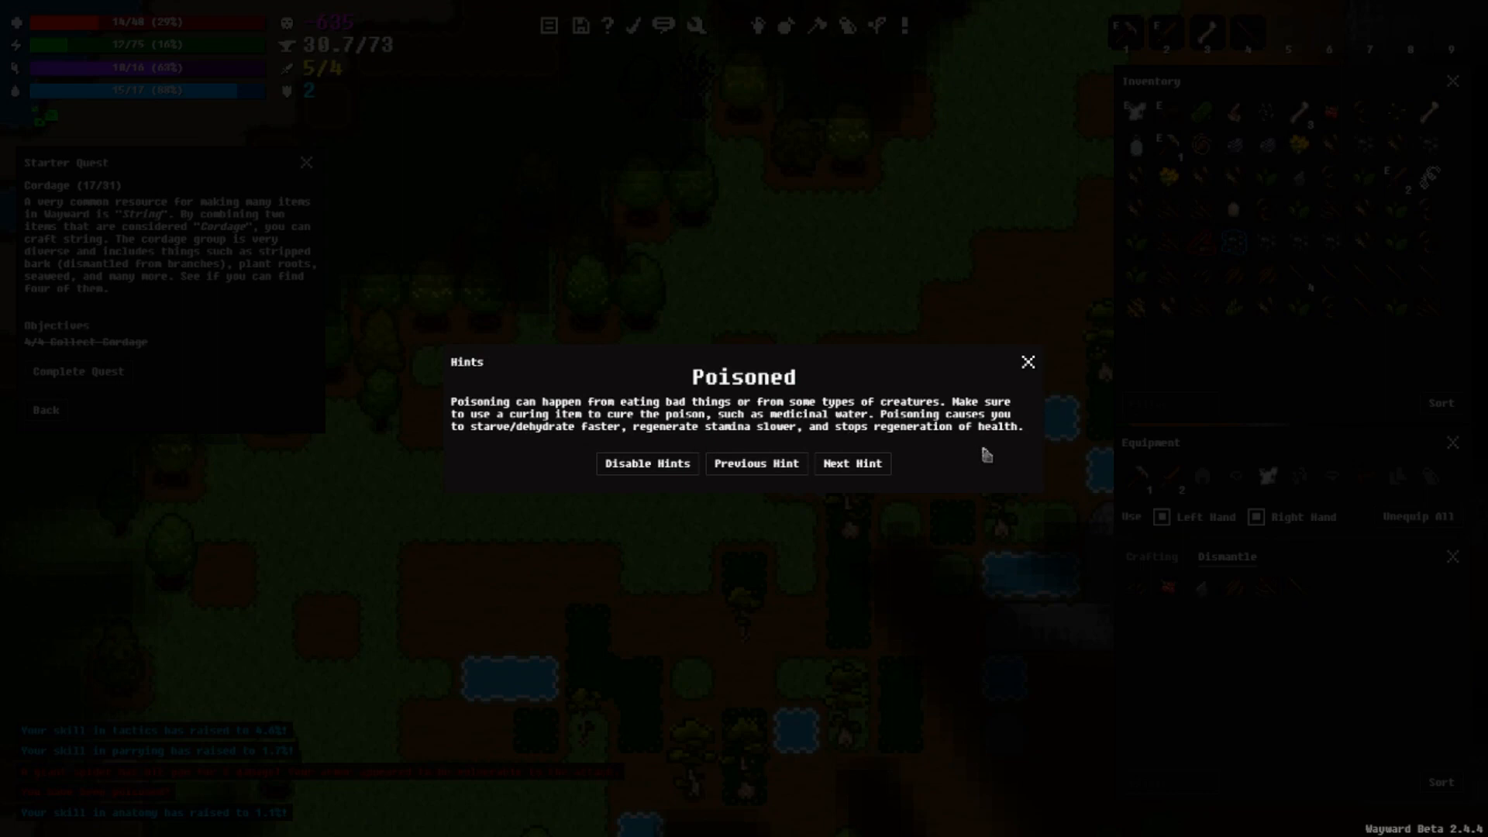
{"action": "mouse_move", "coordinate": [1001, 382]}
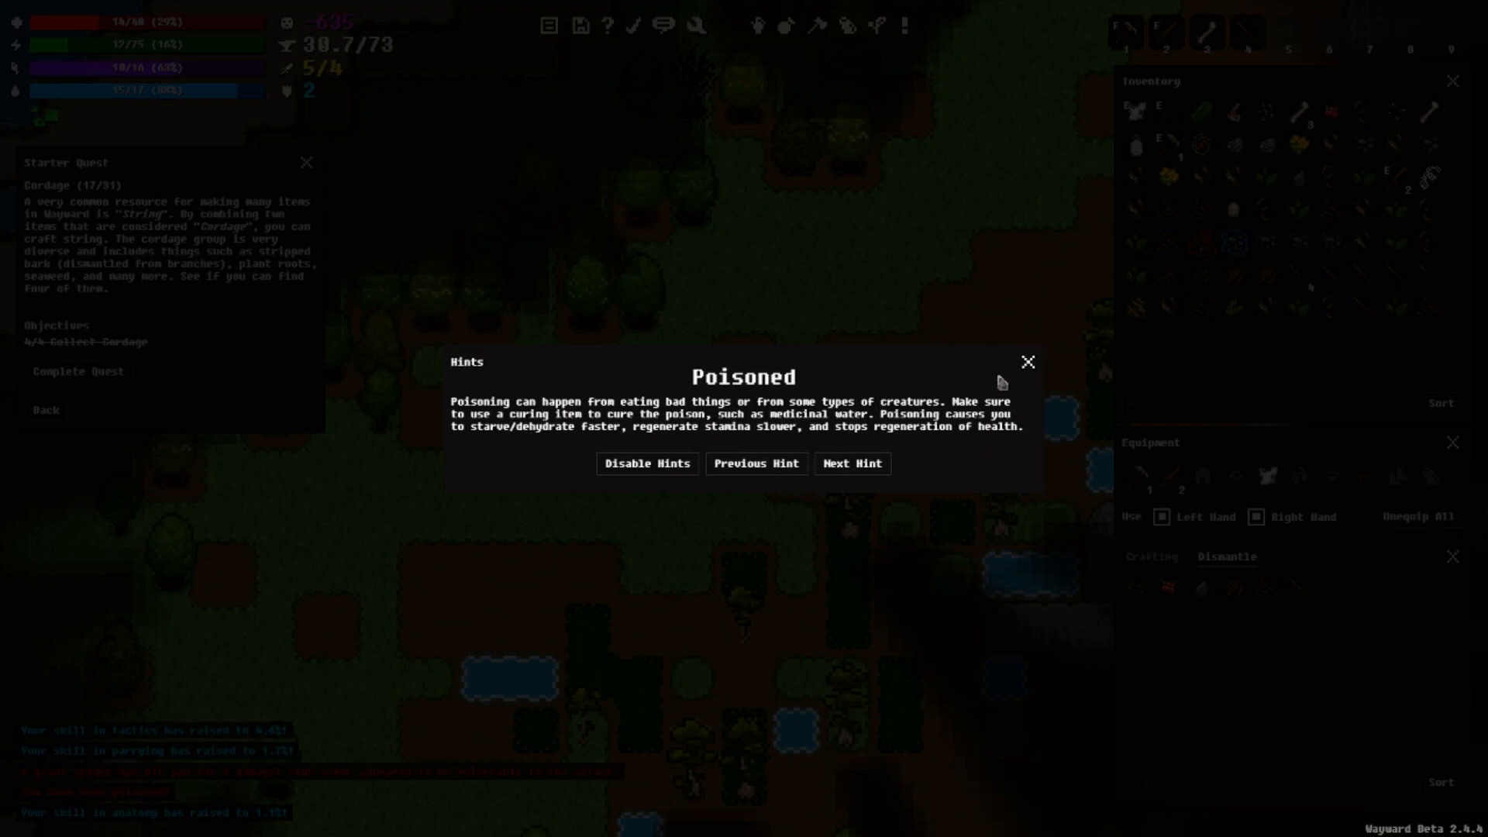
Step: Advance from the Poisoned hint to the Health Problems hint
{"action": "left_click", "coordinate": [1027, 362]}
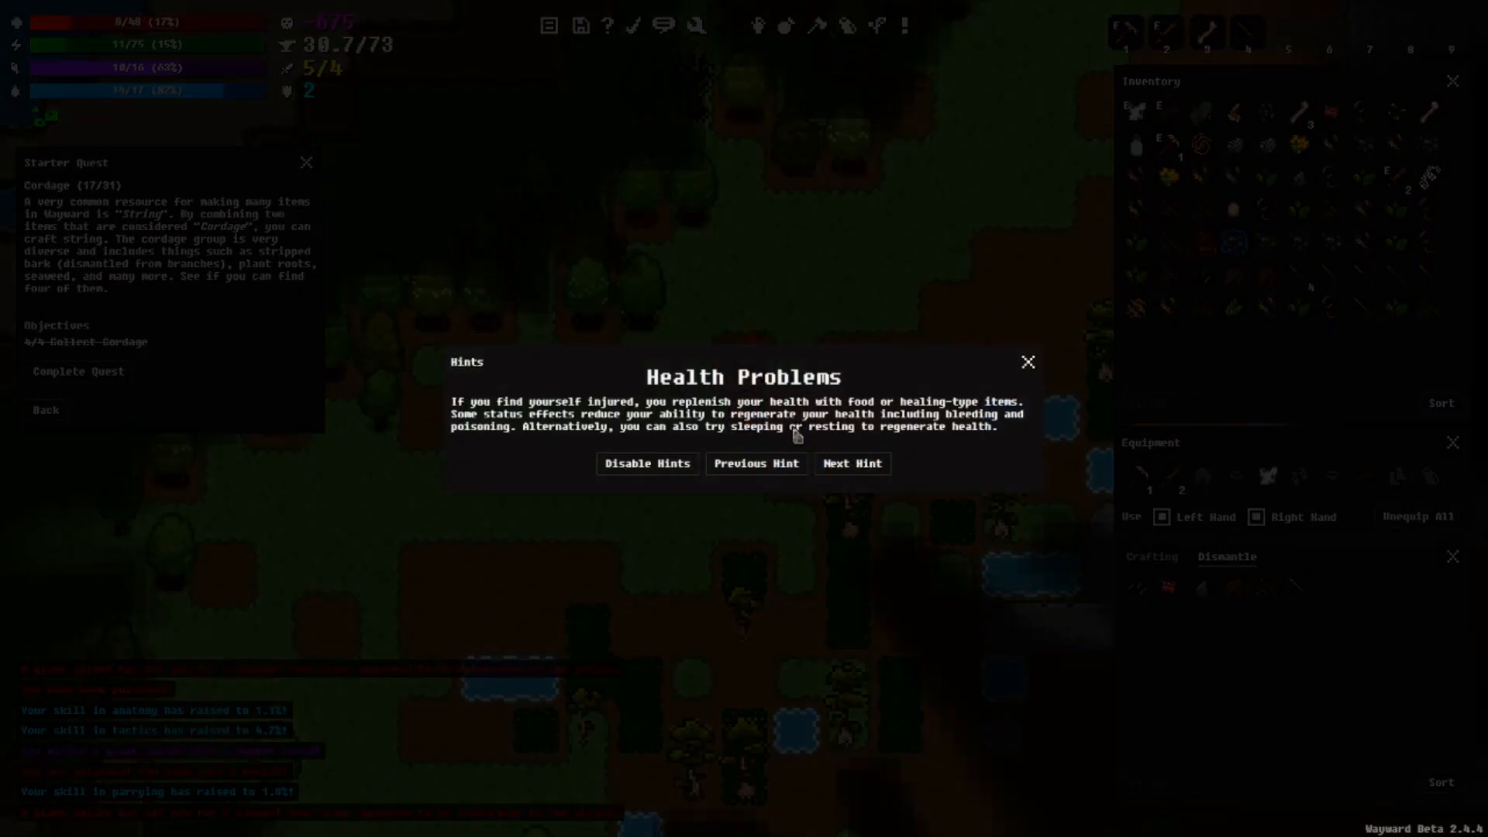
{"action": "mouse_move", "coordinate": [501, 432]}
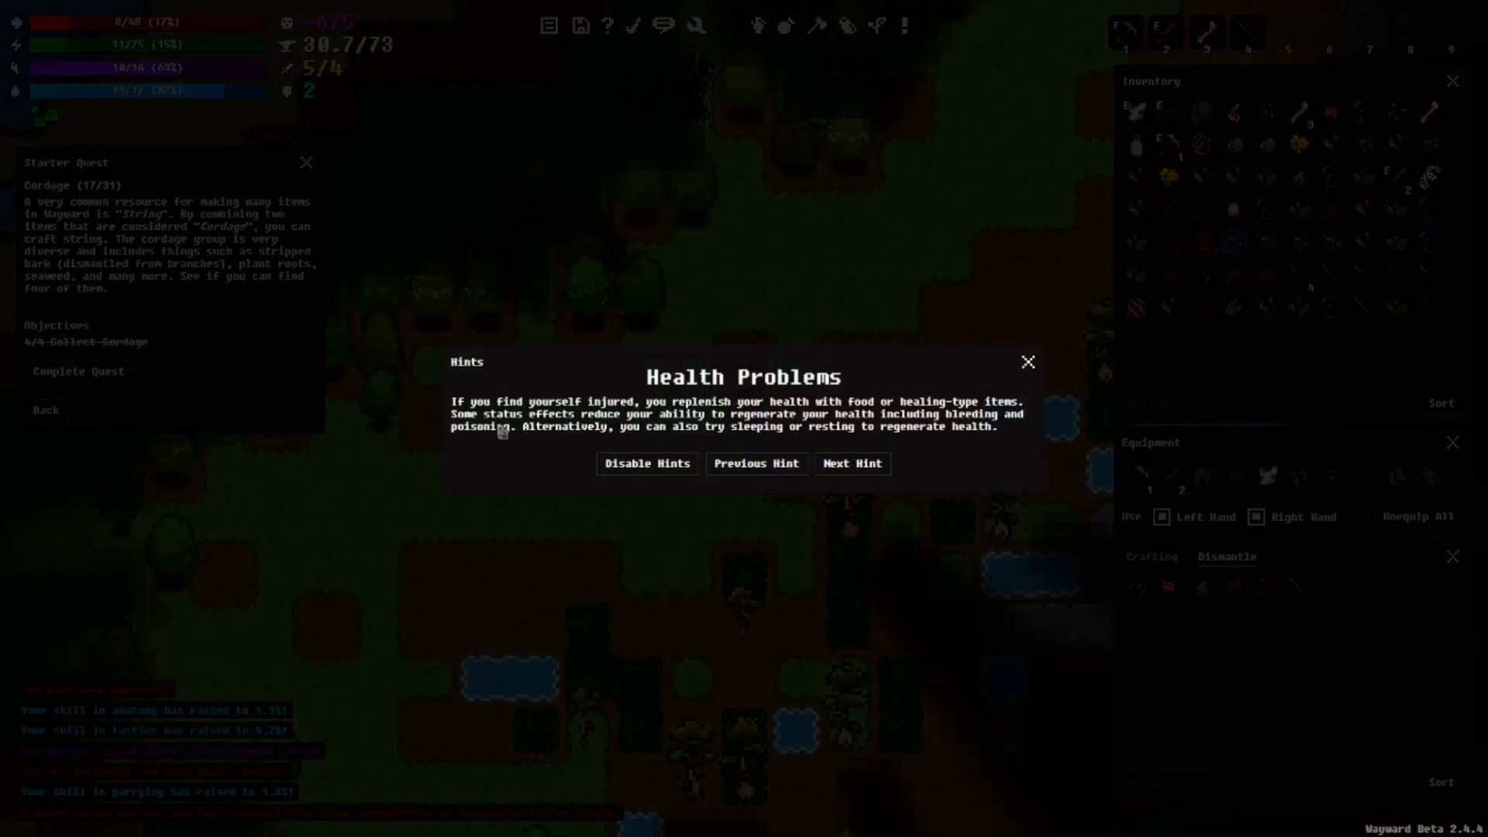
{"action": "mouse_move", "coordinate": [528, 424]}
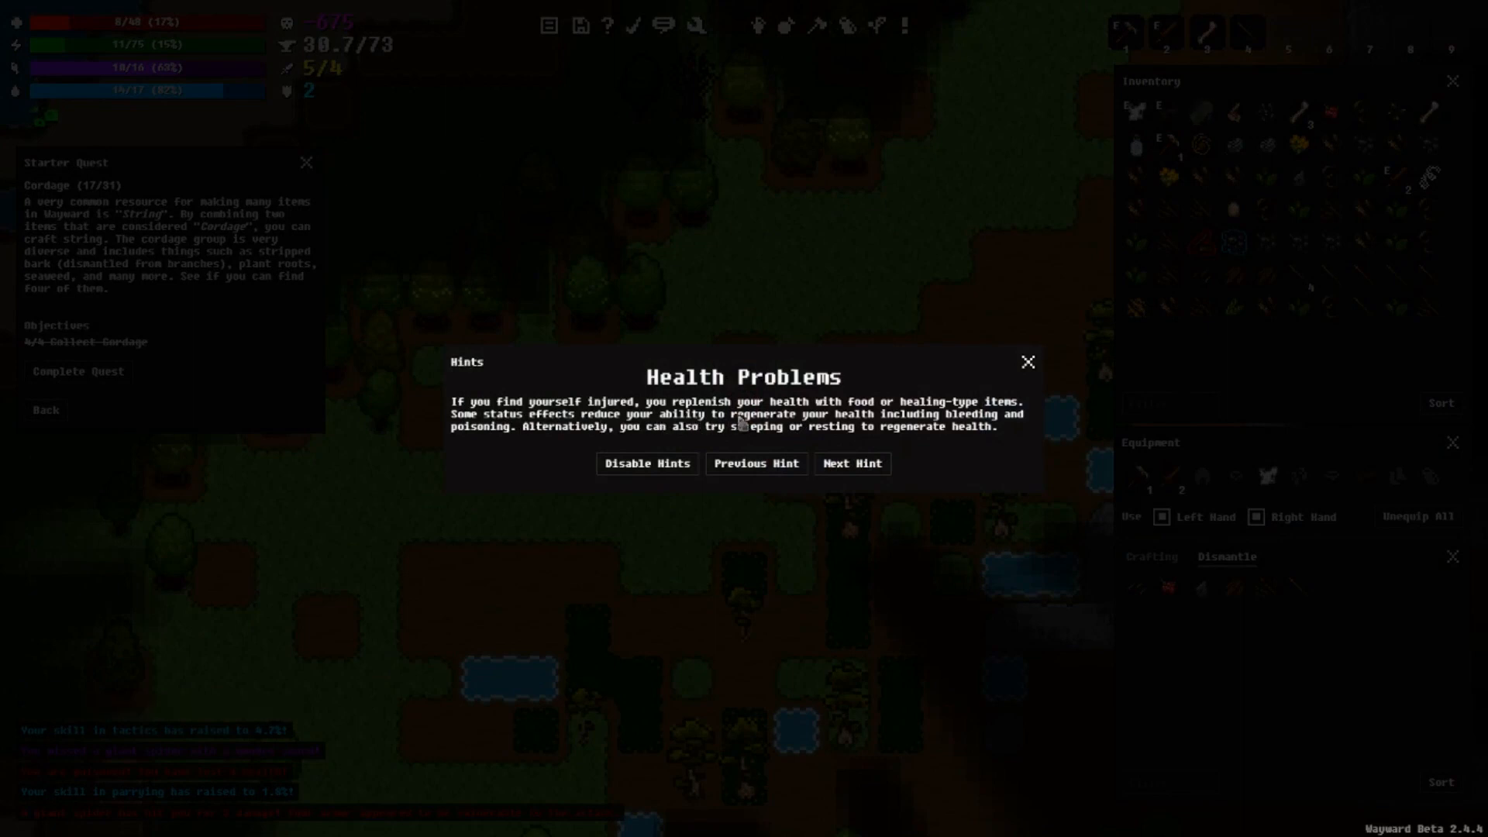
{"action": "mouse_move", "coordinate": [783, 434]}
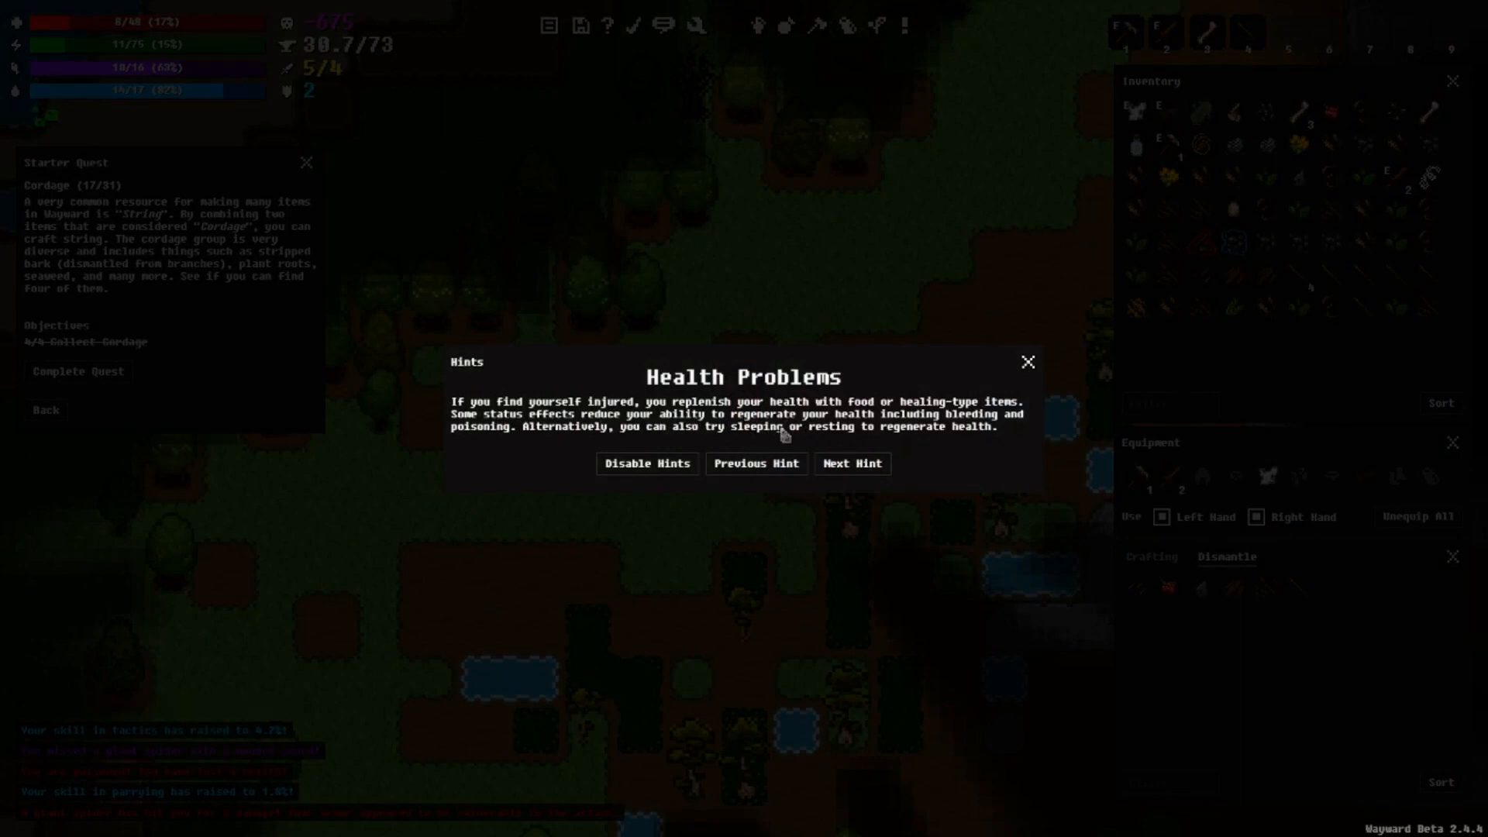
{"action": "mouse_move", "coordinate": [924, 454]}
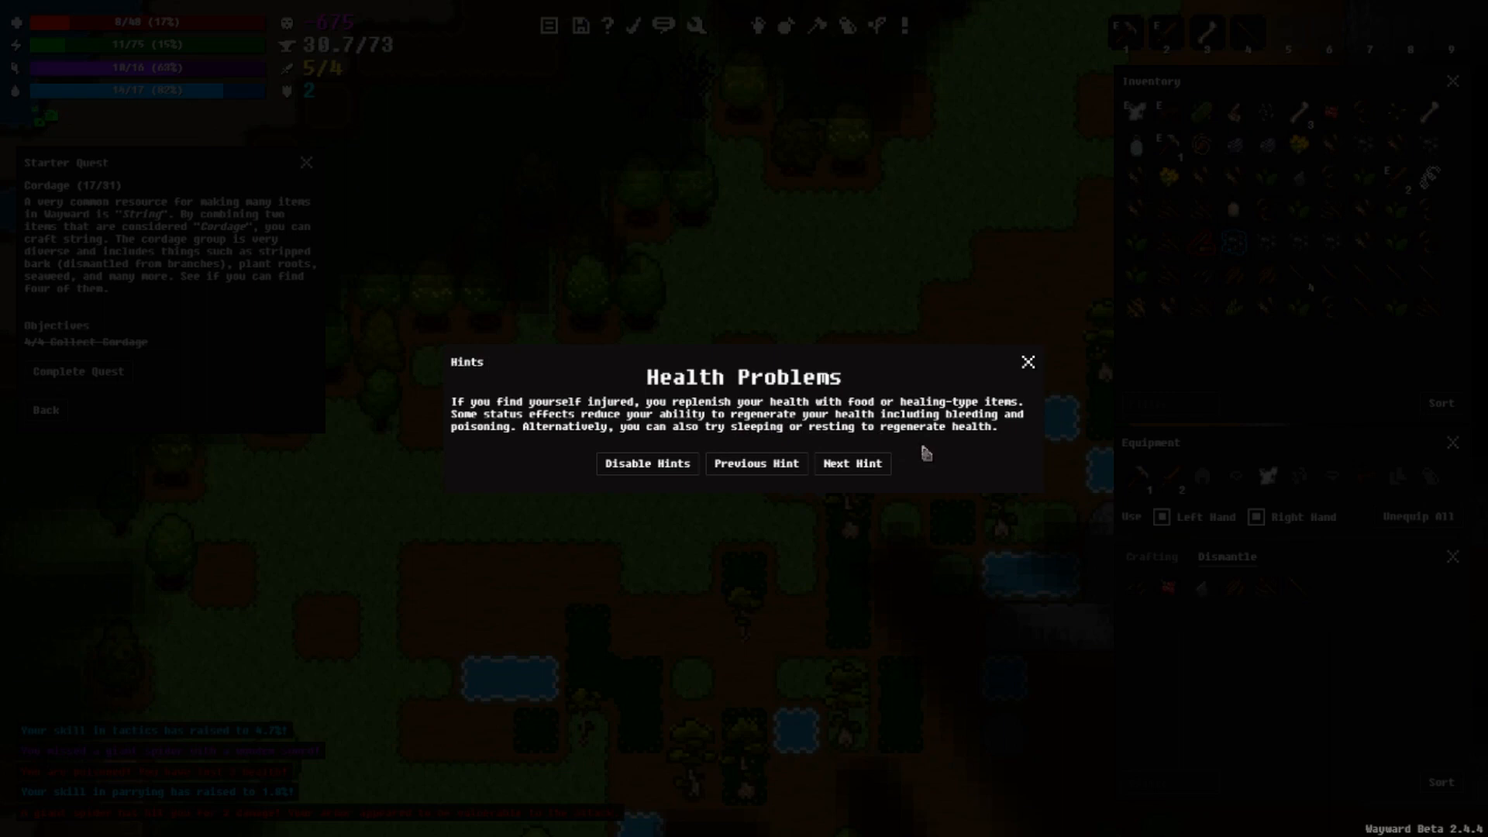
{"action": "mouse_move", "coordinate": [637, 435]}
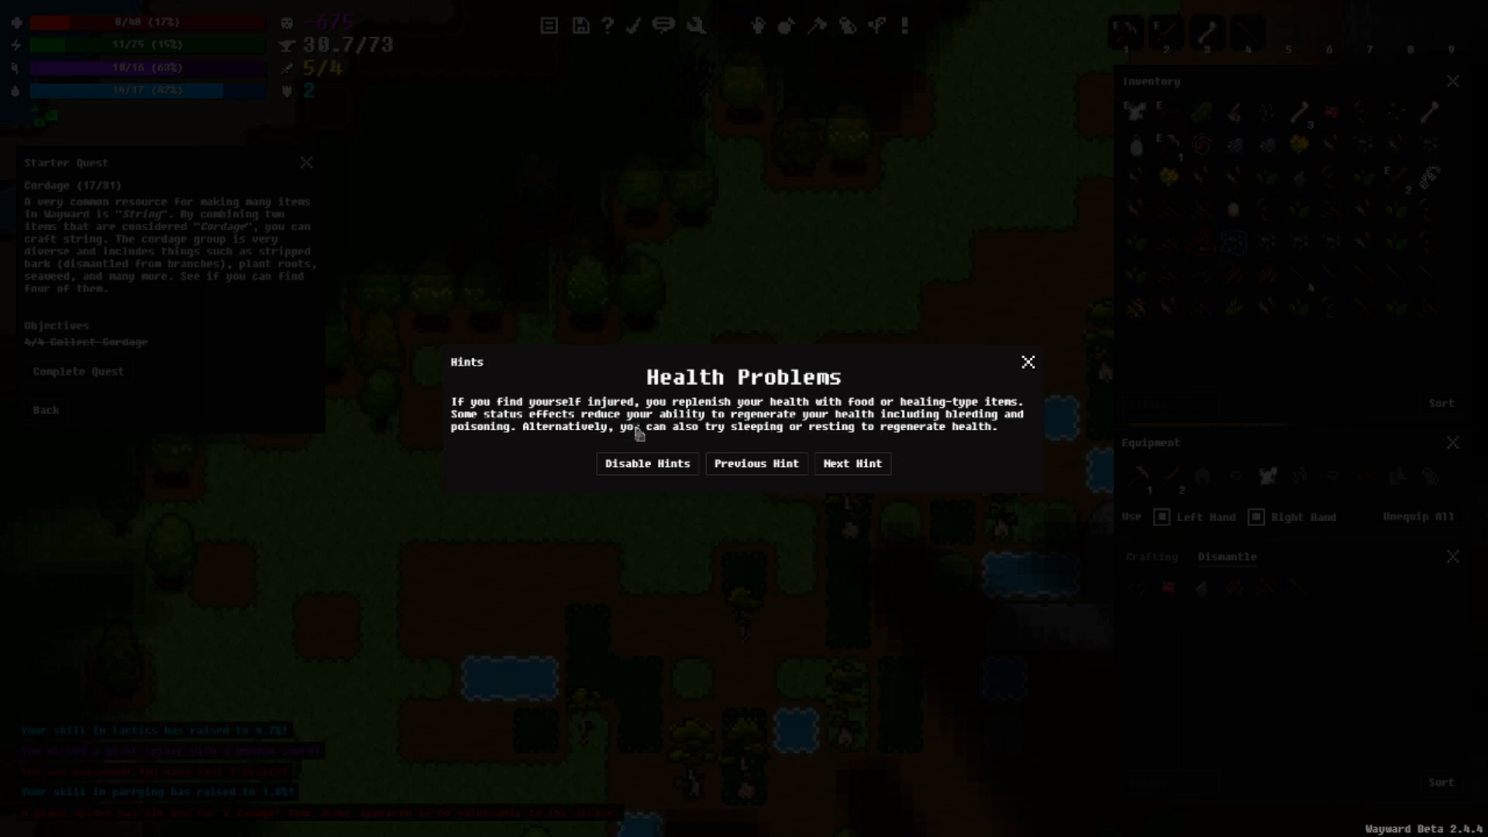
{"action": "mouse_move", "coordinate": [837, 433]}
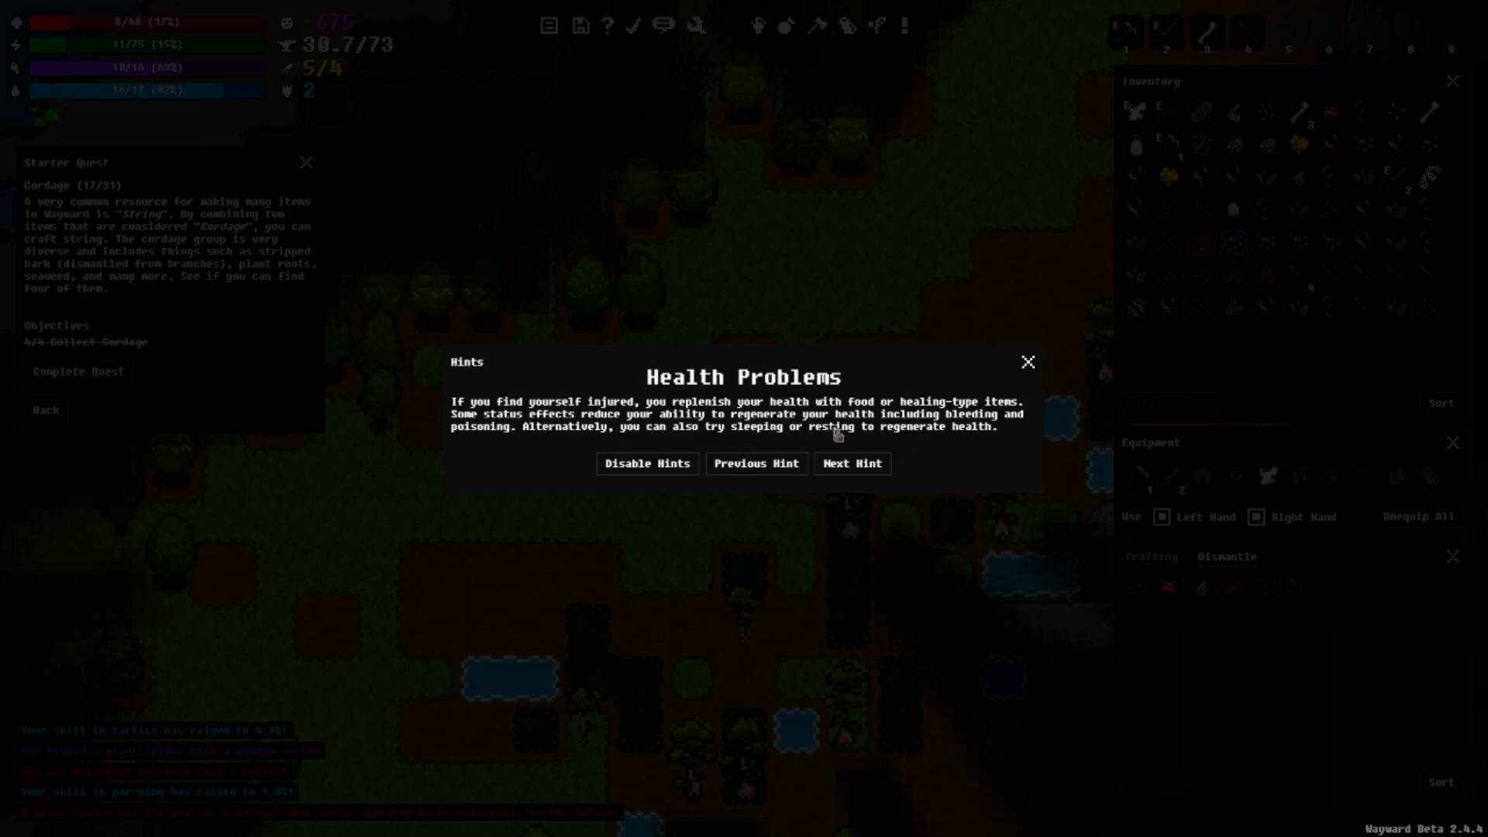
{"action": "mouse_move", "coordinate": [1011, 443]}
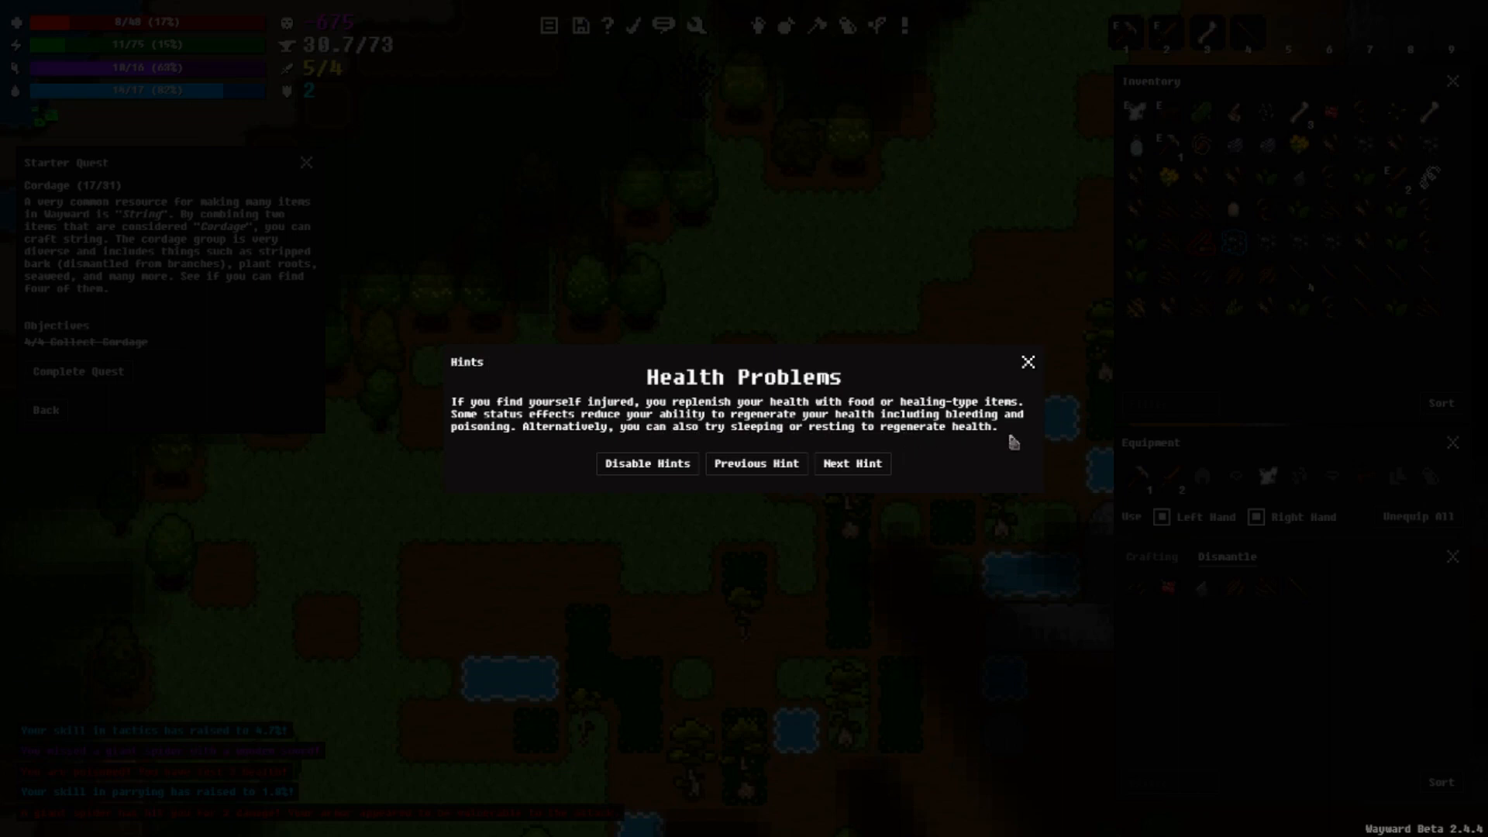
{"action": "mouse_move", "coordinate": [725, 453]}
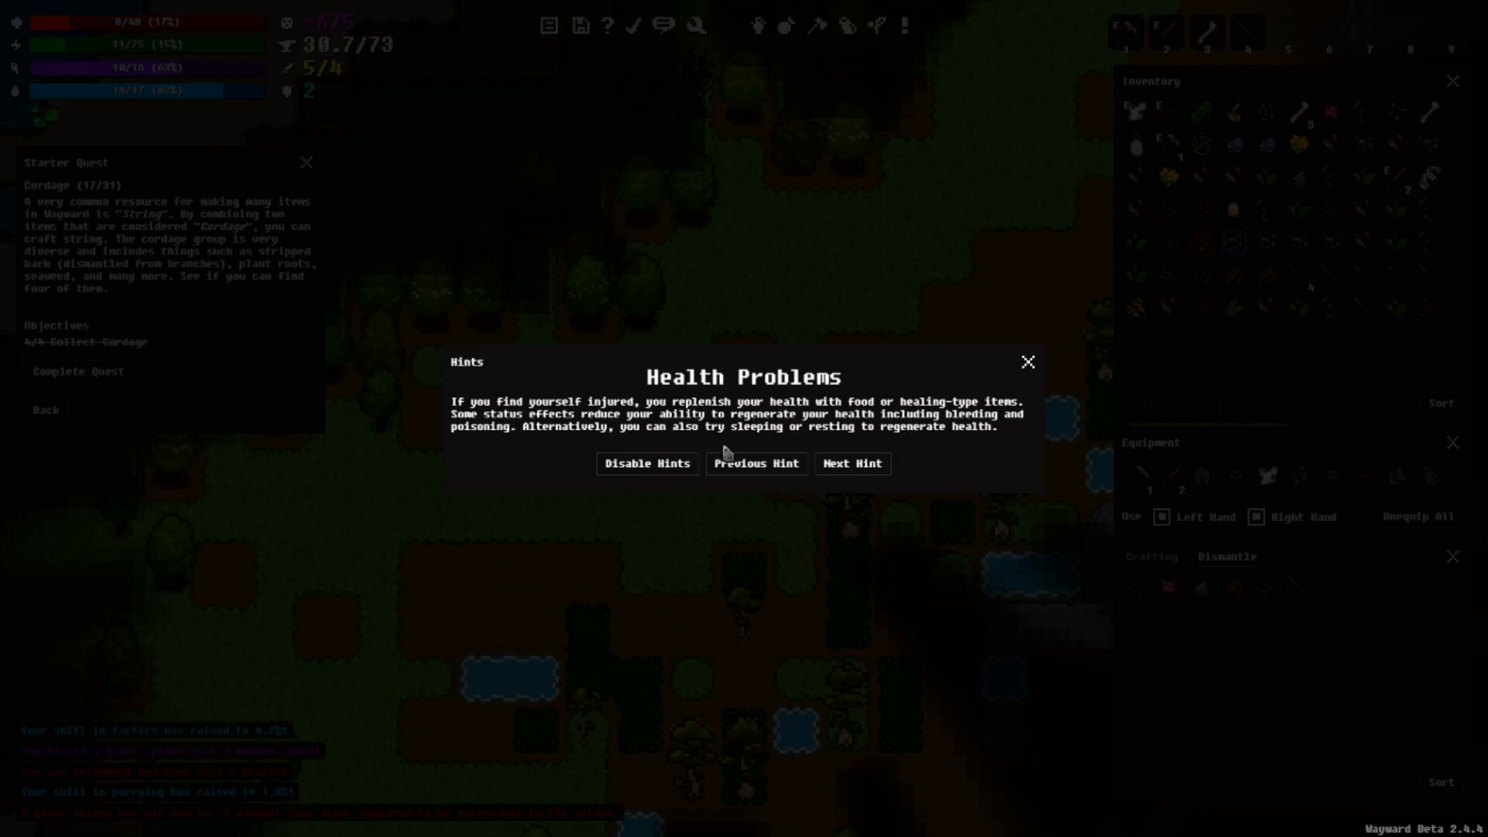
{"action": "mouse_move", "coordinate": [1025, 422]}
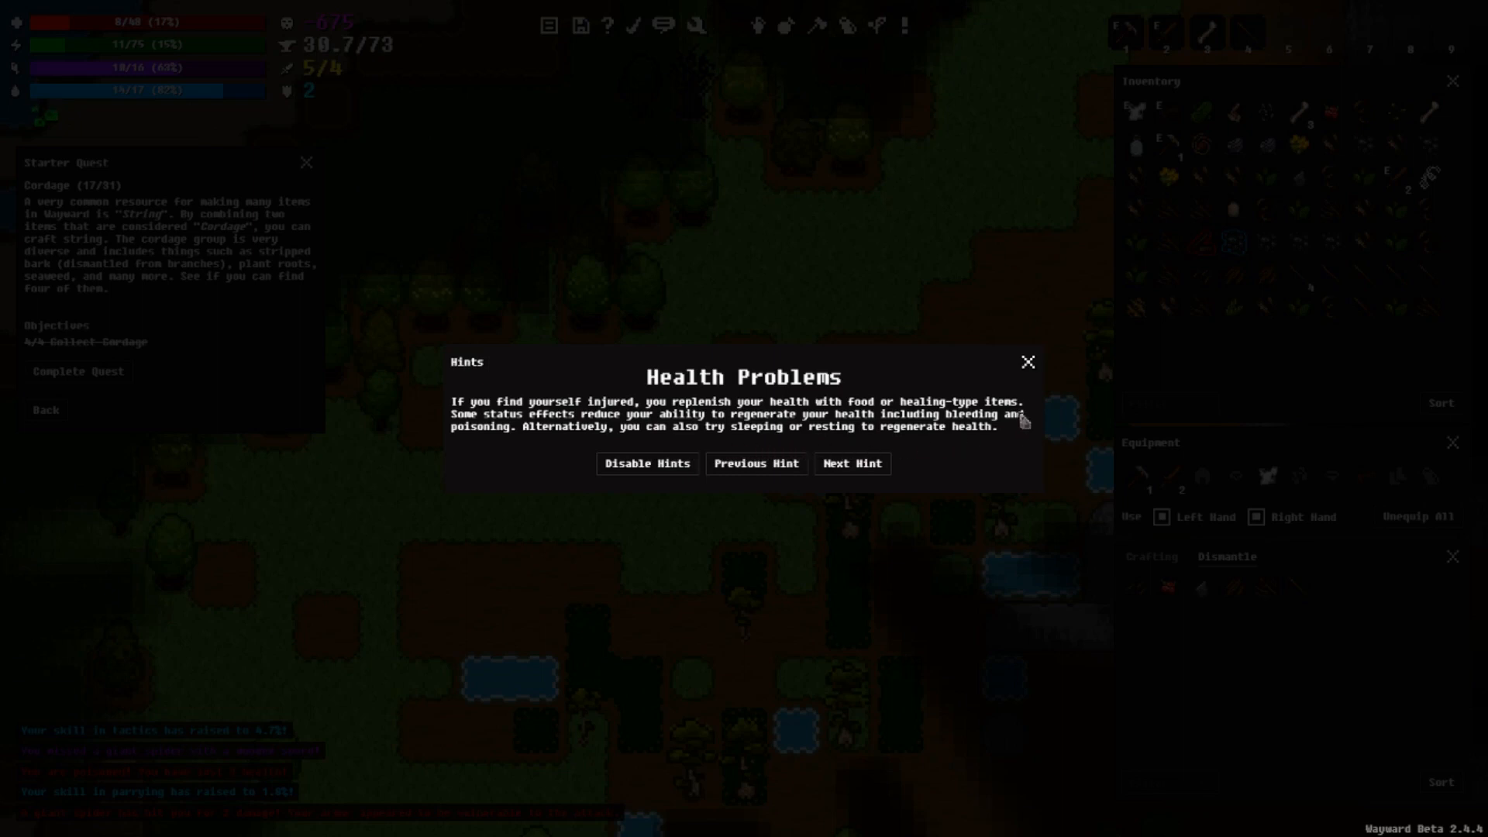
{"action": "mouse_move", "coordinate": [1031, 371]}
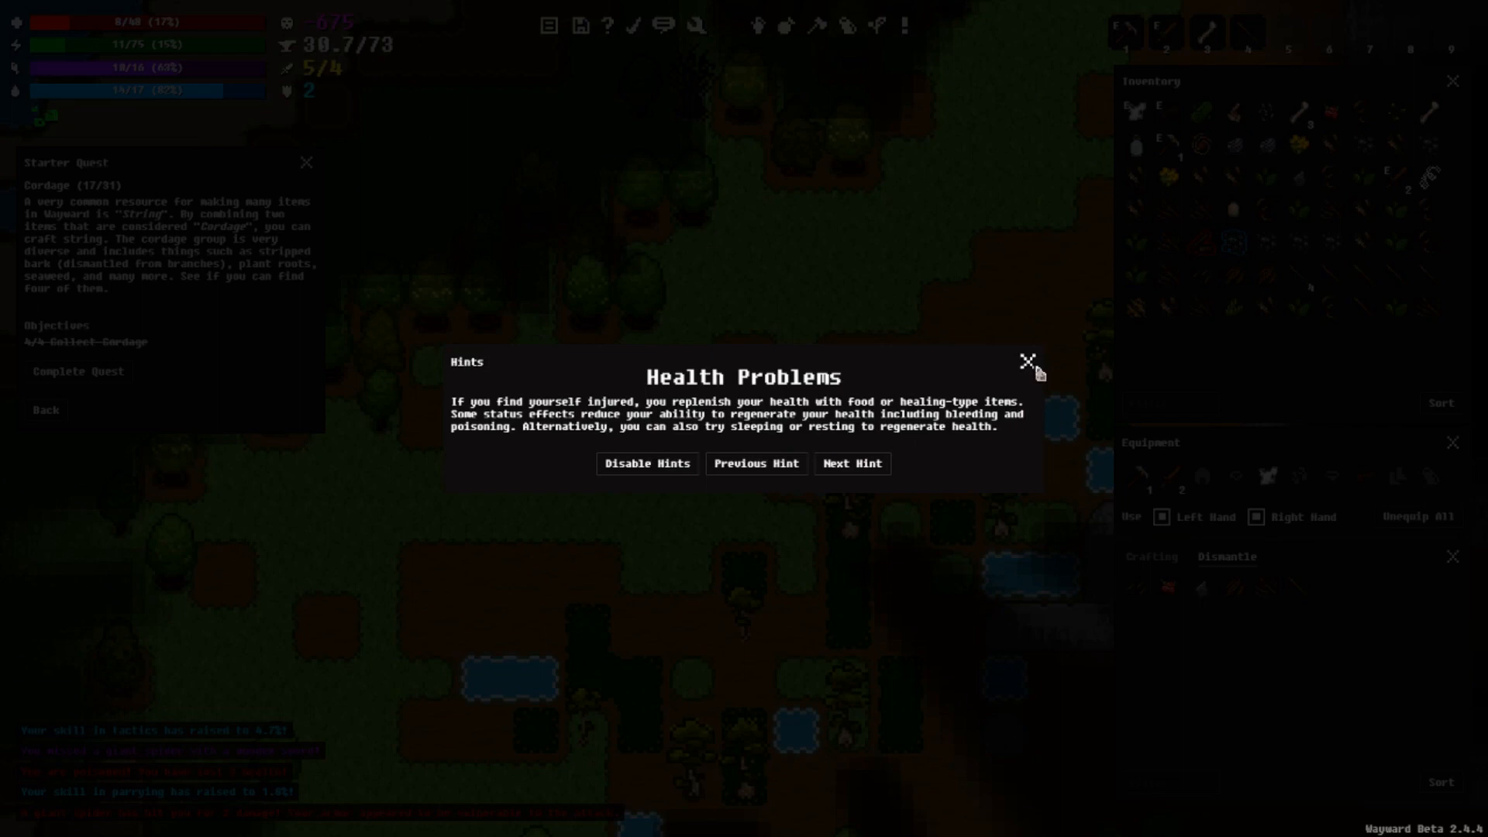
{"action": "mouse_move", "coordinate": [1037, 373]}
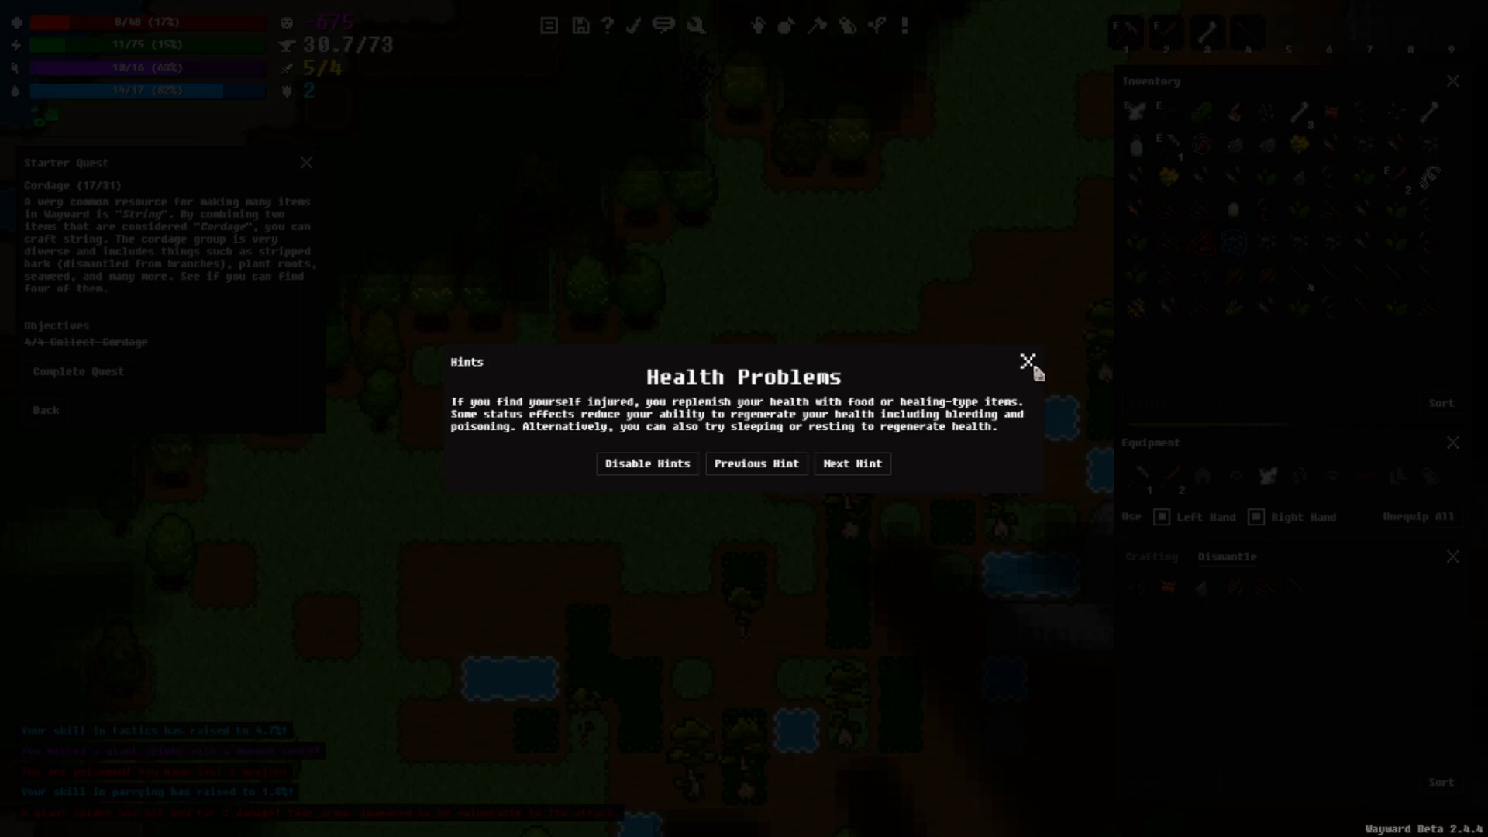
Step: Close the Health Problems hint window
{"action": "left_click", "coordinate": [1028, 362]}
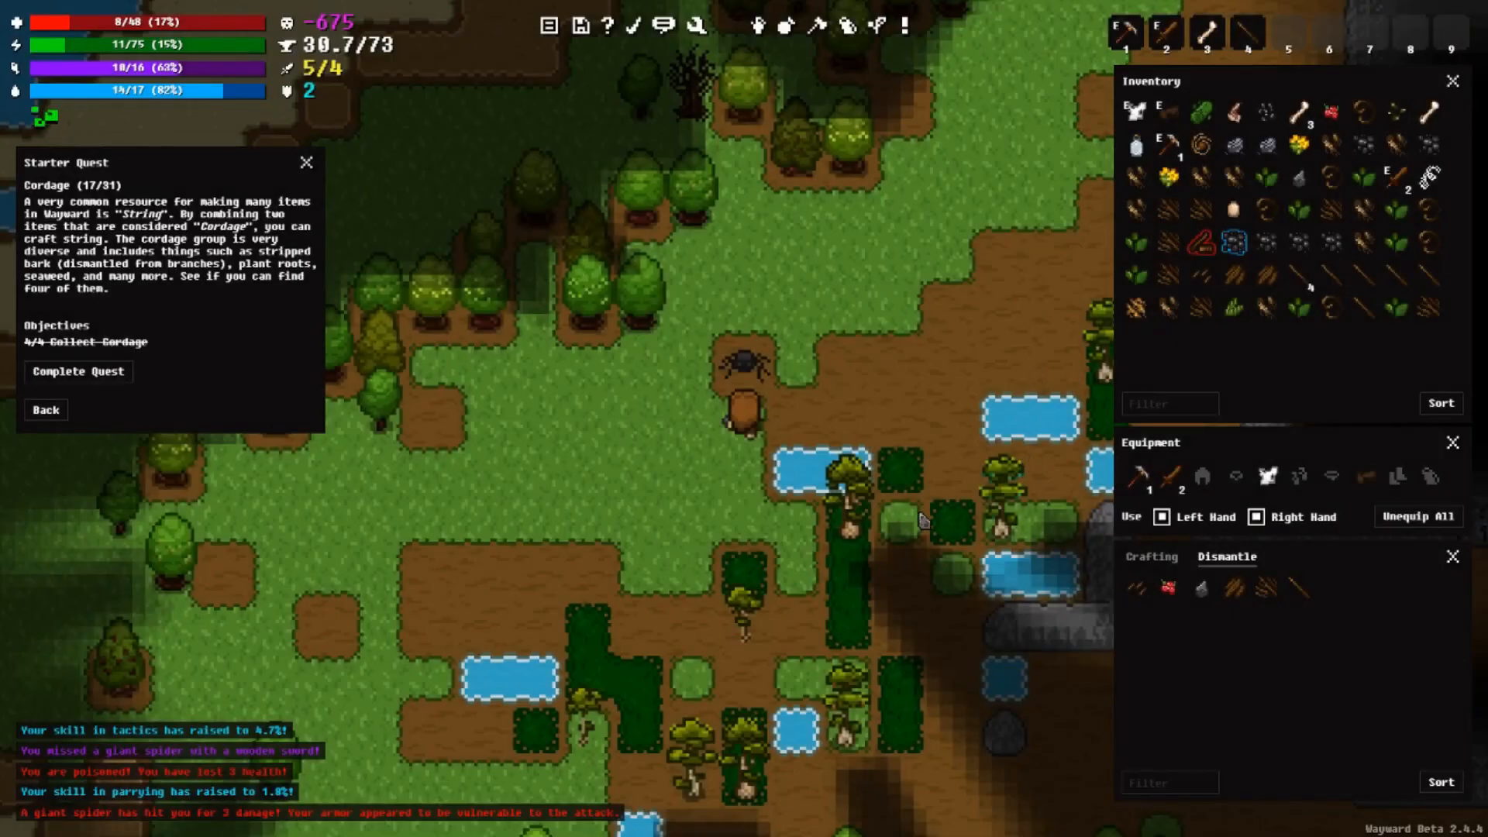
{"action": "mouse_move", "coordinate": [1101, 520]}
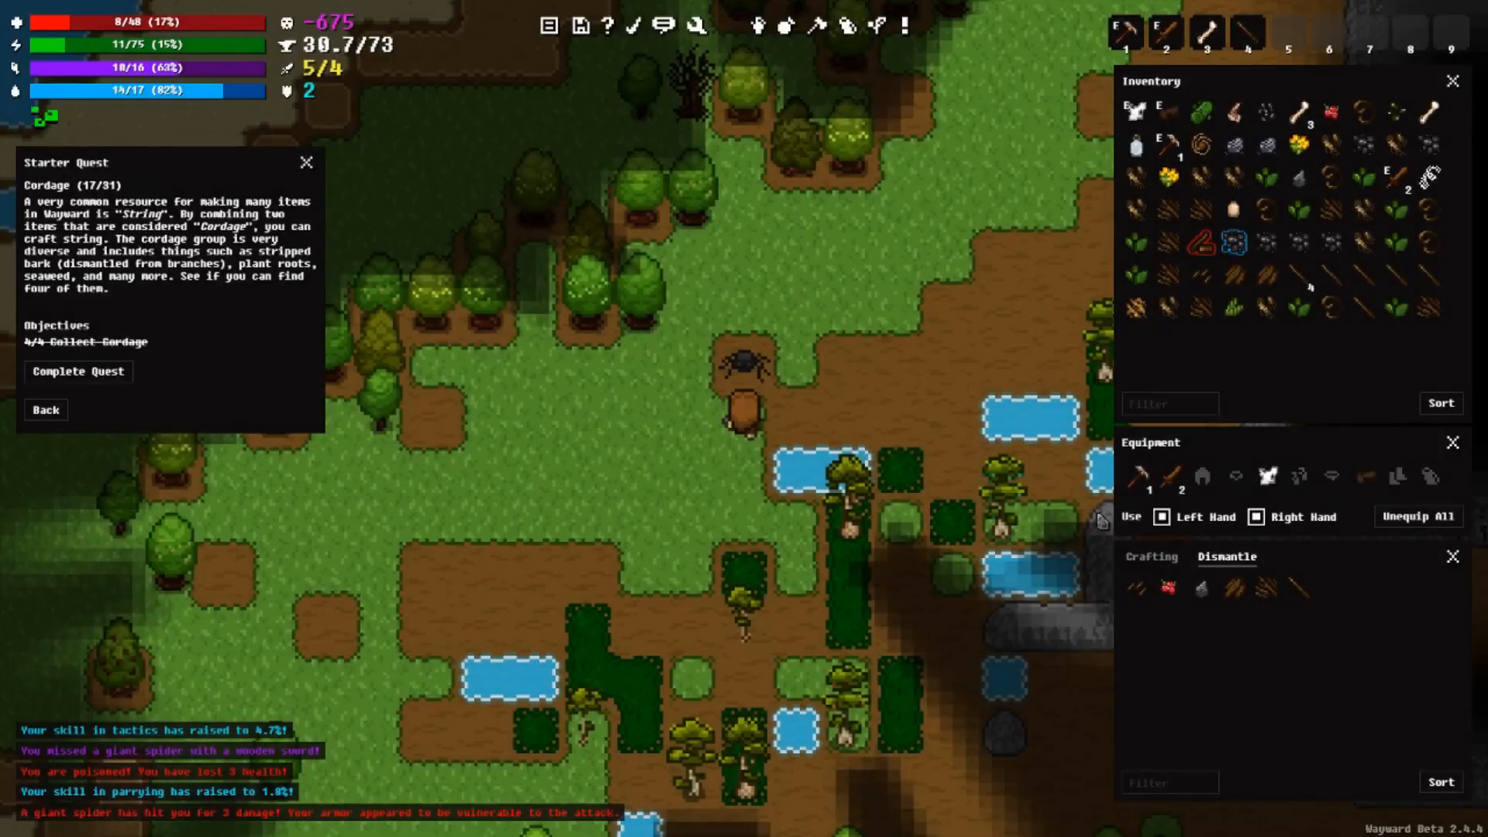
{"action": "mouse_move", "coordinate": [79, 371]}
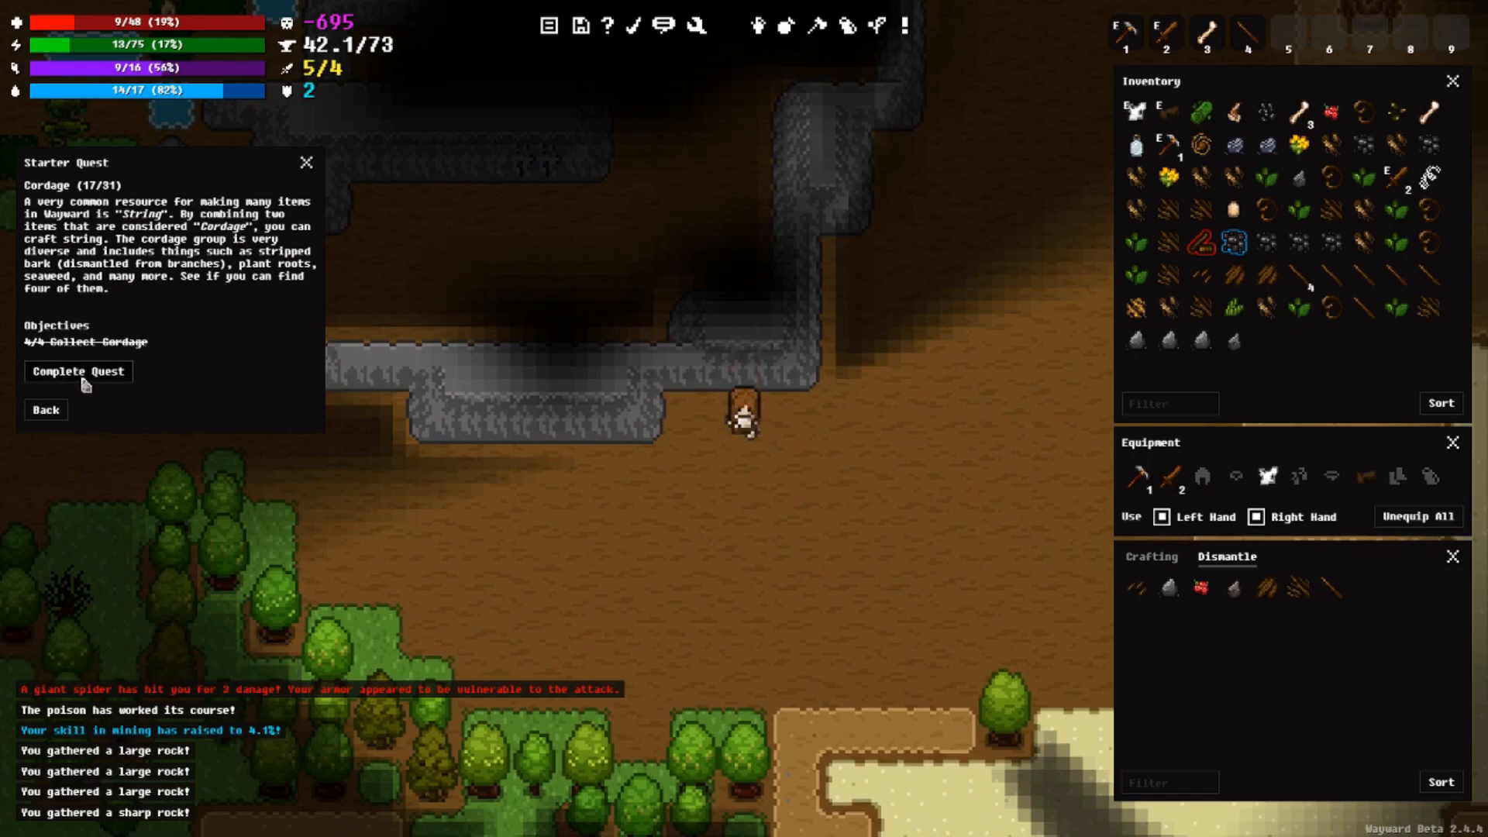
Step: Complete the Cordage quest, starting the String quest at 0/2
{"action": "left_click", "coordinate": [78, 371]}
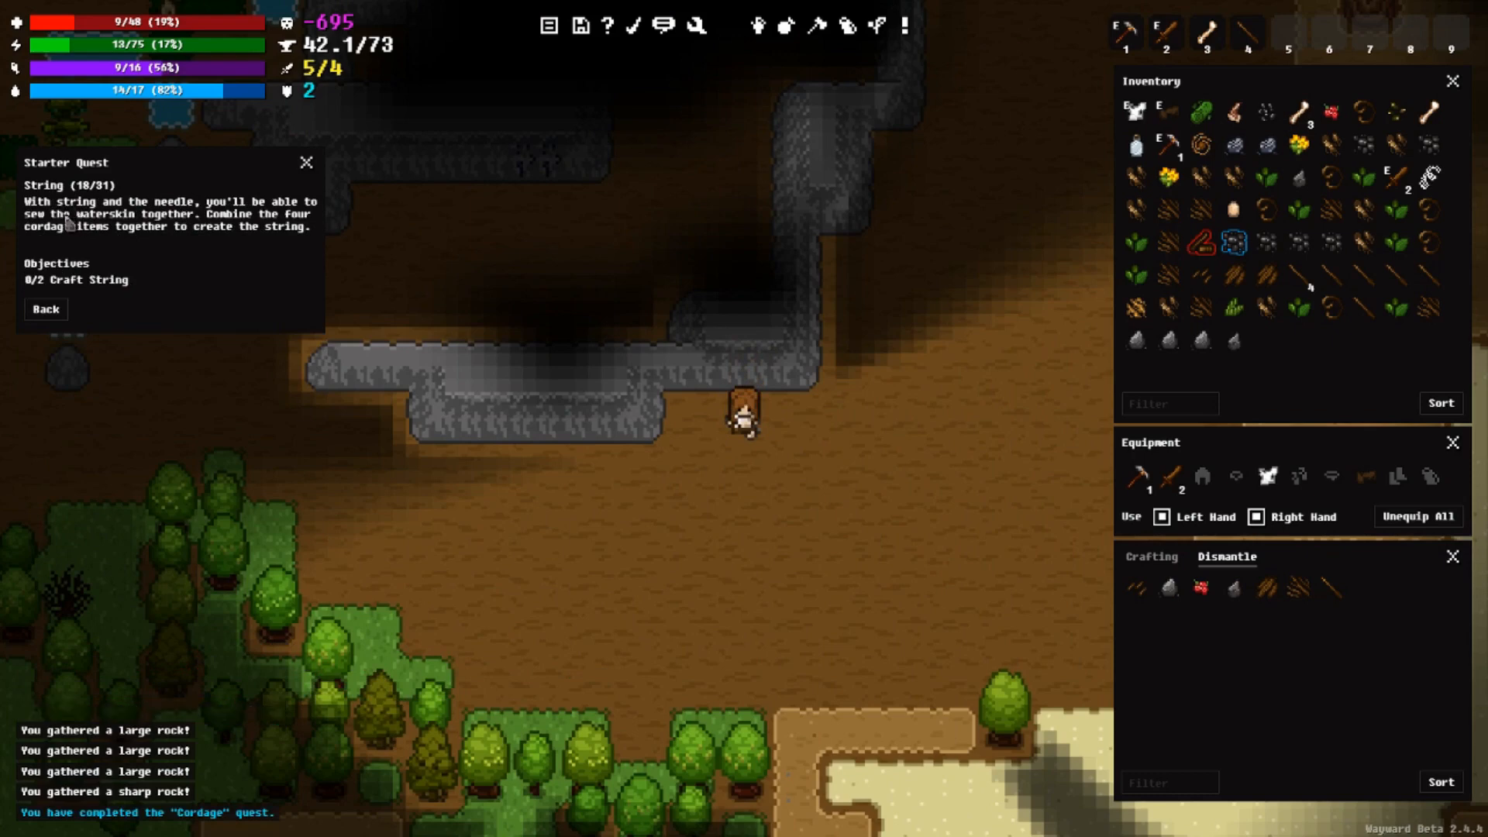
{"action": "mouse_move", "coordinate": [160, 220]}
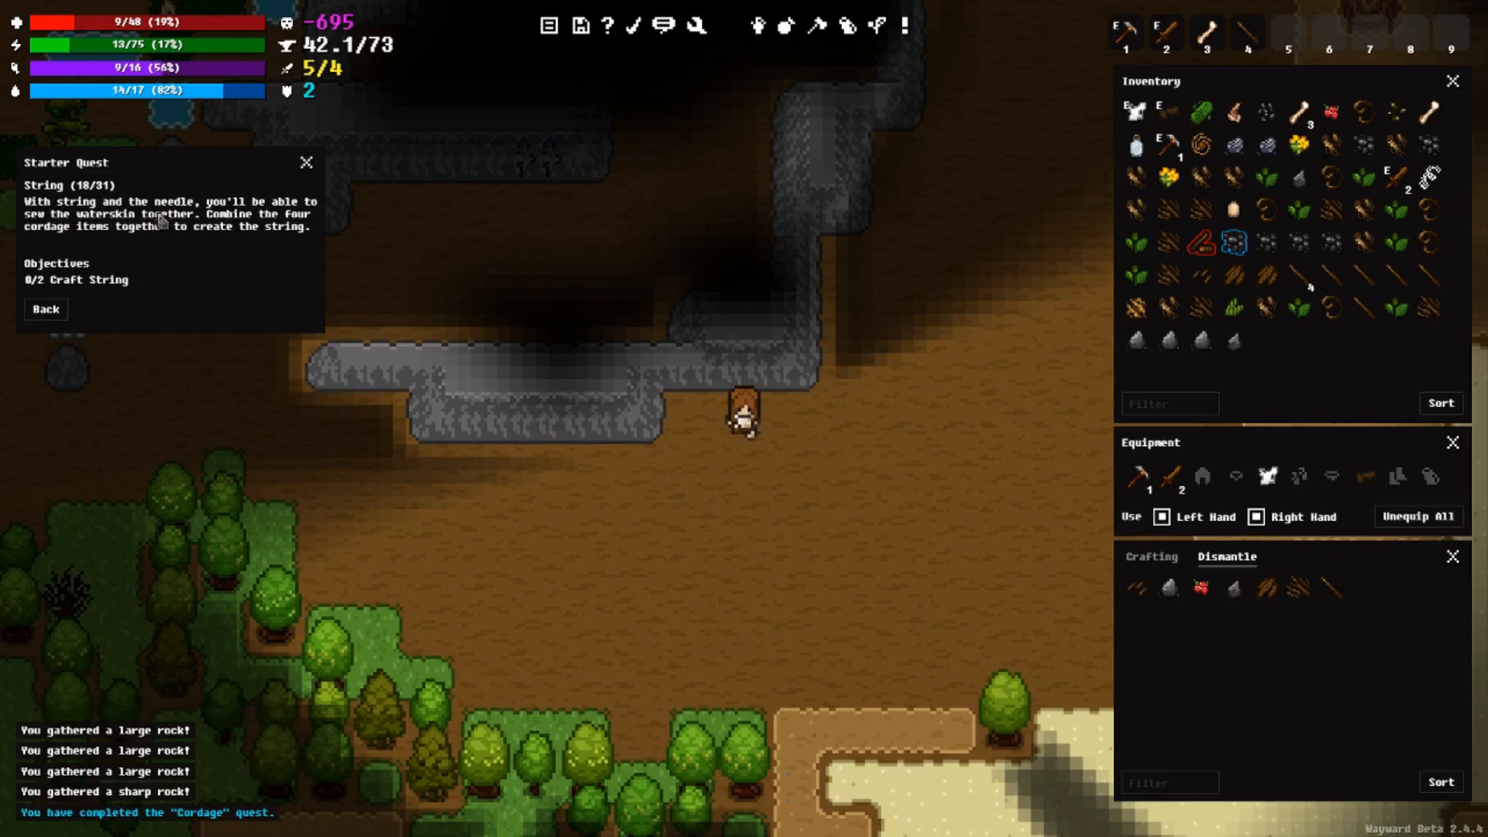
{"action": "mouse_move", "coordinate": [62, 221]}
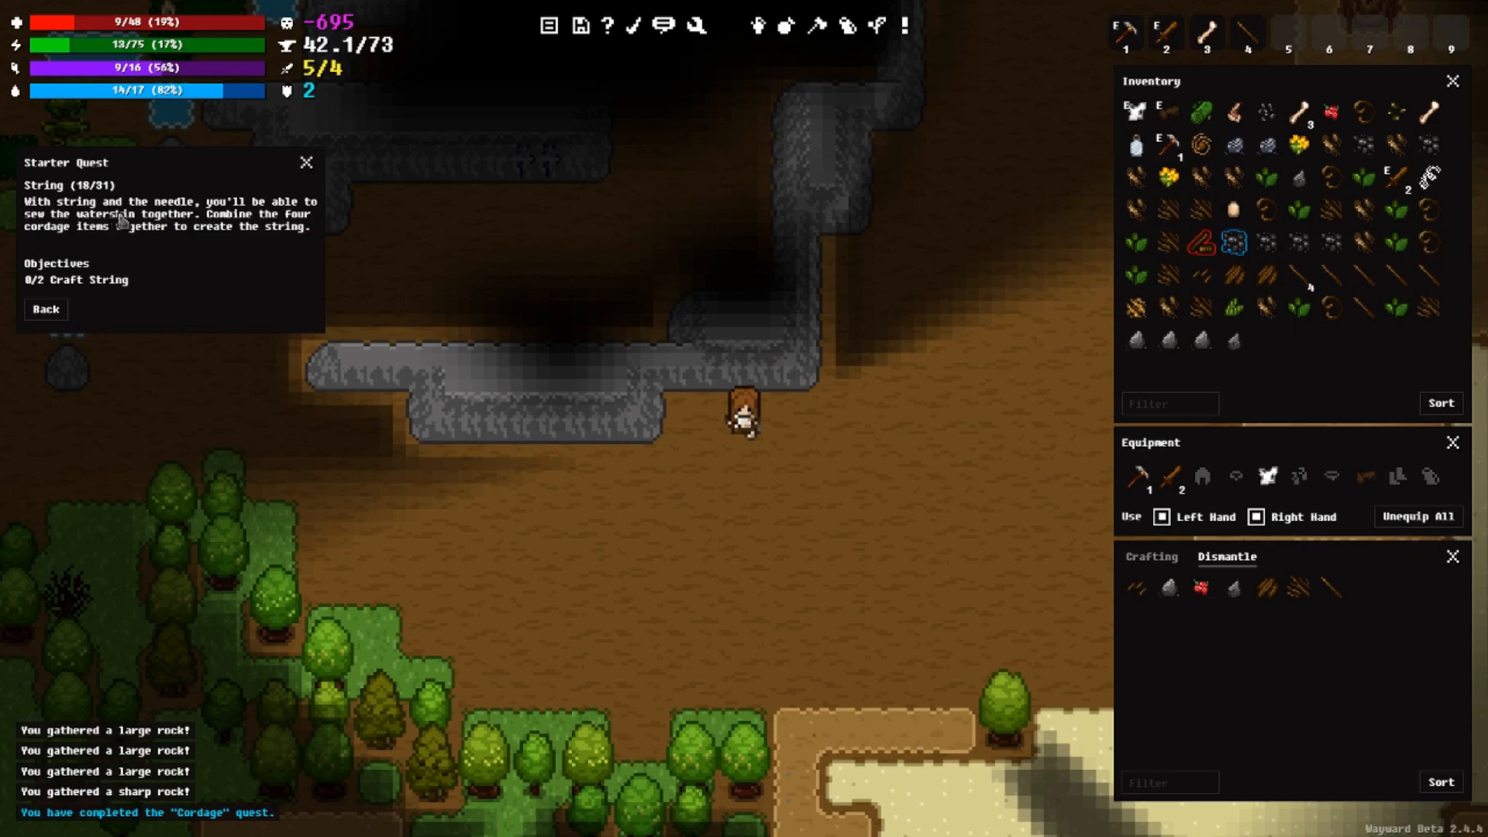
{"action": "mouse_move", "coordinate": [80, 242]}
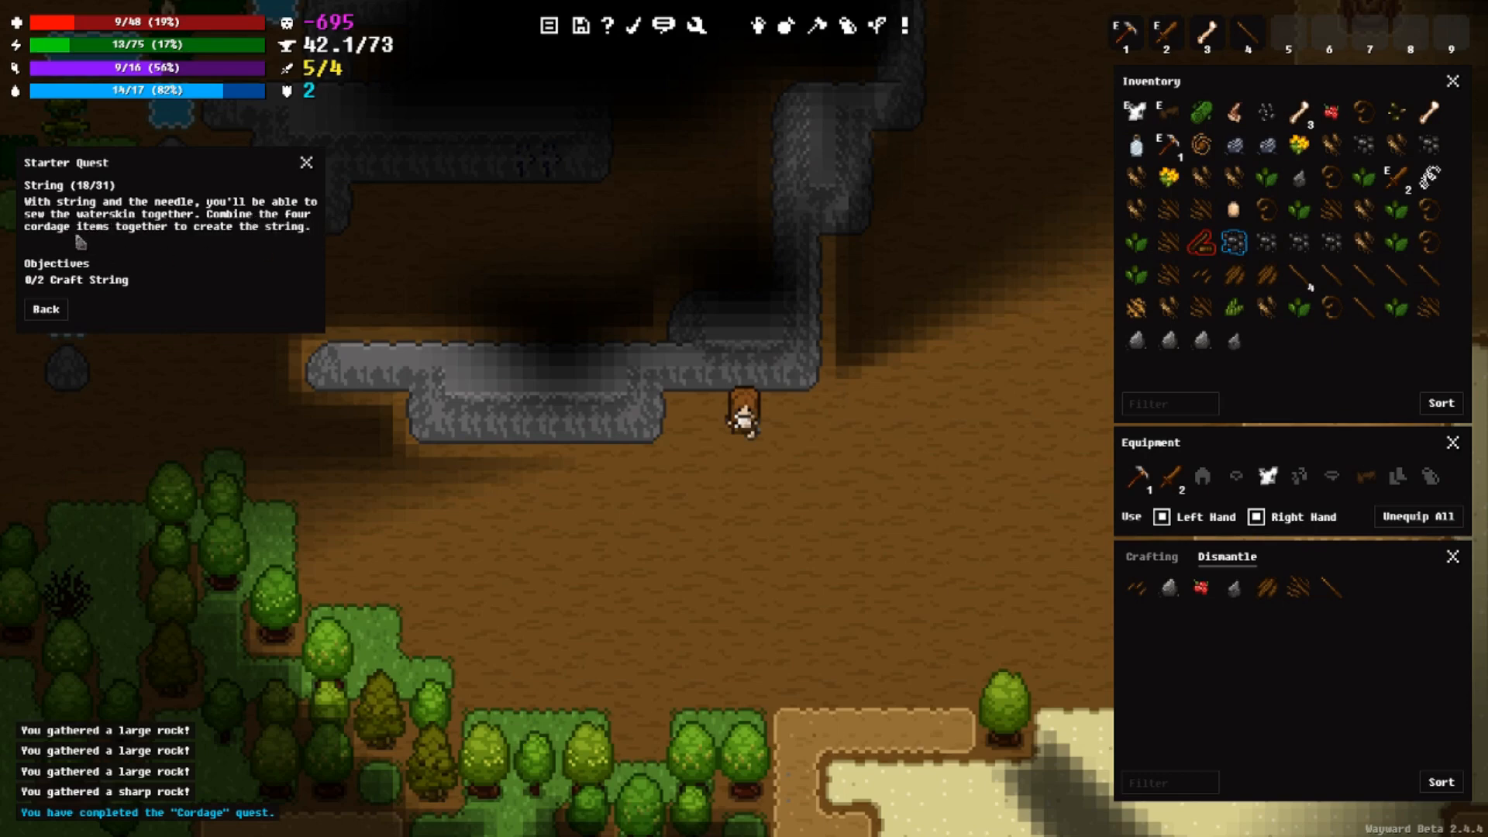
{"action": "mouse_move", "coordinate": [301, 238]}
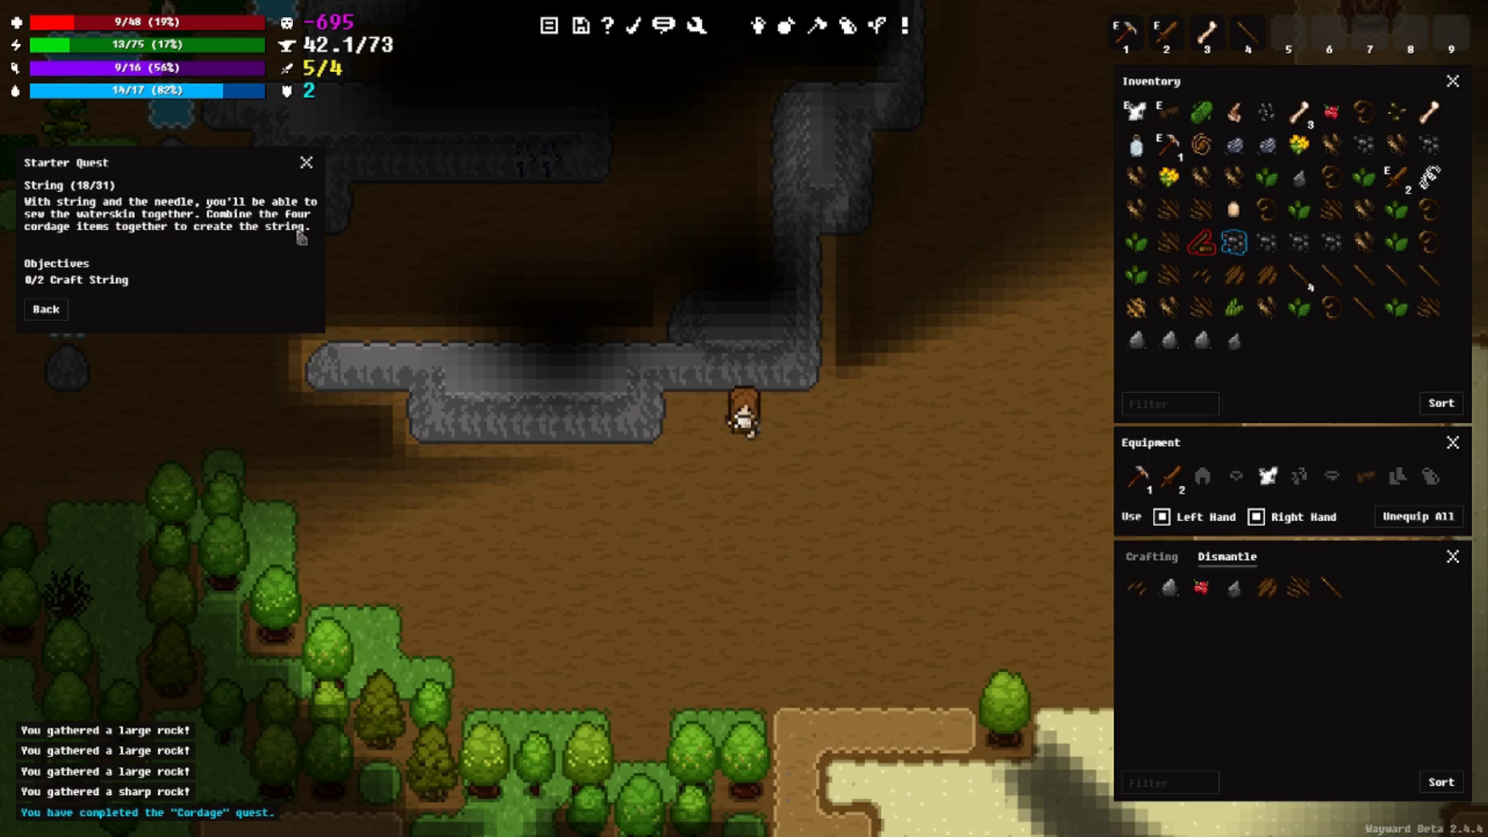
{"action": "mouse_move", "coordinate": [304, 236]}
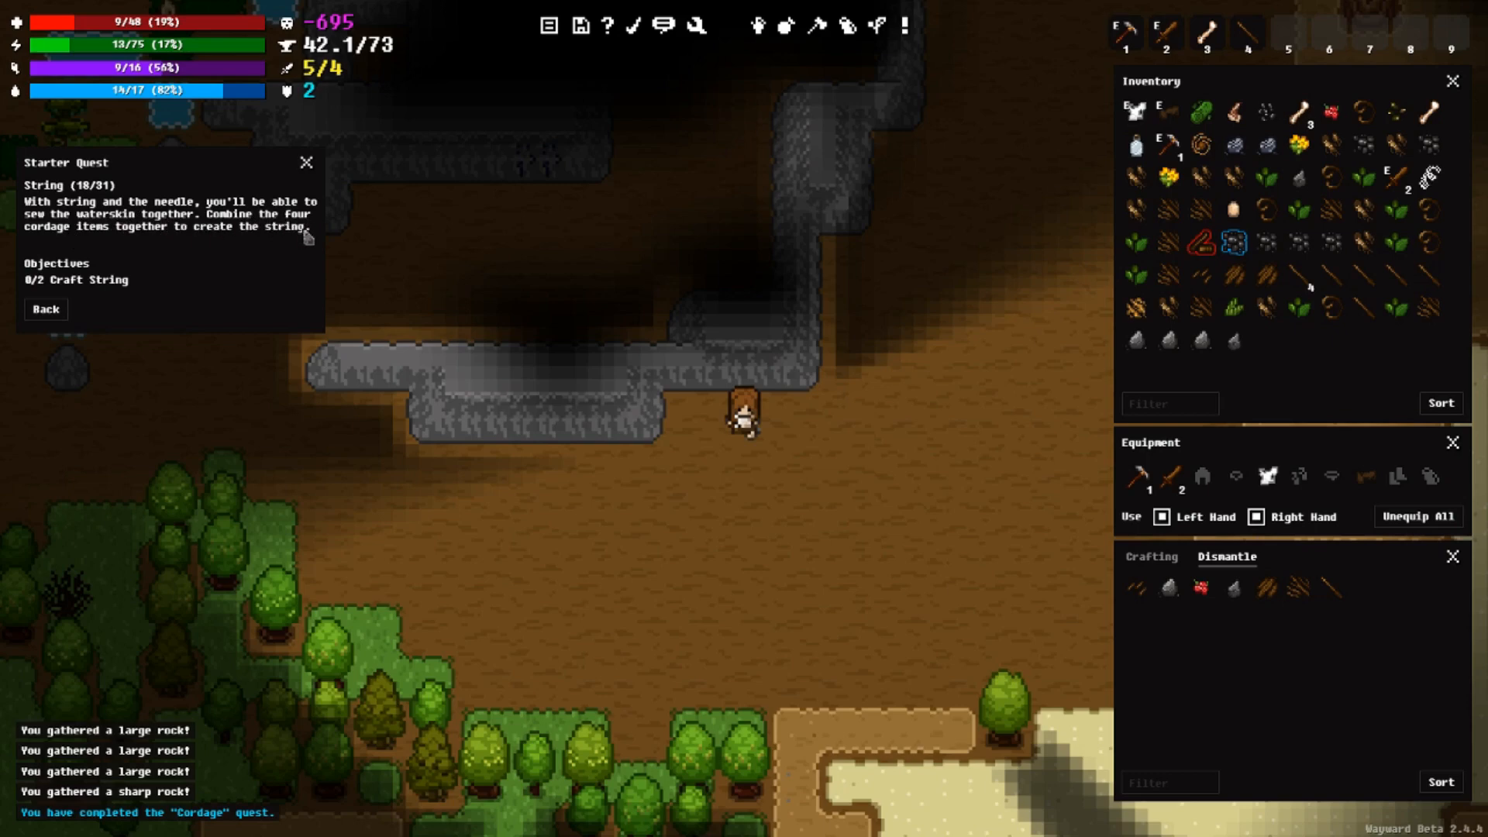
{"action": "mouse_move", "coordinate": [314, 239]}
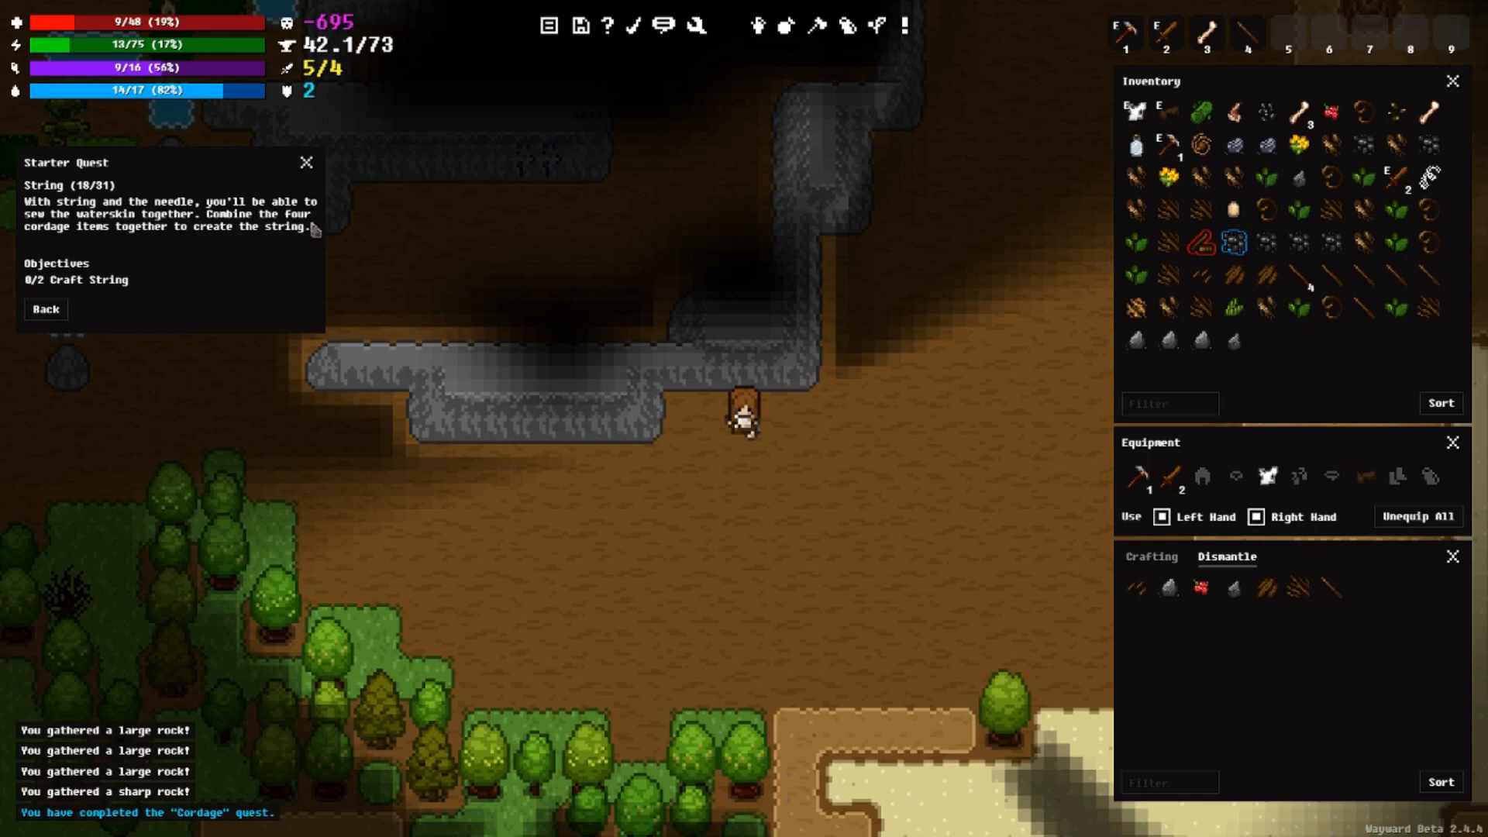
{"action": "mouse_move", "coordinate": [305, 233]}
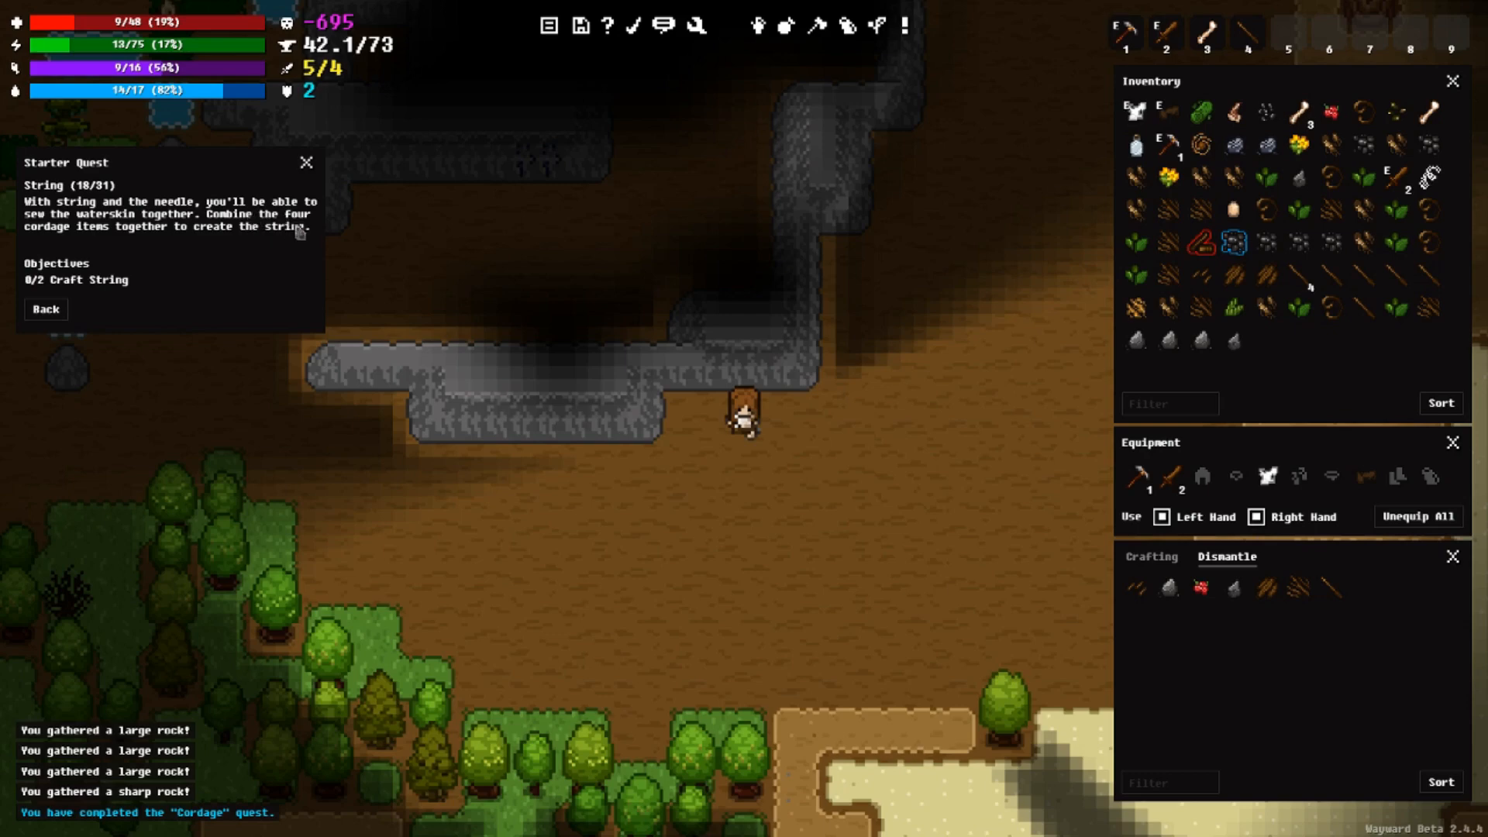
{"action": "mouse_move", "coordinate": [202, 245]}
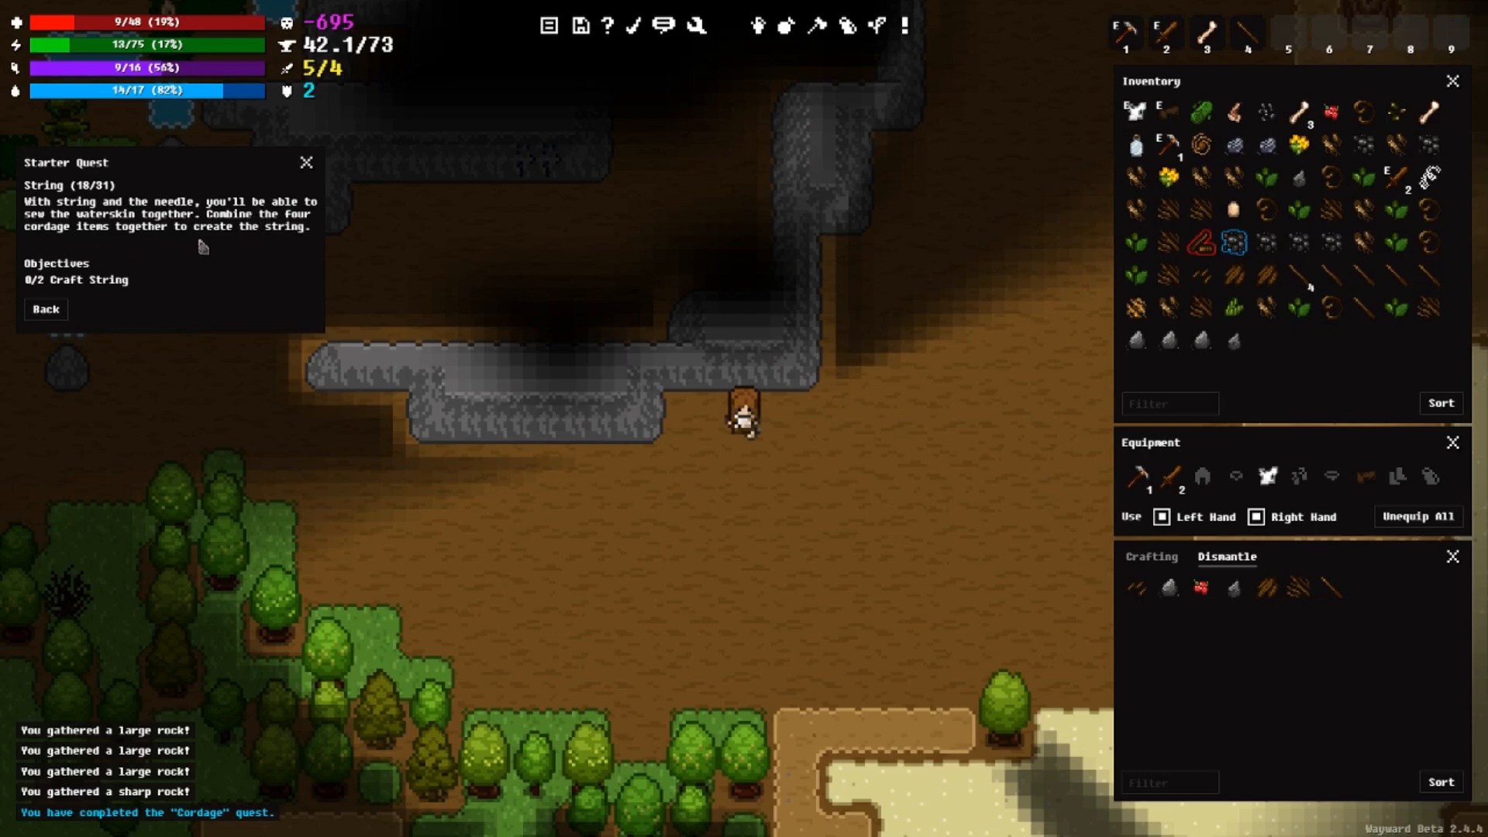
{"action": "mouse_move", "coordinate": [152, 293]}
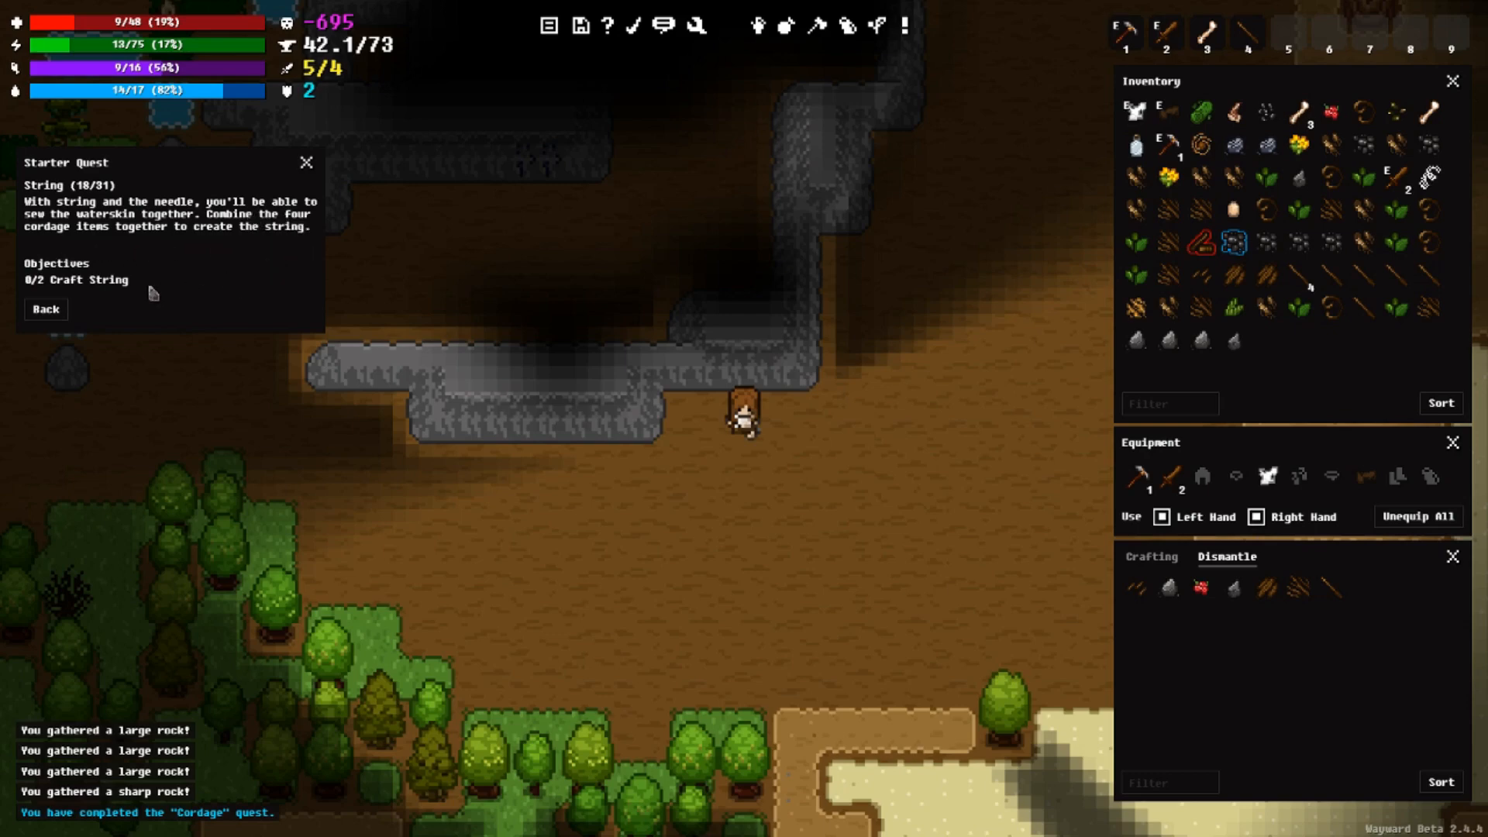
{"action": "mouse_move", "coordinate": [103, 295]}
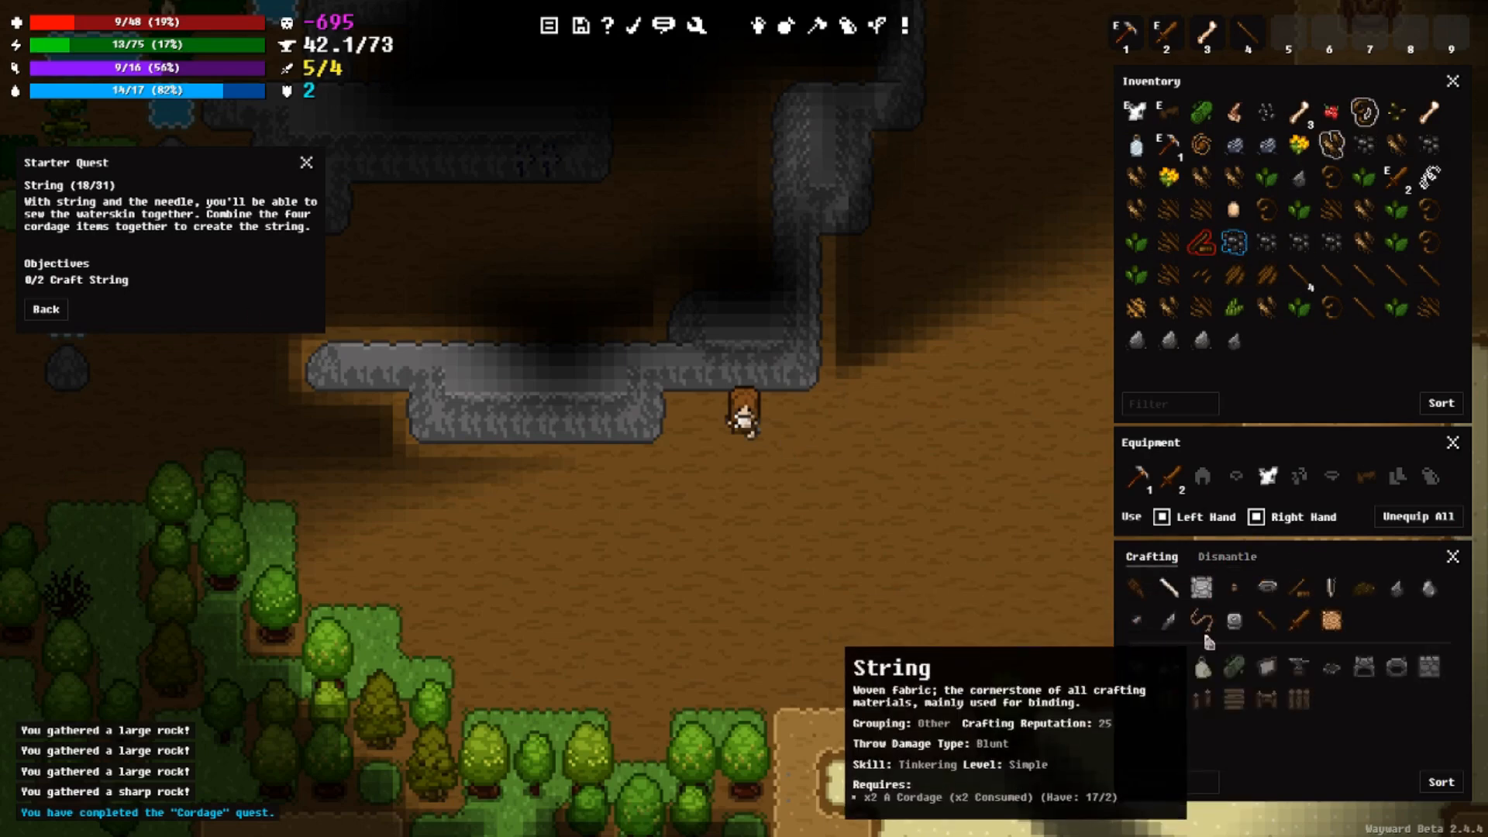
{"action": "mouse_move", "coordinate": [1242, 642]}
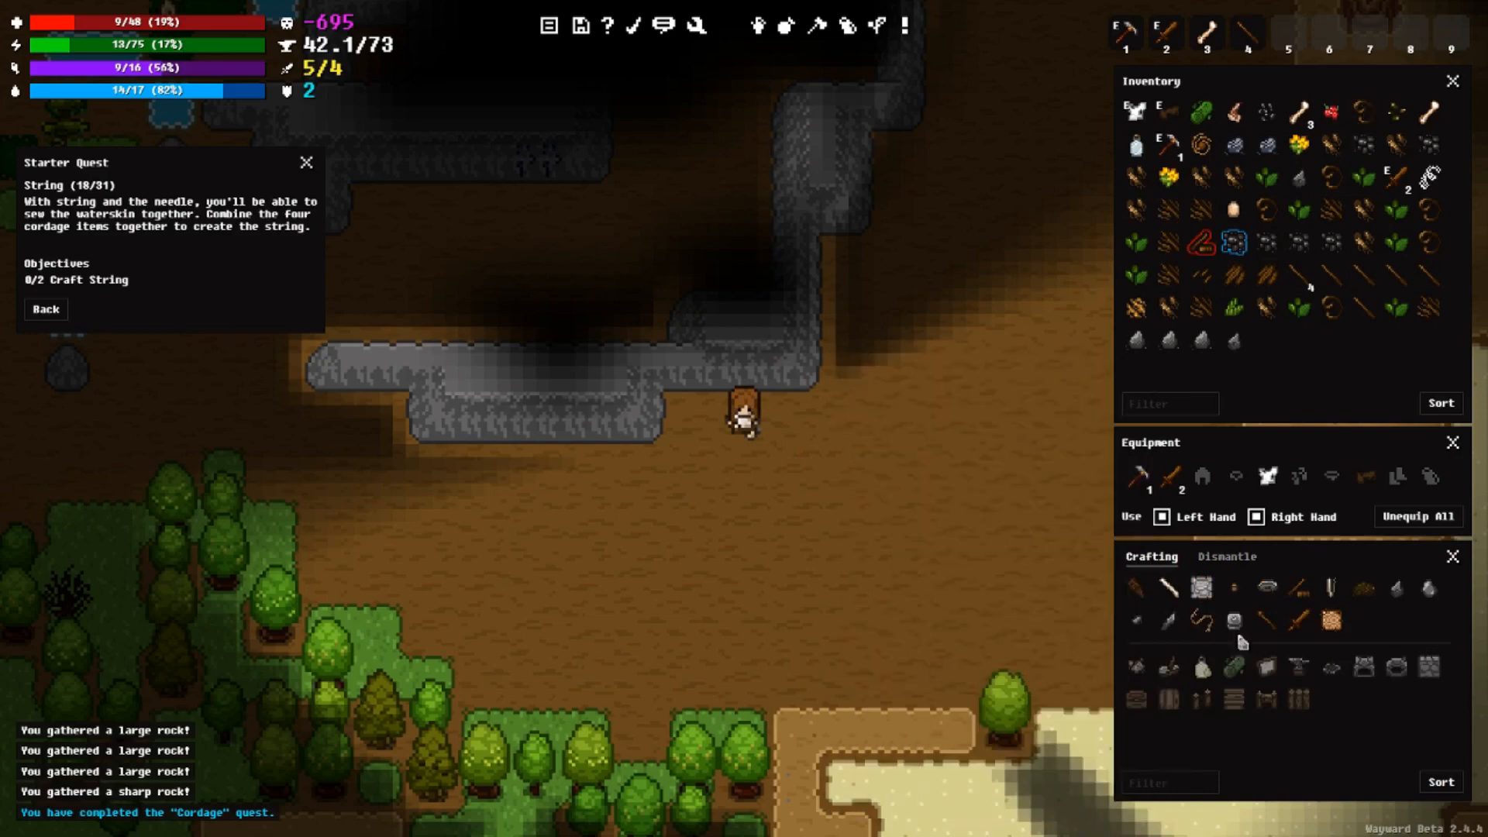
{"action": "mouse_move", "coordinate": [1202, 621]}
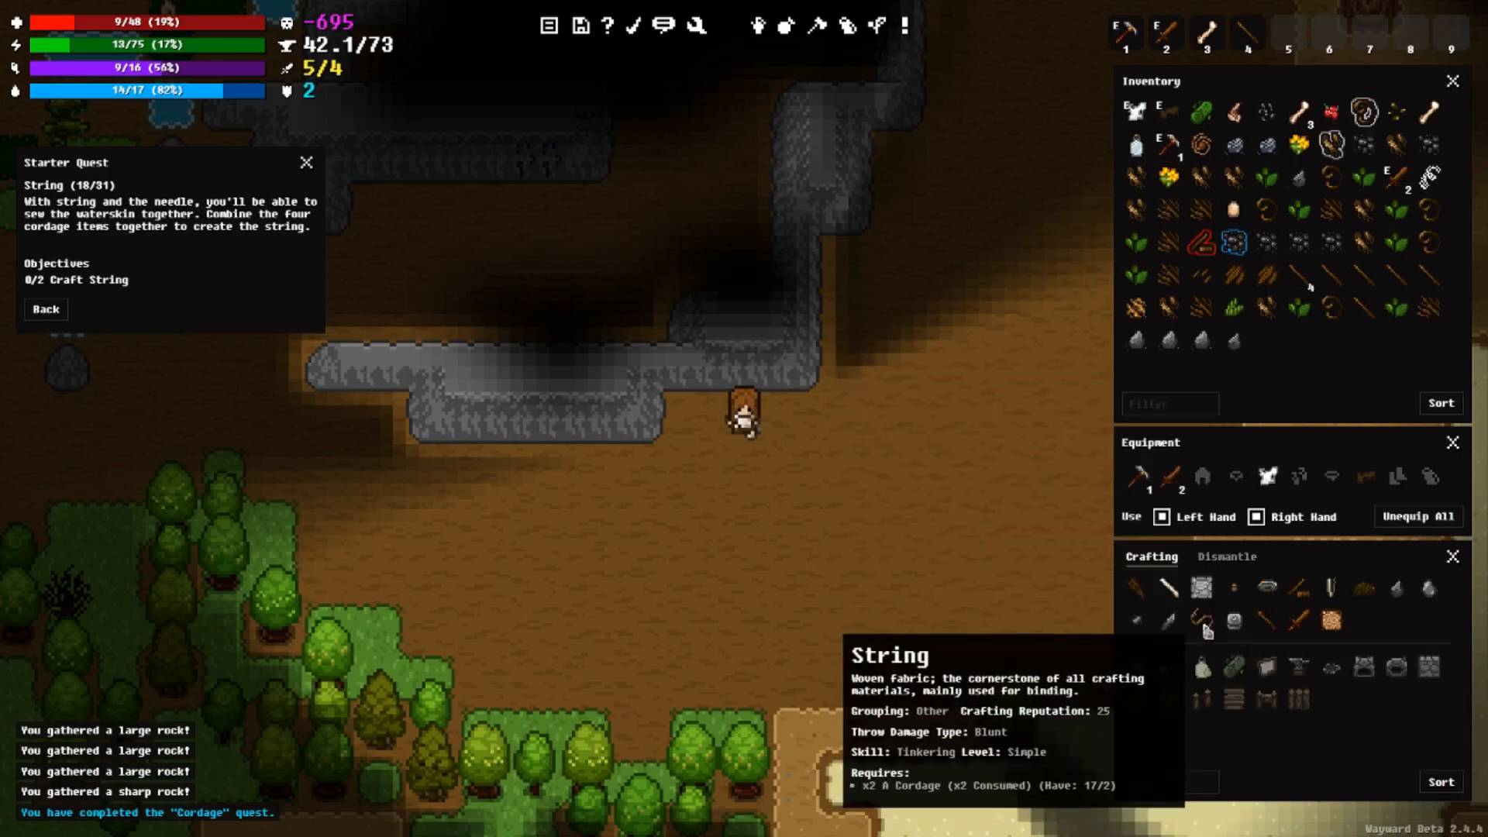
Step: Craft two strings from cordage and turn in the String quest
{"action": "left_click", "coordinate": [1201, 619]}
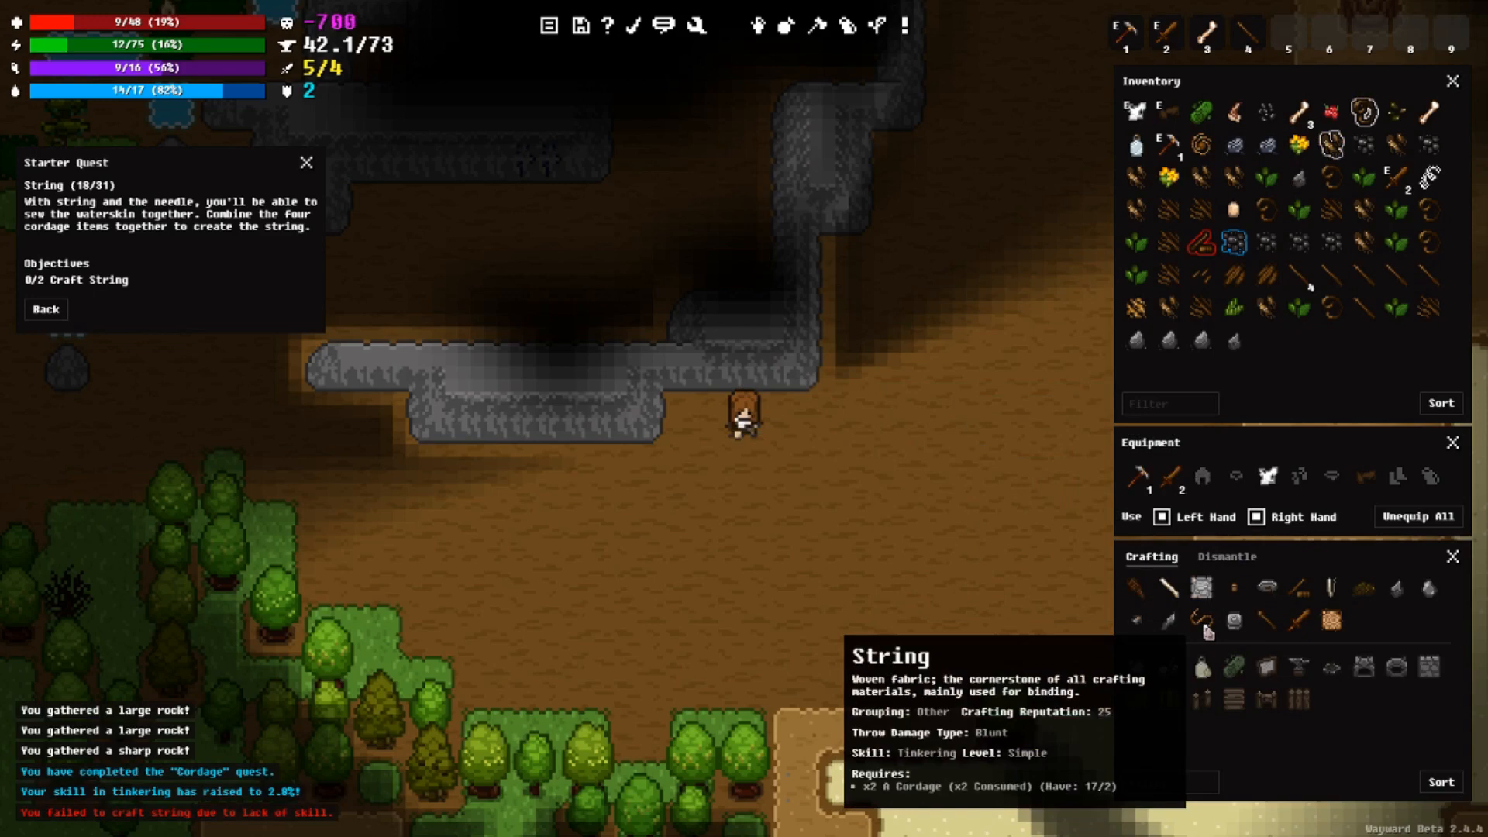
{"action": "mouse_move", "coordinate": [959, 635]}
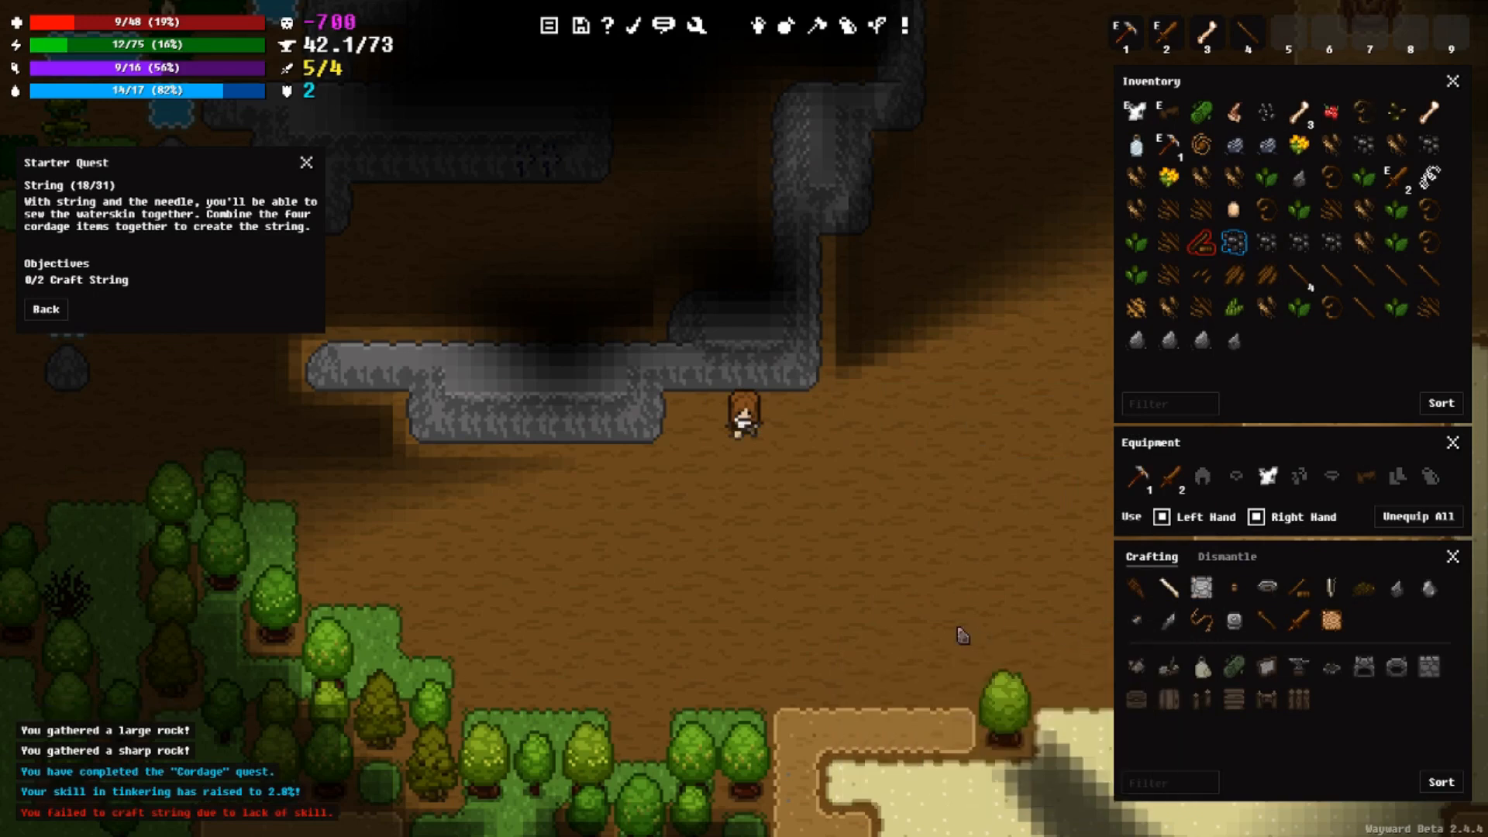
{"action": "mouse_move", "coordinate": [233, 826]}
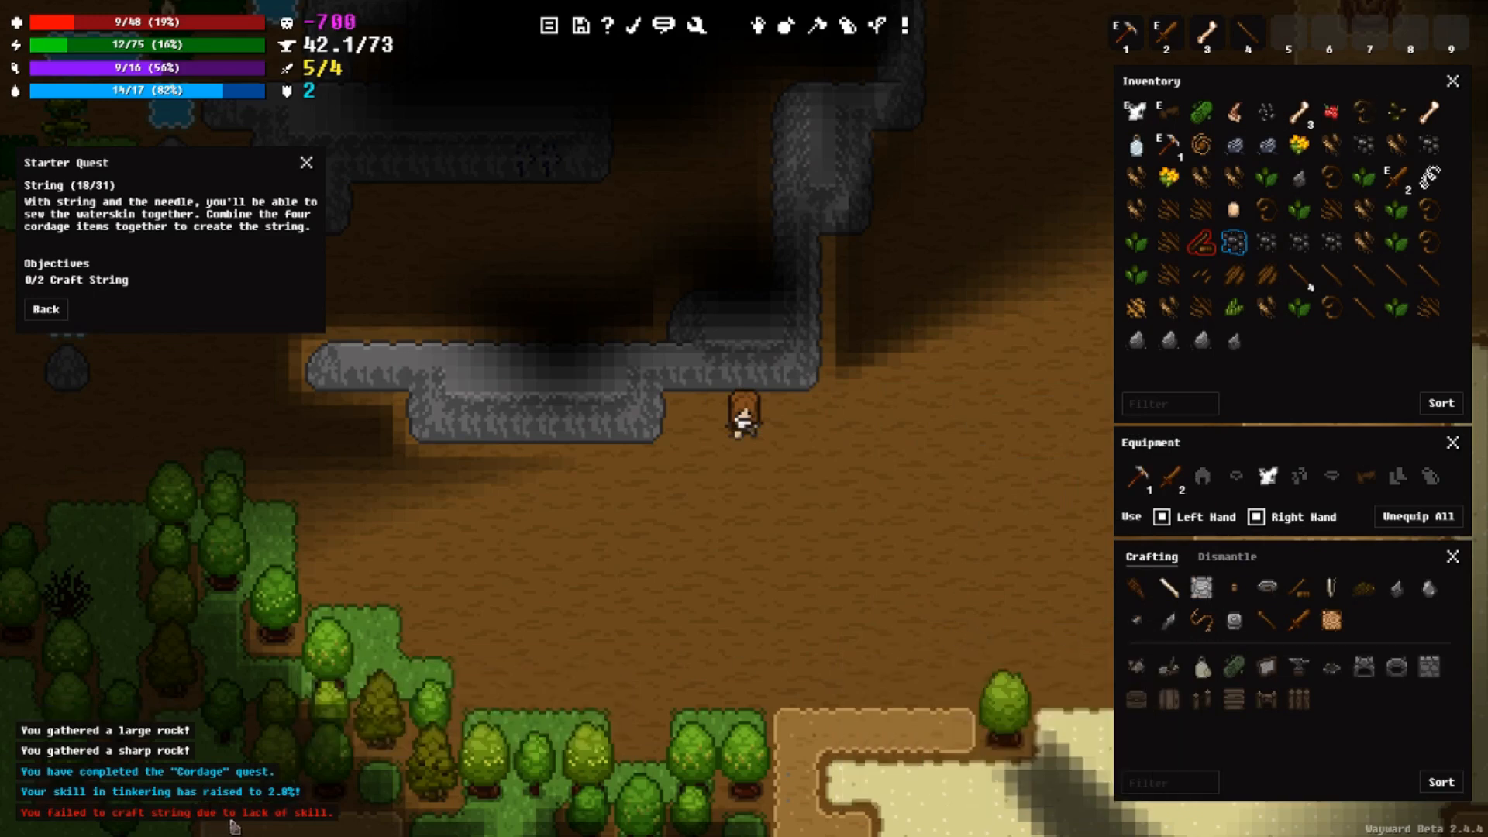
{"action": "mouse_move", "coordinate": [990, 617]}
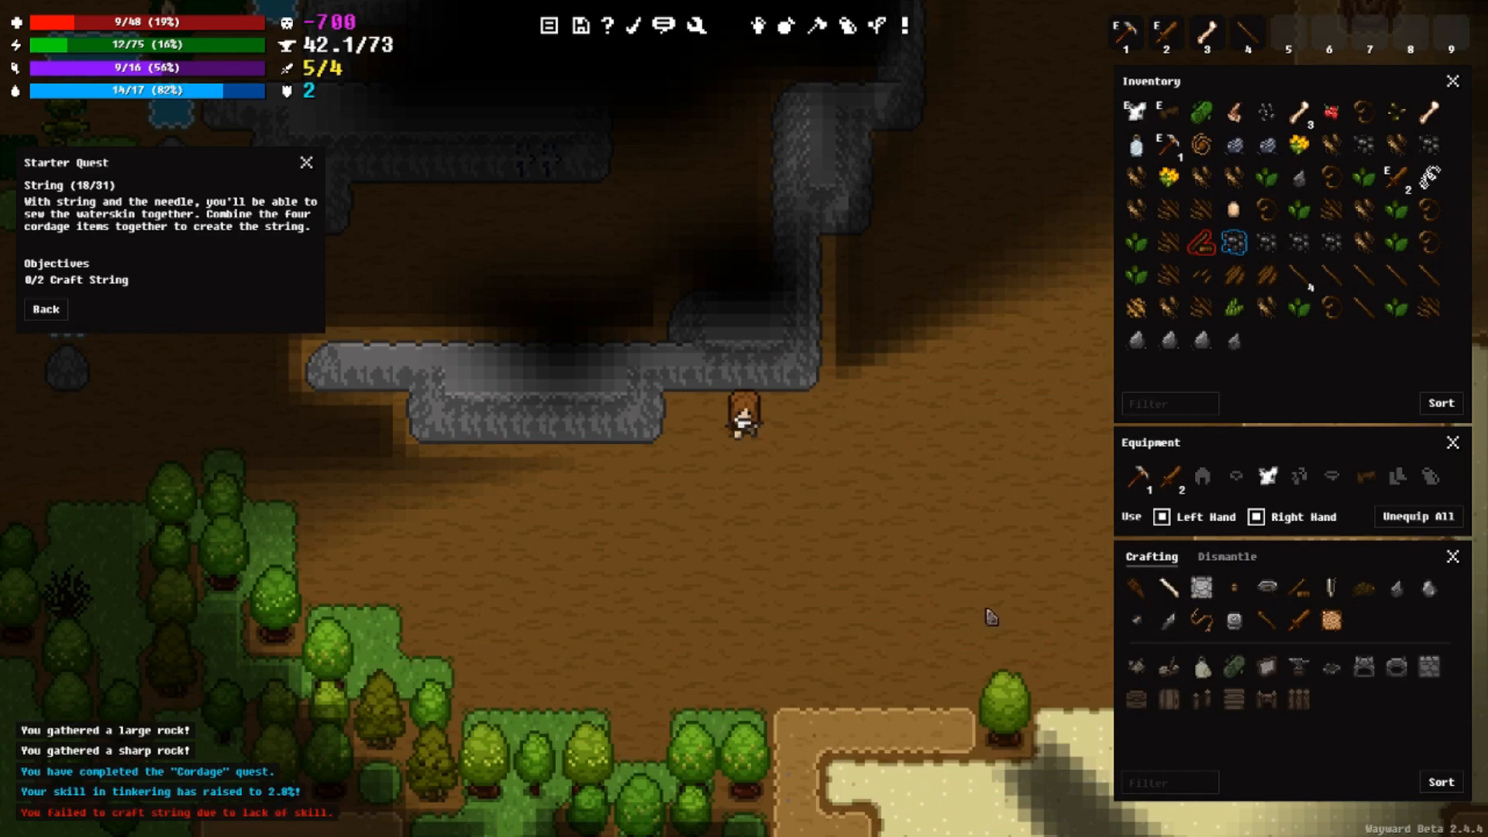
{"action": "mouse_move", "coordinate": [1235, 622]}
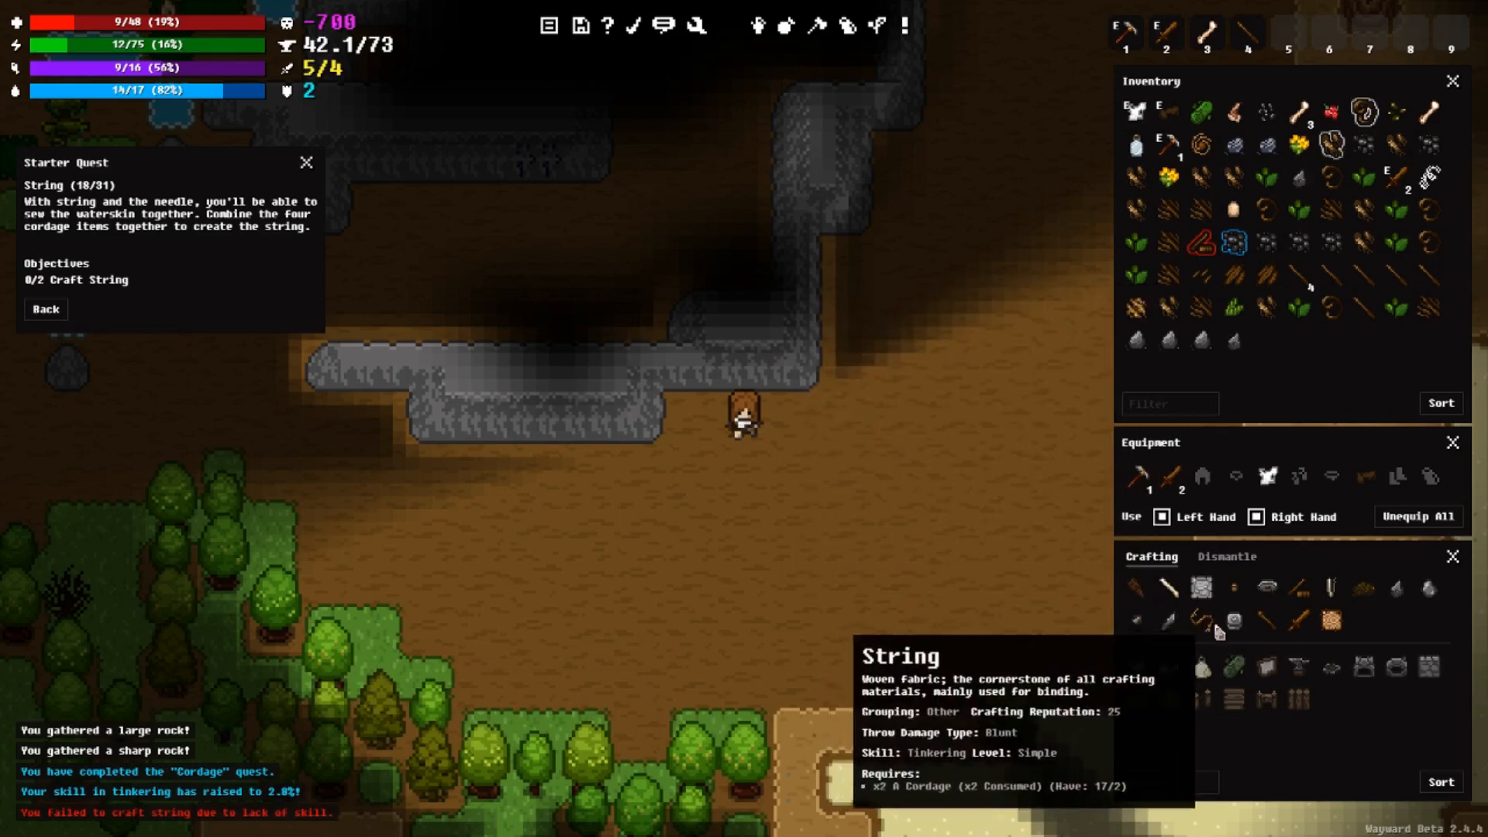
{"action": "left_click", "coordinate": [1201, 621]}
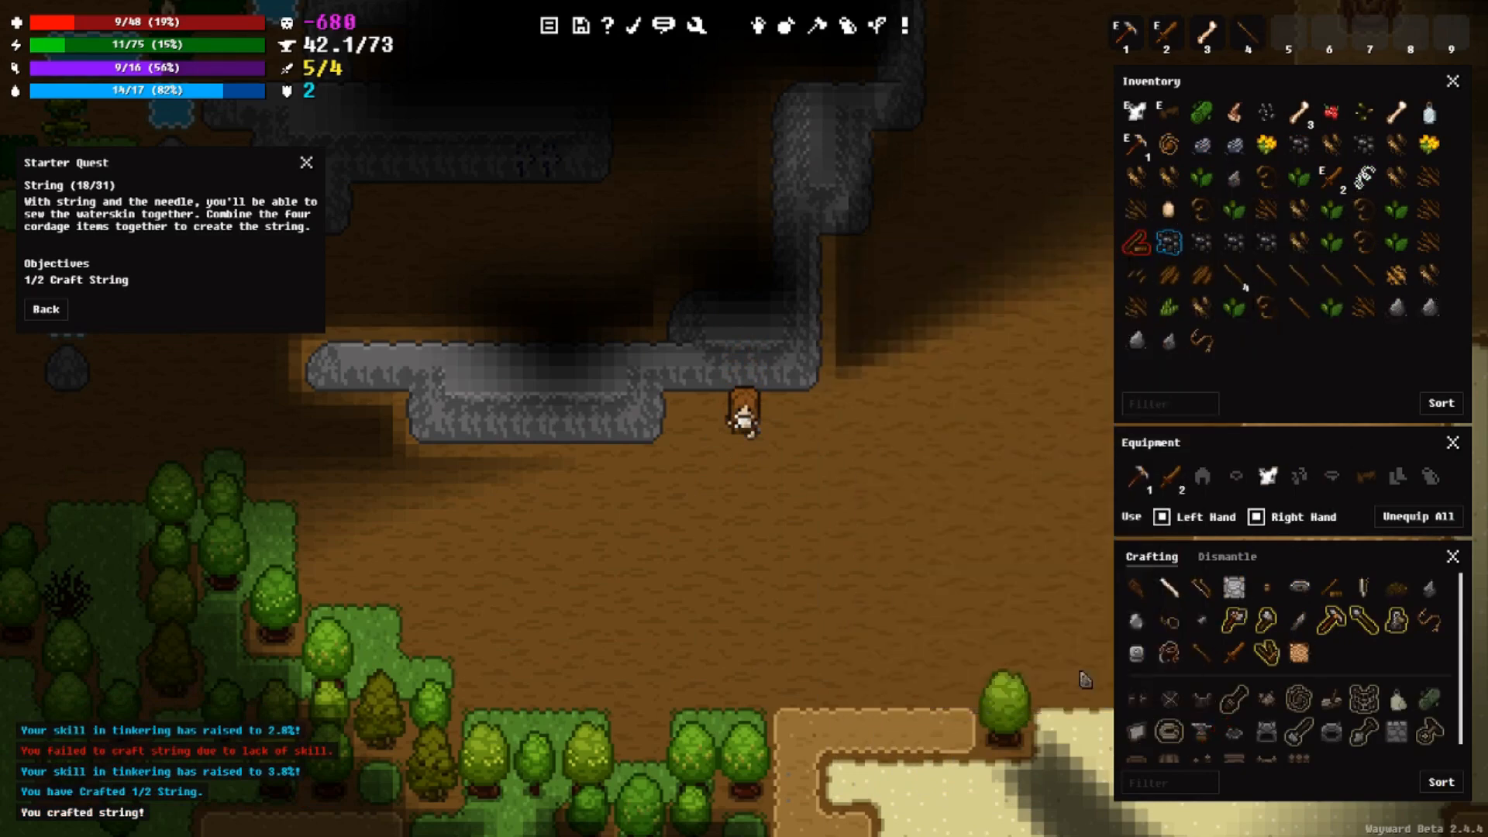
{"action": "mouse_move", "coordinate": [1172, 639]}
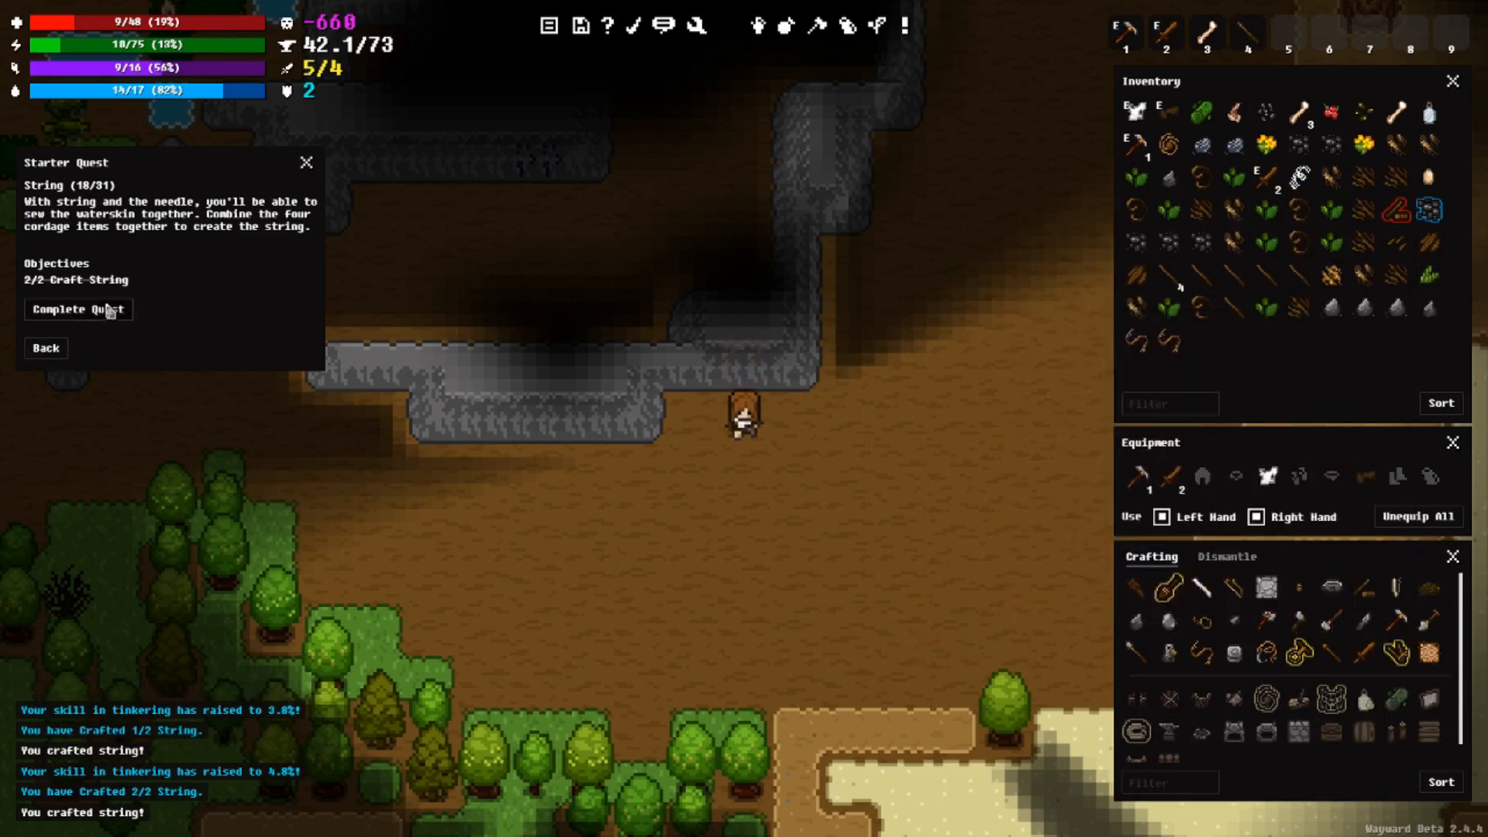
{"action": "left_click", "coordinate": [77, 309]}
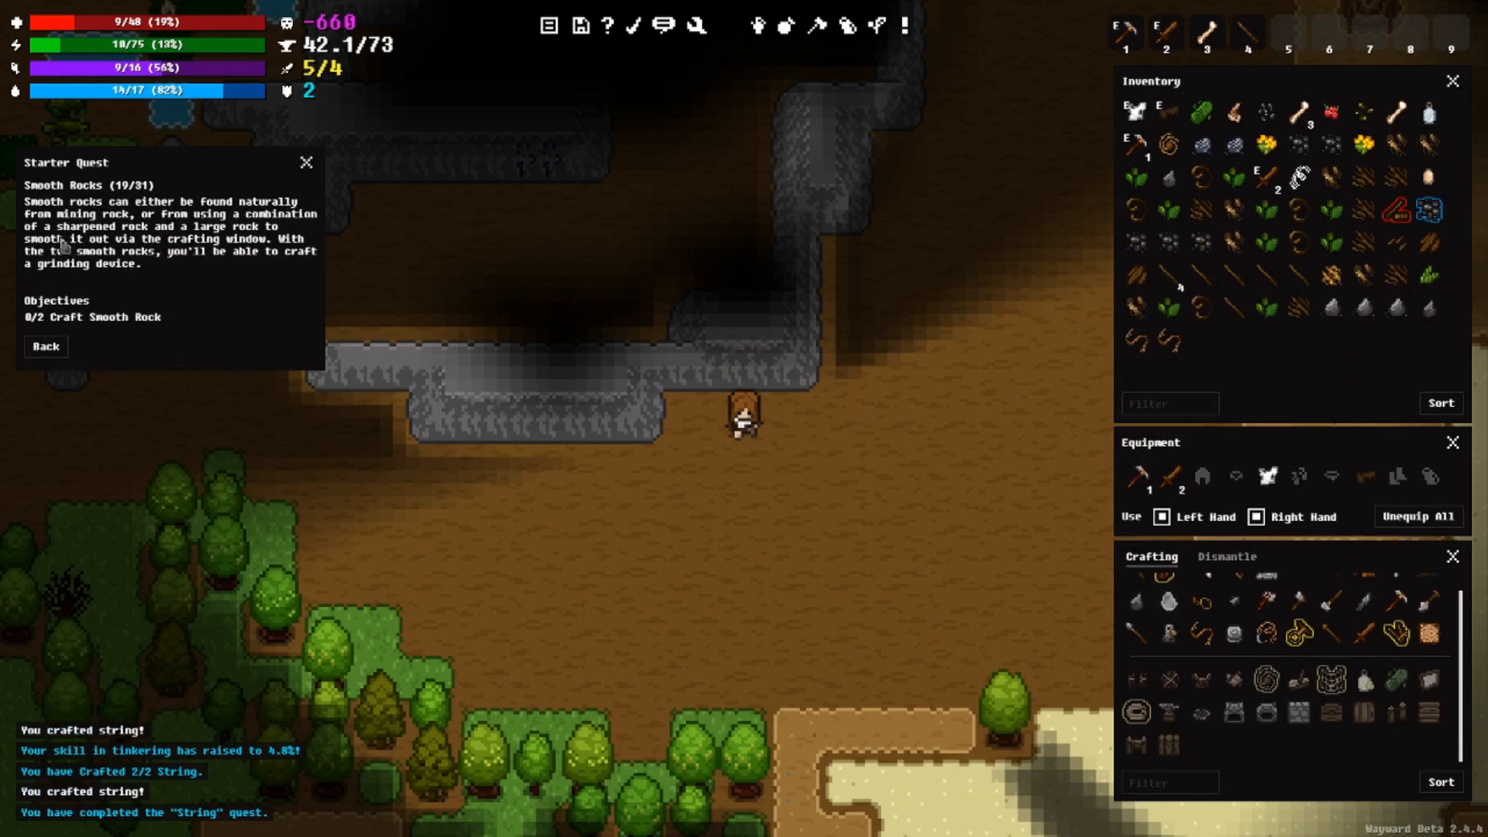
{"action": "mouse_move", "coordinate": [189, 224]}
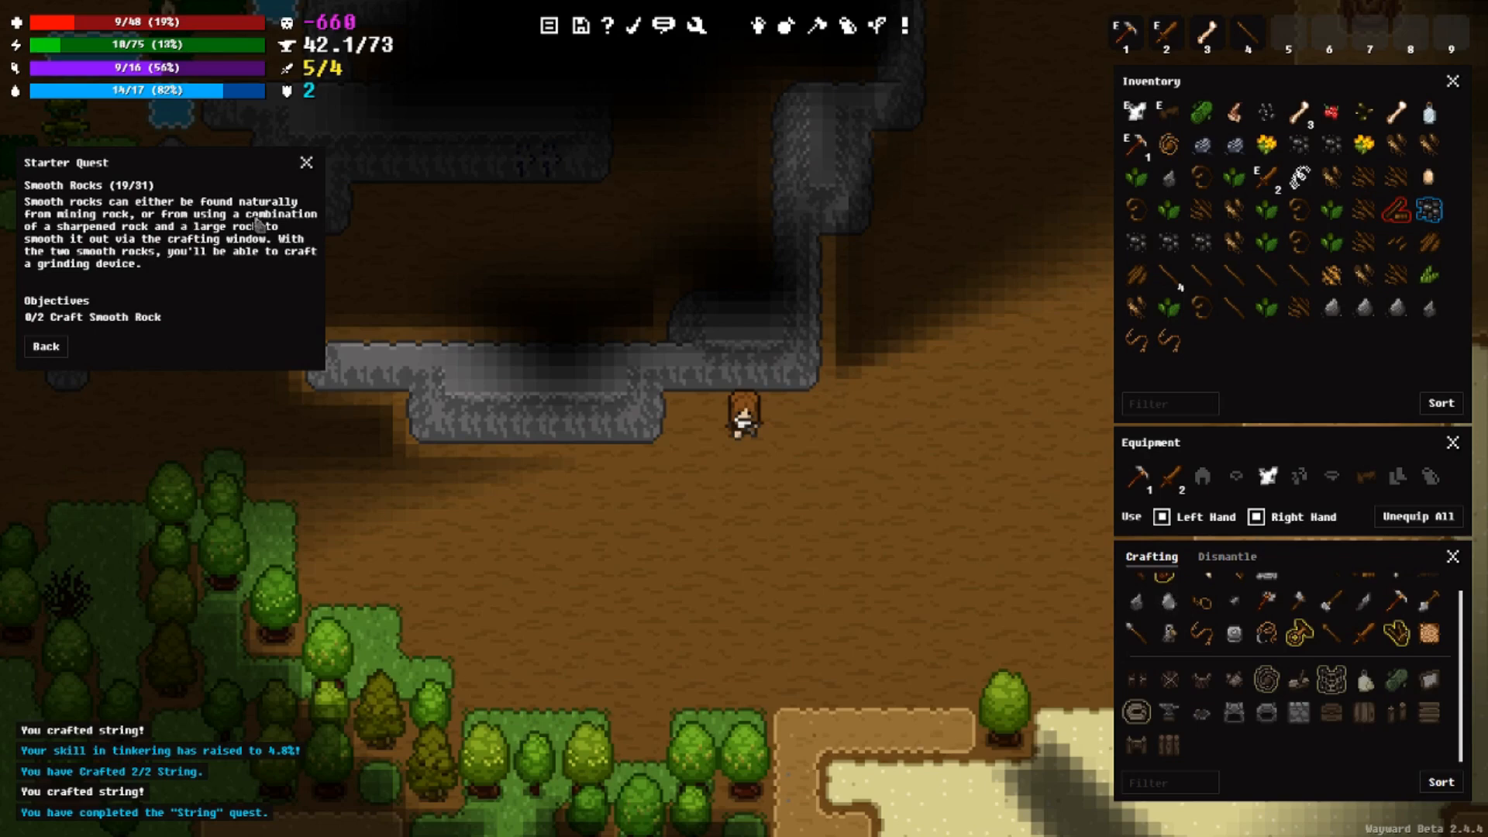
{"action": "mouse_move", "coordinate": [29, 121]}
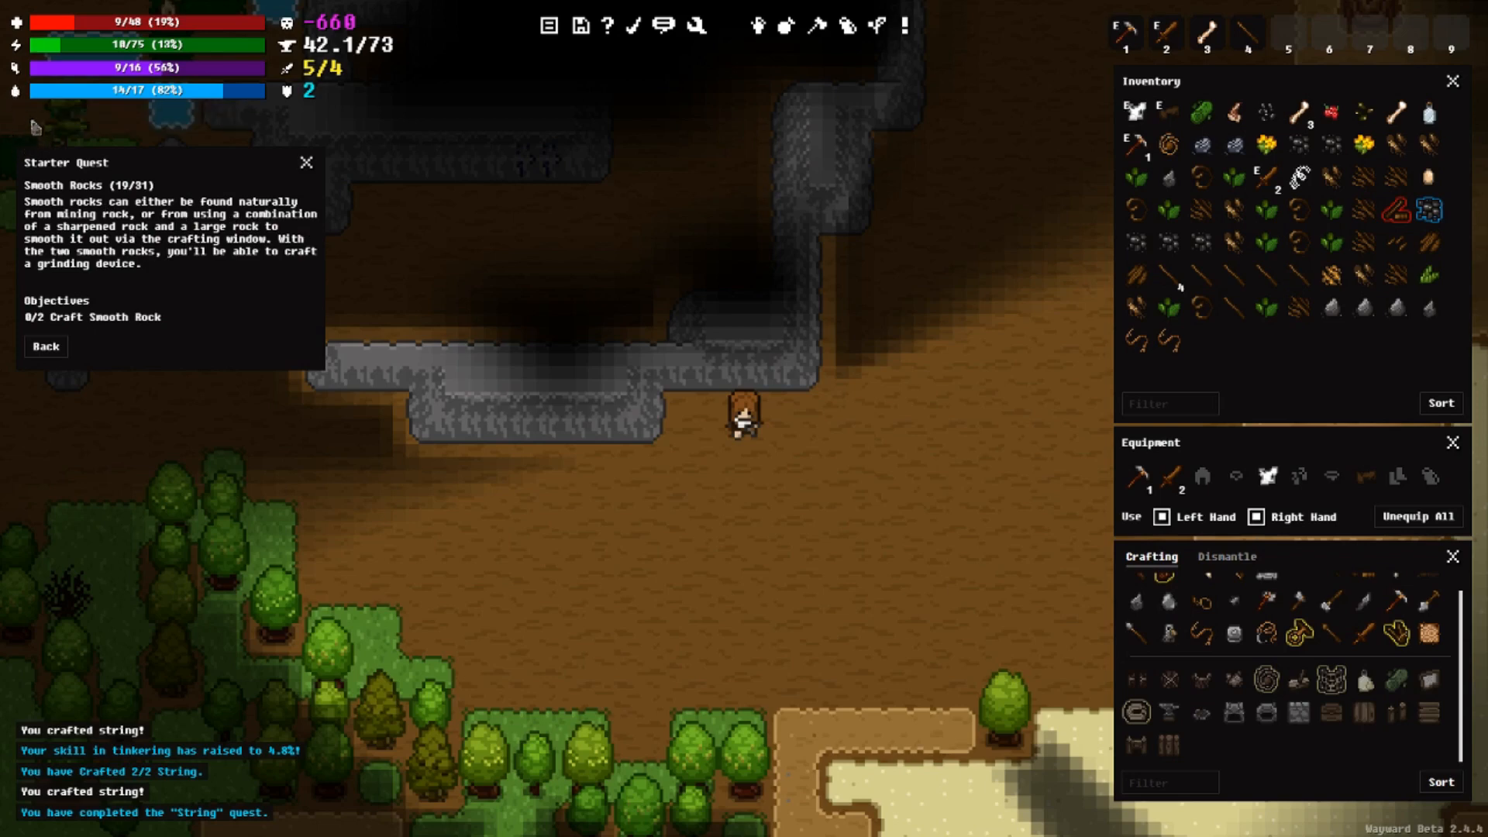
{"action": "mouse_move", "coordinate": [33, 128]}
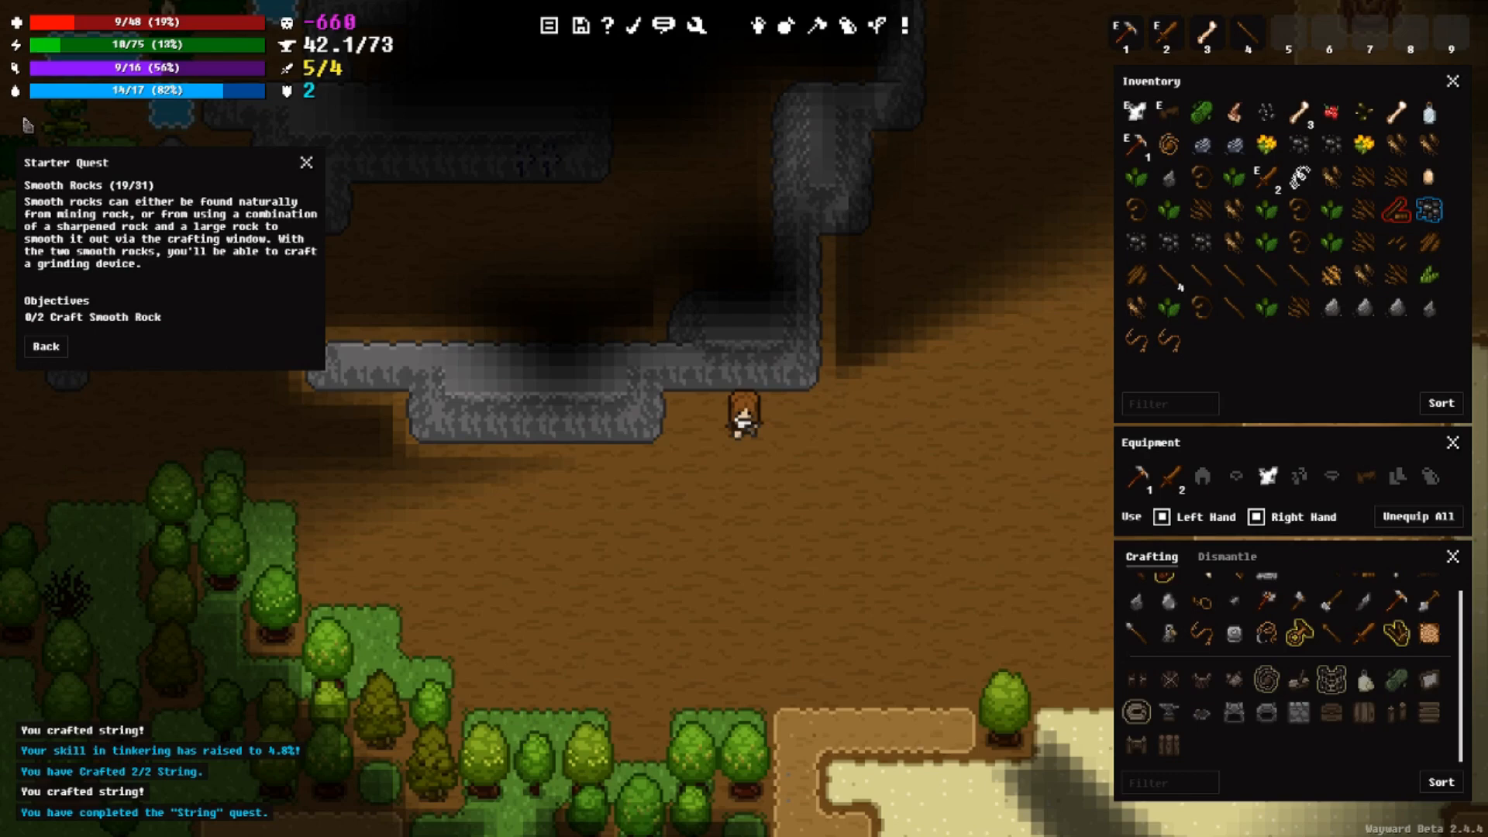
{"action": "mouse_move", "coordinate": [187, 269]}
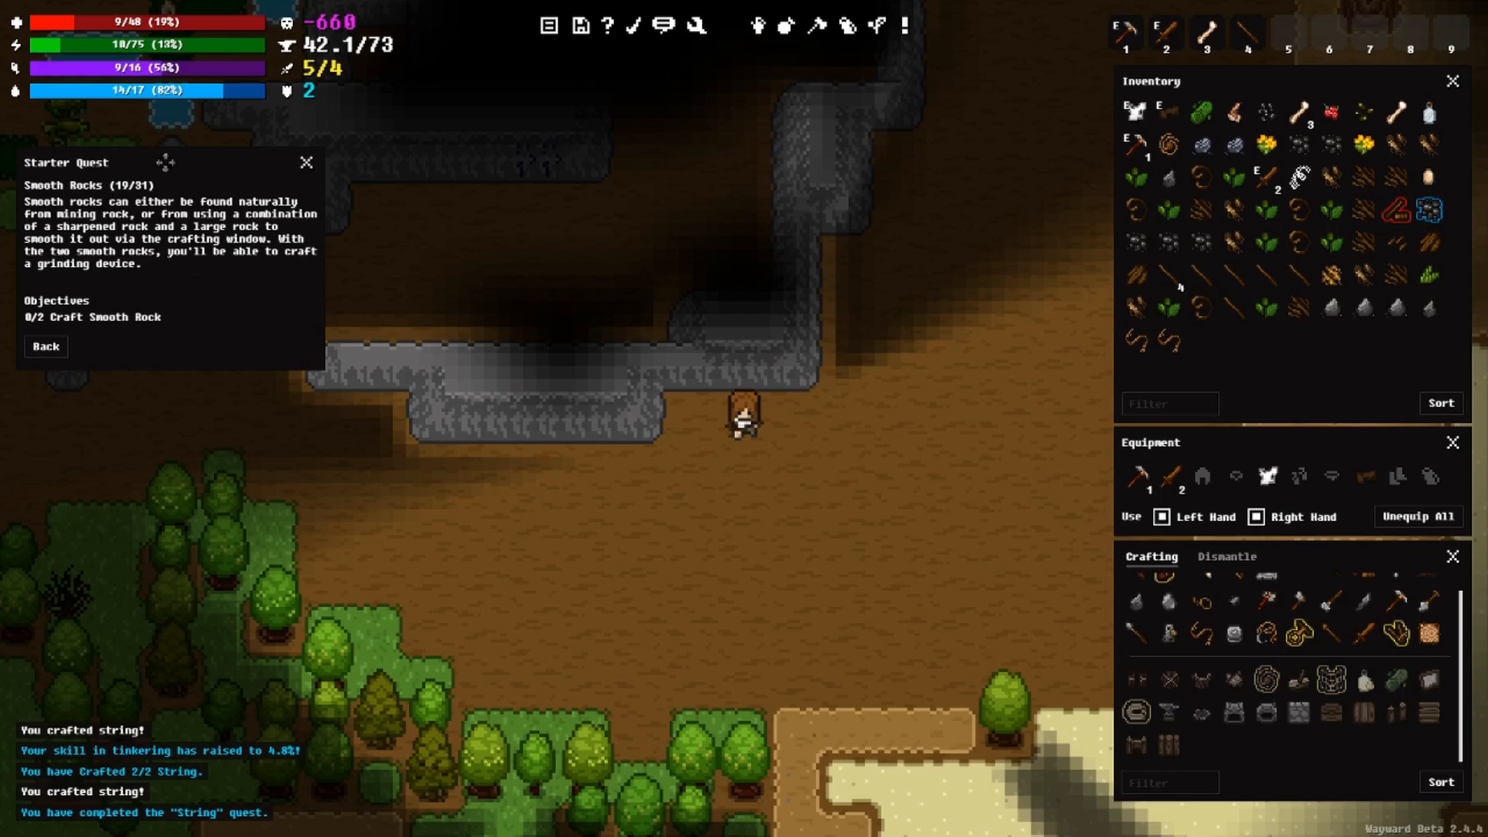
{"action": "mouse_move", "coordinate": [333, 24]}
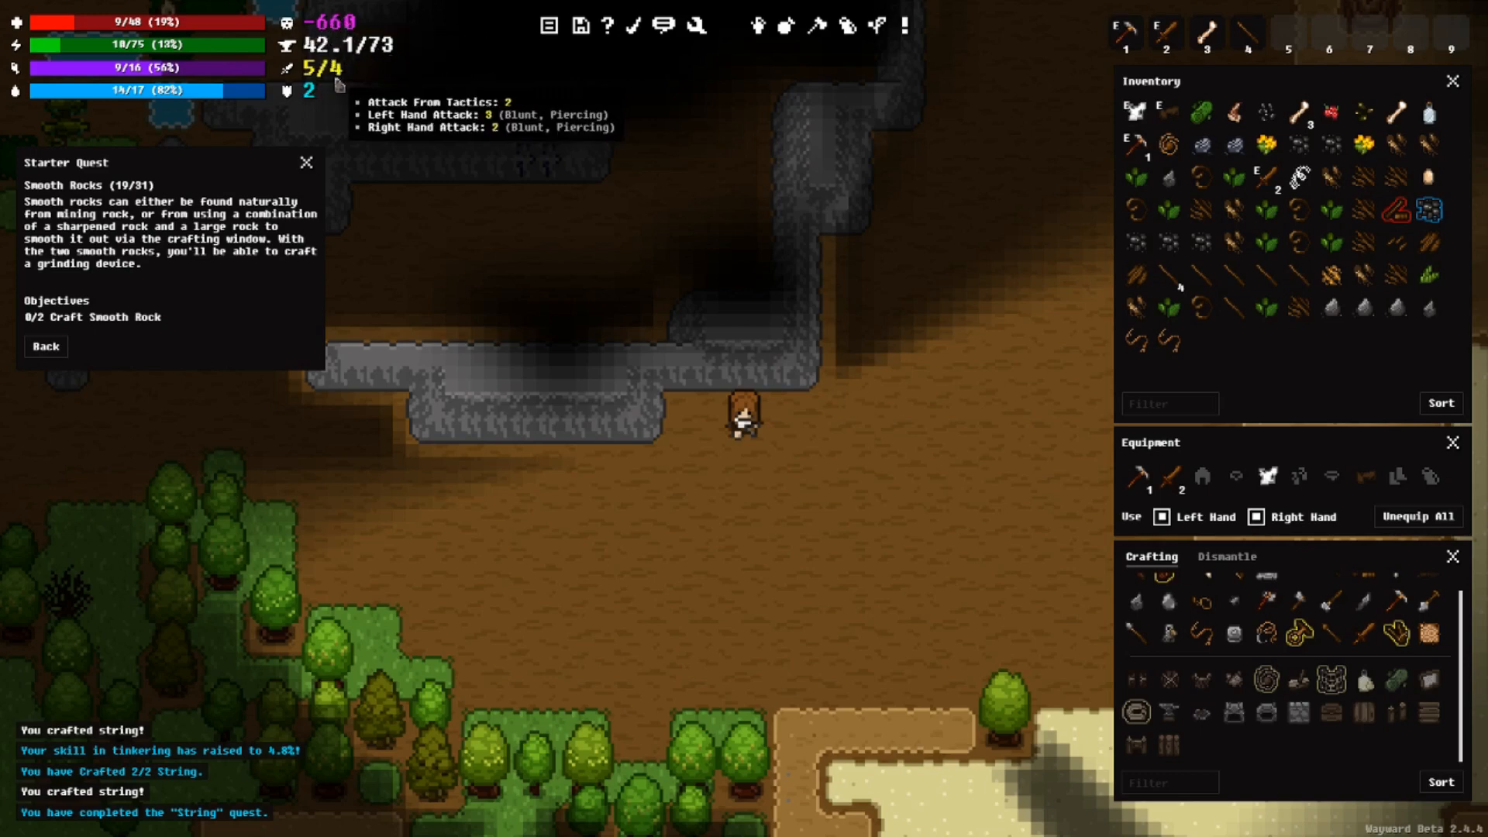
{"action": "mouse_move", "coordinate": [384, 45]}
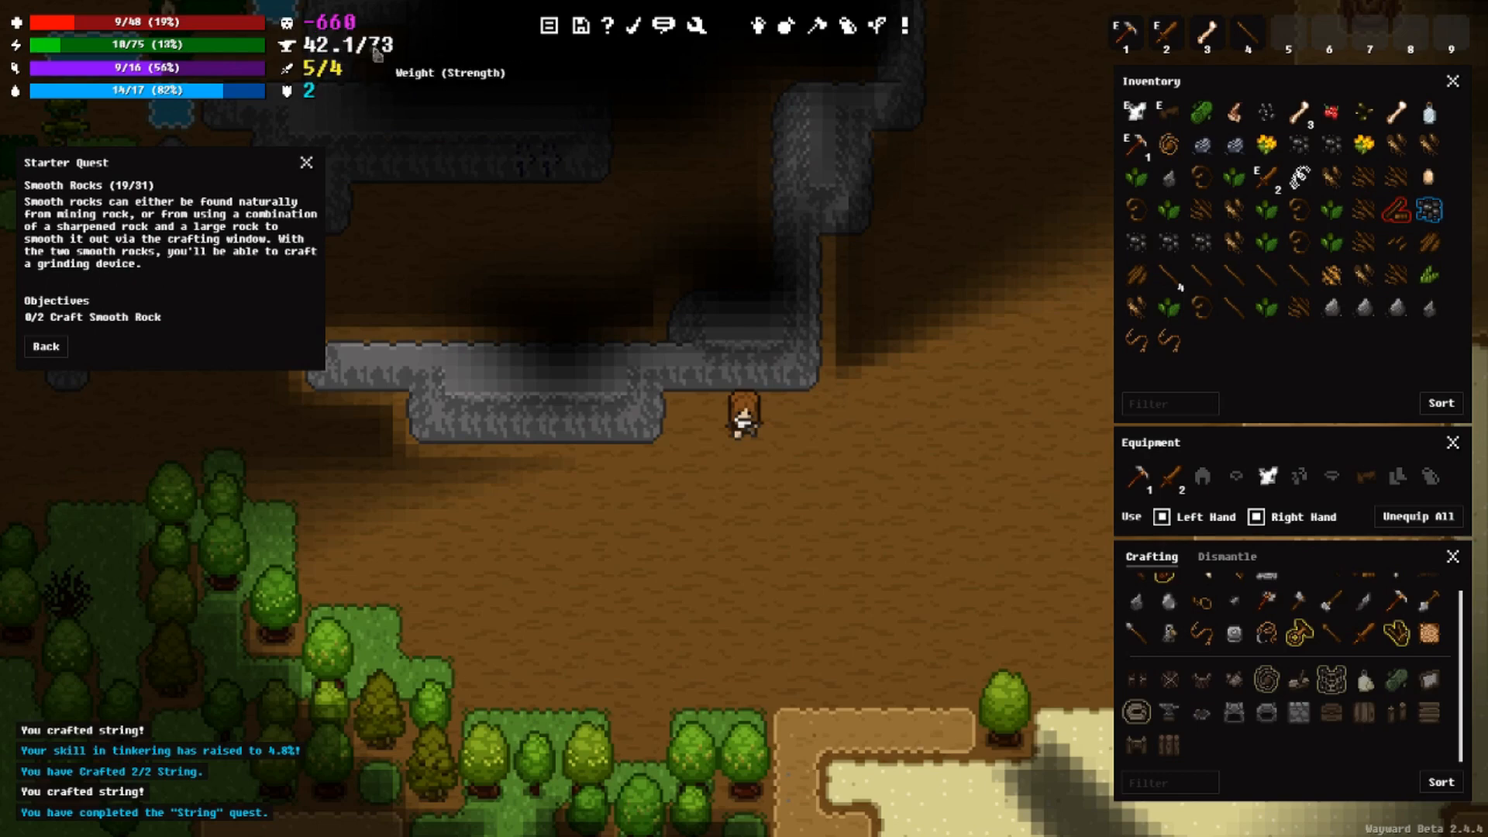
{"action": "mouse_move", "coordinate": [338, 52]}
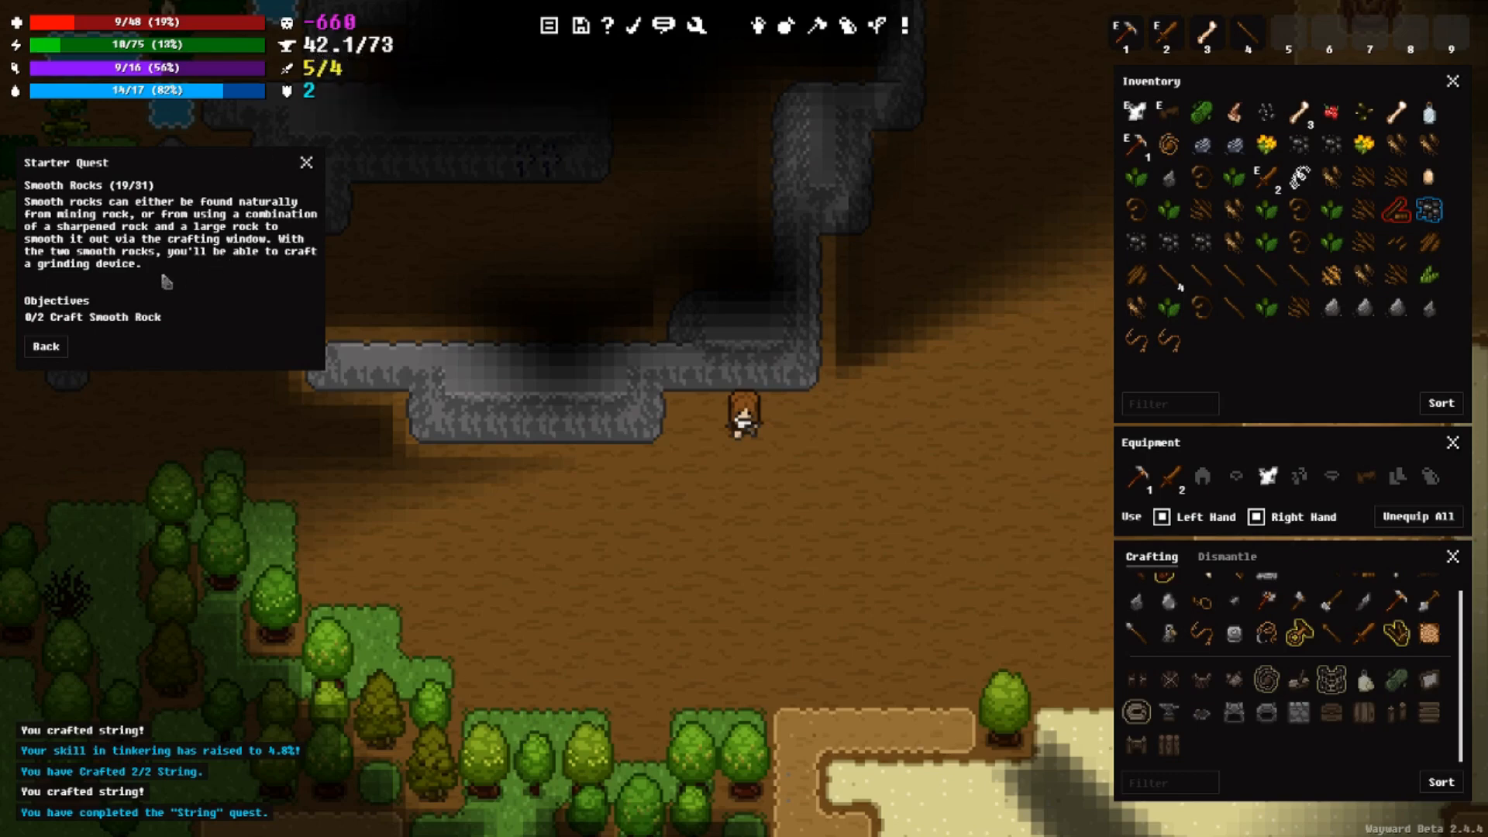
{"action": "mouse_move", "coordinate": [216, 239]}
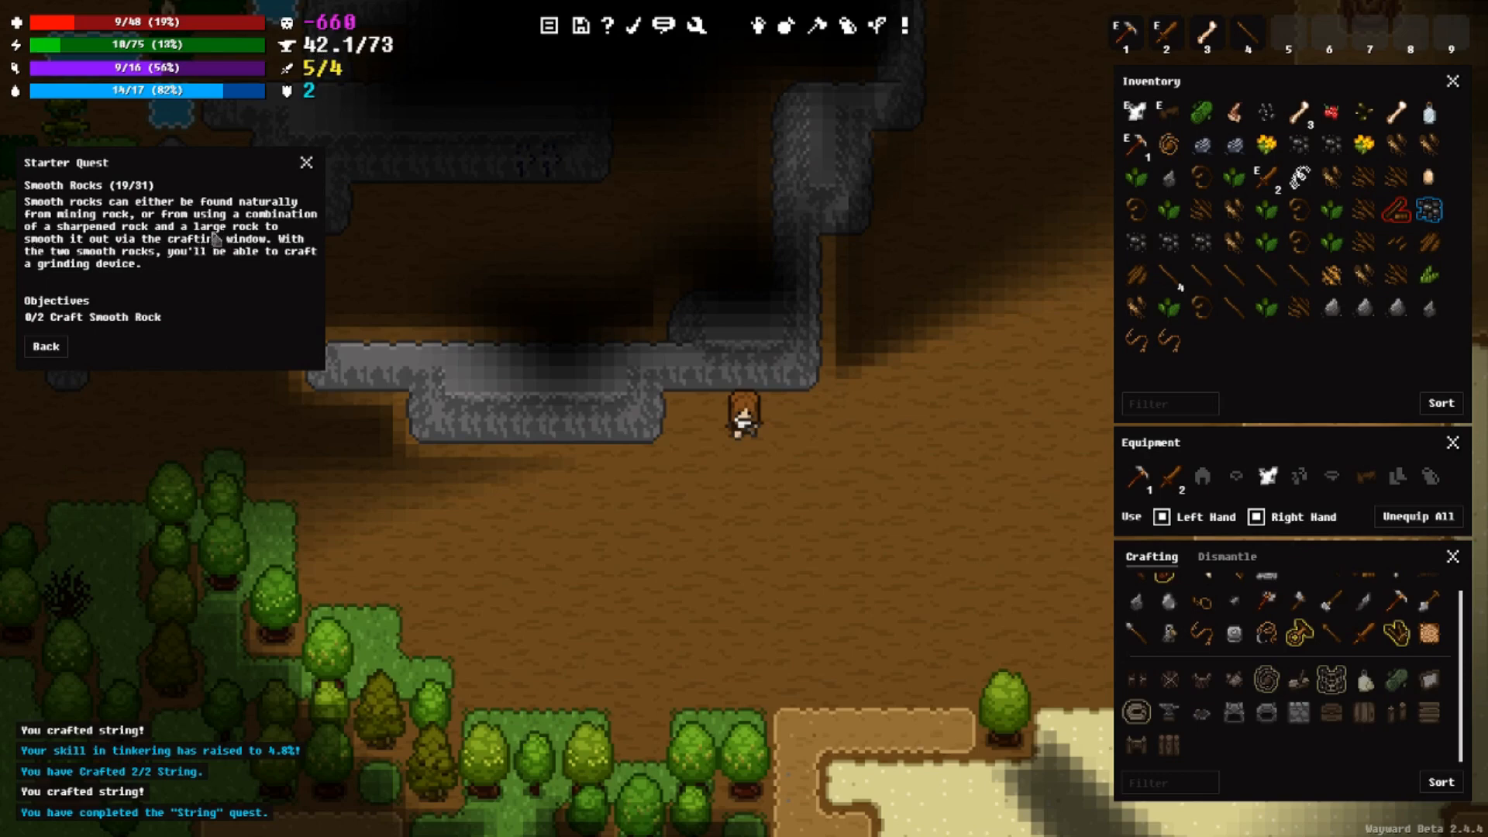
{"action": "mouse_move", "coordinate": [61, 208]}
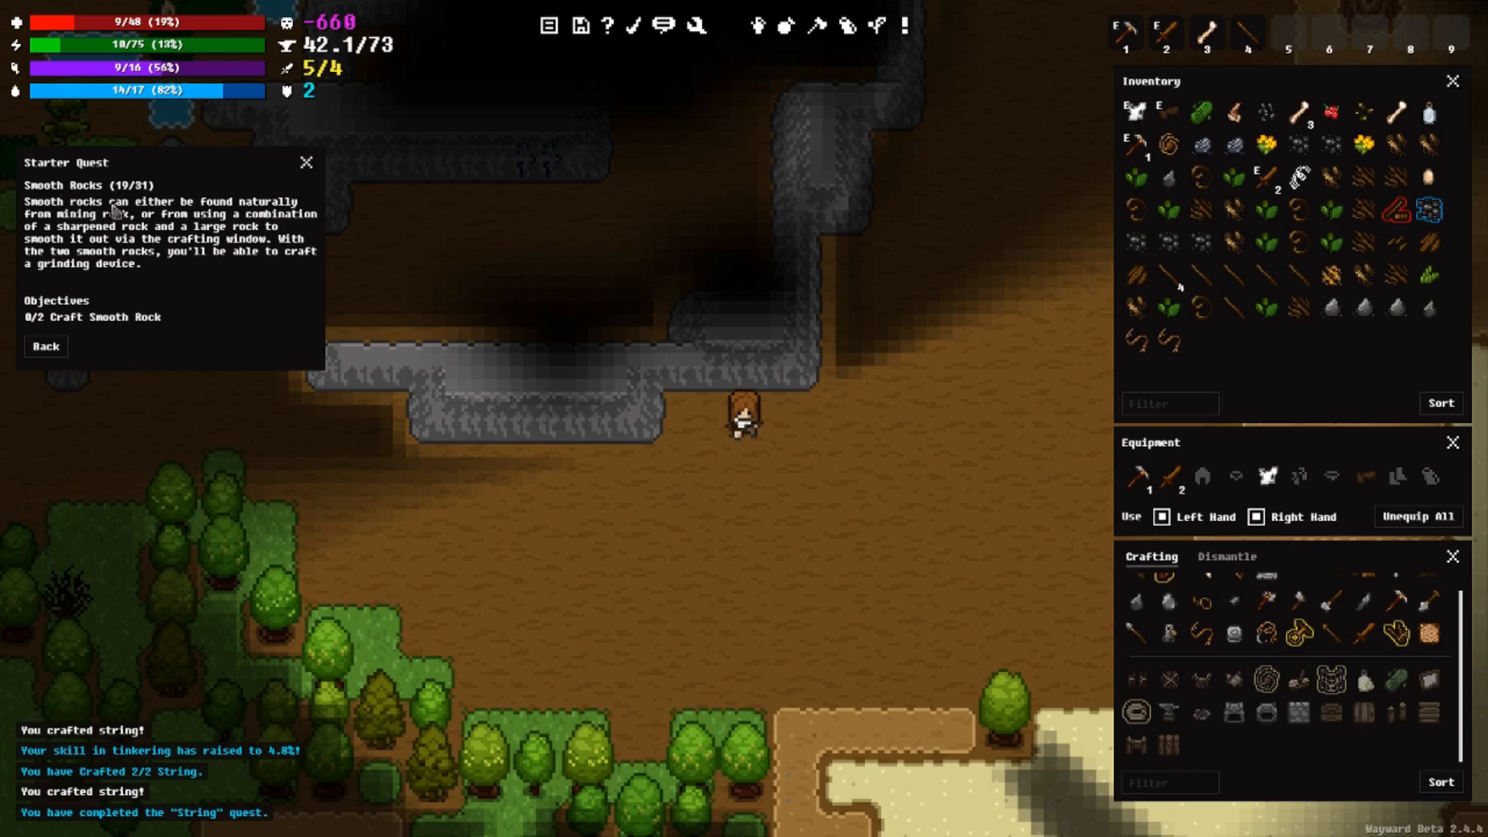
{"action": "mouse_move", "coordinate": [227, 265]}
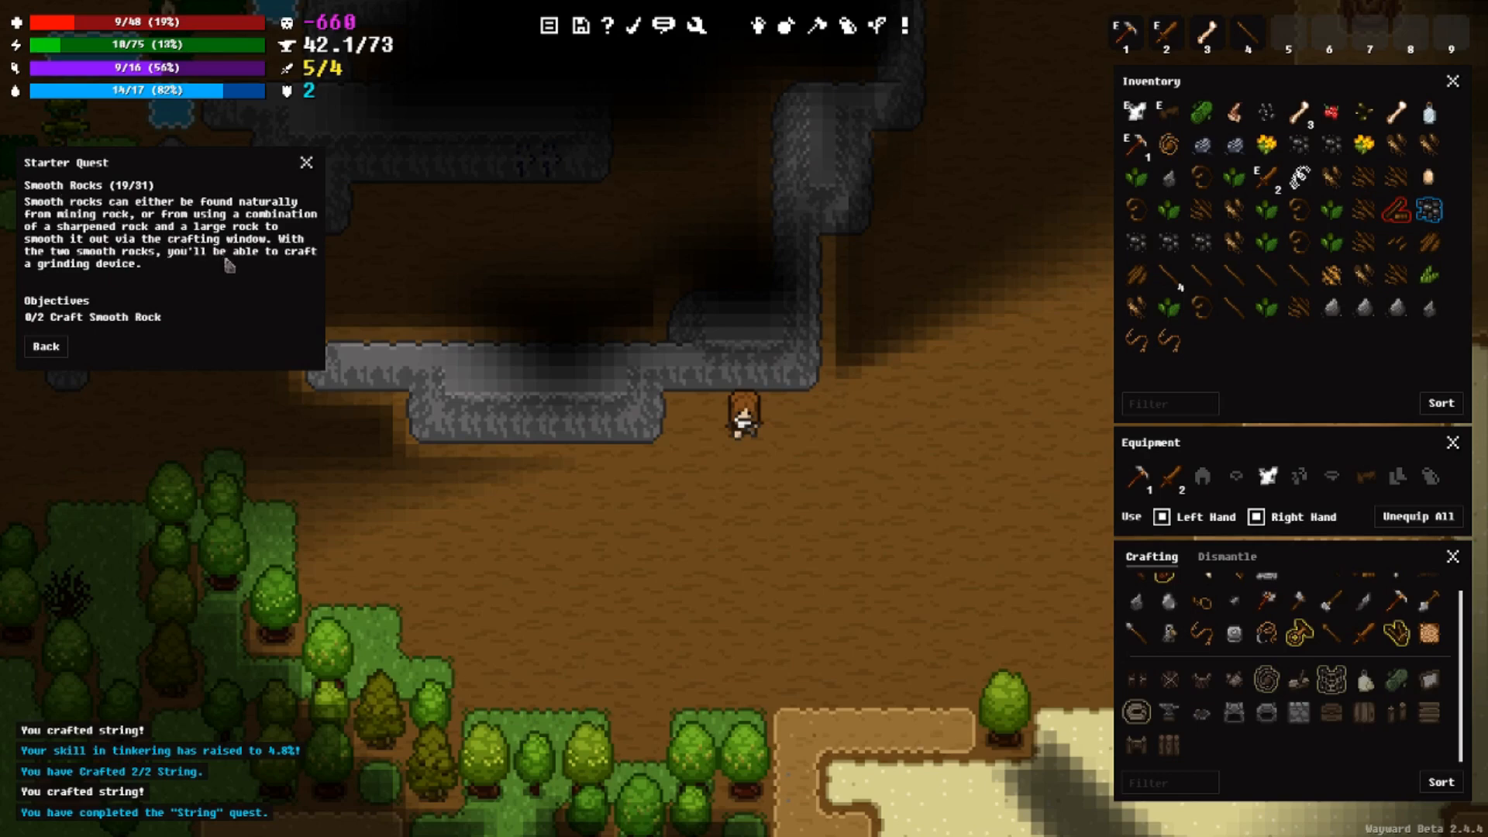
{"action": "mouse_move", "coordinate": [207, 261]}
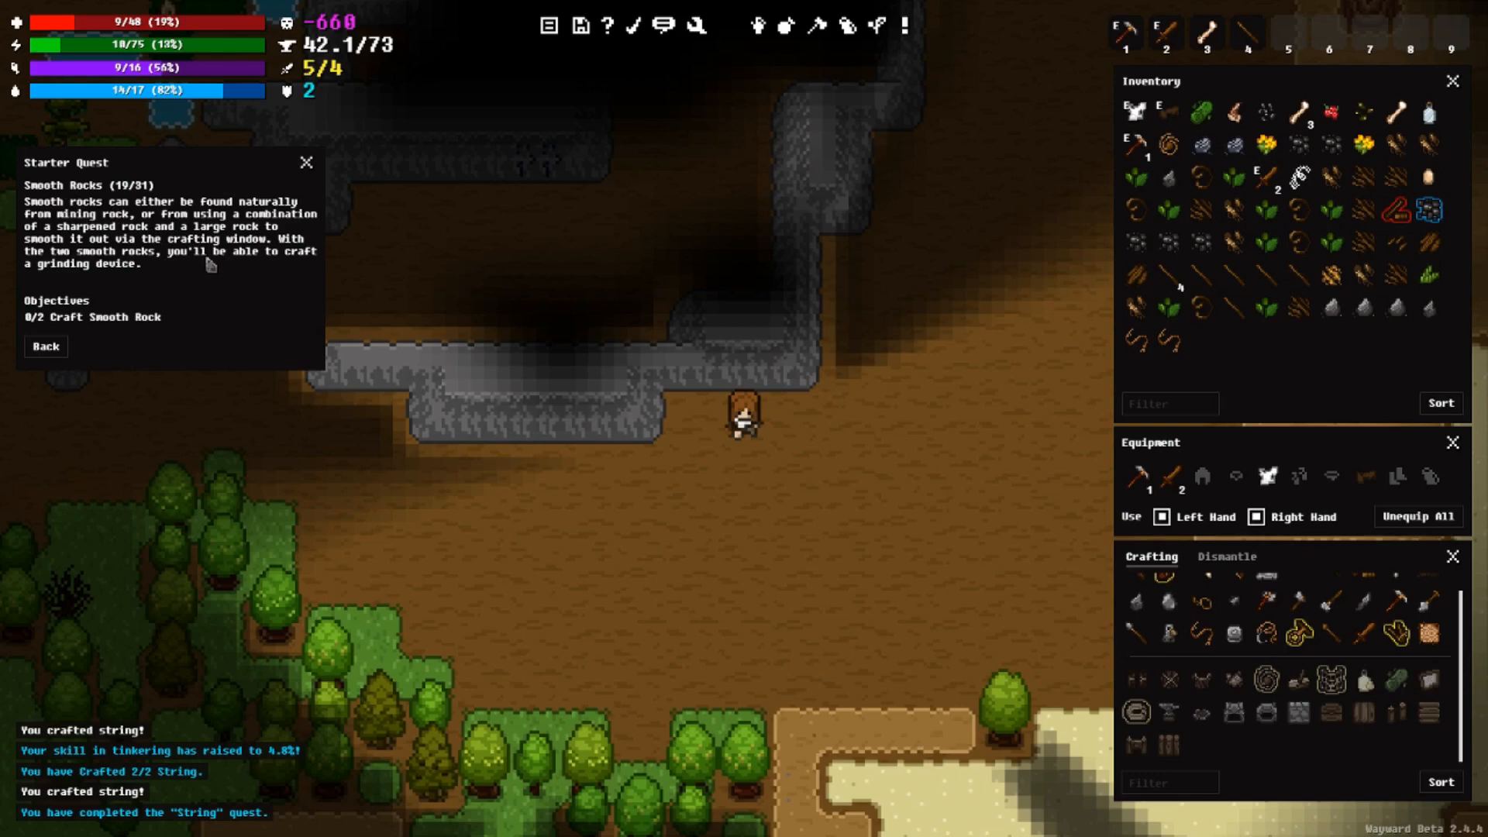
{"action": "mouse_move", "coordinate": [231, 275]}
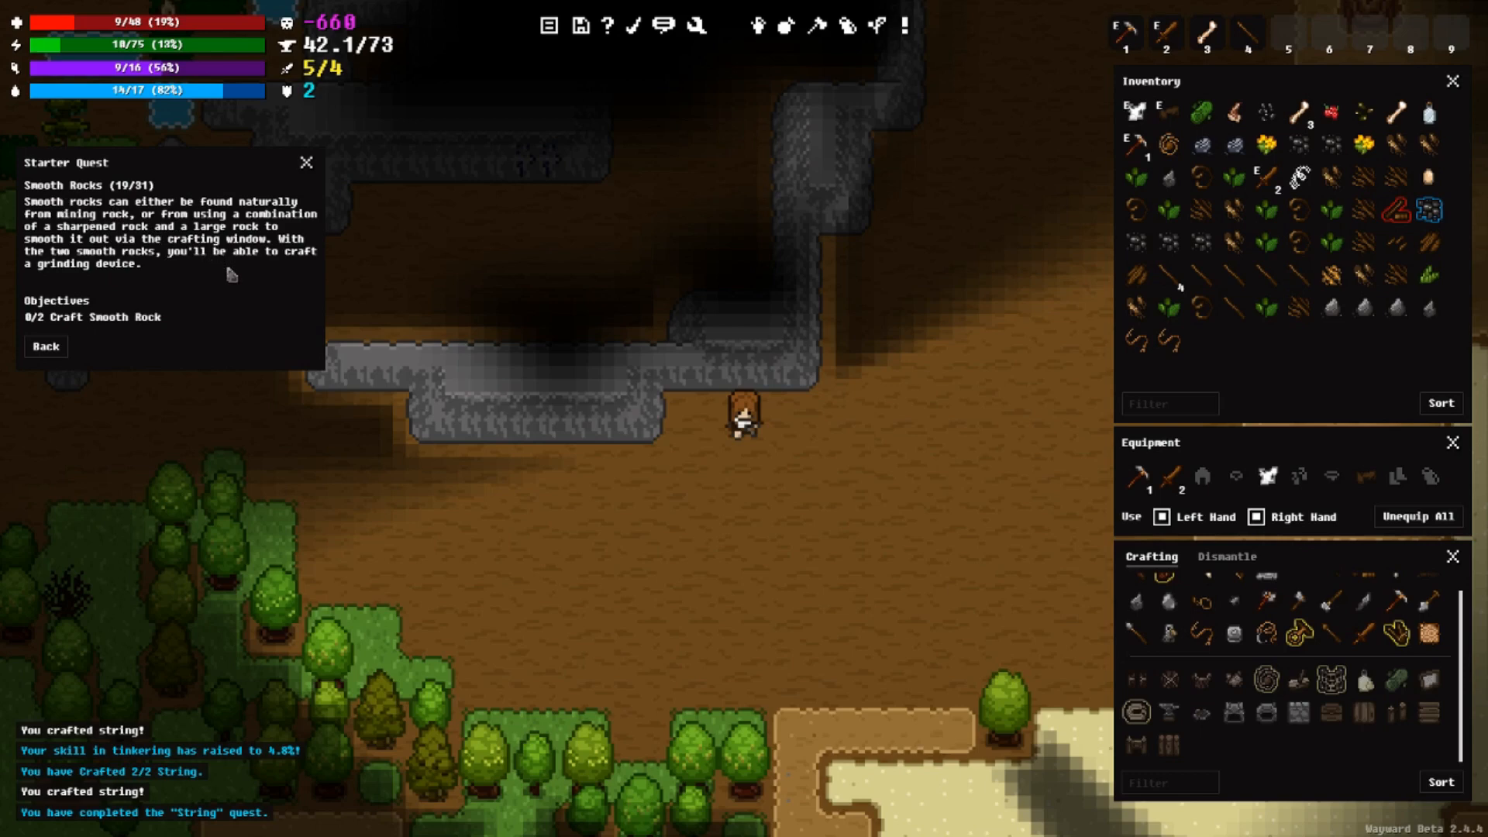
{"action": "mouse_move", "coordinate": [188, 267]}
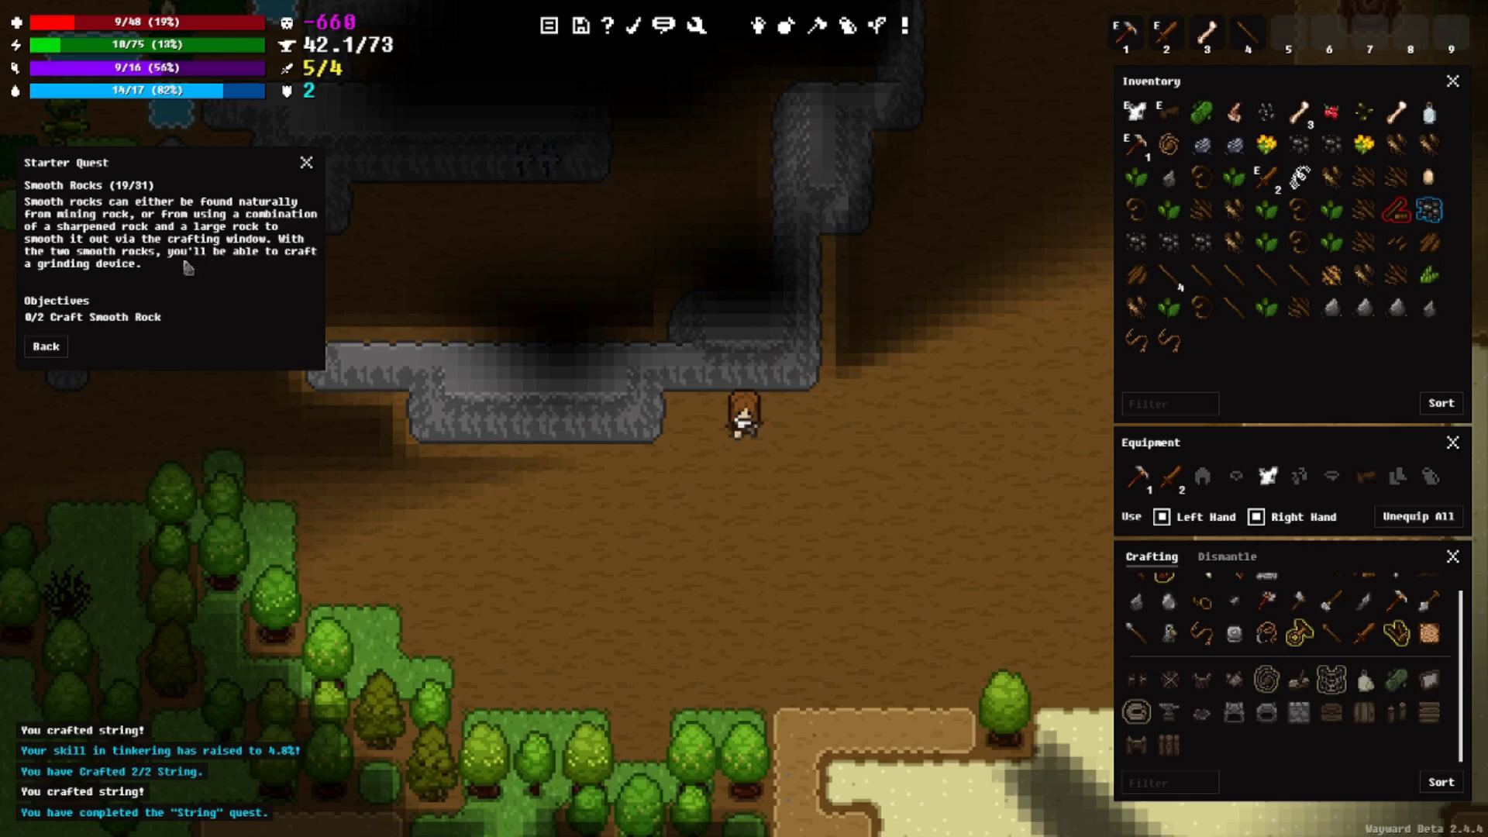
{"action": "mouse_move", "coordinate": [275, 273]}
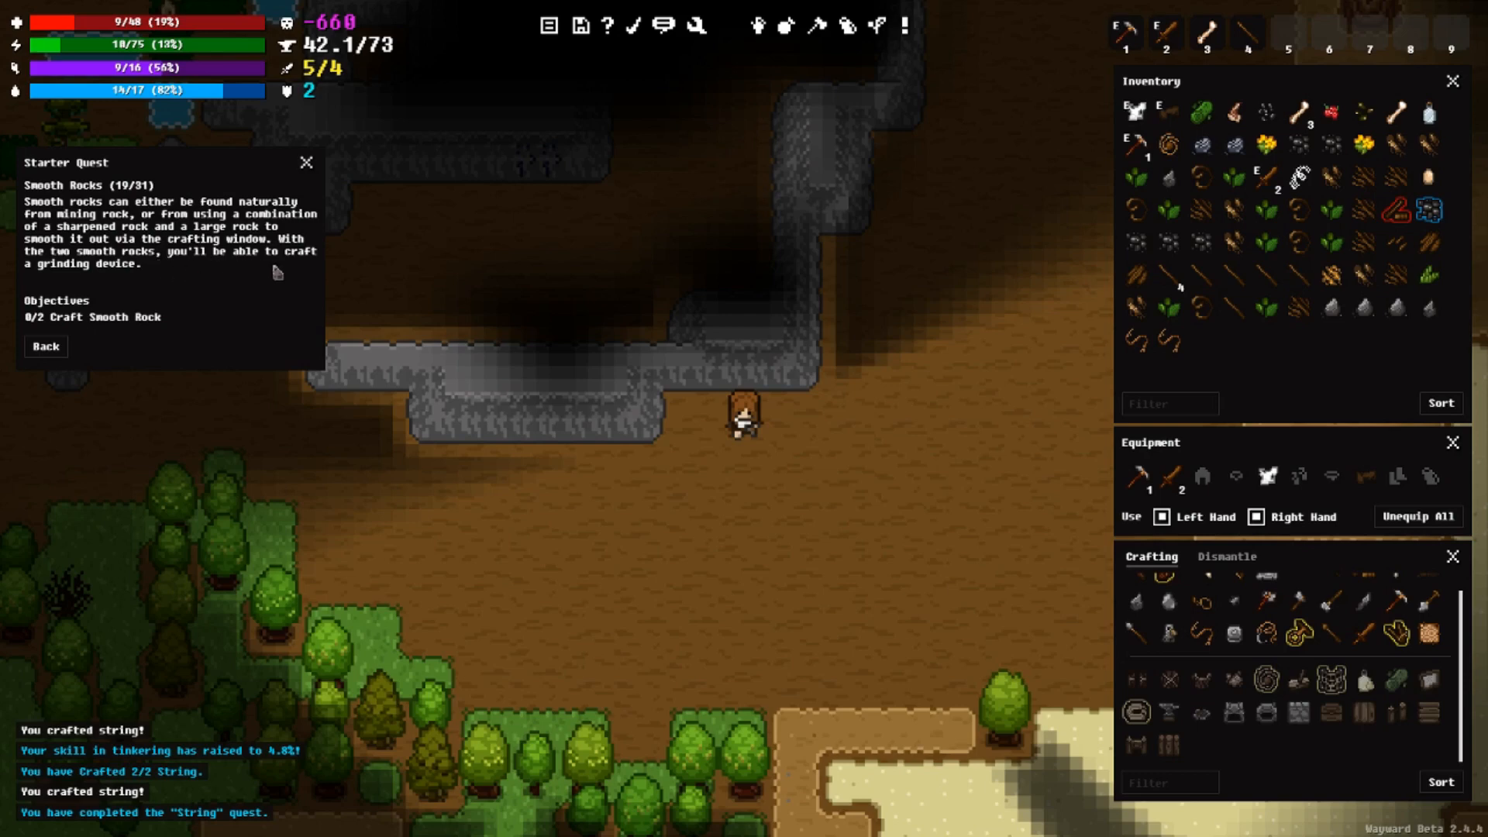
{"action": "mouse_move", "coordinate": [142, 242]}
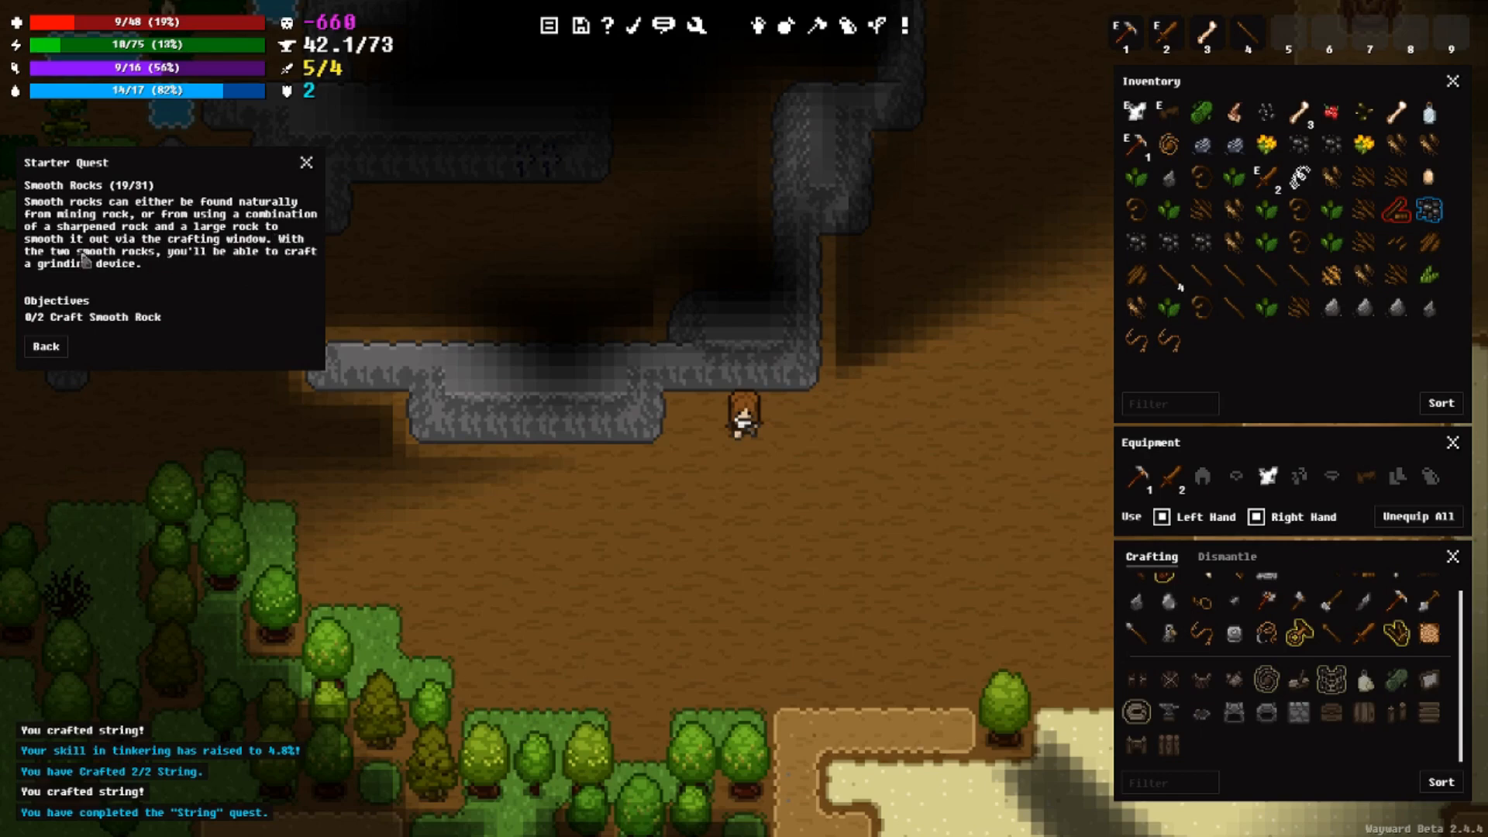
{"action": "mouse_move", "coordinate": [186, 260]}
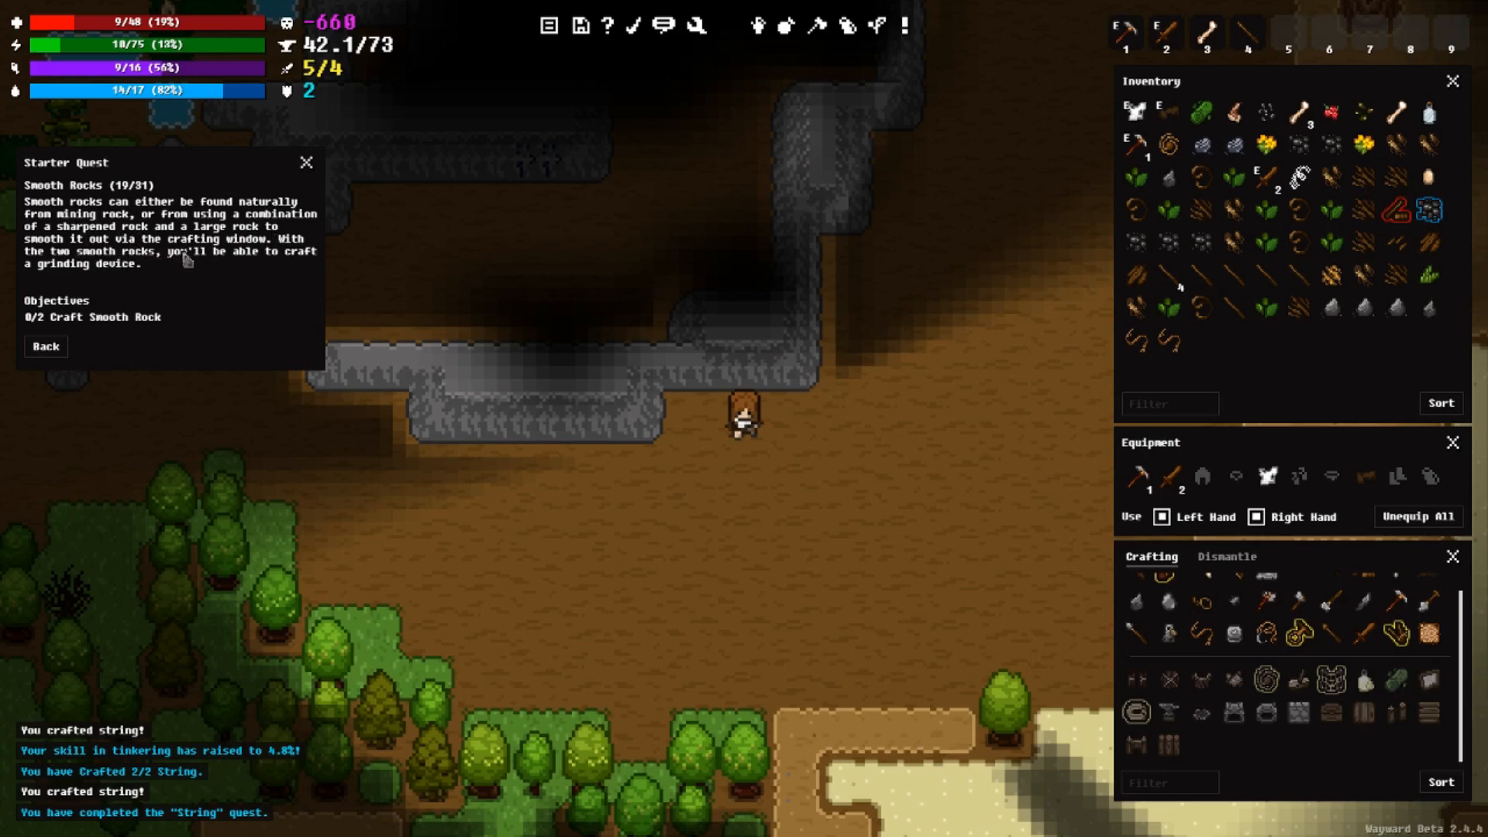
{"action": "mouse_move", "coordinate": [322, 272]}
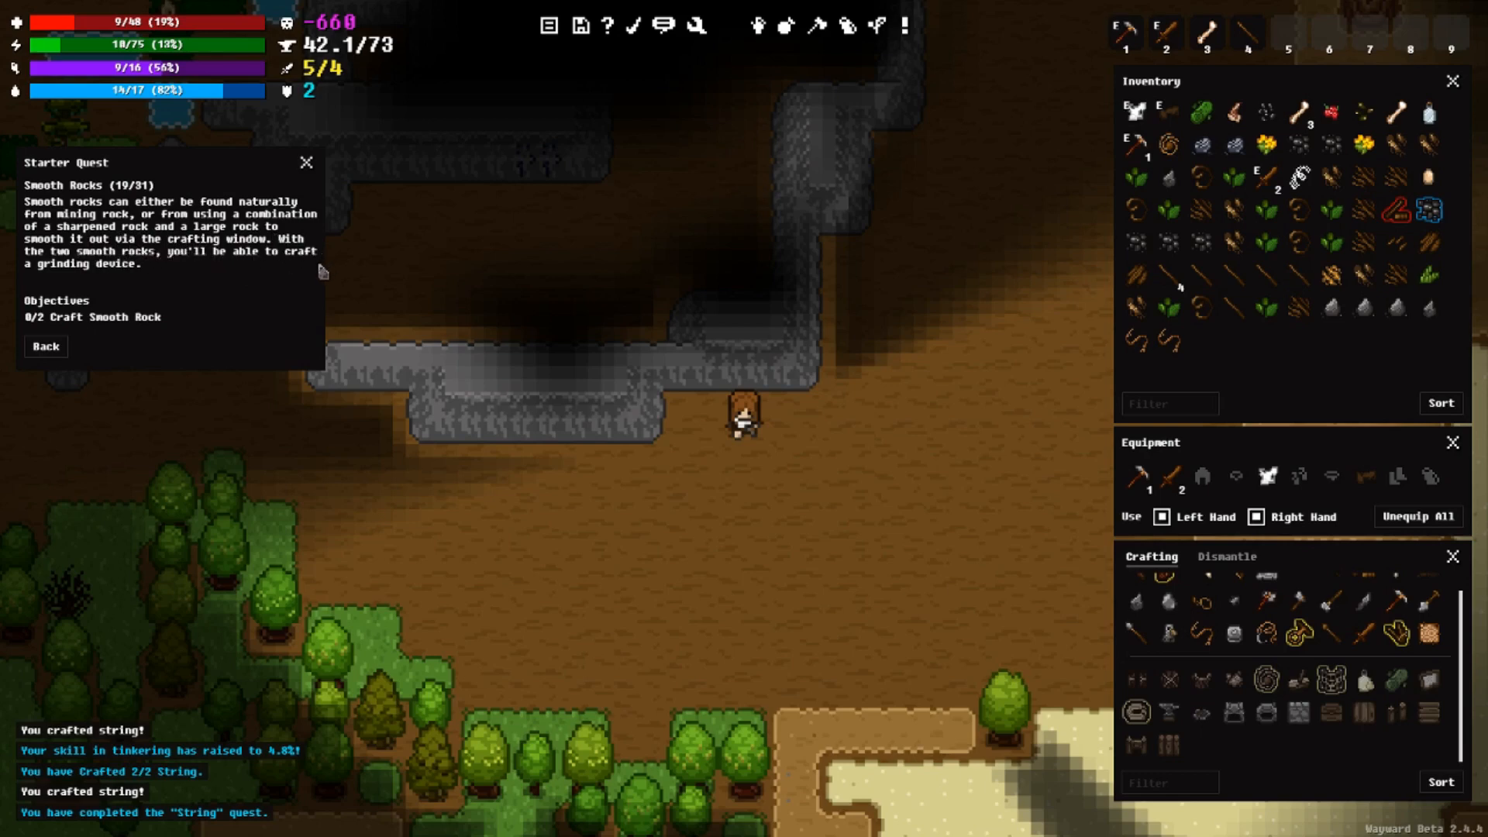
{"action": "mouse_move", "coordinate": [183, 276]}
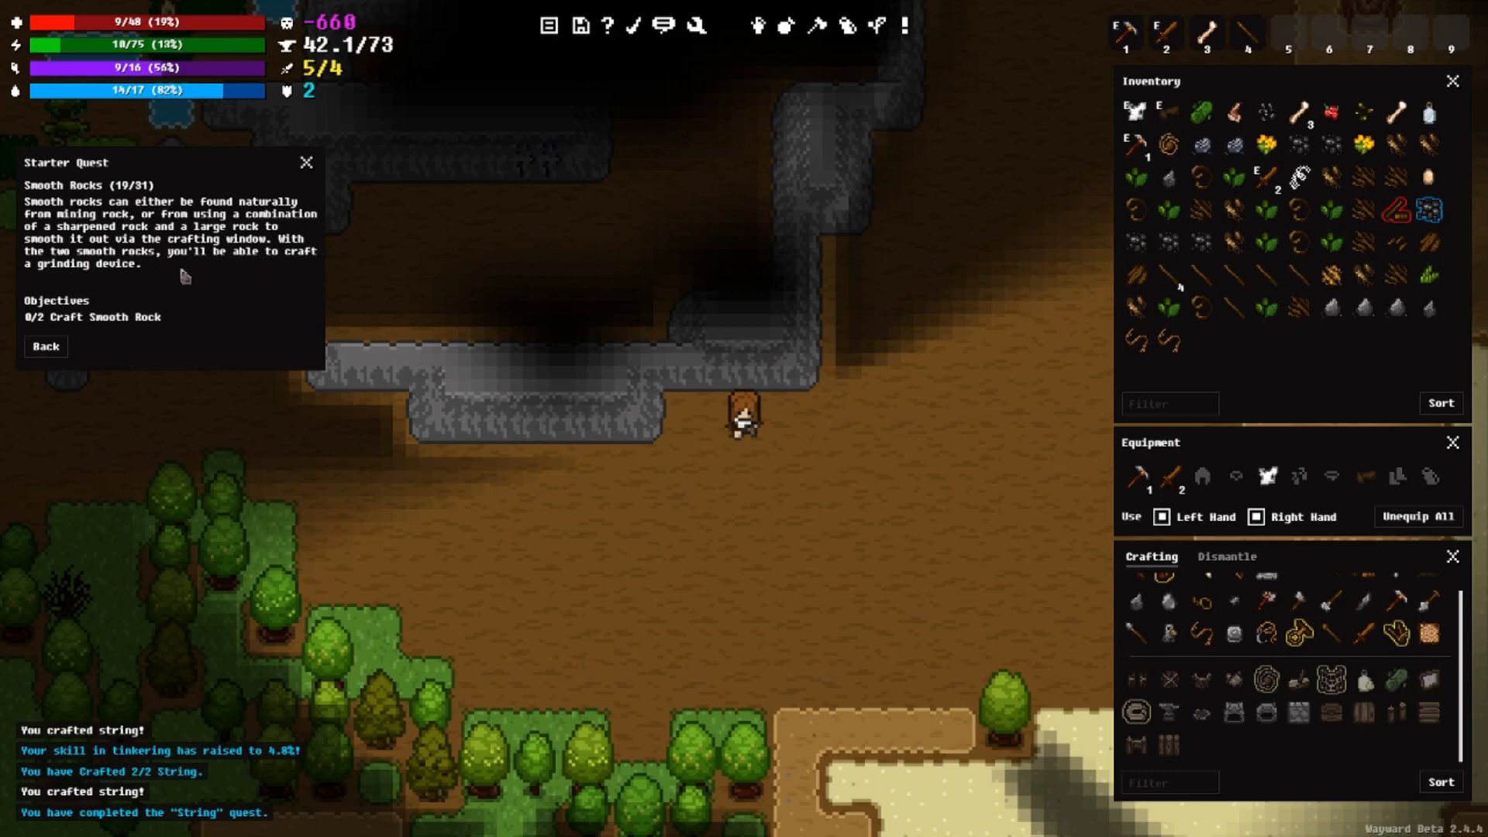
{"action": "mouse_move", "coordinate": [320, 270]}
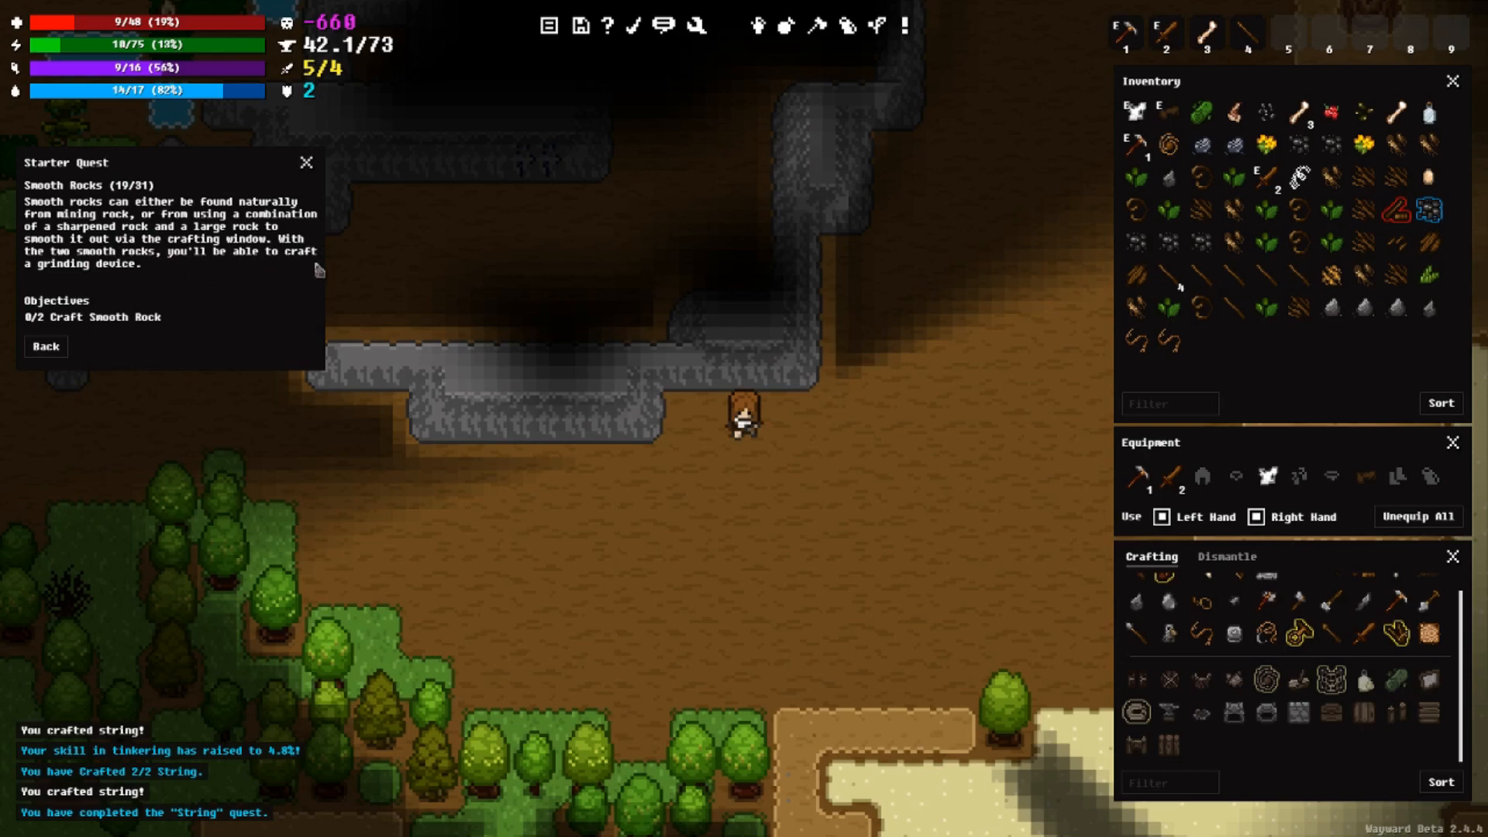
{"action": "mouse_move", "coordinate": [279, 287]}
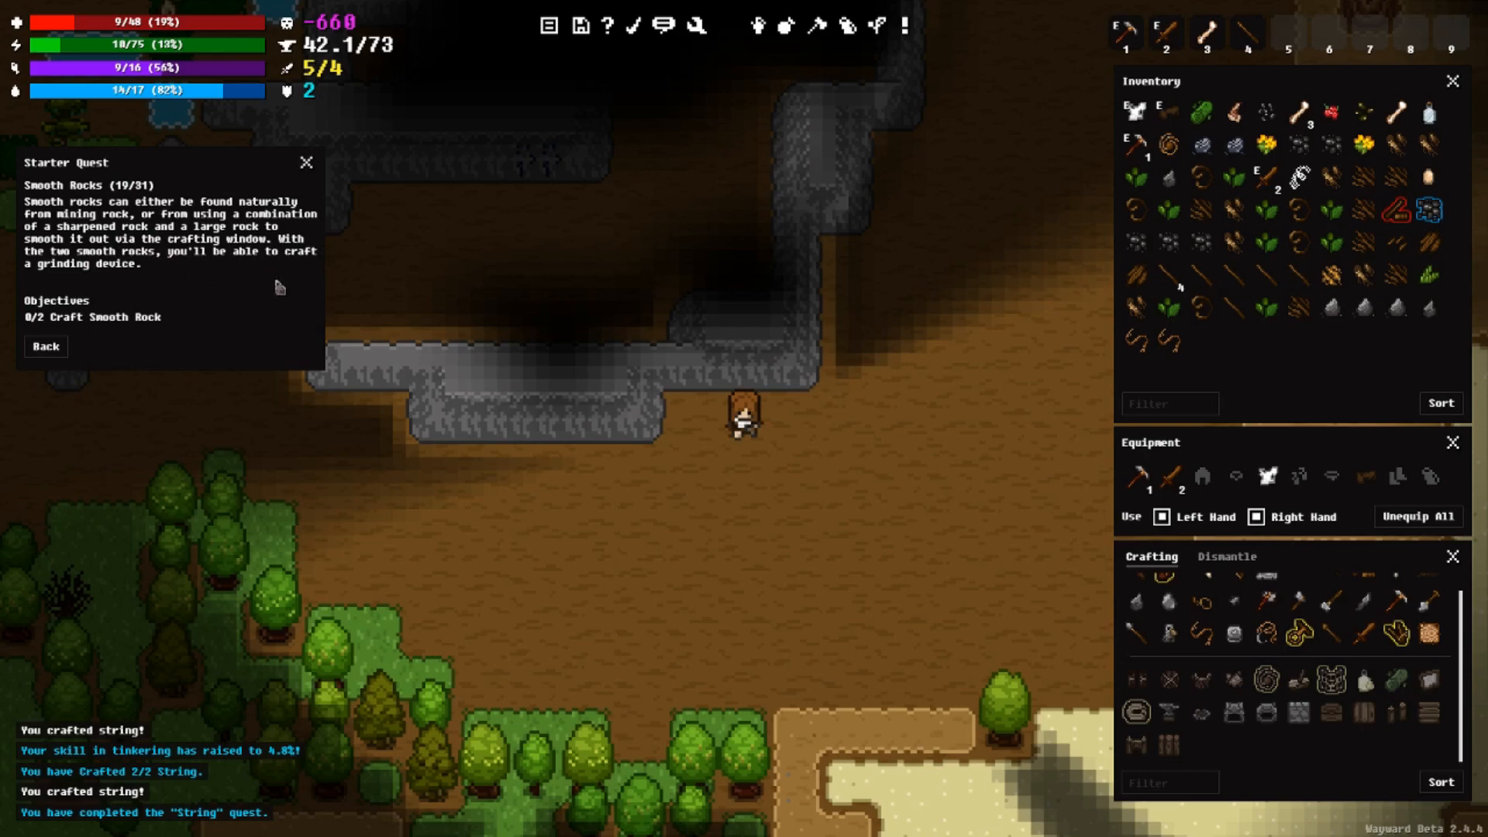
{"action": "mouse_move", "coordinate": [292, 301]}
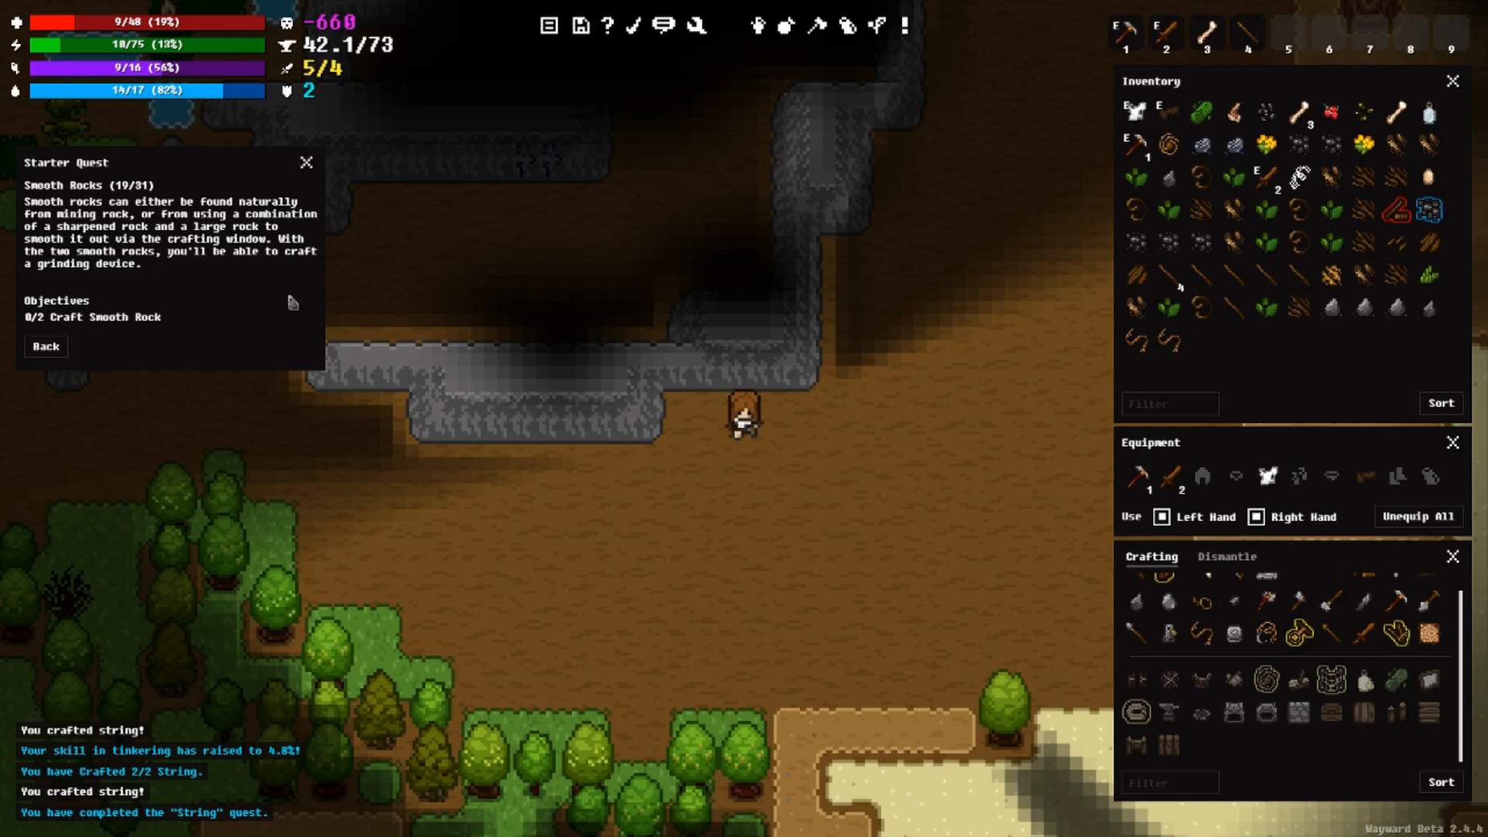
{"action": "mouse_move", "coordinate": [1266, 331]}
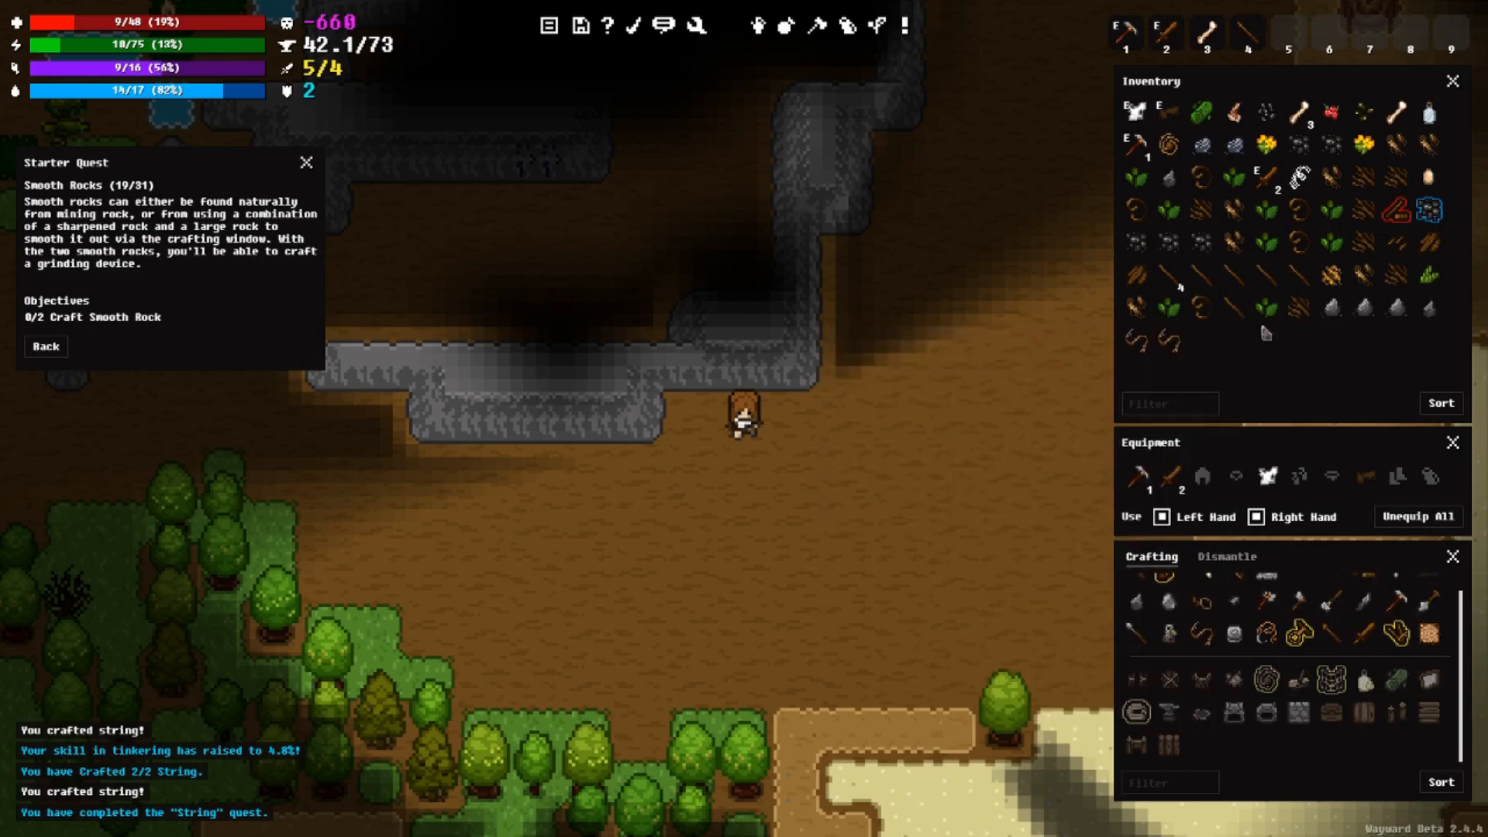
{"action": "mouse_move", "coordinate": [1337, 622]}
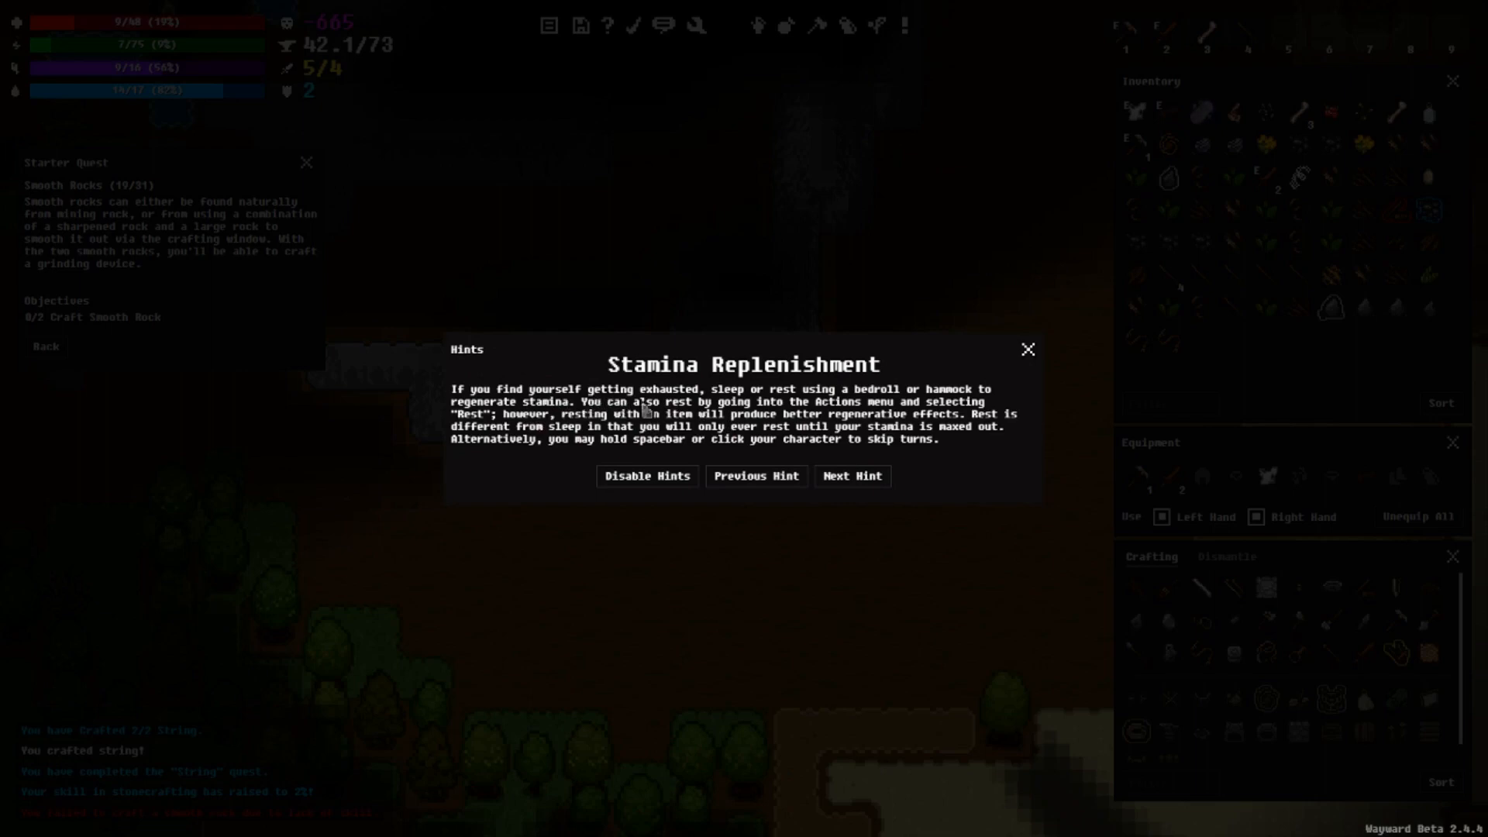
{"action": "mouse_move", "coordinate": [866, 413]}
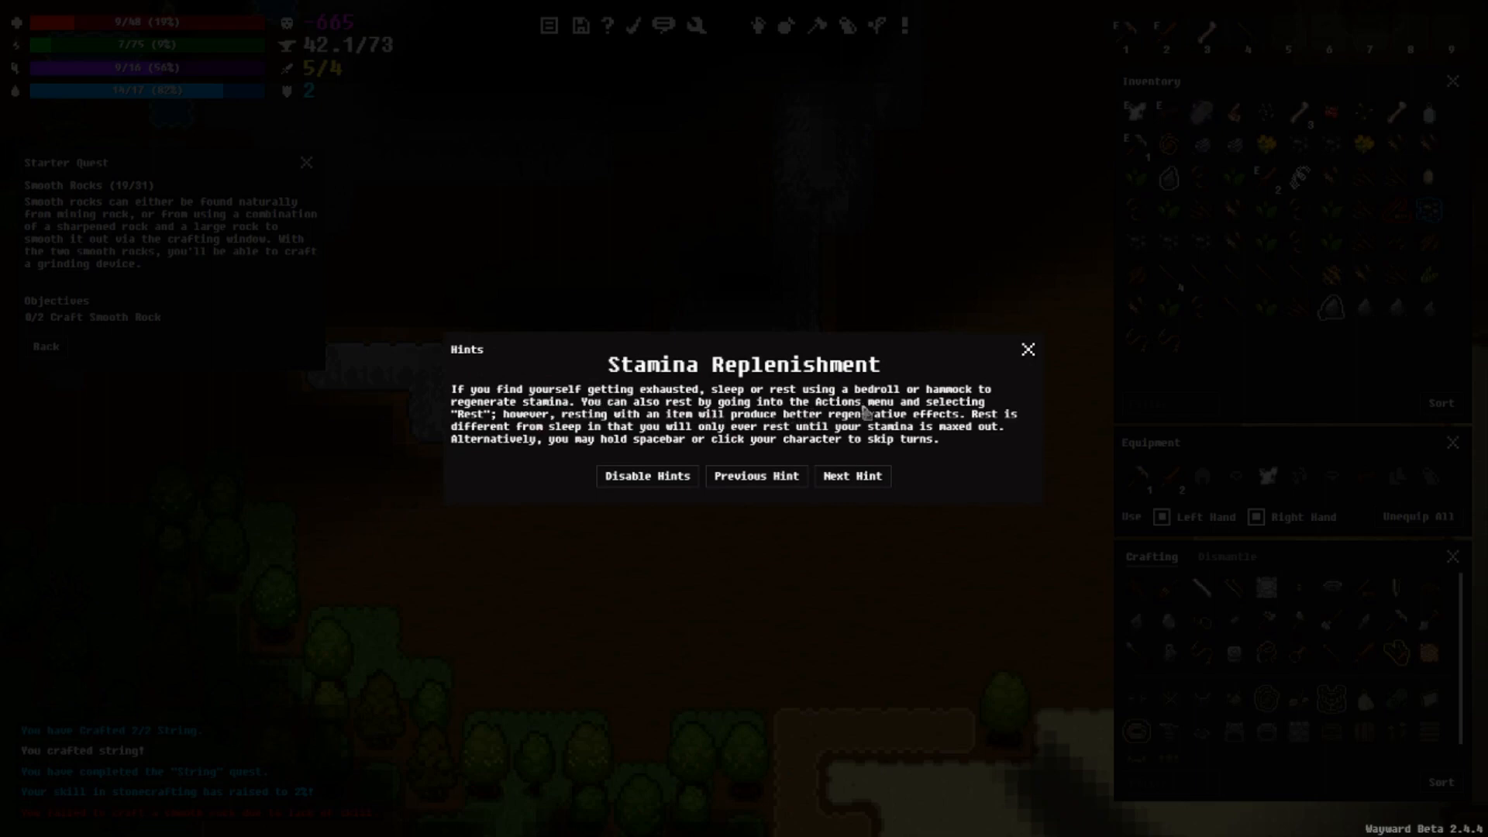
{"action": "mouse_move", "coordinate": [559, 444]}
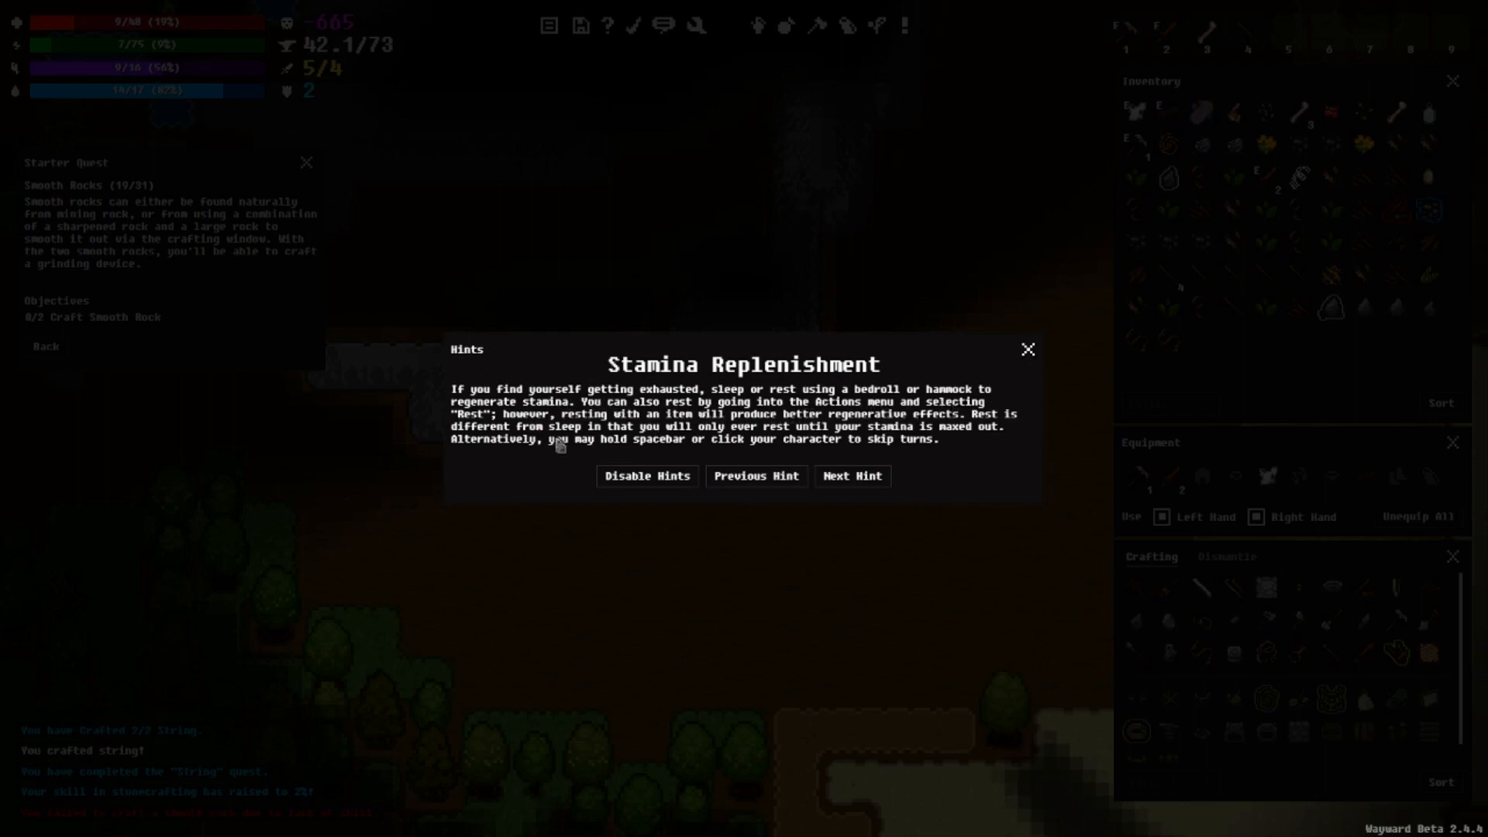
{"action": "mouse_move", "coordinate": [726, 420]}
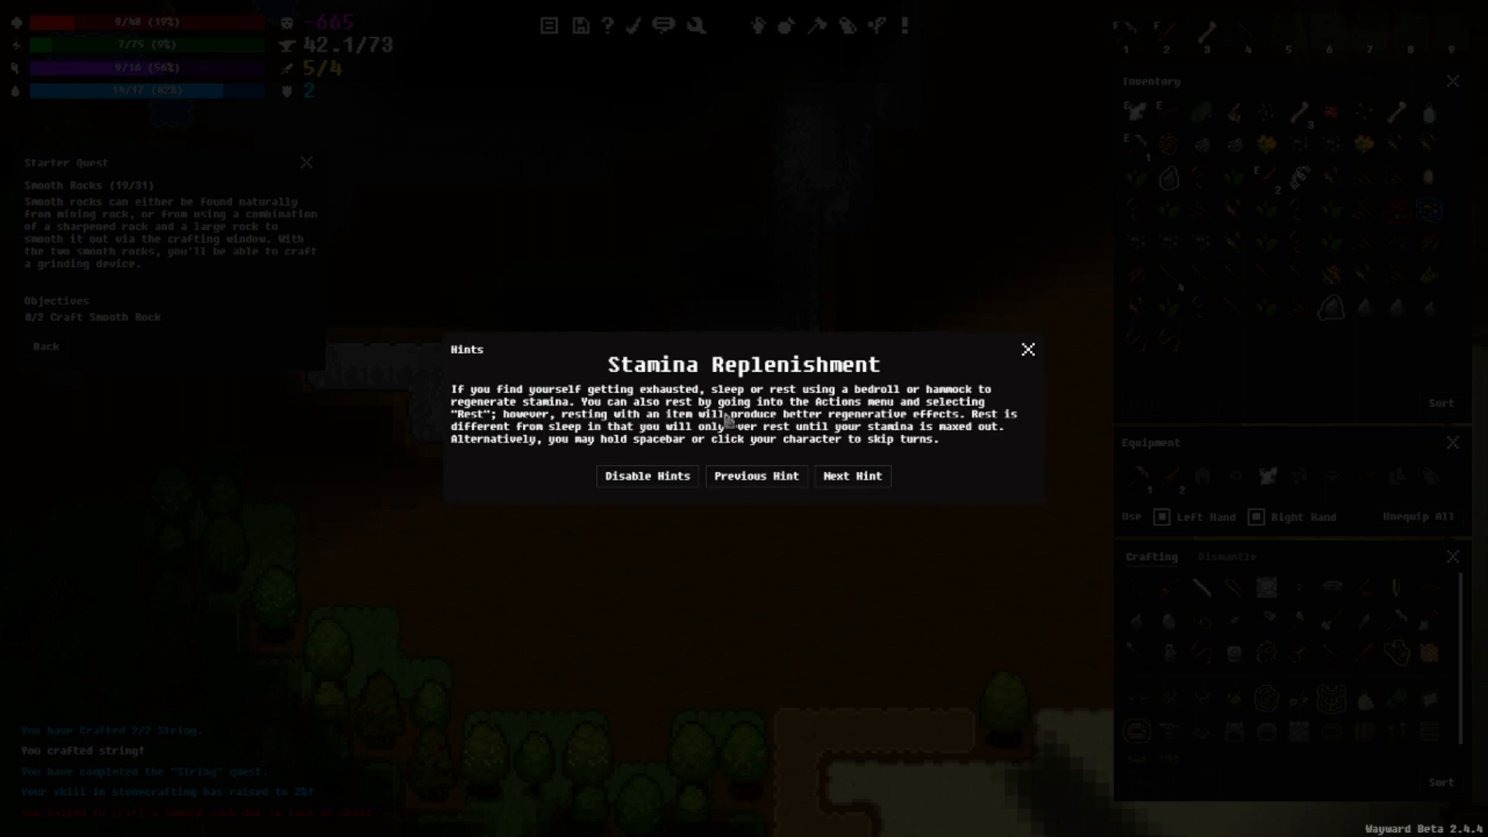
{"action": "mouse_move", "coordinate": [881, 422]}
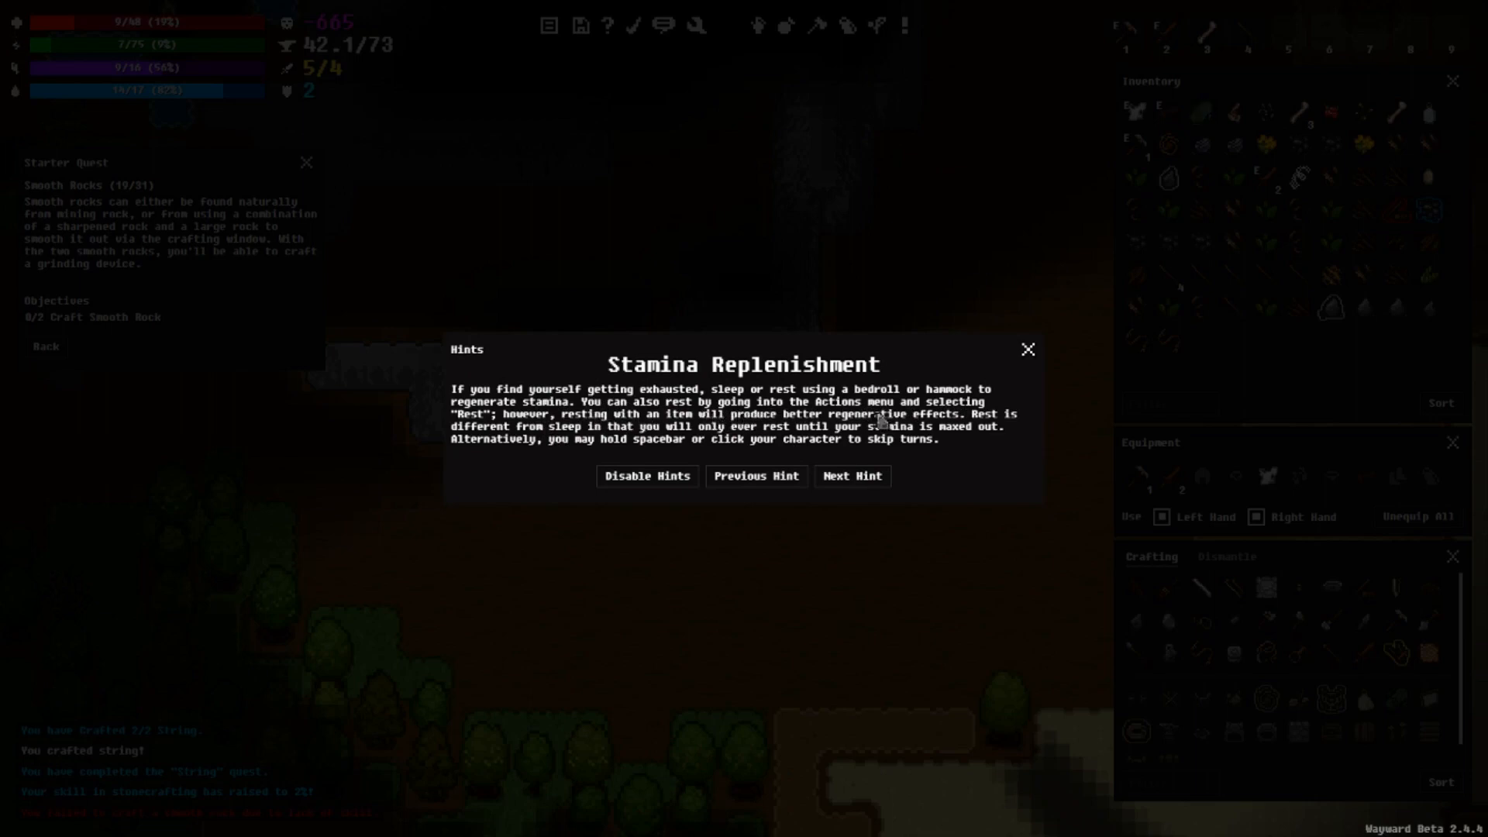
{"action": "mouse_move", "coordinate": [534, 422]}
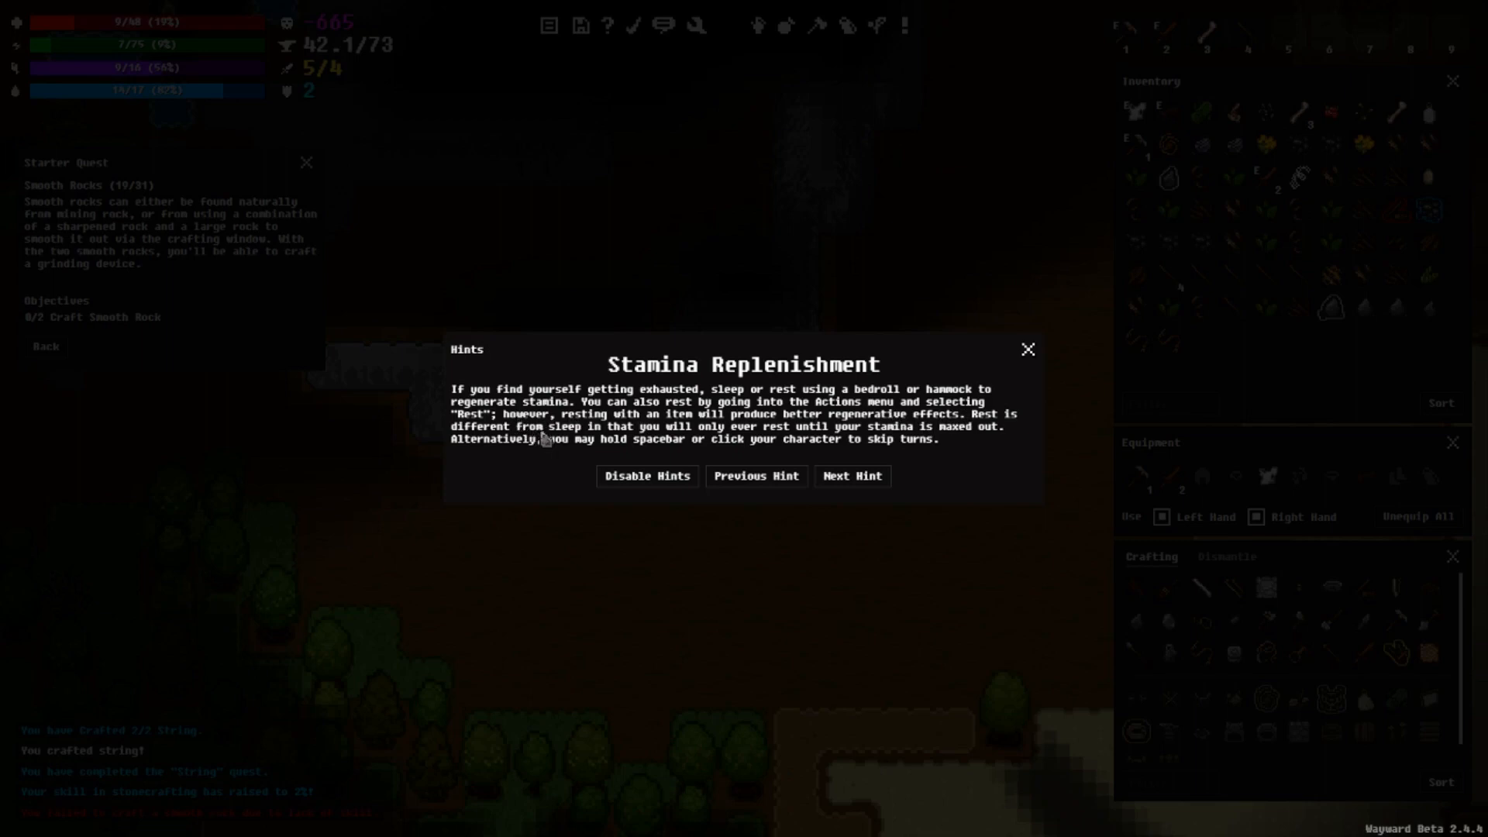
{"action": "mouse_move", "coordinate": [668, 443]}
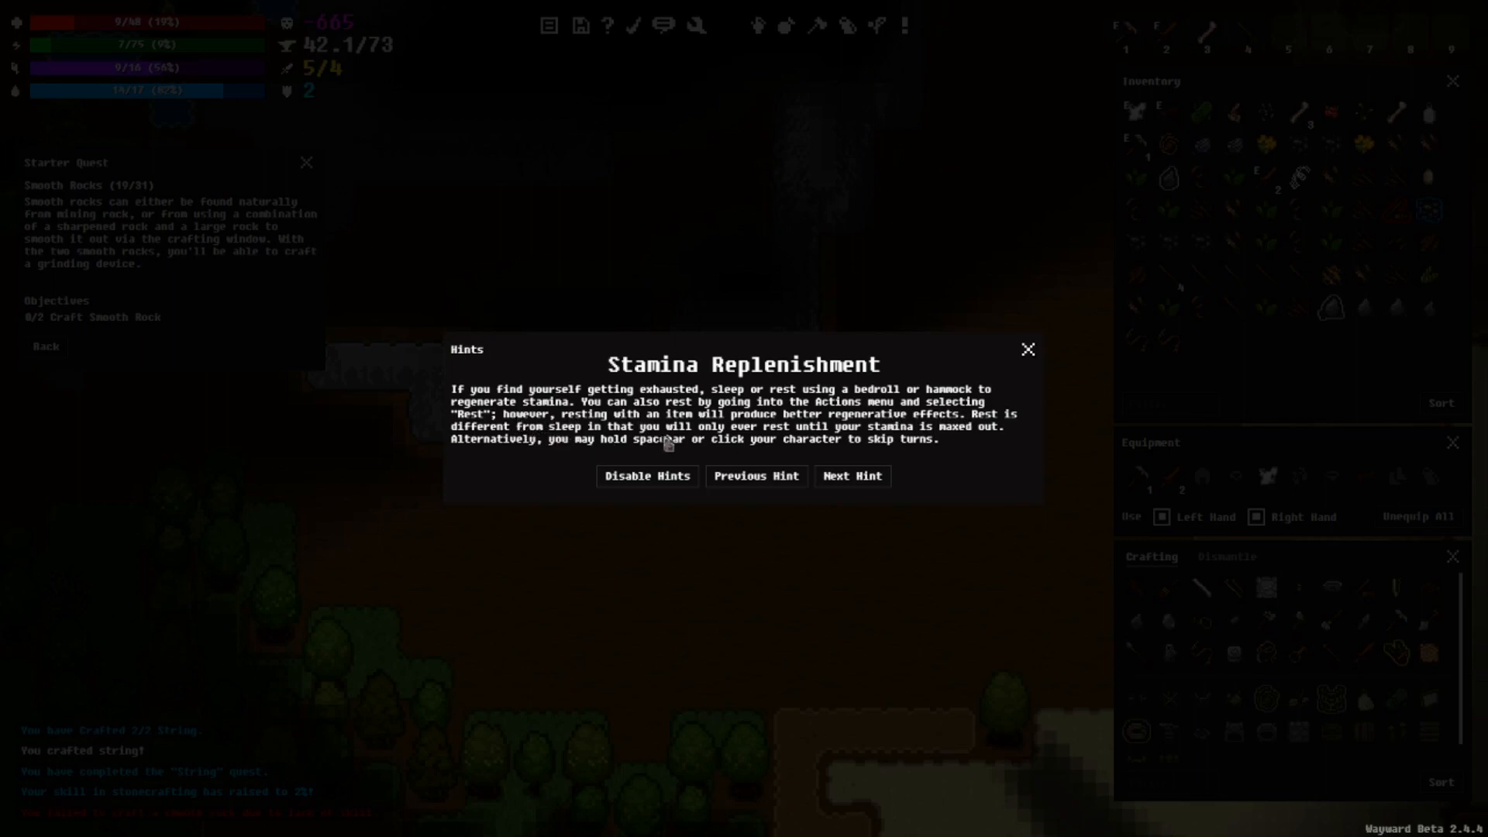
{"action": "mouse_move", "coordinate": [736, 444]}
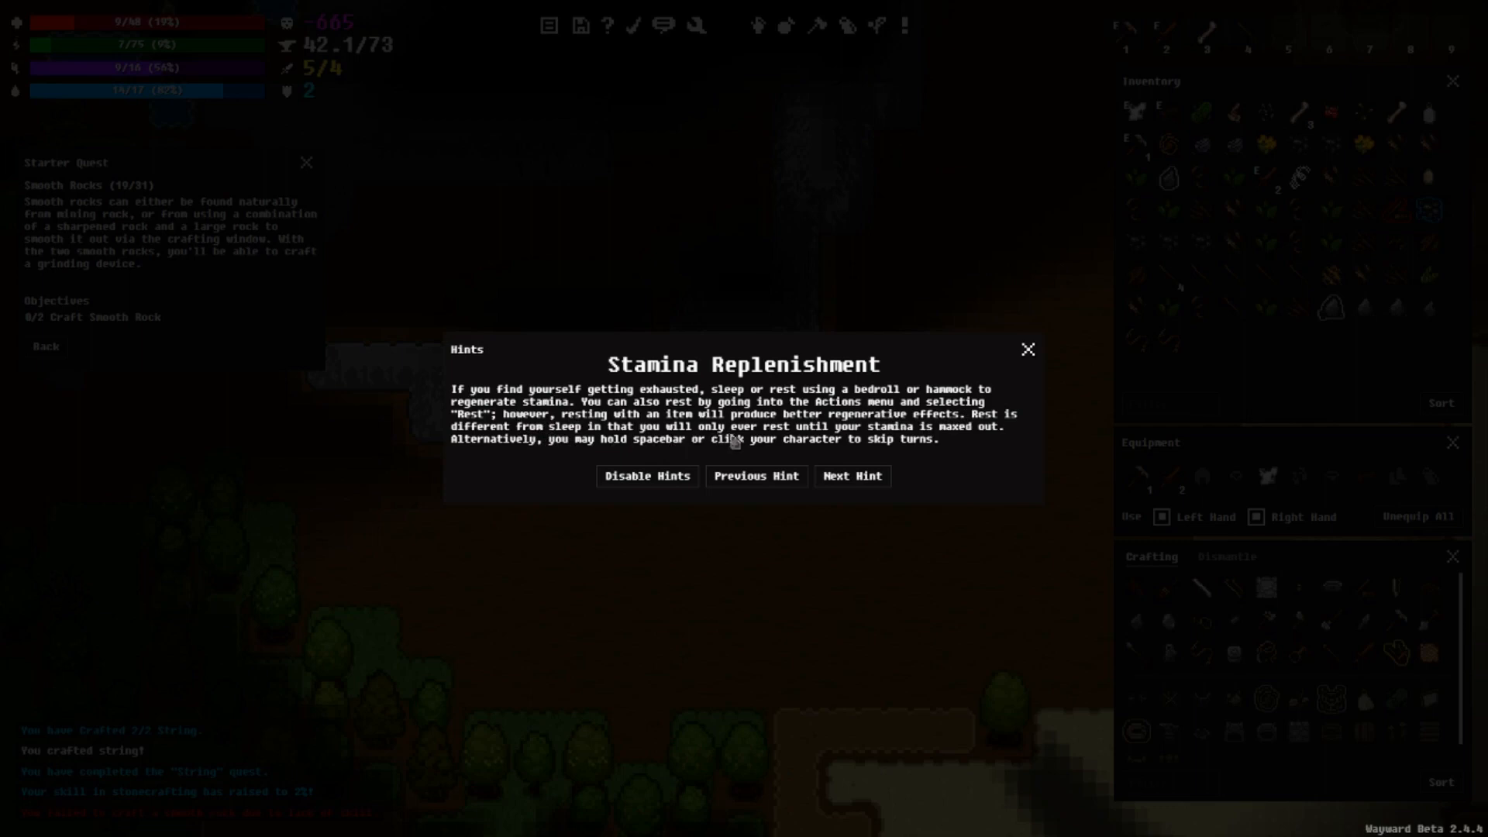
{"action": "mouse_move", "coordinate": [1010, 437]}
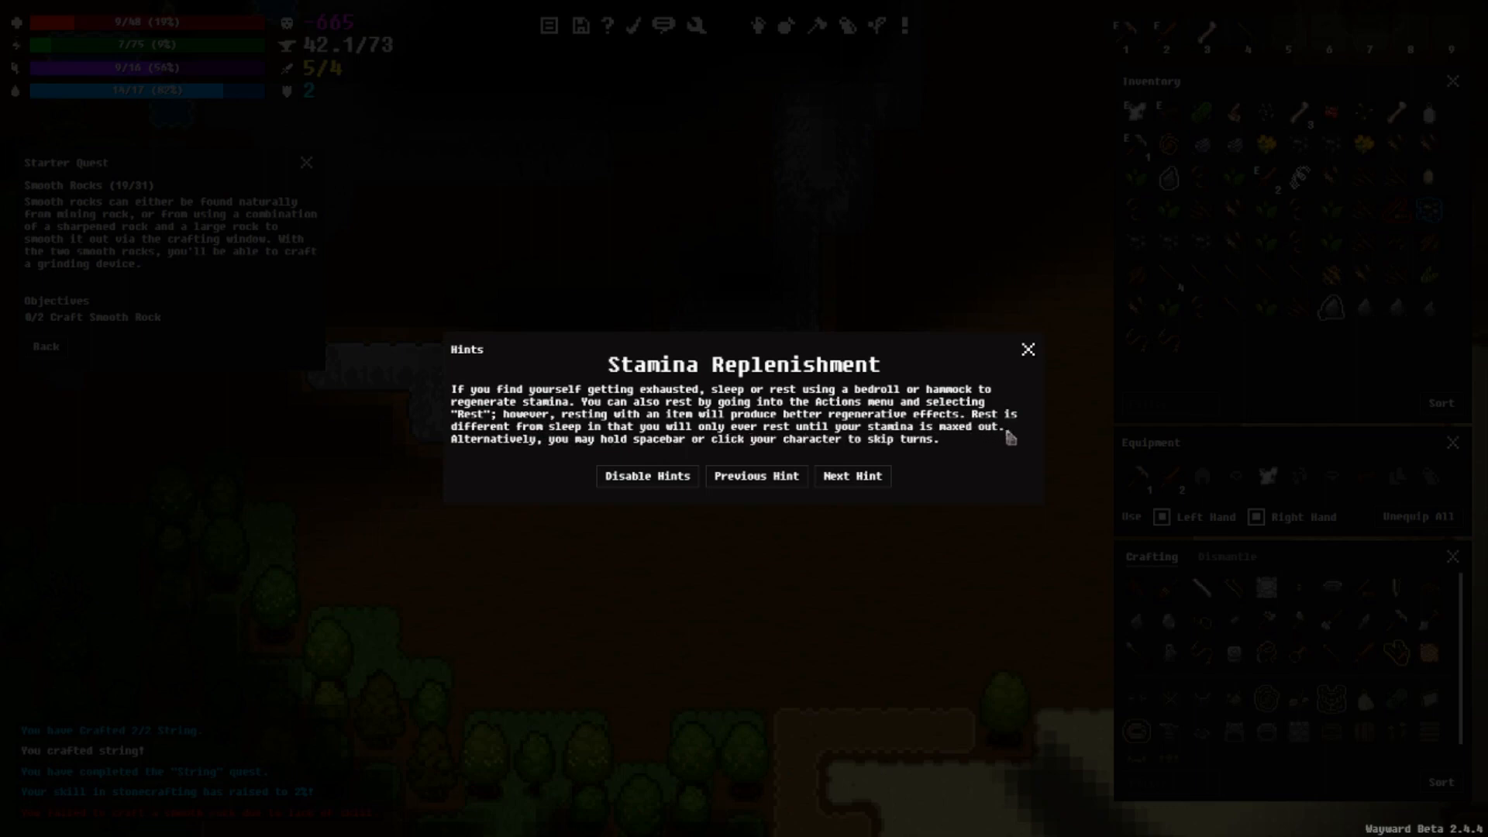
{"action": "mouse_move", "coordinate": [817, 472]}
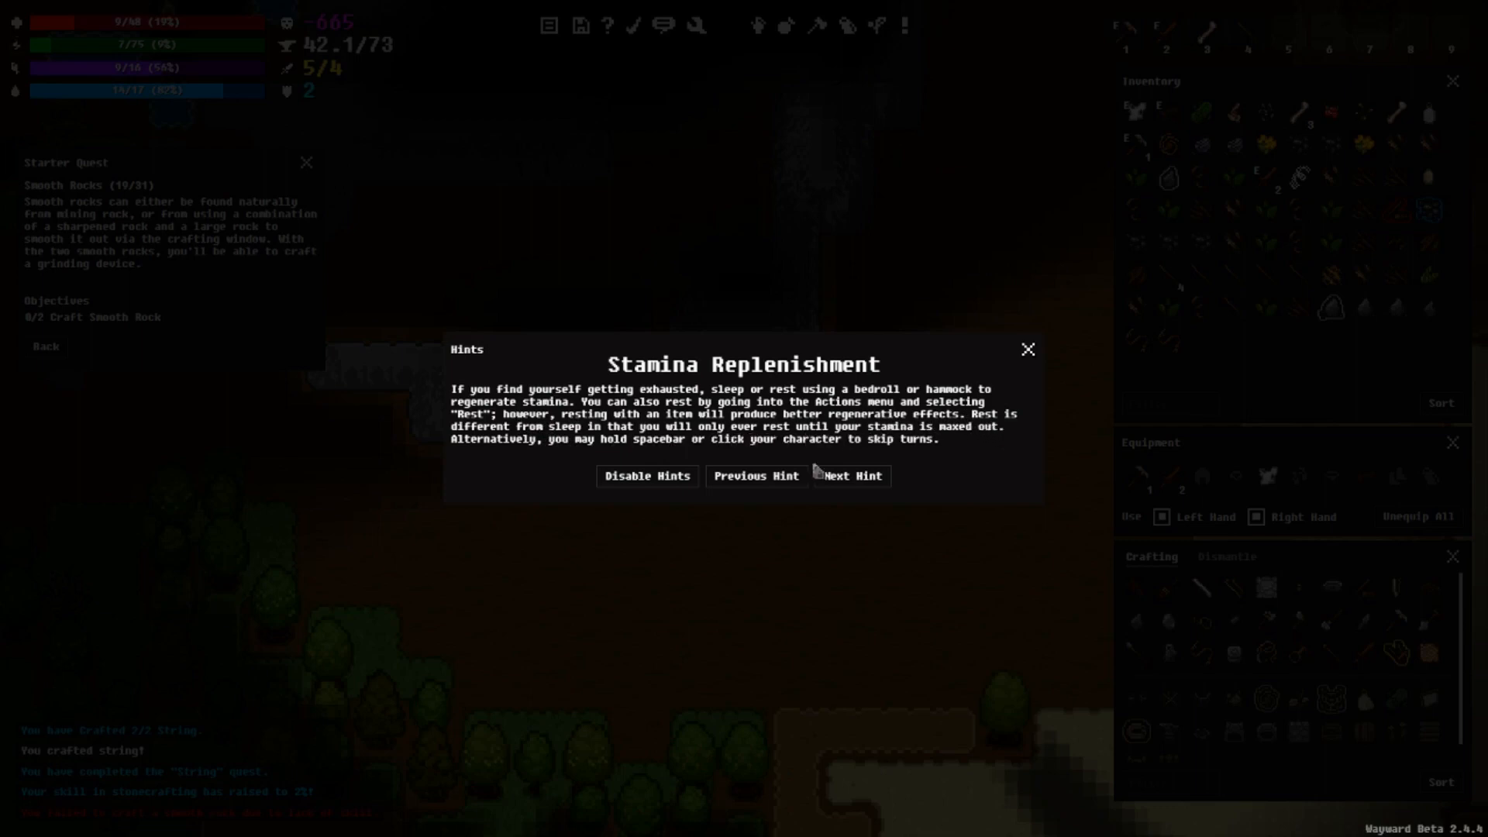
{"action": "mouse_move", "coordinate": [519, 454]}
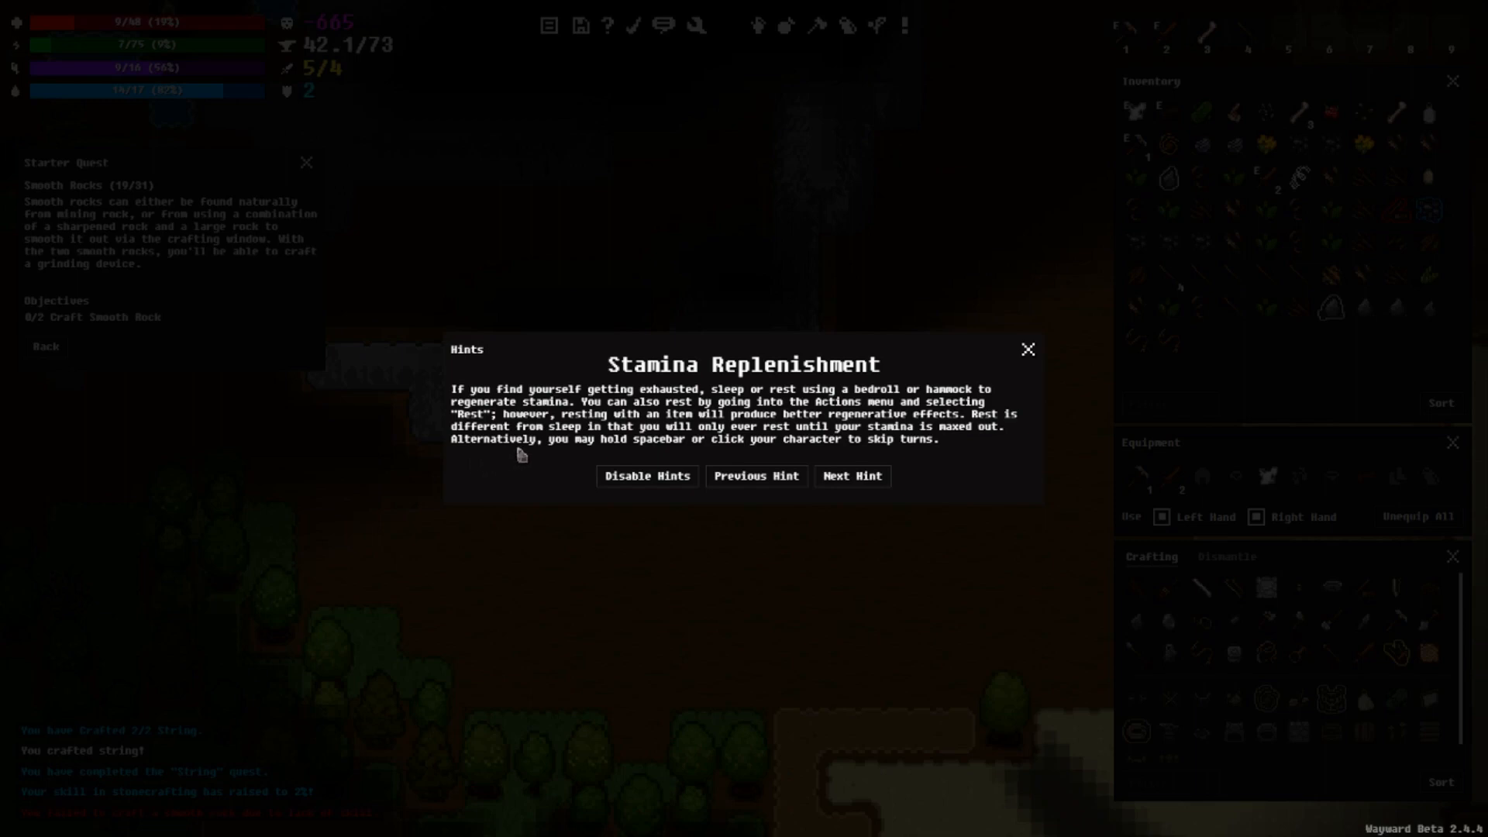
{"action": "mouse_move", "coordinate": [728, 444]}
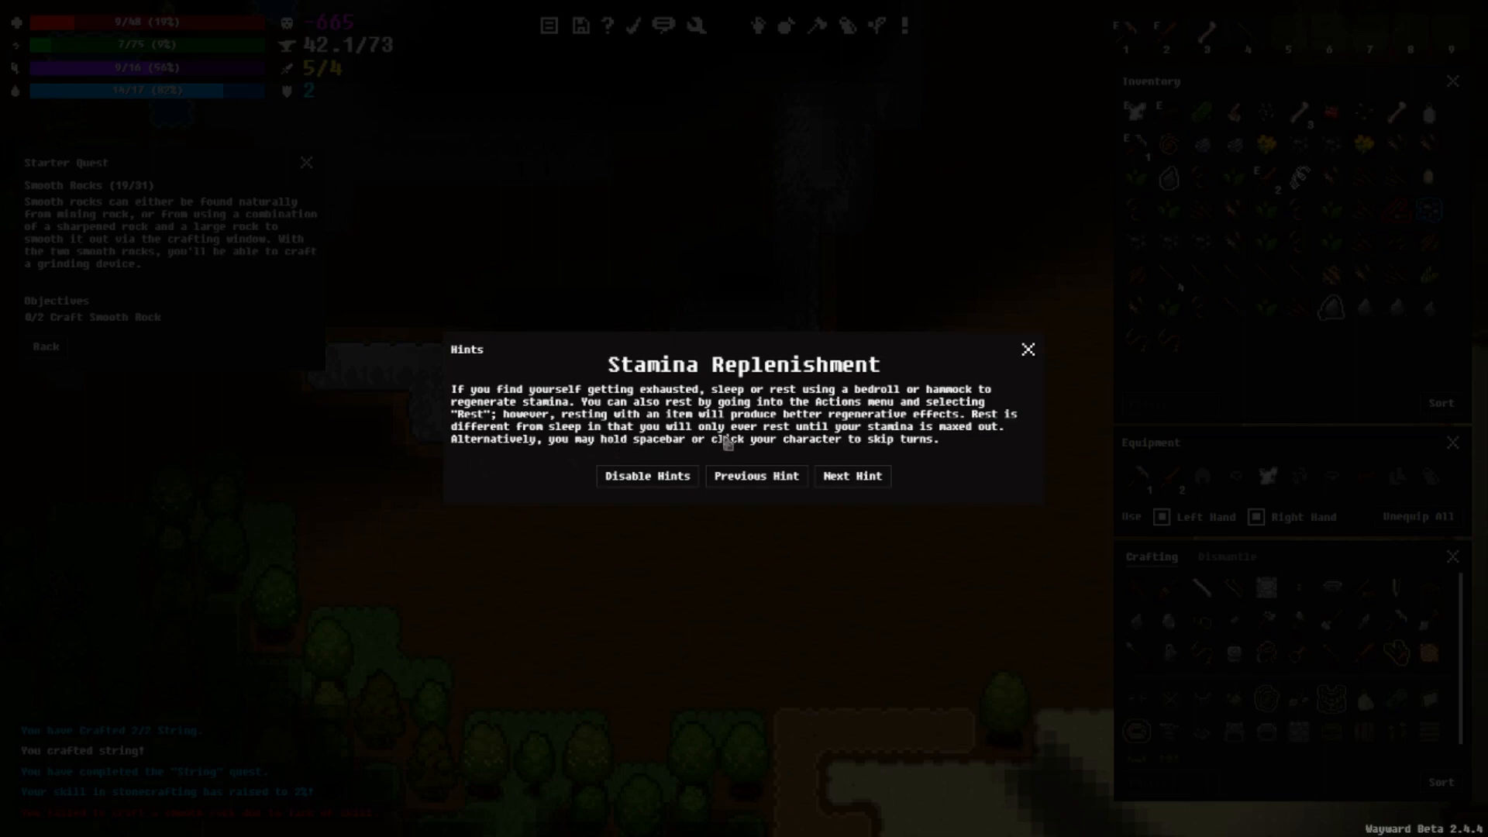
{"action": "mouse_move", "coordinate": [830, 447]}
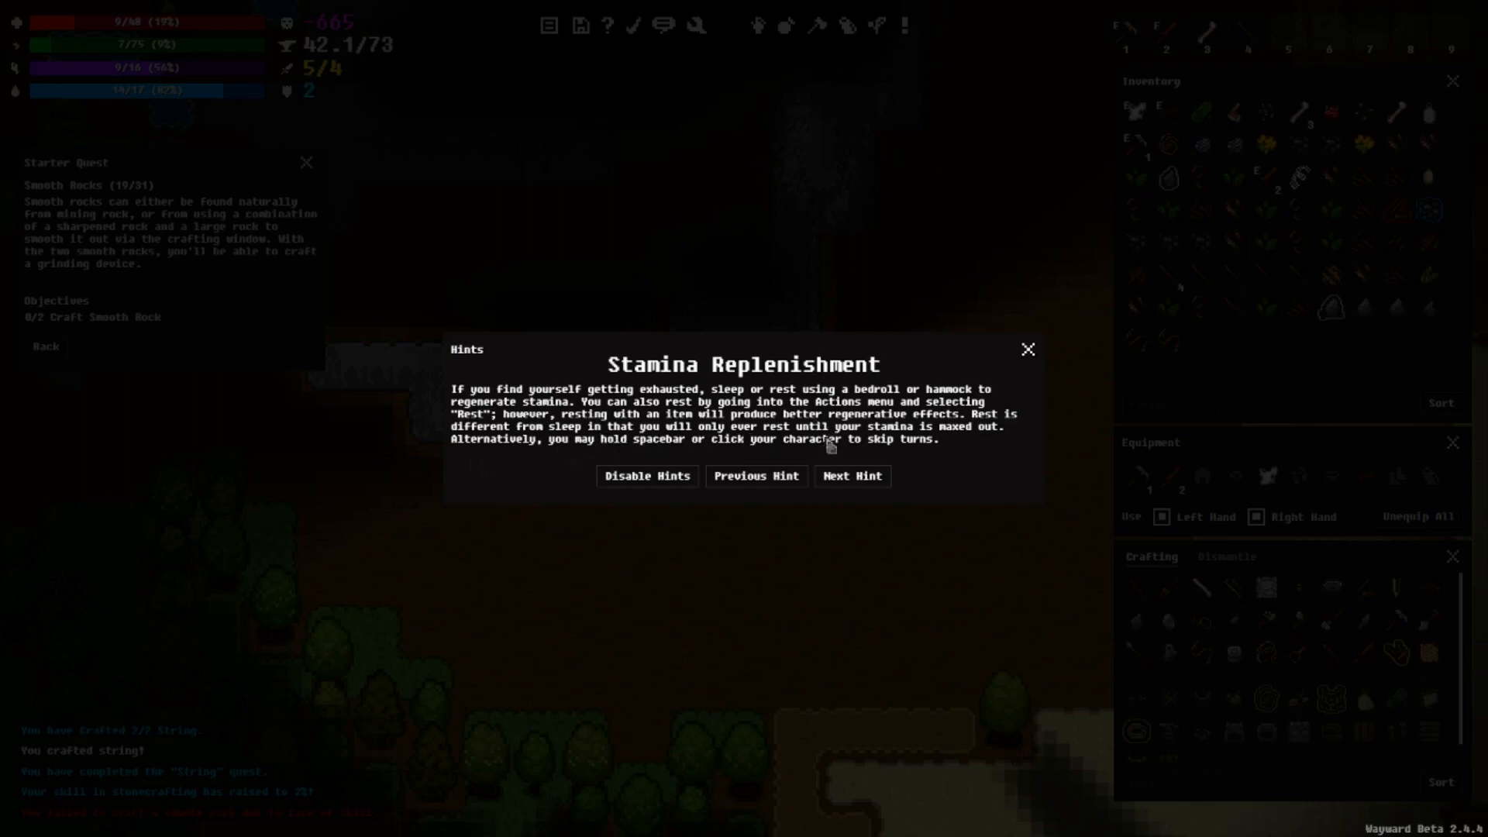
{"action": "mouse_move", "coordinate": [994, 451]}
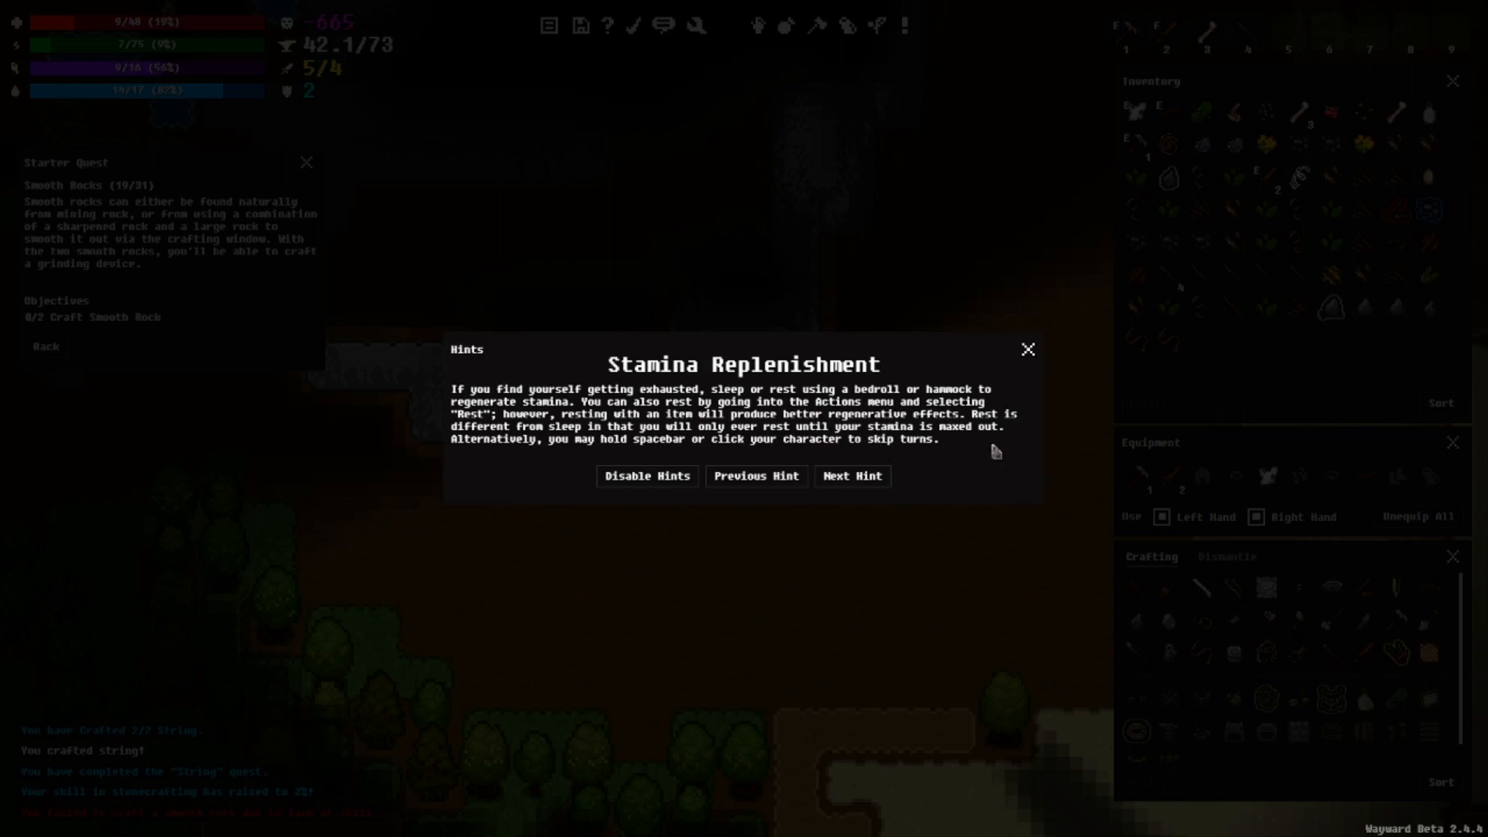
{"action": "mouse_move", "coordinate": [544, 457]}
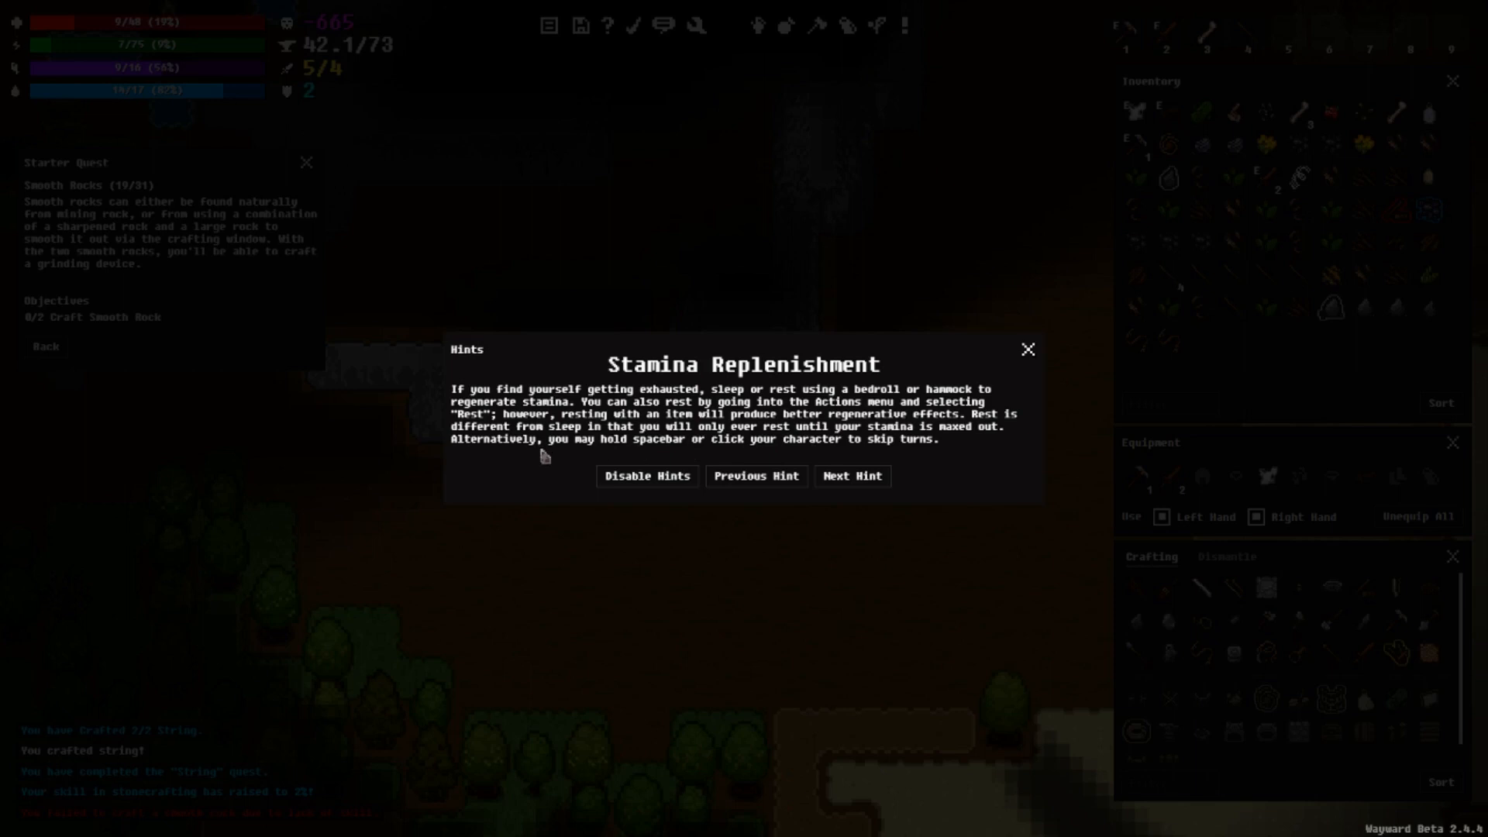
{"action": "mouse_move", "coordinate": [647, 447]}
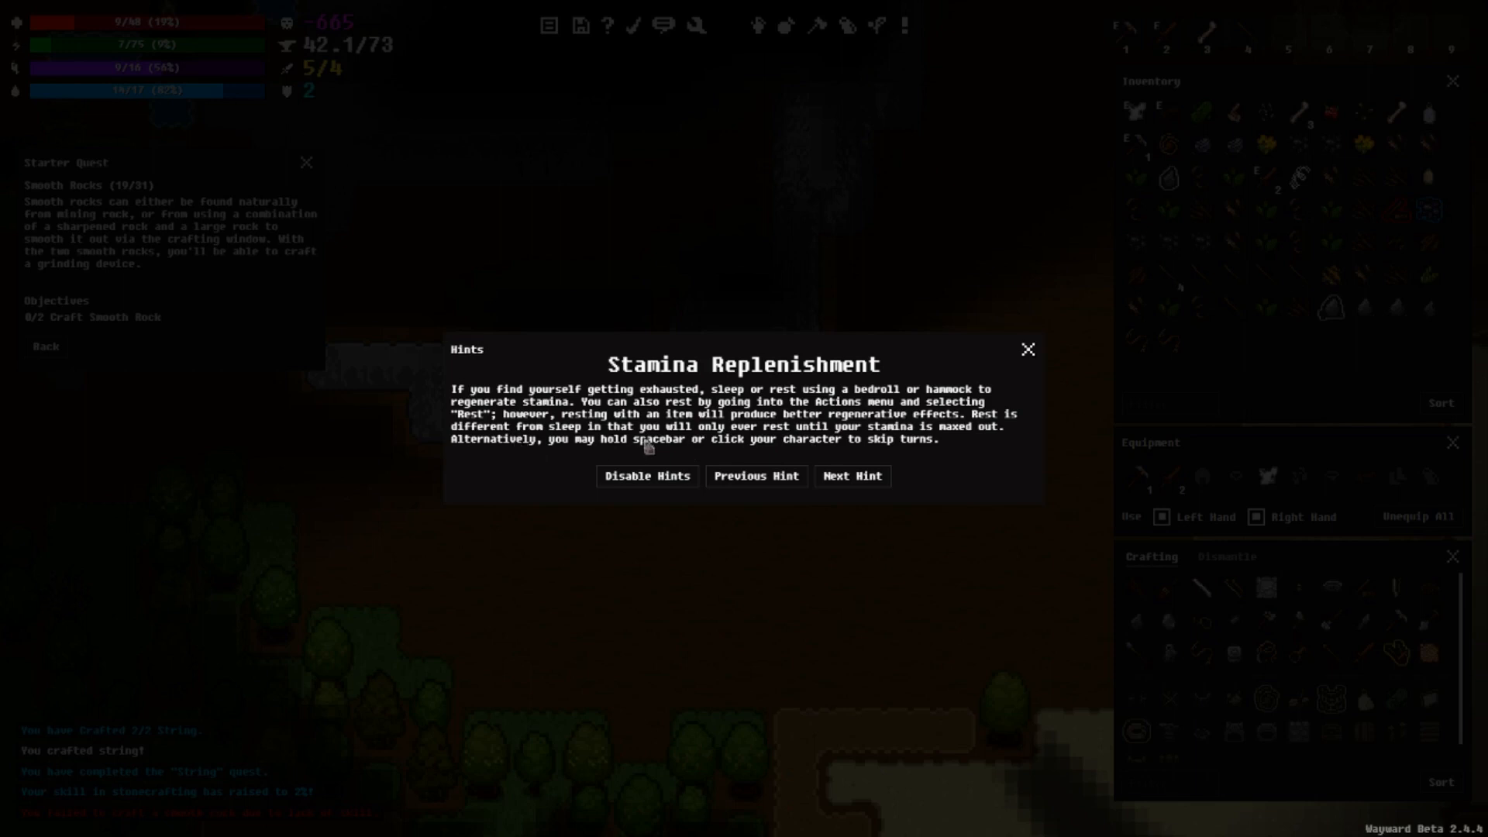
{"action": "mouse_move", "coordinate": [625, 448]}
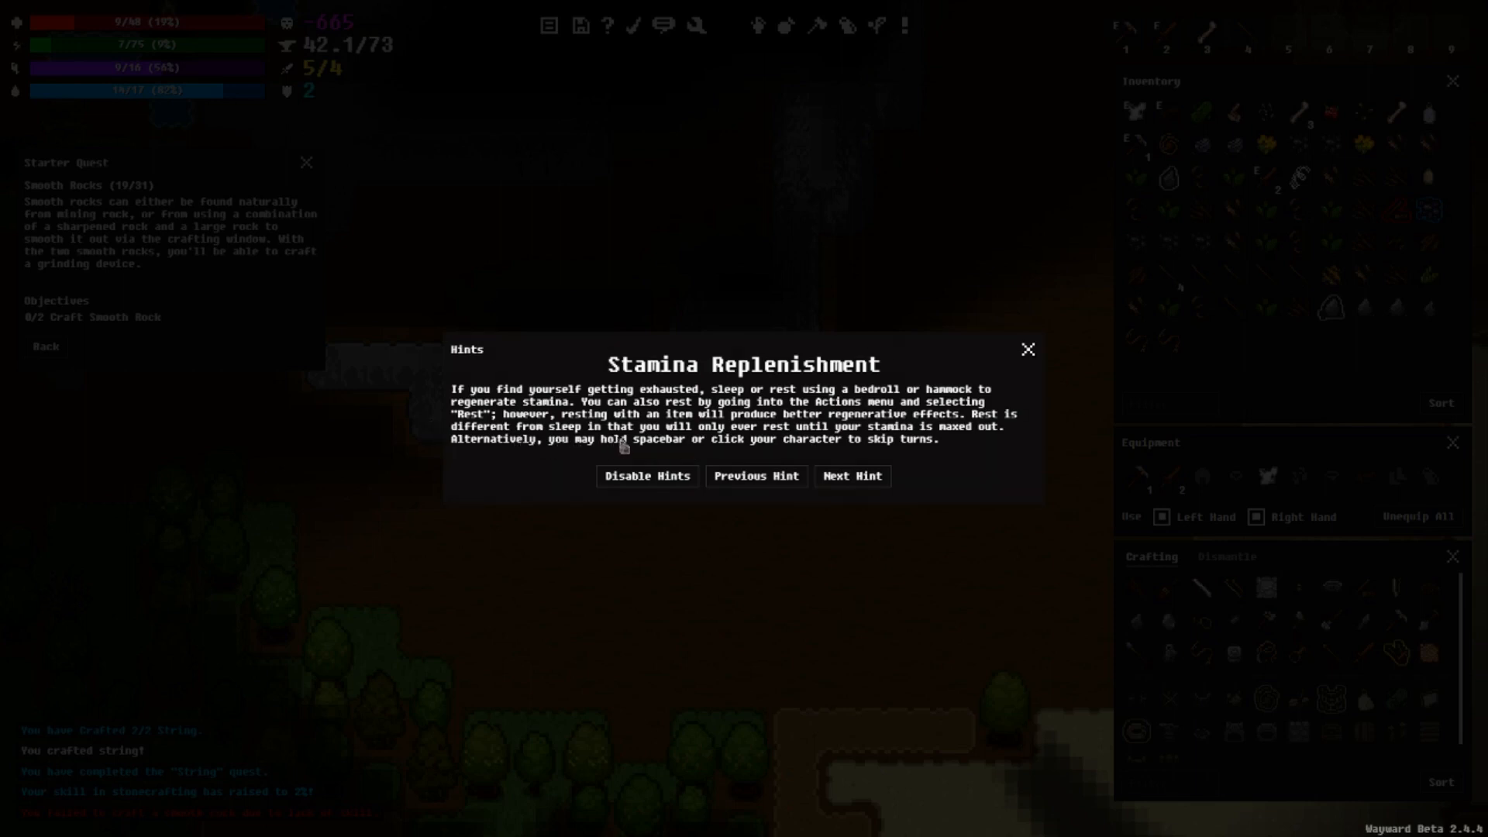
{"action": "mouse_move", "coordinate": [807, 445]}
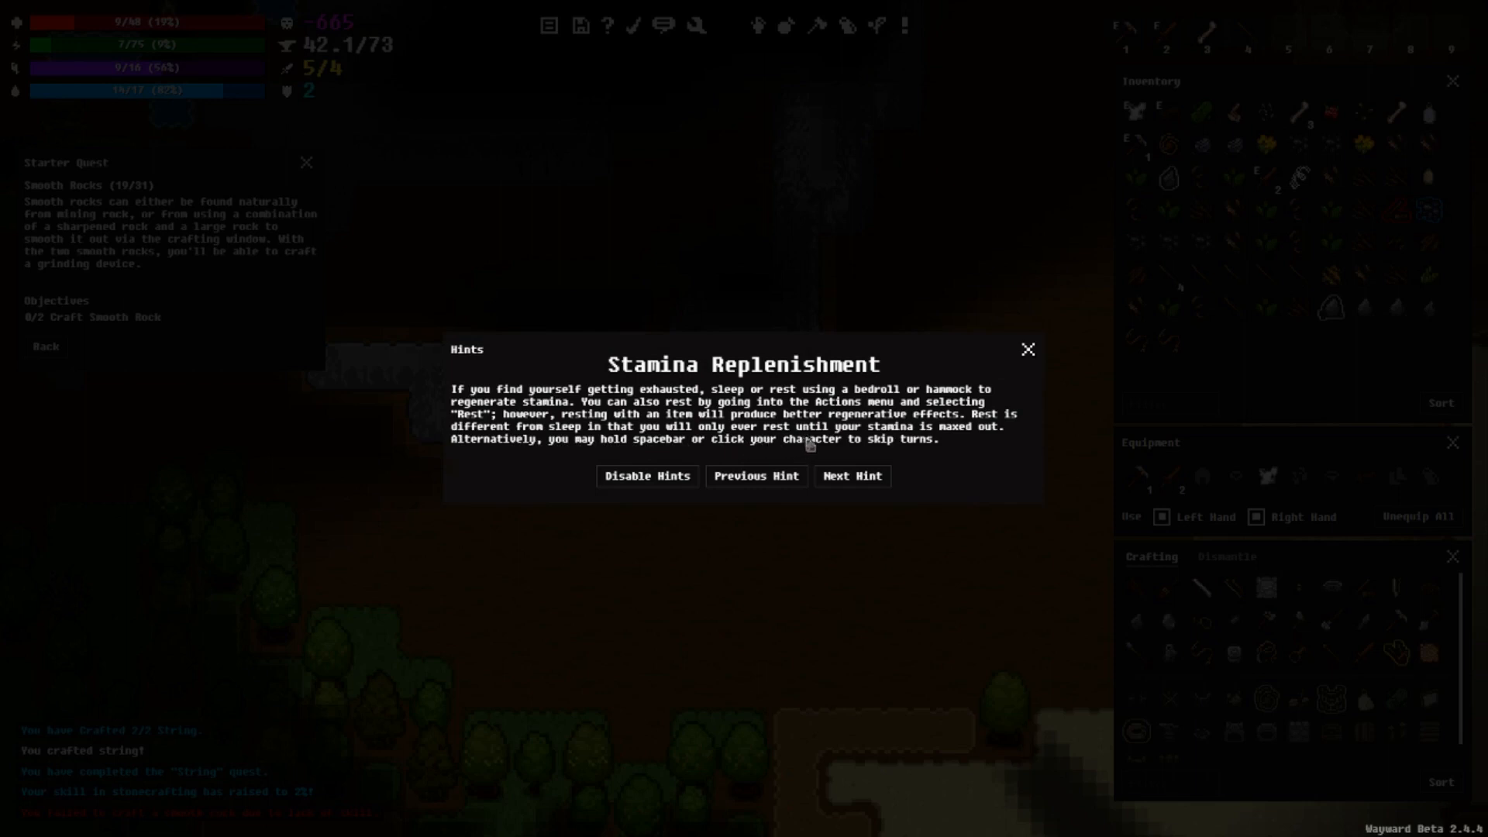
{"action": "mouse_move", "coordinate": [520, 472]}
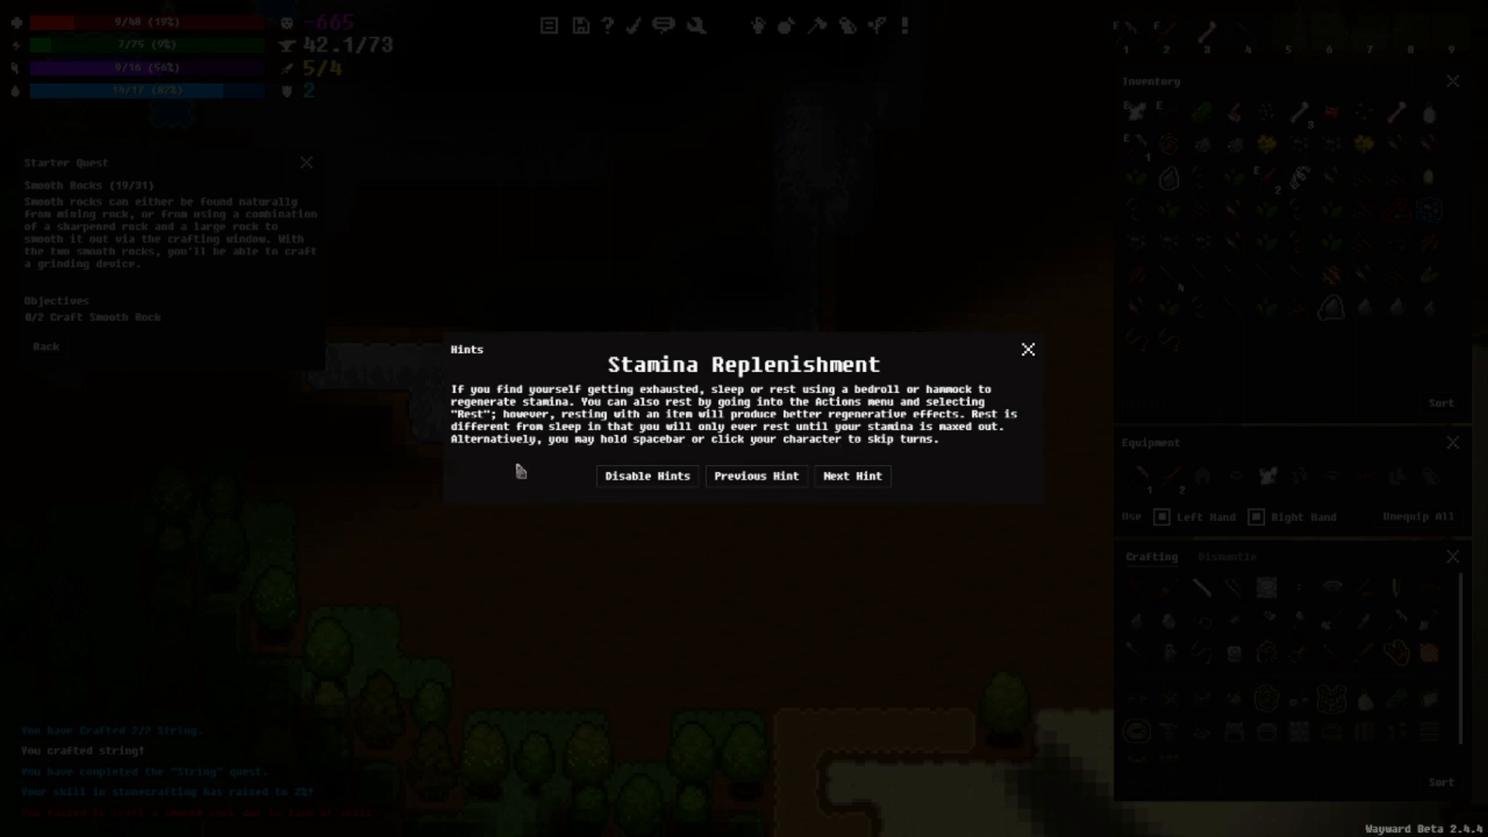
{"action": "mouse_move", "coordinate": [614, 465]}
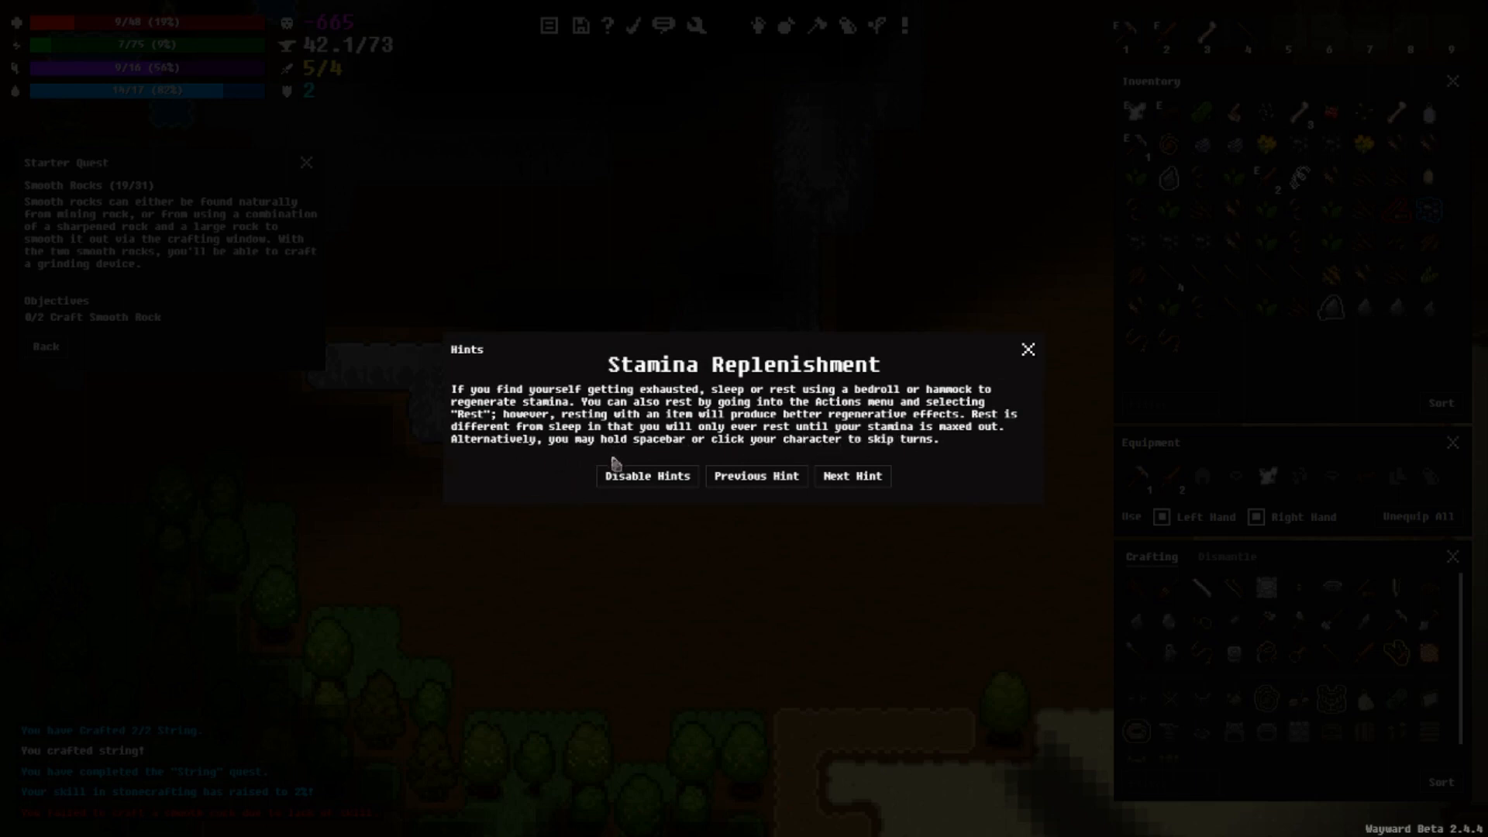
{"action": "mouse_move", "coordinate": [719, 460]}
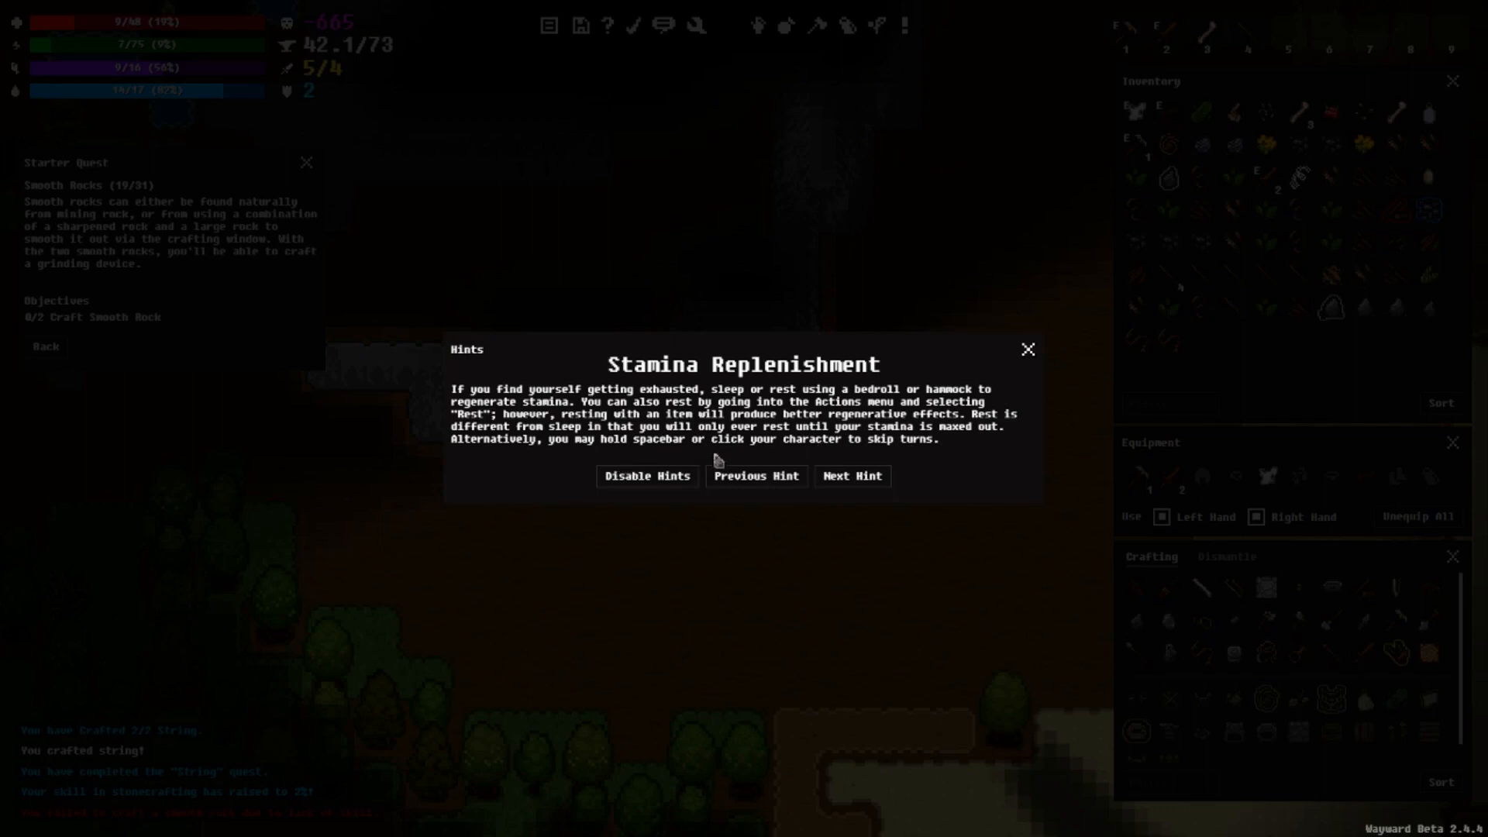
{"action": "mouse_move", "coordinate": [795, 456]}
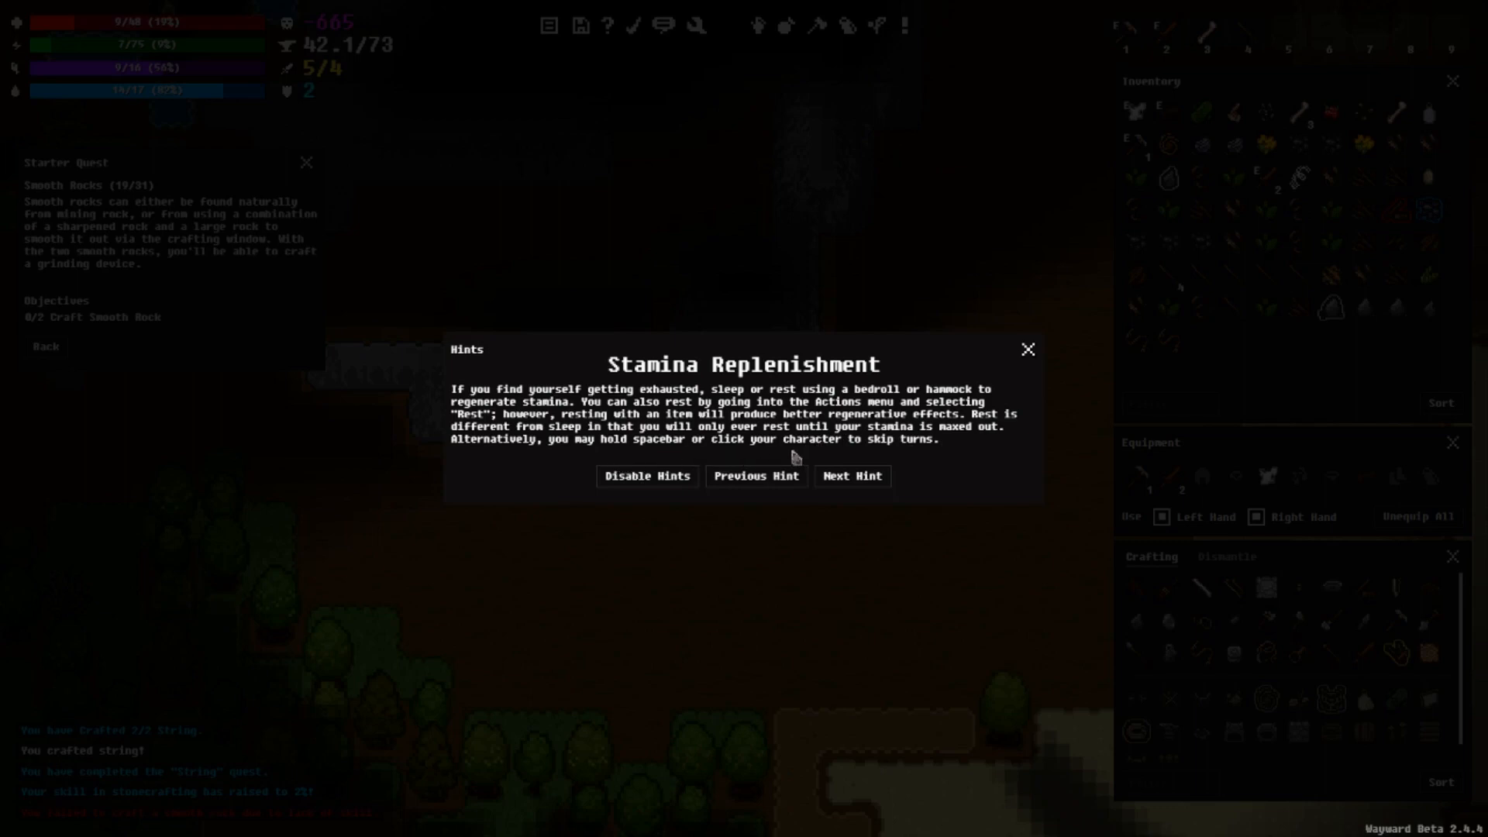
{"action": "mouse_move", "coordinate": [1025, 360]}
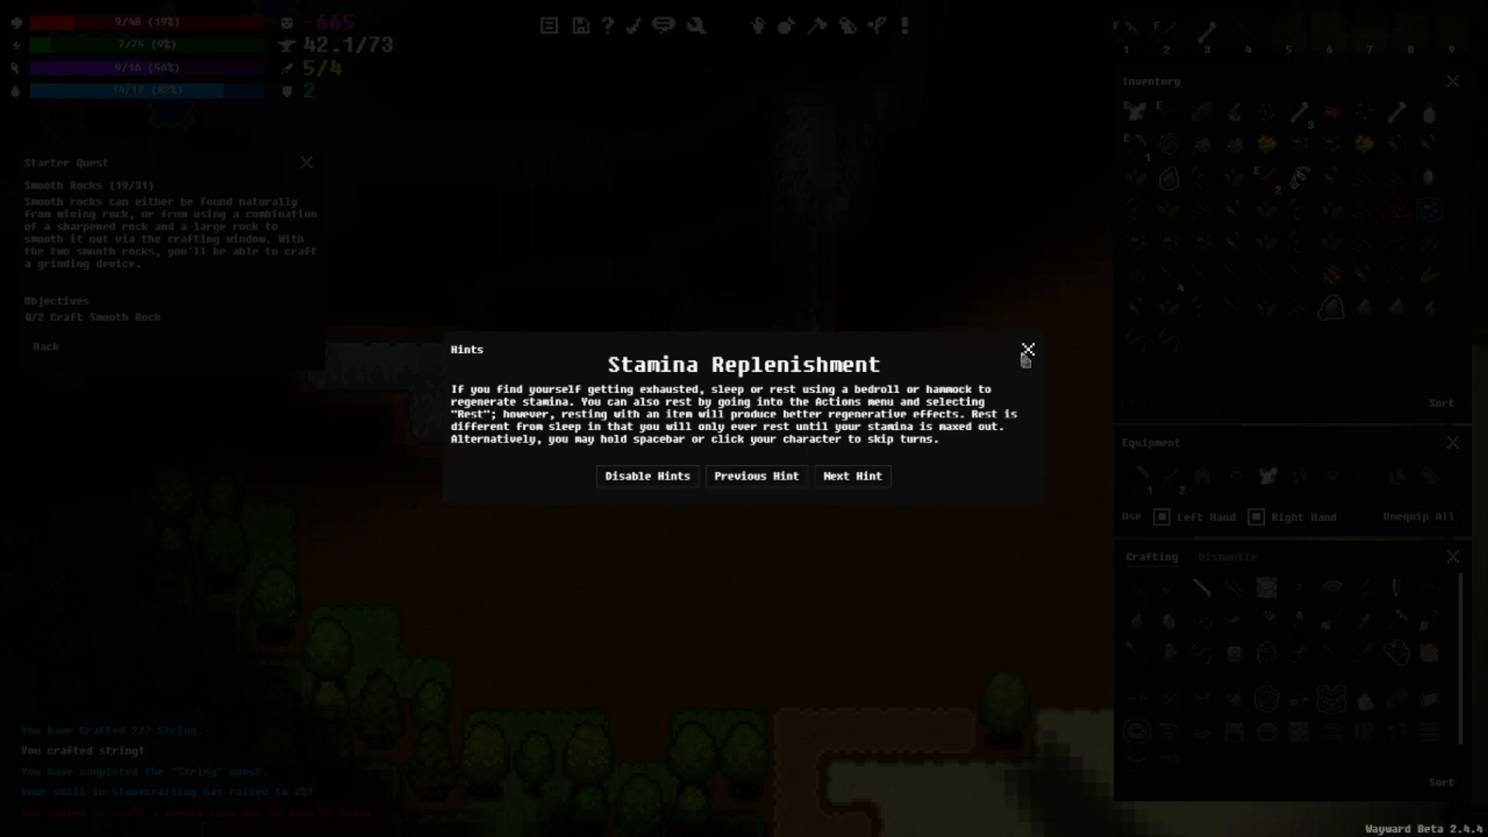
Step: Close the Stamina Replenishment hint window
{"action": "left_click", "coordinate": [1028, 348]}
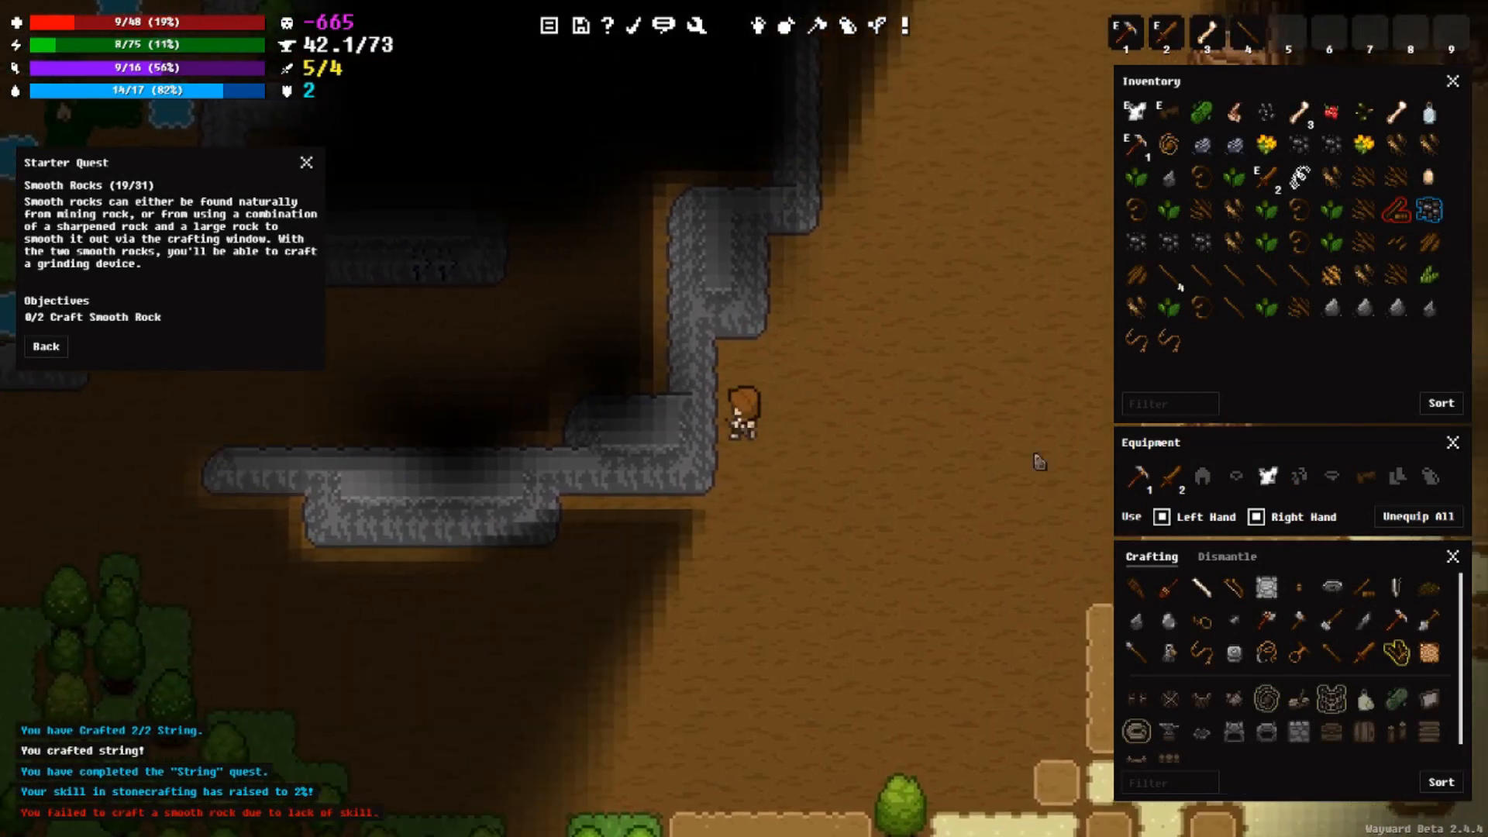
{"action": "mouse_move", "coordinate": [1135, 111]}
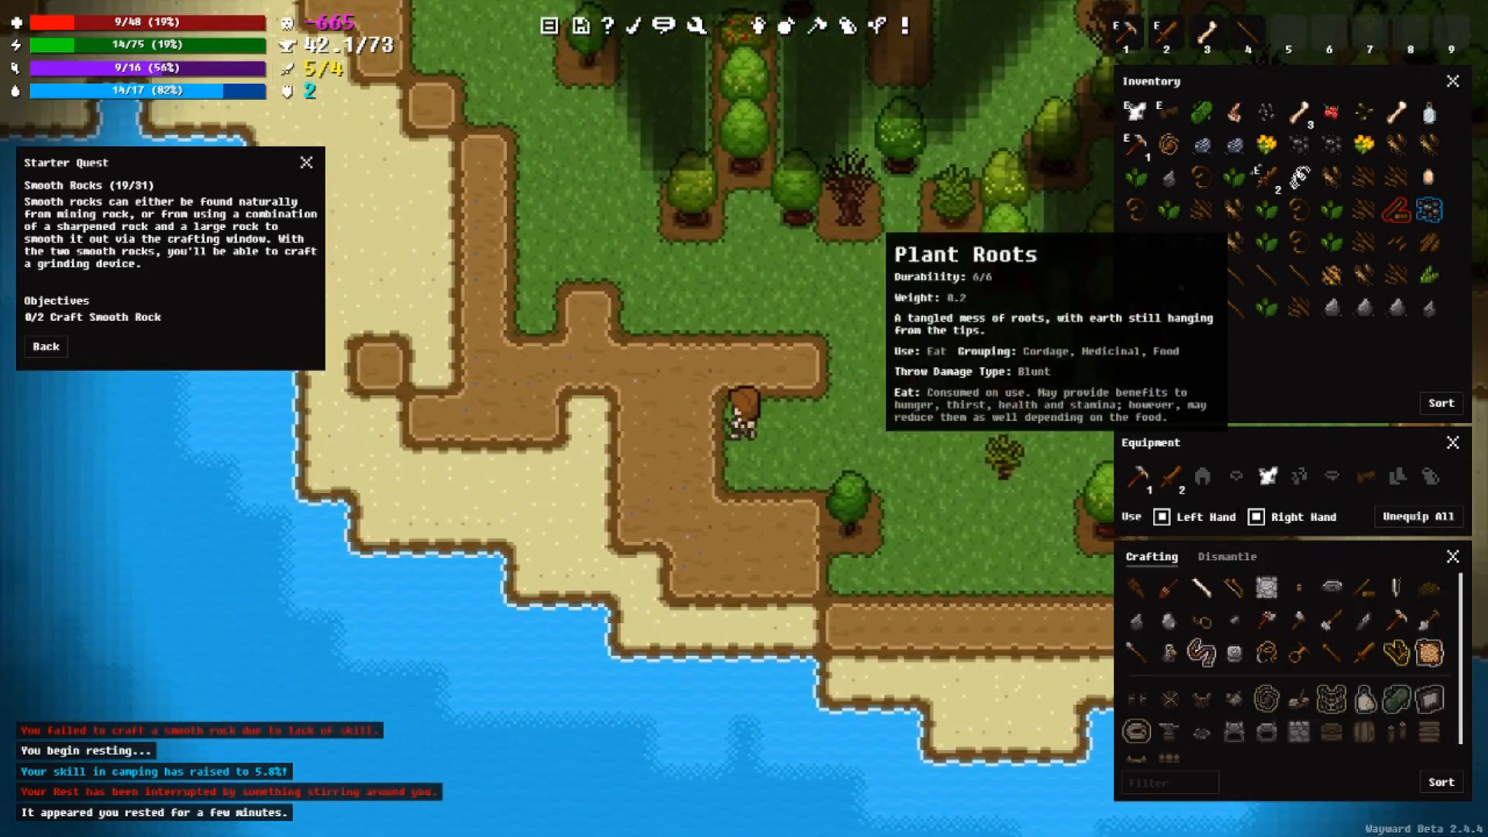
Step: Rest on the bedroll from the inventory to recover stamina
{"action": "right_click", "coordinate": [1234, 114]}
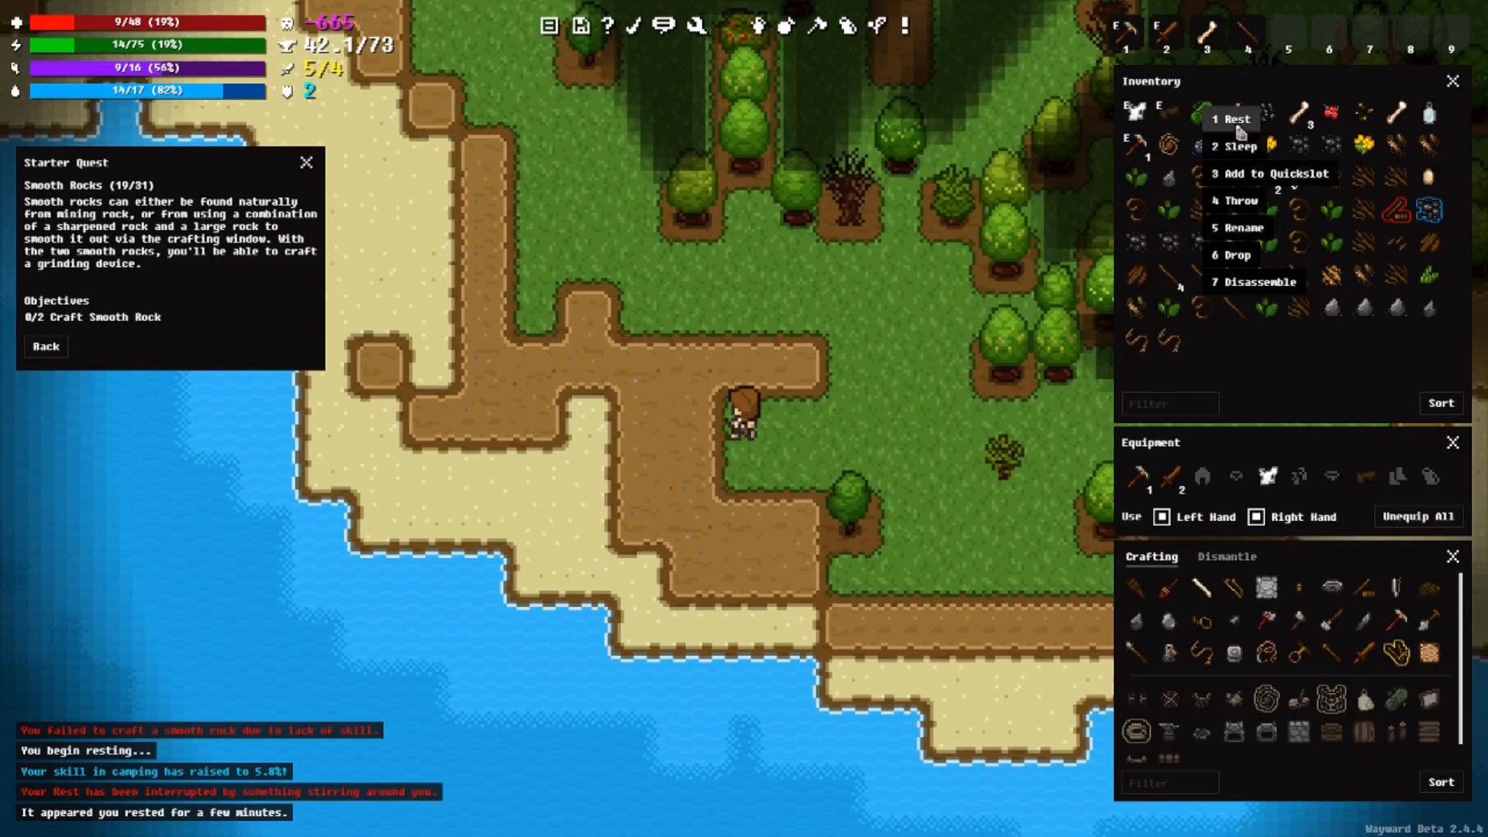
{"action": "left_click", "coordinate": [1234, 118]}
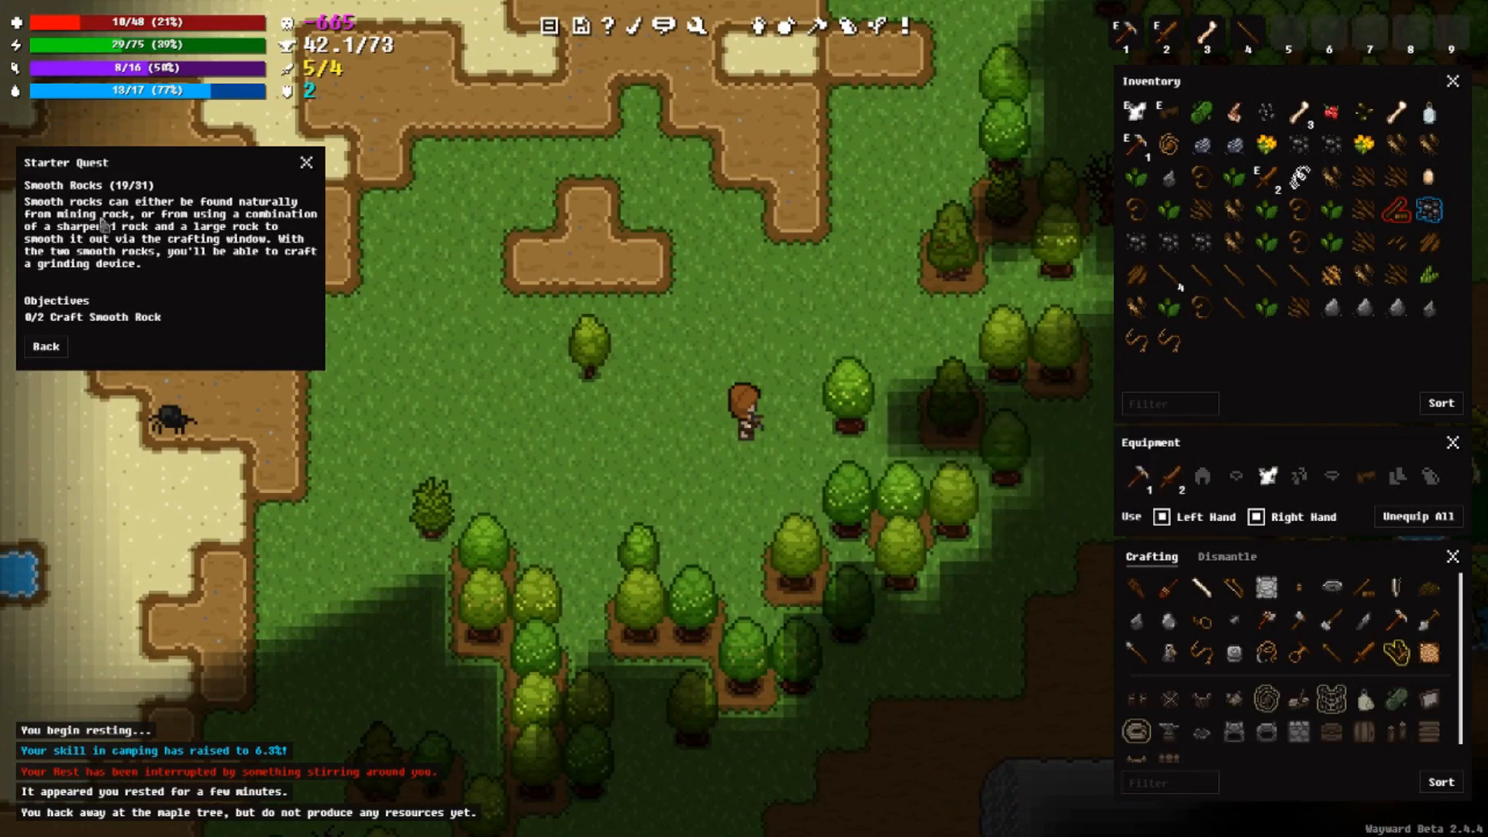
{"action": "mouse_move", "coordinate": [316, 326]}
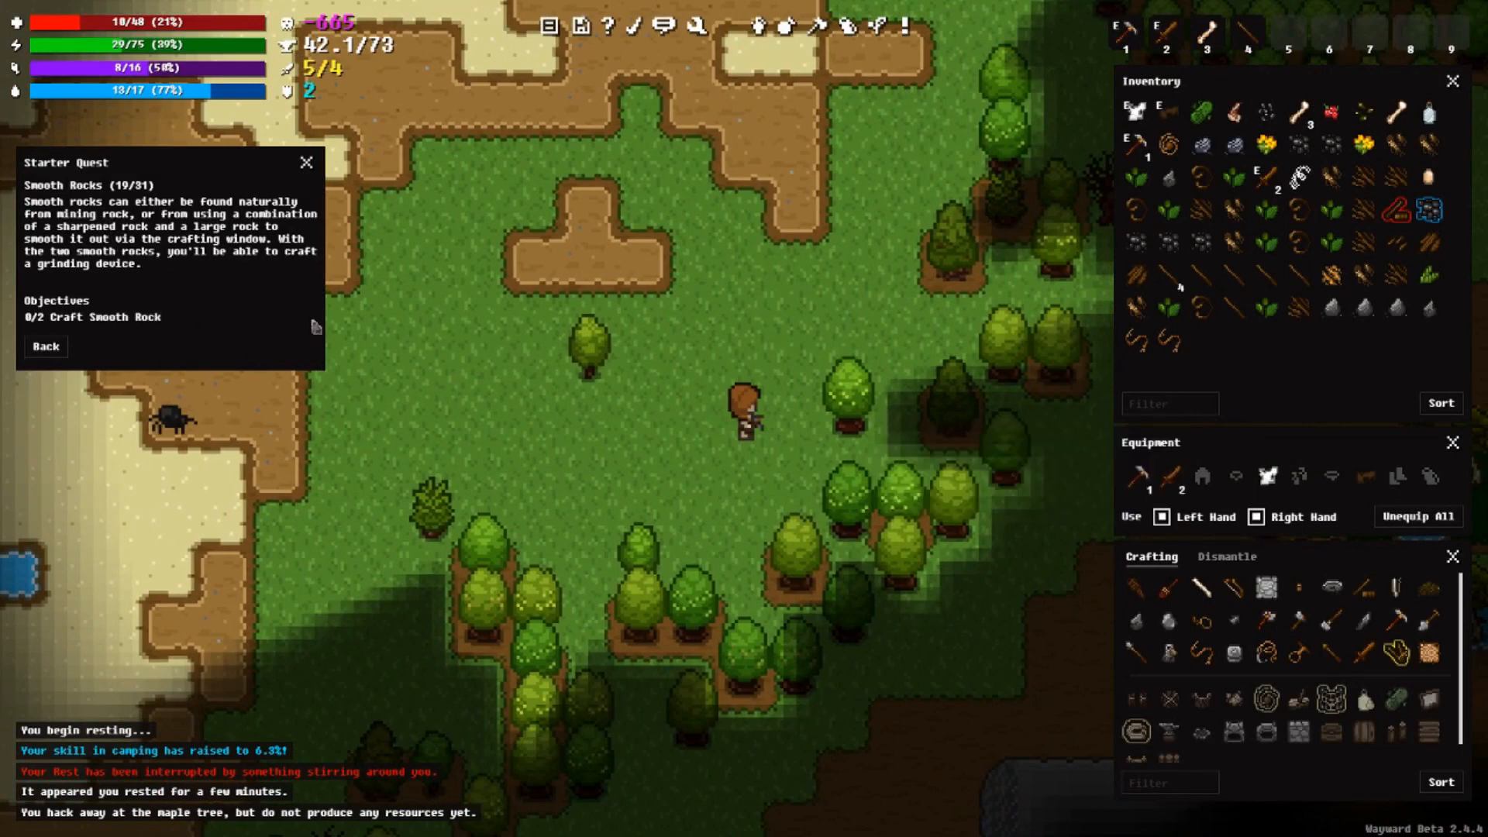
{"action": "mouse_move", "coordinate": [403, 347]}
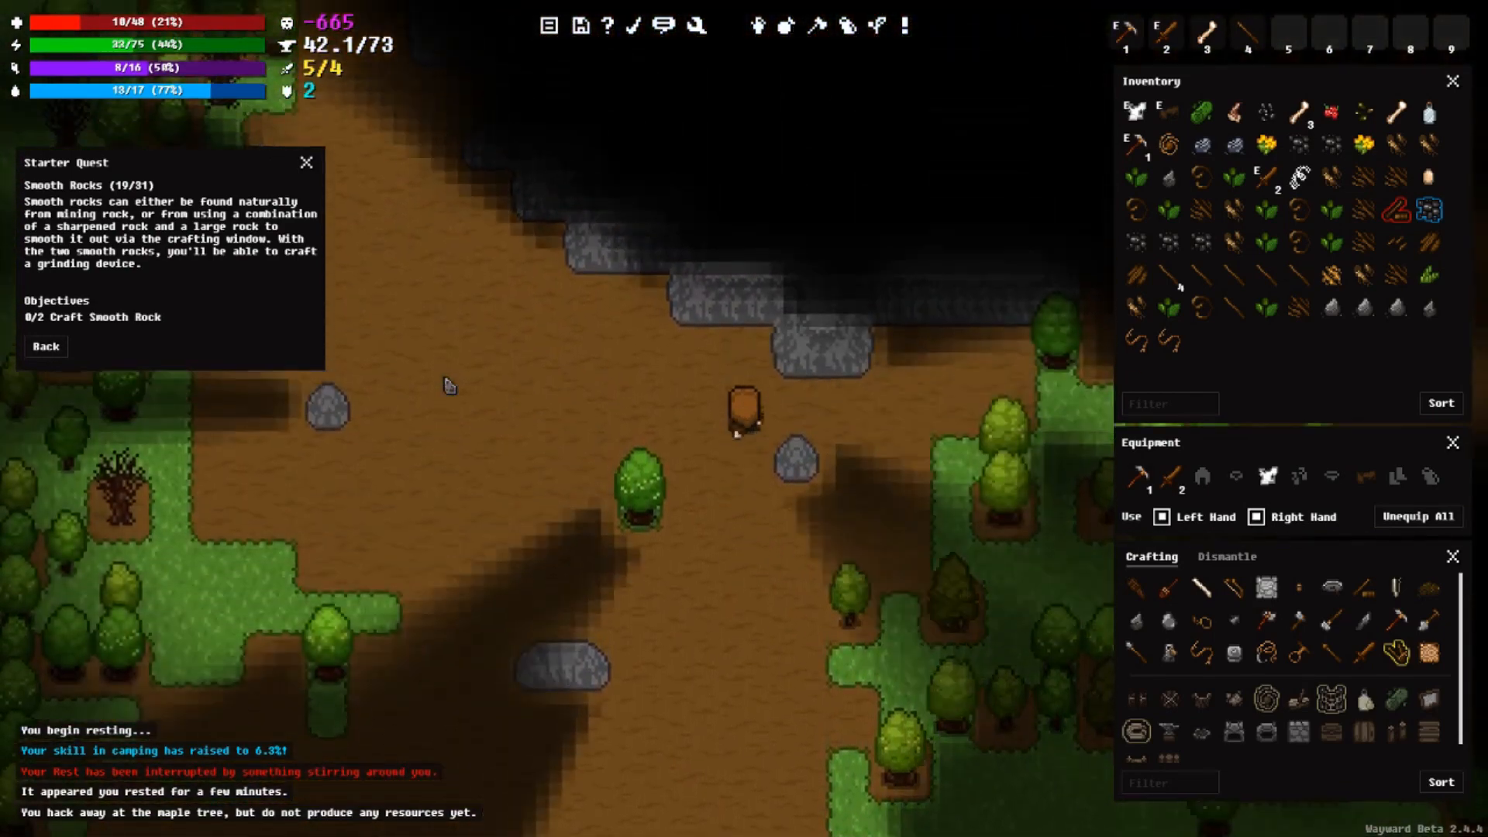
{"action": "mouse_move", "coordinate": [1136, 621]}
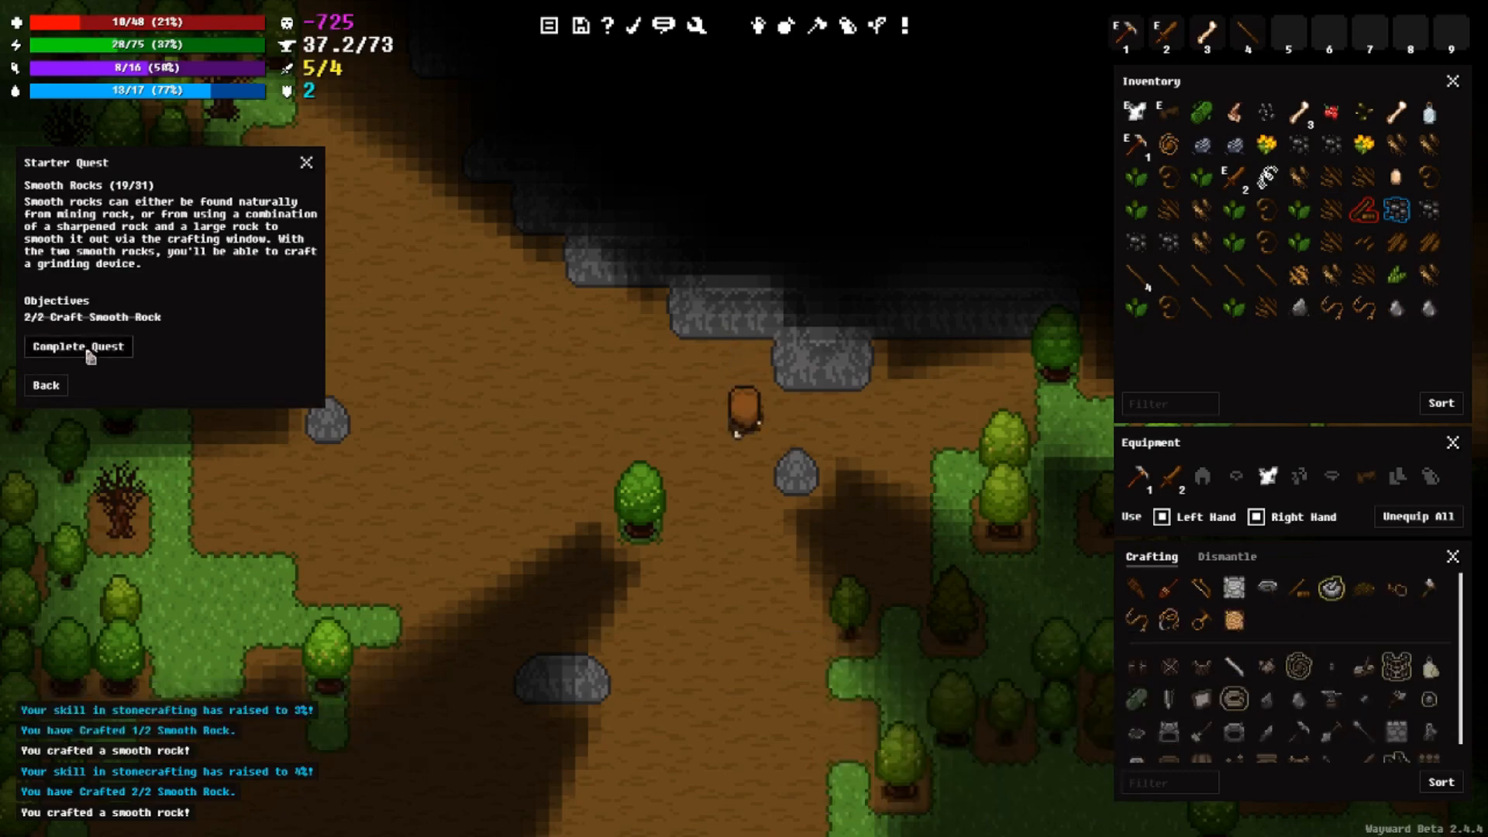
Step: Turn in the completed Smooth Rocks quest
{"action": "left_click", "coordinate": [77, 346]}
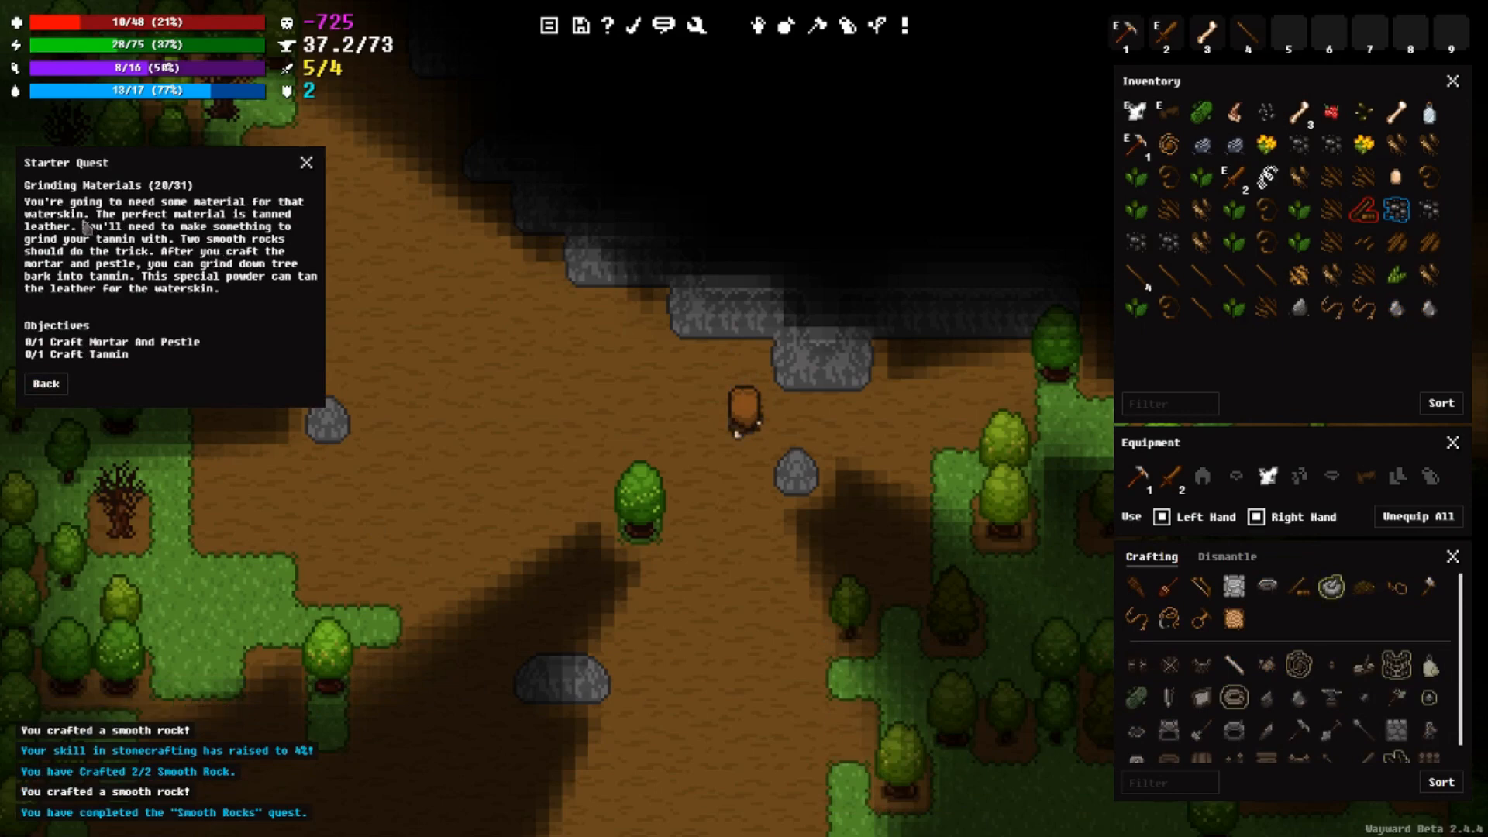
{"action": "mouse_move", "coordinate": [304, 232]}
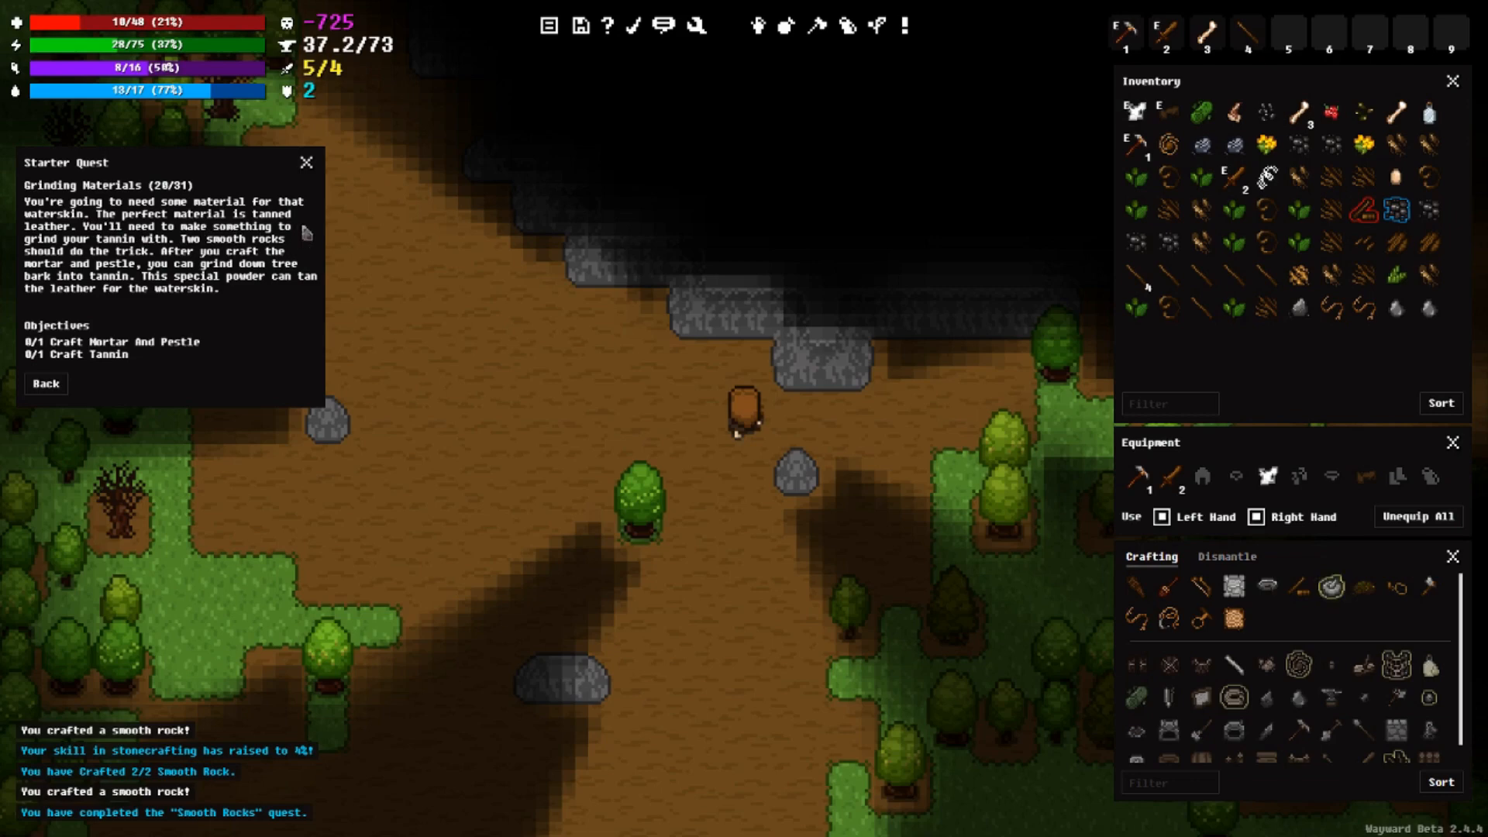
{"action": "mouse_move", "coordinate": [309, 241]}
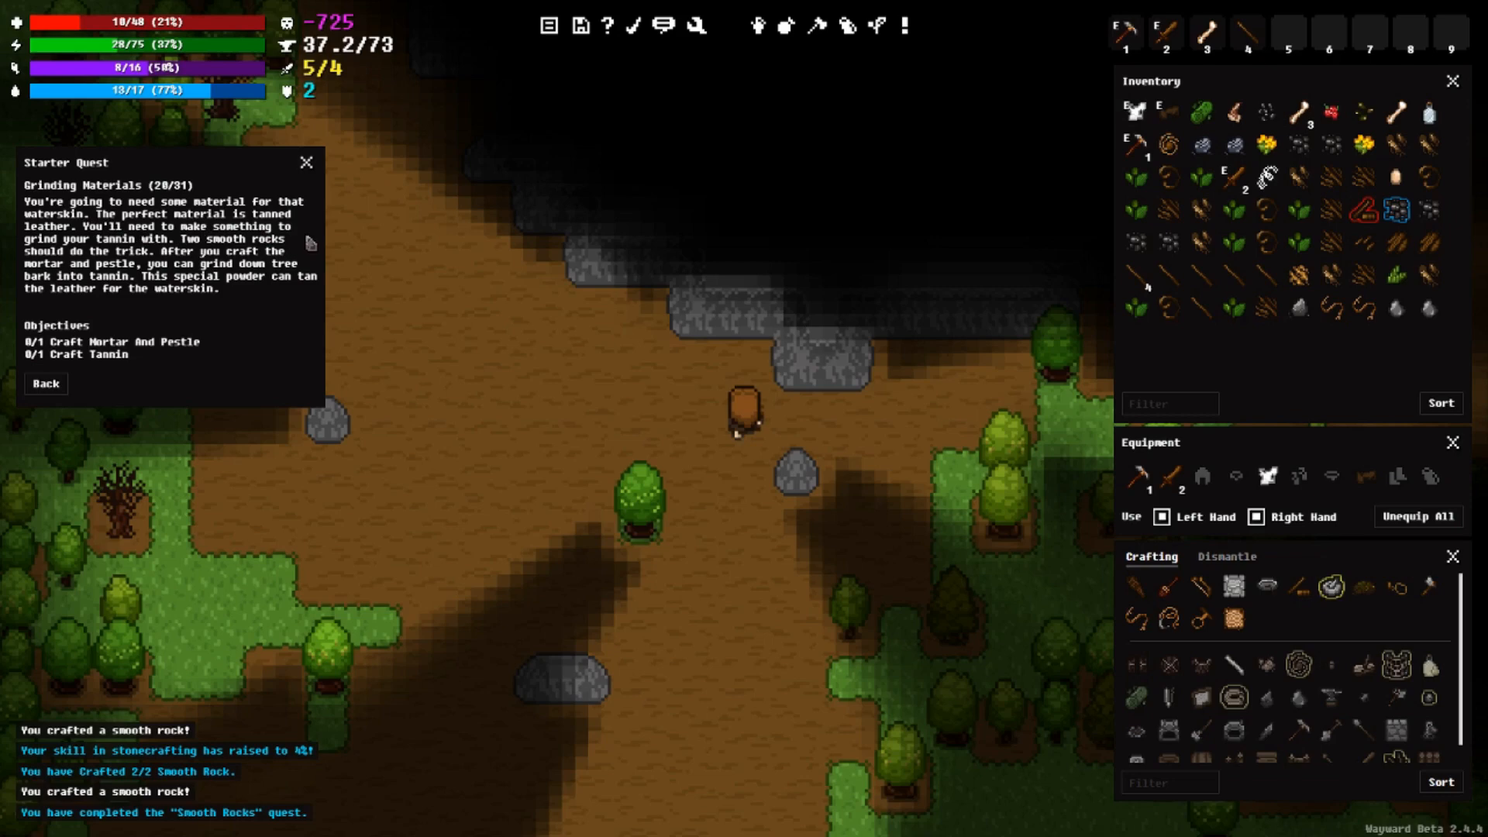
{"action": "mouse_move", "coordinate": [133, 228]}
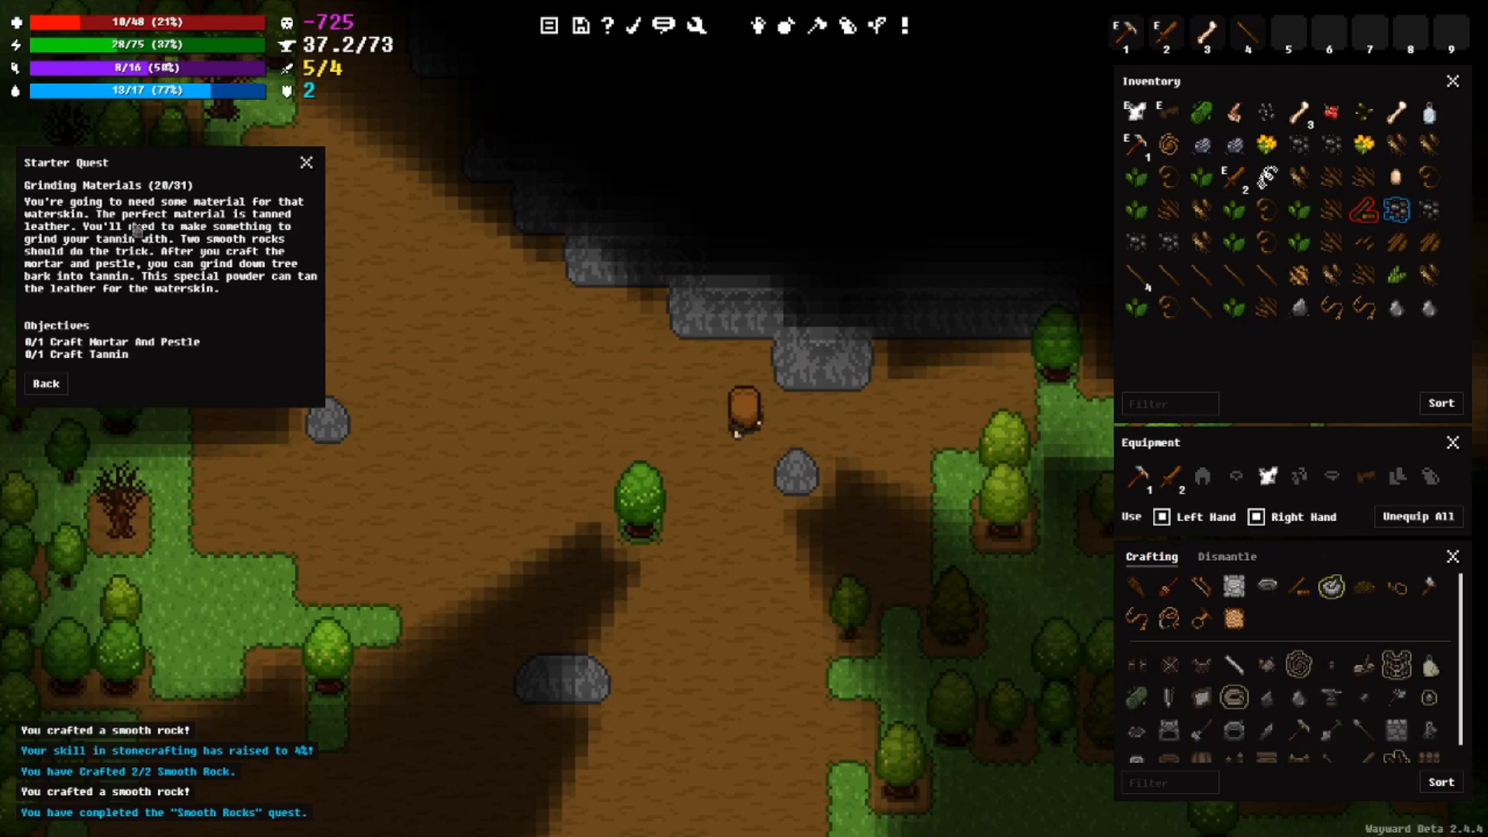
{"action": "mouse_move", "coordinate": [304, 237]}
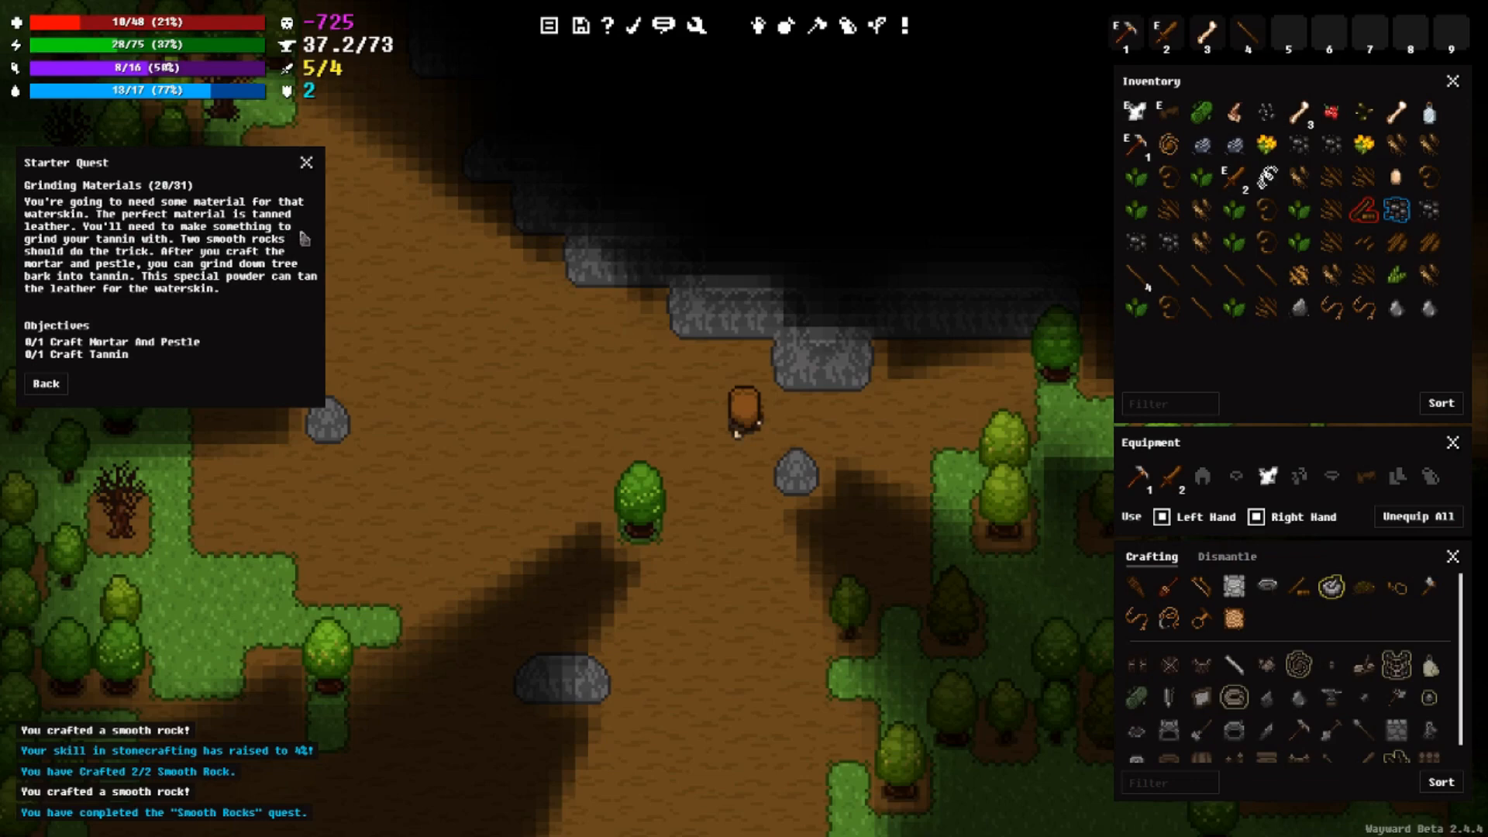
{"action": "mouse_move", "coordinate": [251, 257]}
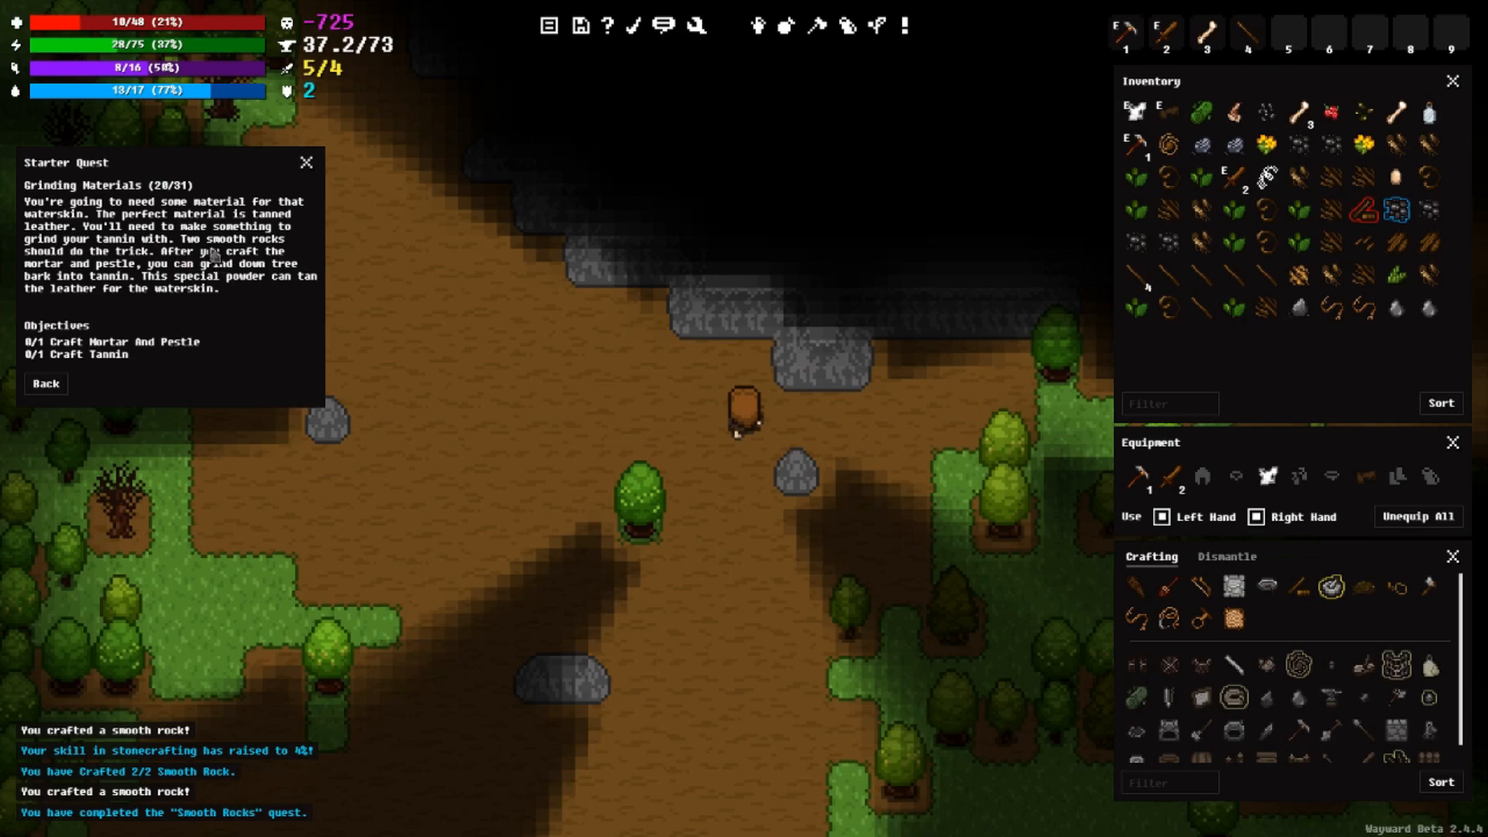
{"action": "mouse_move", "coordinate": [143, 269]}
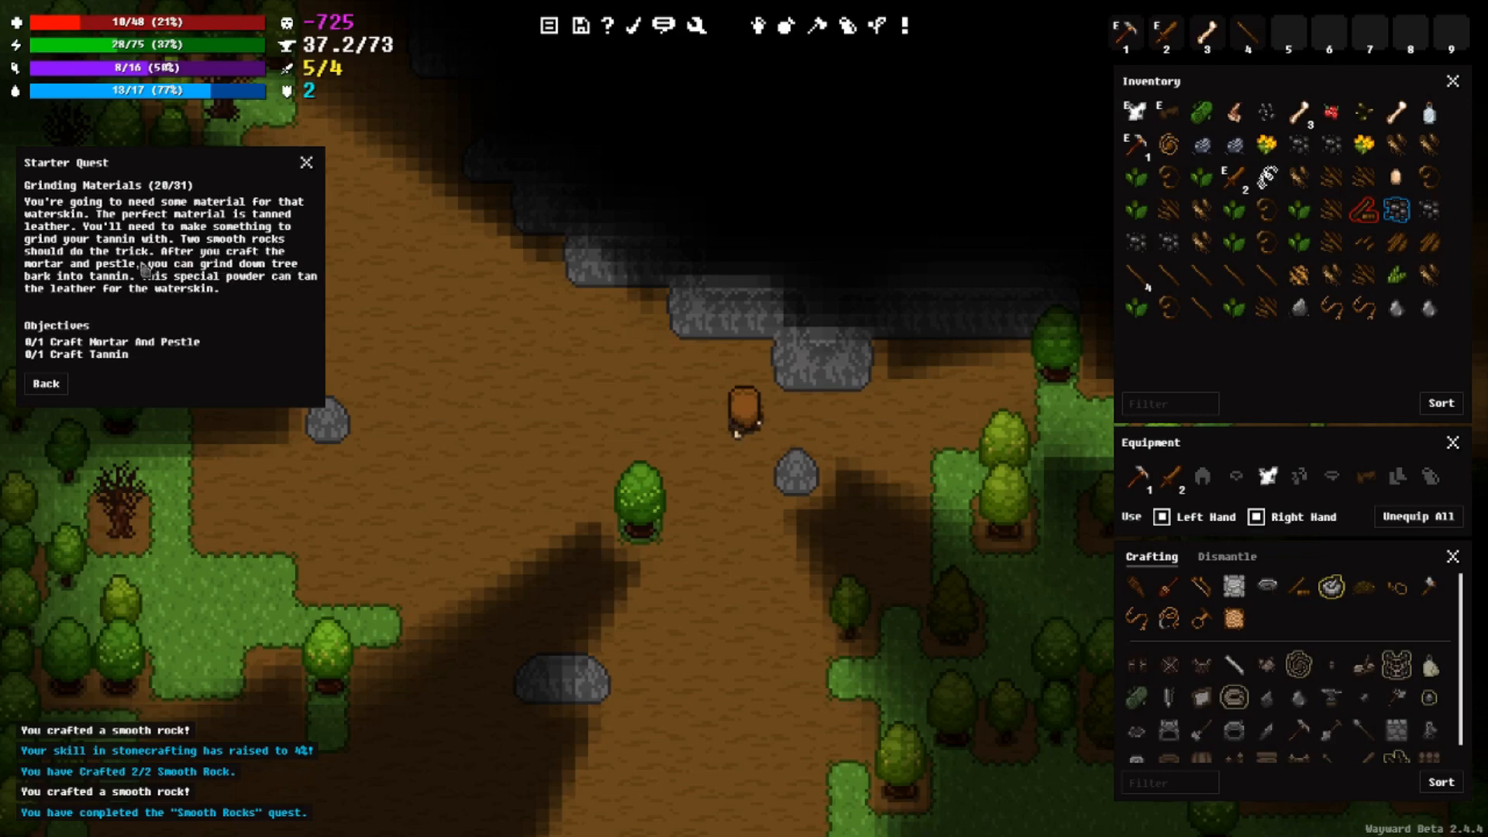
{"action": "mouse_move", "coordinate": [284, 275]}
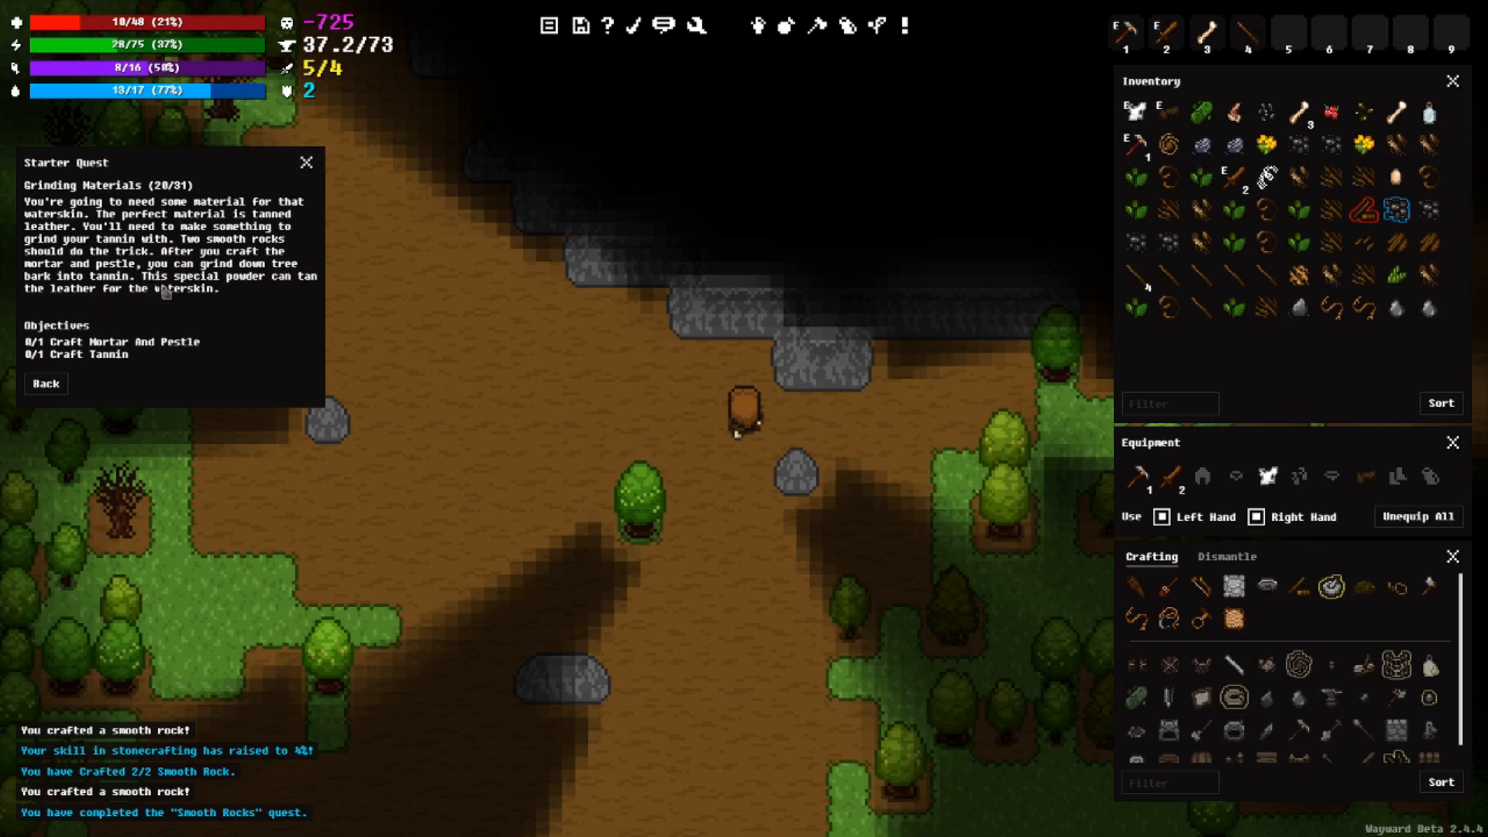
{"action": "mouse_move", "coordinate": [170, 290]}
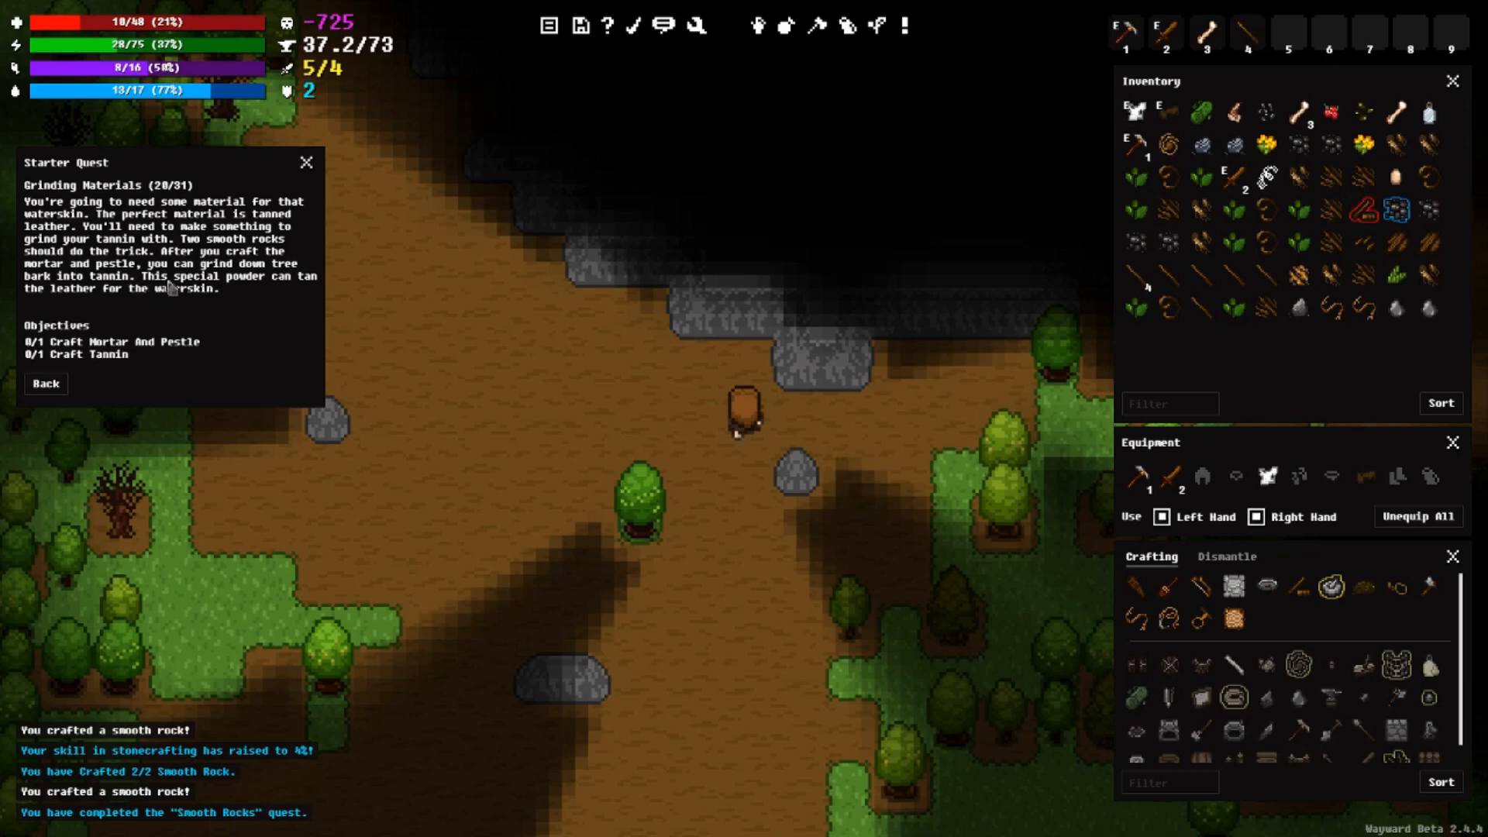
{"action": "mouse_move", "coordinate": [170, 291]}
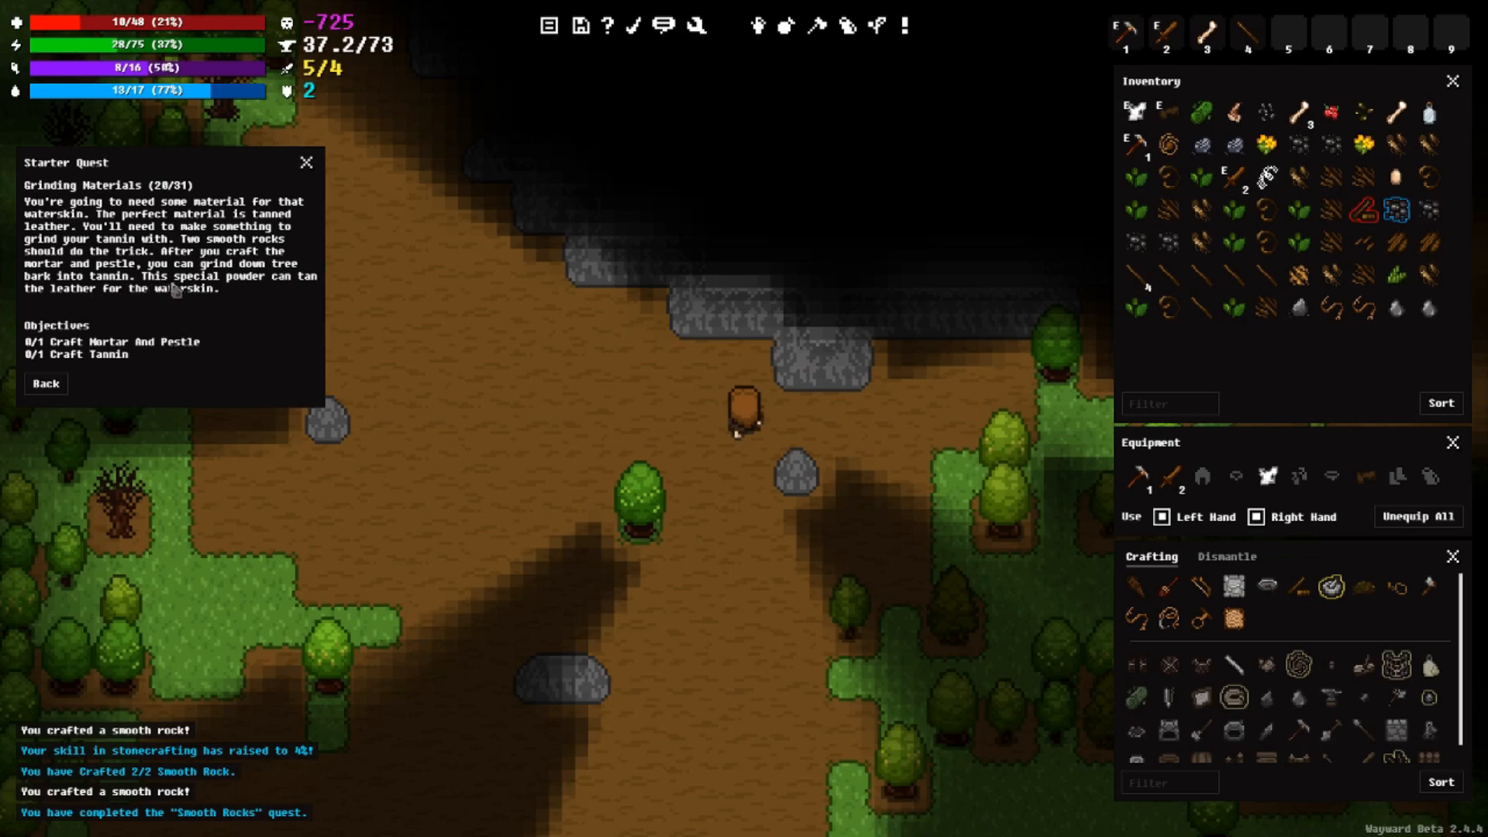
{"action": "mouse_move", "coordinate": [251, 292]}
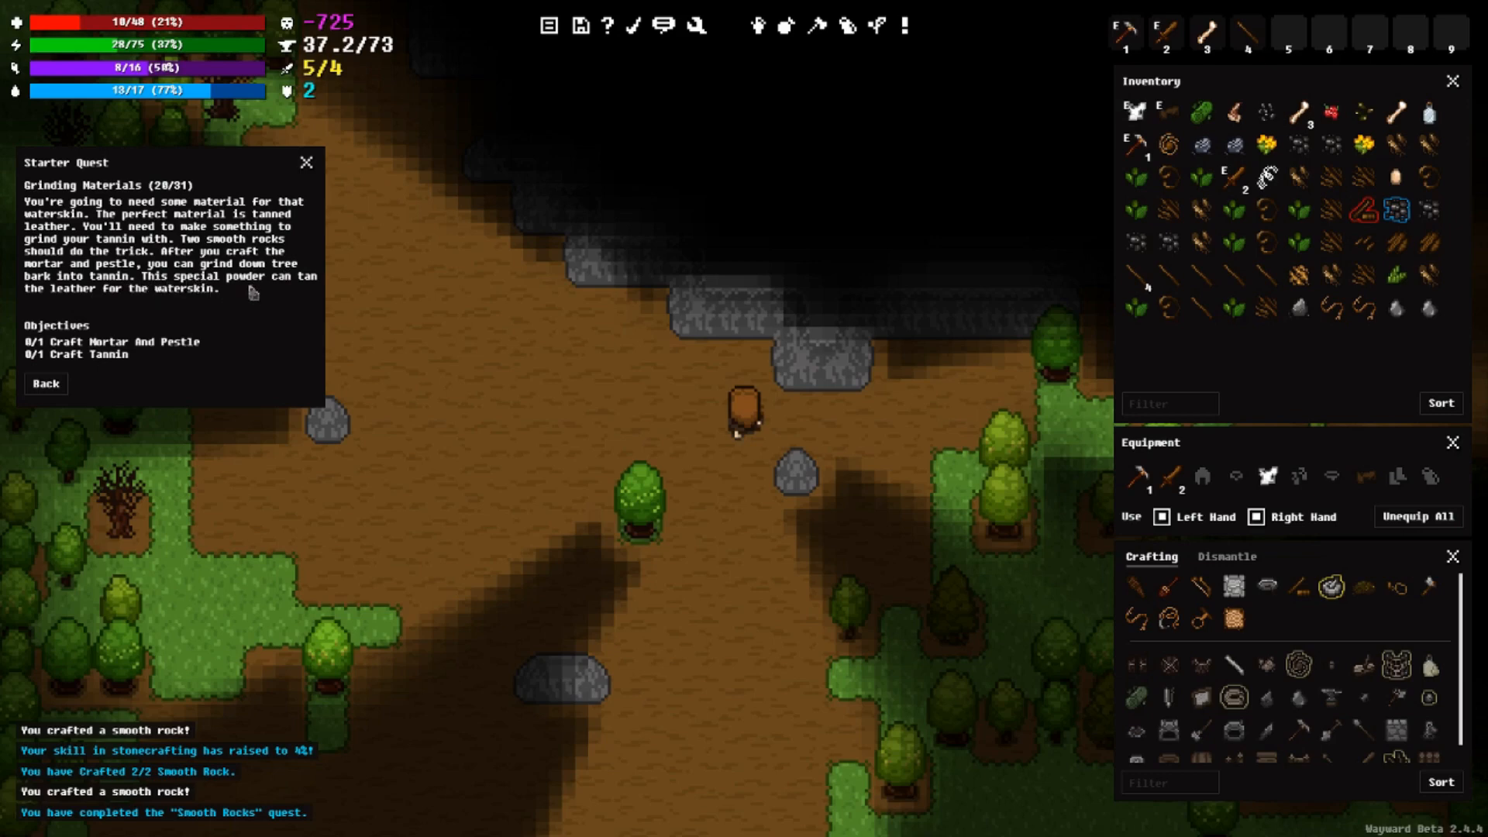
{"action": "mouse_move", "coordinate": [284, 293]}
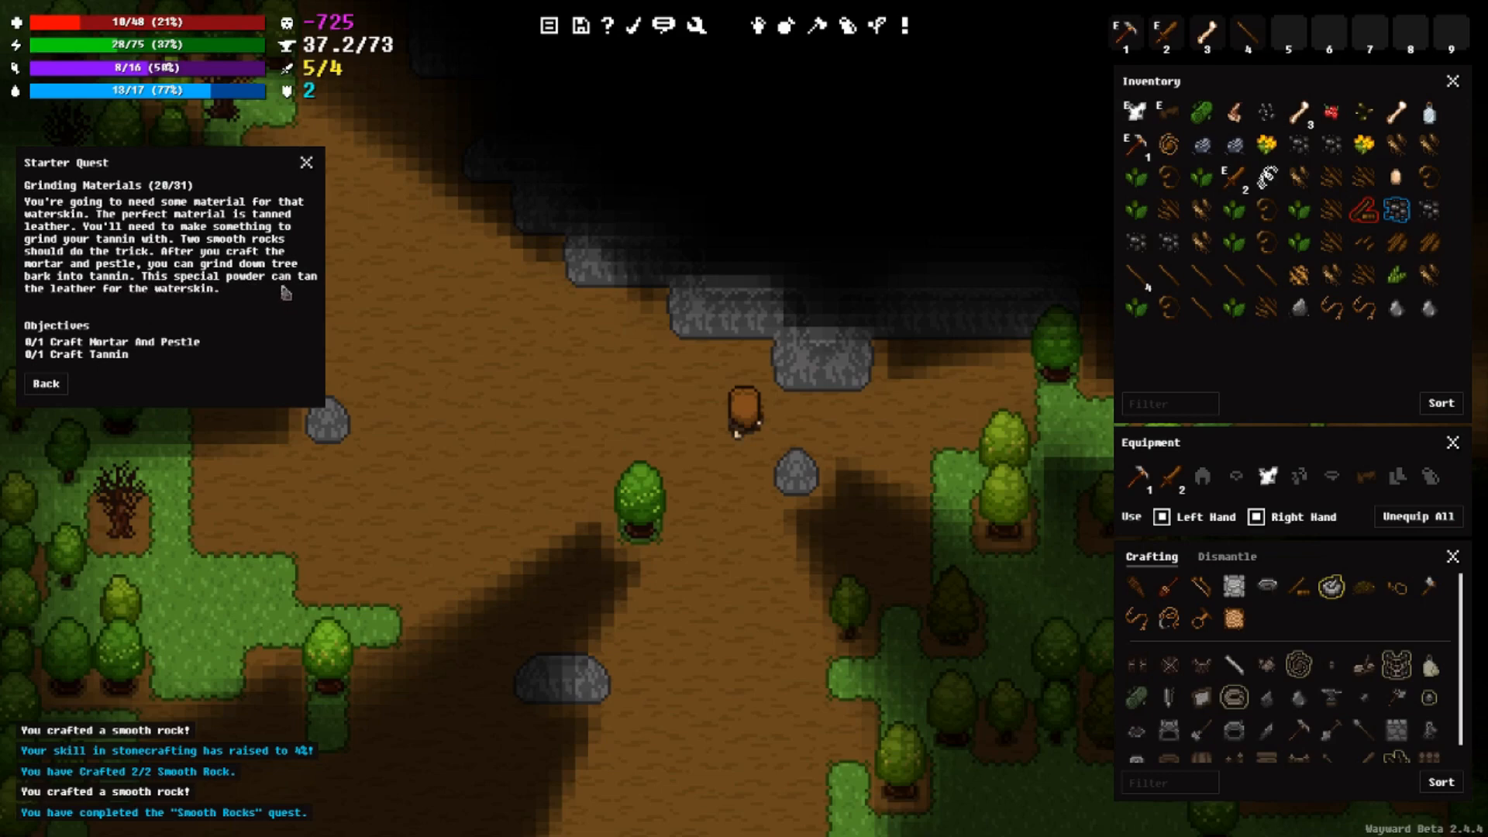
{"action": "mouse_move", "coordinate": [154, 304]}
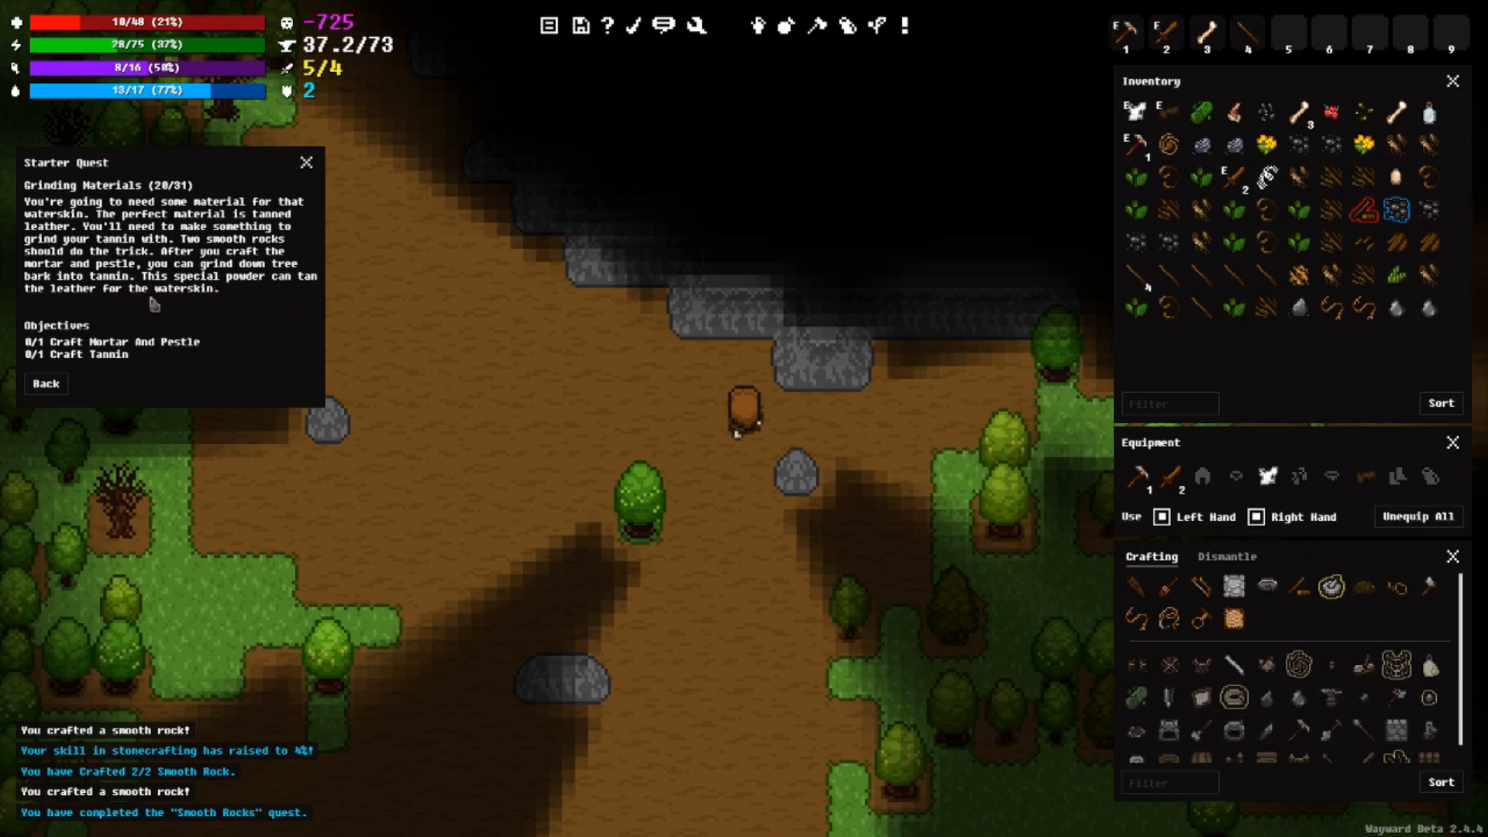
{"action": "mouse_move", "coordinate": [263, 297]}
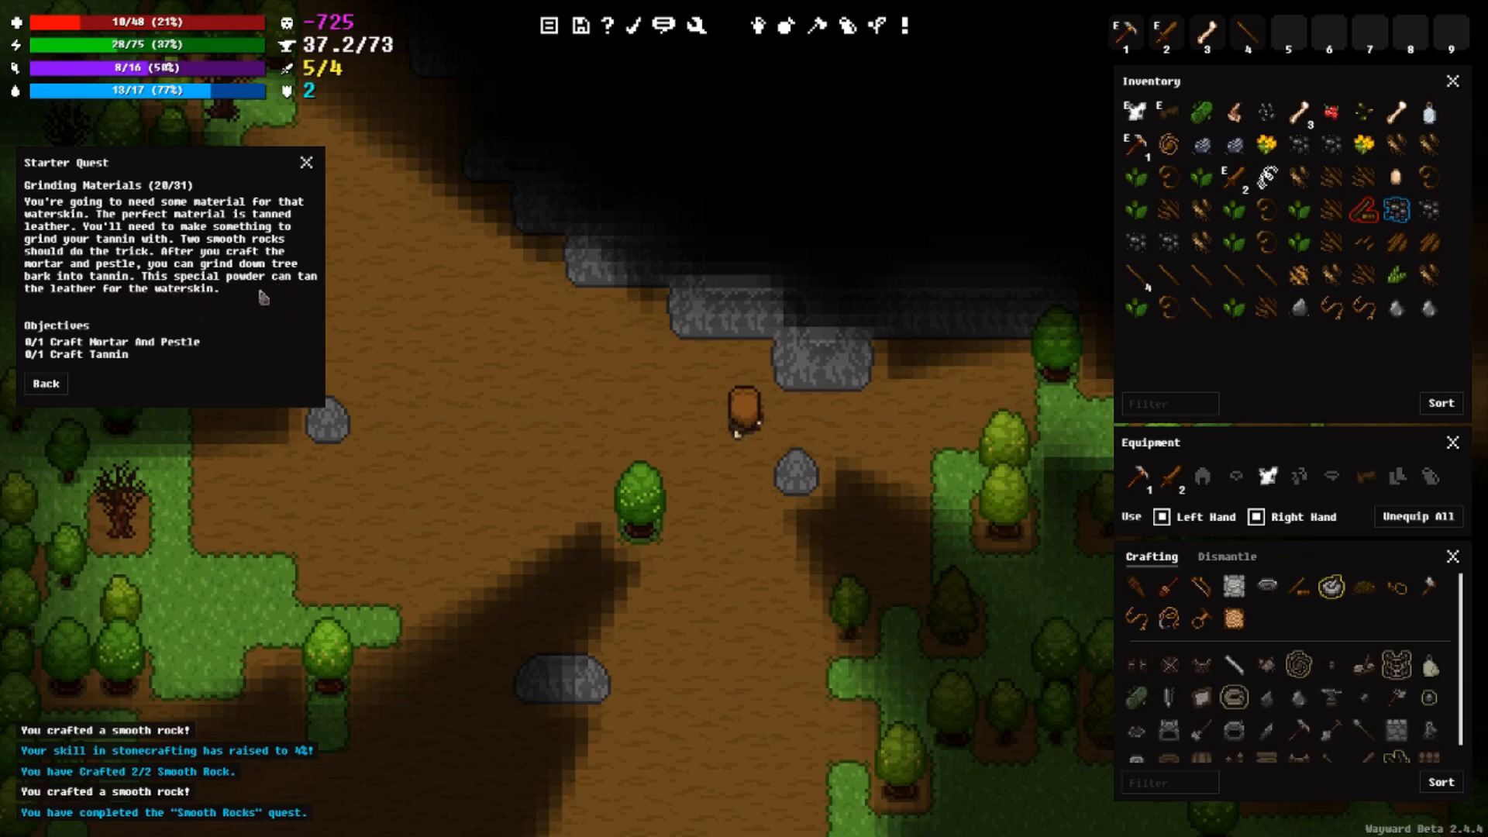
{"action": "mouse_move", "coordinate": [312, 302]}
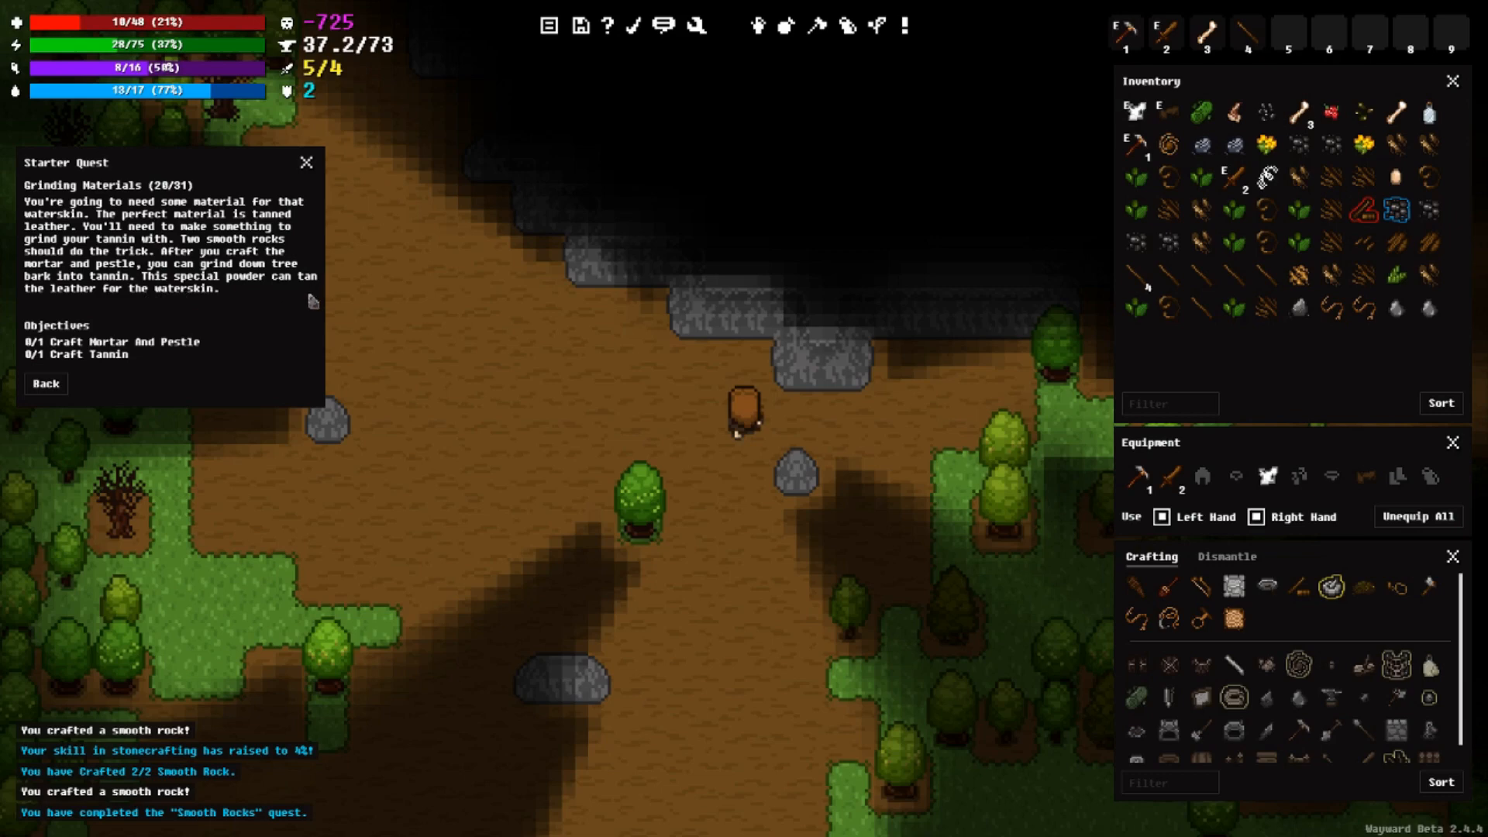
{"action": "mouse_move", "coordinate": [132, 315]}
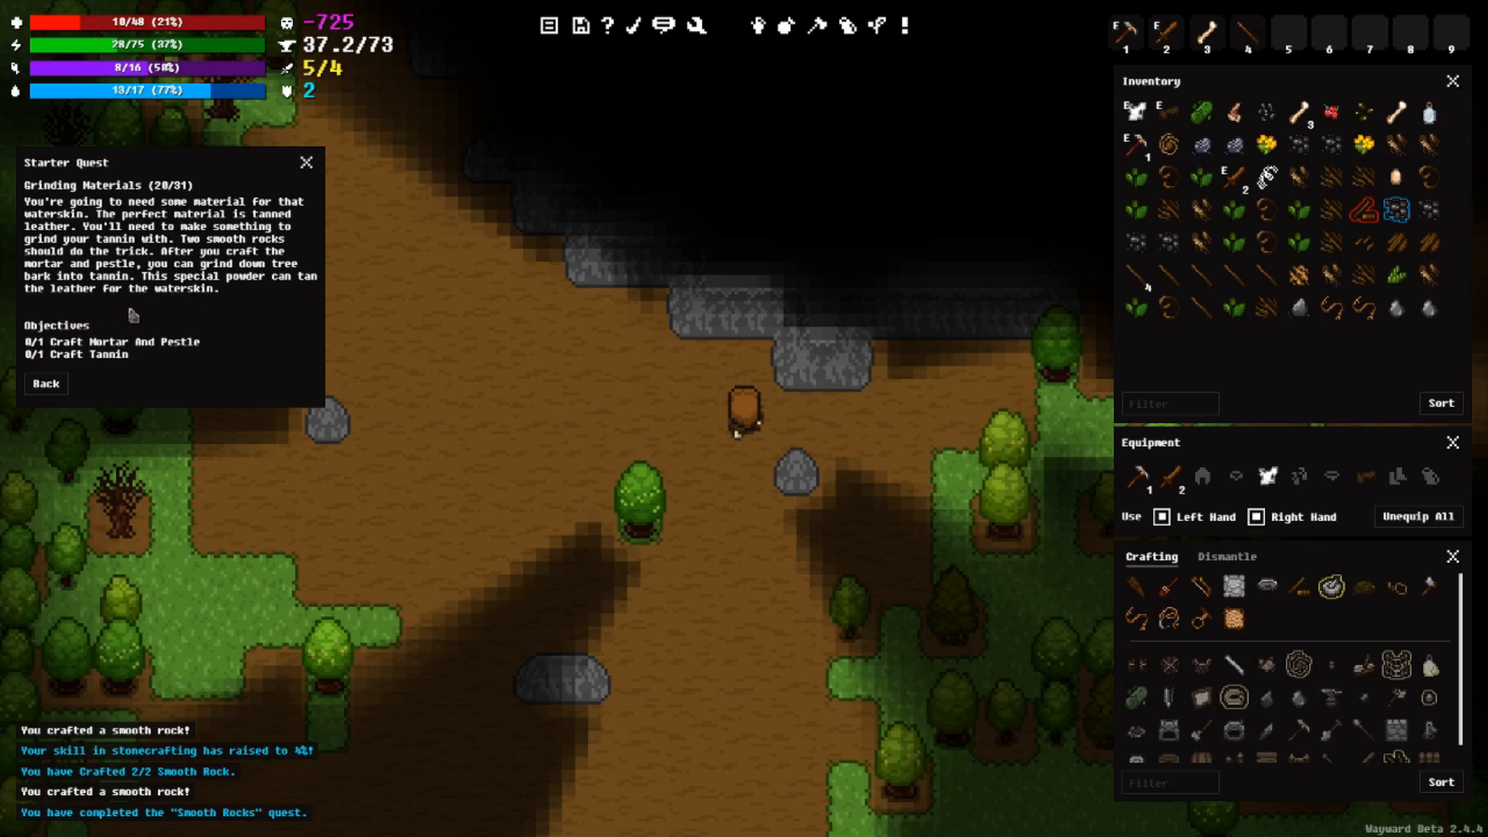
{"action": "mouse_move", "coordinate": [240, 312]}
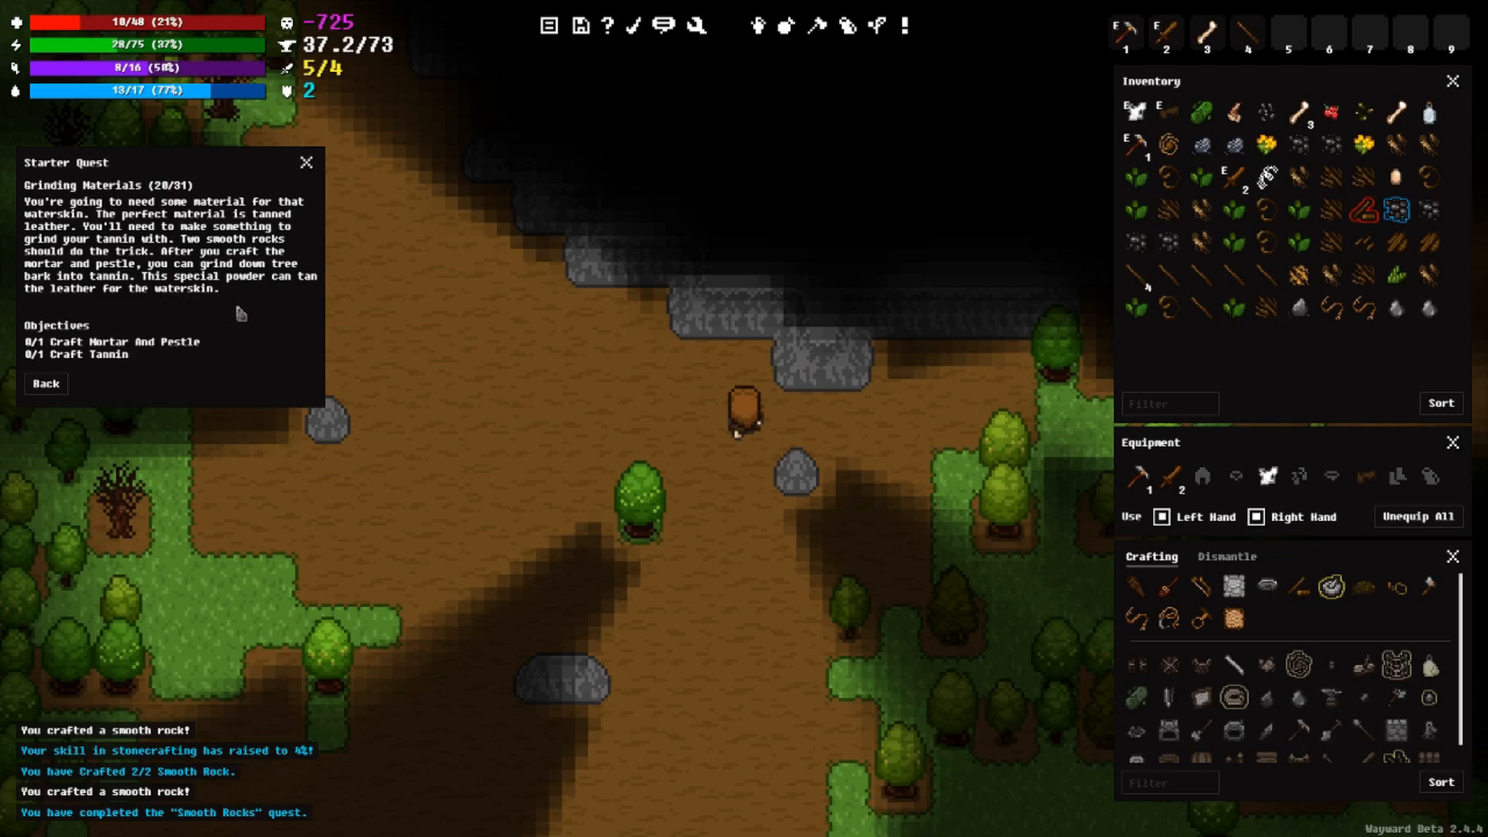
{"action": "mouse_move", "coordinate": [741, 577]}
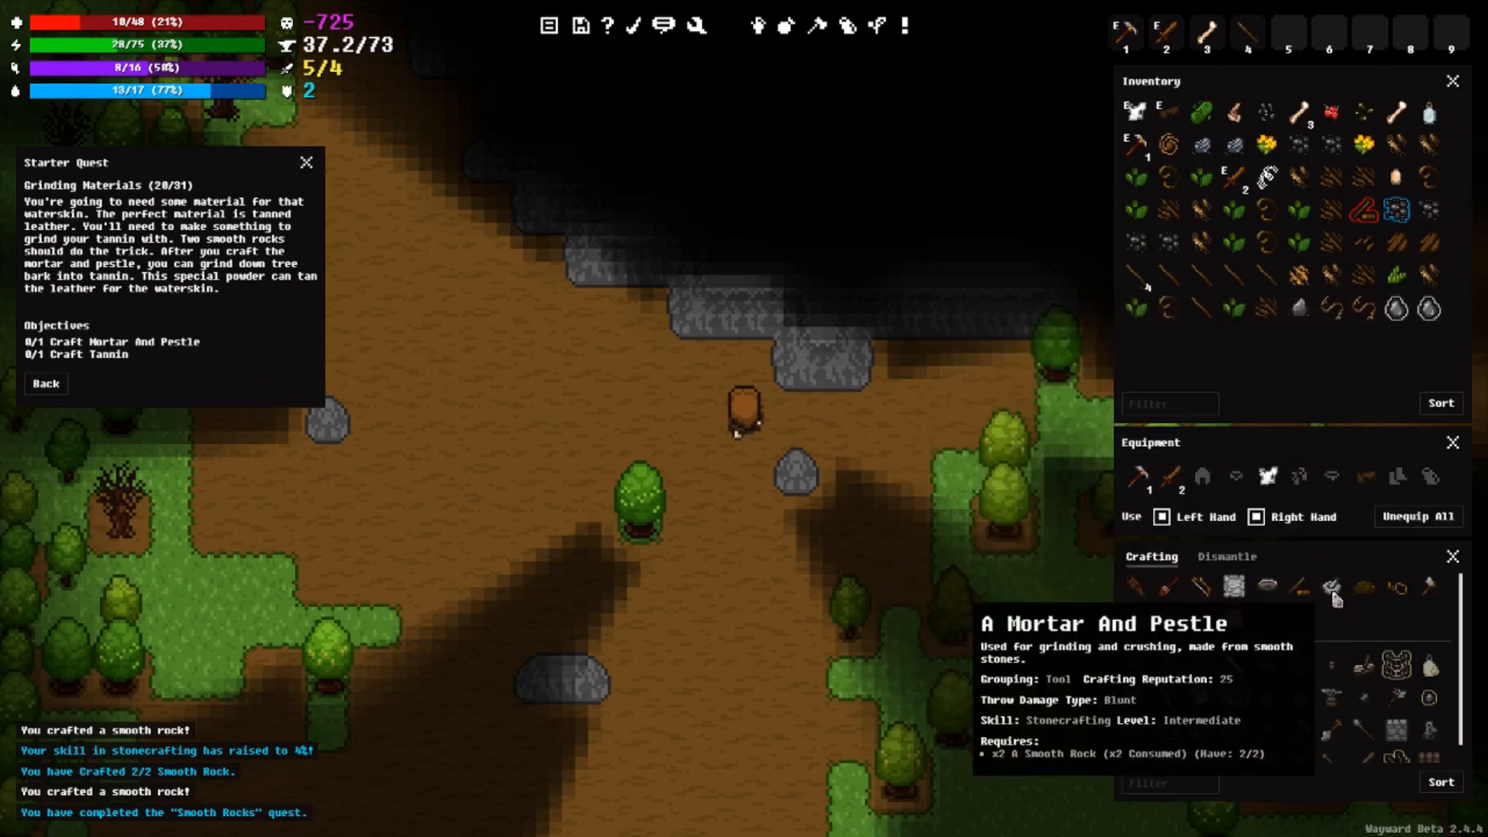
Step: Craft a mortar and pestle from the smooth rocks
{"action": "left_click", "coordinate": [1329, 586]}
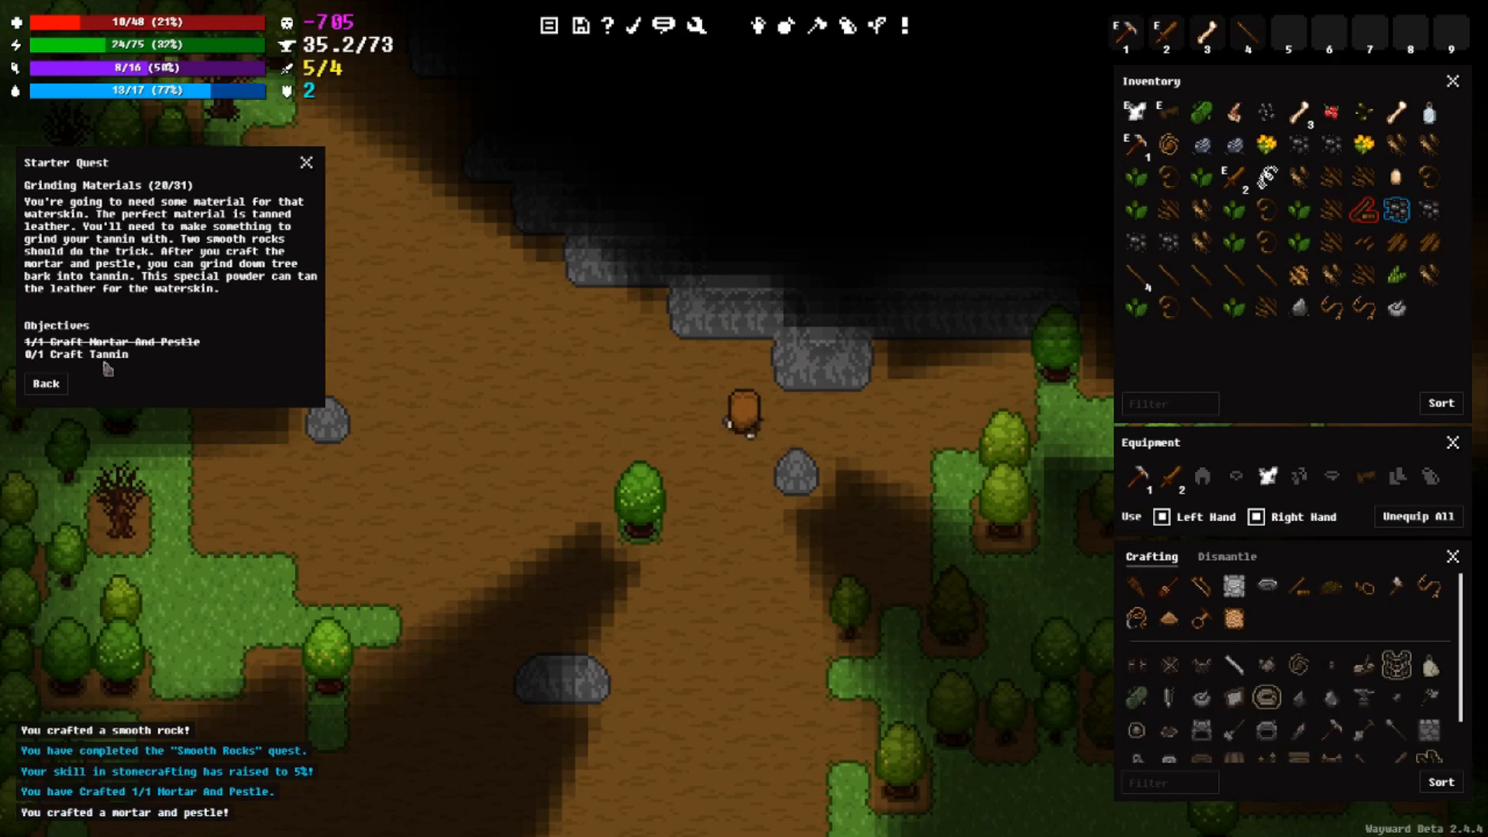
{"action": "mouse_move", "coordinate": [457, 396]}
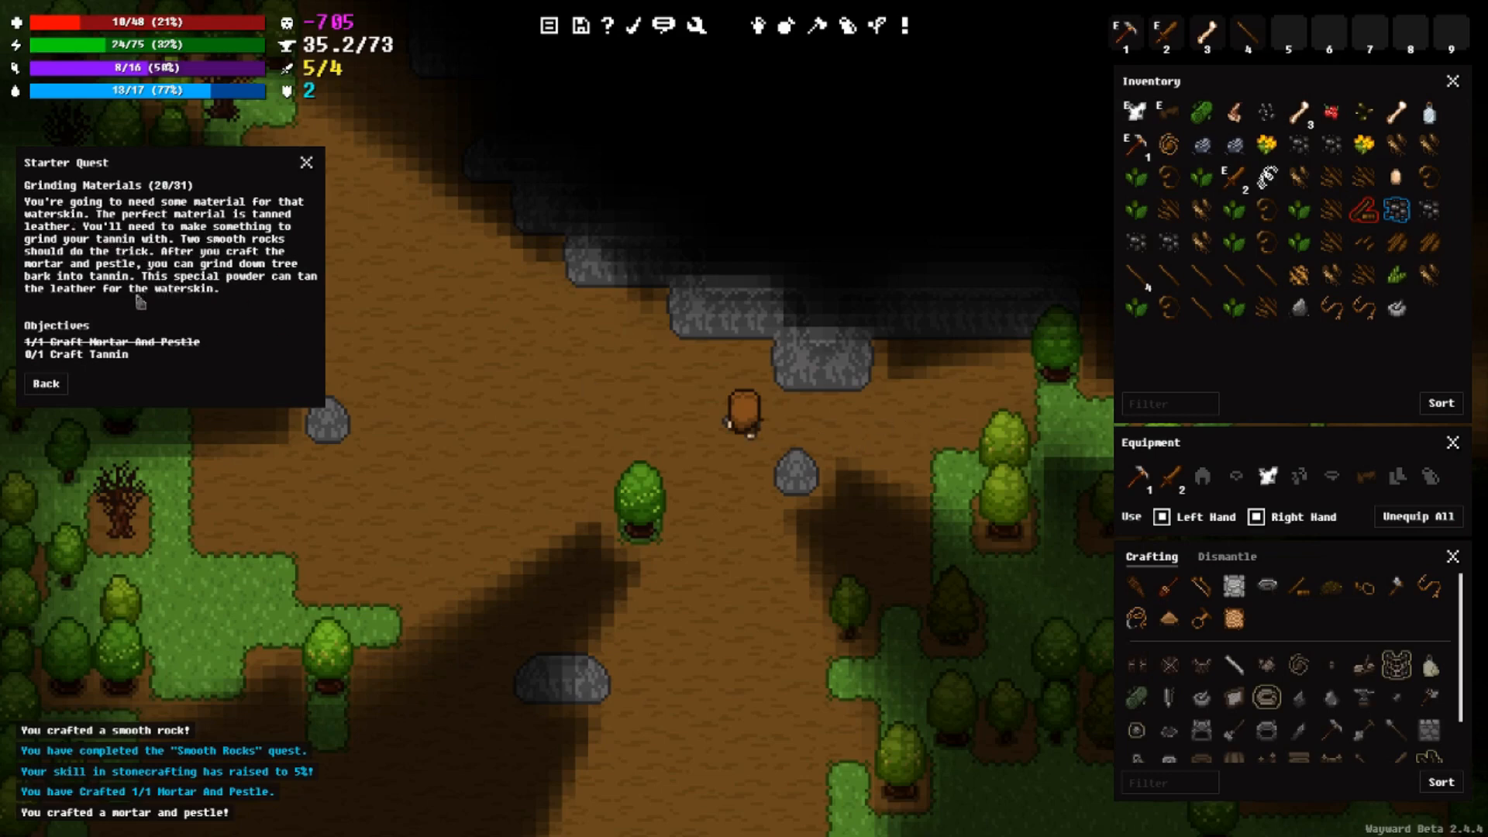
{"action": "mouse_move", "coordinate": [288, 287]}
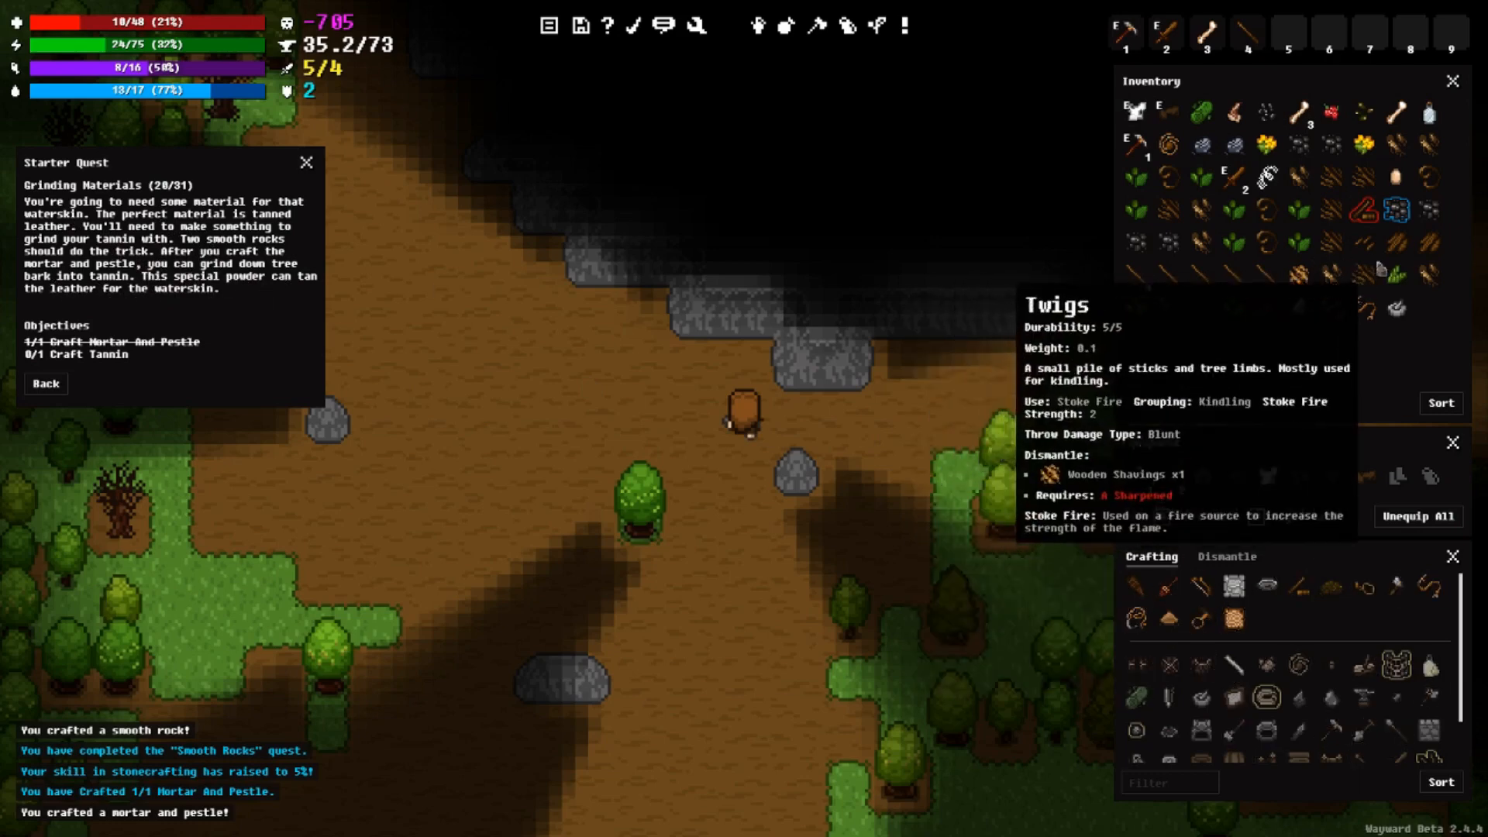
{"action": "mouse_move", "coordinate": [1381, 271]}
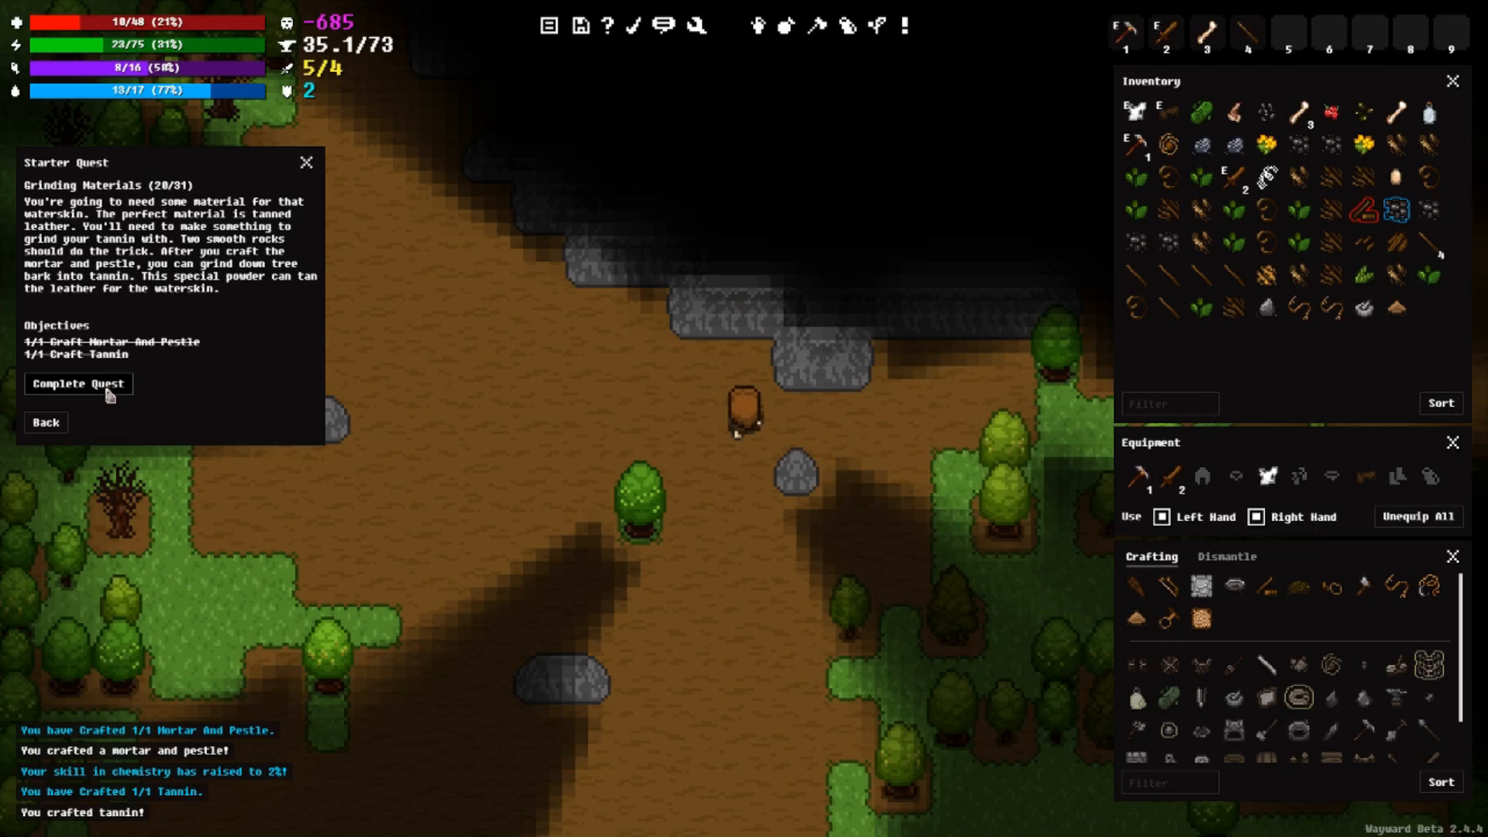
Step: Turn in Grinding Materials, then close the Hunt for Leather quest details
{"action": "left_click", "coordinate": [78, 384]}
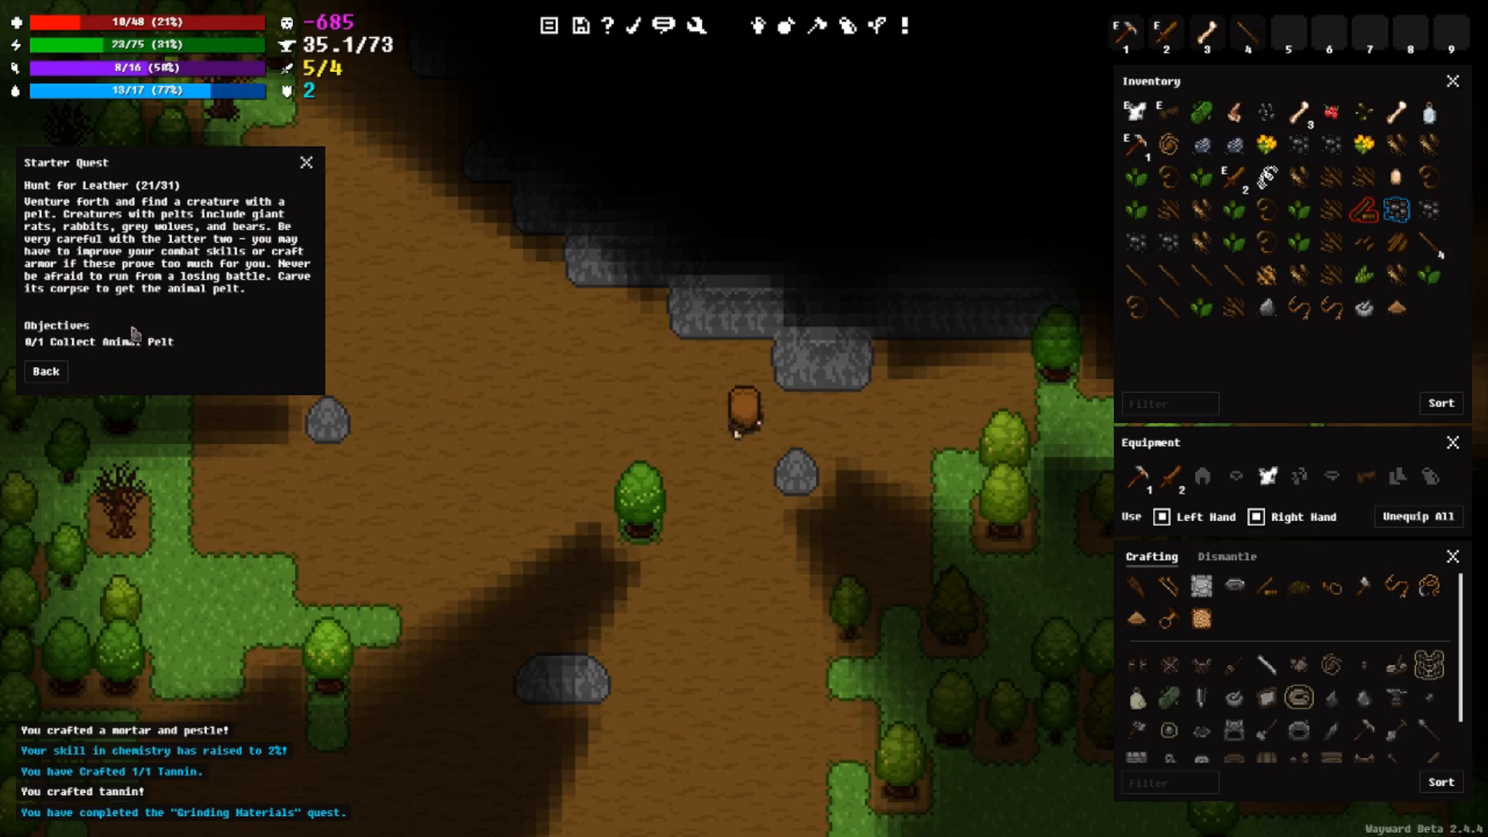
{"action": "mouse_move", "coordinate": [124, 327]}
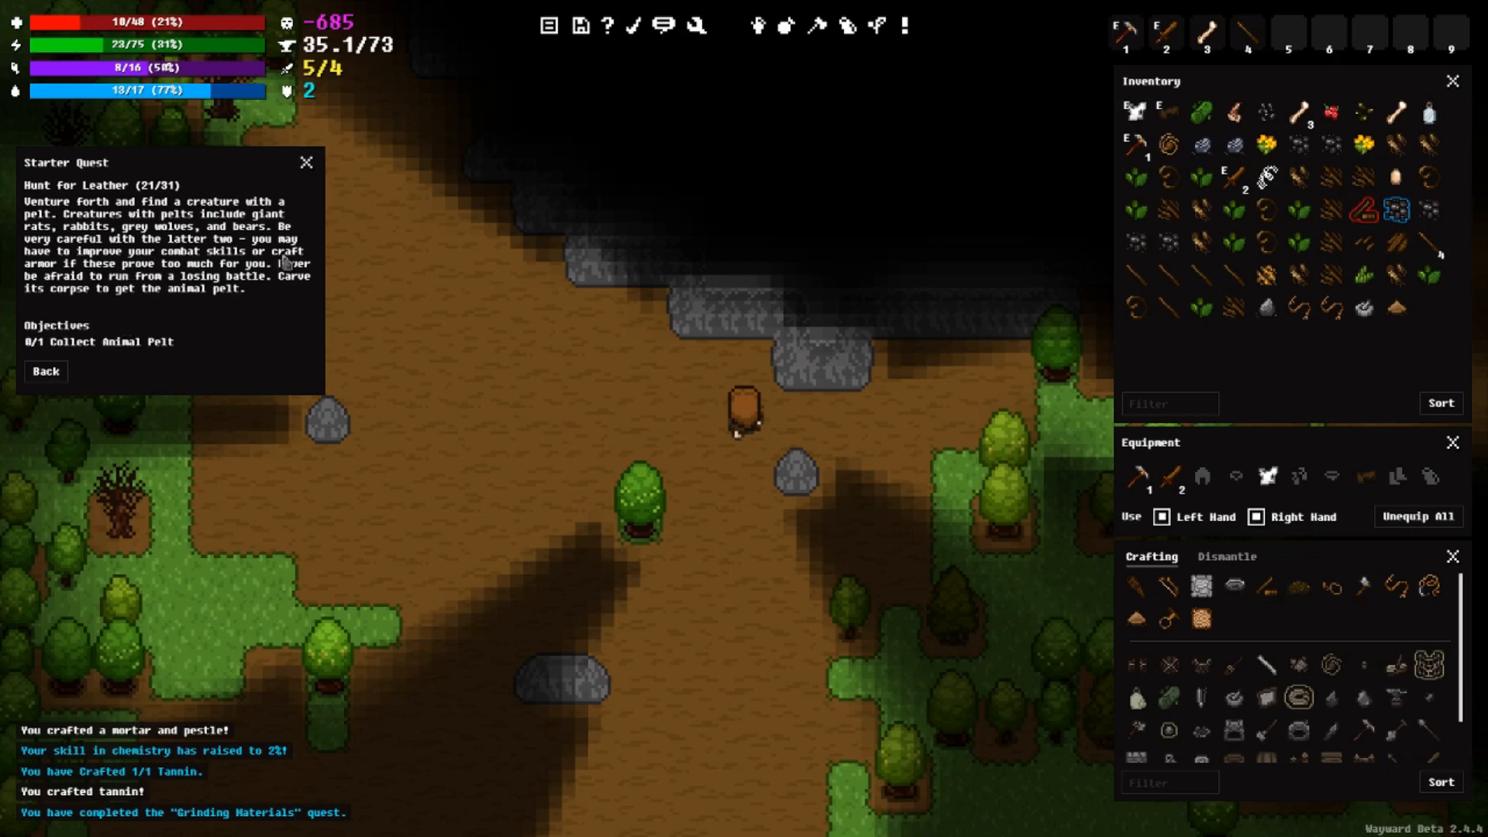
{"action": "mouse_move", "coordinate": [107, 278]}
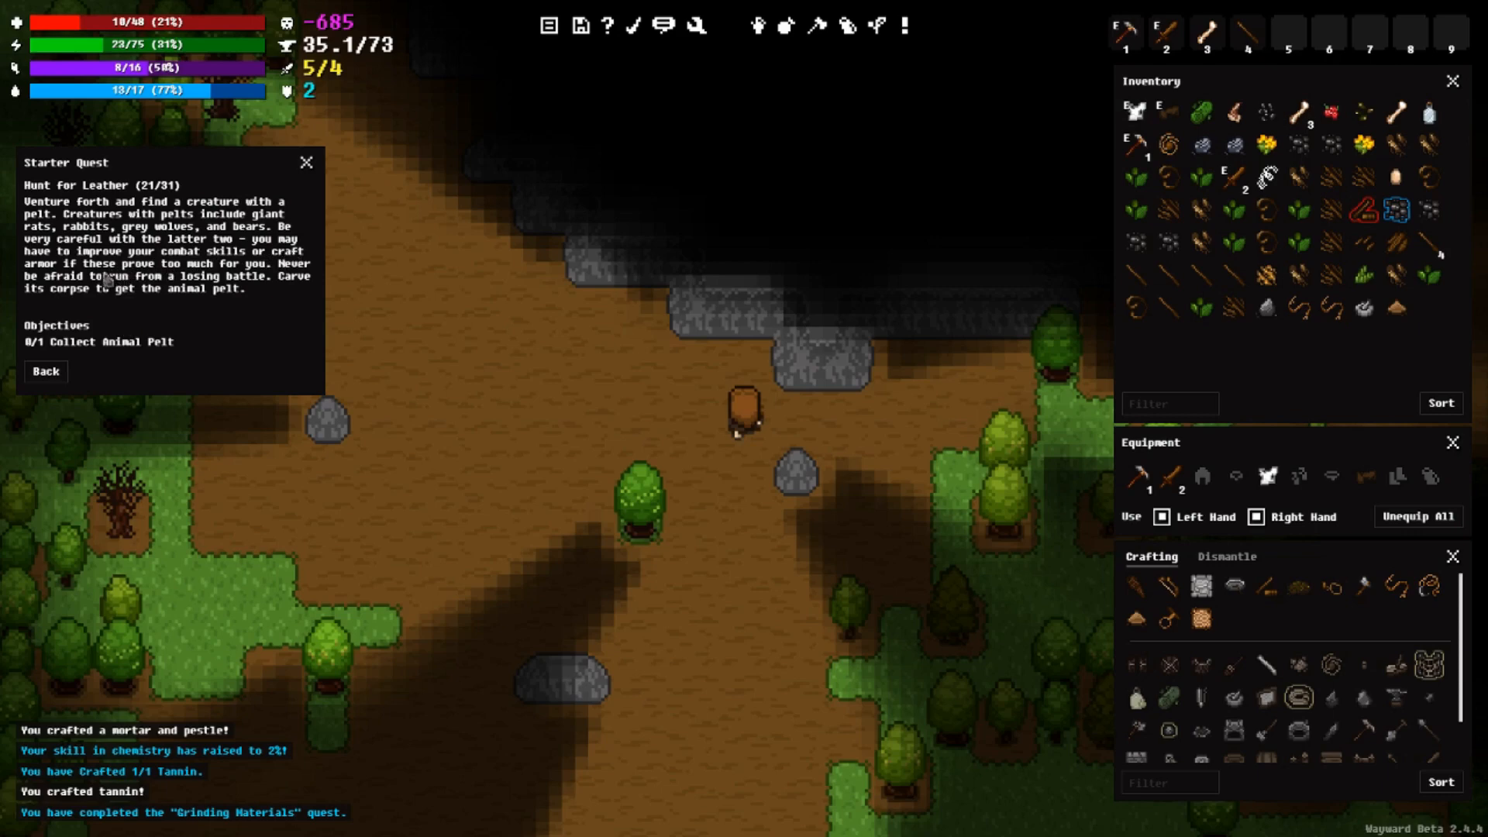
{"action": "mouse_move", "coordinate": [301, 283]}
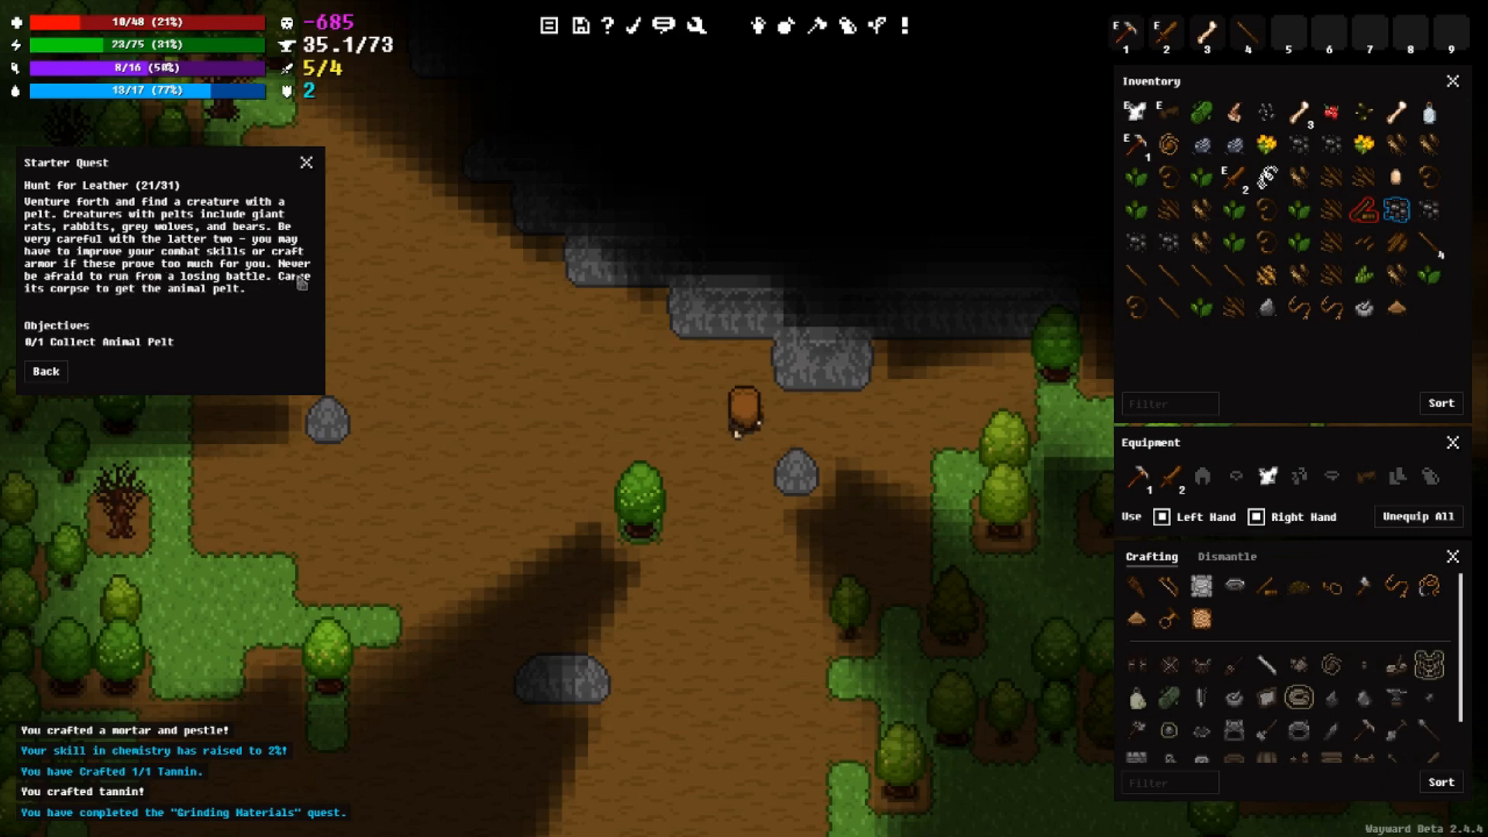
{"action": "mouse_move", "coordinate": [255, 310]}
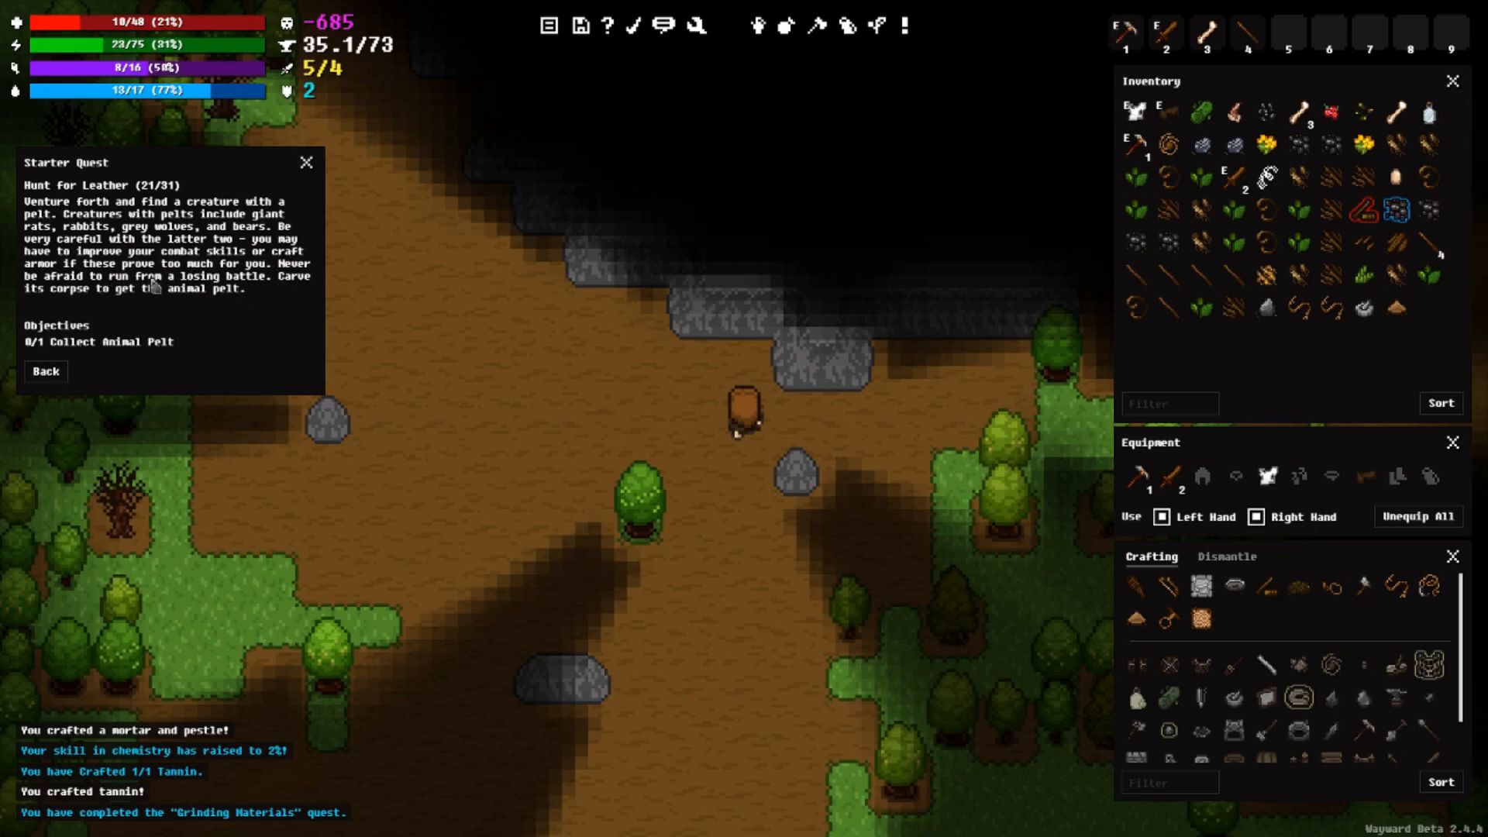
{"action": "mouse_move", "coordinate": [297, 293]}
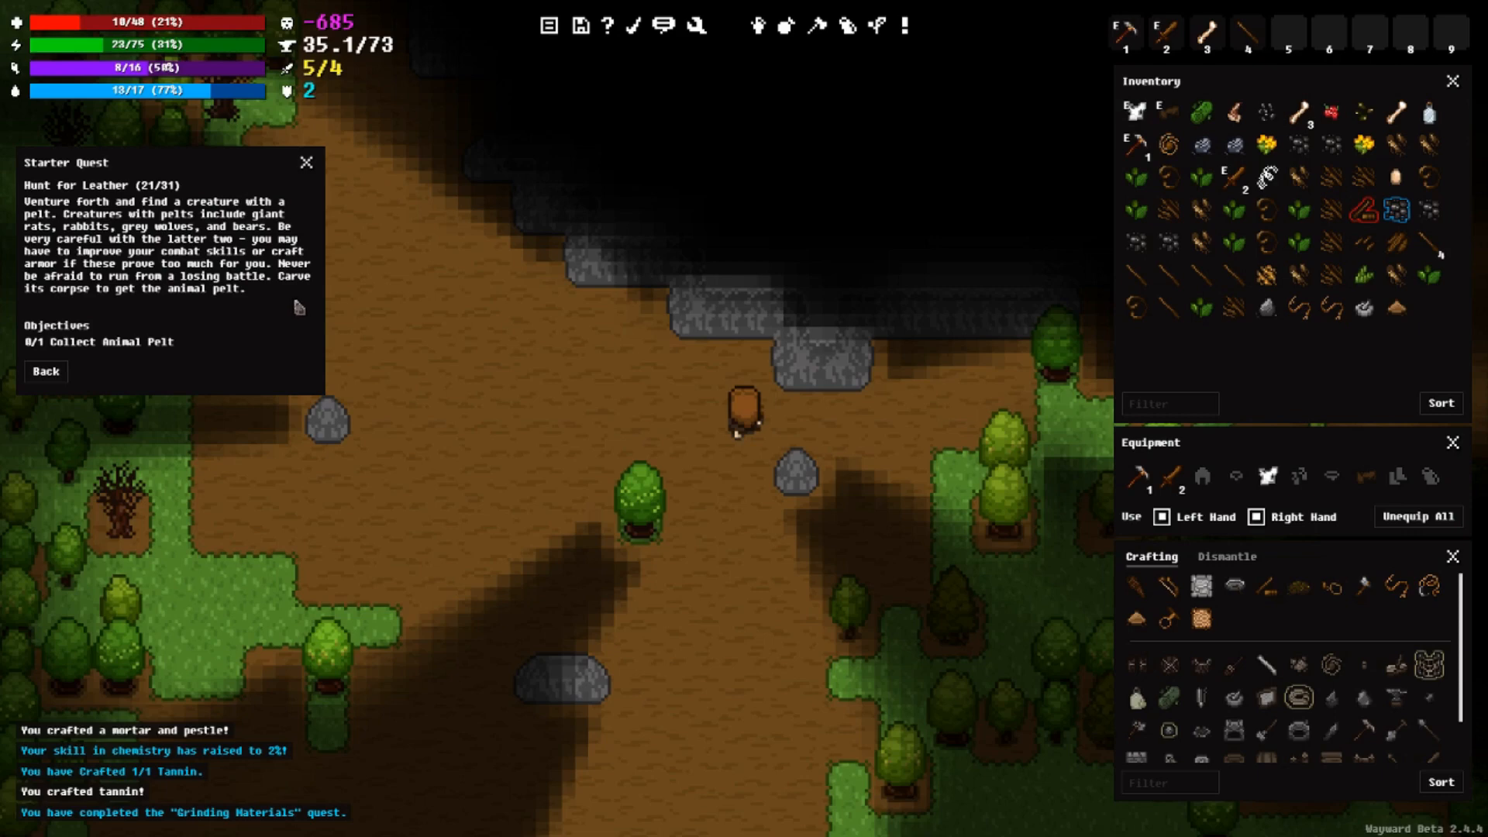
{"action": "mouse_move", "coordinate": [295, 293]}
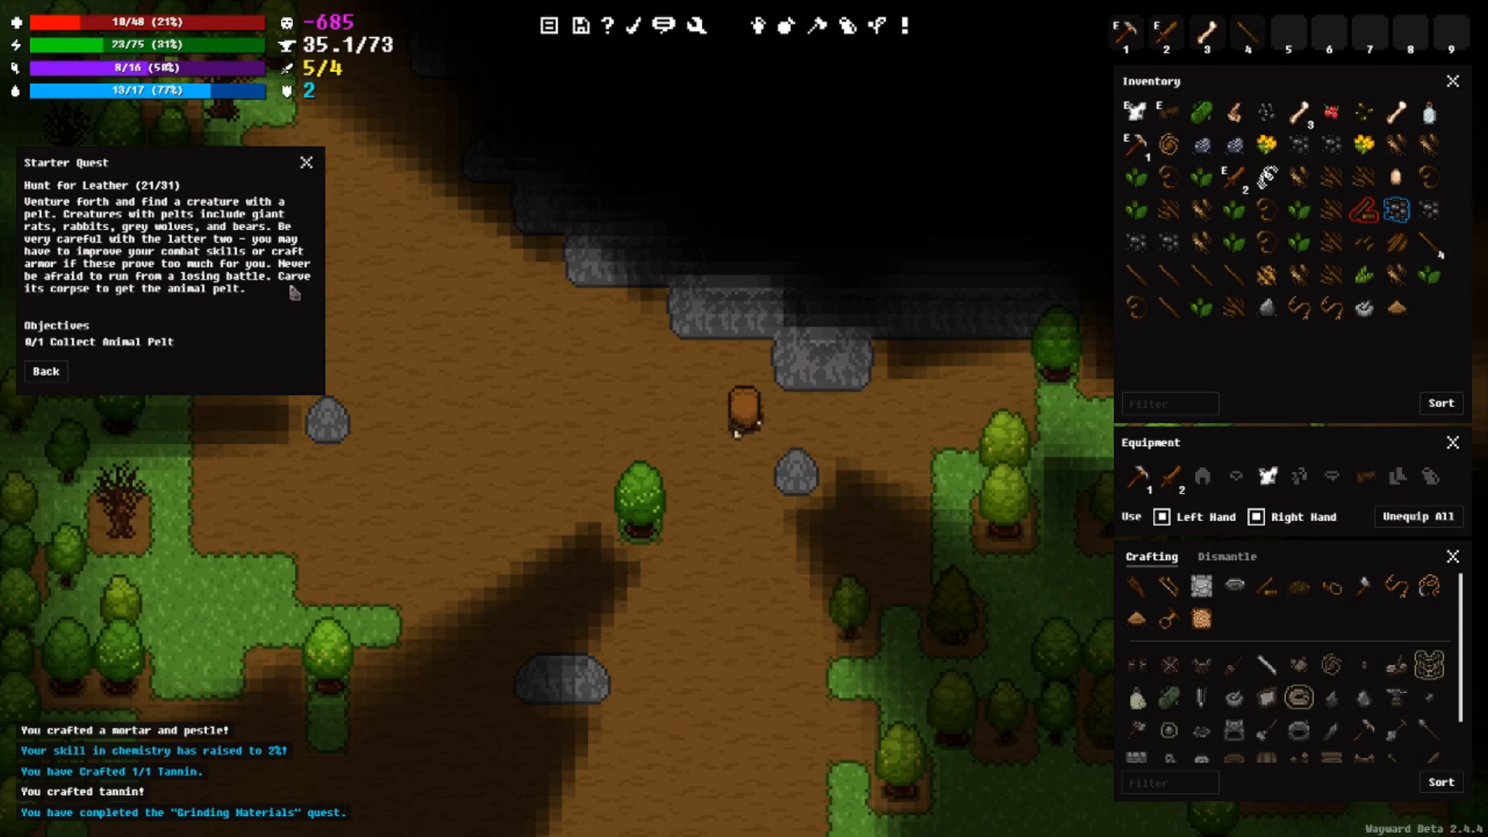
{"action": "mouse_move", "coordinate": [121, 316]}
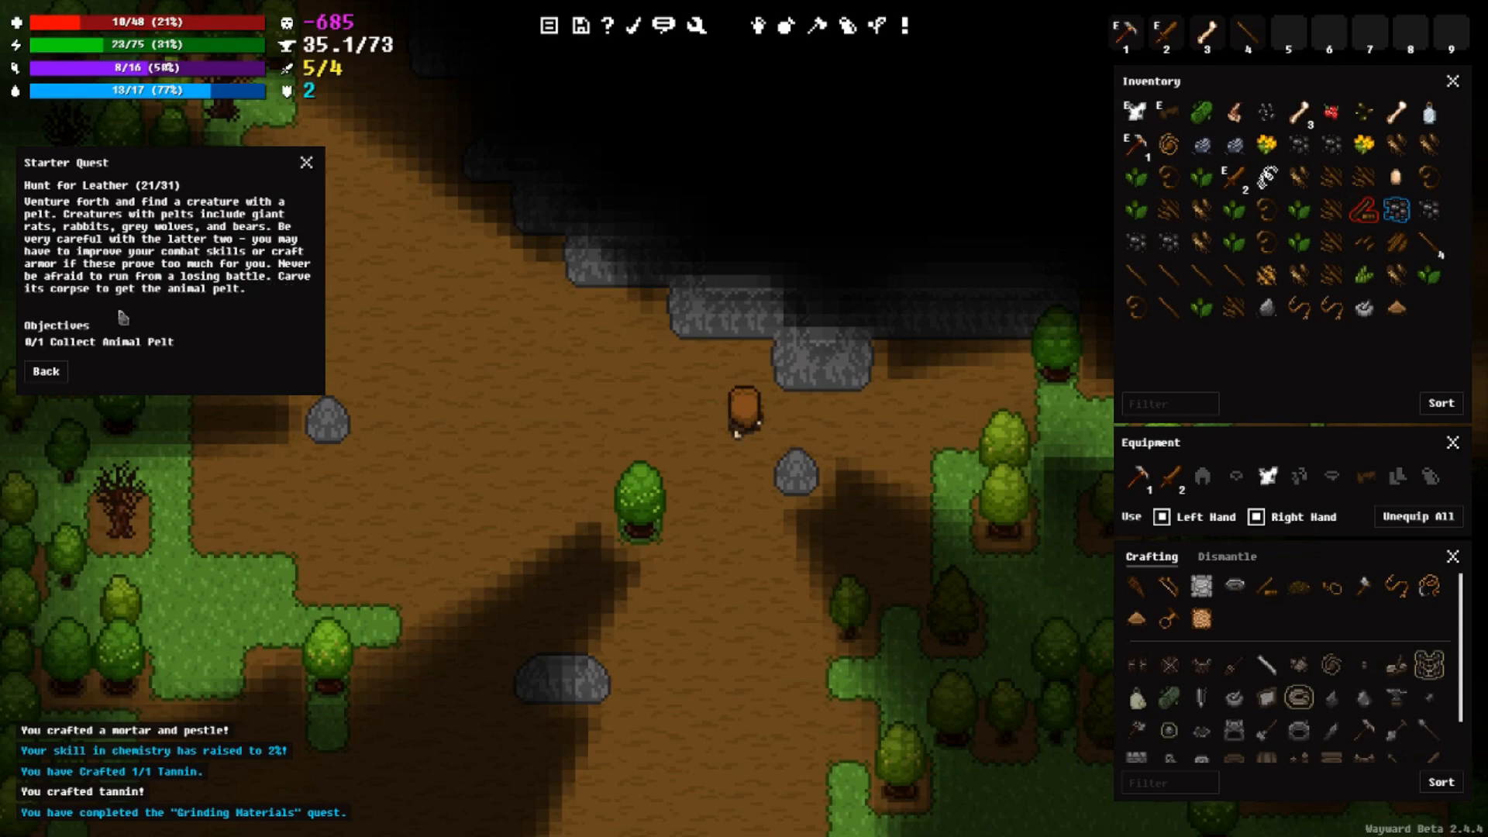
{"action": "mouse_move", "coordinate": [245, 308]}
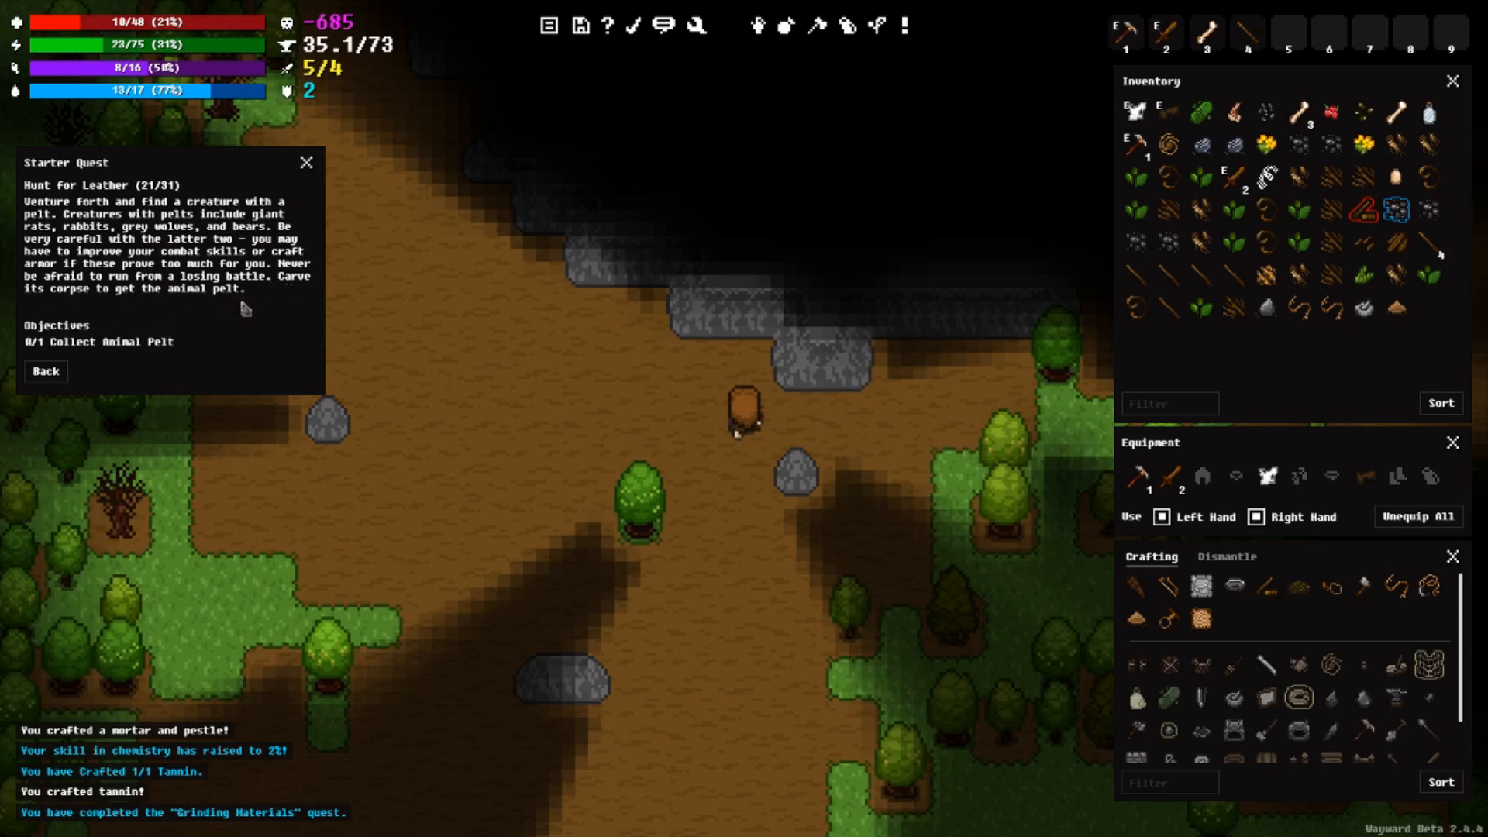
{"action": "mouse_move", "coordinate": [250, 269]}
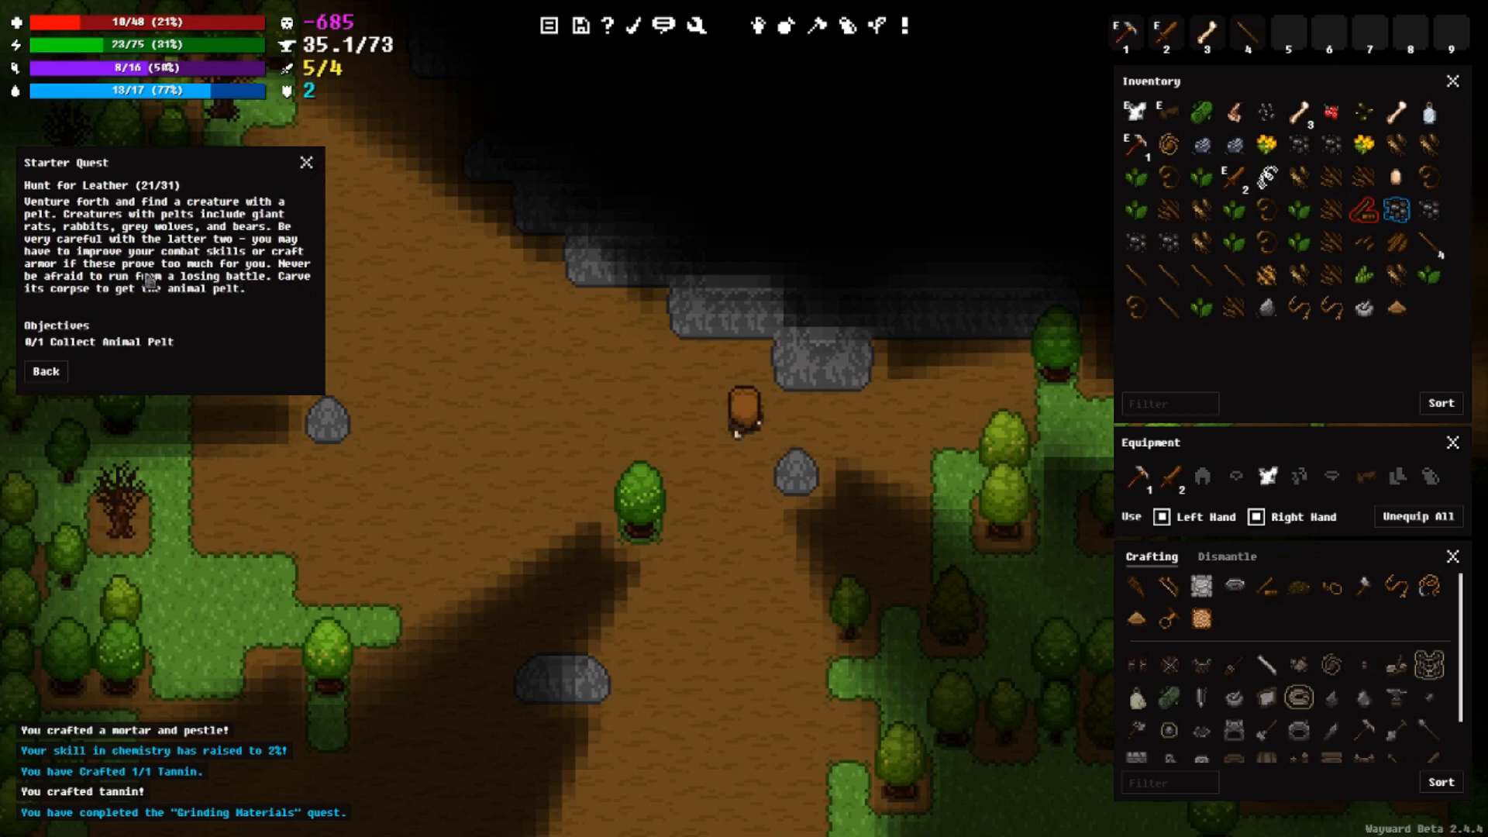
{"action": "mouse_move", "coordinate": [327, 196]}
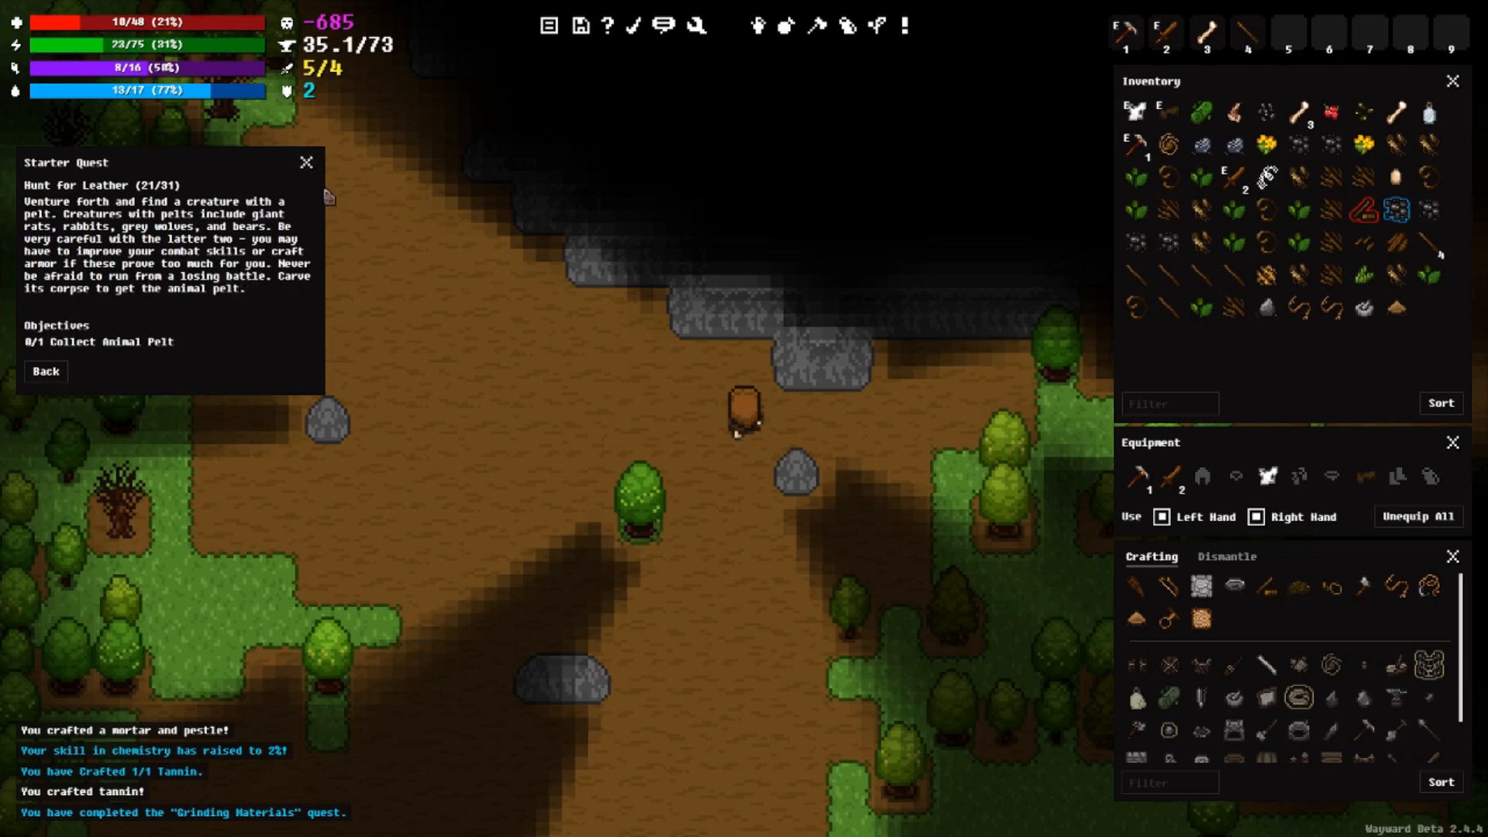
{"action": "mouse_move", "coordinate": [313, 170]}
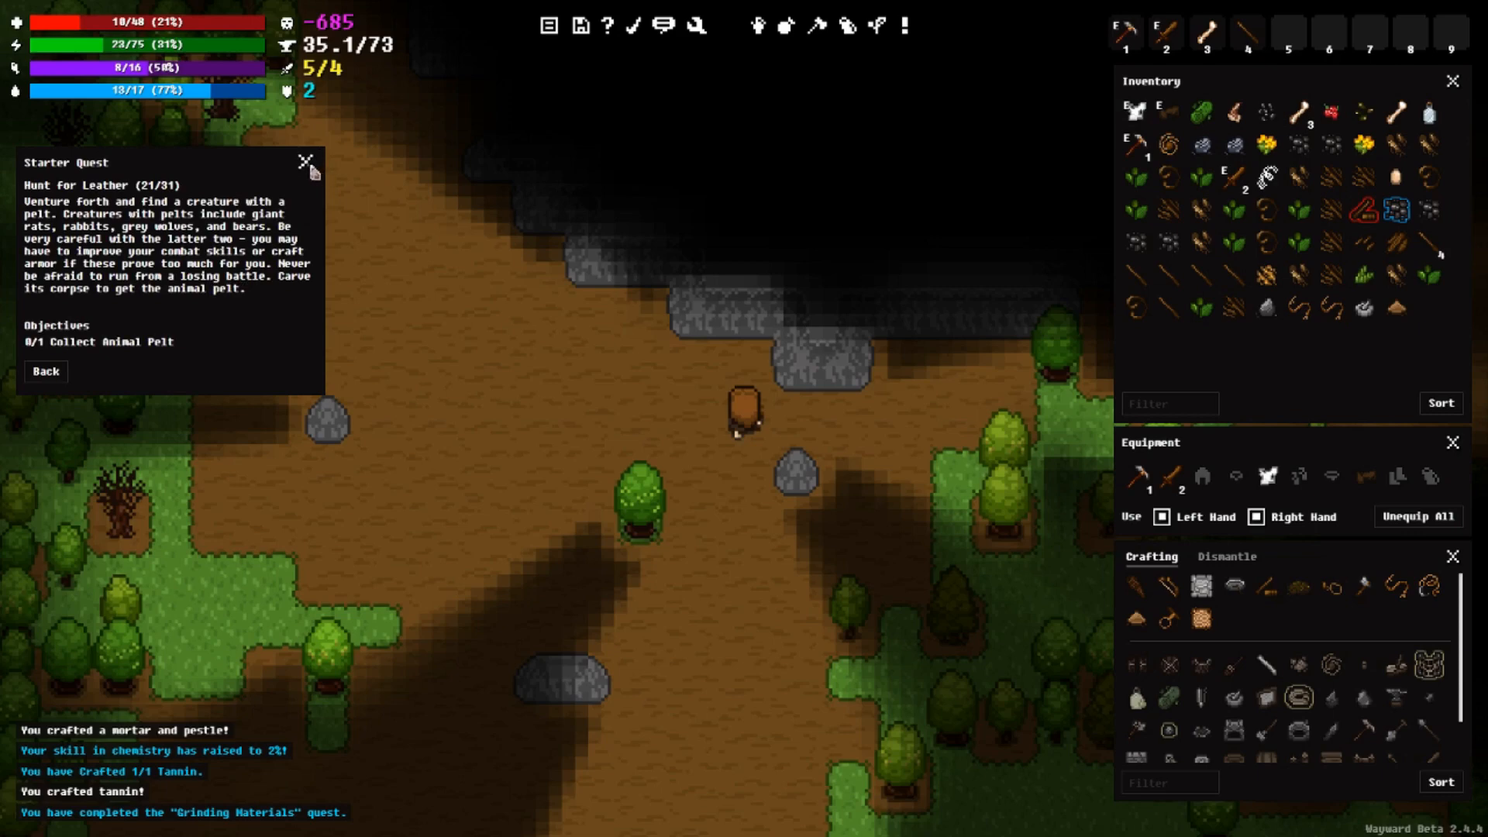
{"action": "left_click", "coordinate": [304, 161]}
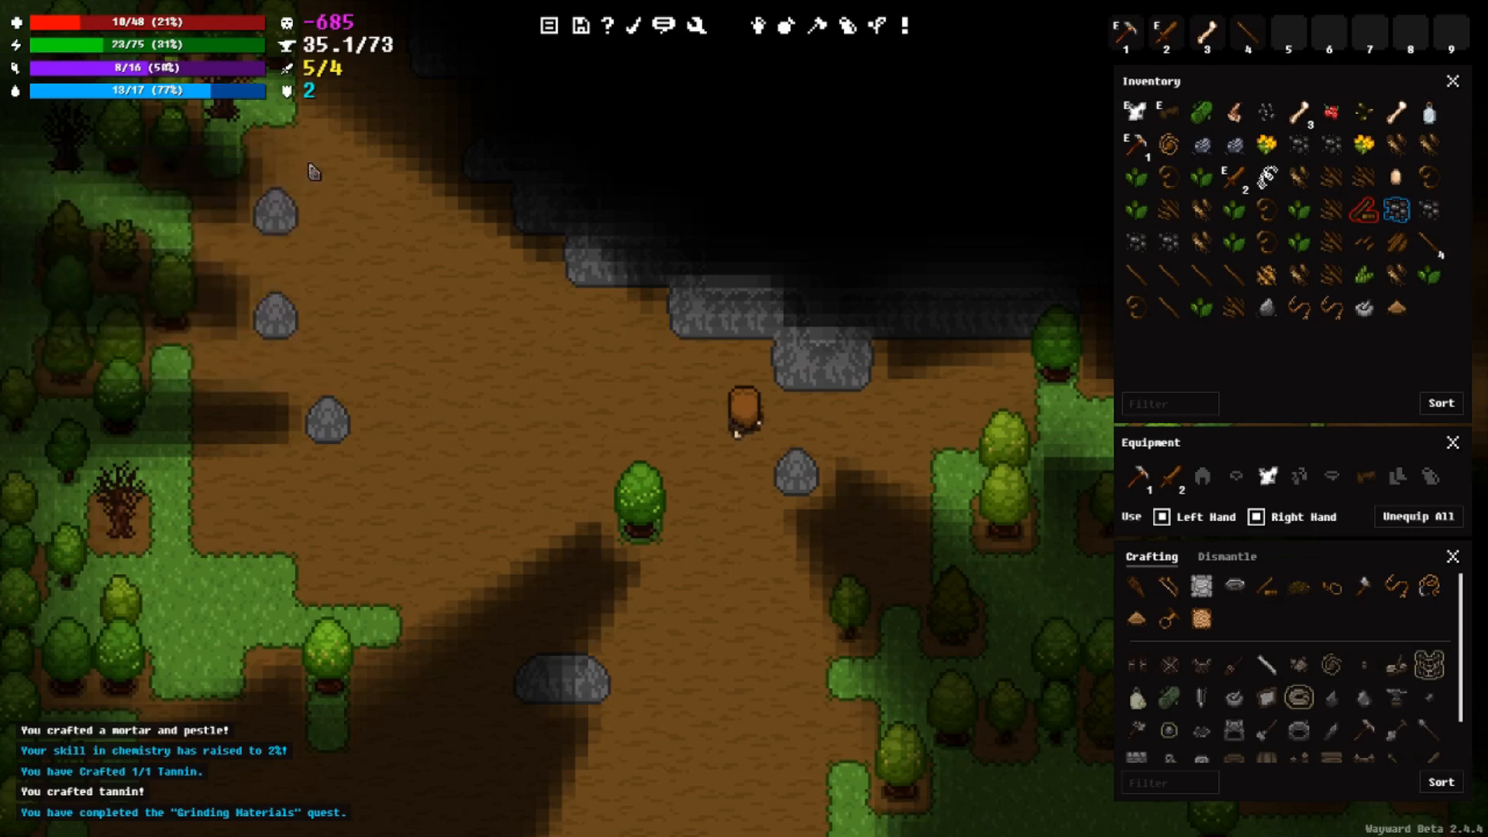
{"action": "mouse_move", "coordinate": [568, 378]}
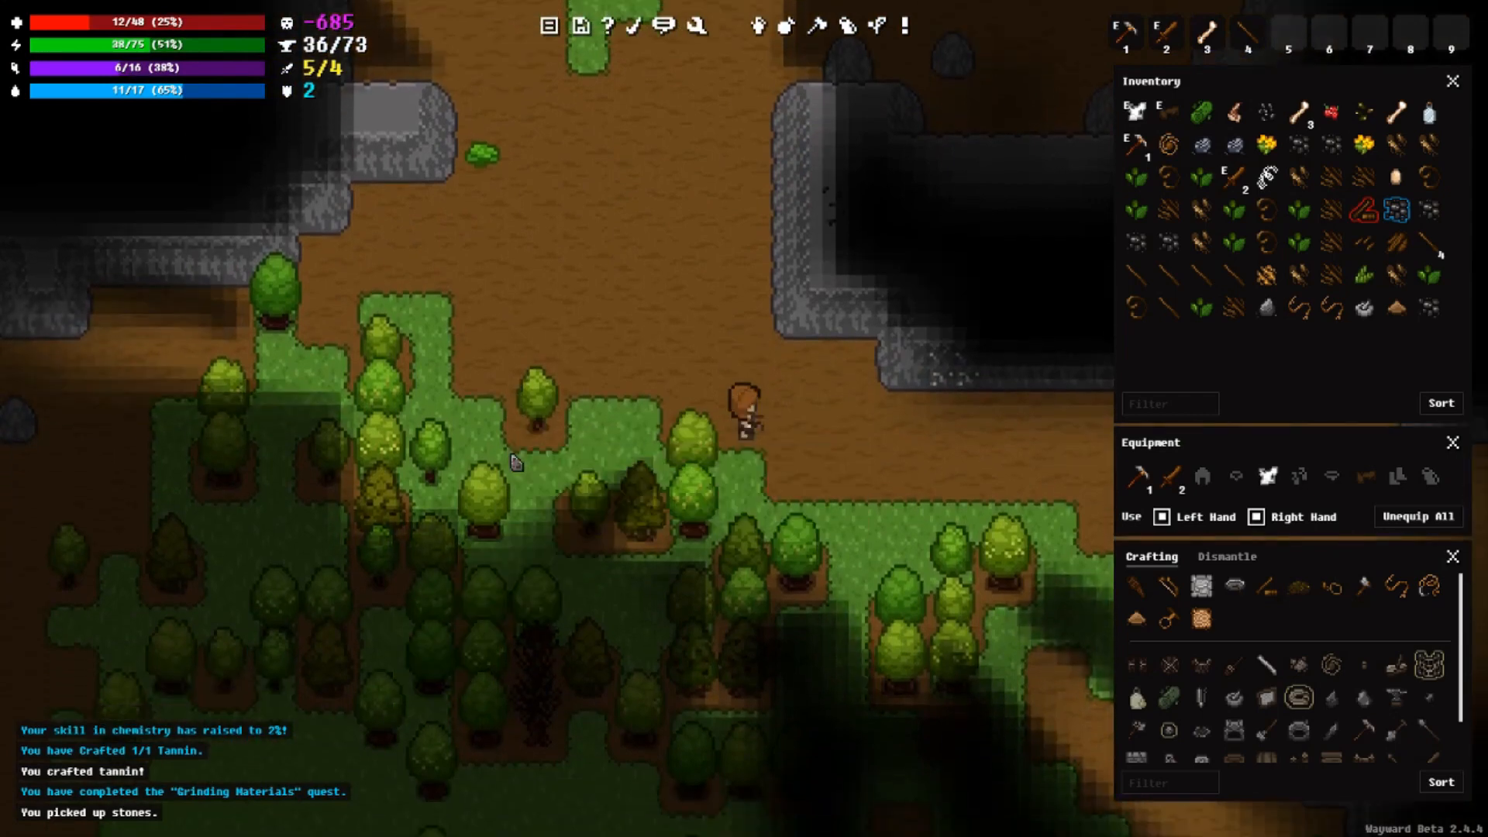
Step: Zoom the map view while travelling along the streams gathering stones
{"action": "scroll", "scroll_direction": "up", "scroll_amount": 3}
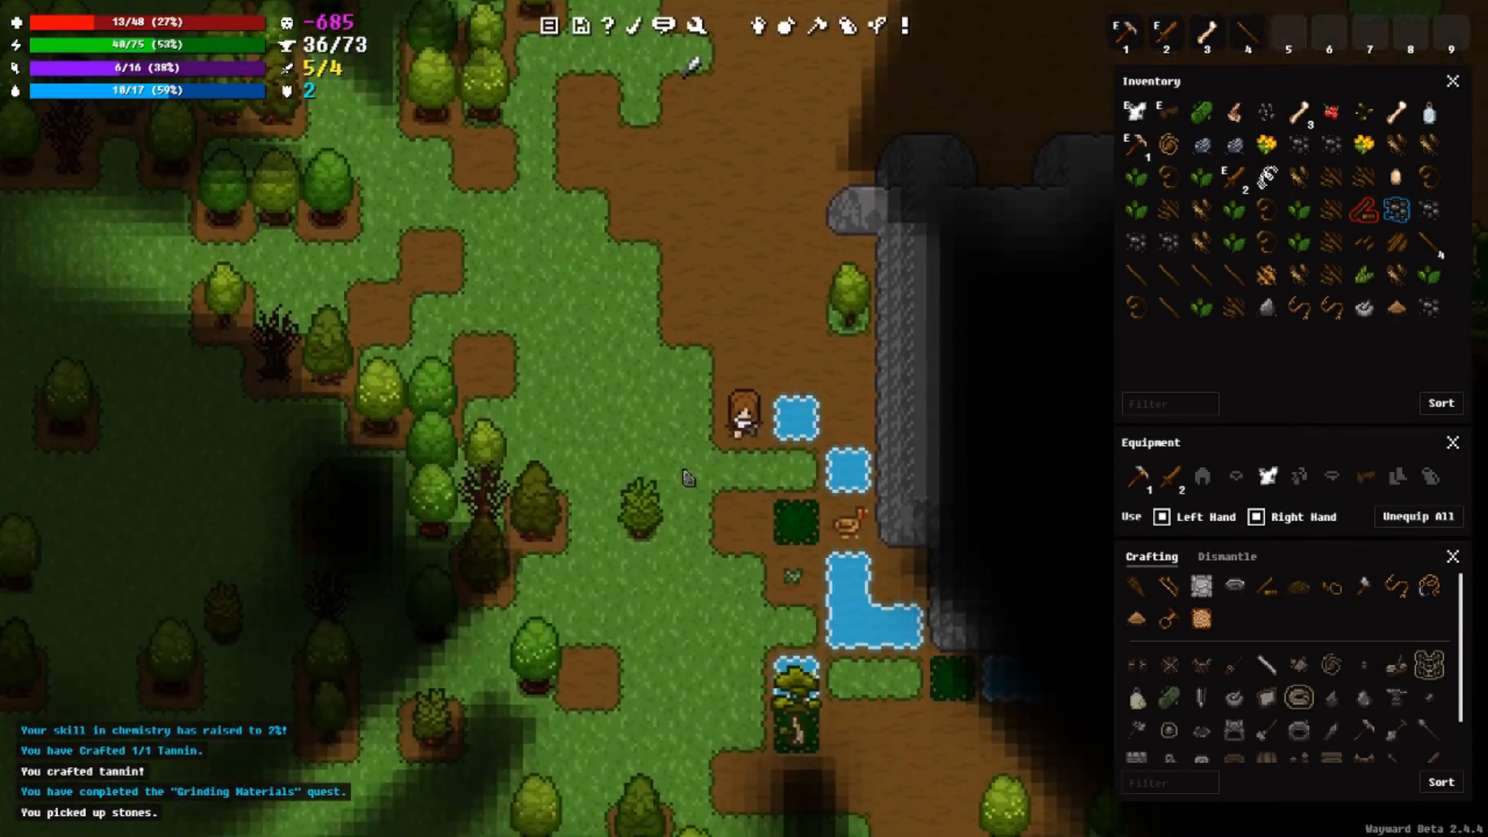
{"action": "mouse_move", "coordinate": [359, 461]}
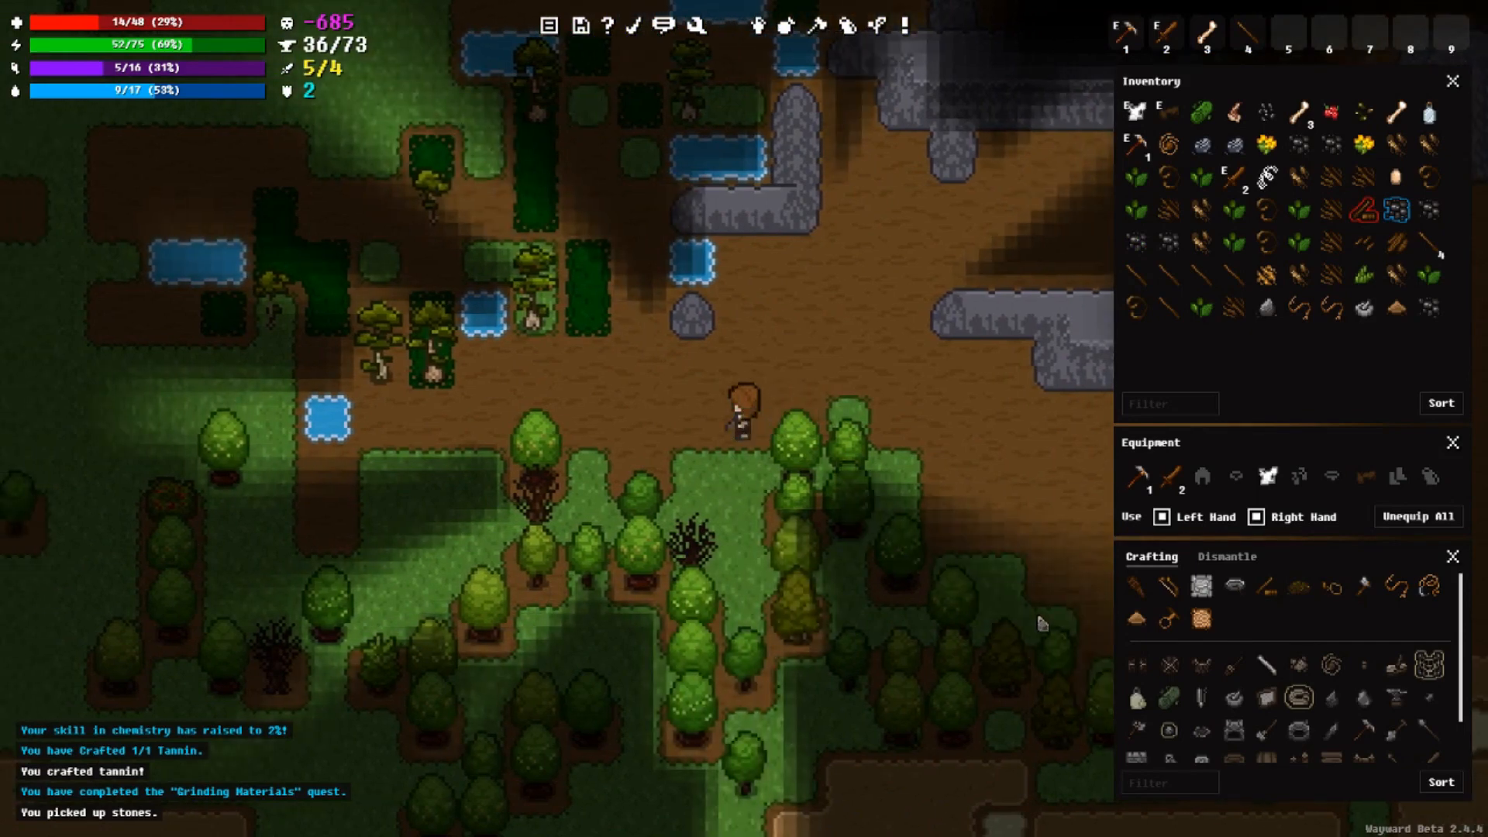
{"action": "mouse_move", "coordinate": [1169, 477]}
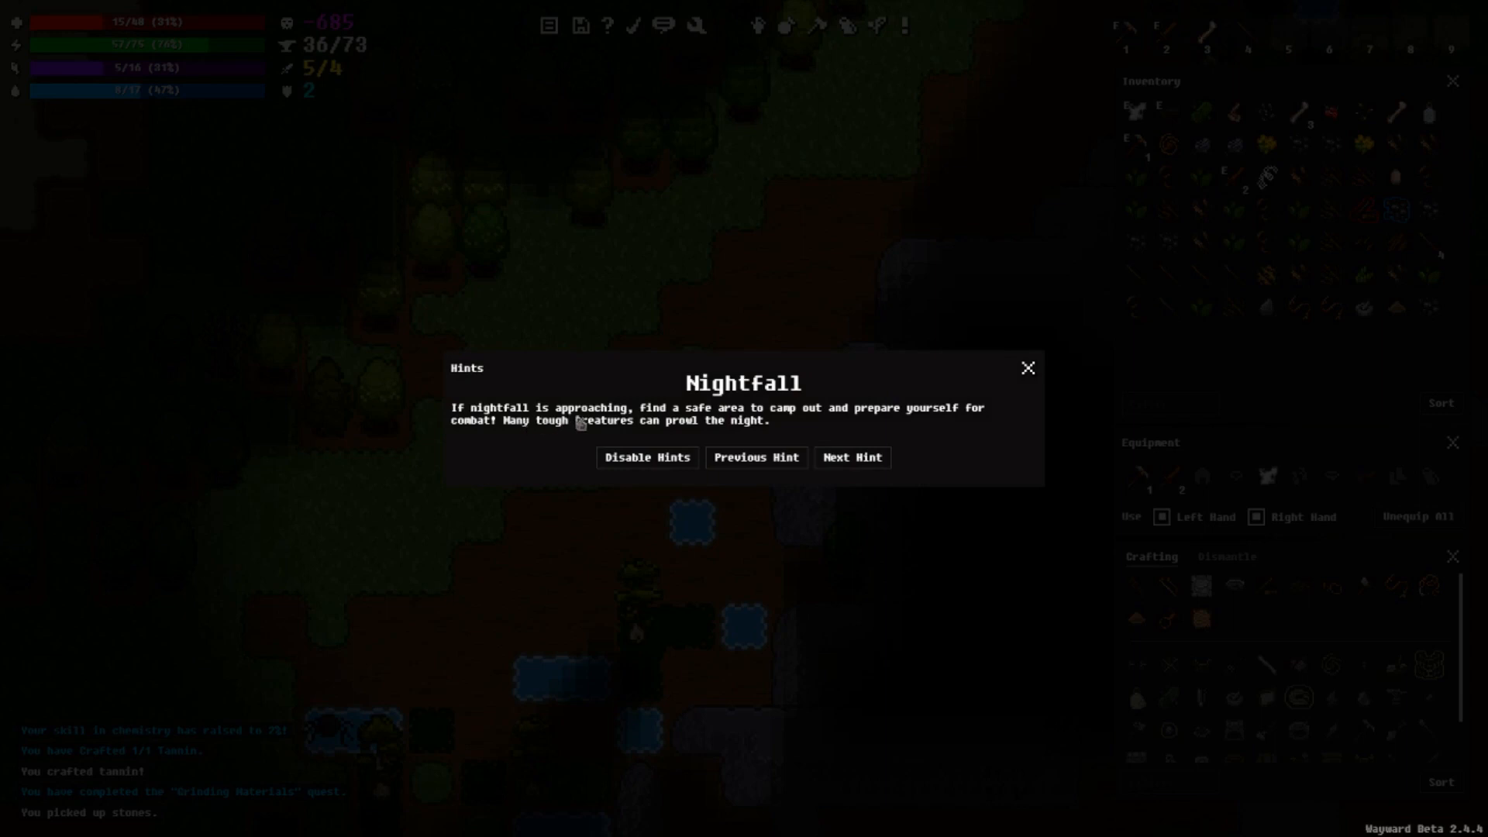
{"action": "mouse_move", "coordinate": [655, 428]}
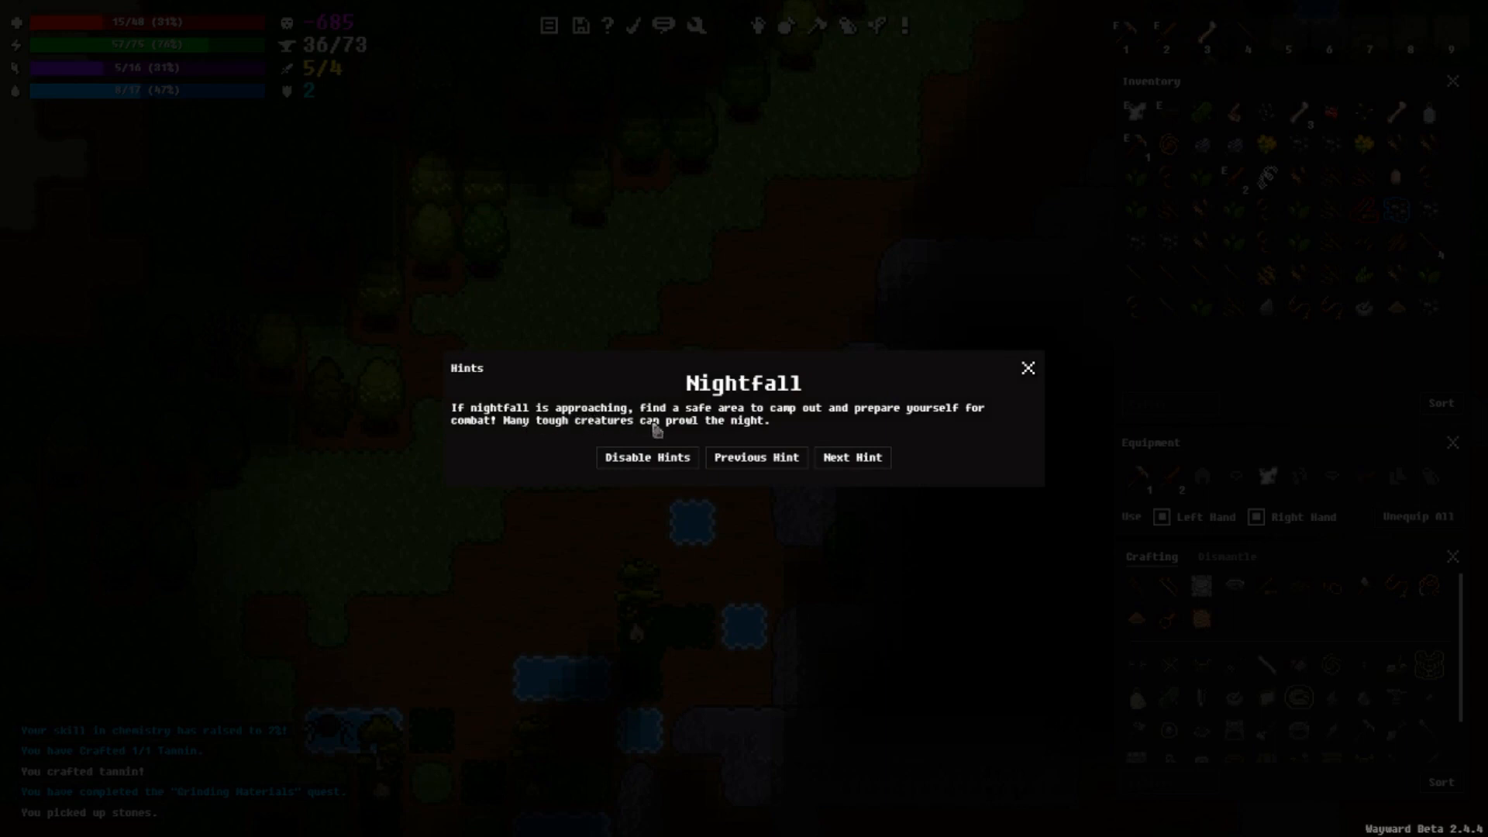
{"action": "mouse_move", "coordinate": [838, 430]}
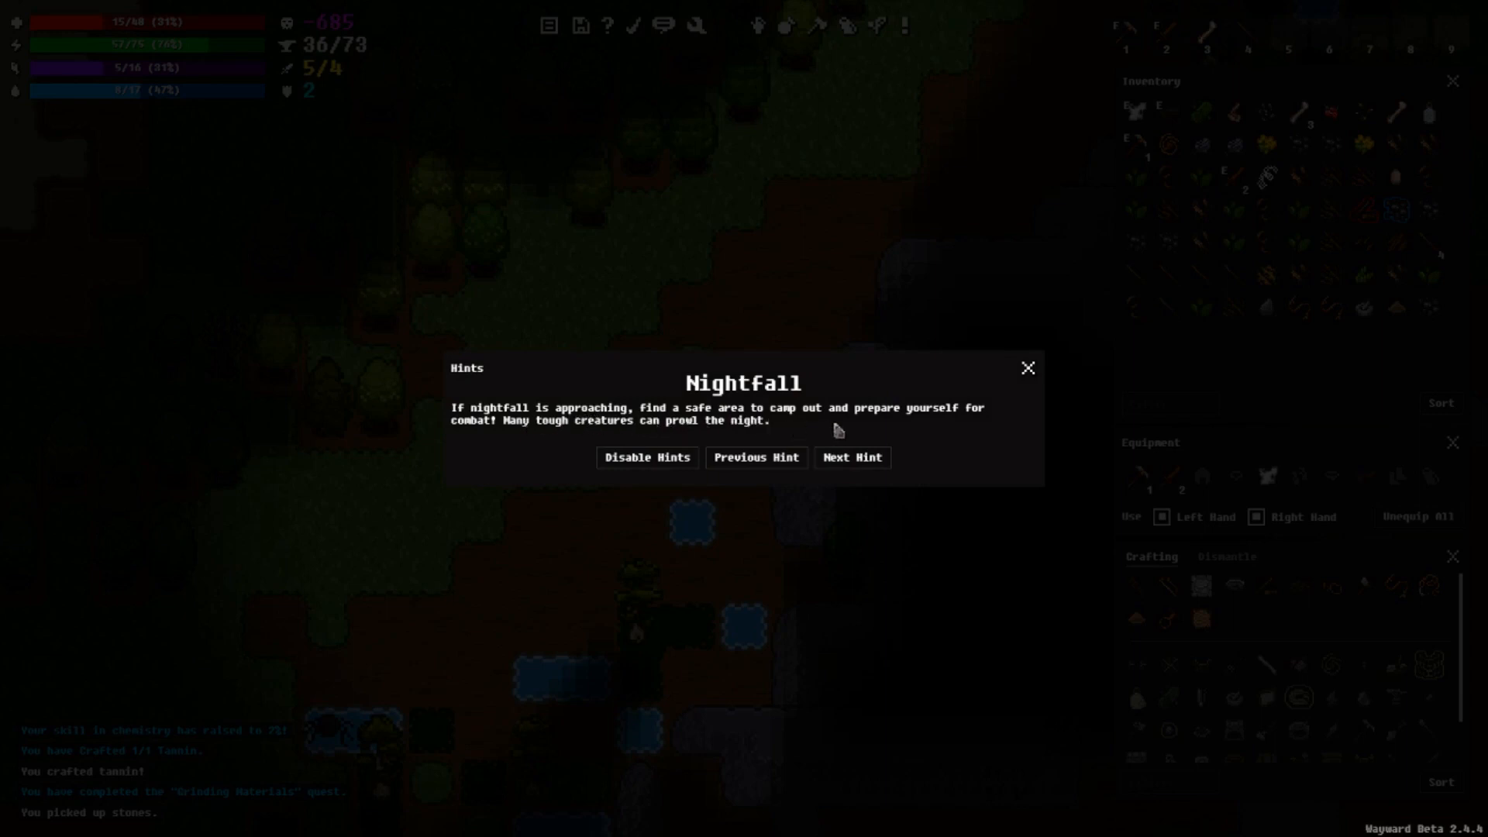
{"action": "mouse_move", "coordinate": [532, 458]}
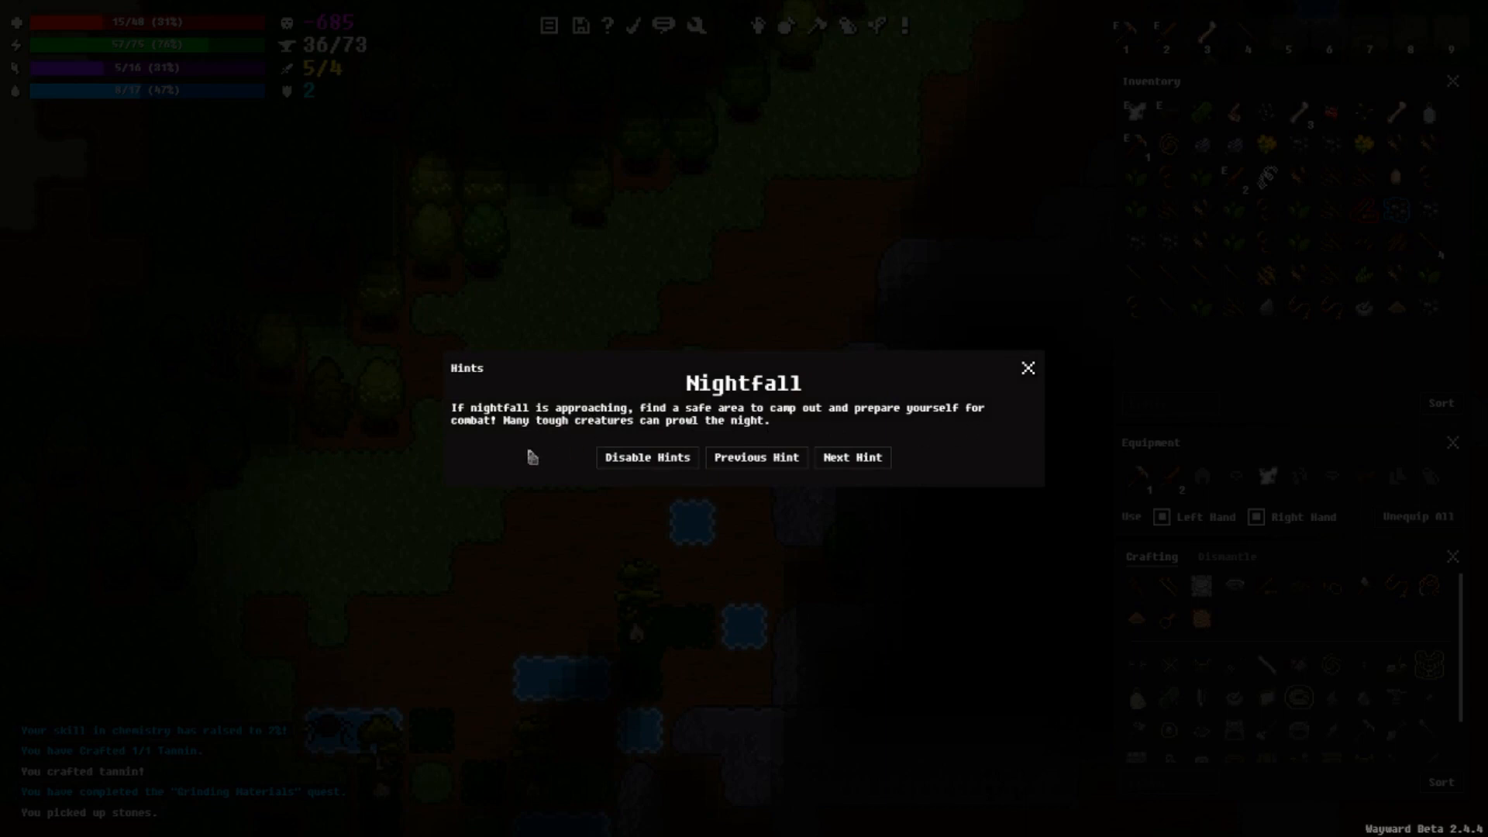
{"action": "mouse_move", "coordinate": [708, 440]}
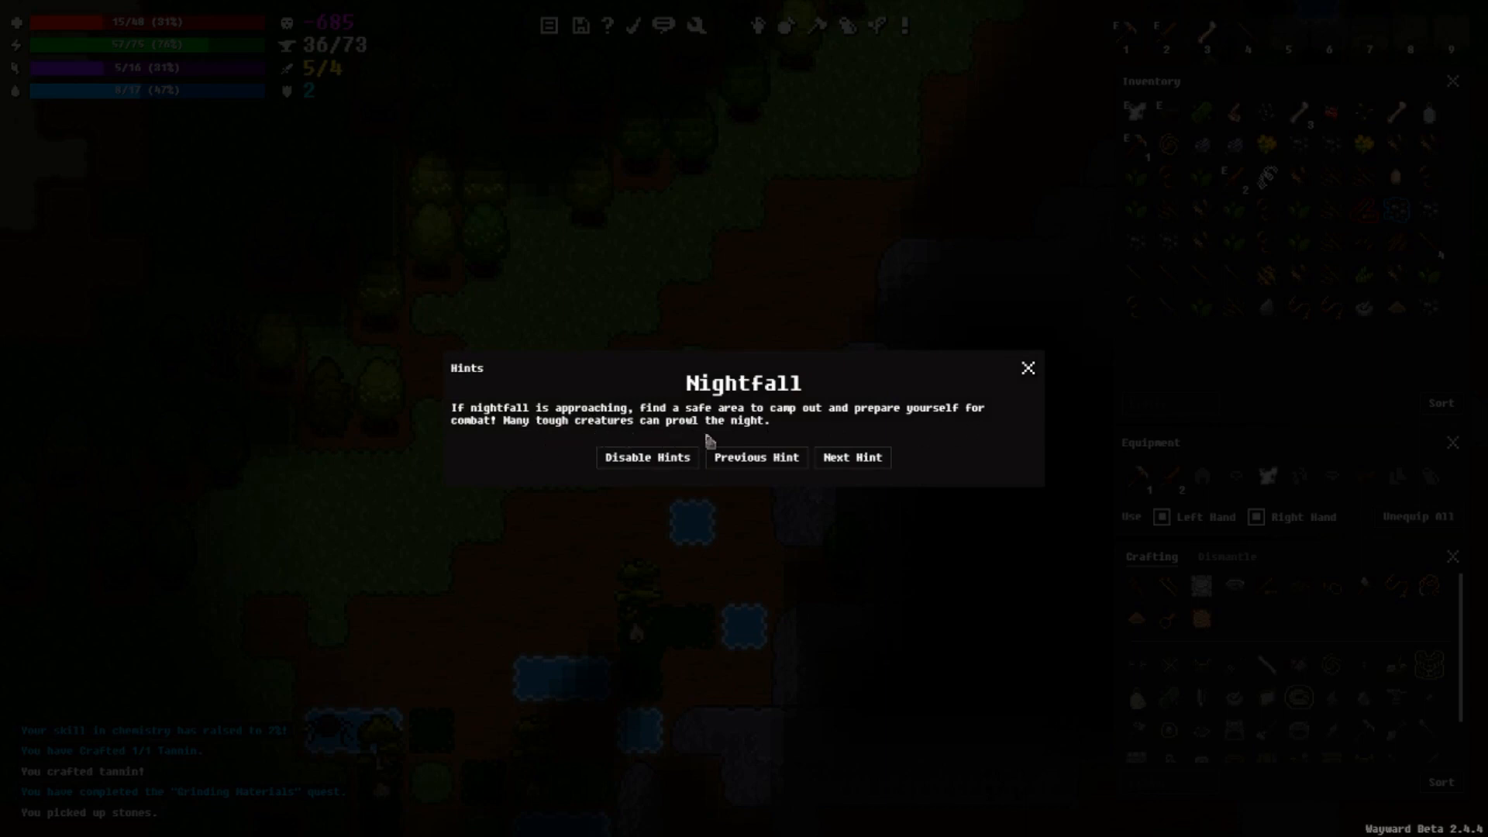
{"action": "mouse_move", "coordinate": [922, 423]}
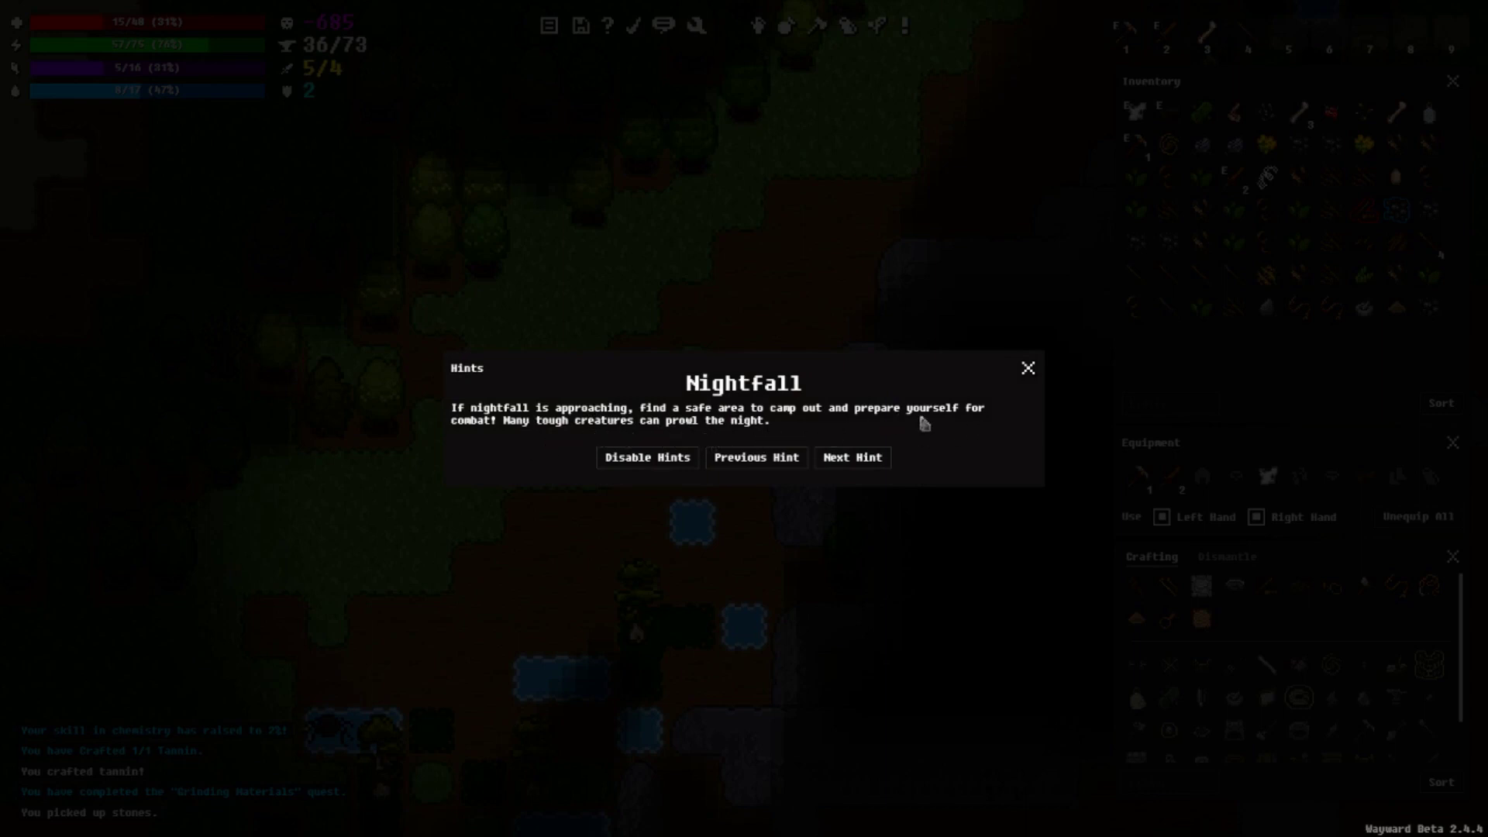
{"action": "mouse_move", "coordinate": [1028, 368]}
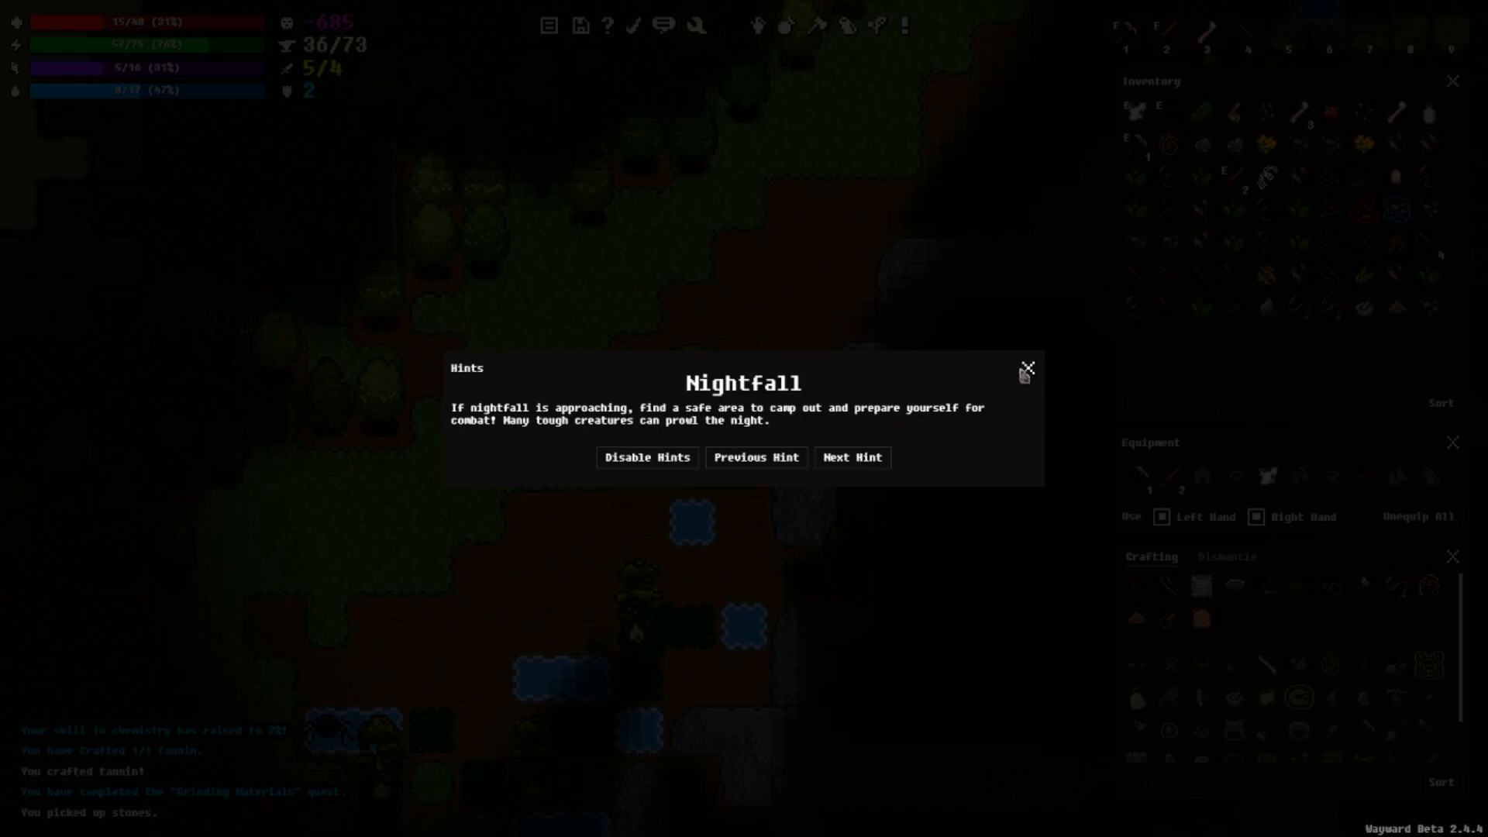
Step: Close the Nightfall hint dialog
{"action": "left_click", "coordinate": [1026, 369]}
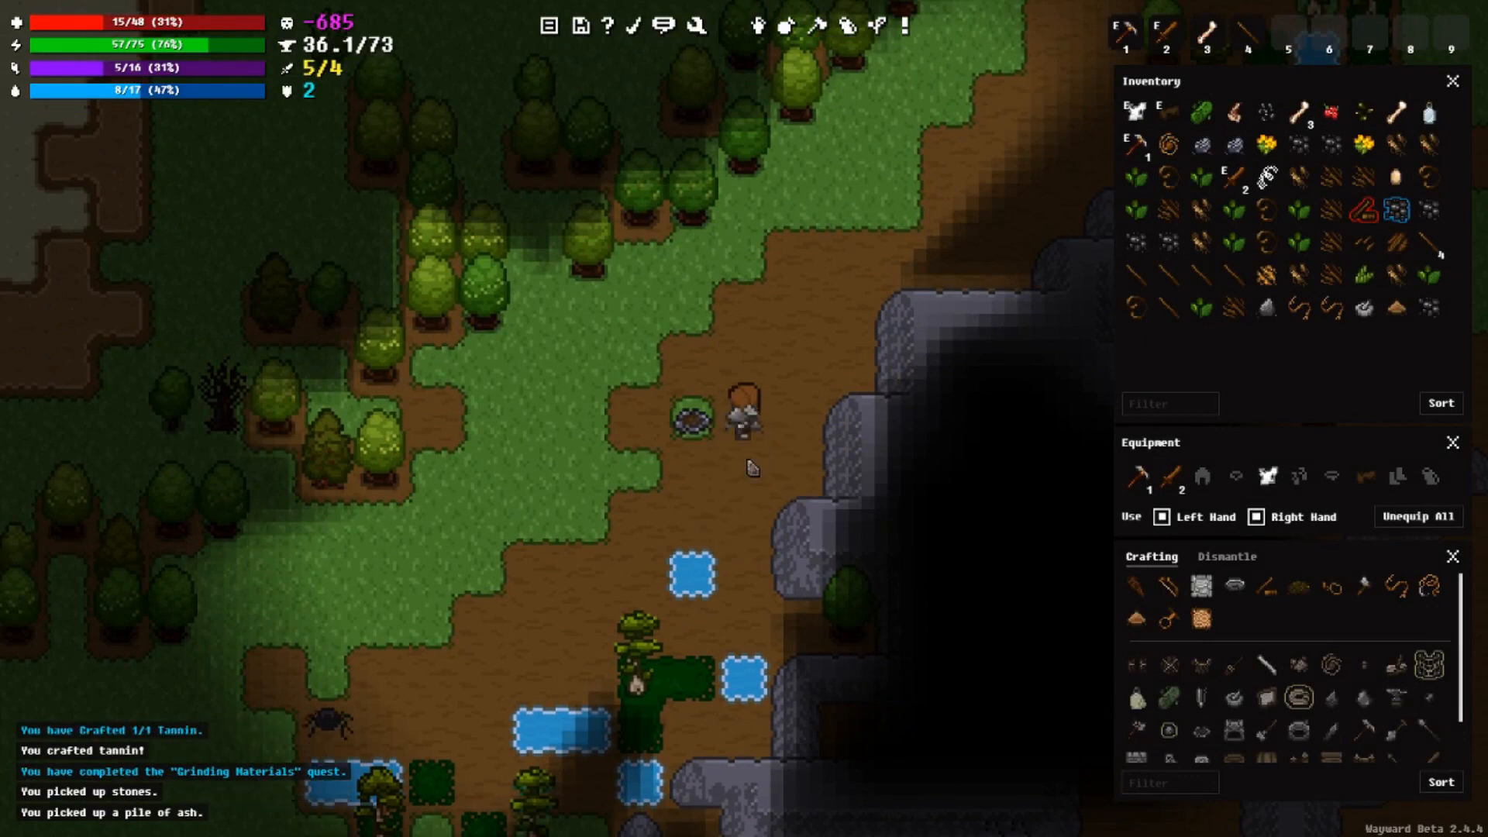
{"action": "mouse_move", "coordinate": [693, 418]}
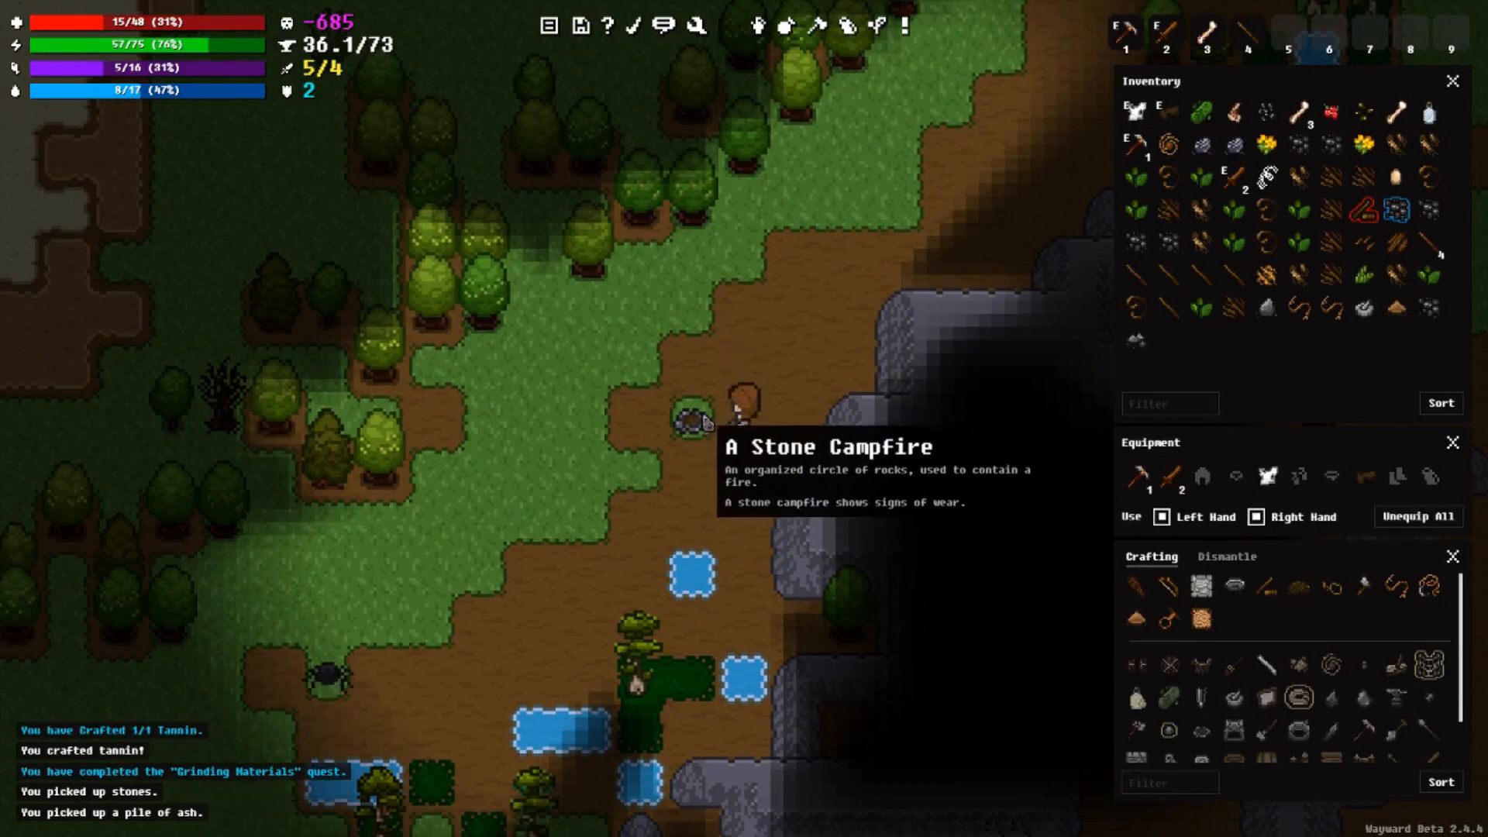
Step: Pick up the stone campfire by hand via its action menu
{"action": "right_click", "coordinate": [691, 420]}
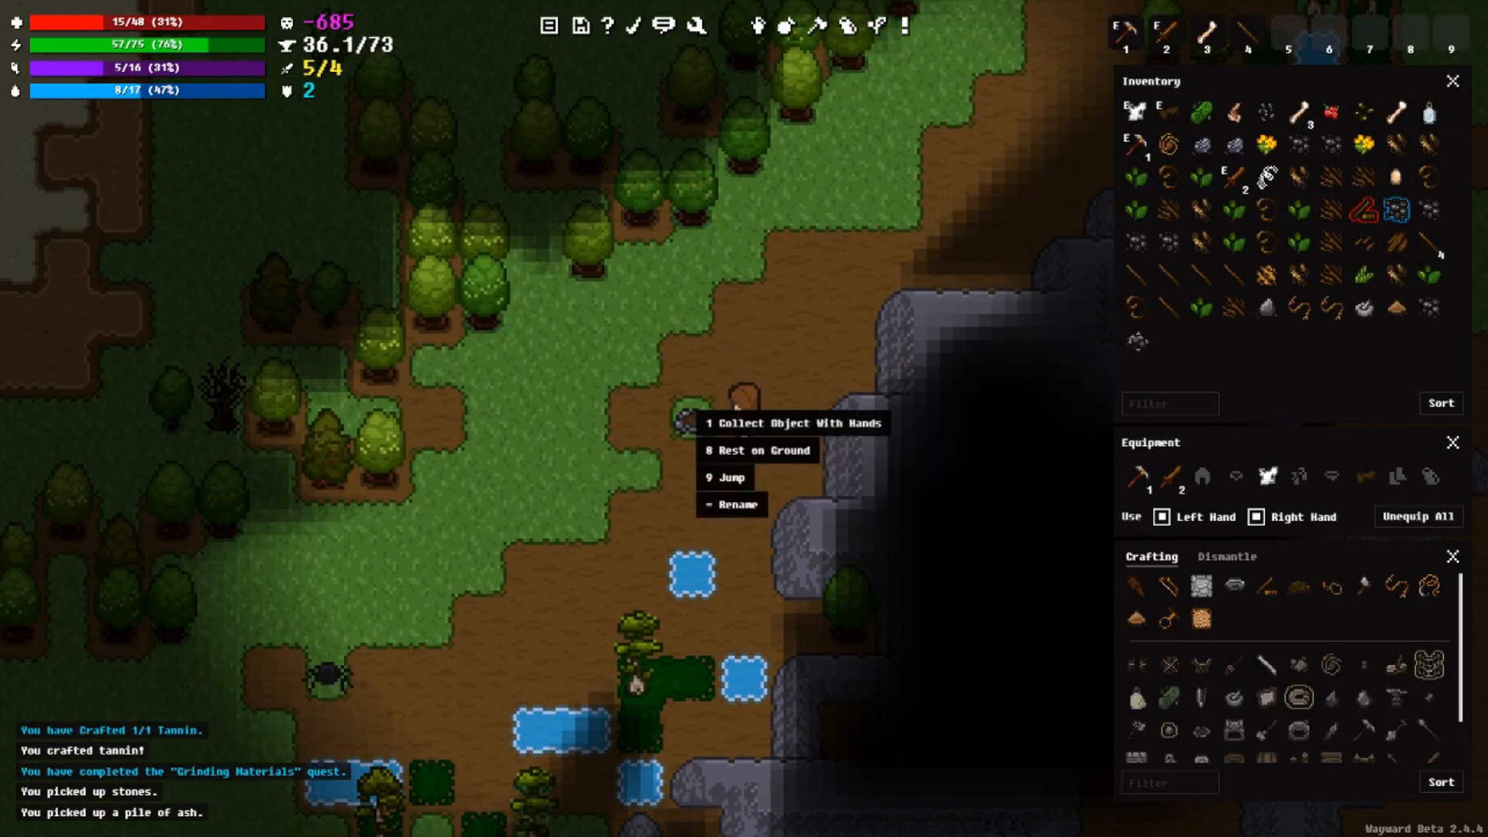
{"action": "mouse_move", "coordinate": [690, 410]}
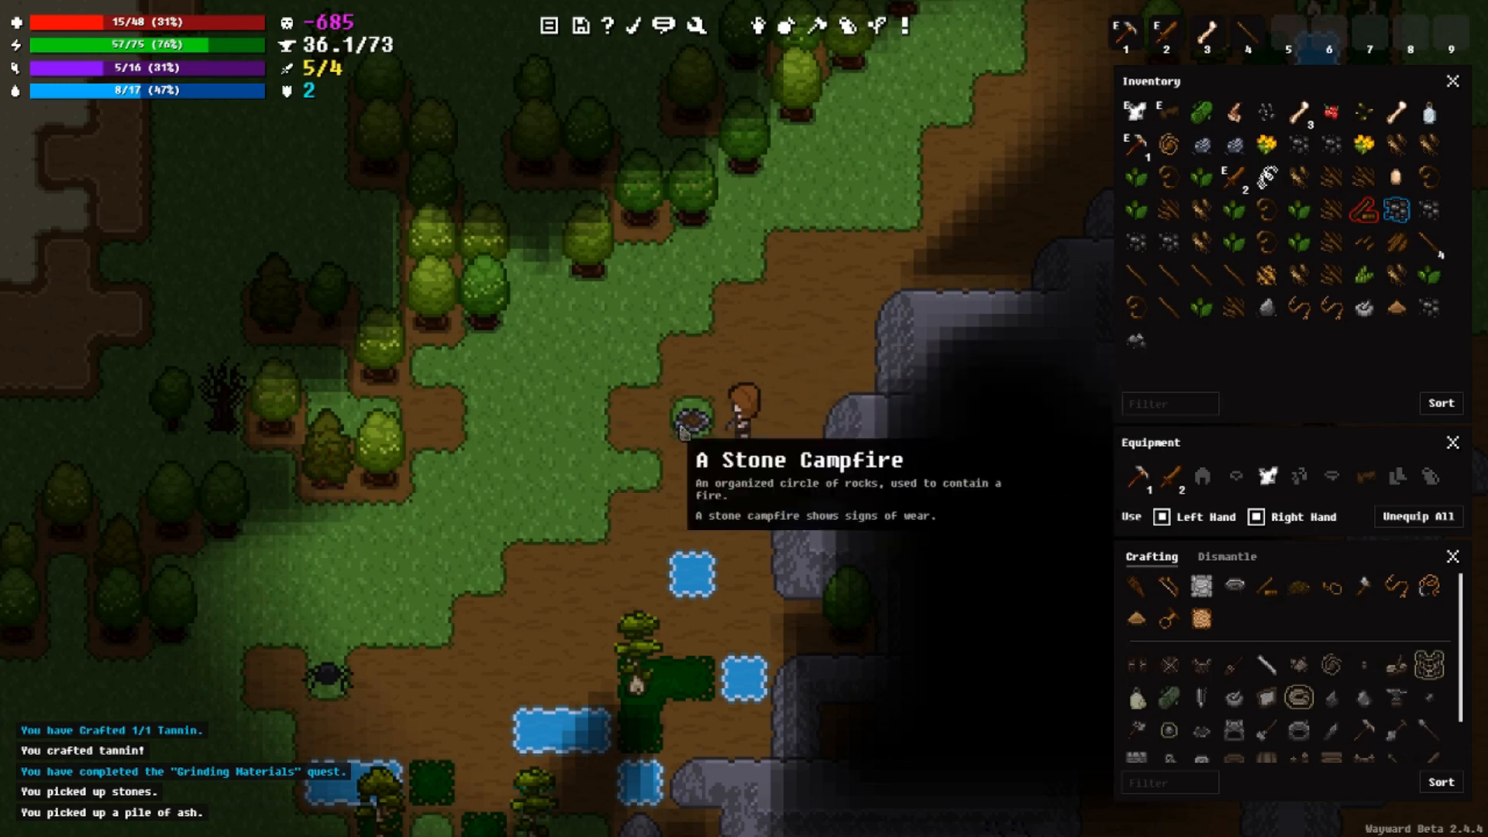
{"action": "right_click", "coordinate": [693, 414]}
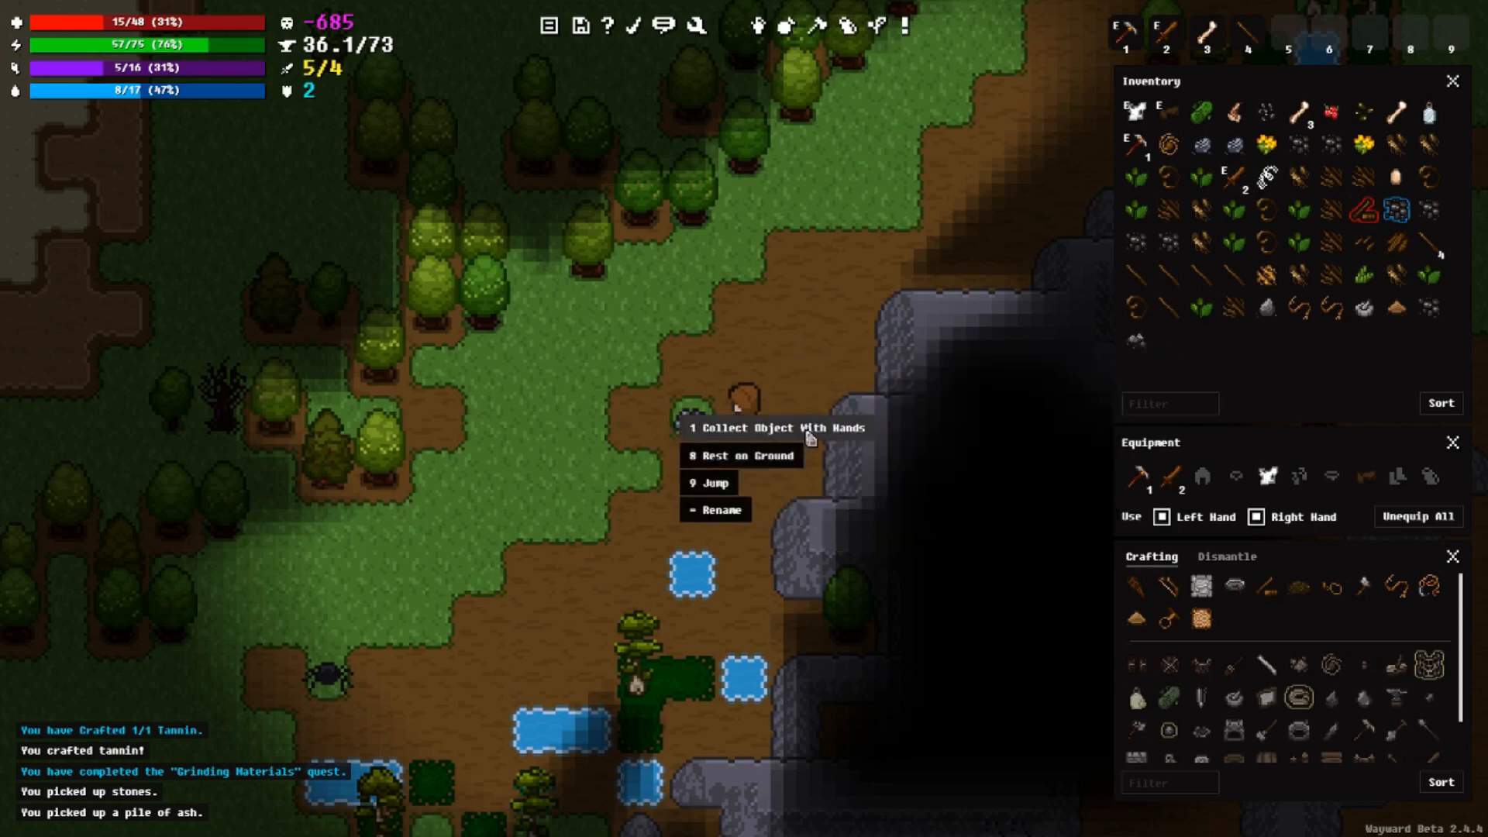
{"action": "left_click", "coordinate": [767, 428]}
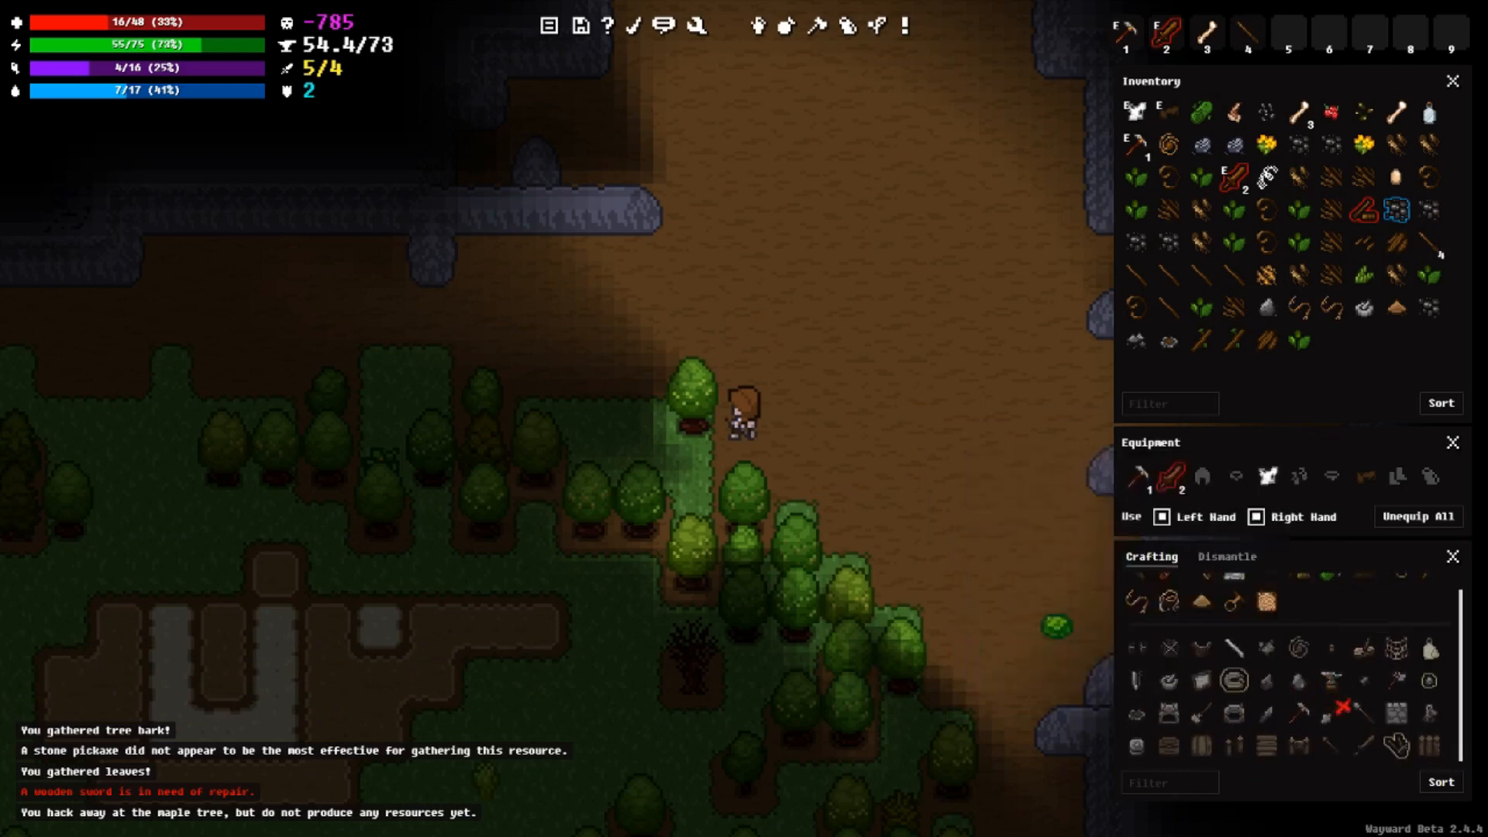
{"action": "mouse_move", "coordinate": [745, 495]}
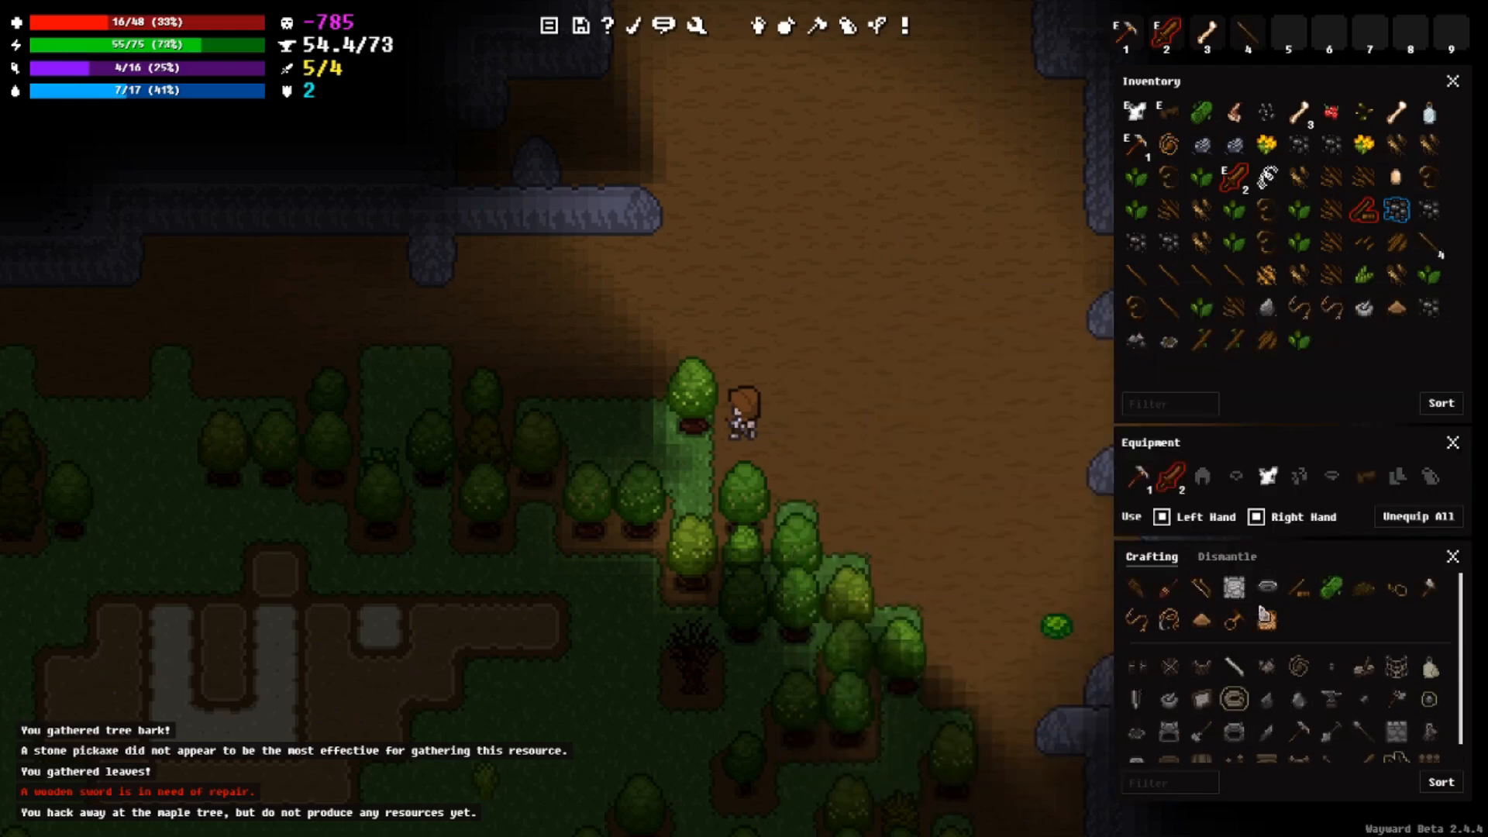
{"action": "mouse_move", "coordinate": [1265, 603]}
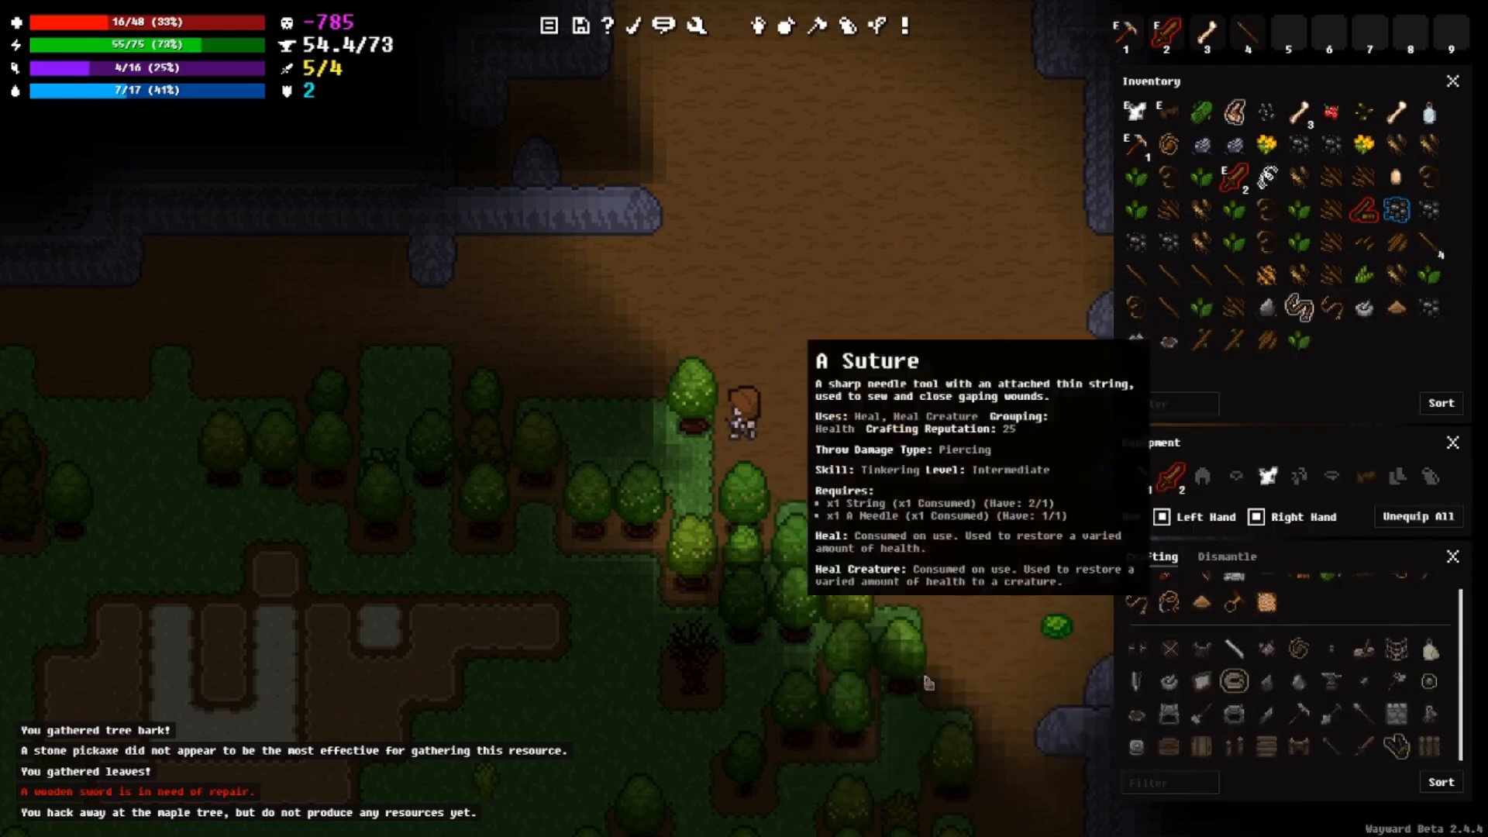
{"action": "mouse_move", "coordinate": [1265, 308]}
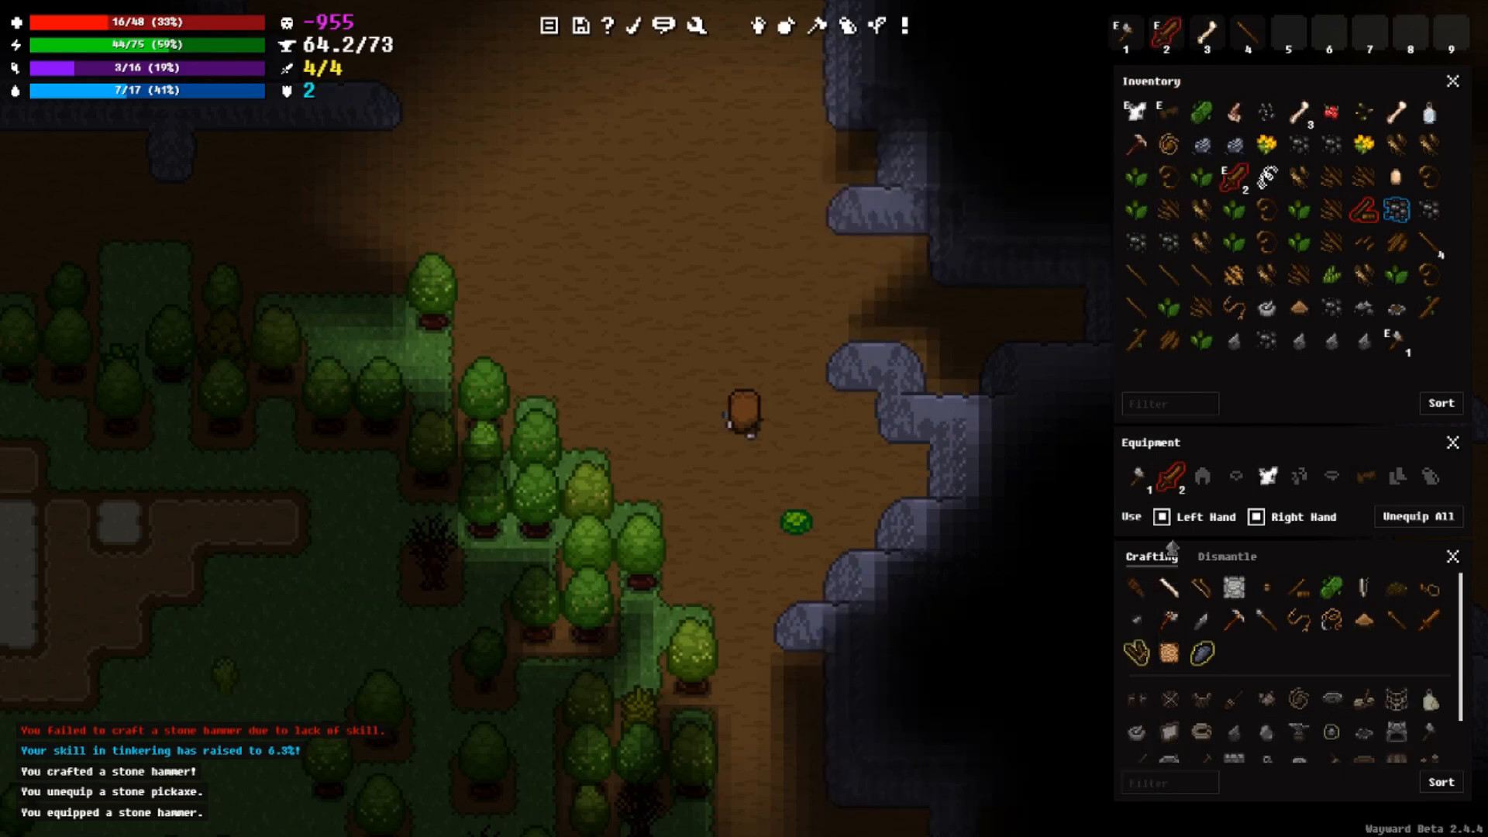
{"action": "mouse_move", "coordinate": [1171, 475]}
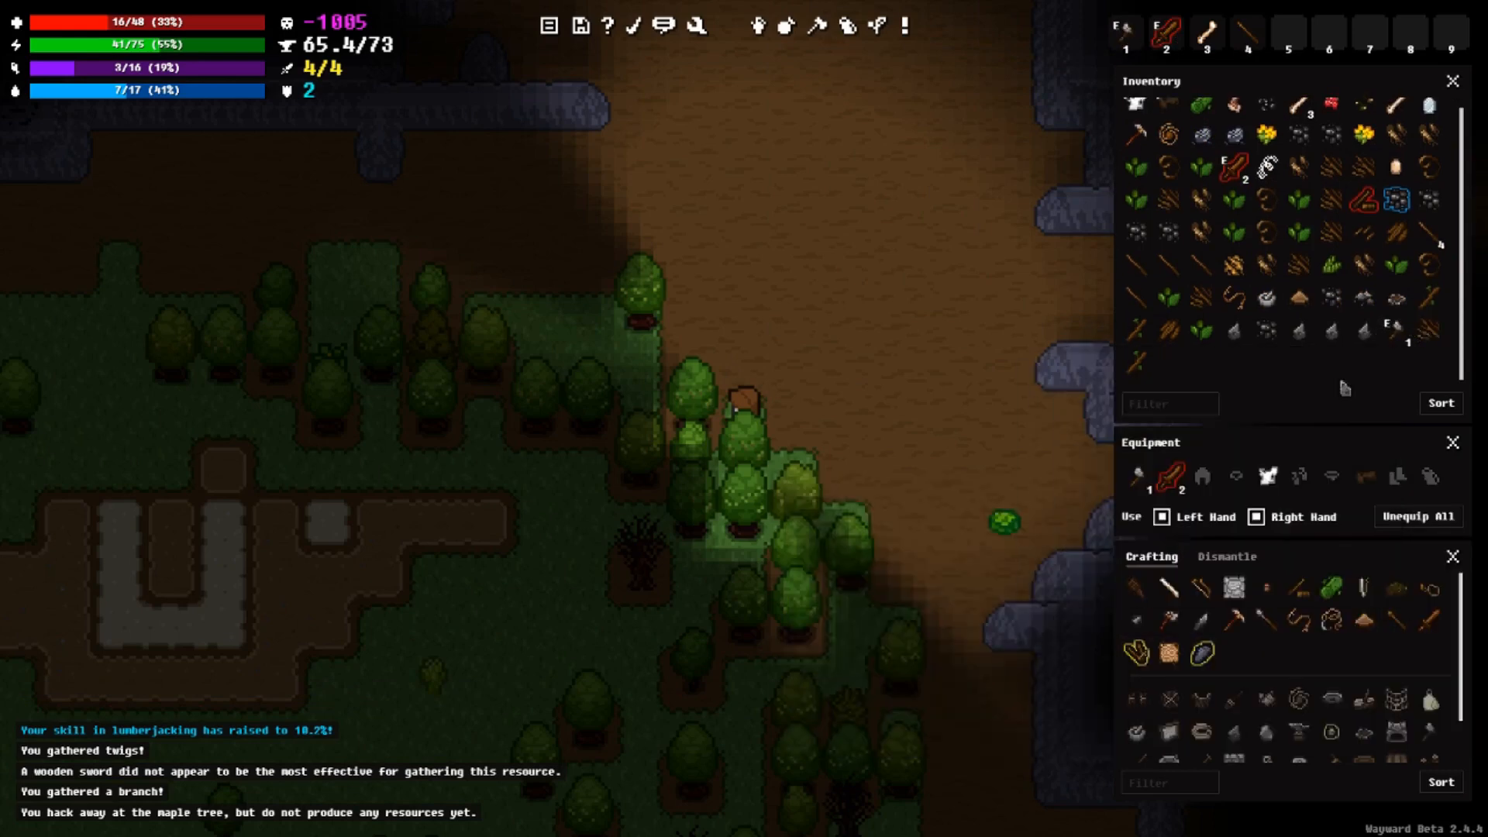
Step: Continue chopping the maple tree
{"action": "left_click", "coordinate": [1137, 476]}
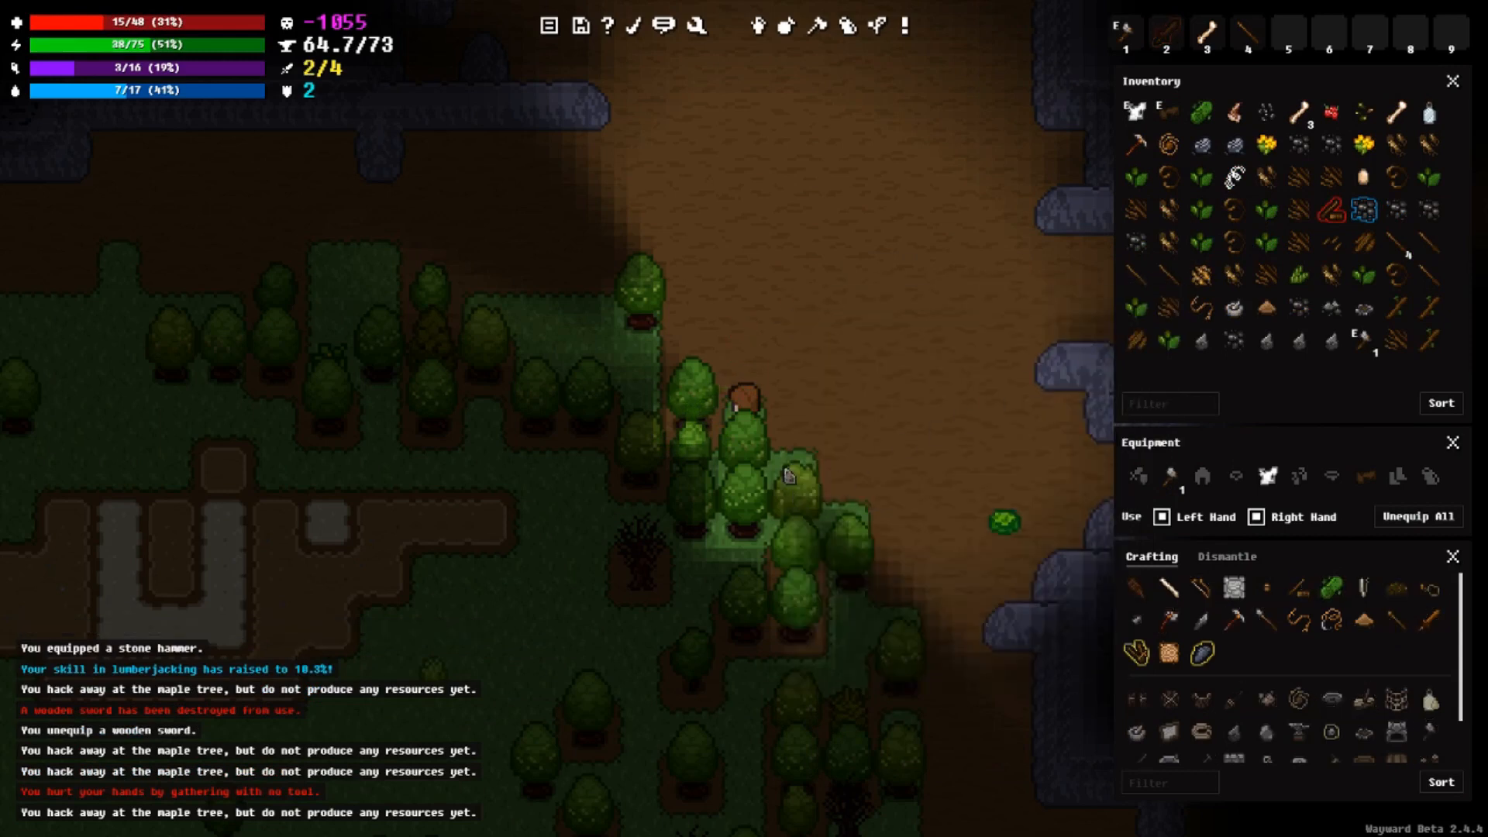
{"action": "mouse_move", "coordinate": [1170, 477]}
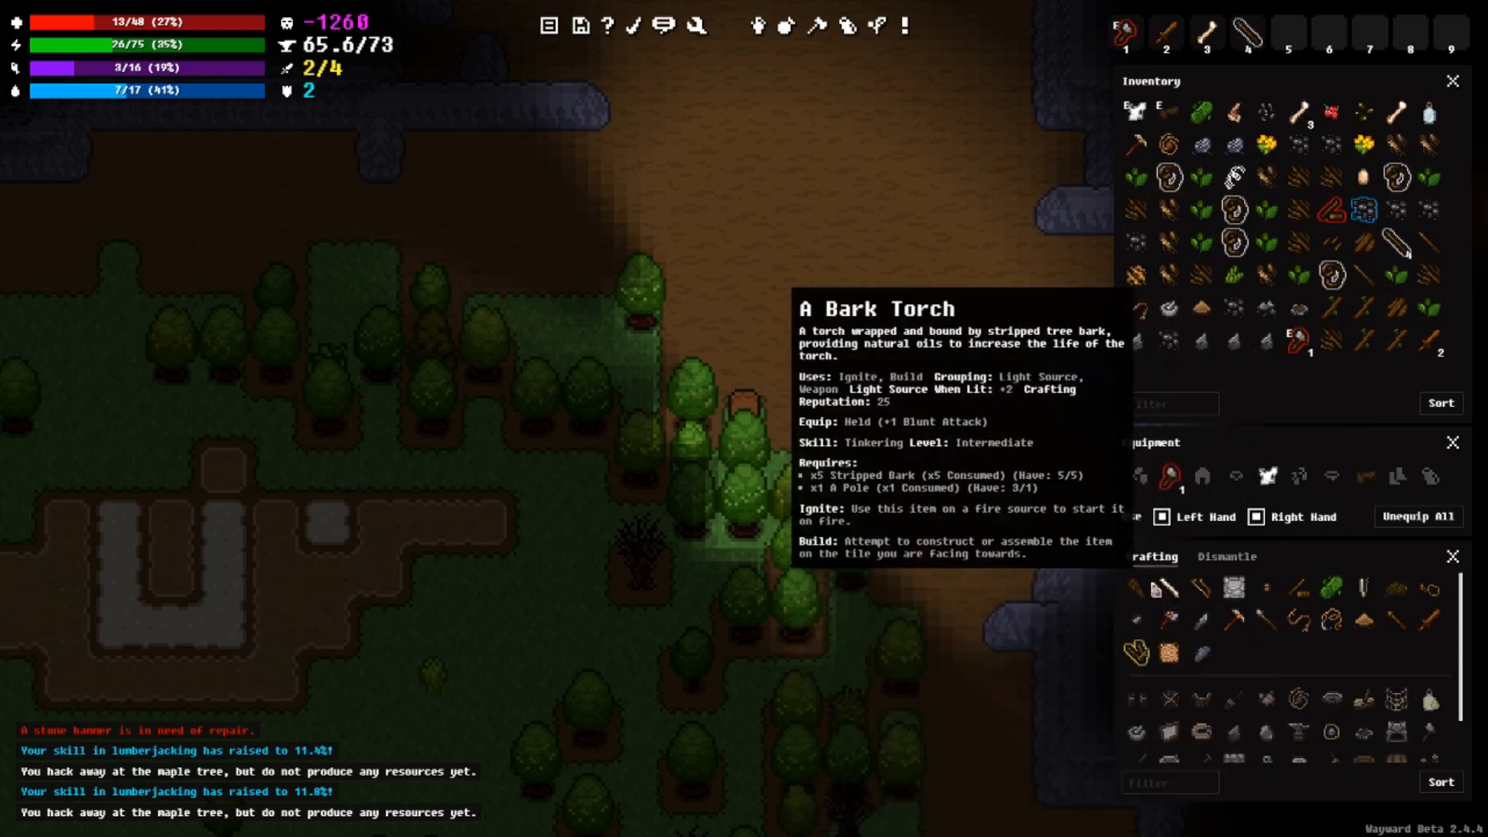
{"action": "mouse_move", "coordinate": [1129, 35]}
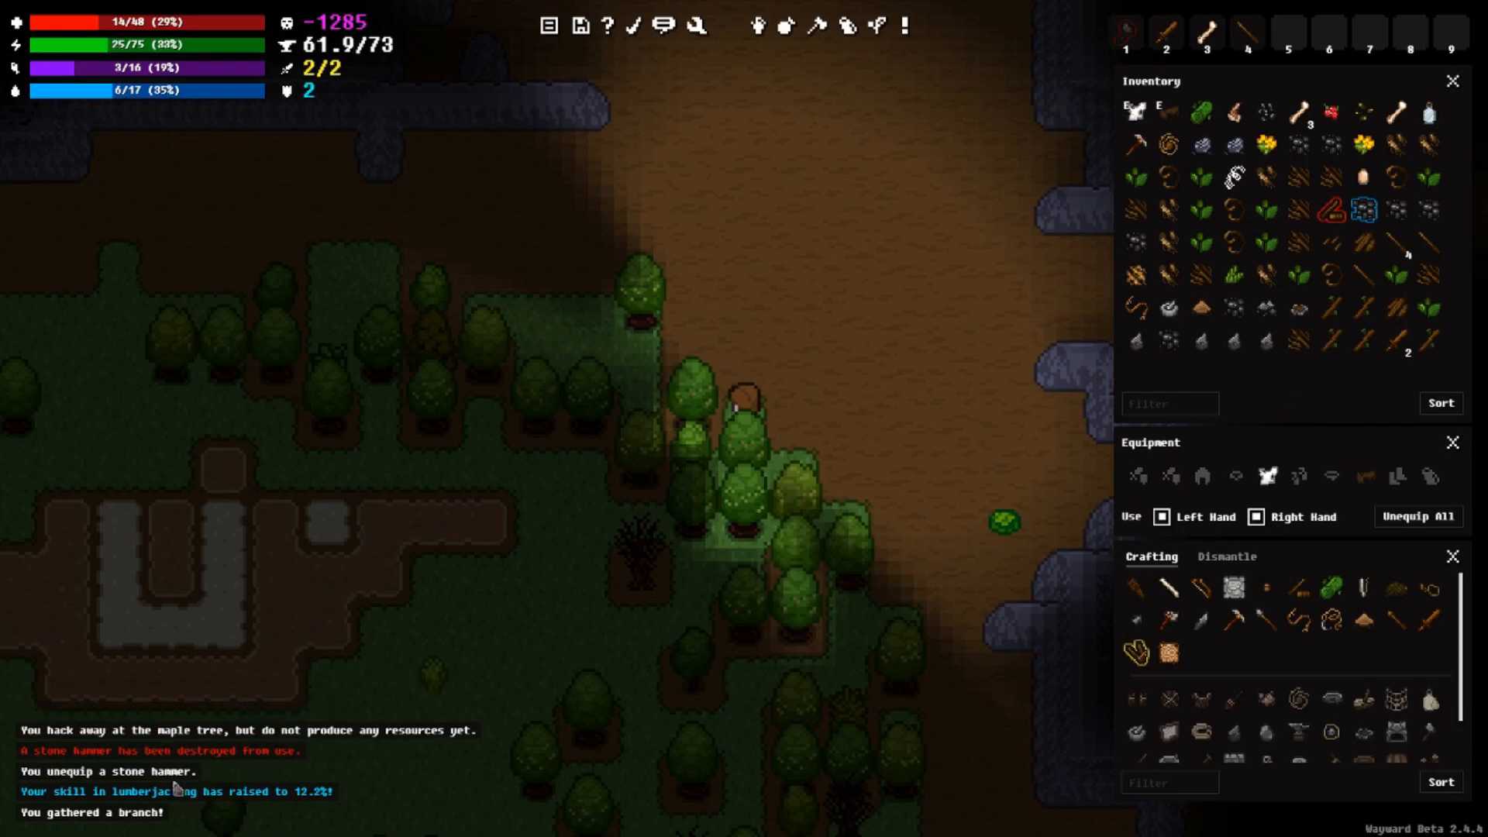
{"action": "mouse_move", "coordinate": [998, 75]}
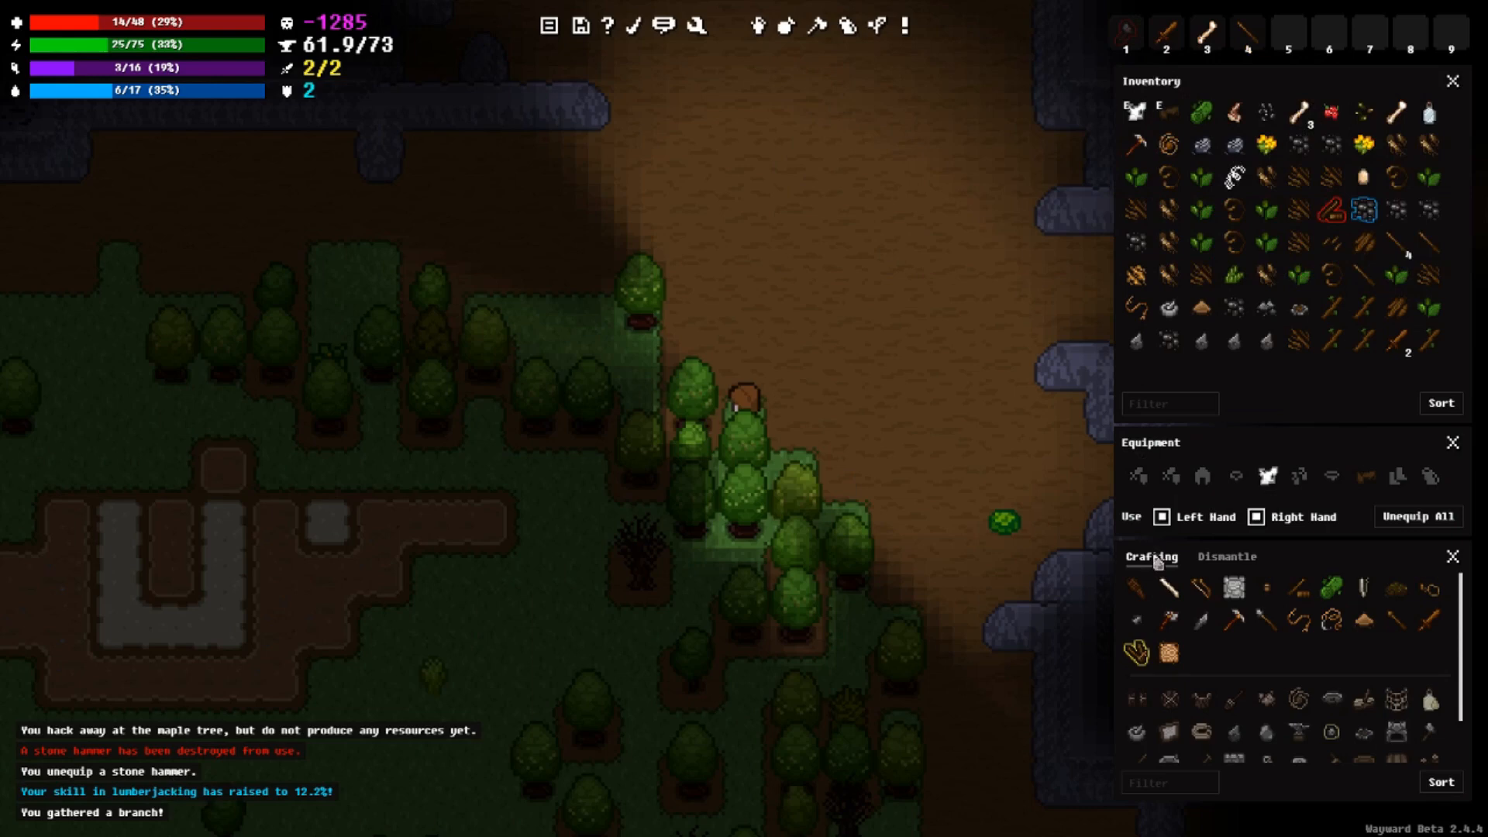
{"action": "mouse_move", "coordinate": [1228, 436]}
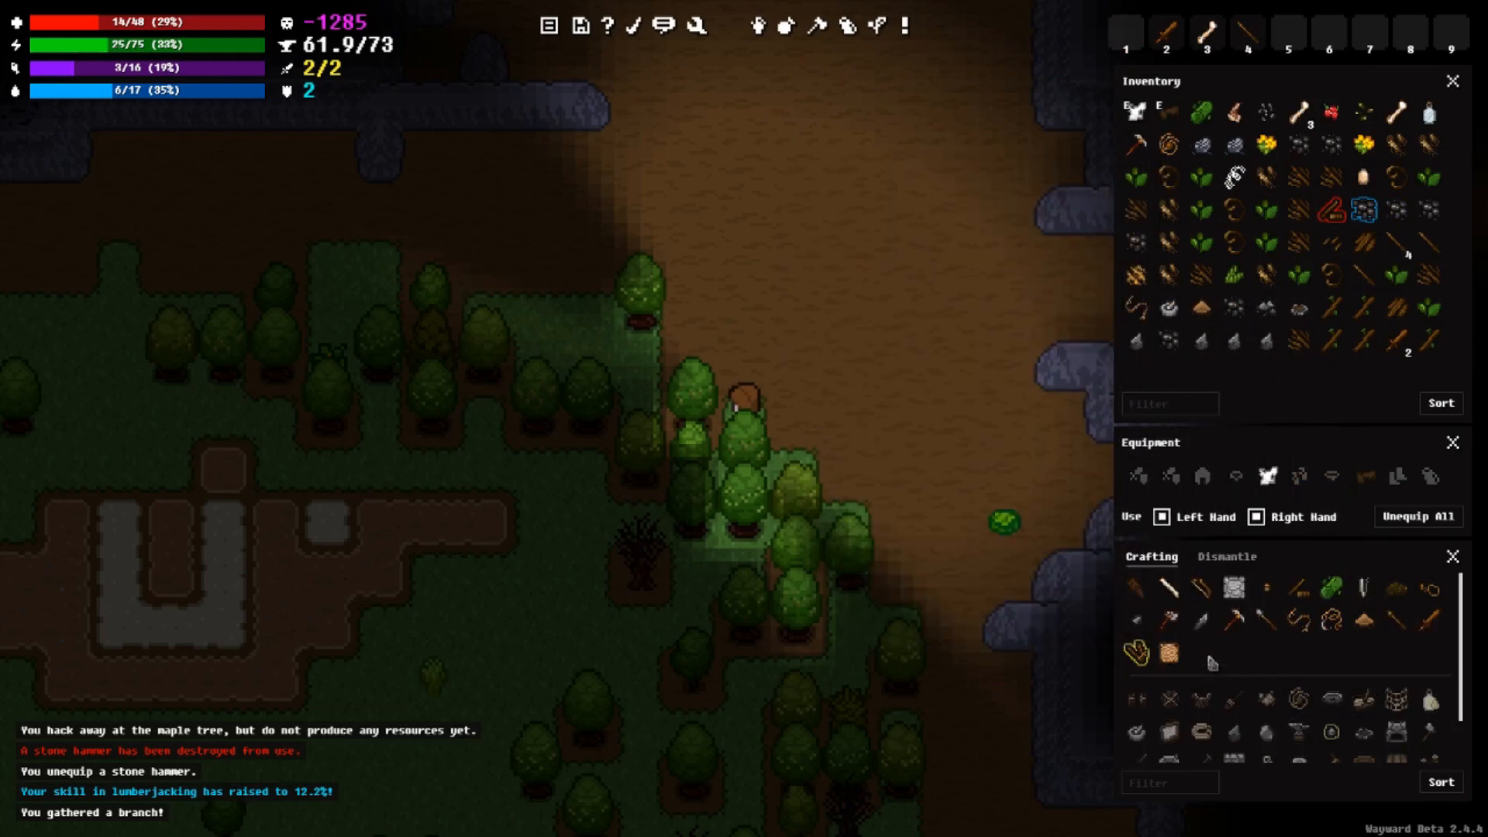
{"action": "mouse_move", "coordinate": [1397, 244]}
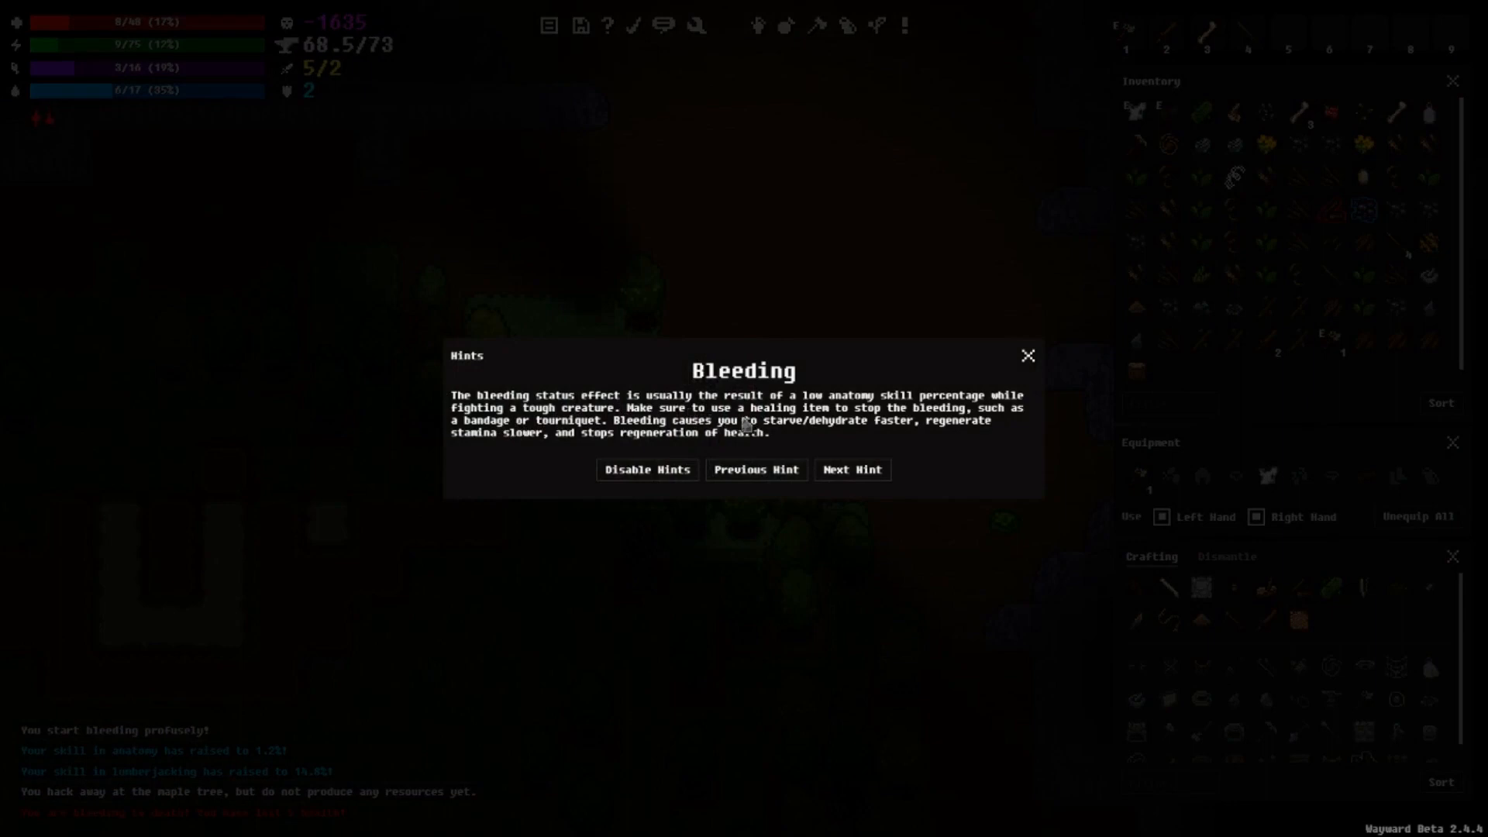
{"action": "mouse_move", "coordinate": [800, 419]}
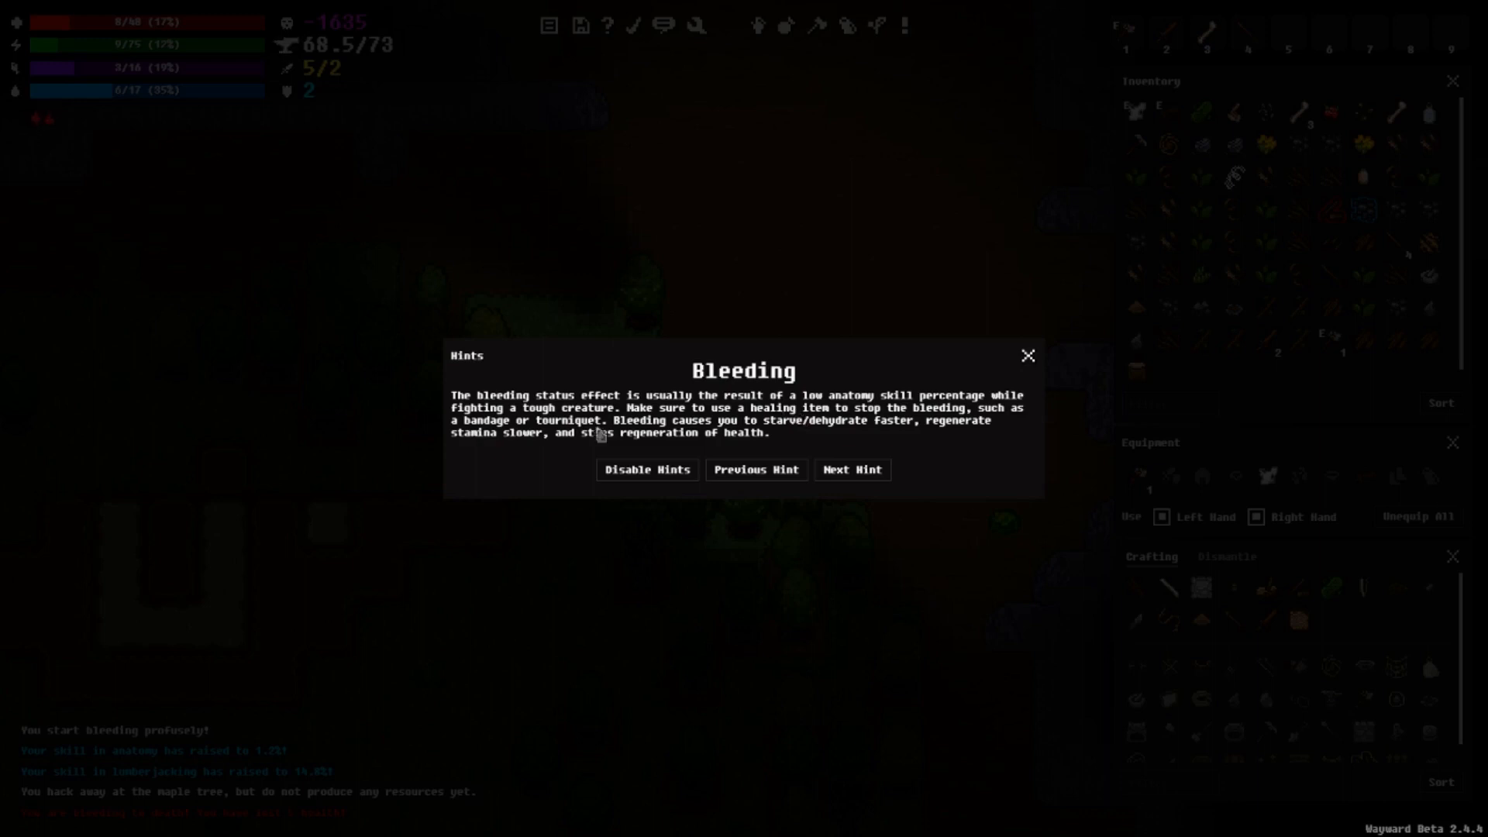
{"action": "mouse_move", "coordinate": [631, 430]}
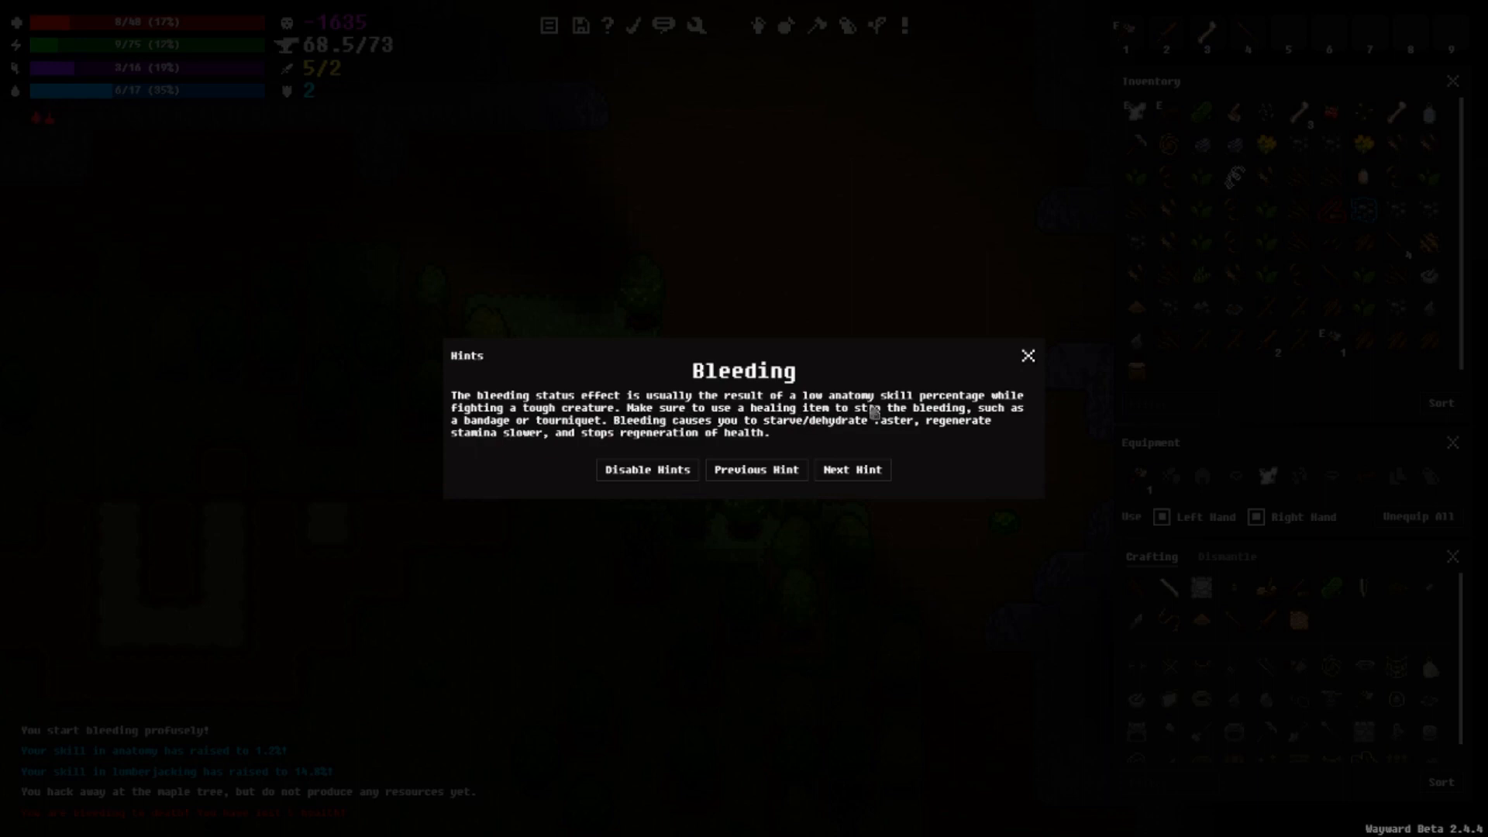
{"action": "mouse_move", "coordinate": [813, 424]}
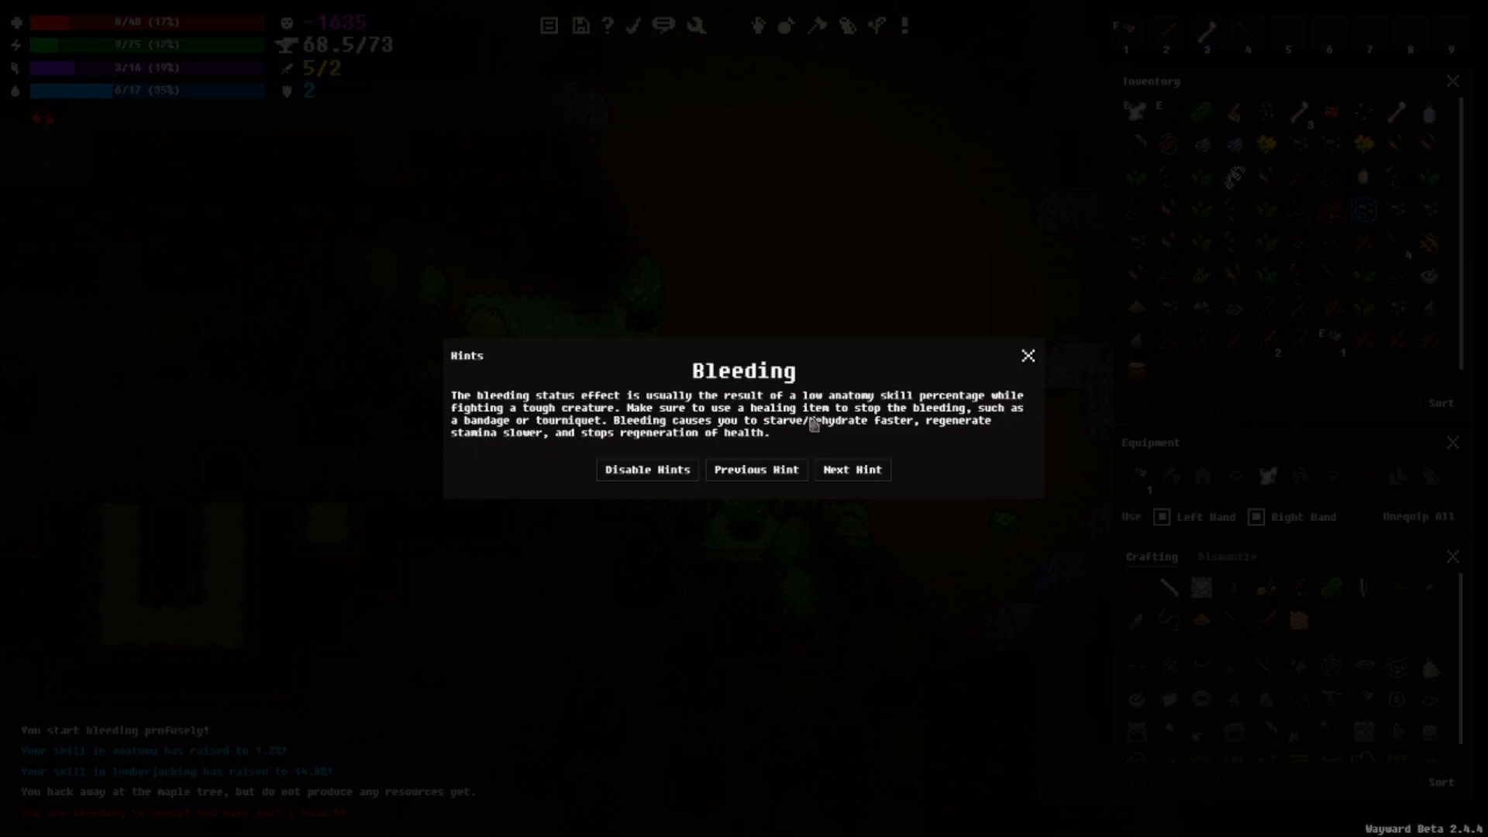
{"action": "mouse_move", "coordinate": [987, 420]}
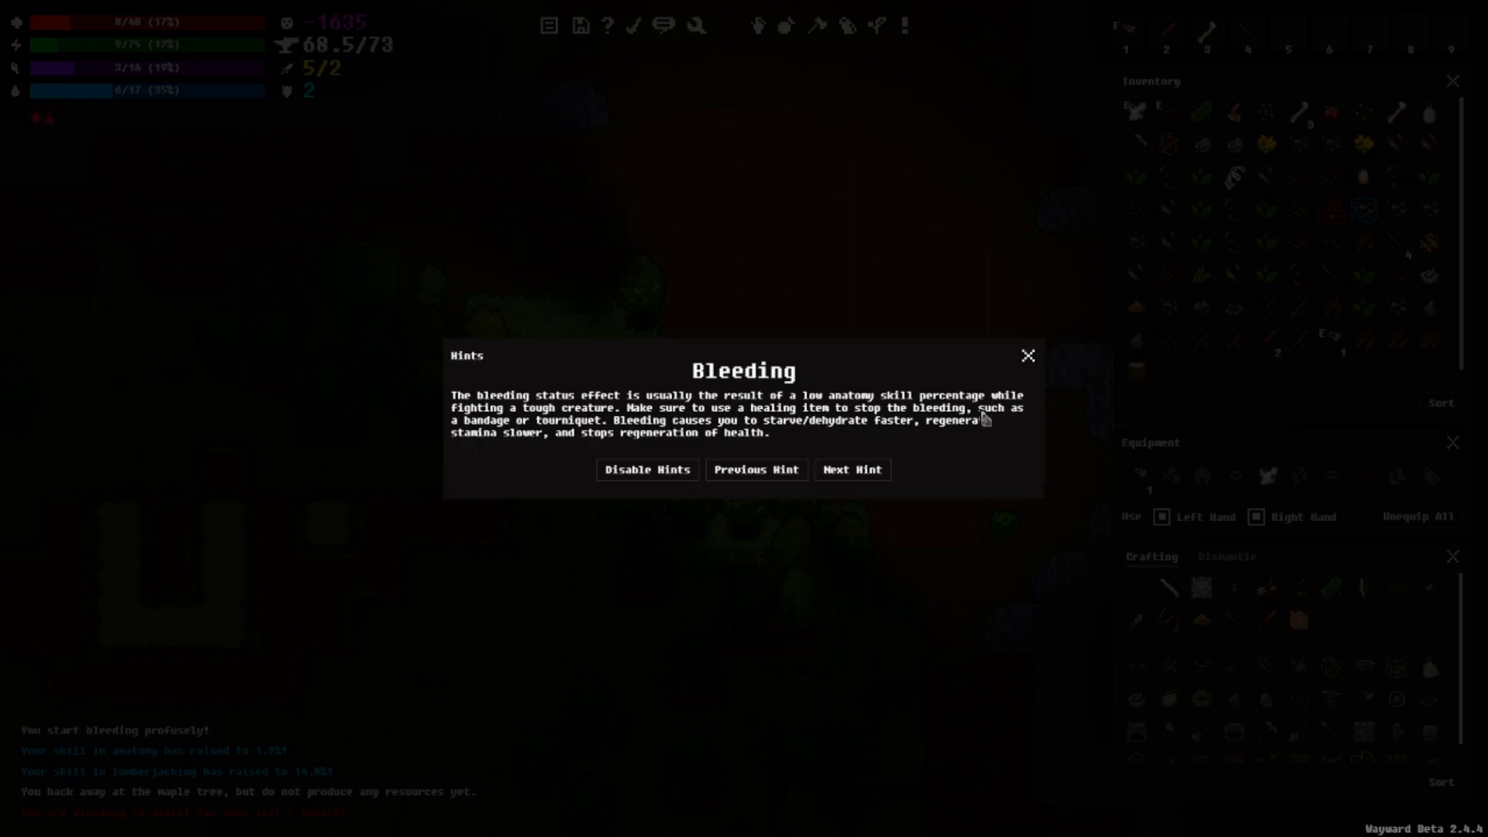
Step: Close the Bleeding hint
{"action": "left_click", "coordinate": [1028, 355]}
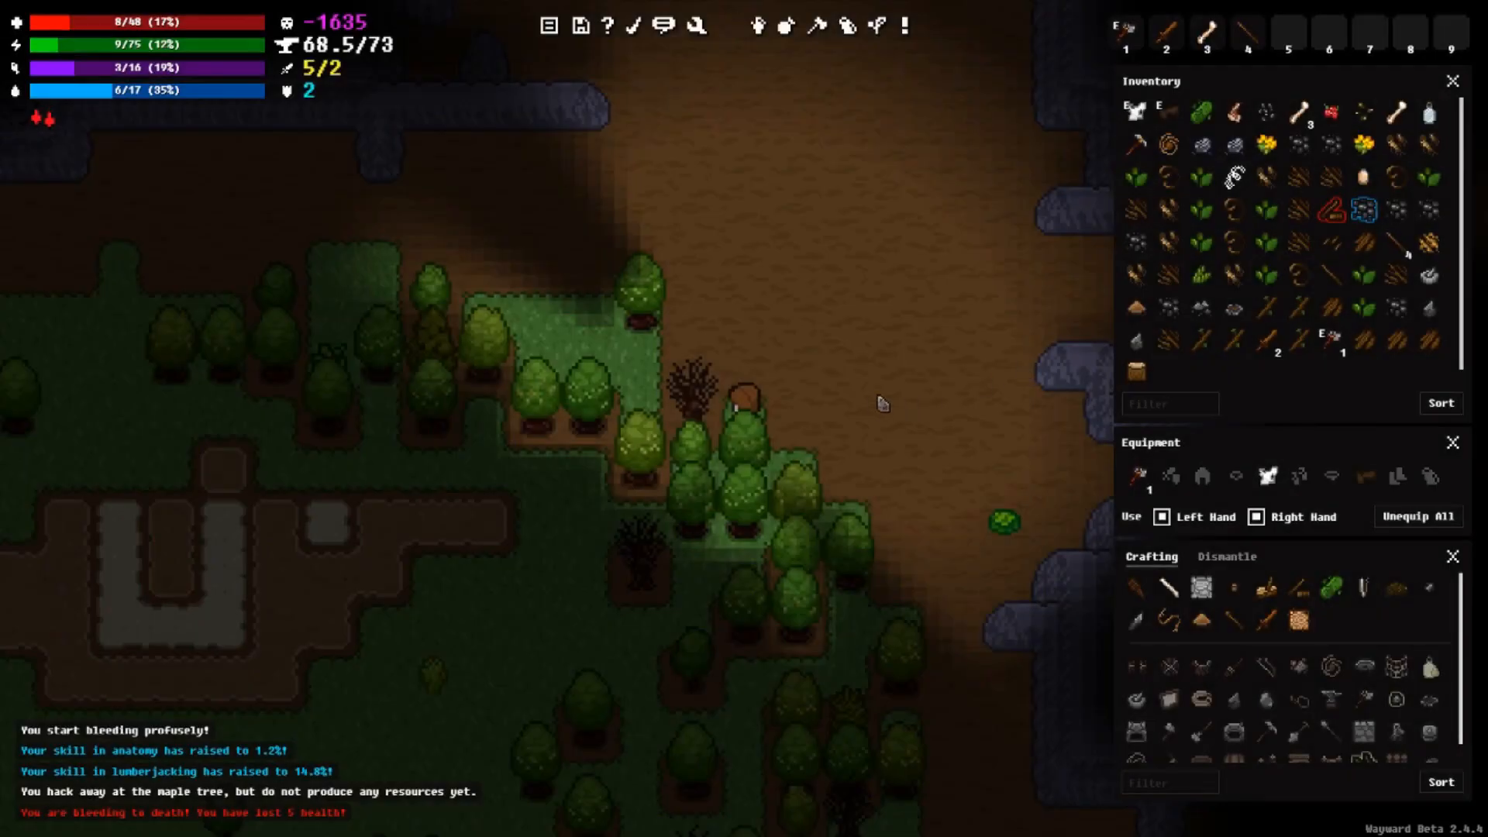
{"action": "mouse_move", "coordinate": [813, 444]}
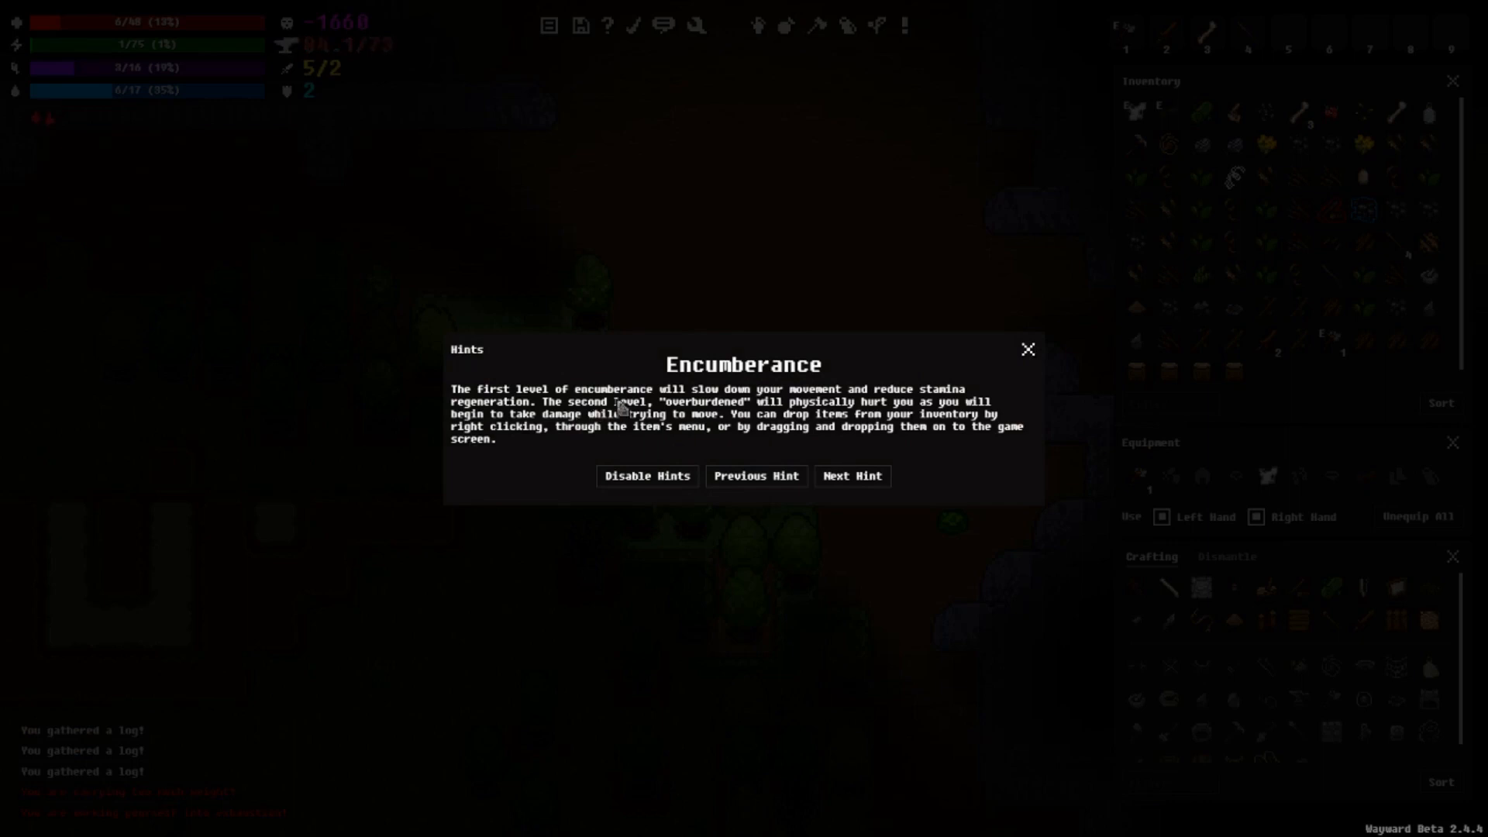
{"action": "mouse_move", "coordinate": [976, 410]}
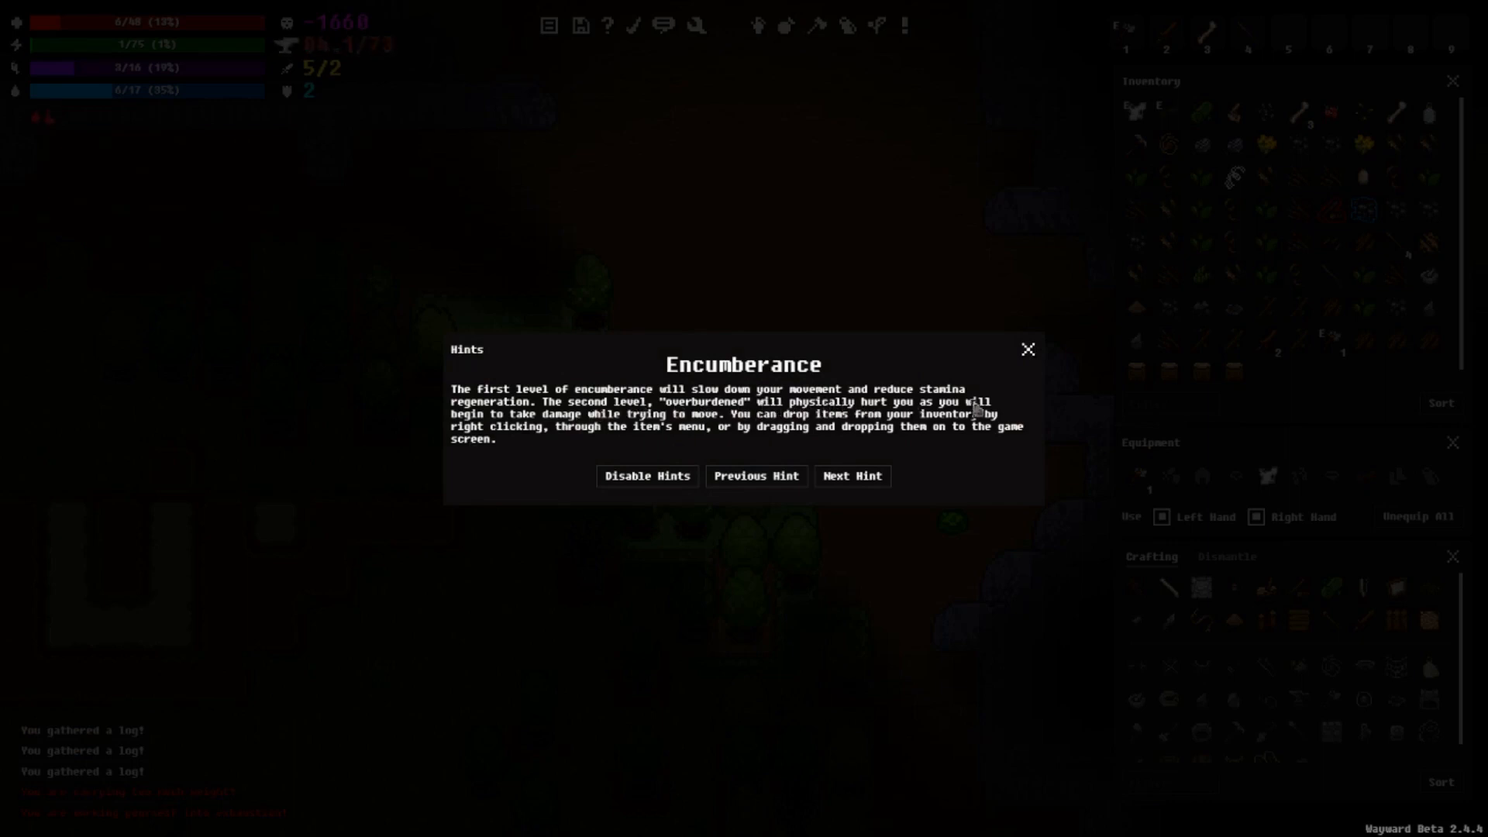
{"action": "mouse_move", "coordinate": [1028, 350]}
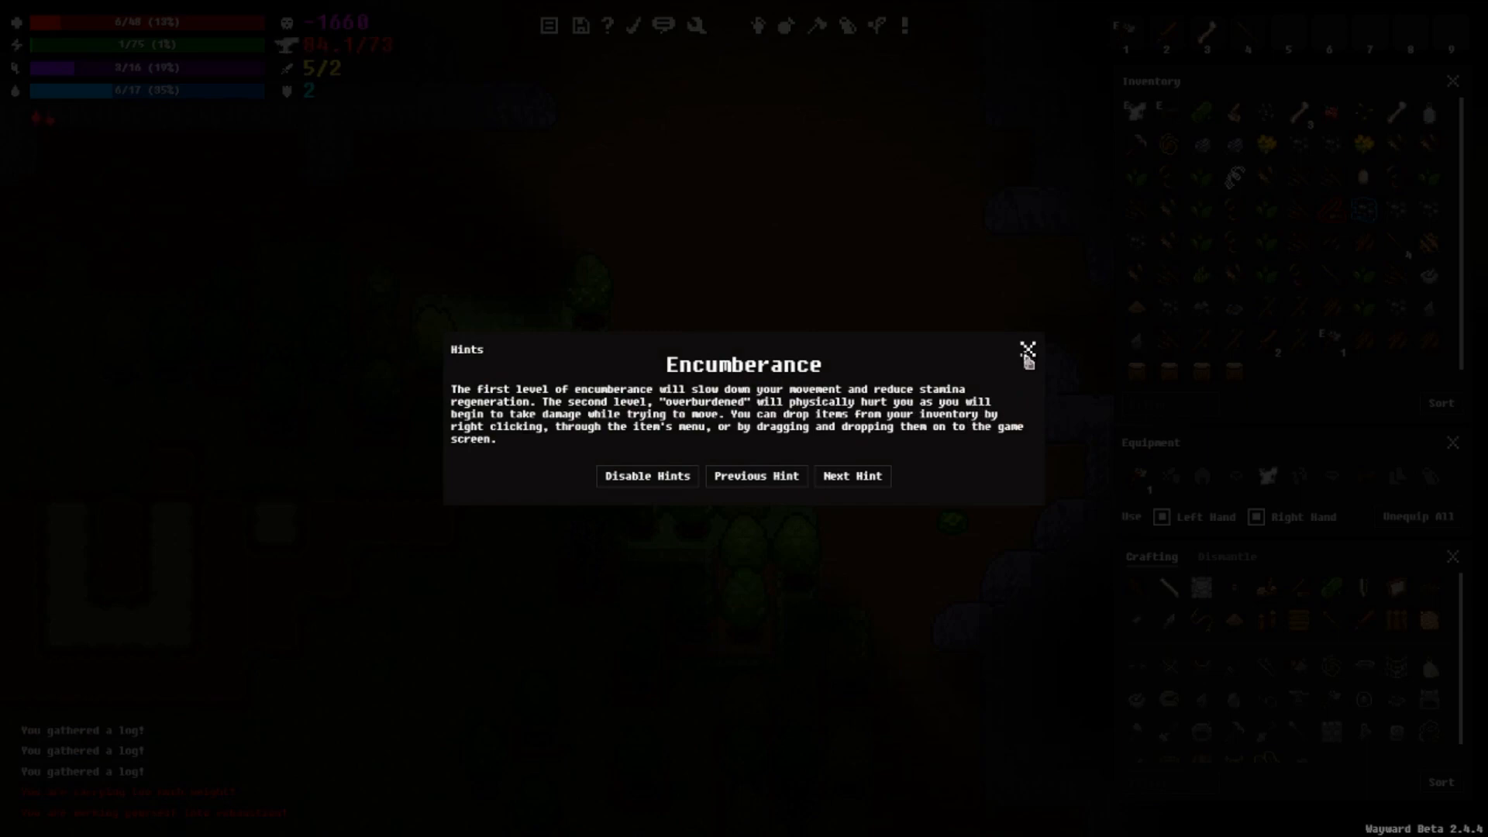
{"action": "mouse_move", "coordinate": [1030, 362]}
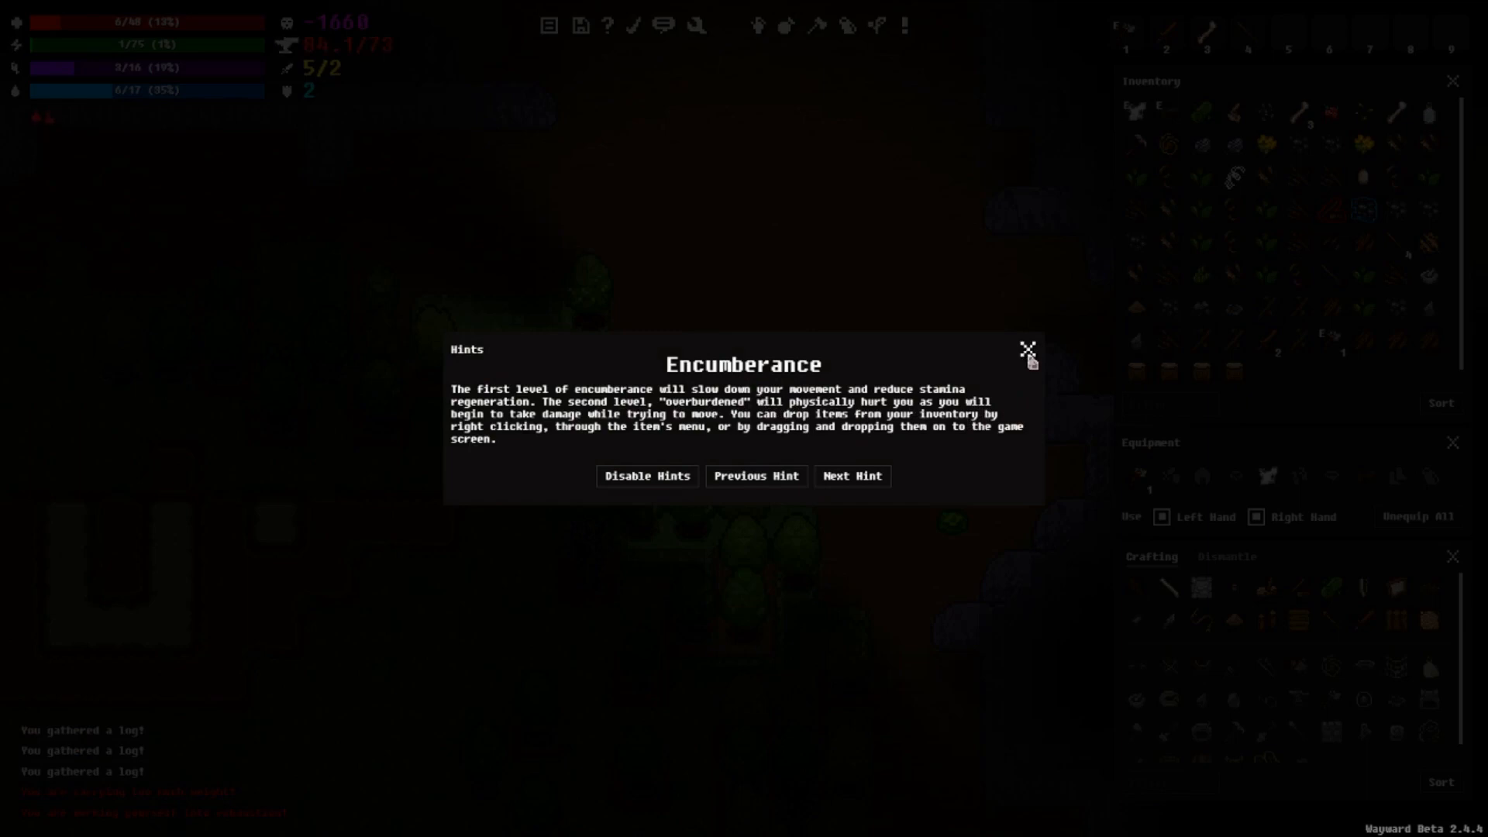
Step: Close the Encumberance and Death hints to reach the You Died screen
{"action": "left_click", "coordinate": [1028, 348]}
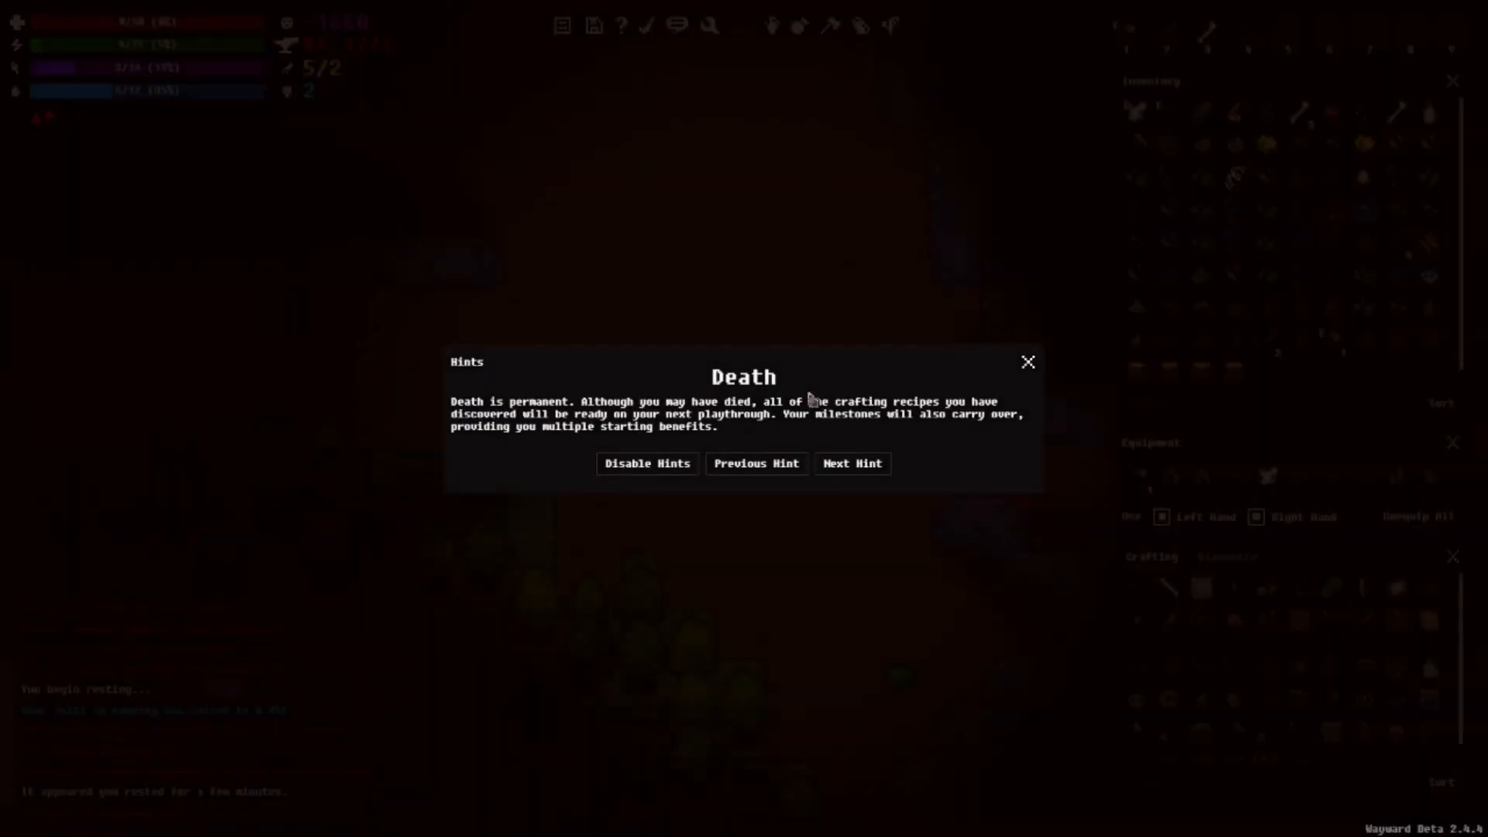
{"action": "left_click", "coordinate": [1028, 362]}
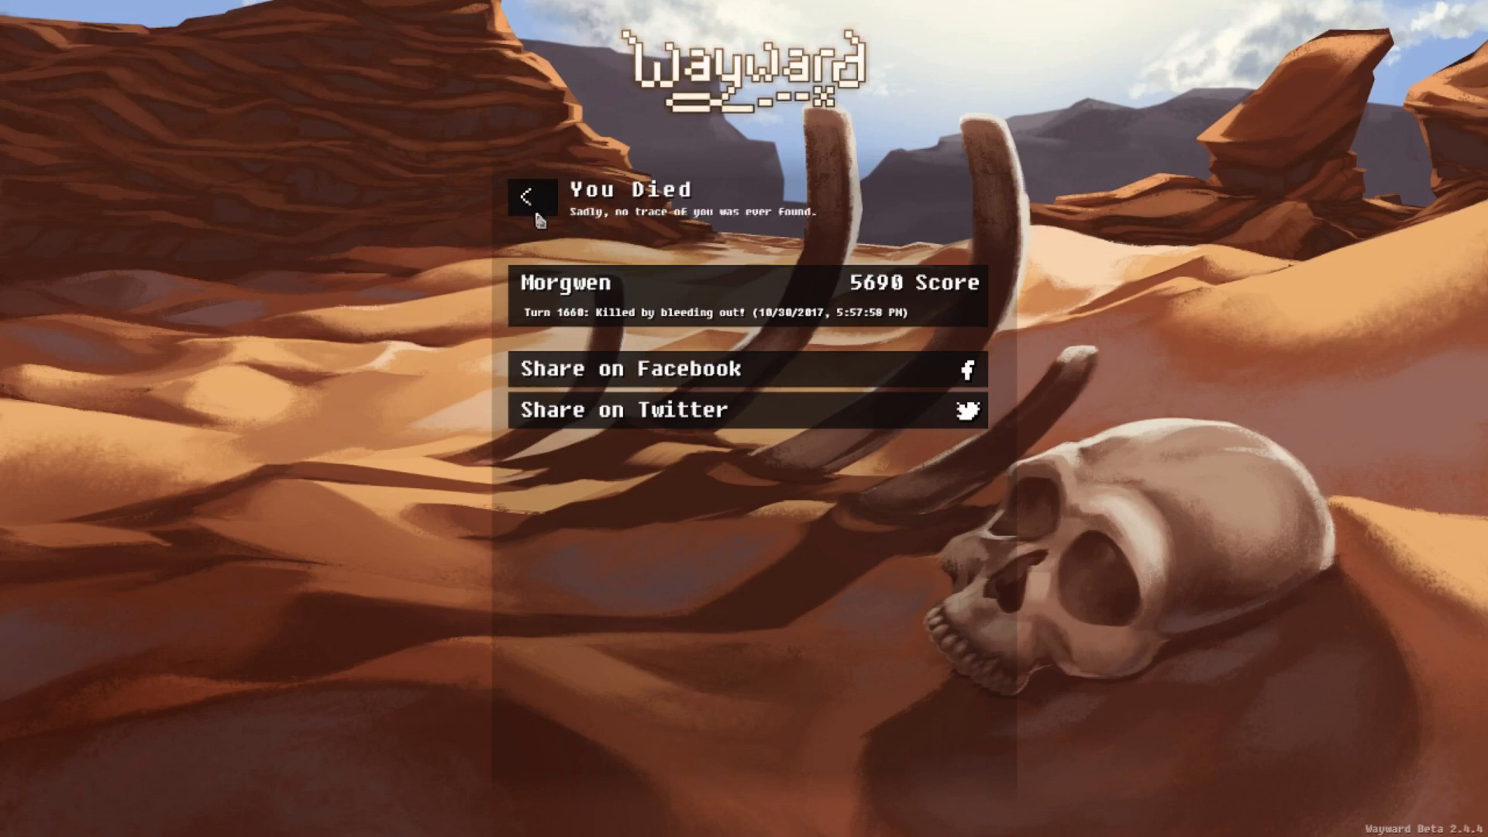
{"action": "mouse_move", "coordinate": [770, 235]}
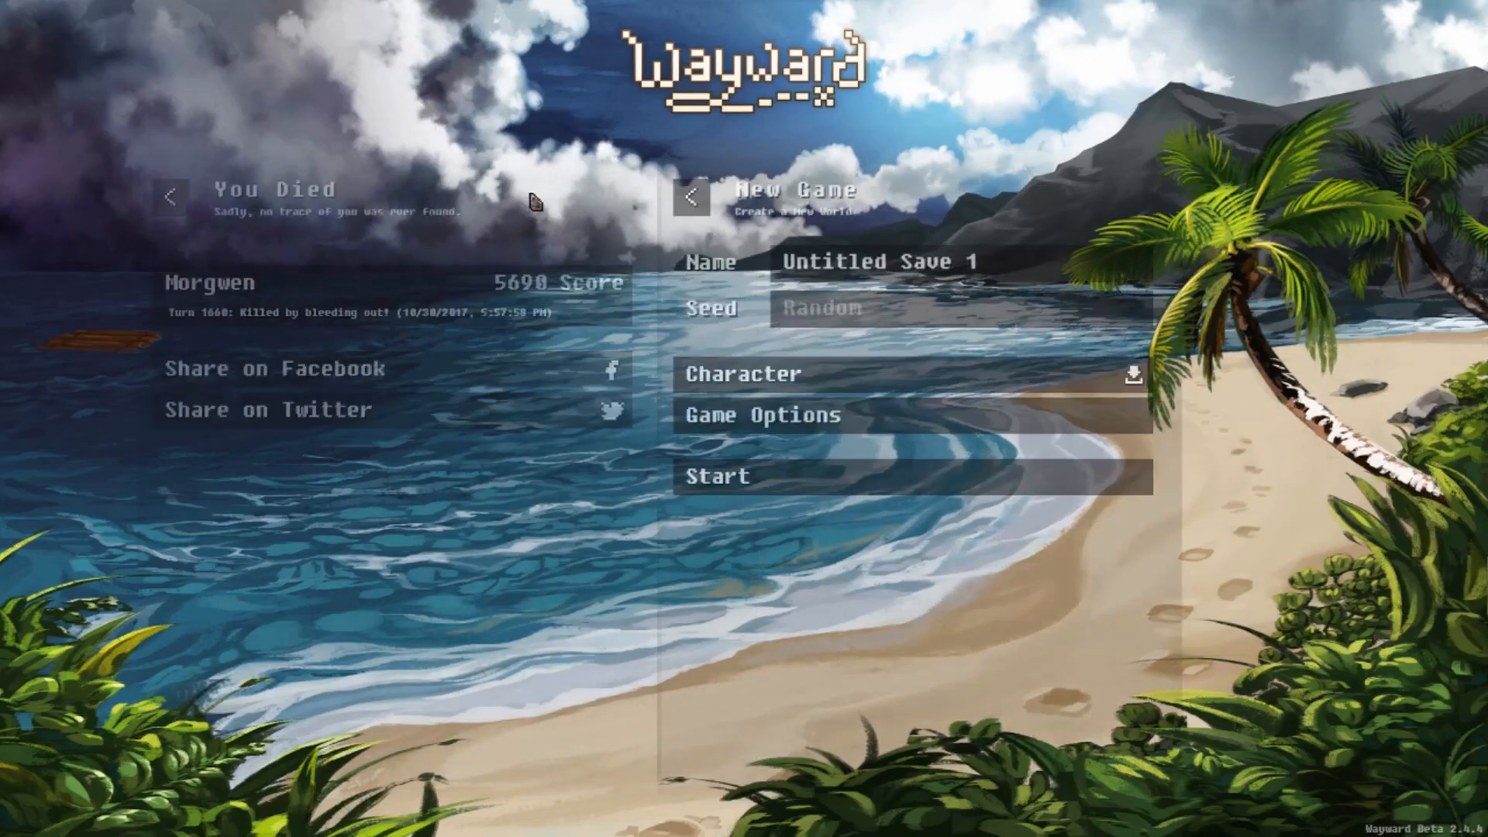
Step: Back out to the main menu, view Daily Challenge and All highscores, then return
{"action": "left_click", "coordinate": [173, 196]}
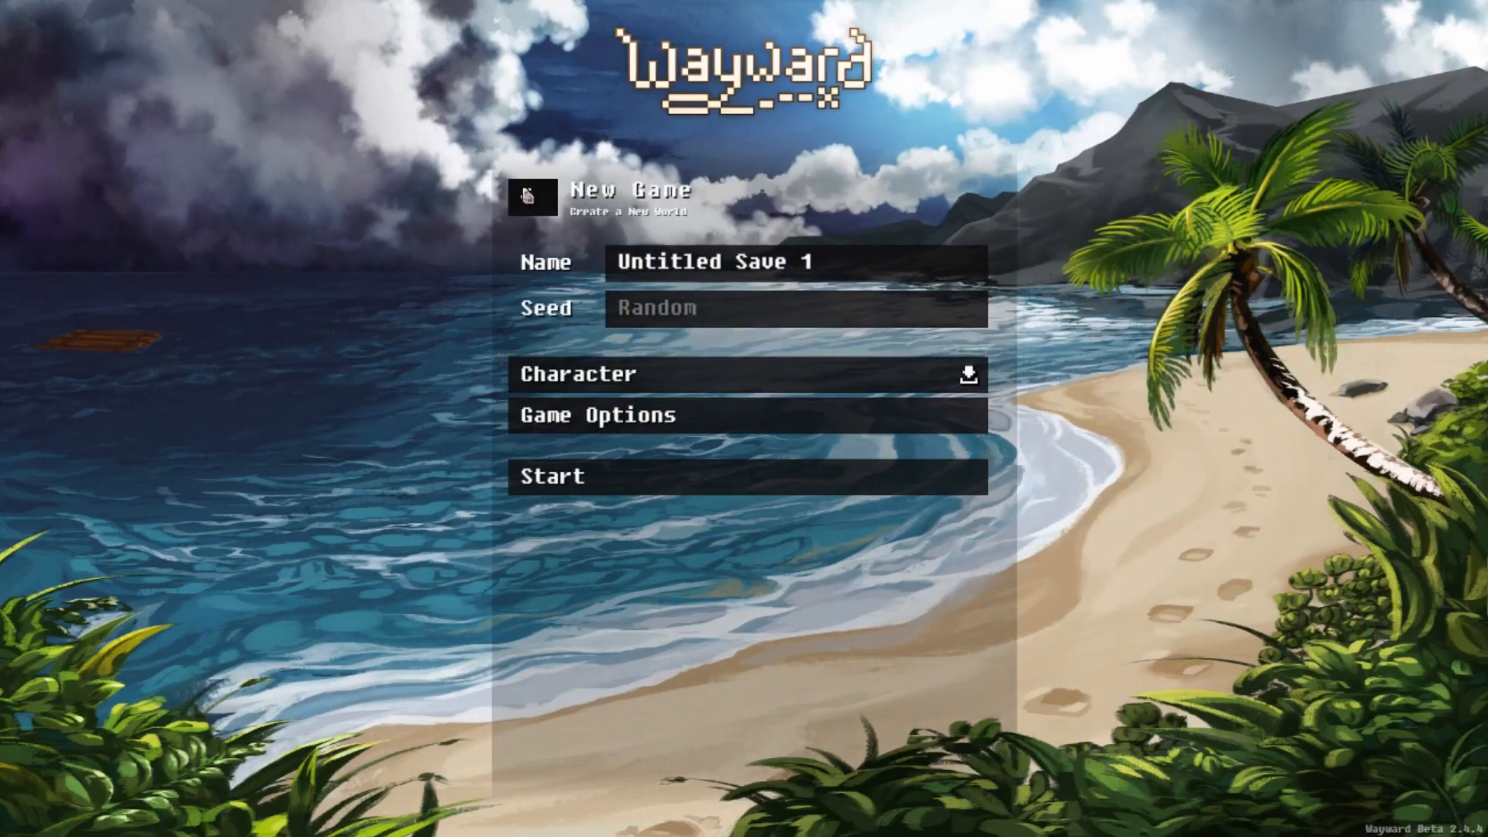
{"action": "left_click", "coordinate": [532, 196]}
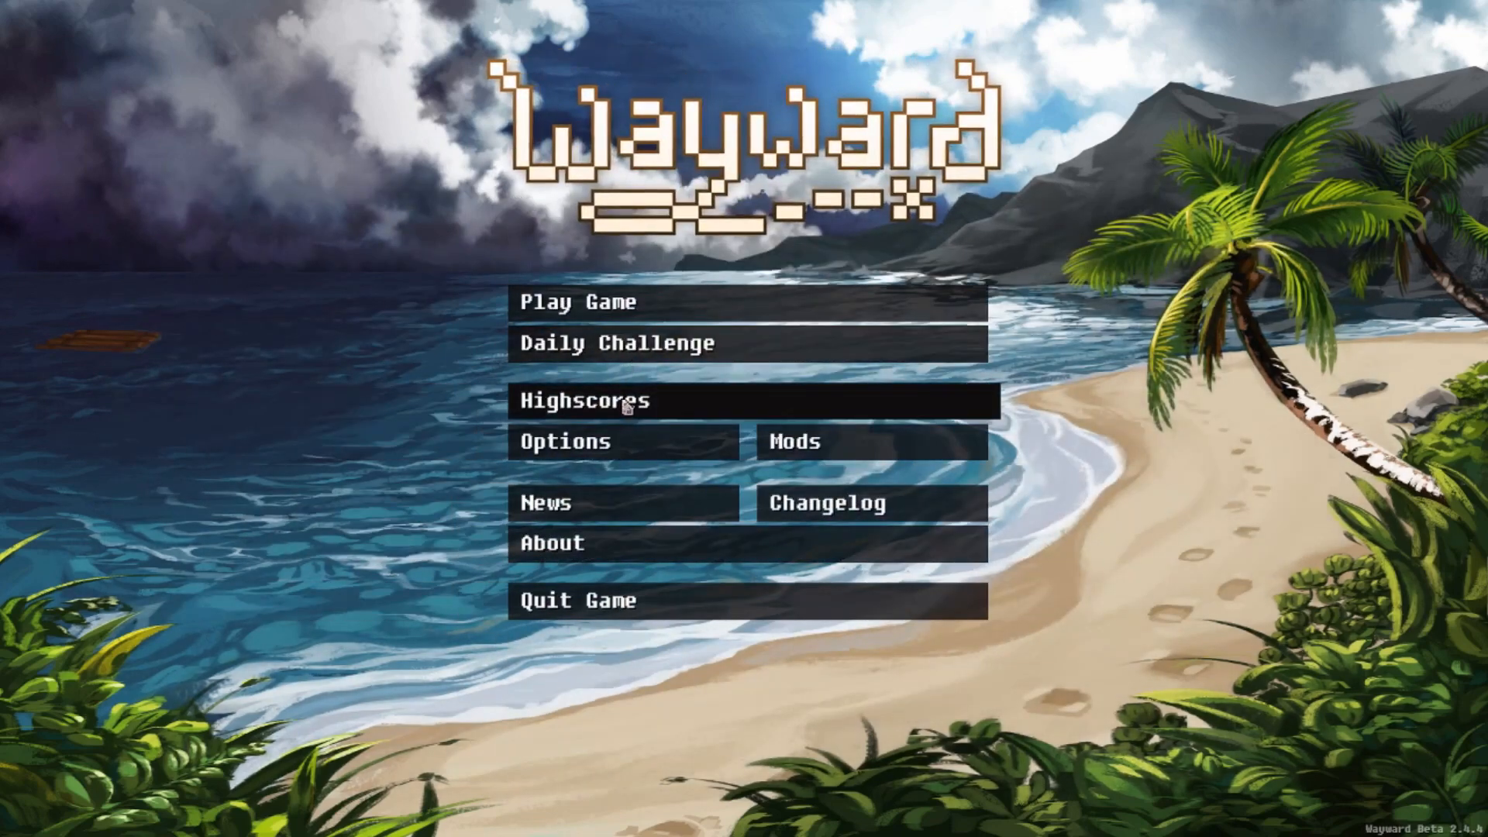
{"action": "left_click", "coordinate": [586, 400]}
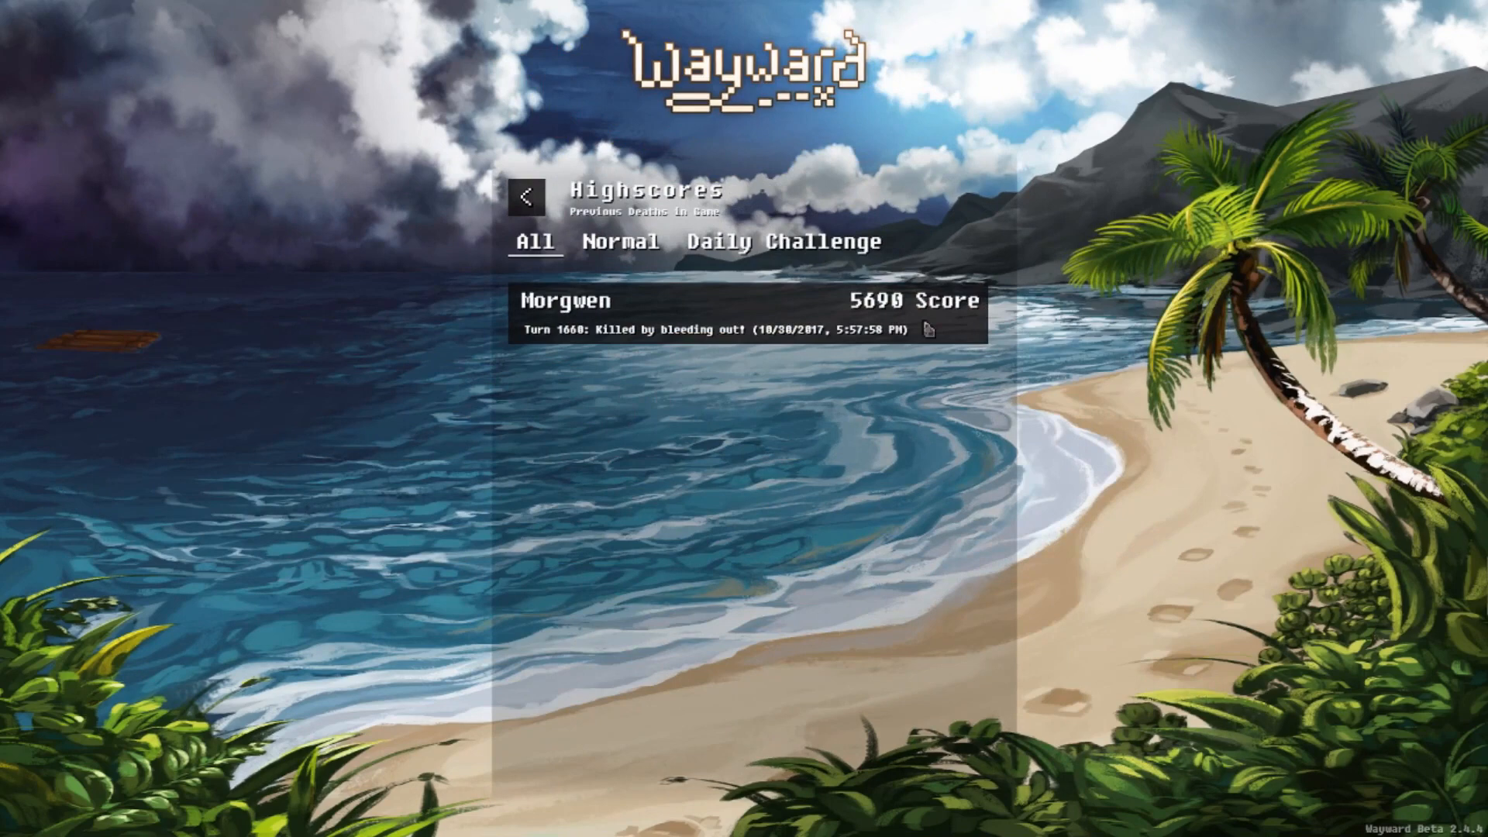
{"action": "mouse_move", "coordinate": [534, 242]}
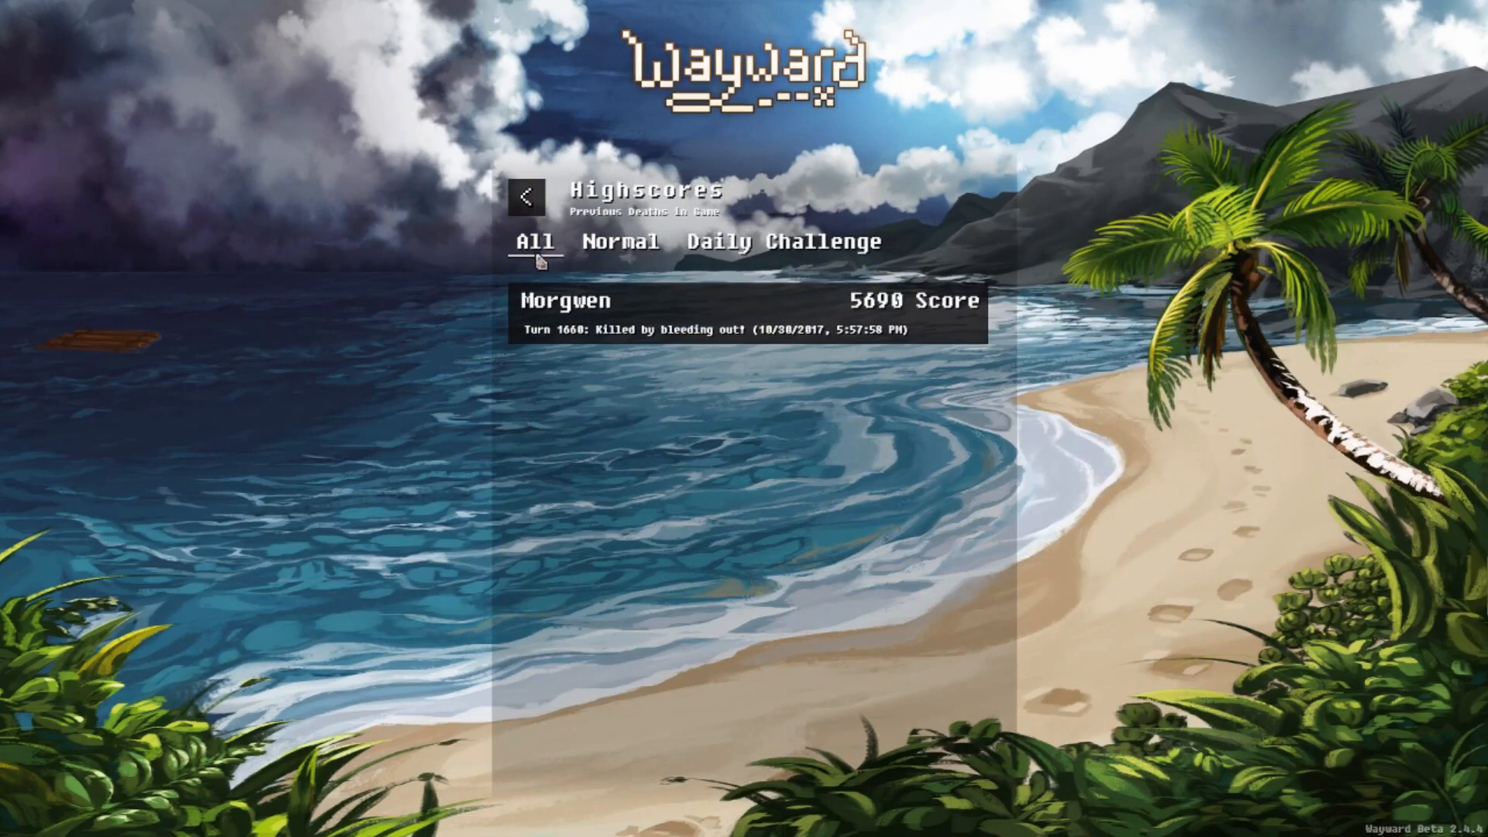
{"action": "mouse_move", "coordinate": [764, 409]}
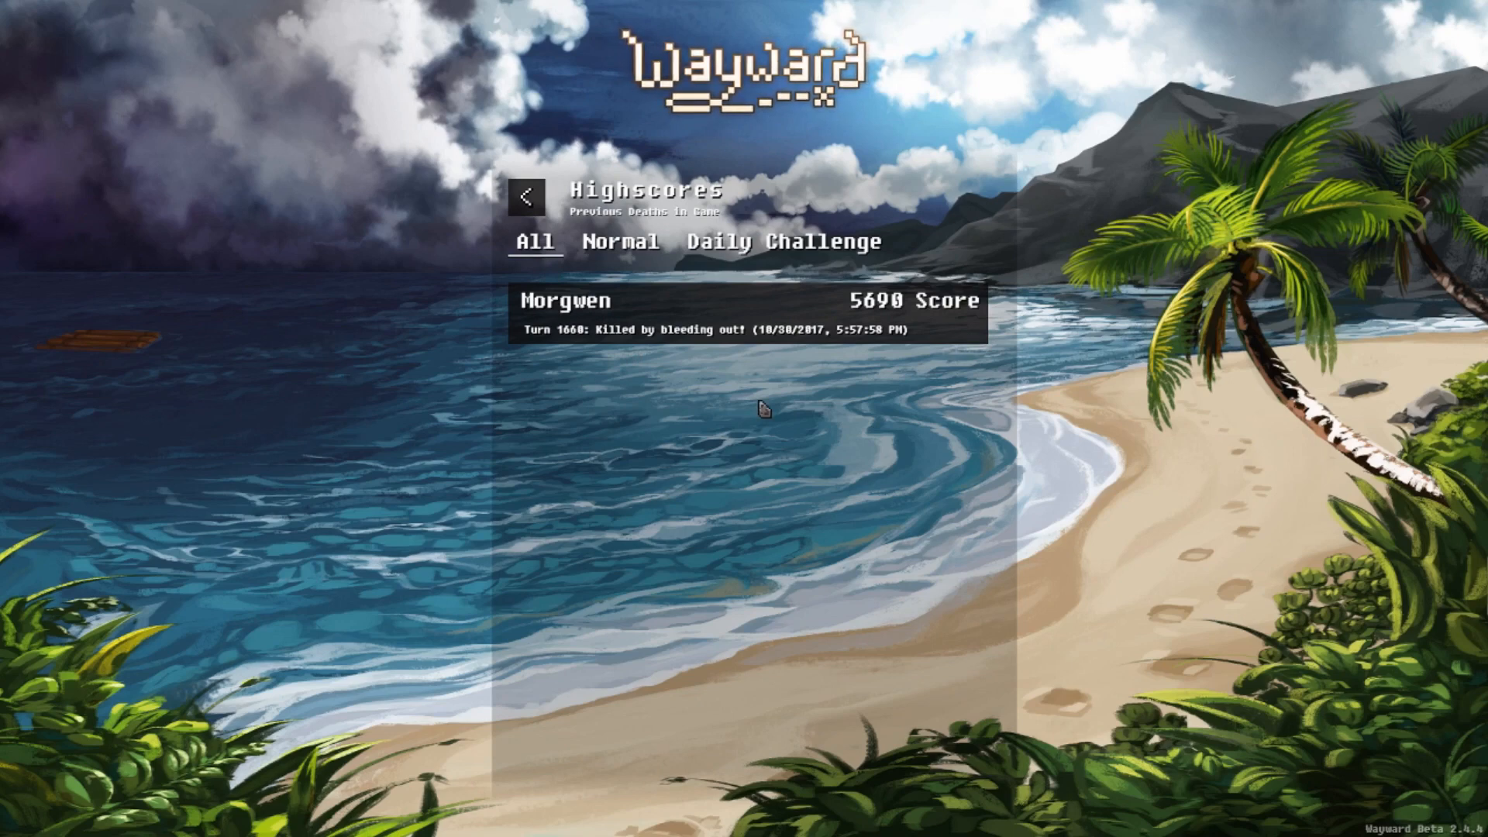
{"action": "mouse_move", "coordinate": [802, 521]}
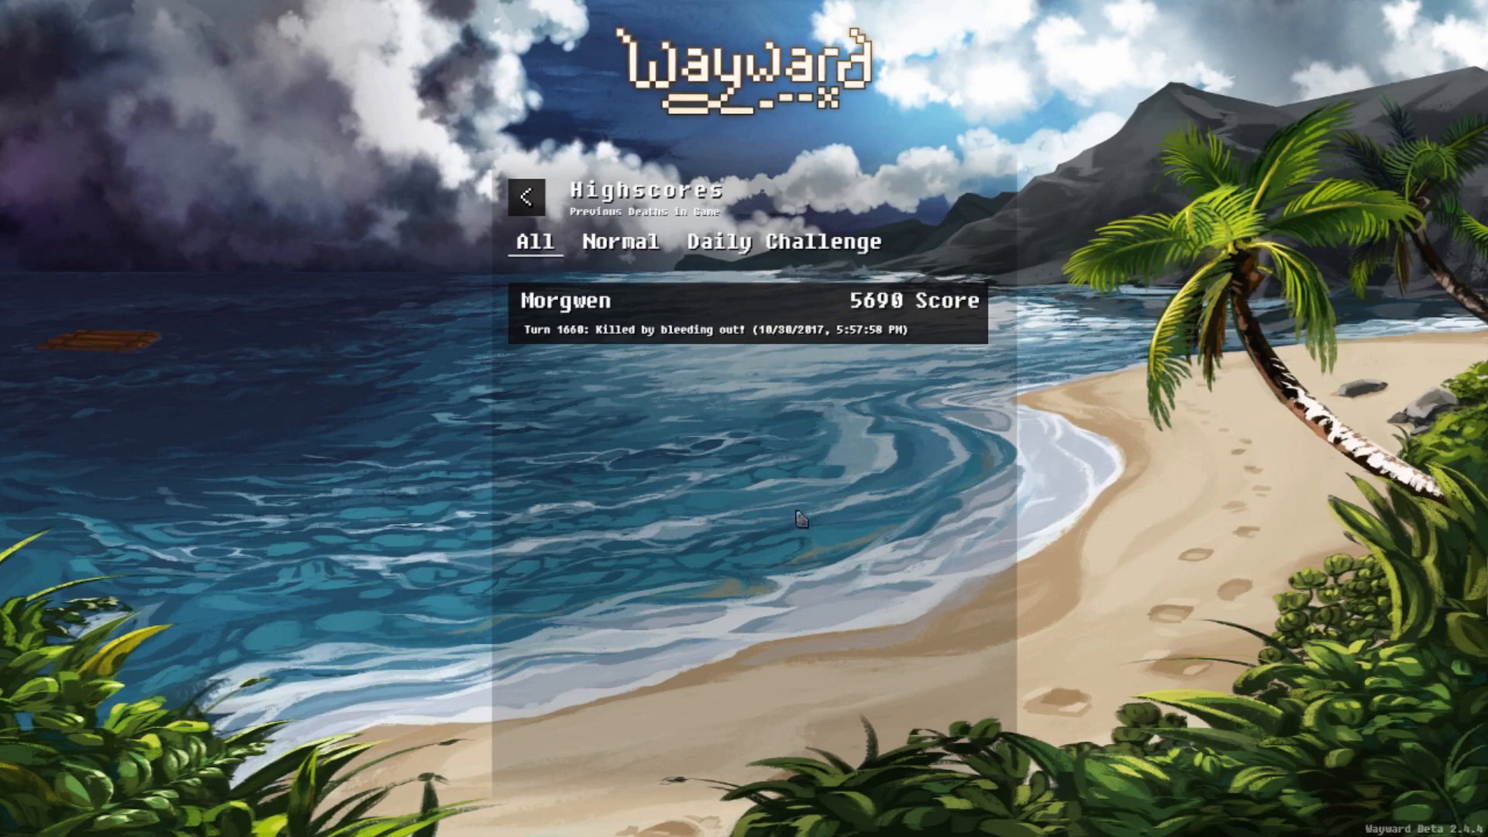
{"action": "mouse_move", "coordinate": [769, 253]}
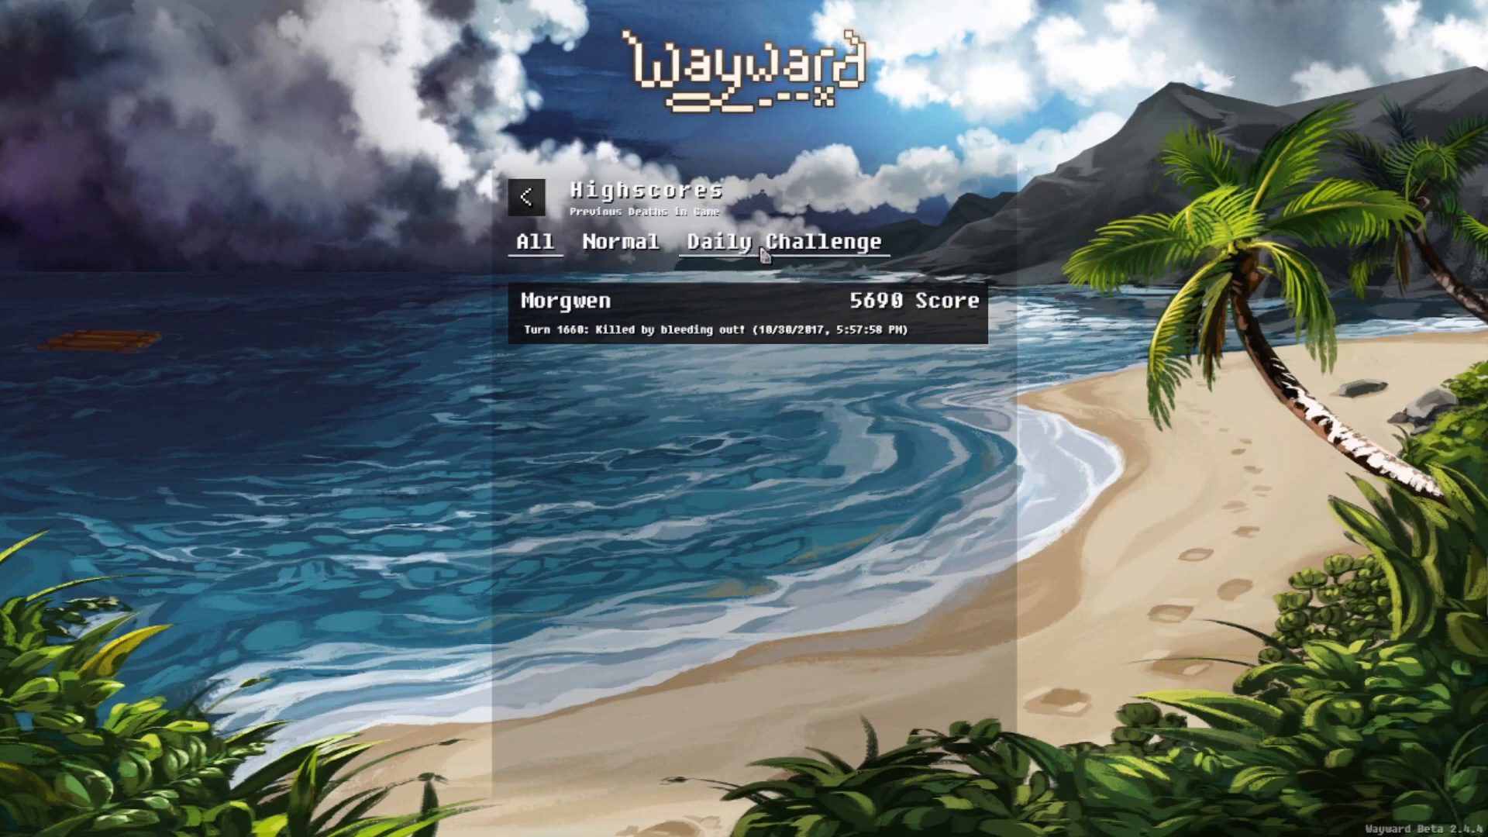
{"action": "left_click", "coordinate": [534, 242]}
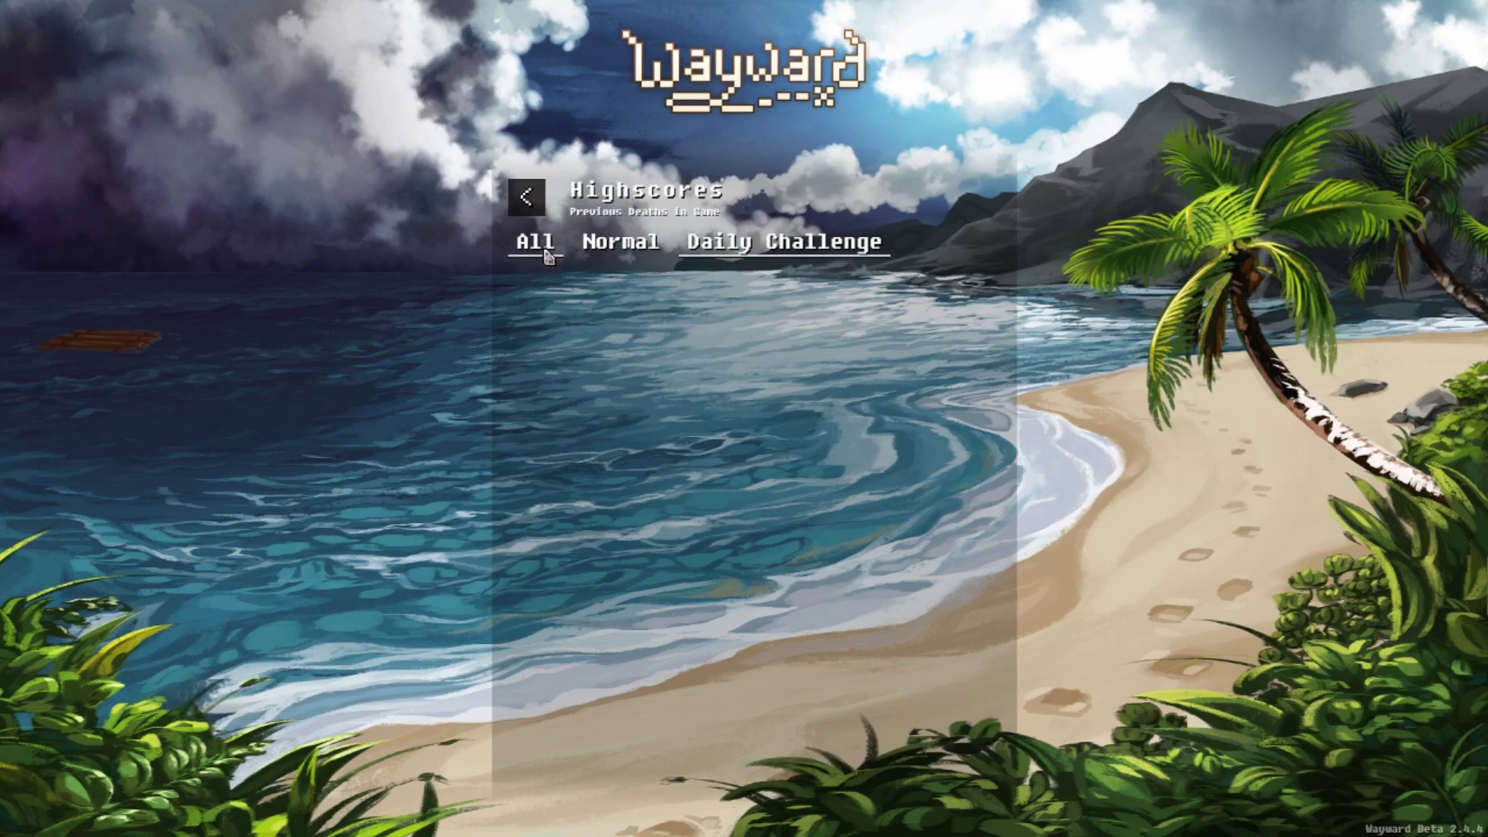
{"action": "left_click", "coordinate": [532, 241]}
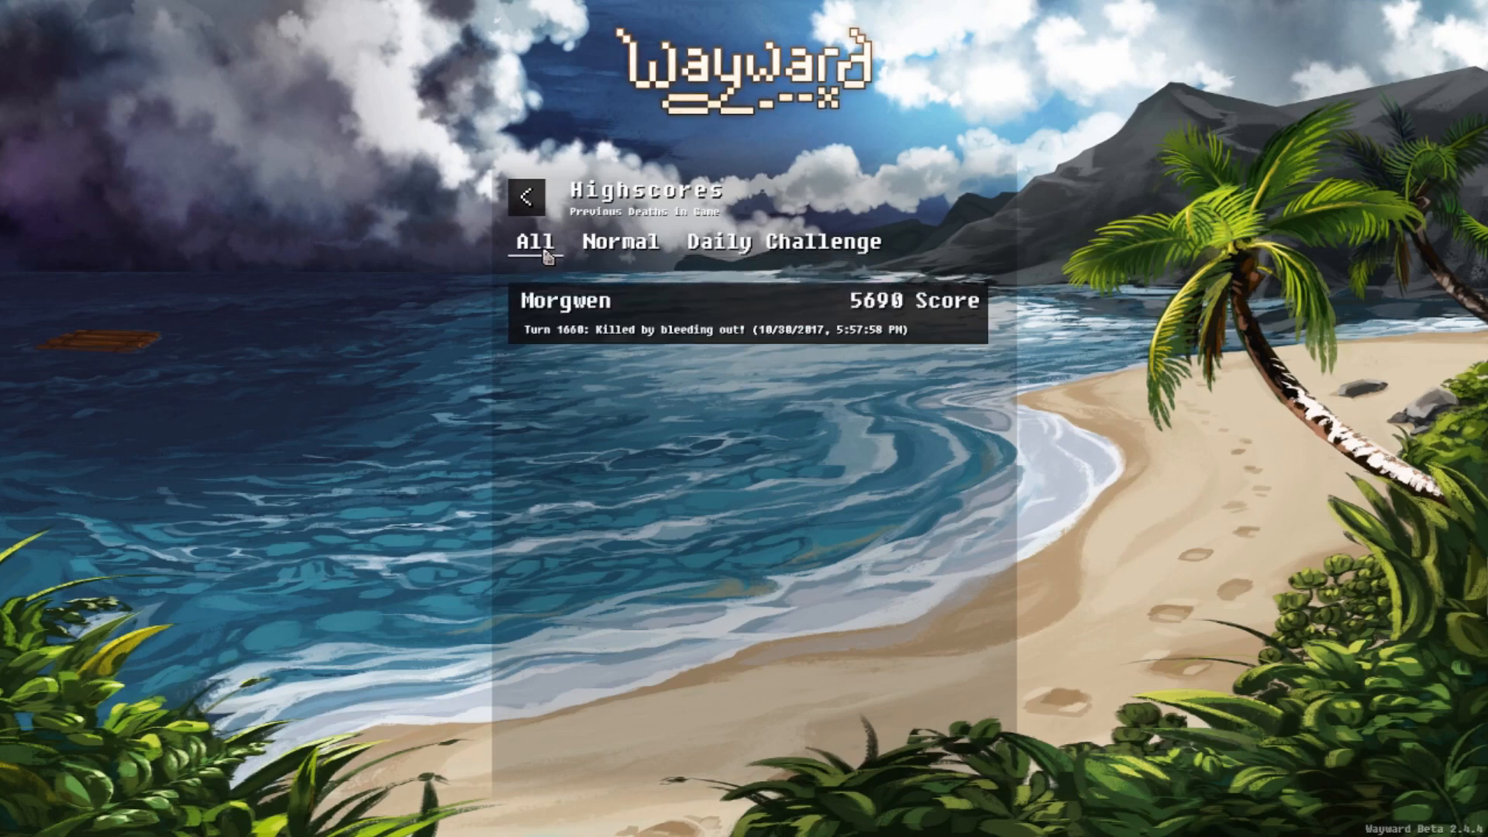
{"action": "mouse_move", "coordinate": [846, 473]}
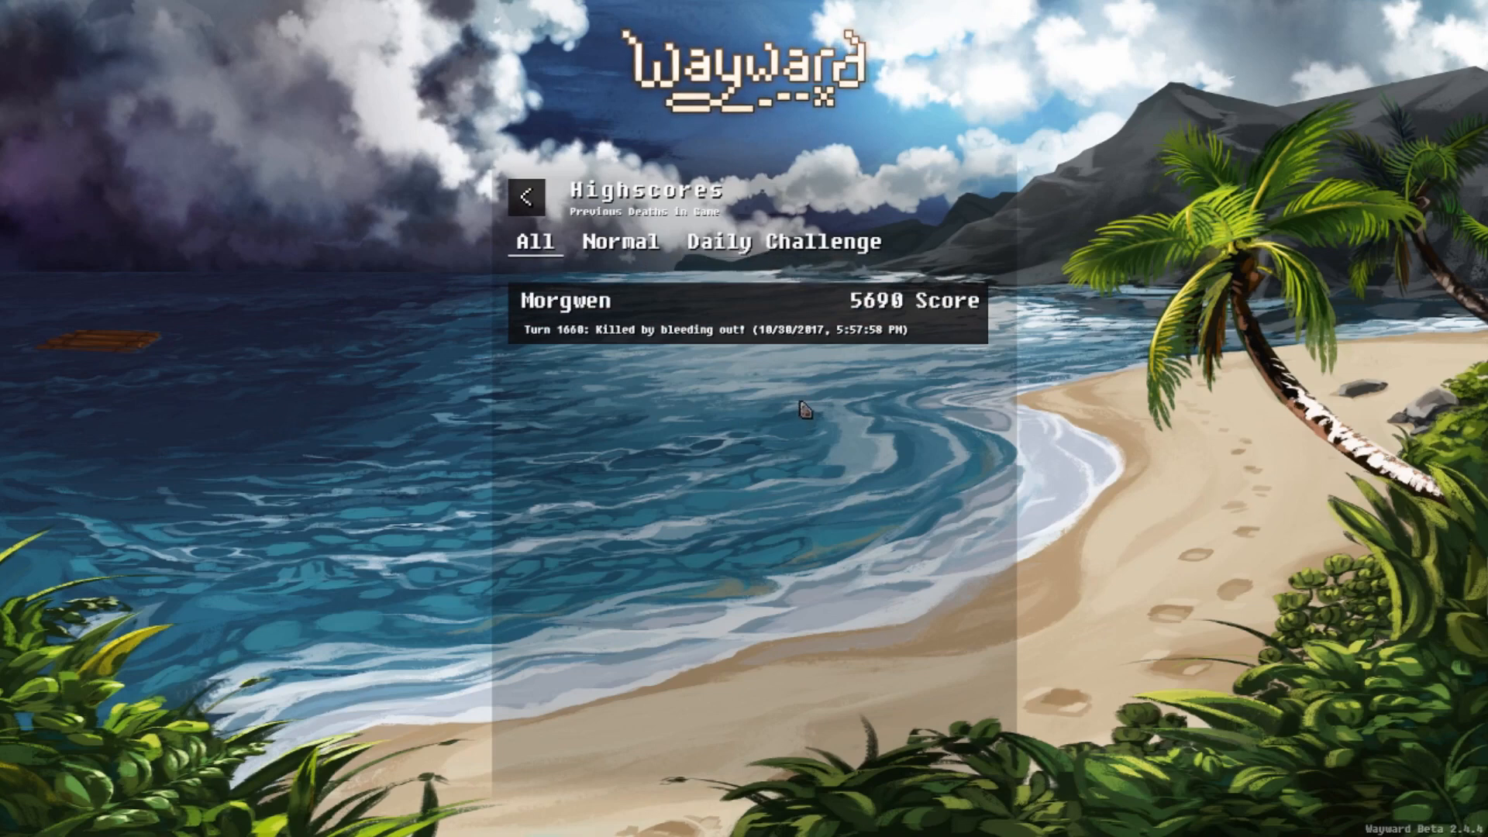
{"action": "mouse_move", "coordinate": [720, 354]}
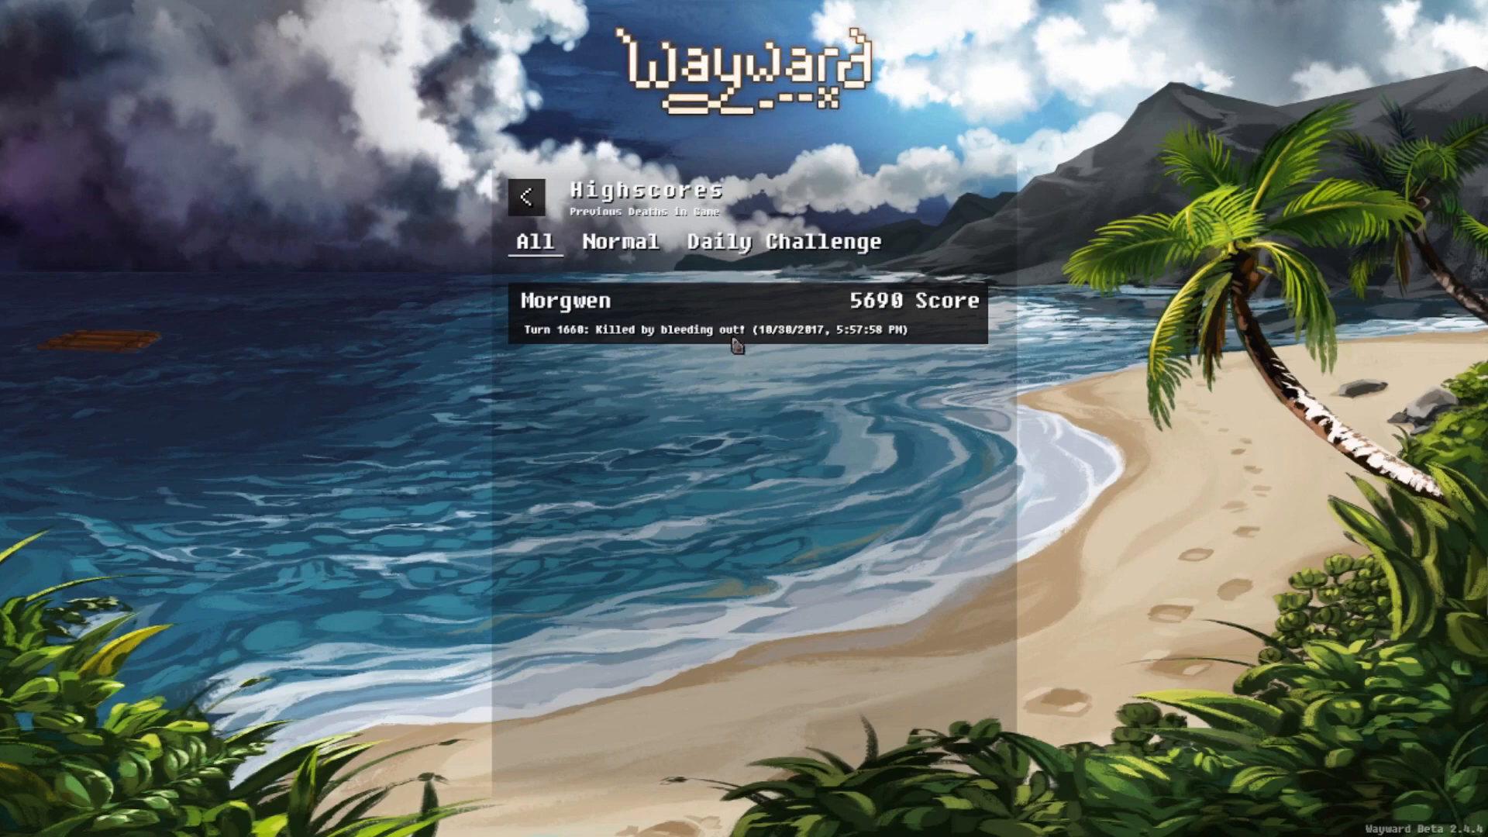
{"action": "mouse_move", "coordinate": [736, 368]}
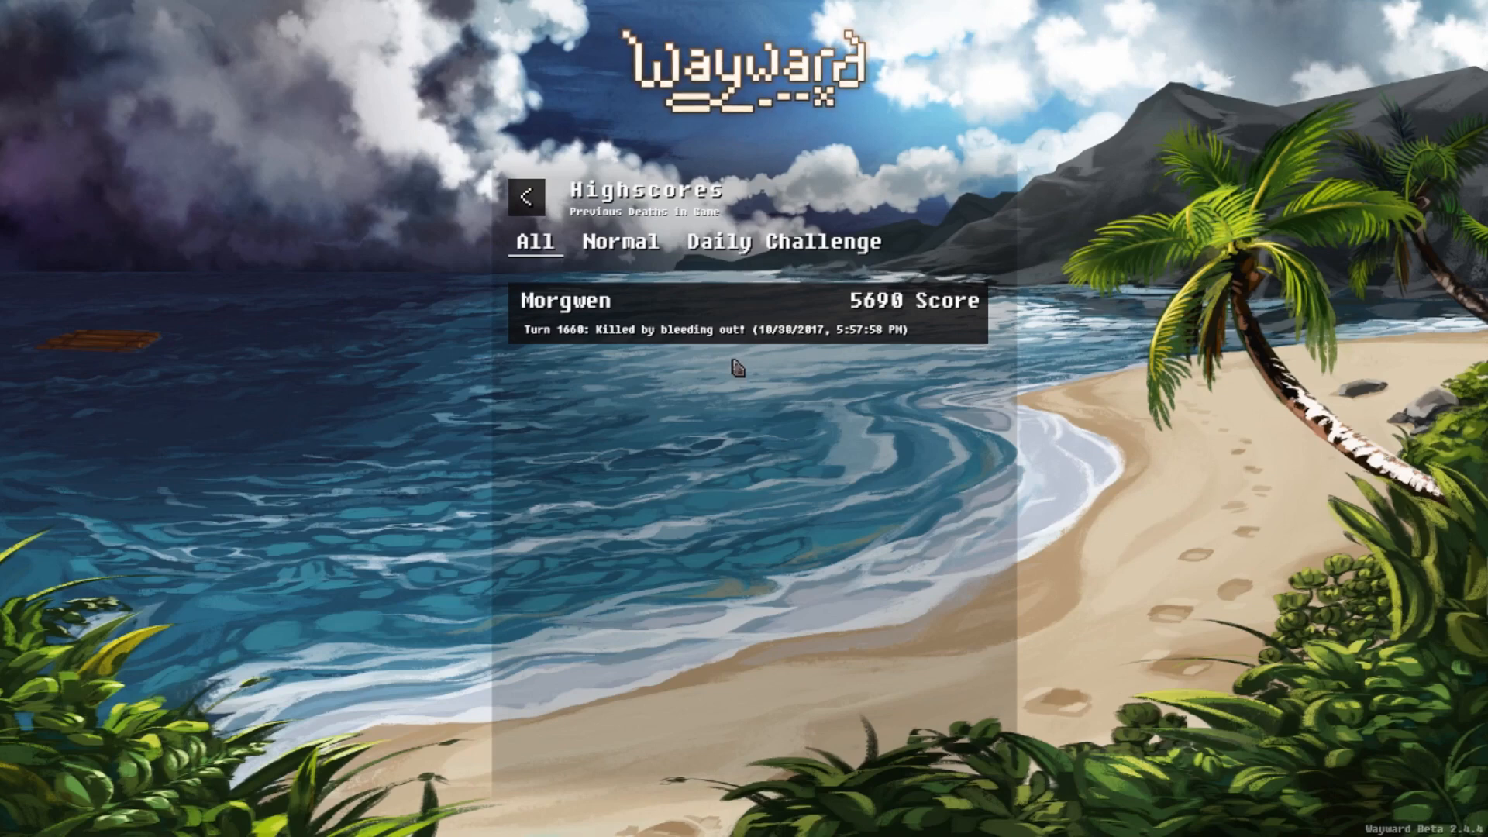
{"action": "mouse_move", "coordinate": [771, 427]}
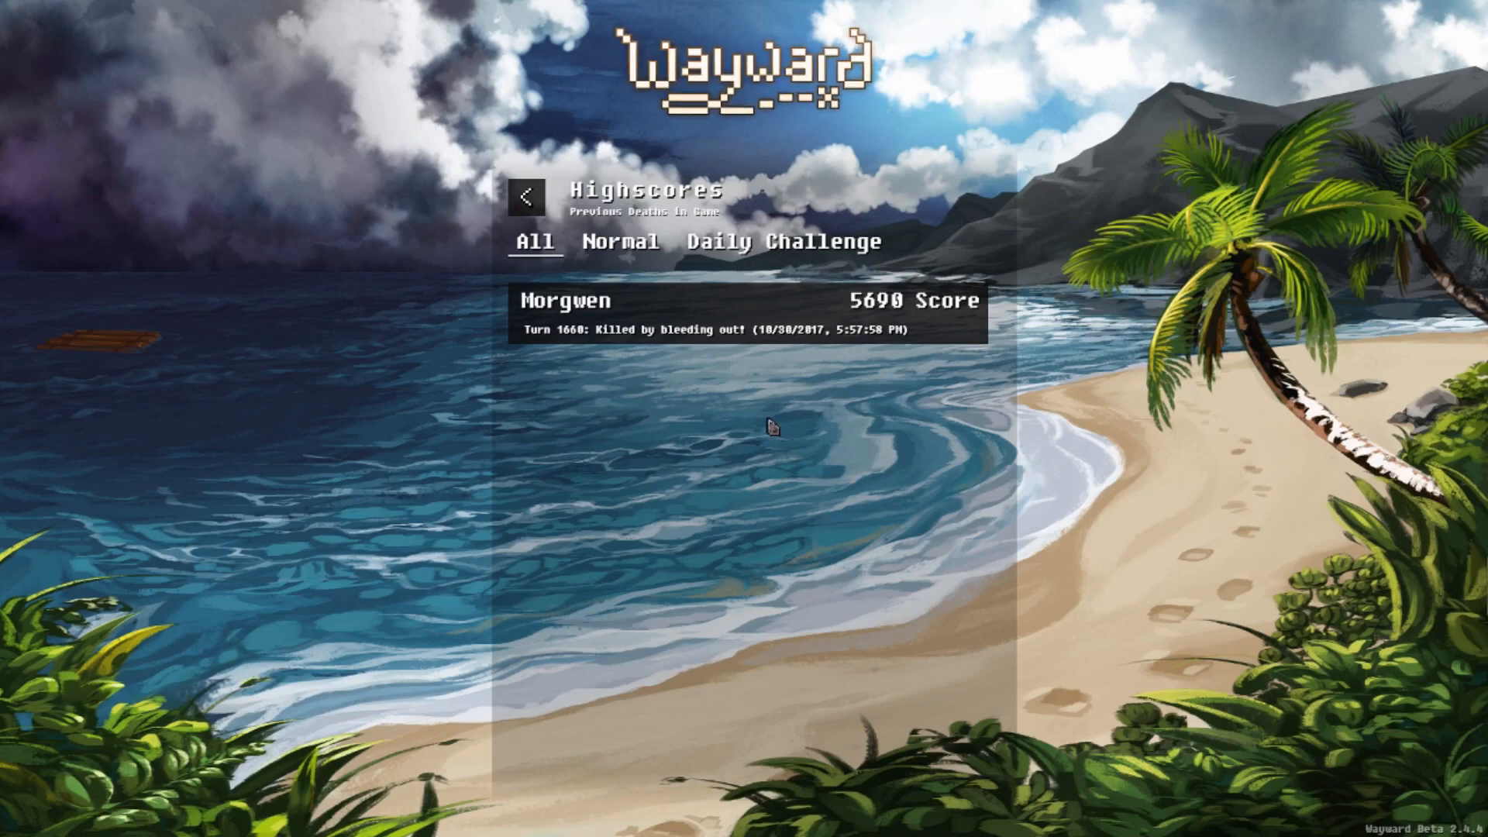
{"action": "mouse_move", "coordinate": [783, 446]}
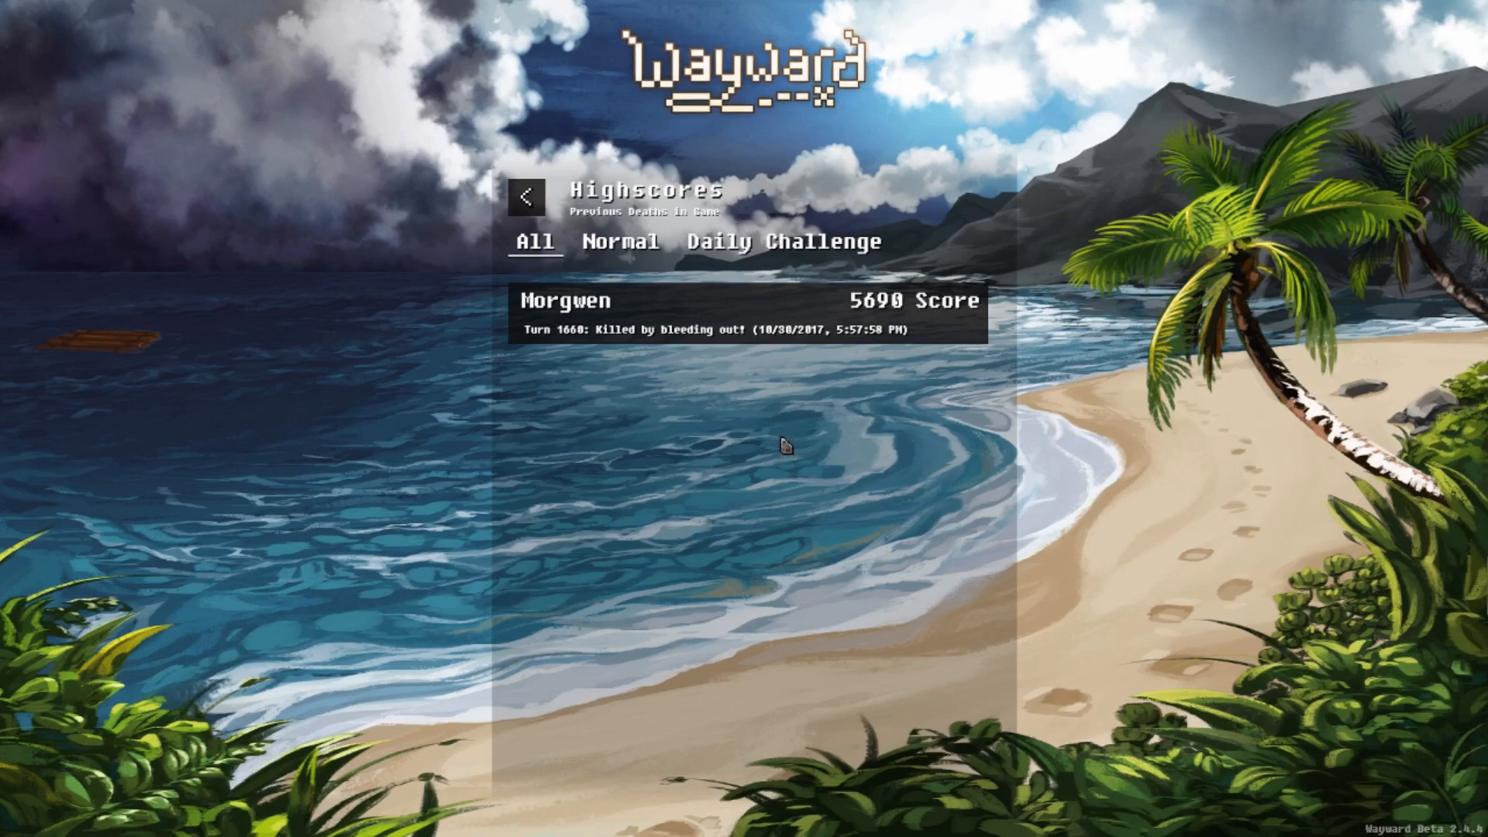
{"action": "mouse_move", "coordinate": [610, 334]}
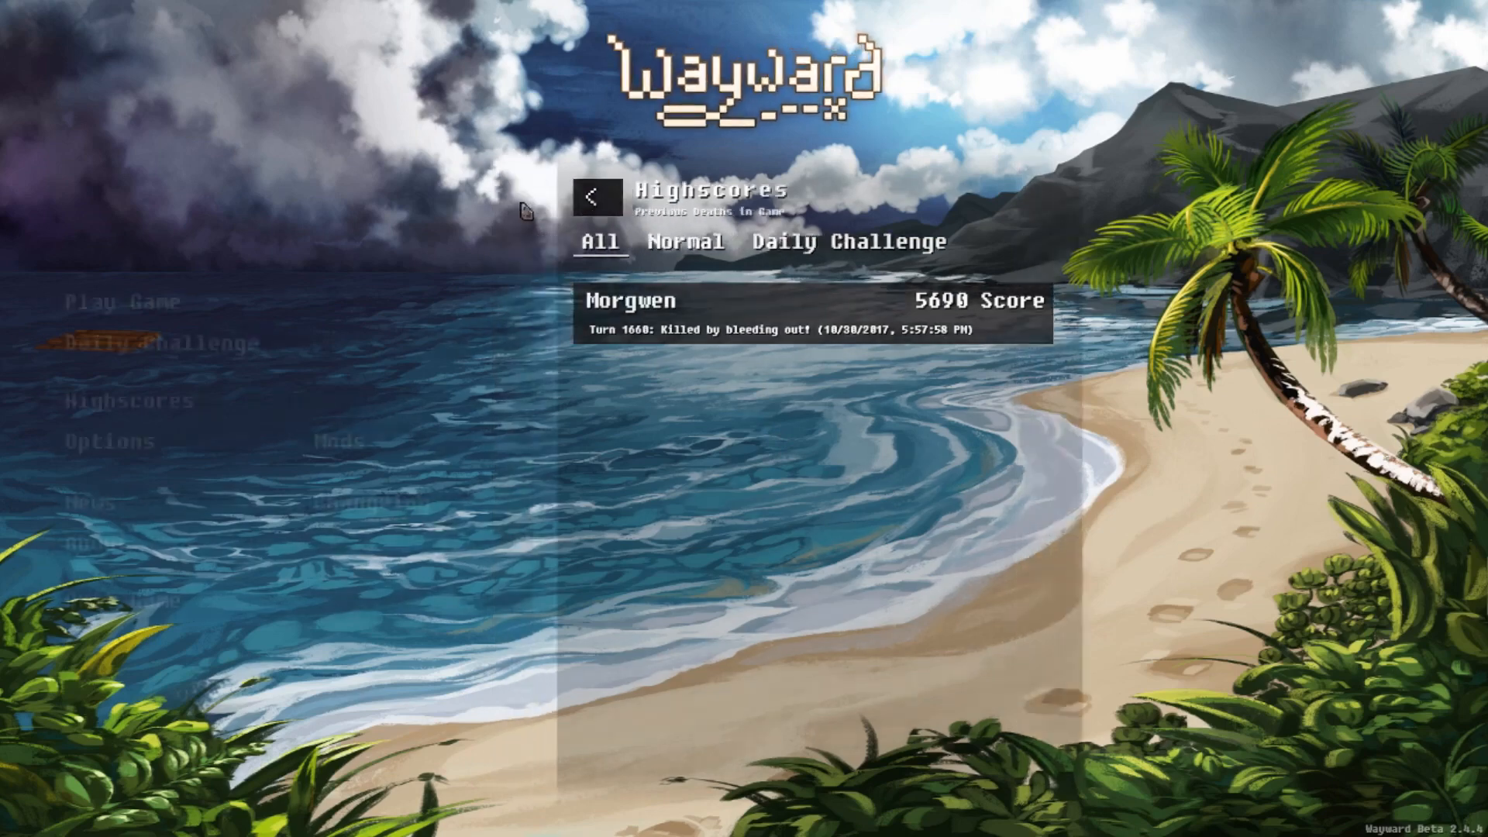
{"action": "left_click", "coordinate": [597, 196]}
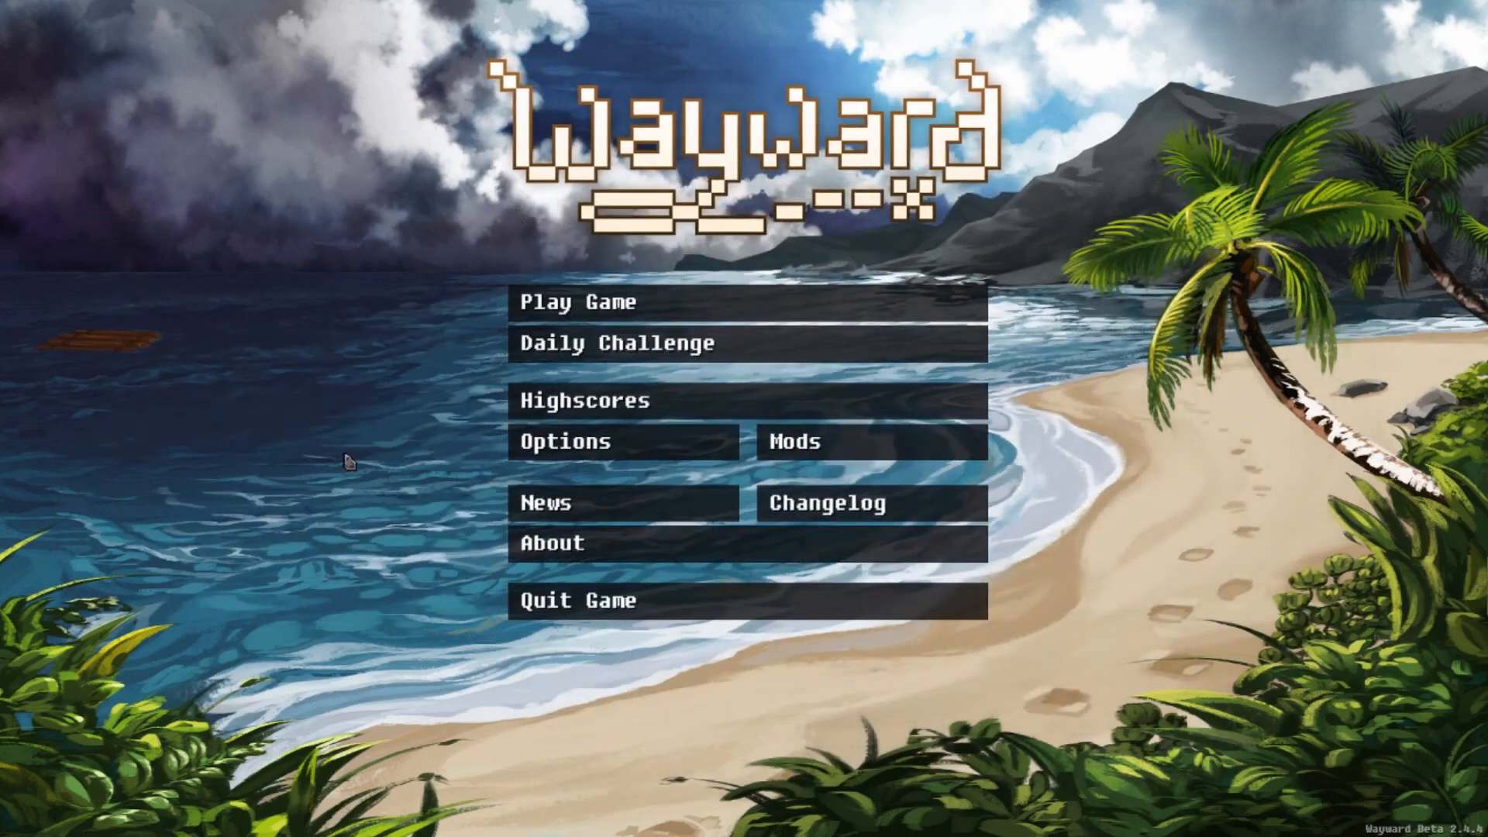